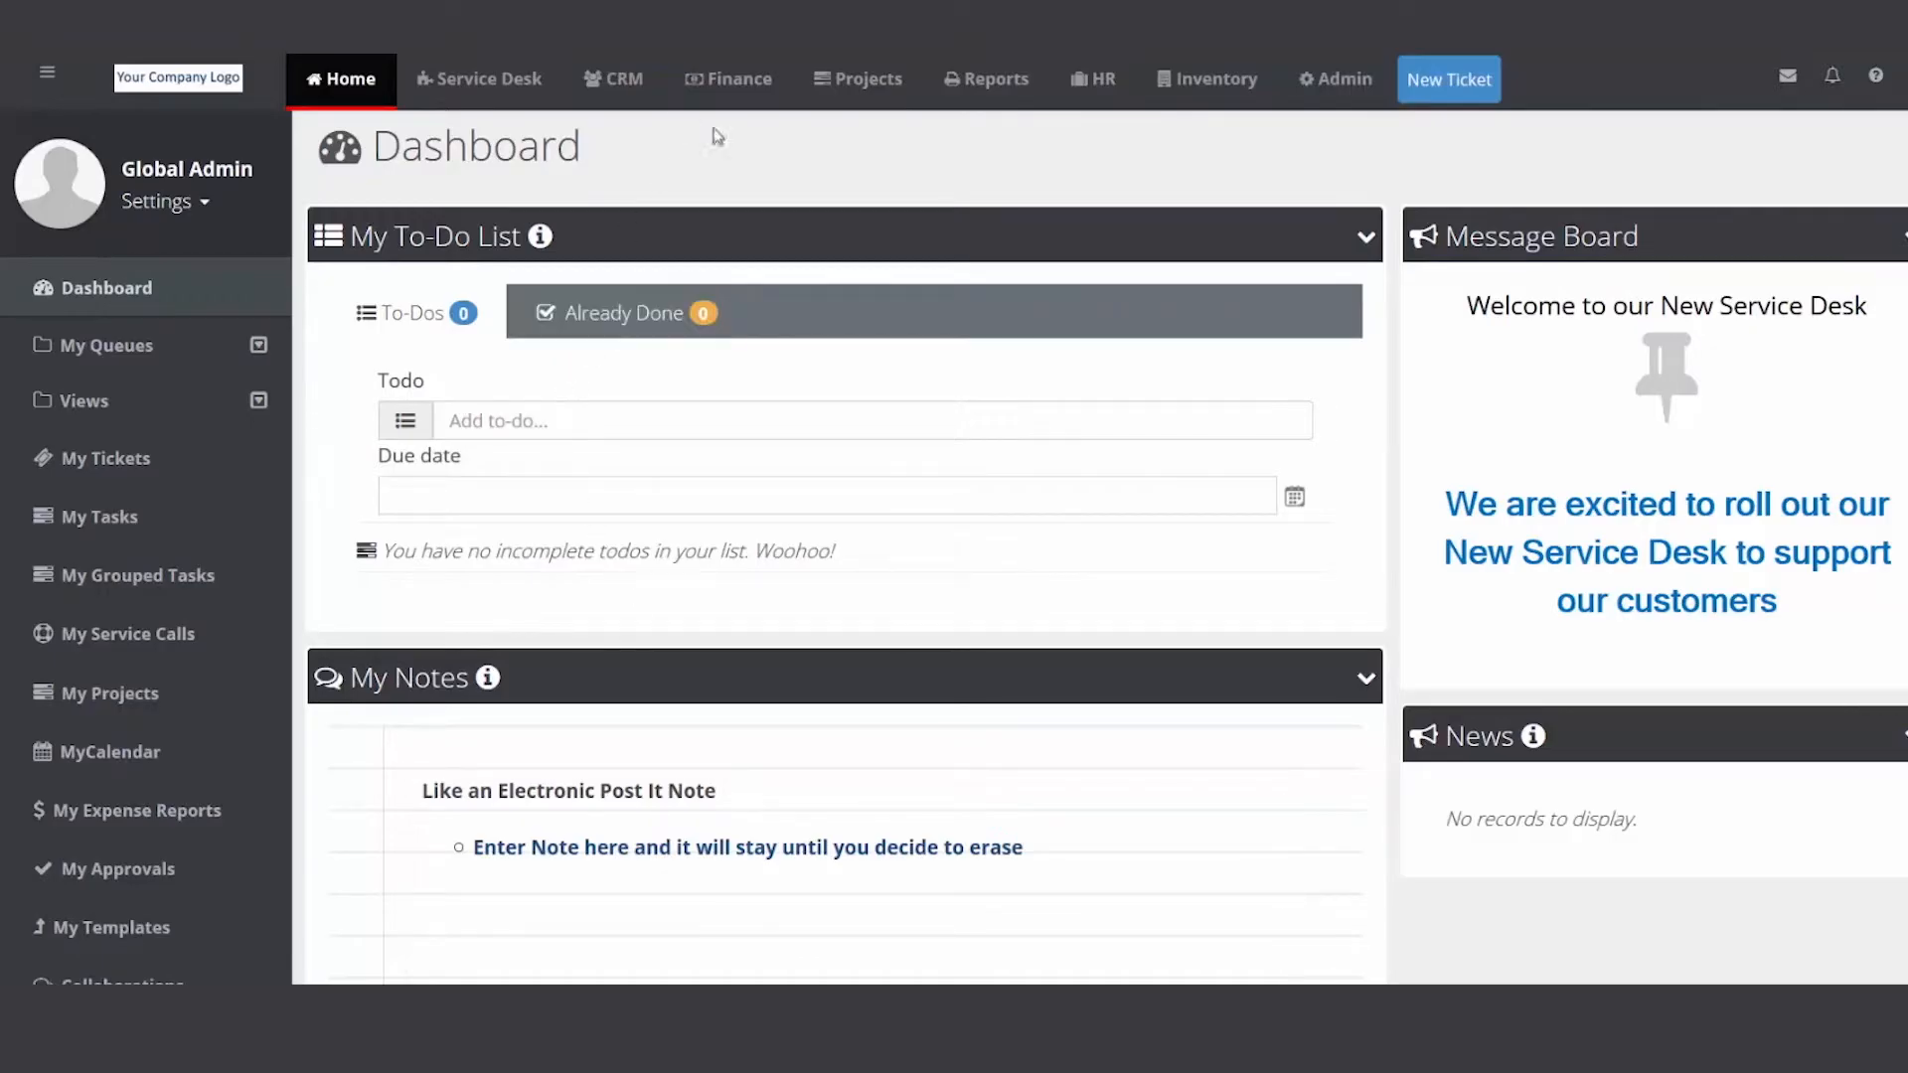
mouse_move(1336, 80)
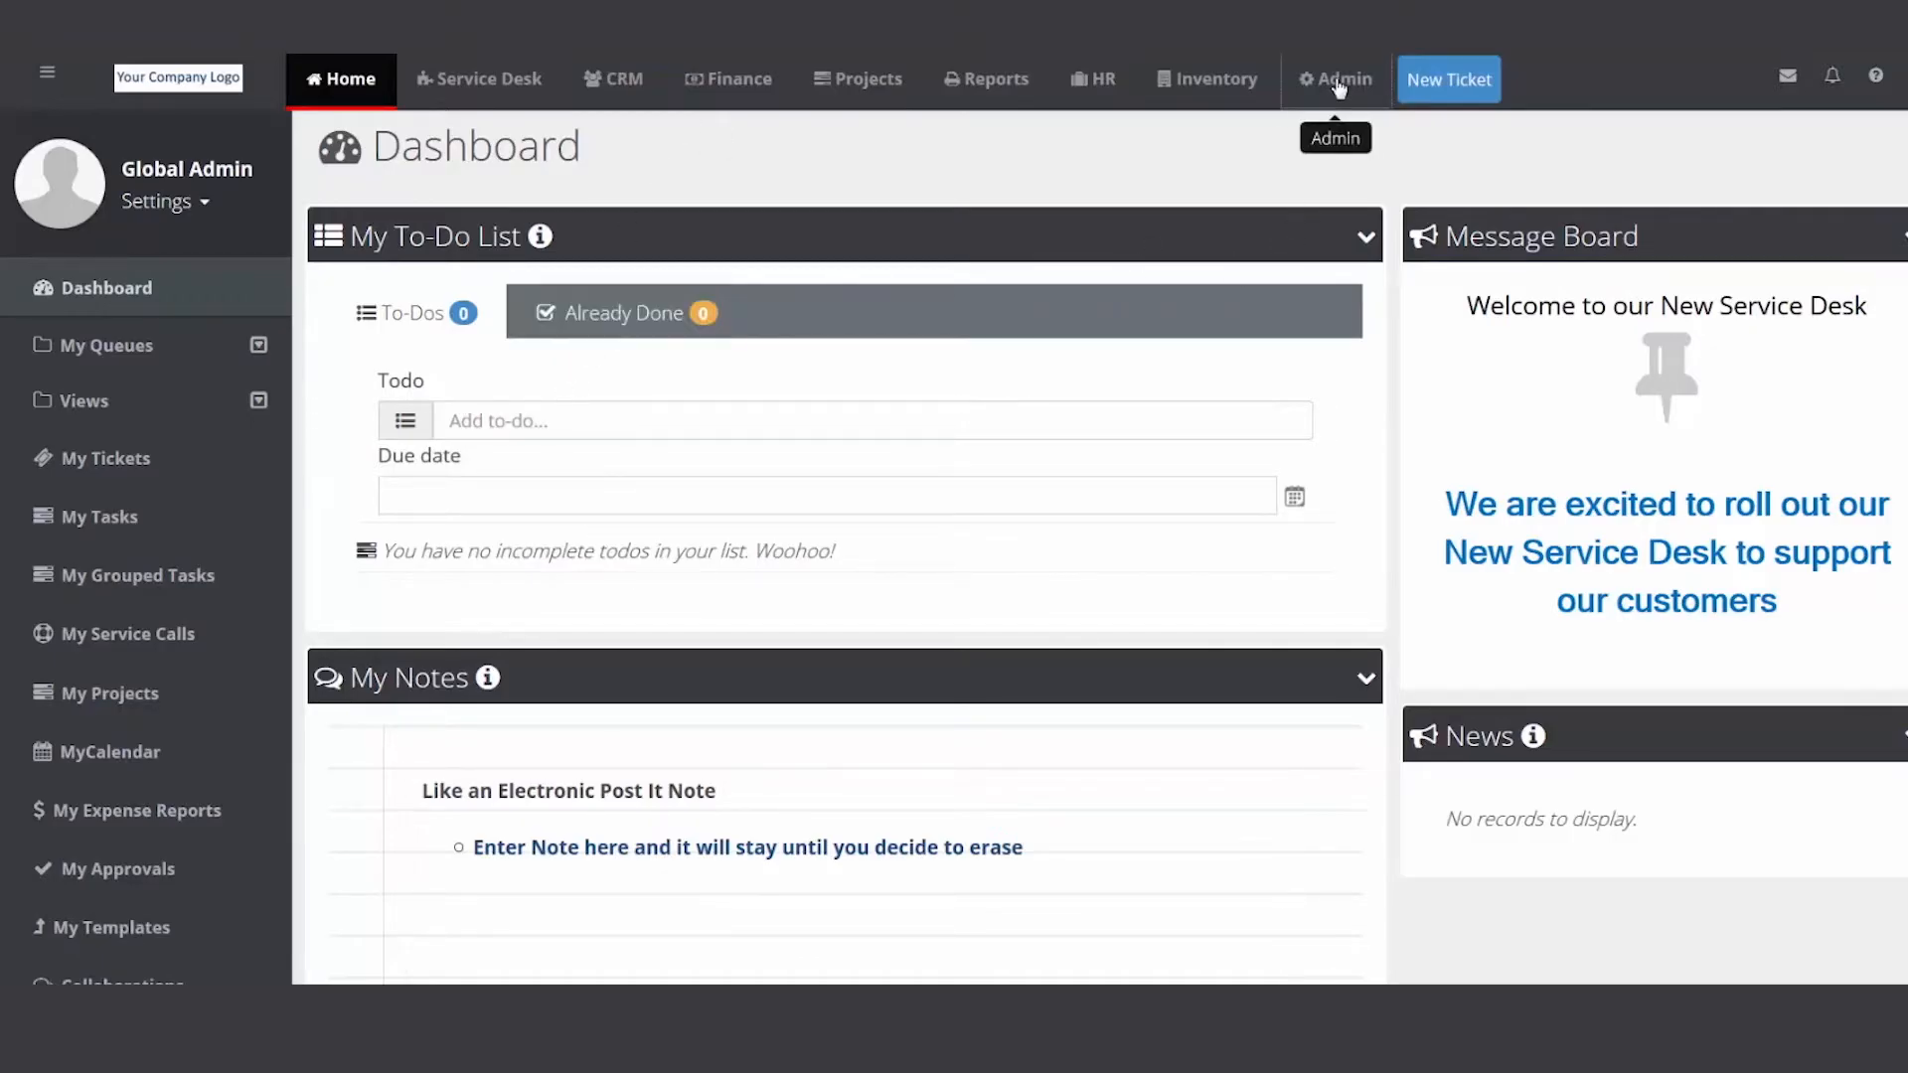
Go to the Administration Dashboard from the top bar.
left_click(1334, 80)
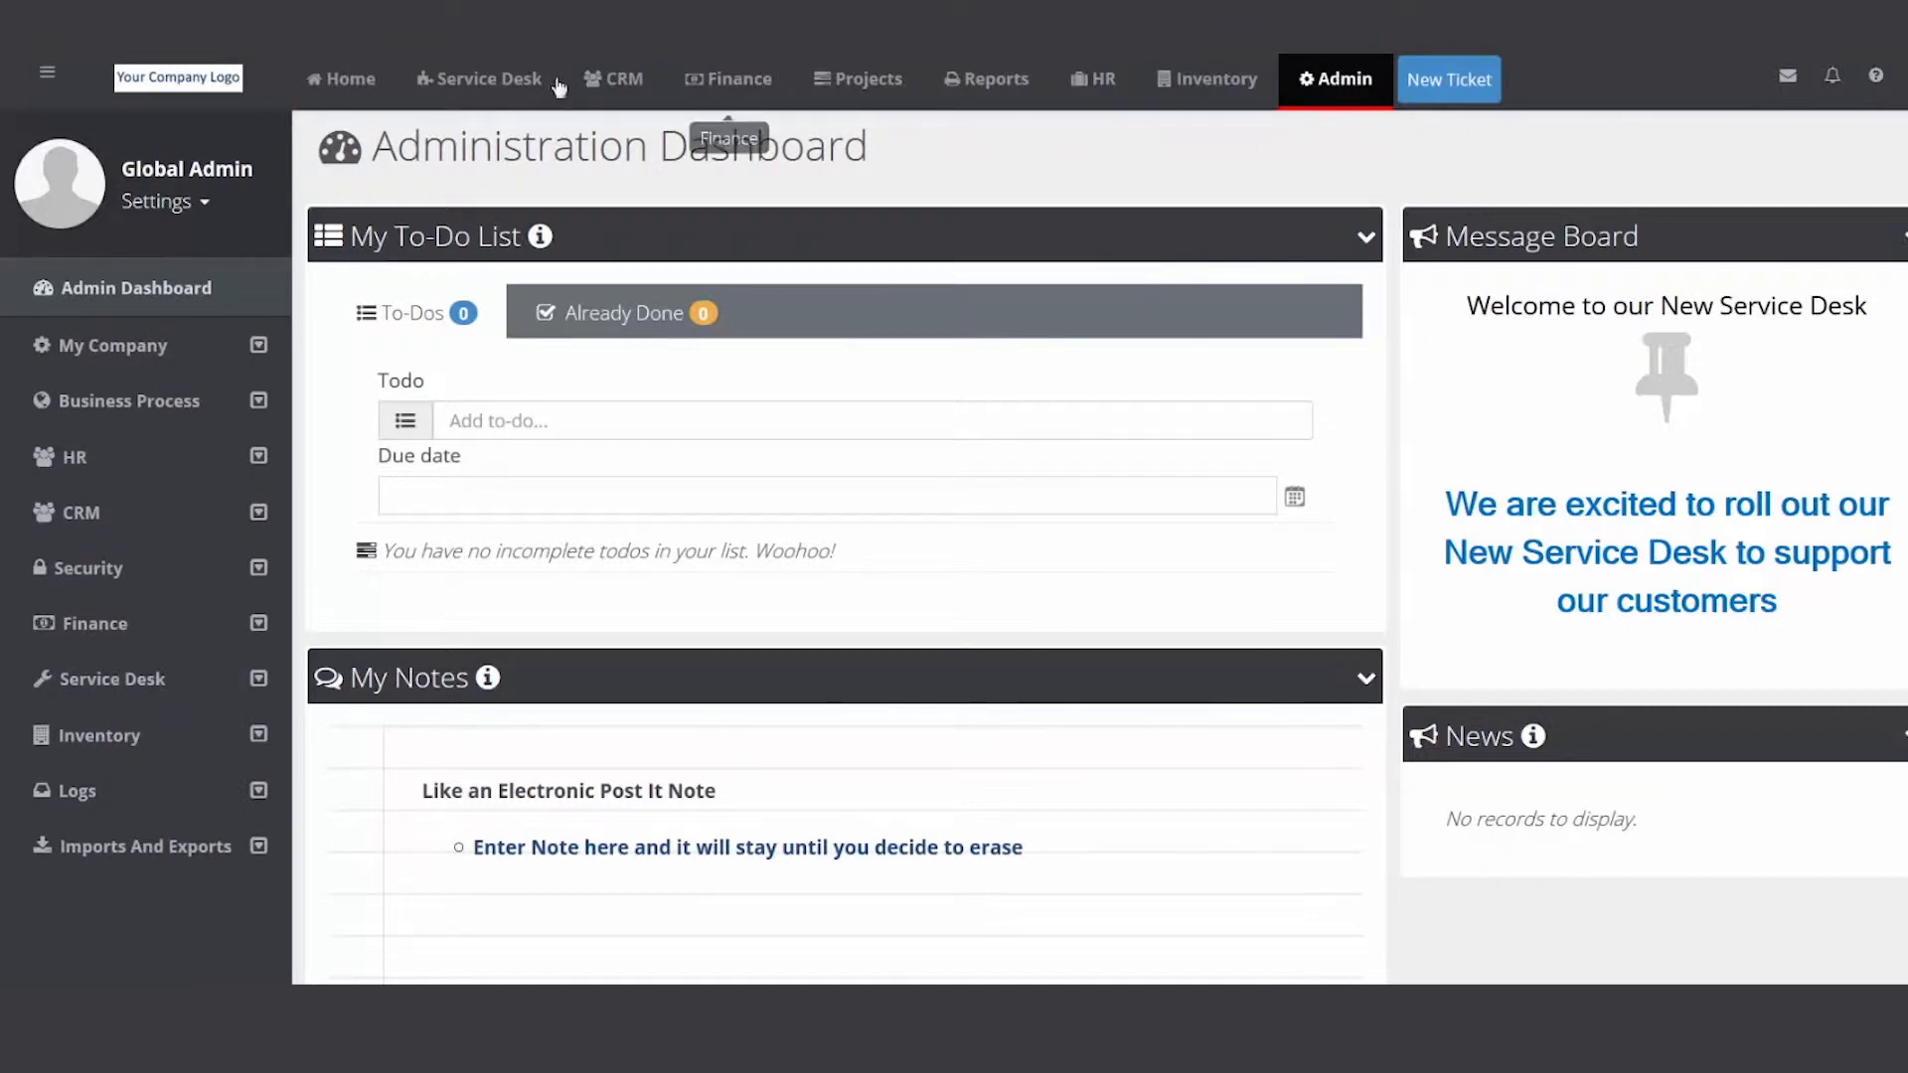
mouse_move(257, 402)
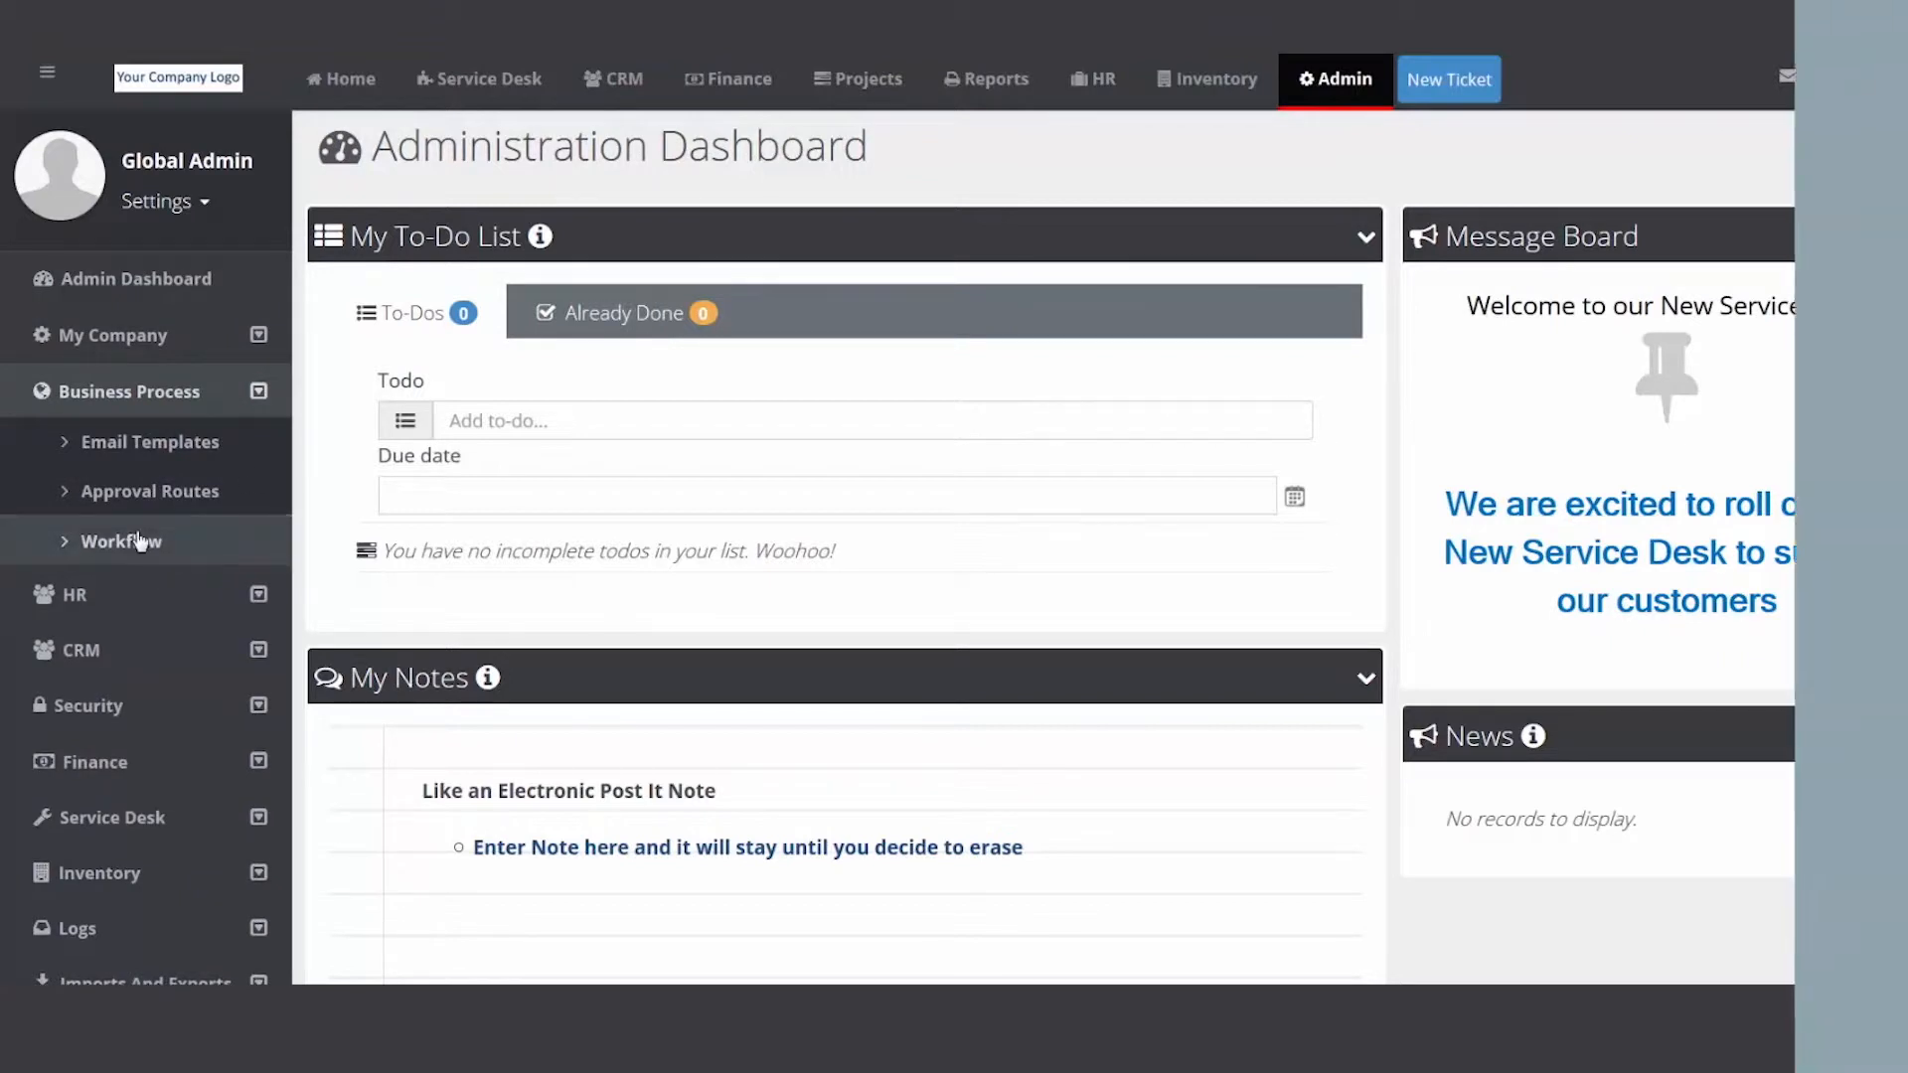
Show the Workflow Rules list under Business Process.
left_click(121, 540)
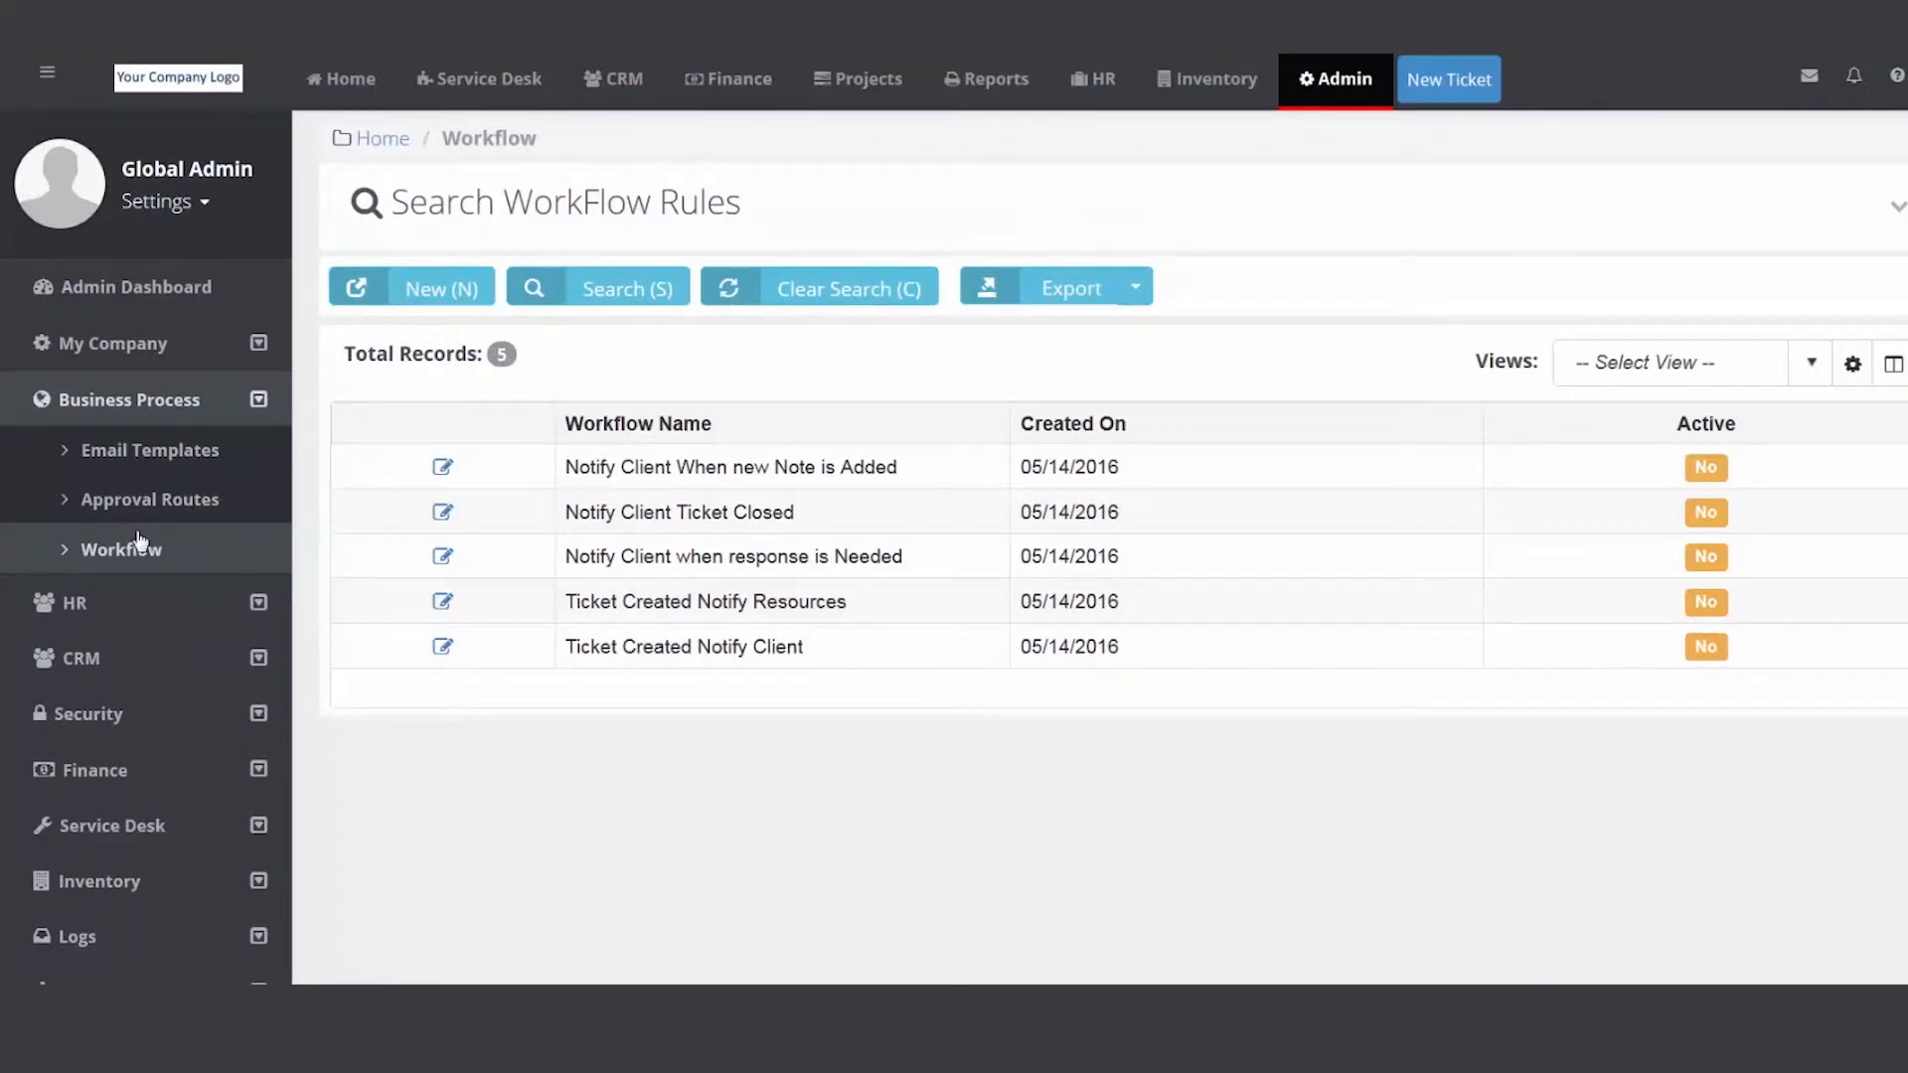
mouse_move(903, 675)
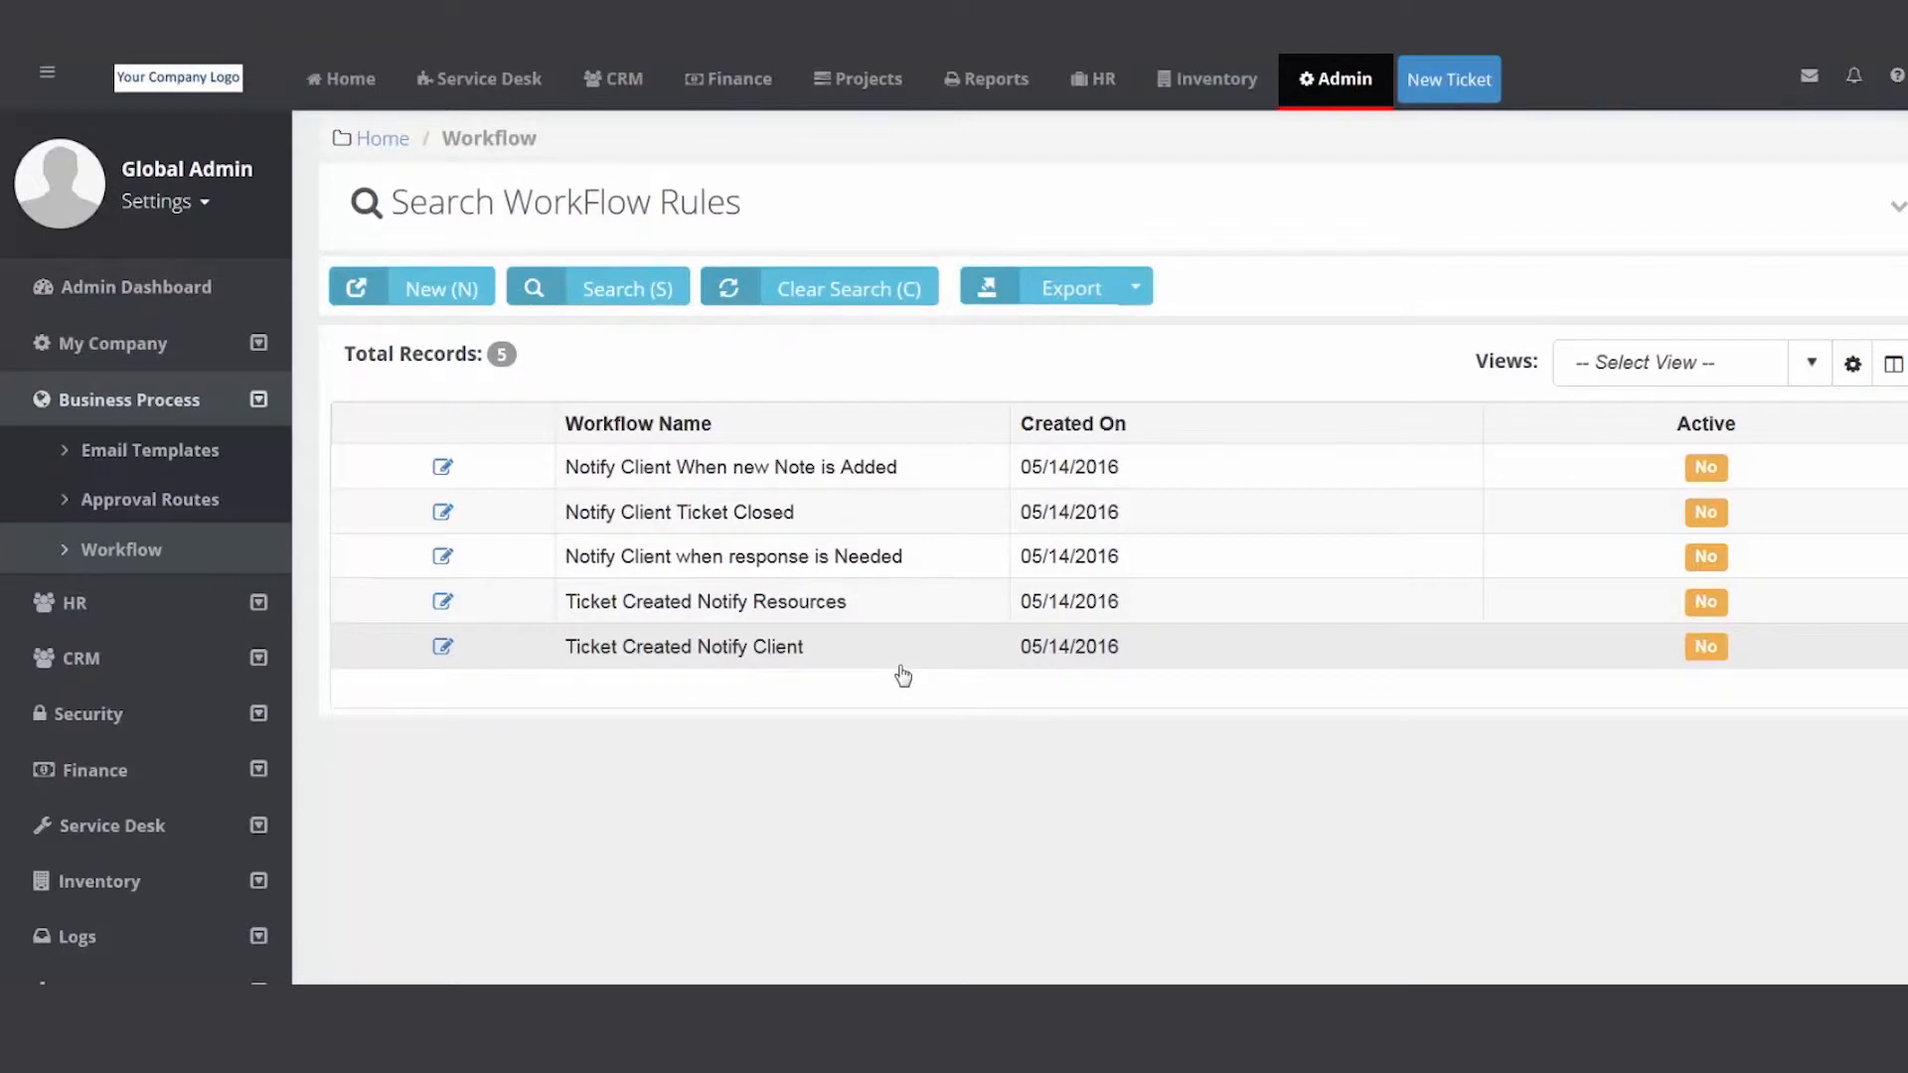
mouse_move(889, 658)
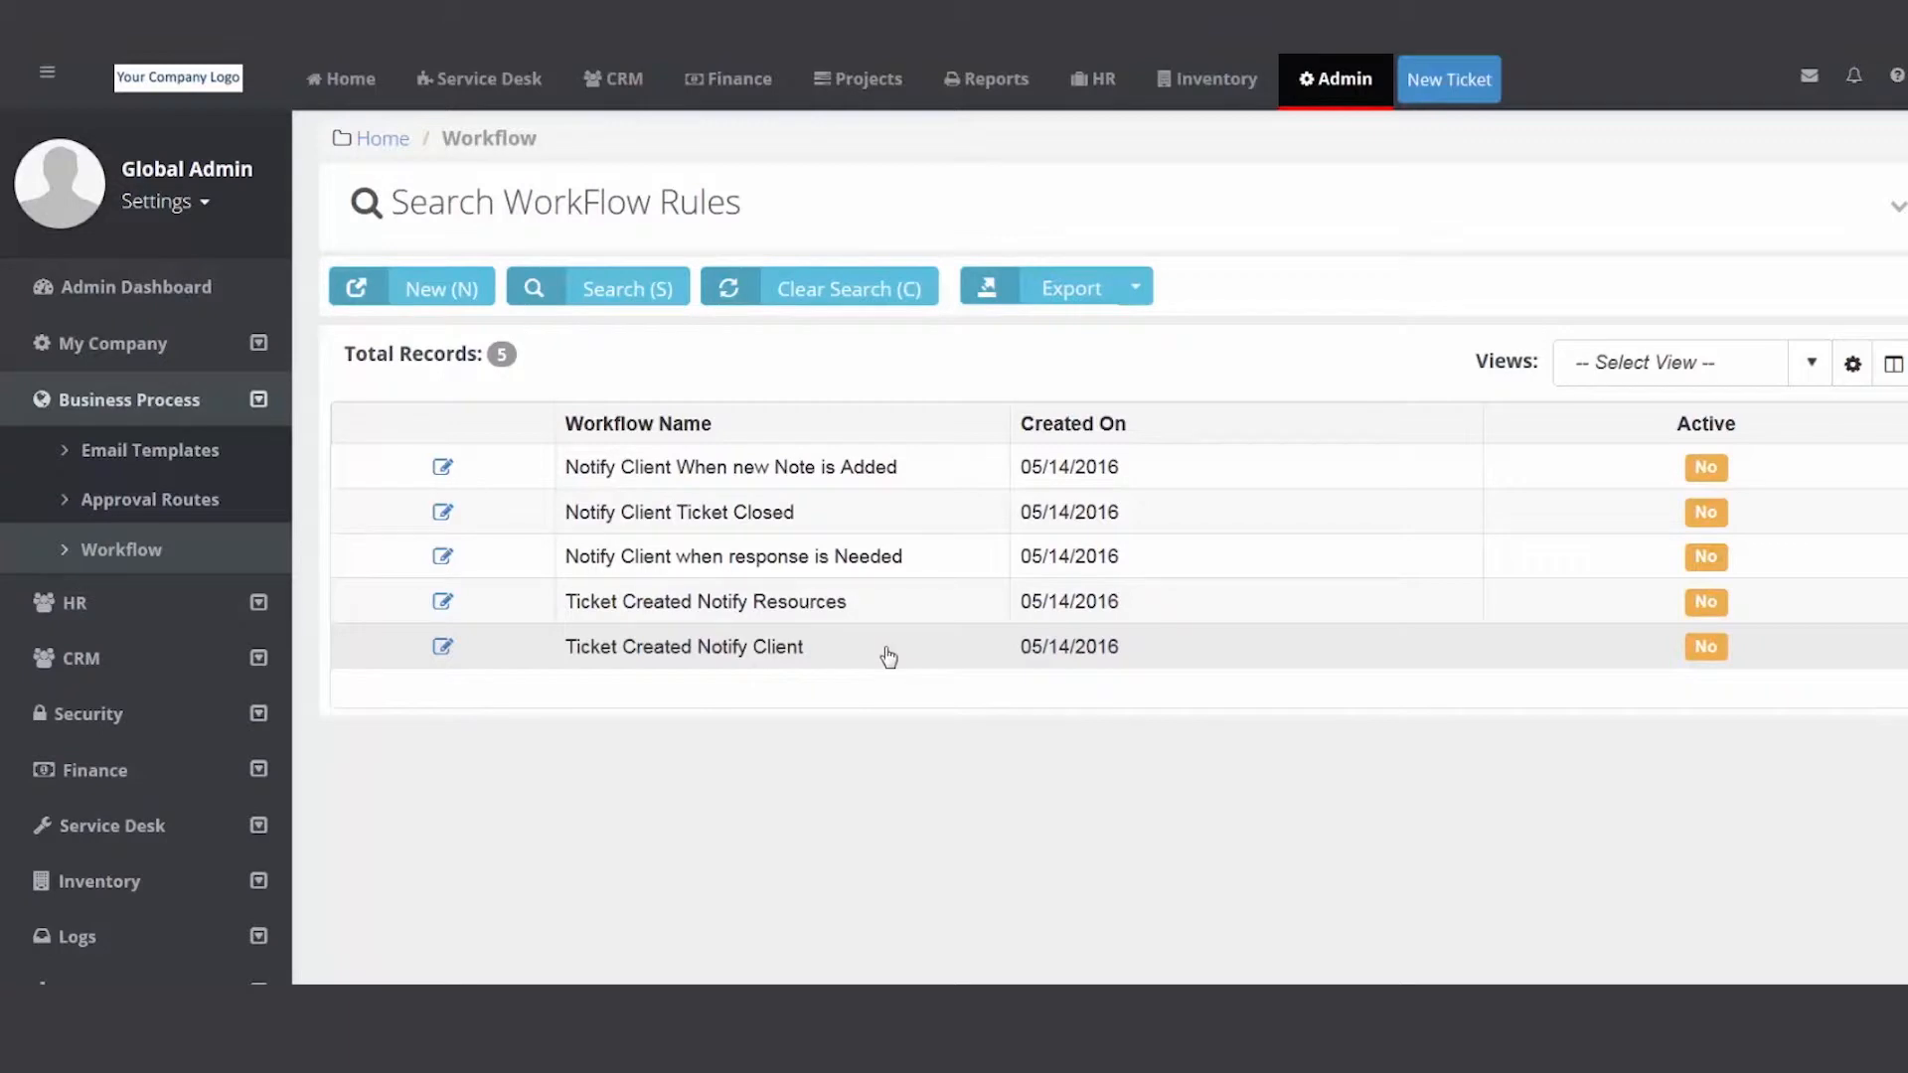
mouse_move(860, 674)
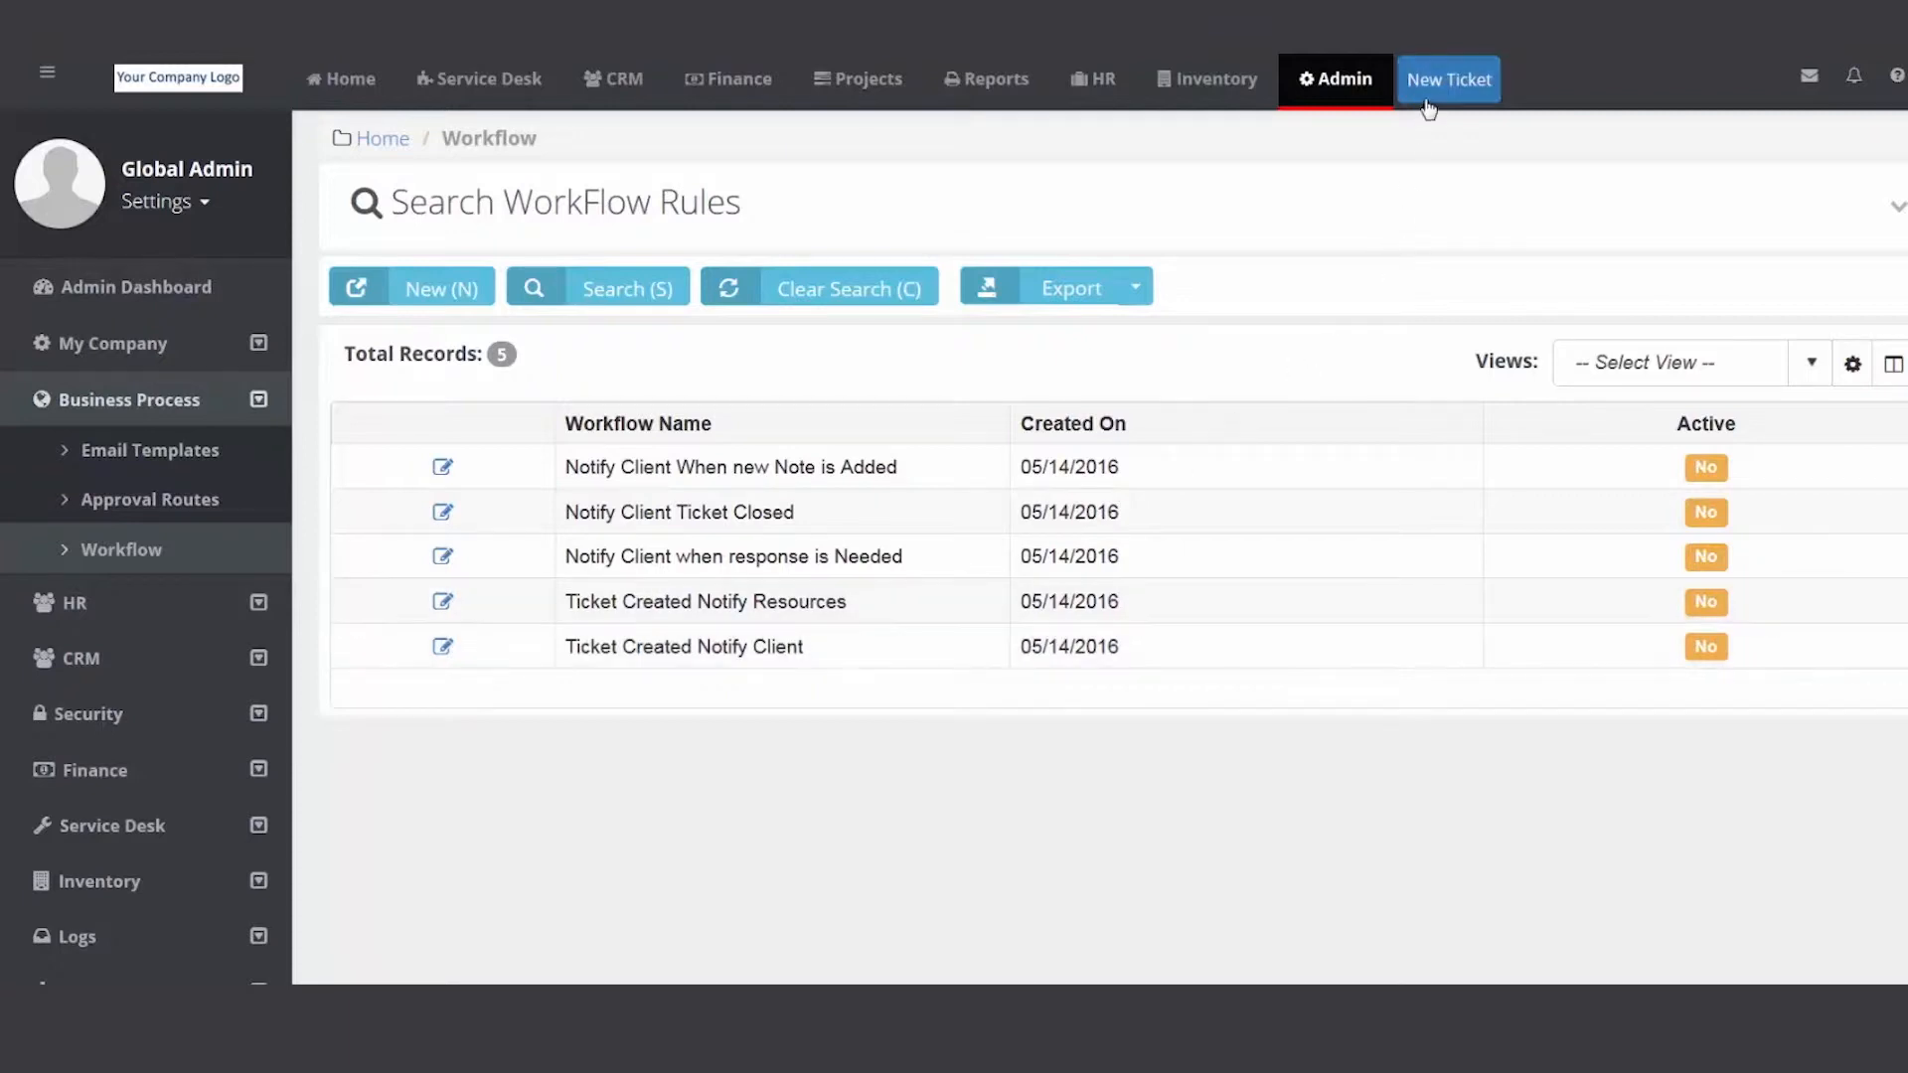
mouse_move(871, 646)
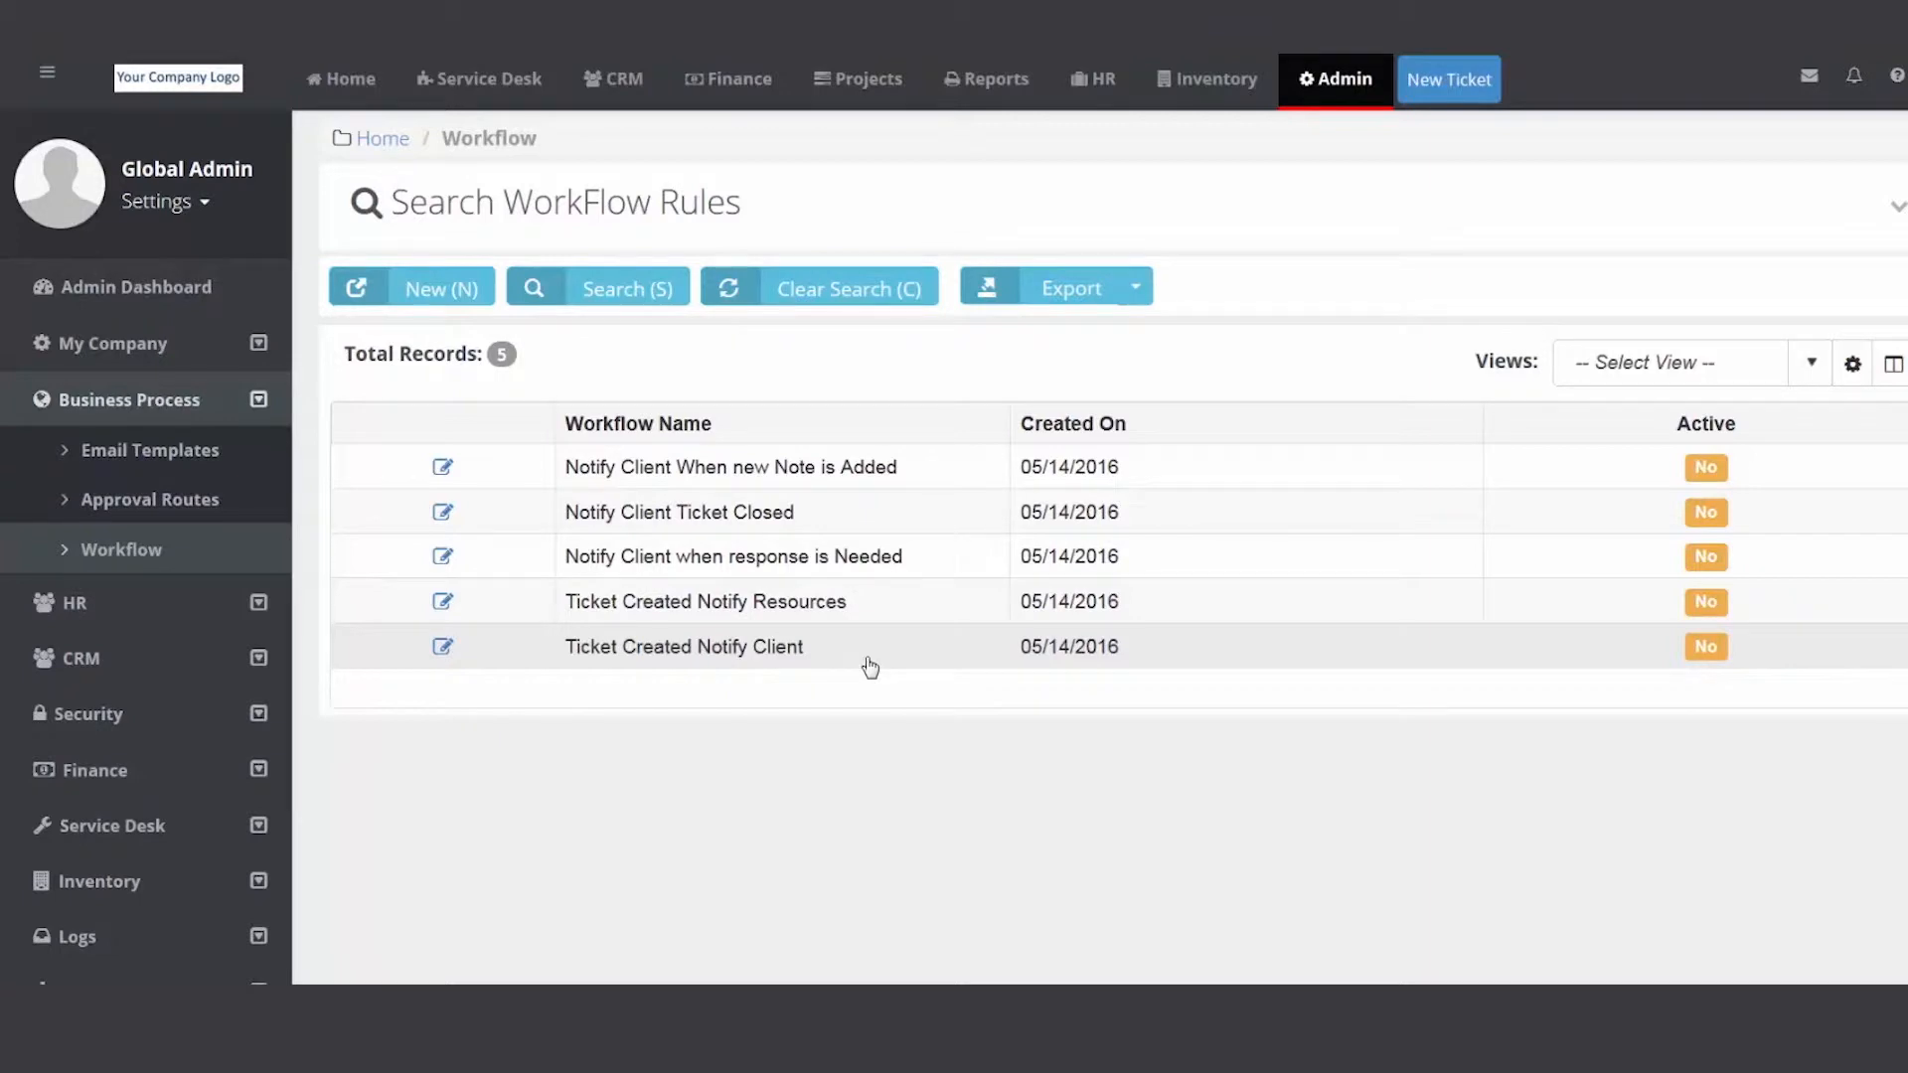
mouse_move(884, 634)
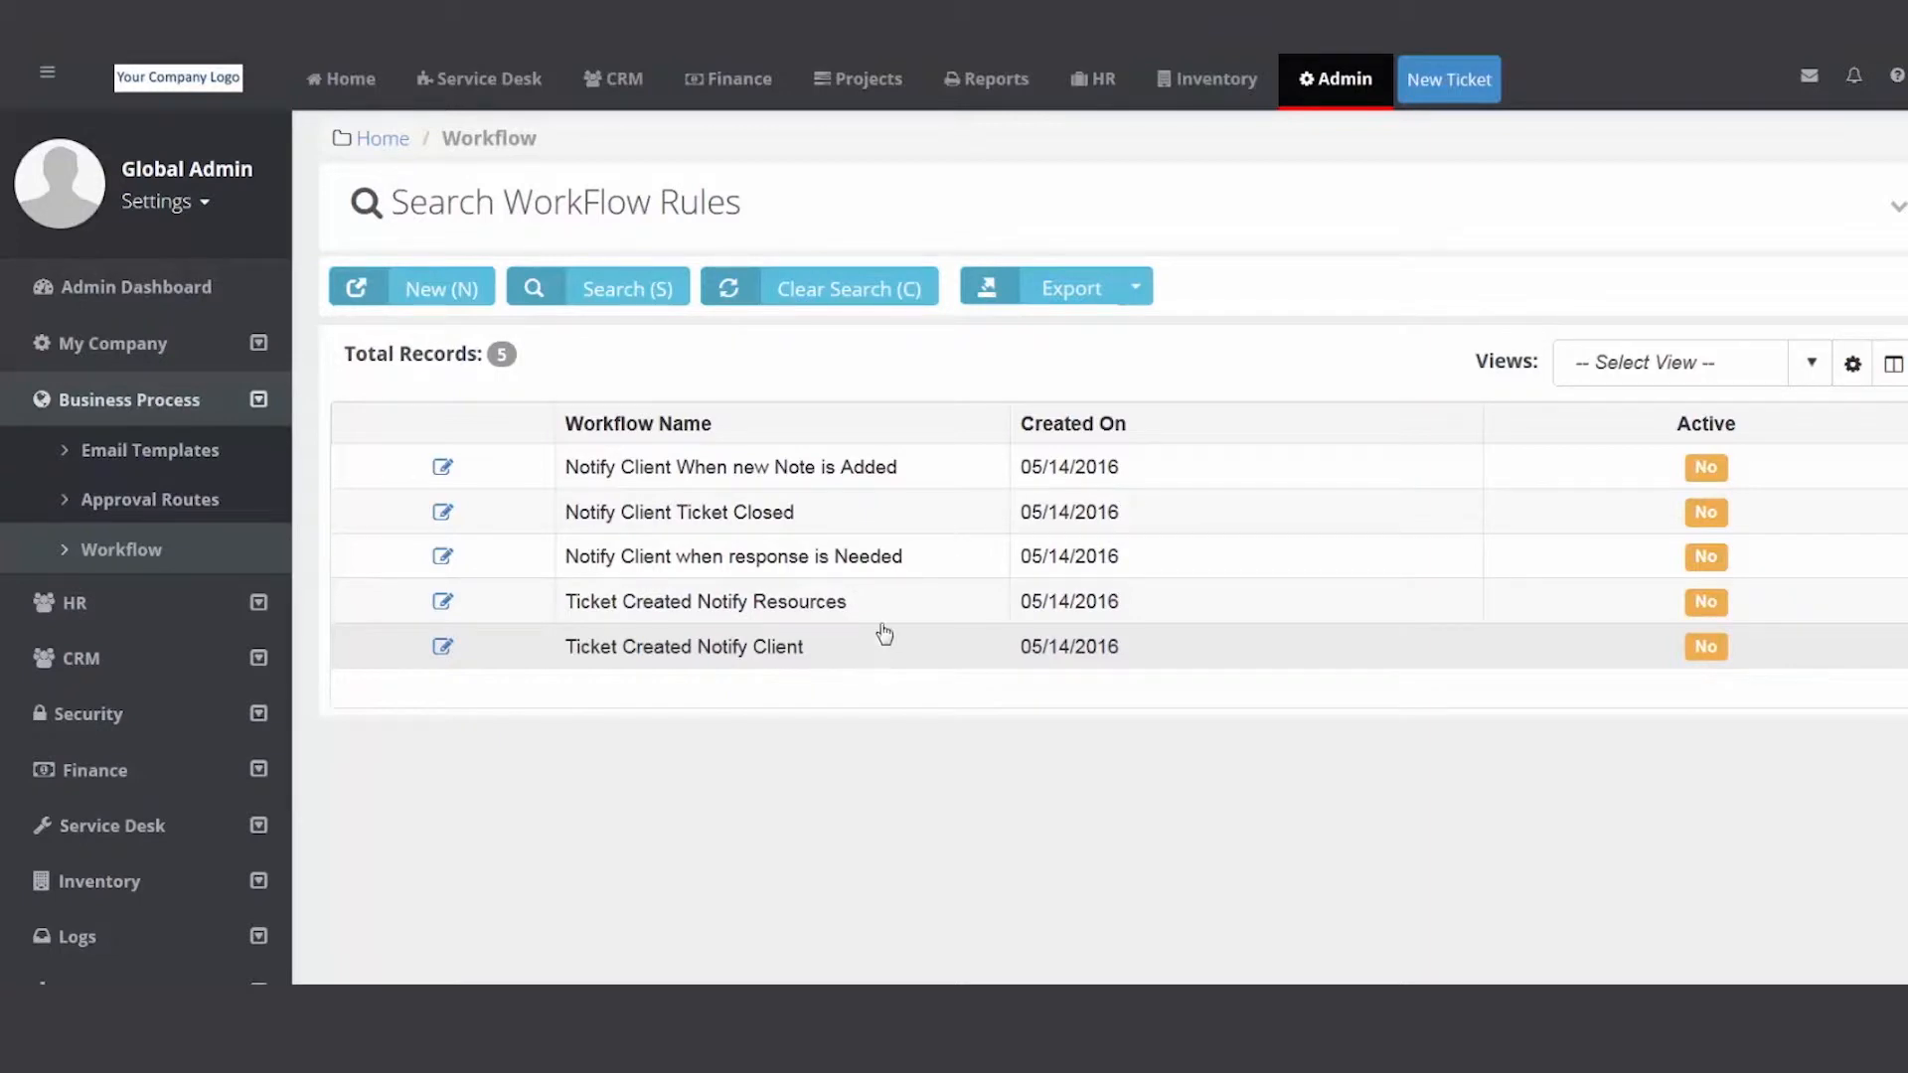
mouse_move(887, 614)
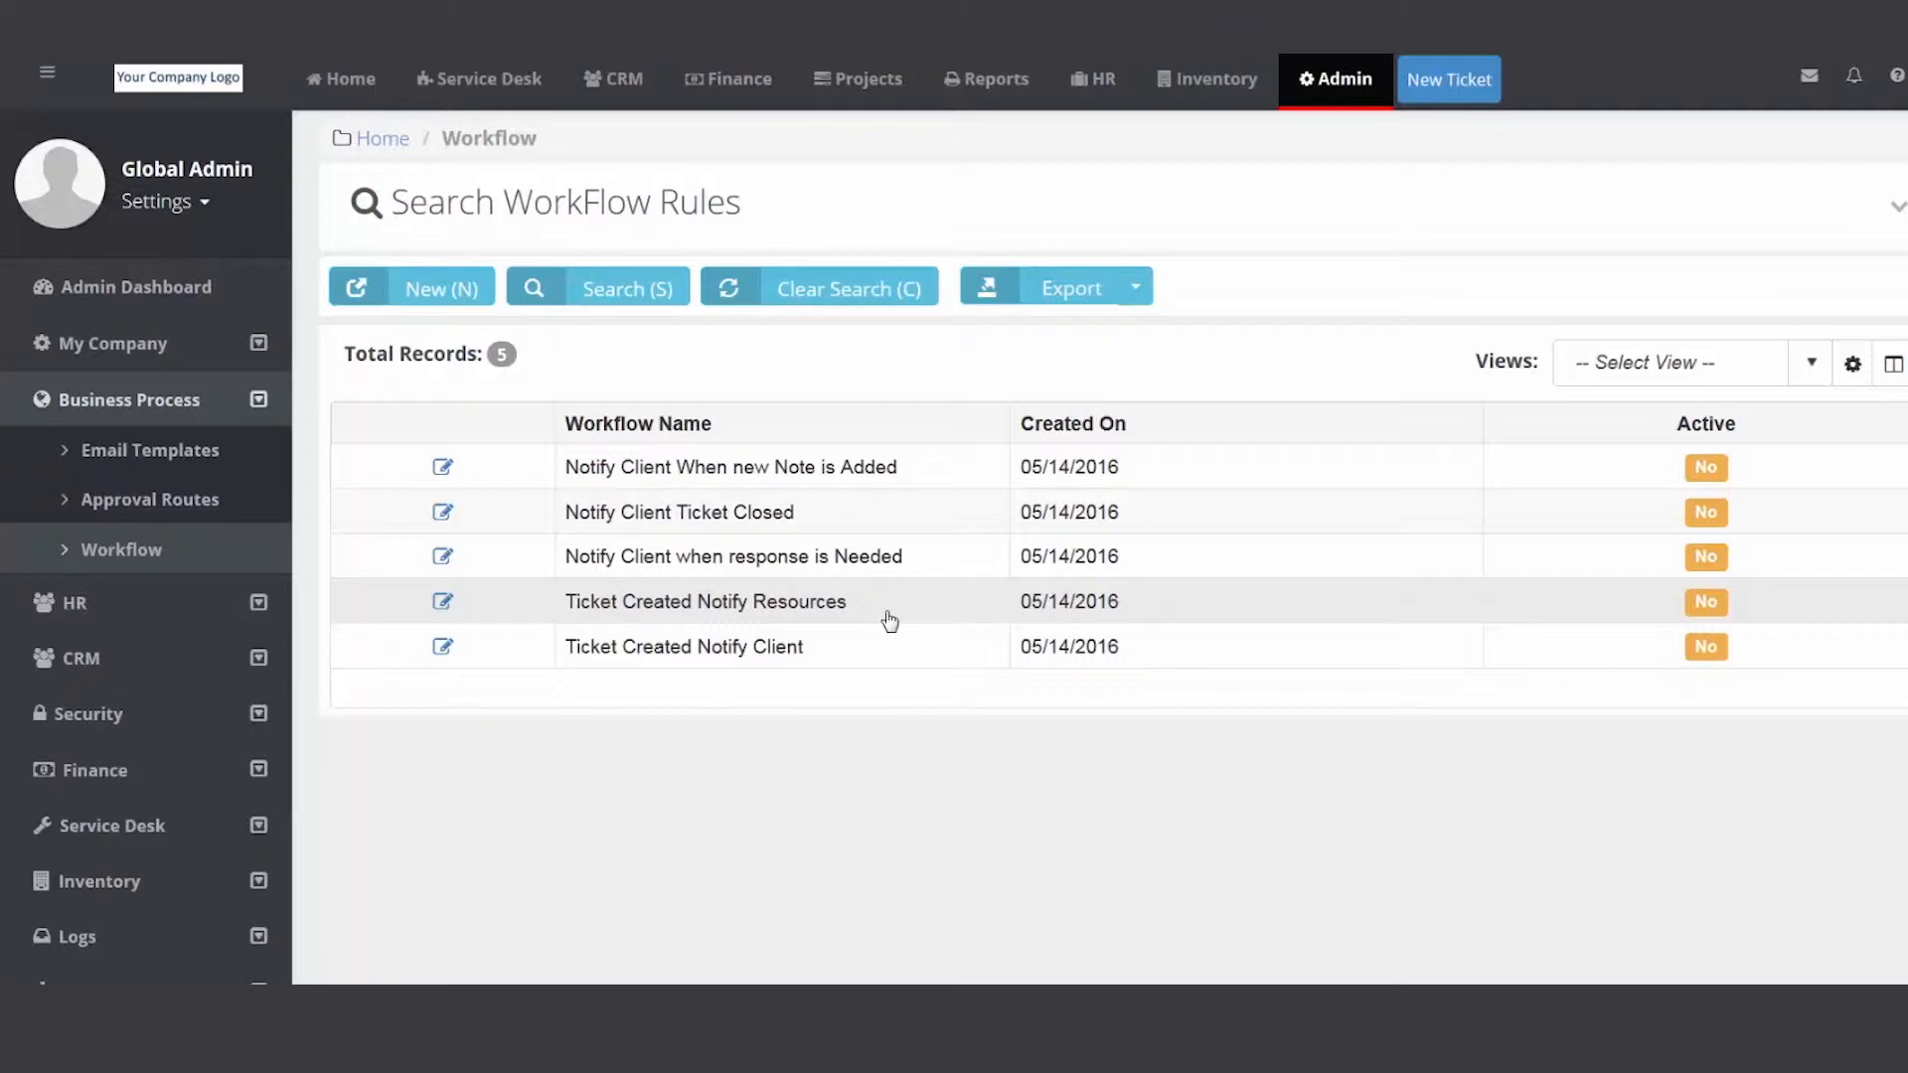
mouse_move(888, 513)
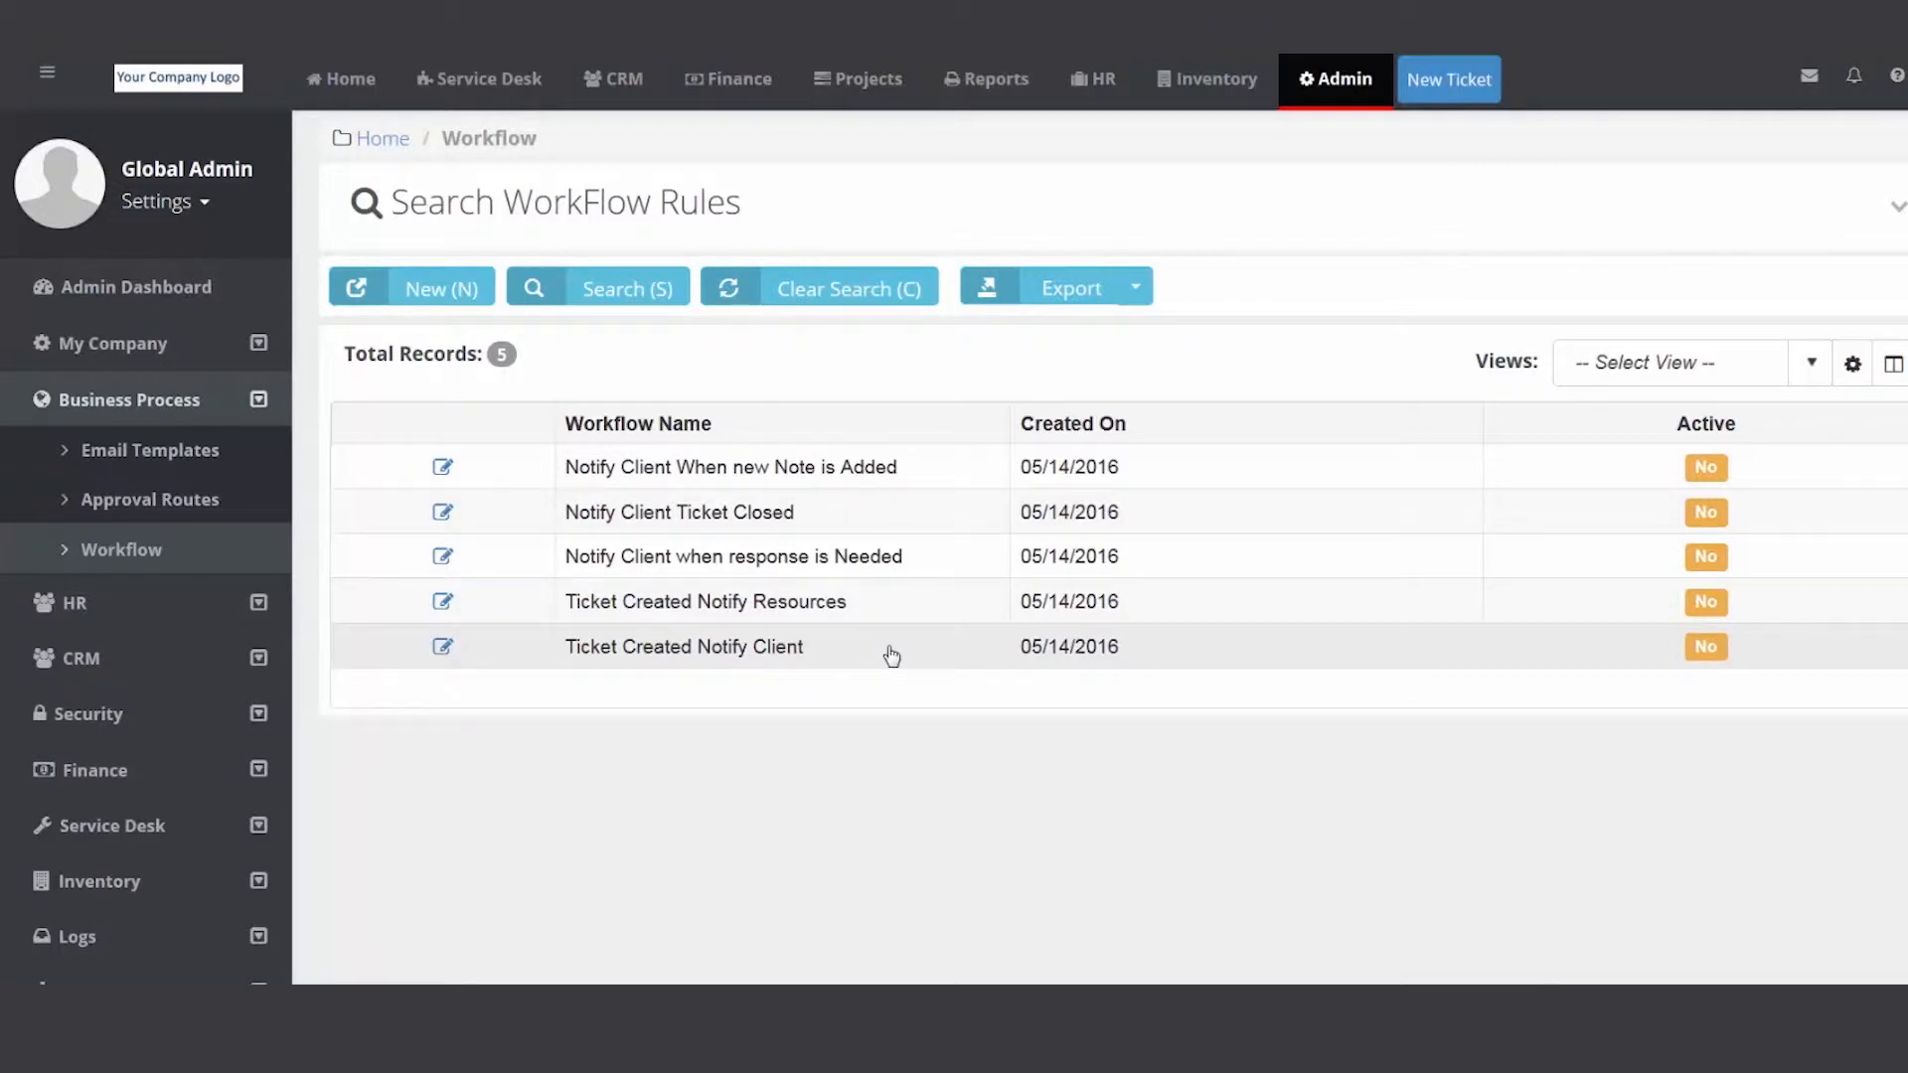
mouse_move(668, 648)
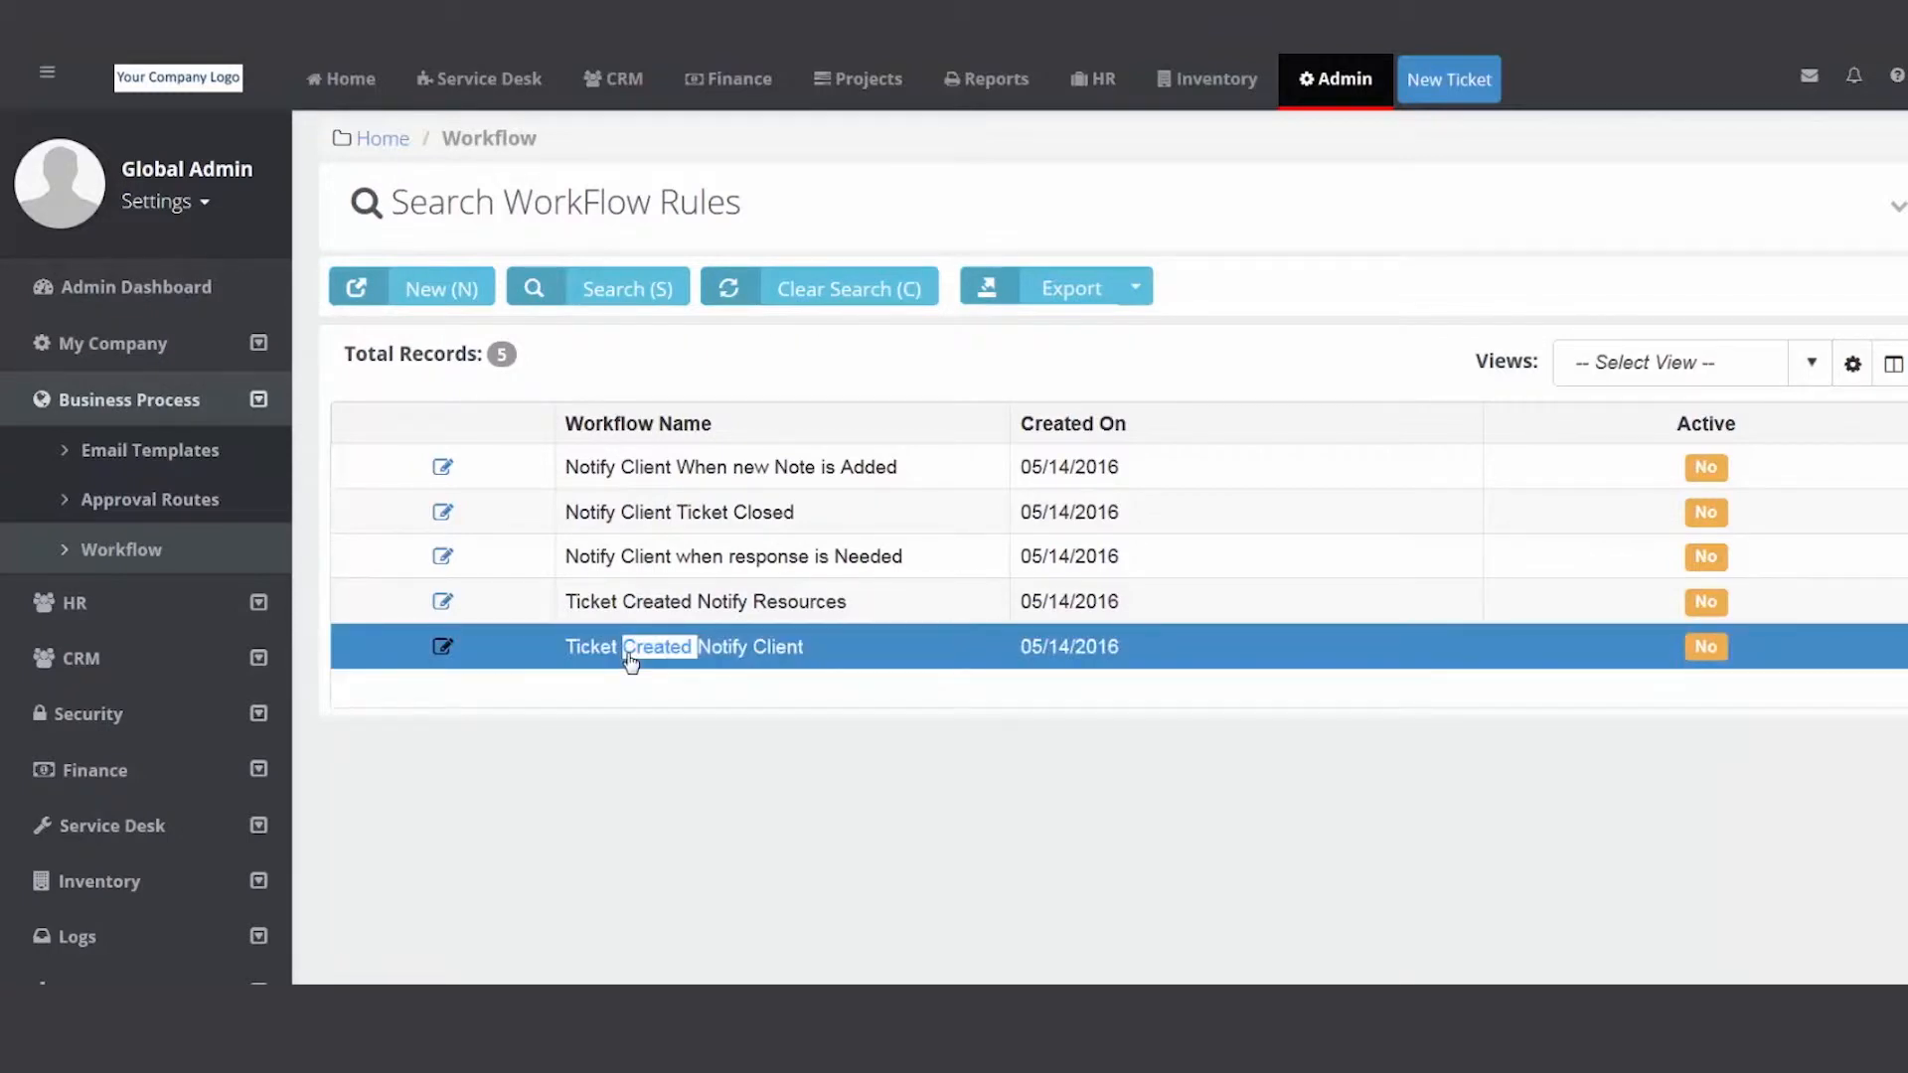
mouse_move(444, 646)
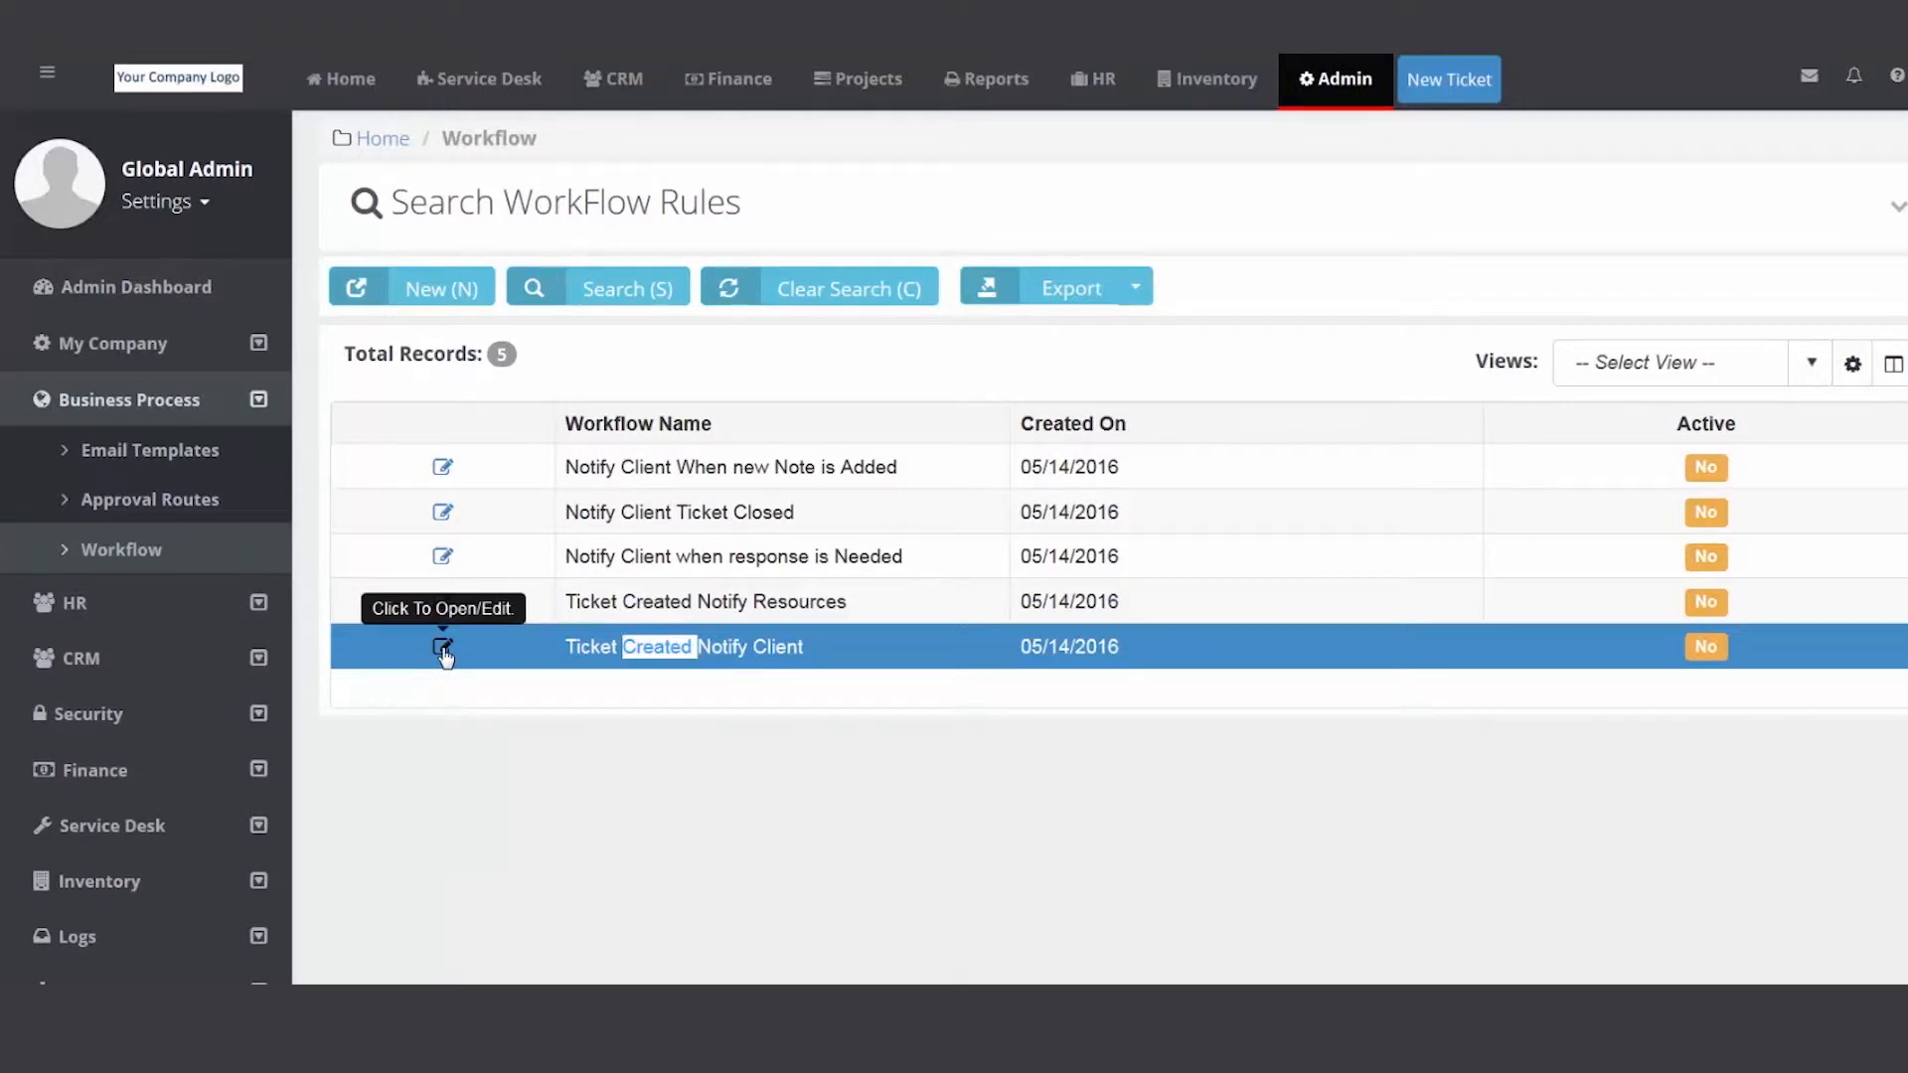
Edit the 'Ticket Created Notify Client' rule and review its Conditions.
left_click(443, 646)
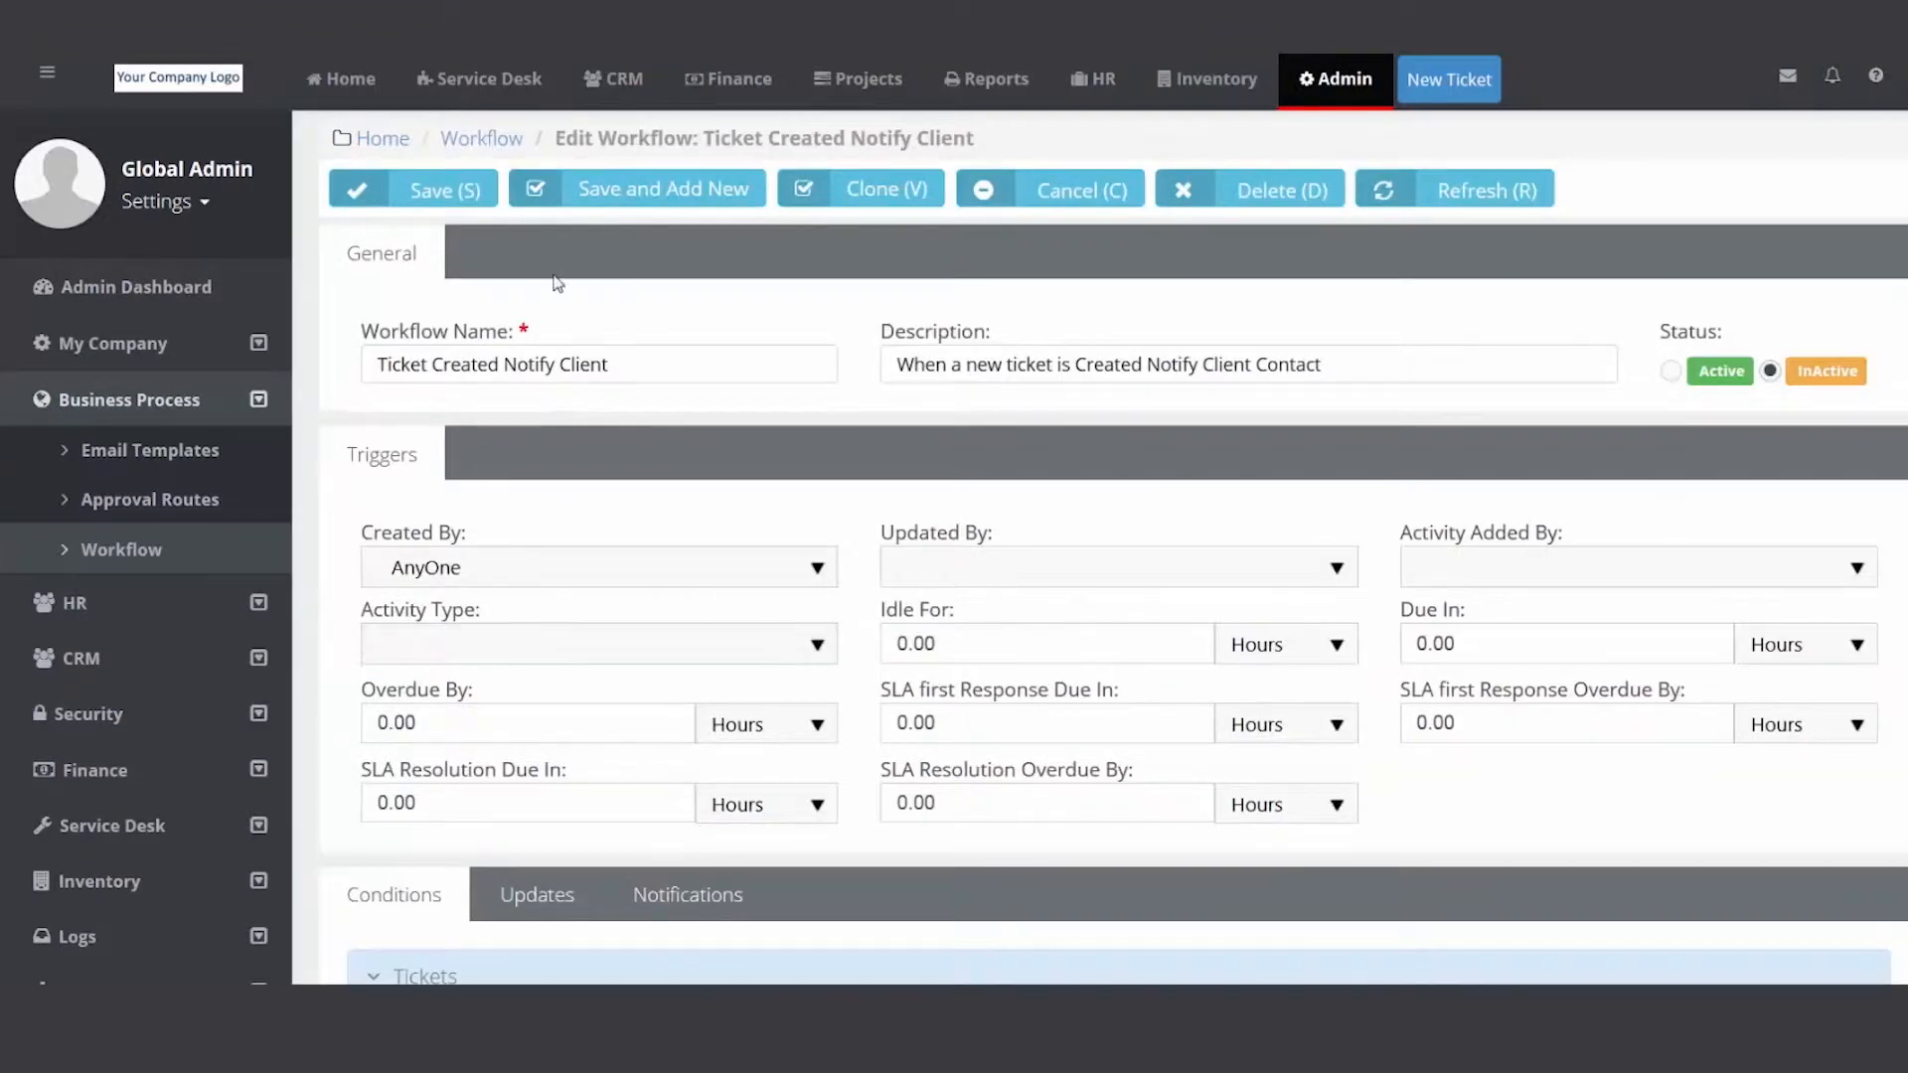
mouse_move(413, 324)
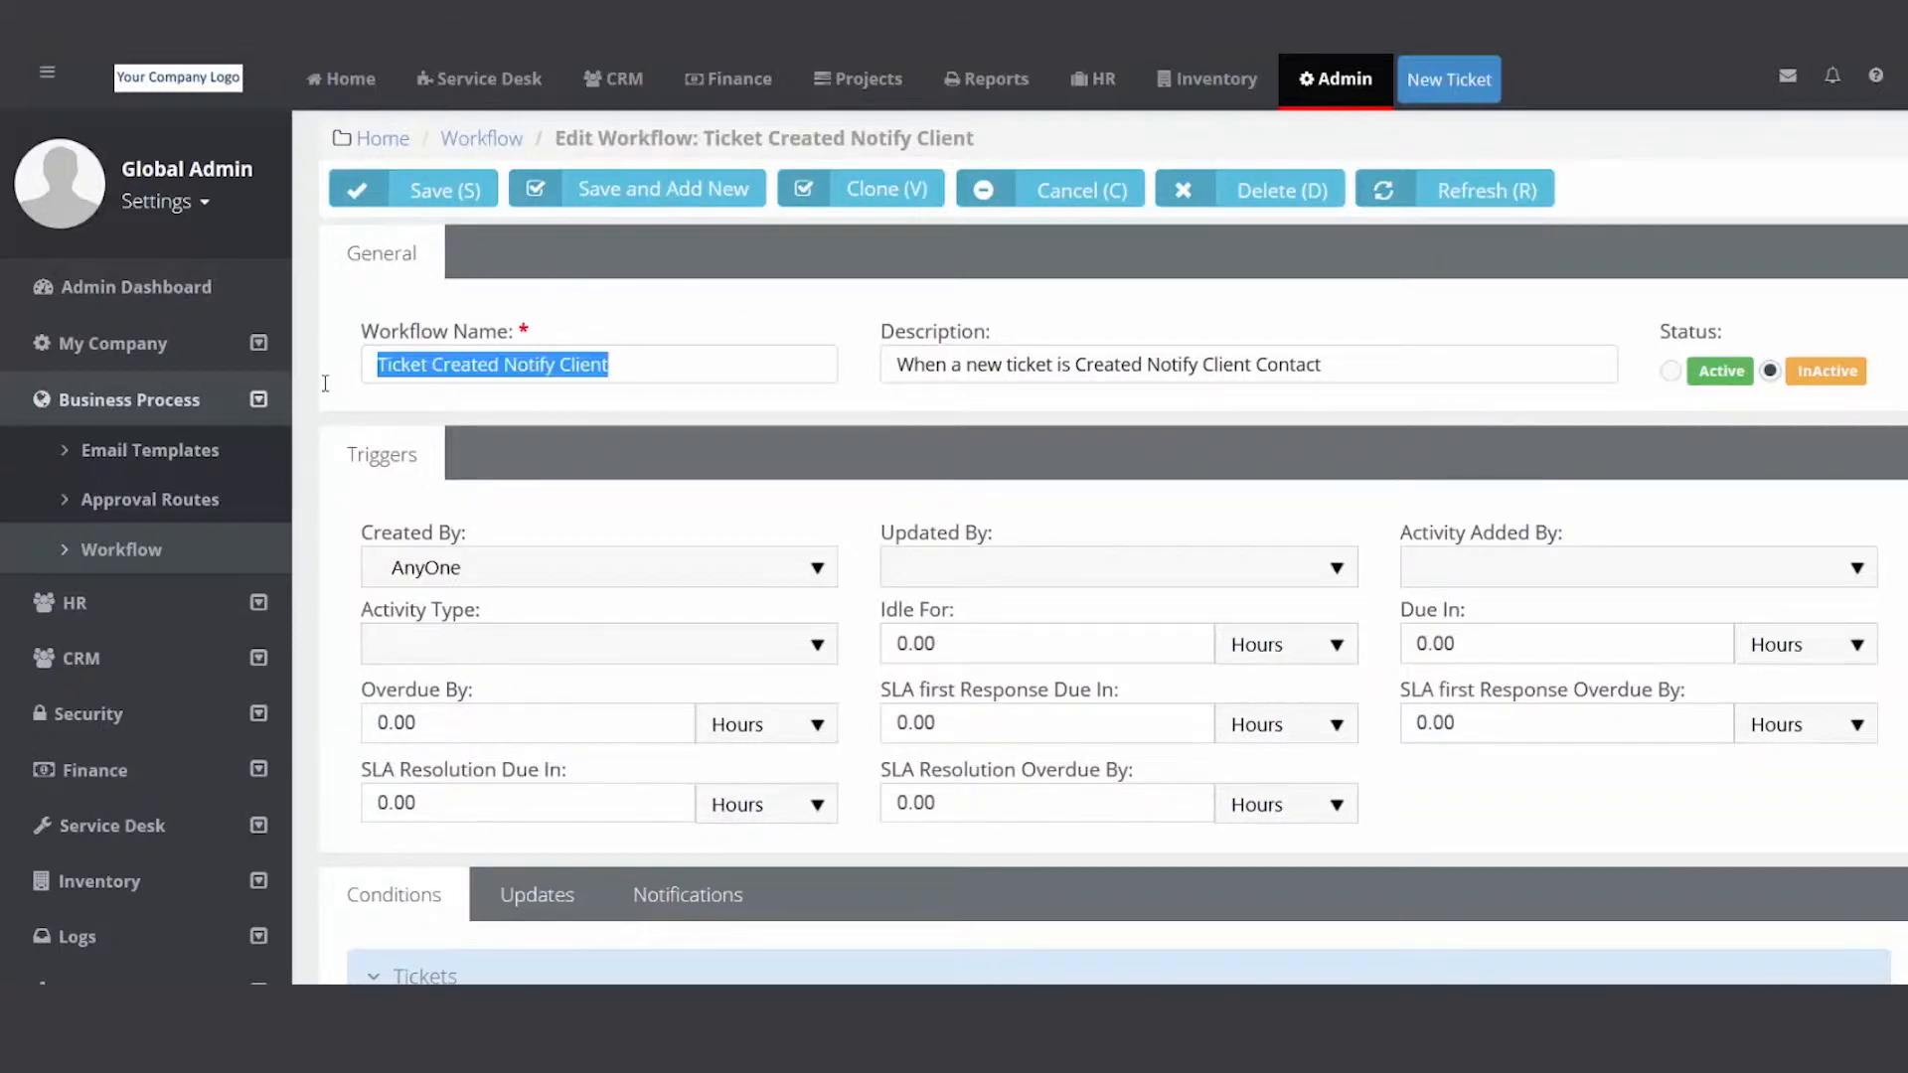
mouse_move(664, 420)
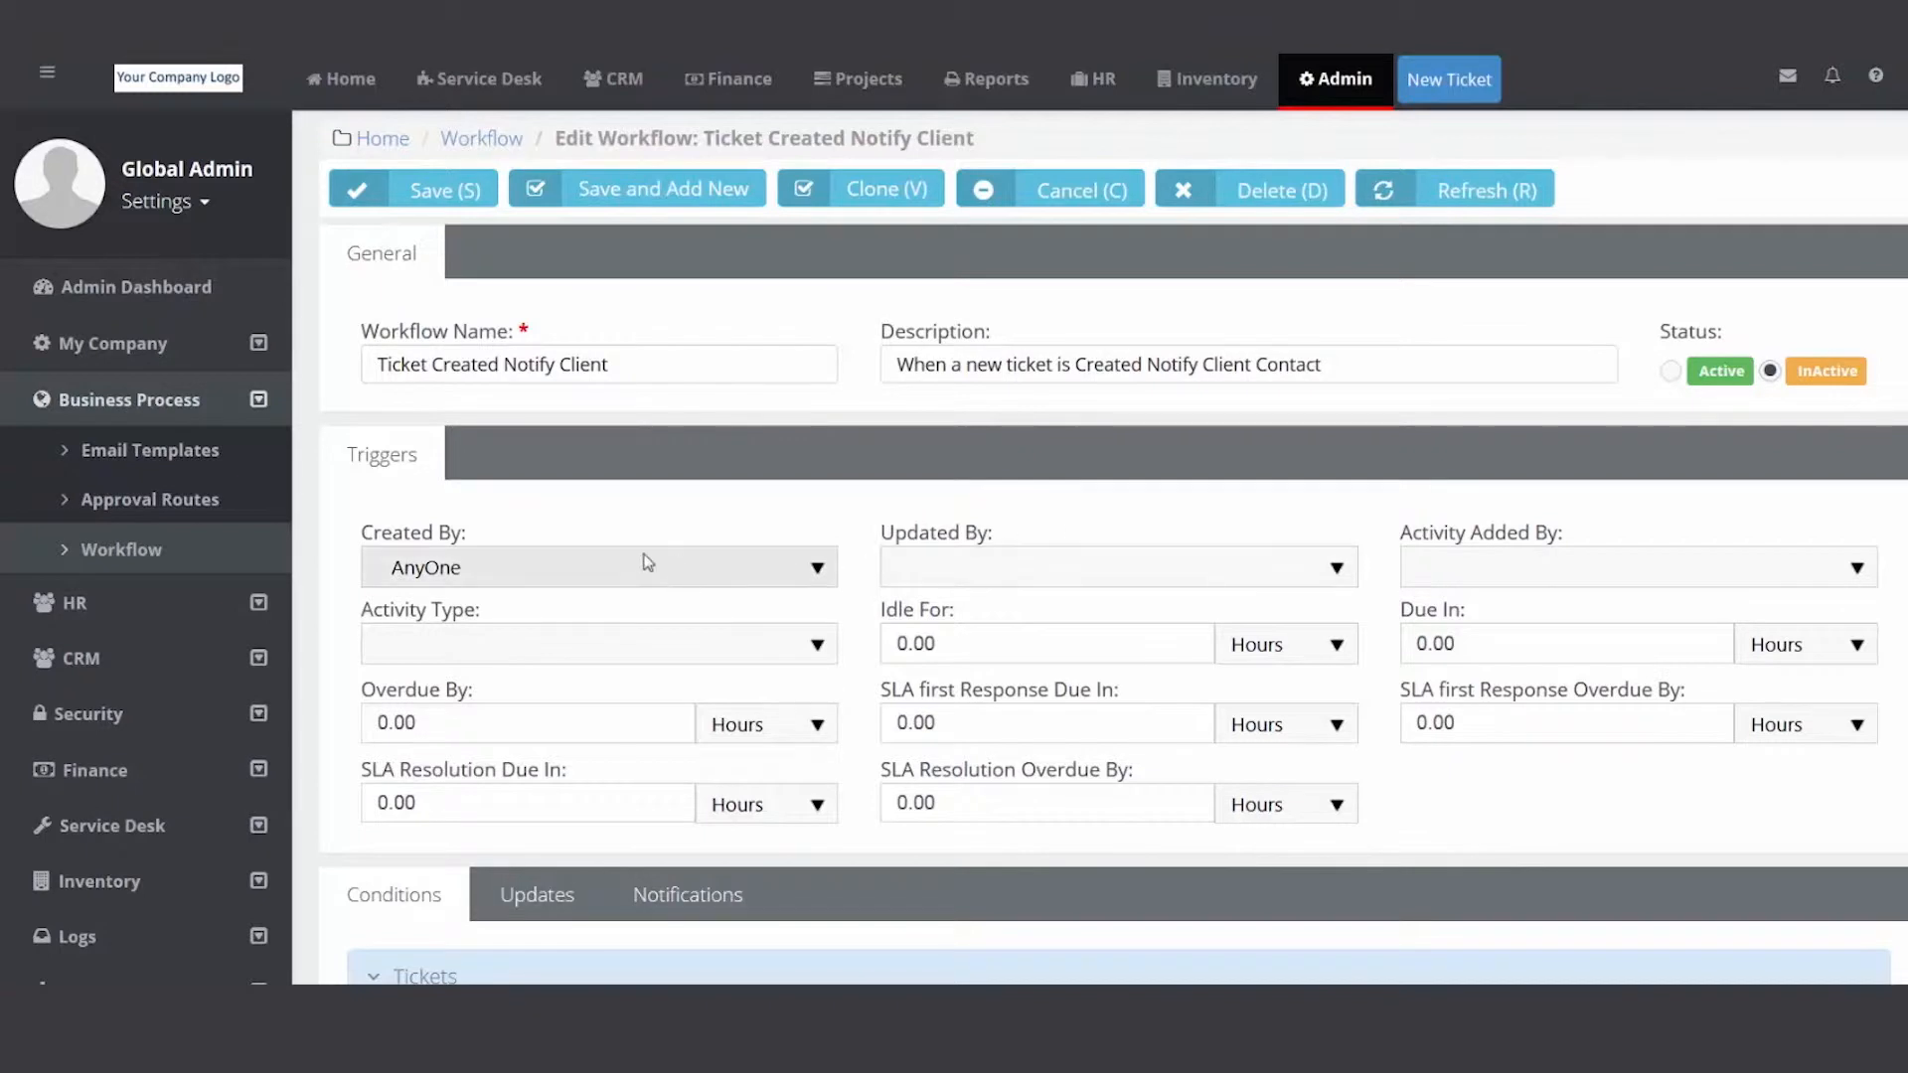
mouse_move(529, 479)
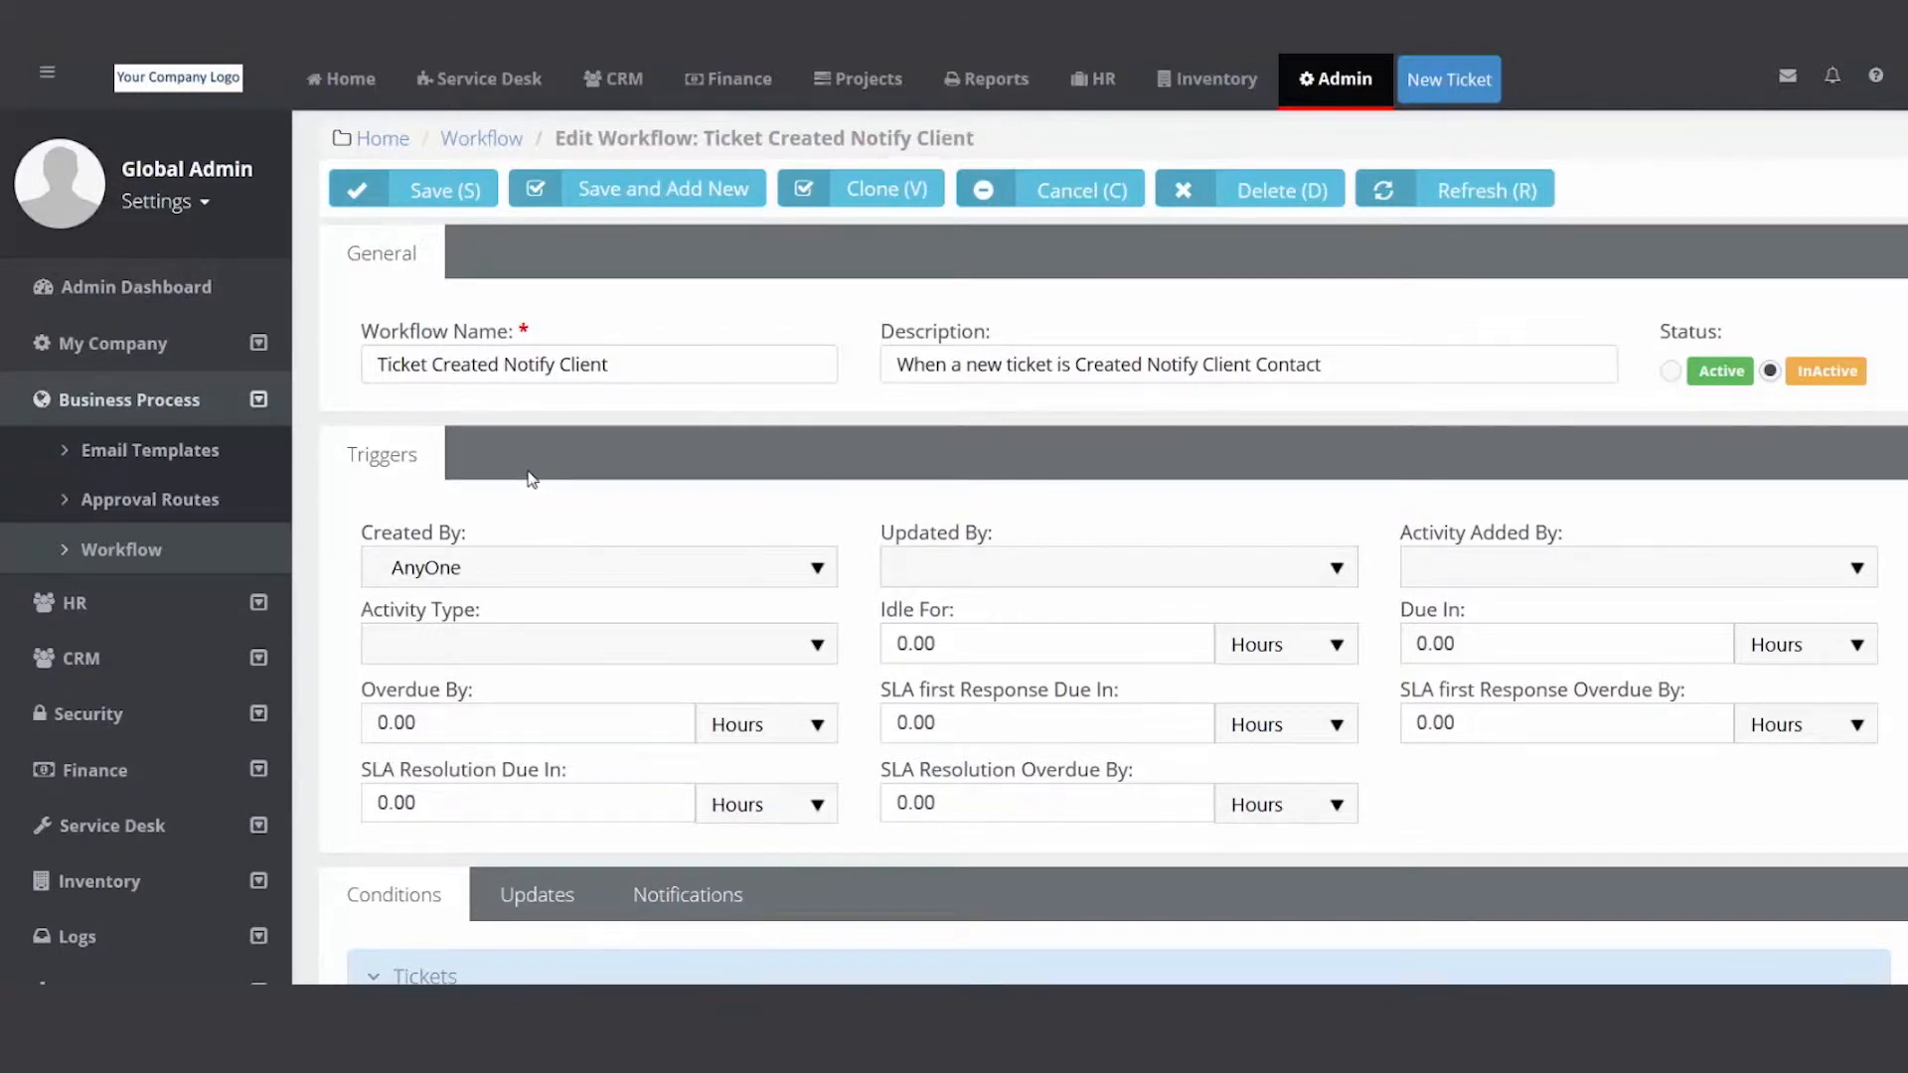
scroll("down", 3)
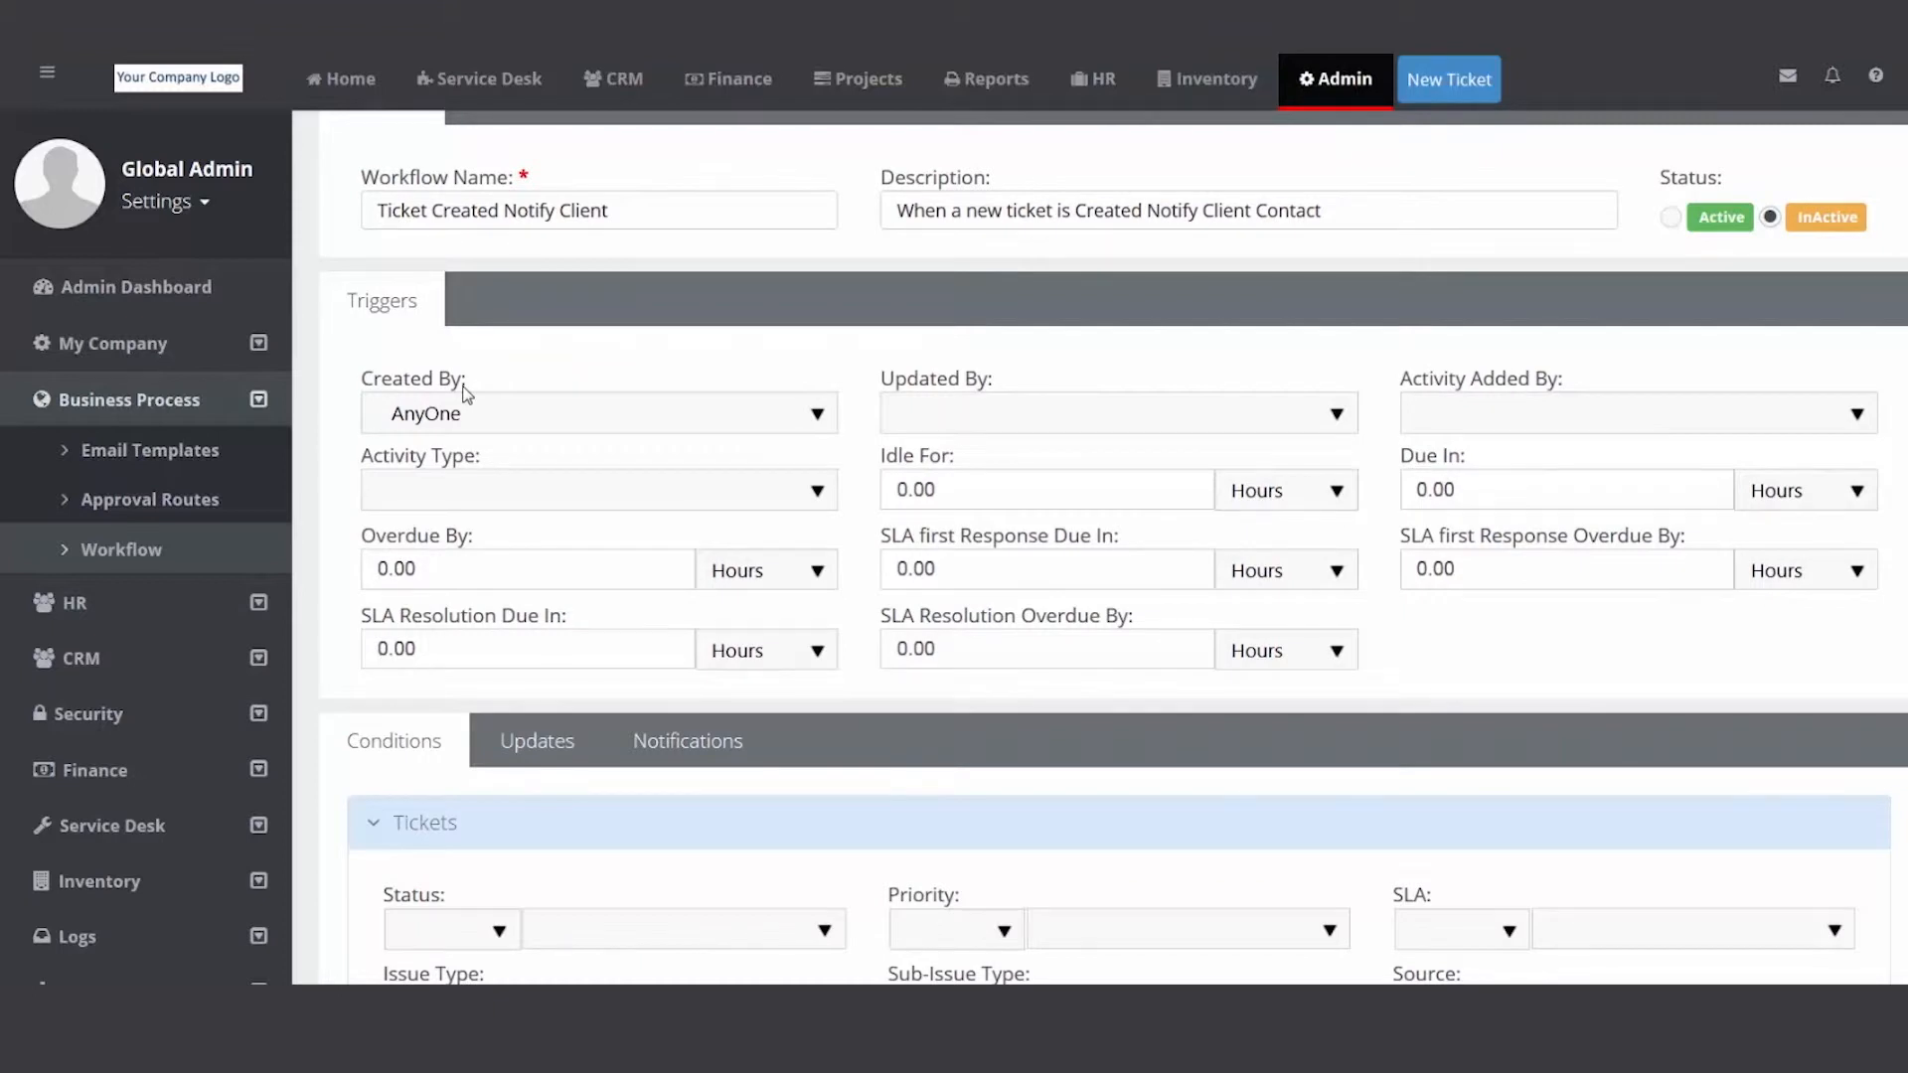
mouse_move(1450, 80)
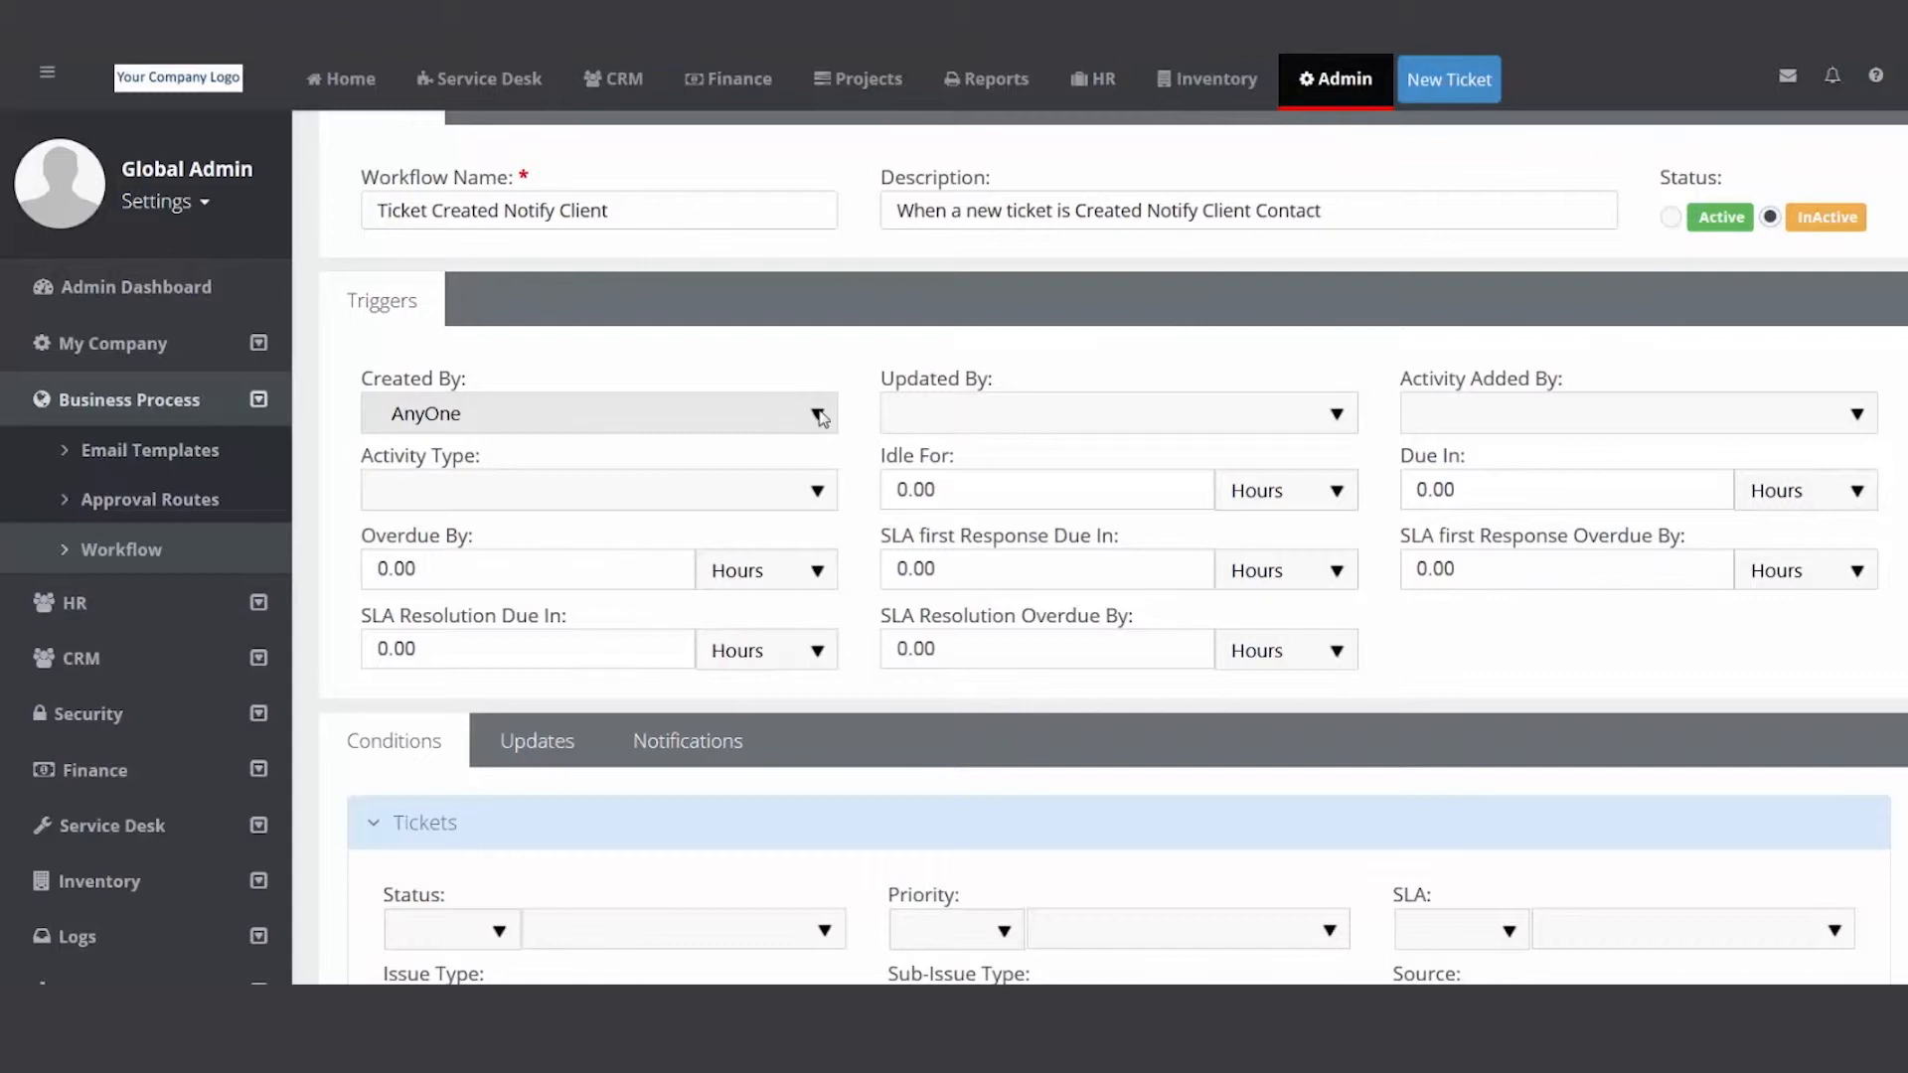
left_click(820, 414)
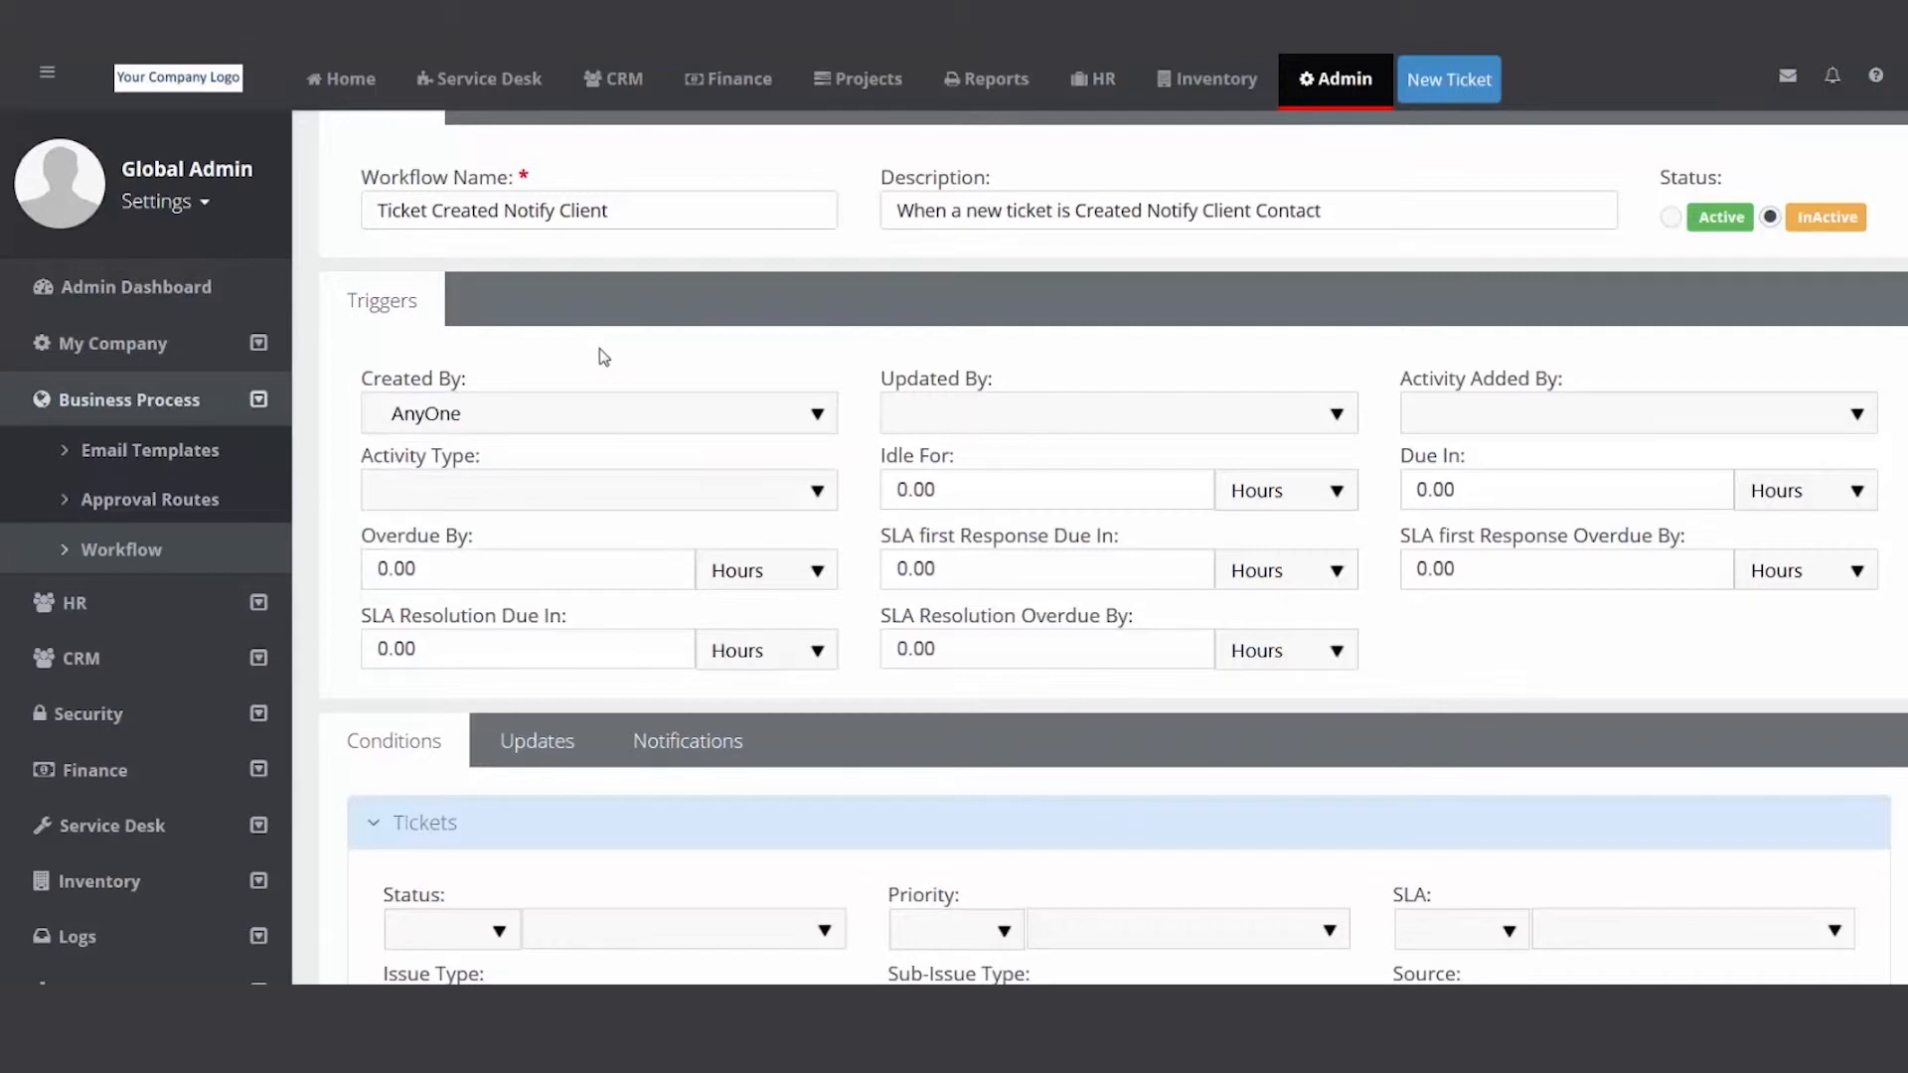
scroll("down", 3)
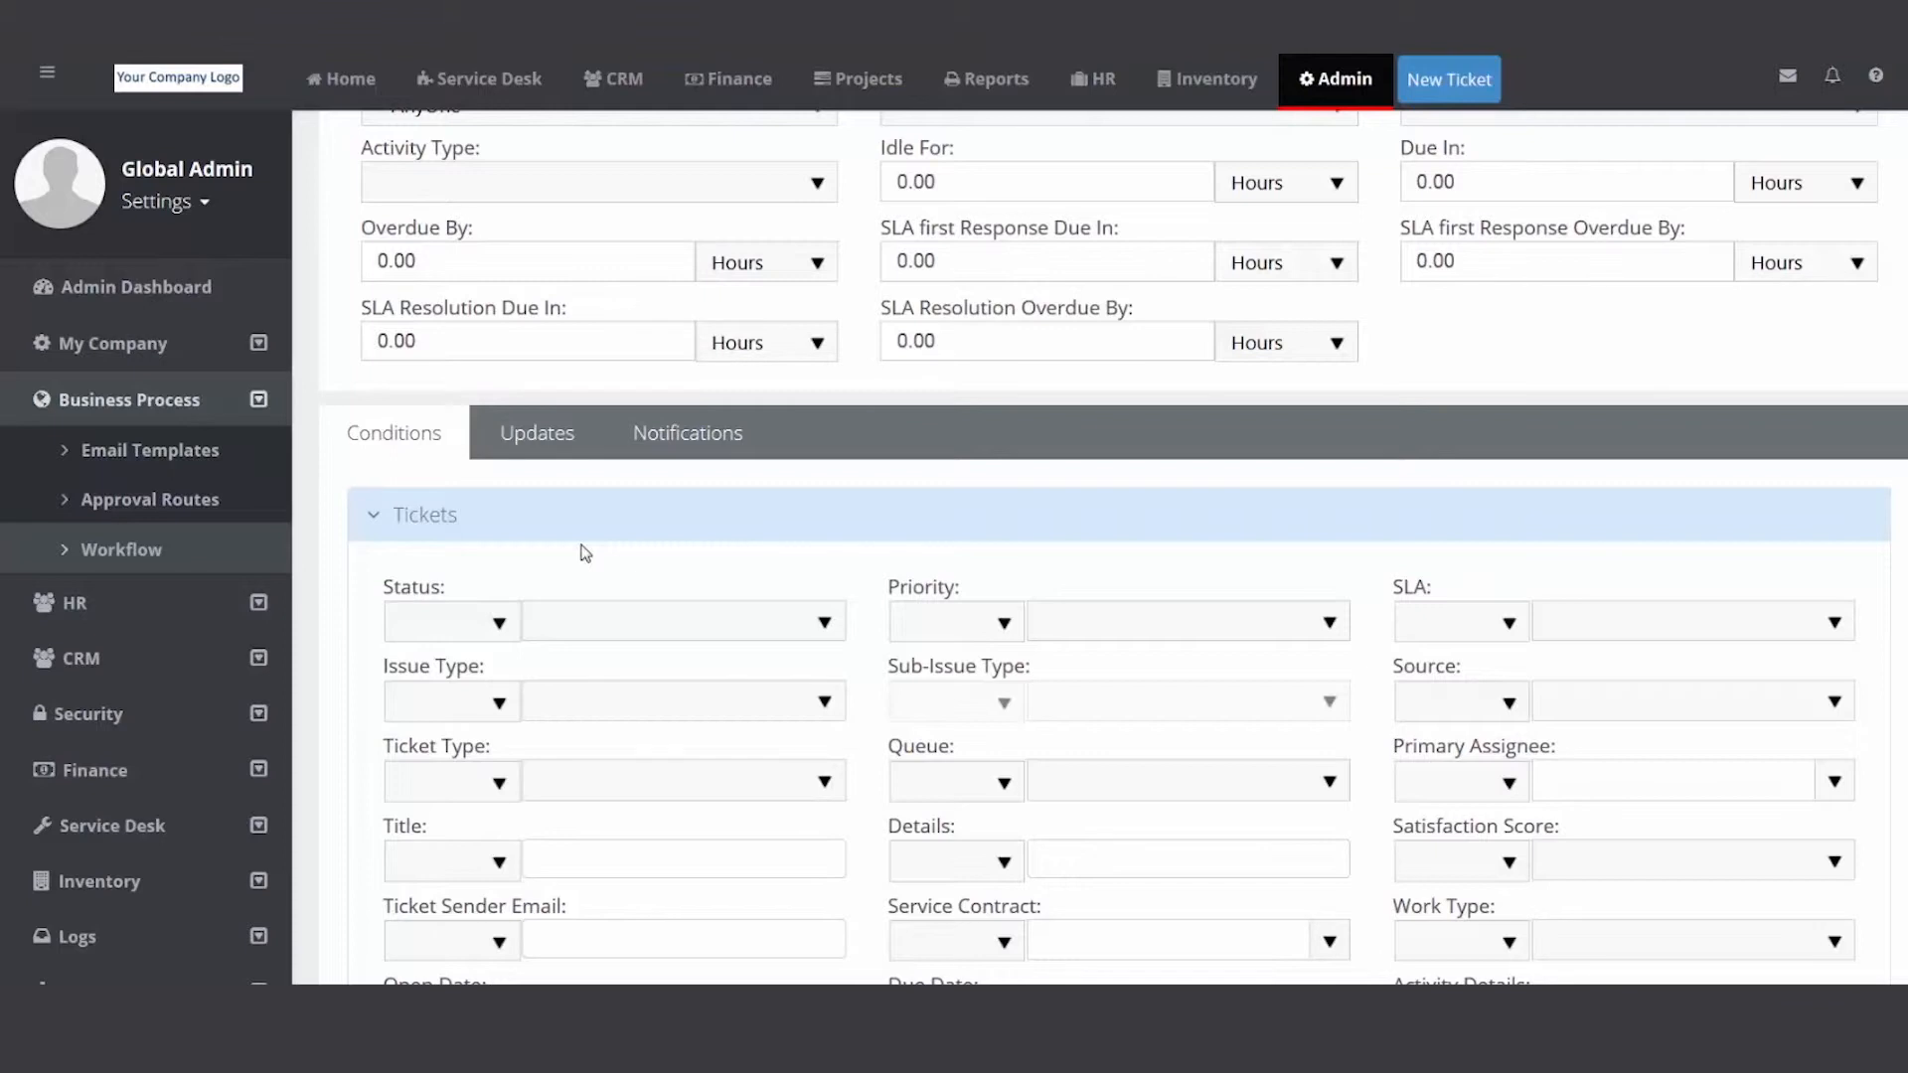
mouse_move(463, 495)
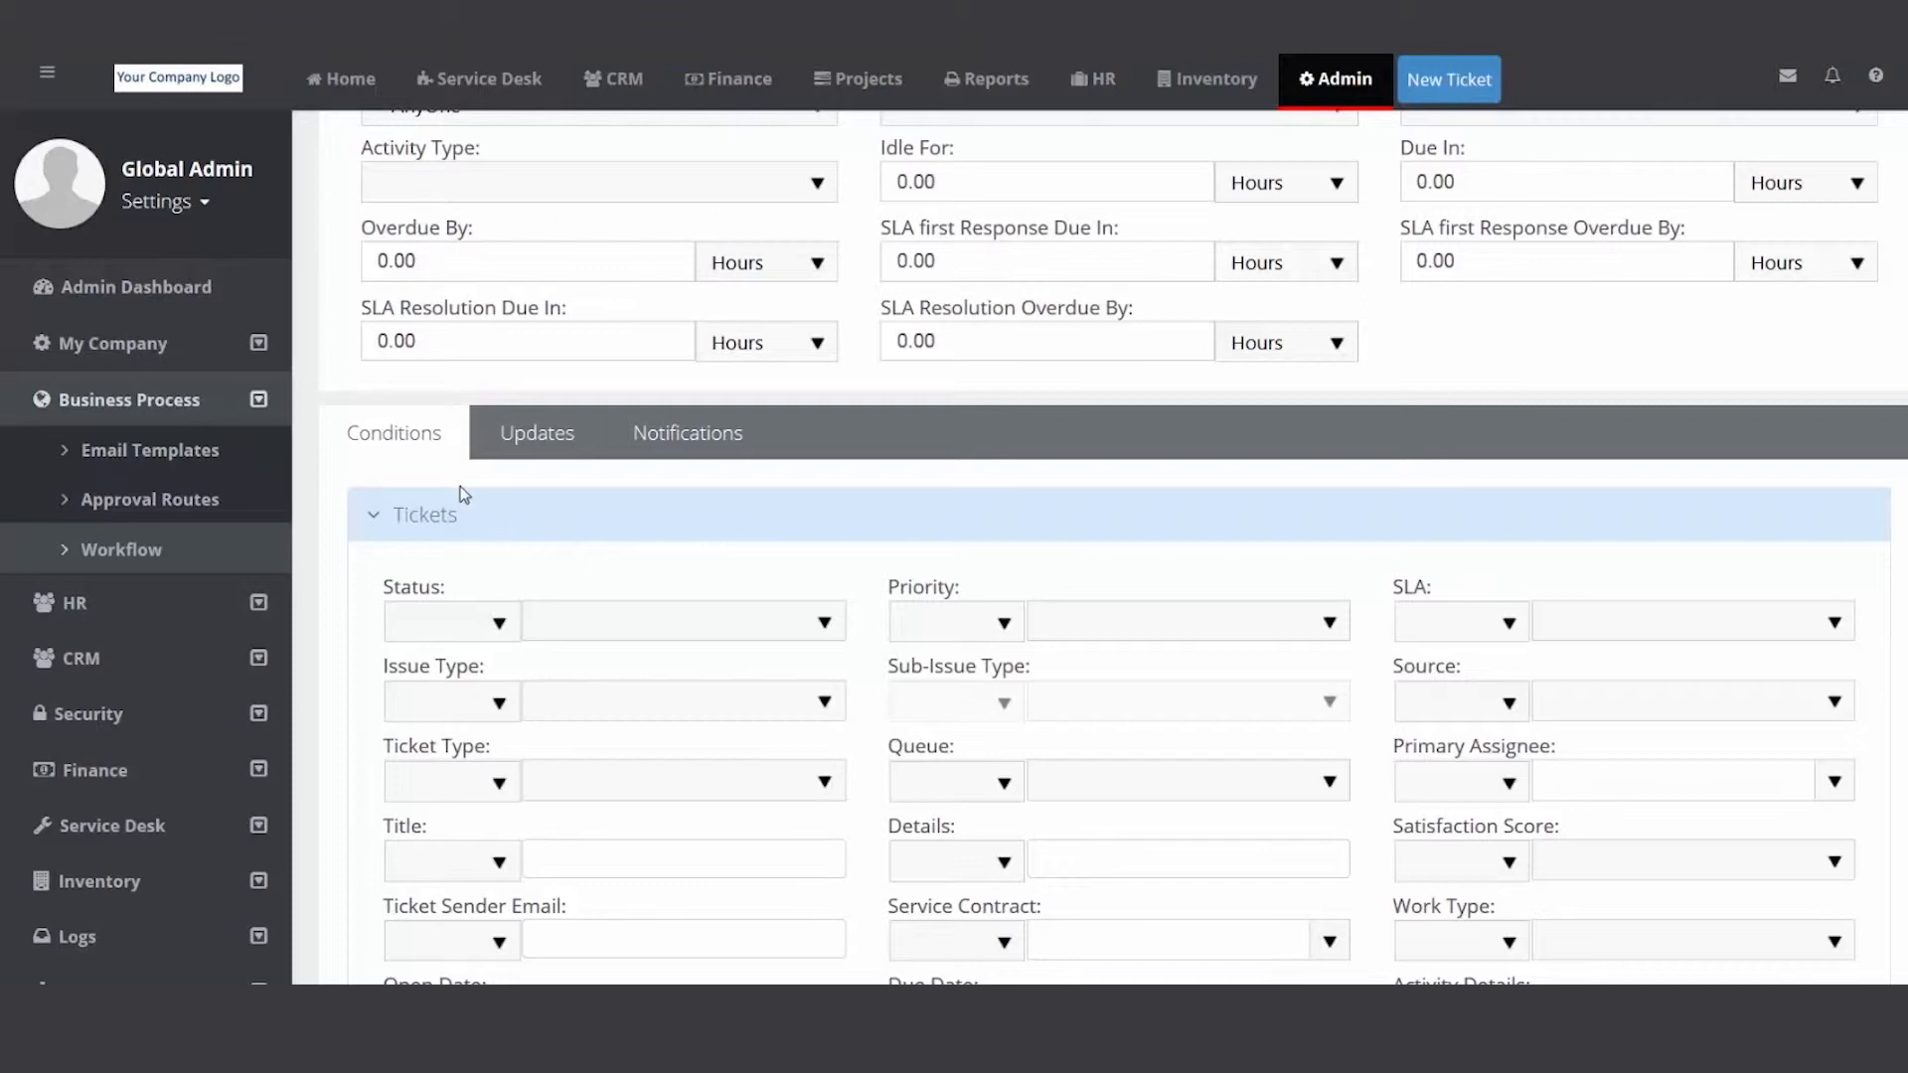
Review the rule's Notifications: client recipients and the Ticket Created Notify Client email template.
left_click(688, 431)
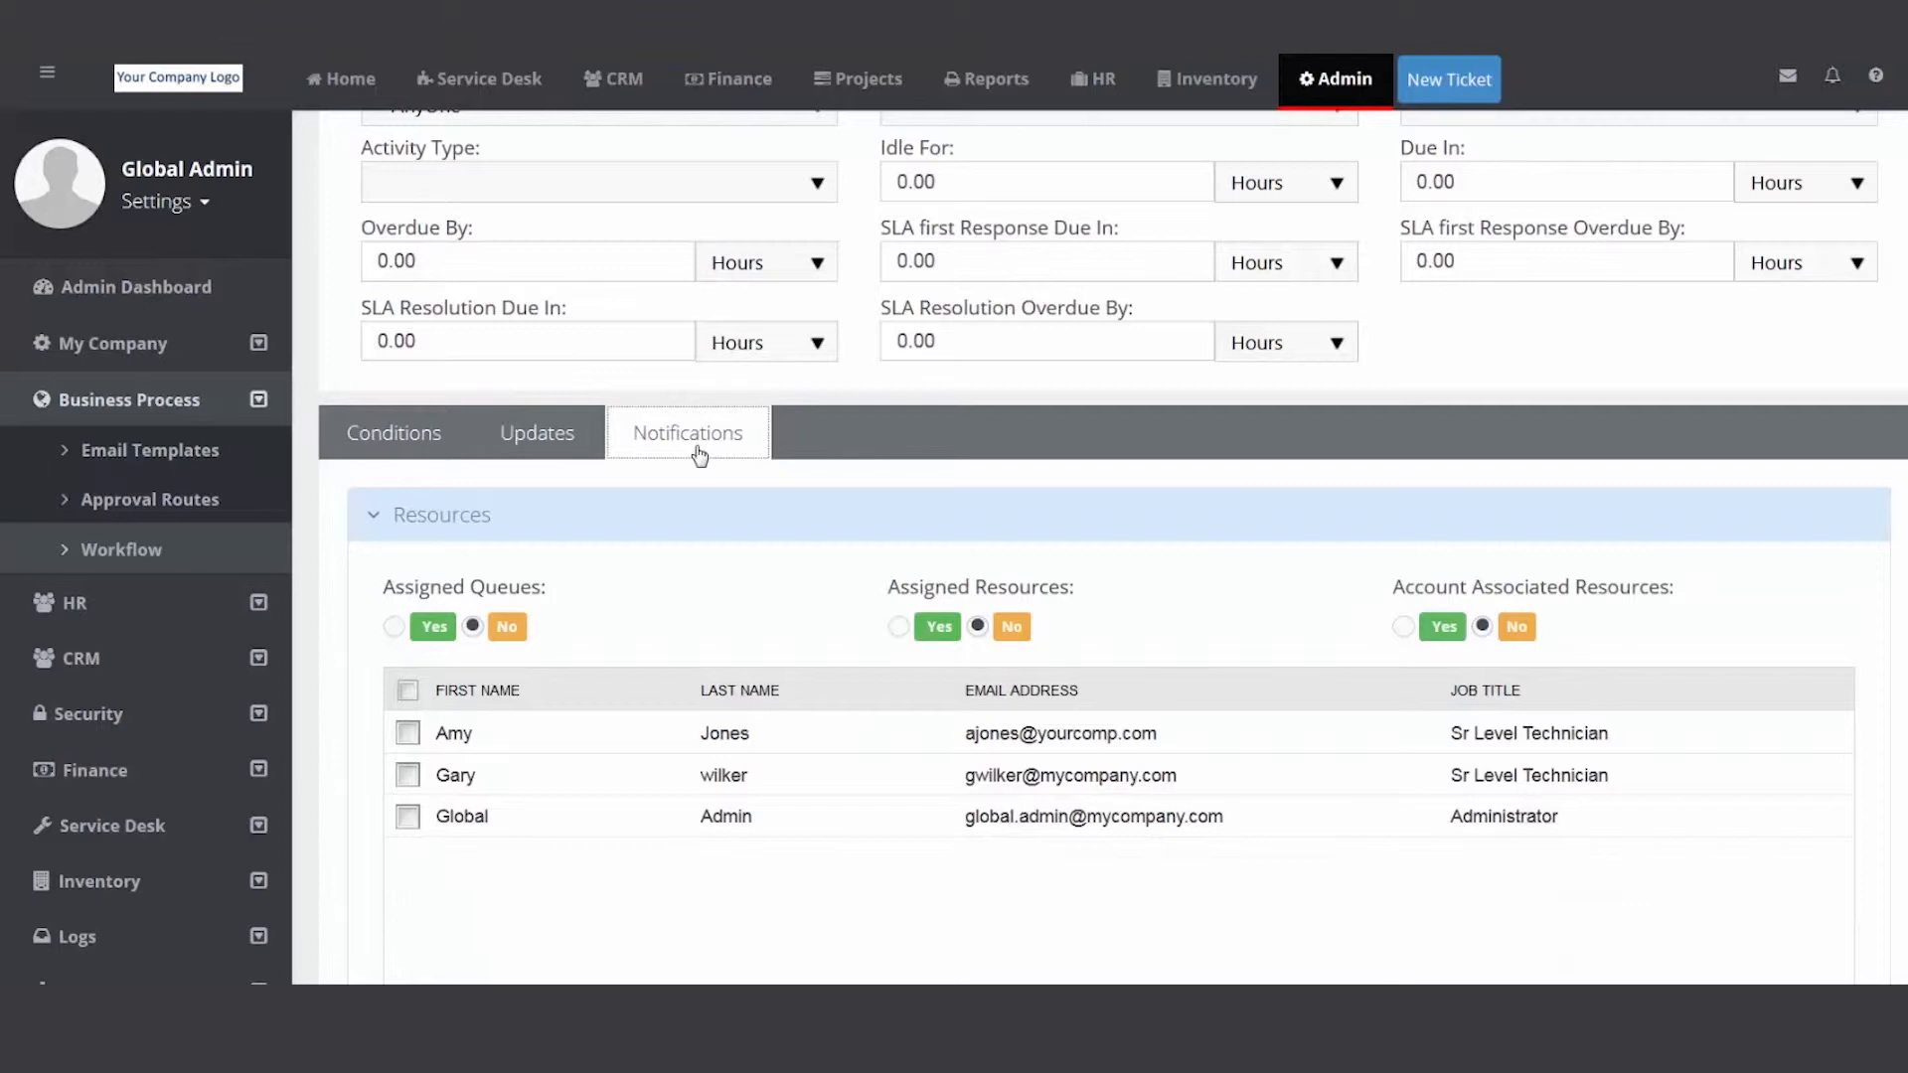
mouse_move(670, 533)
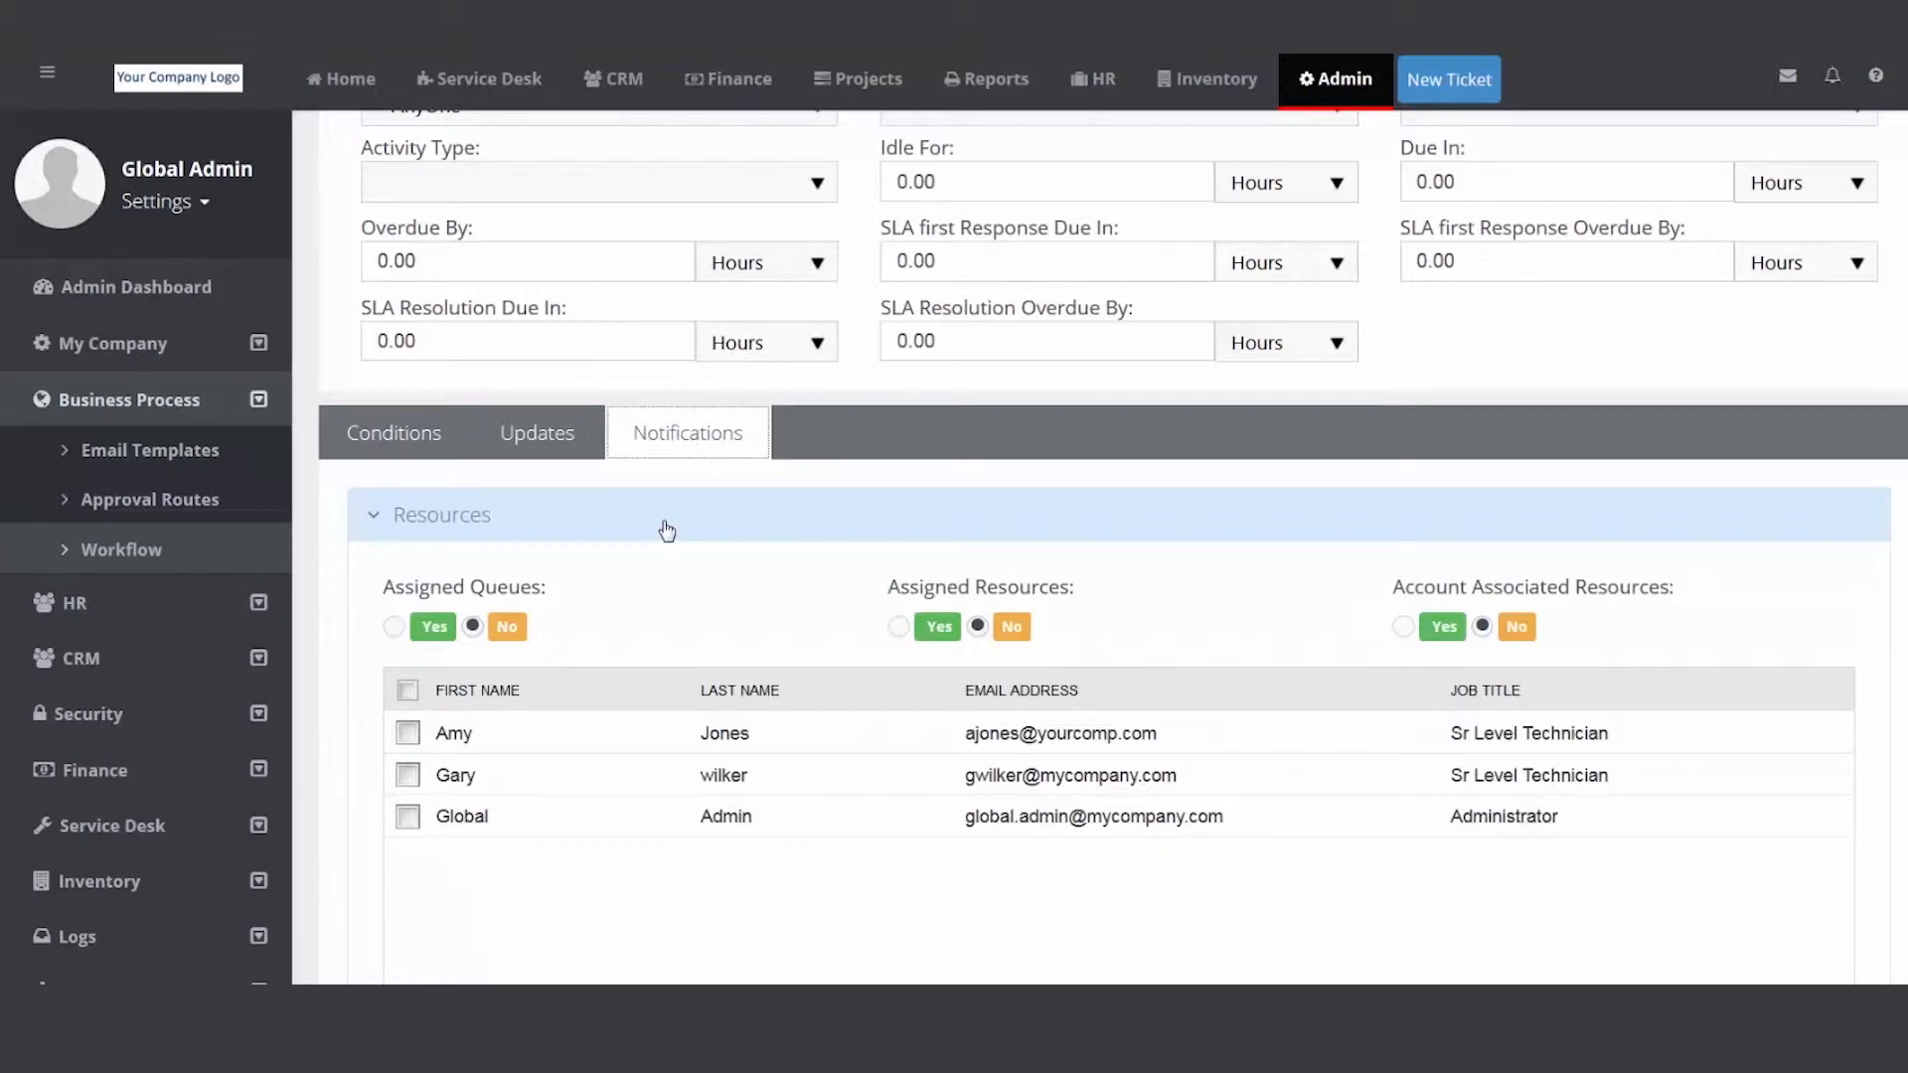
scroll("down", 3)
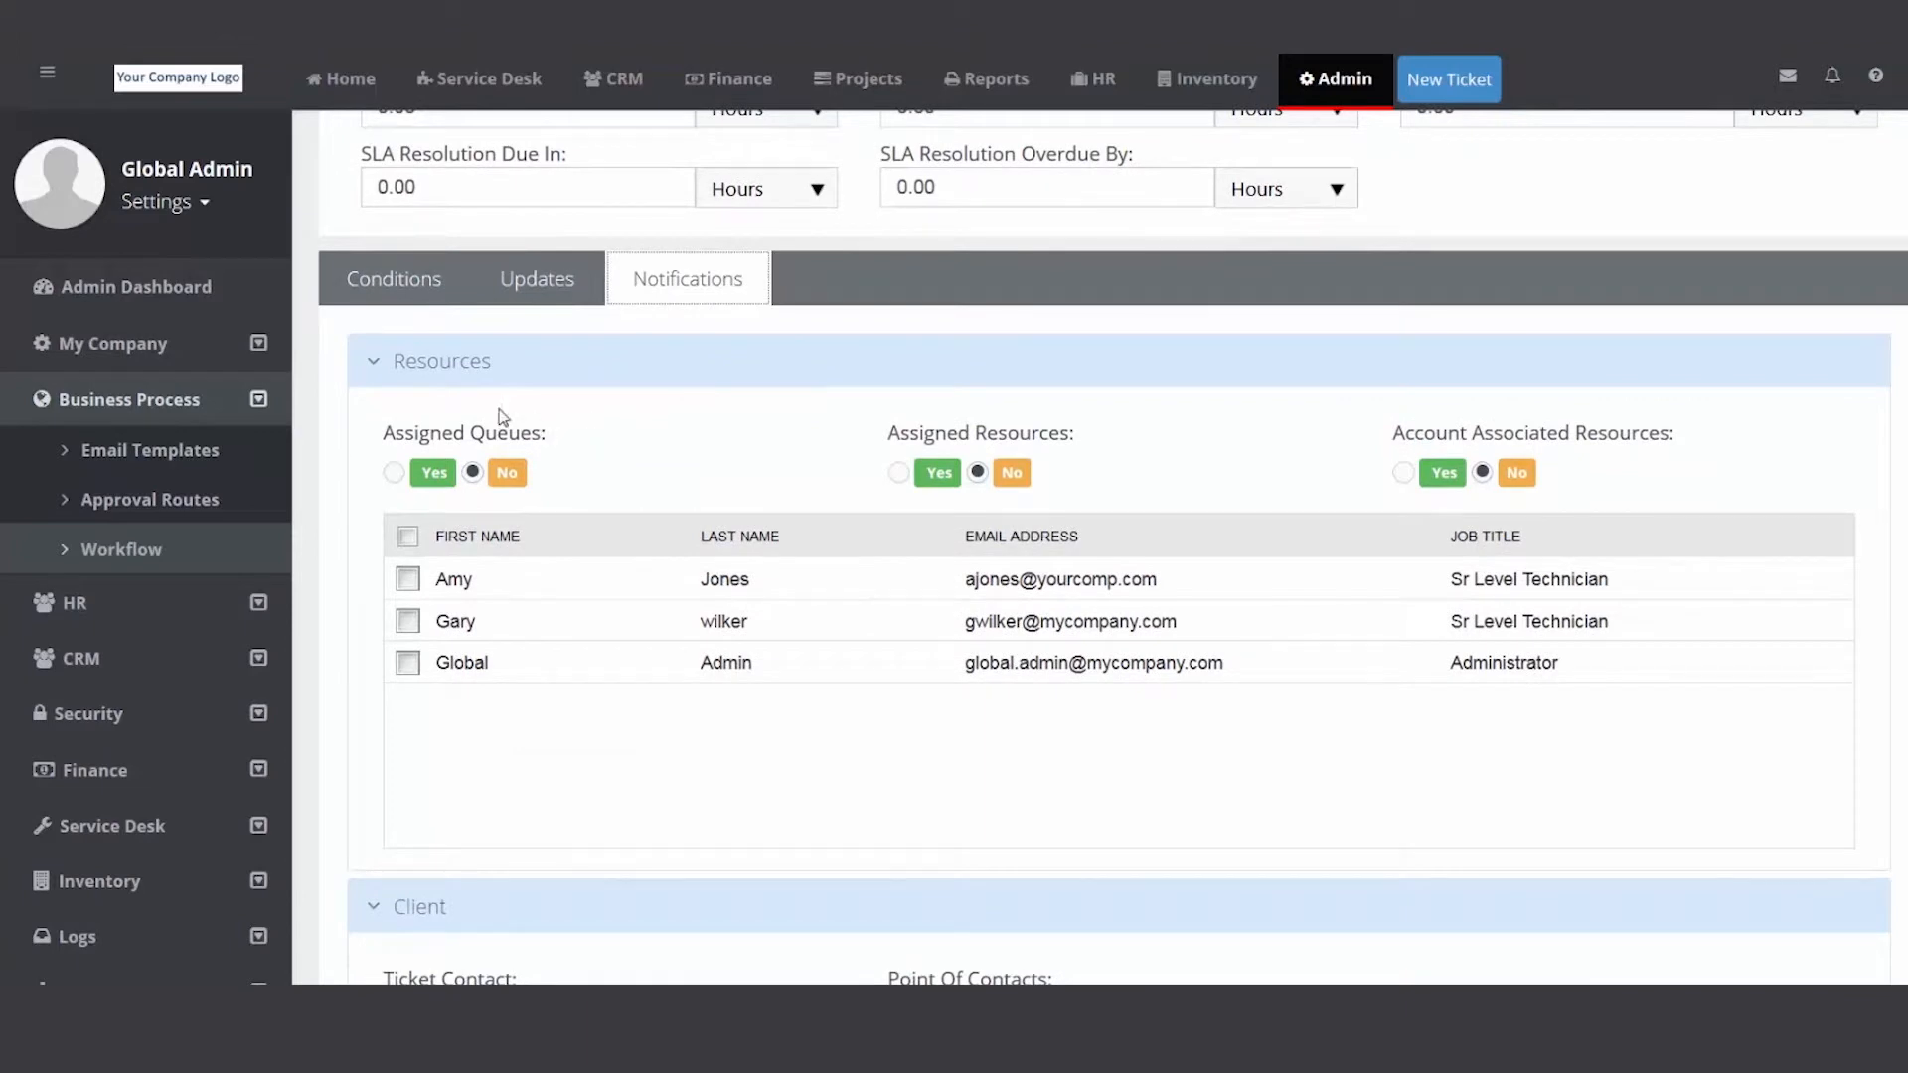
mouse_move(906, 505)
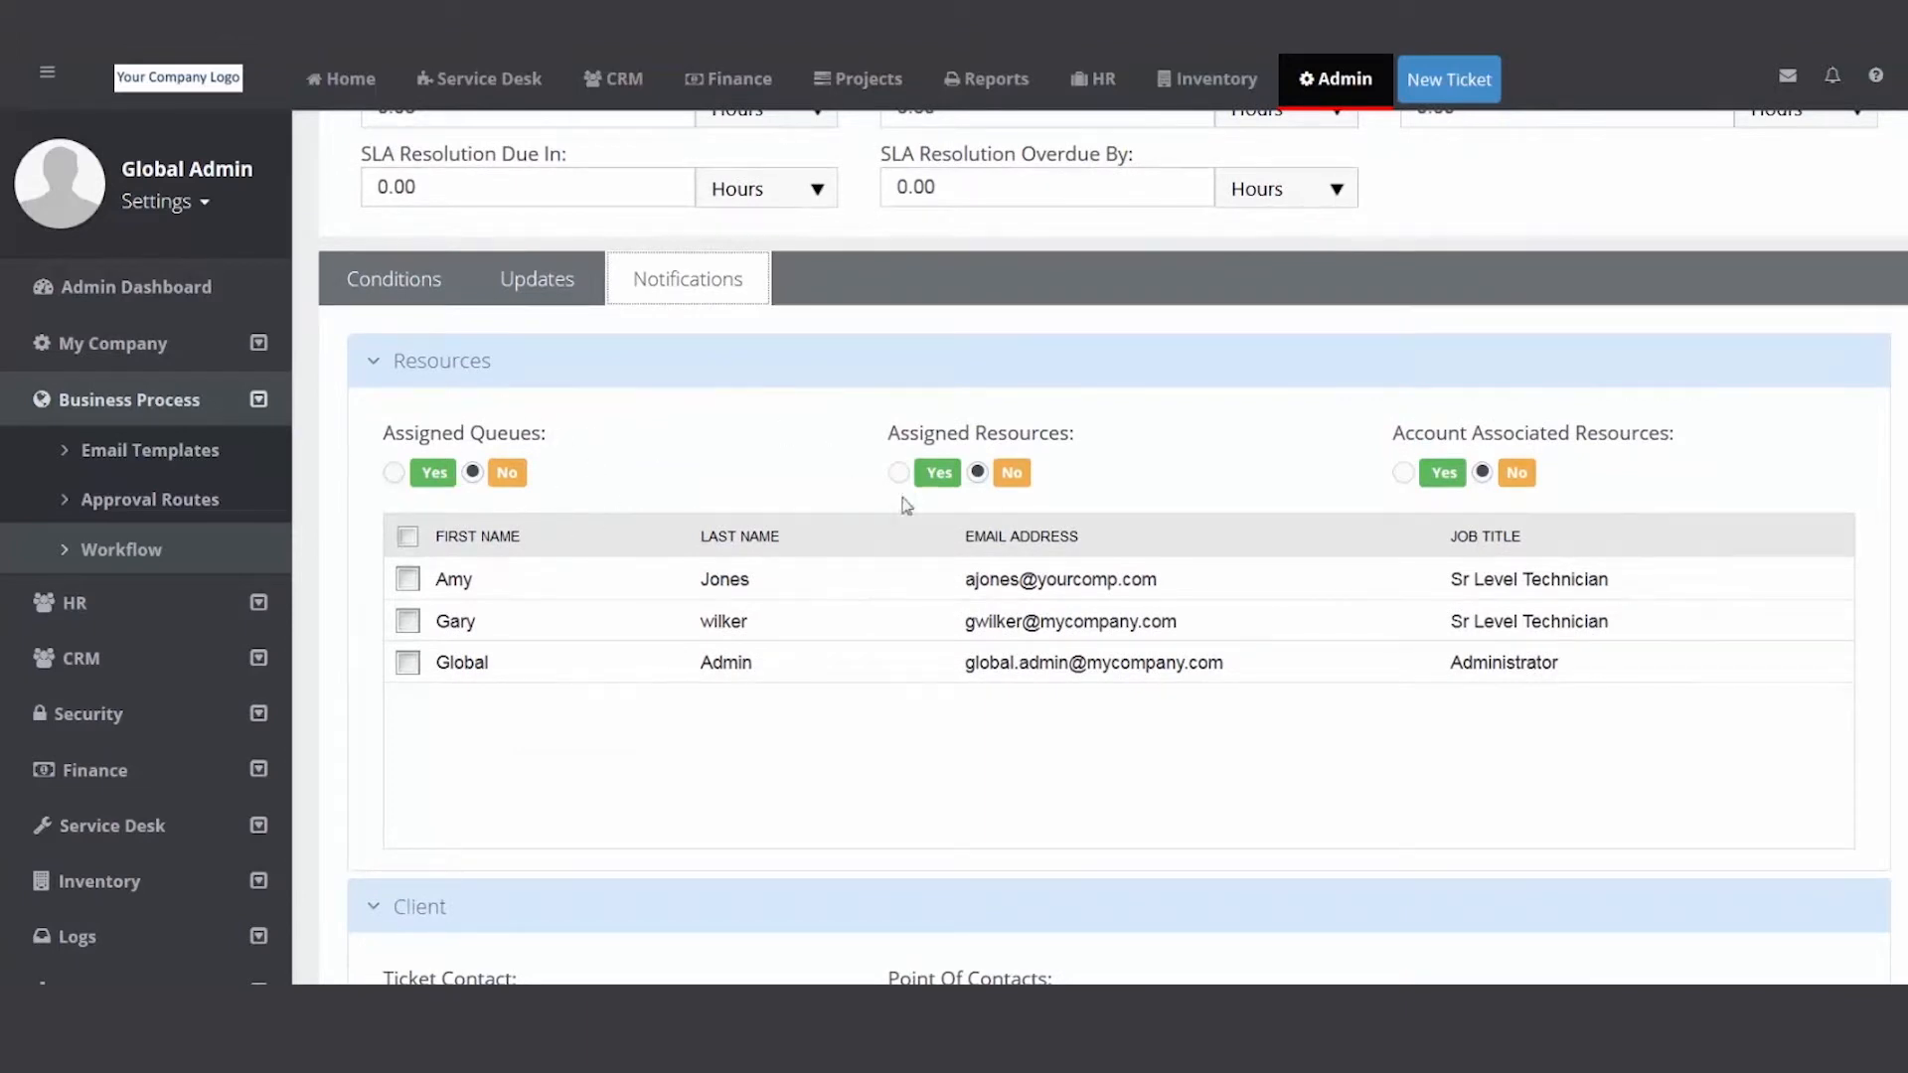
mouse_move(700, 435)
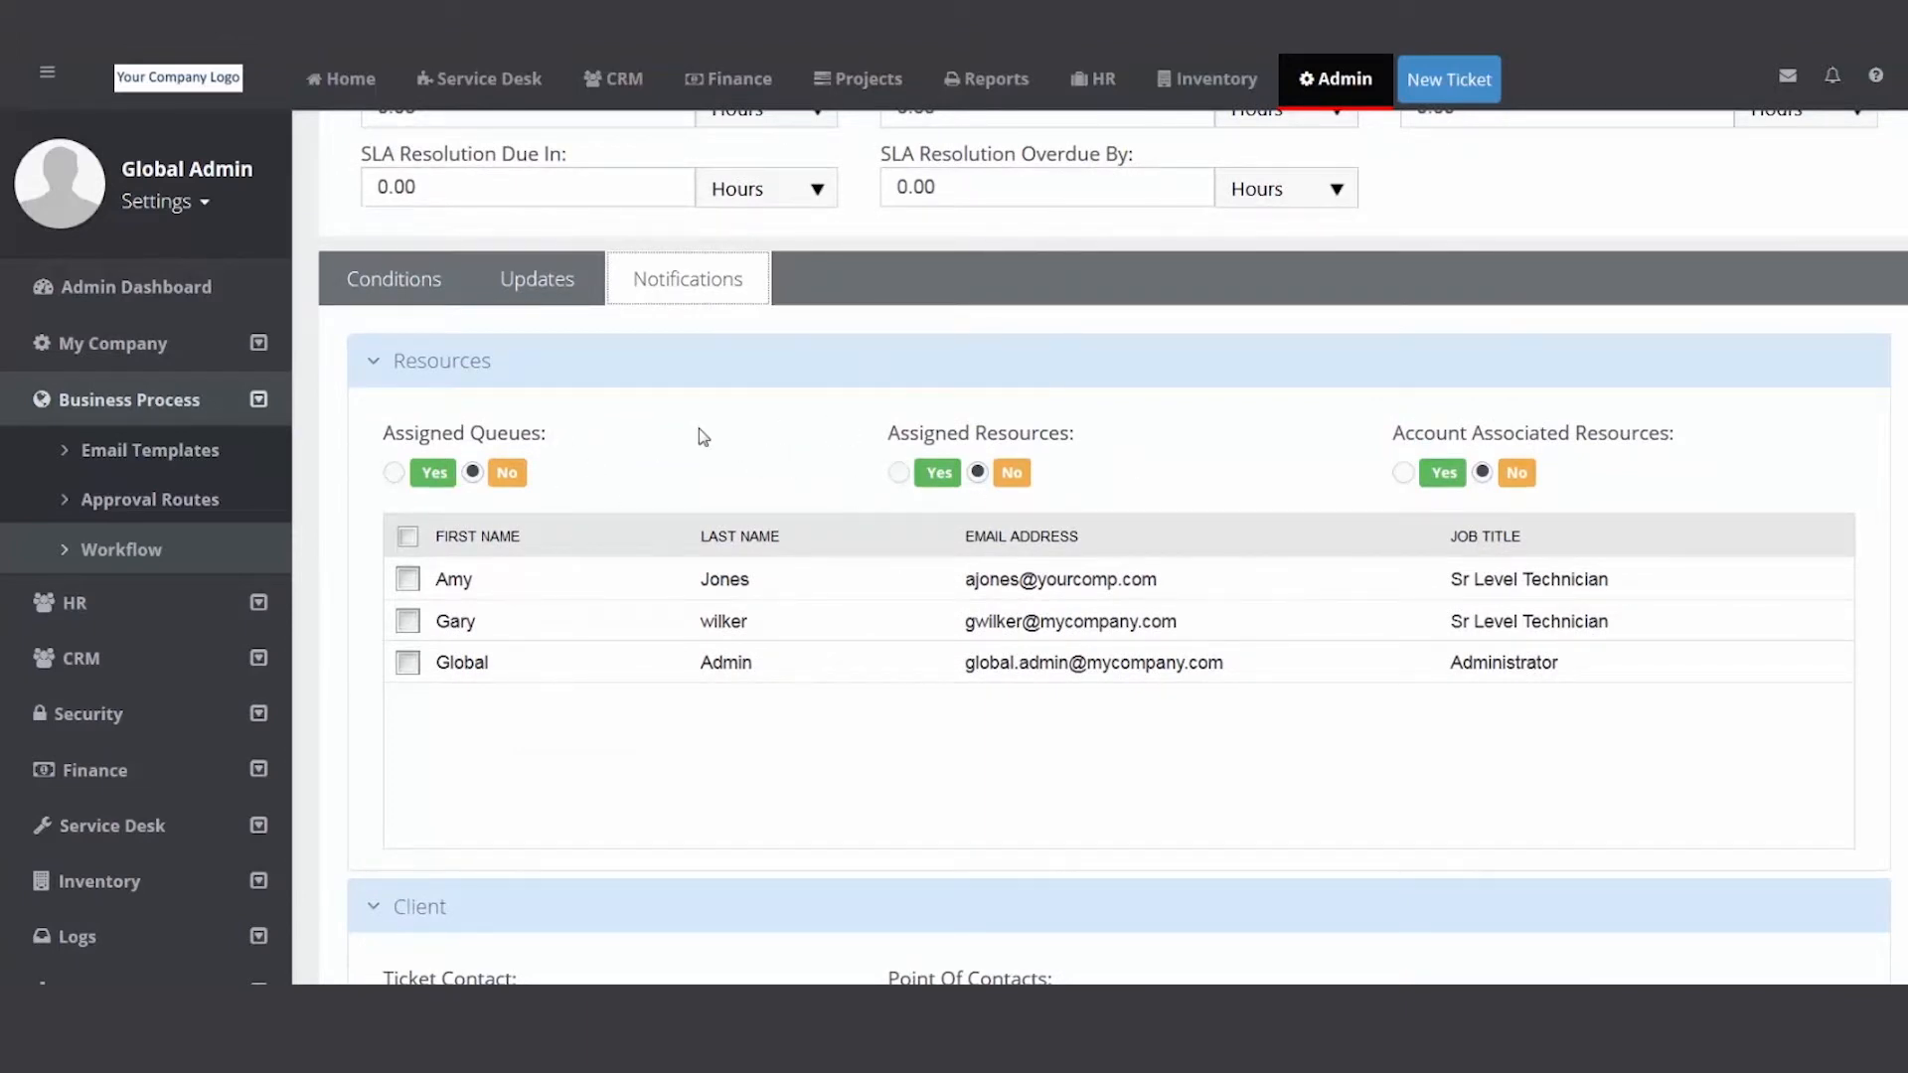
mouse_move(441, 370)
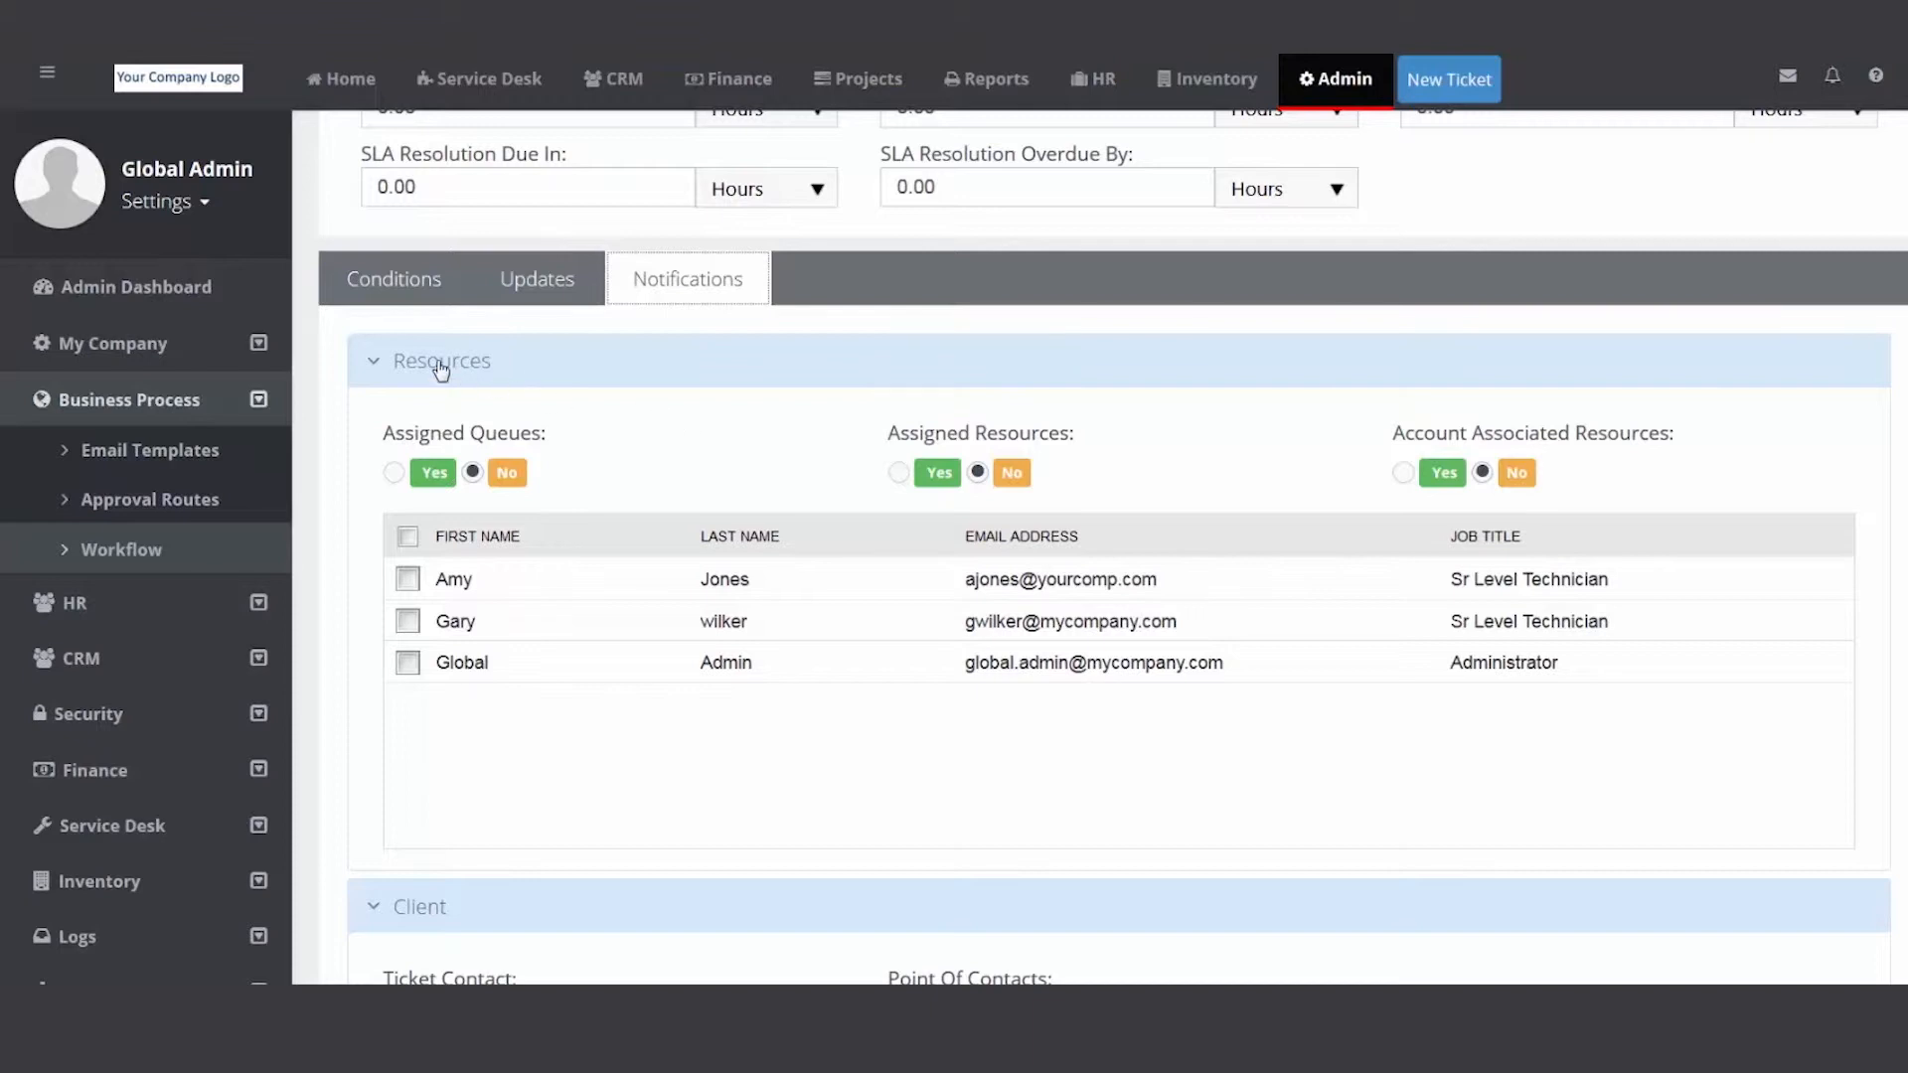
left_click(441, 359)
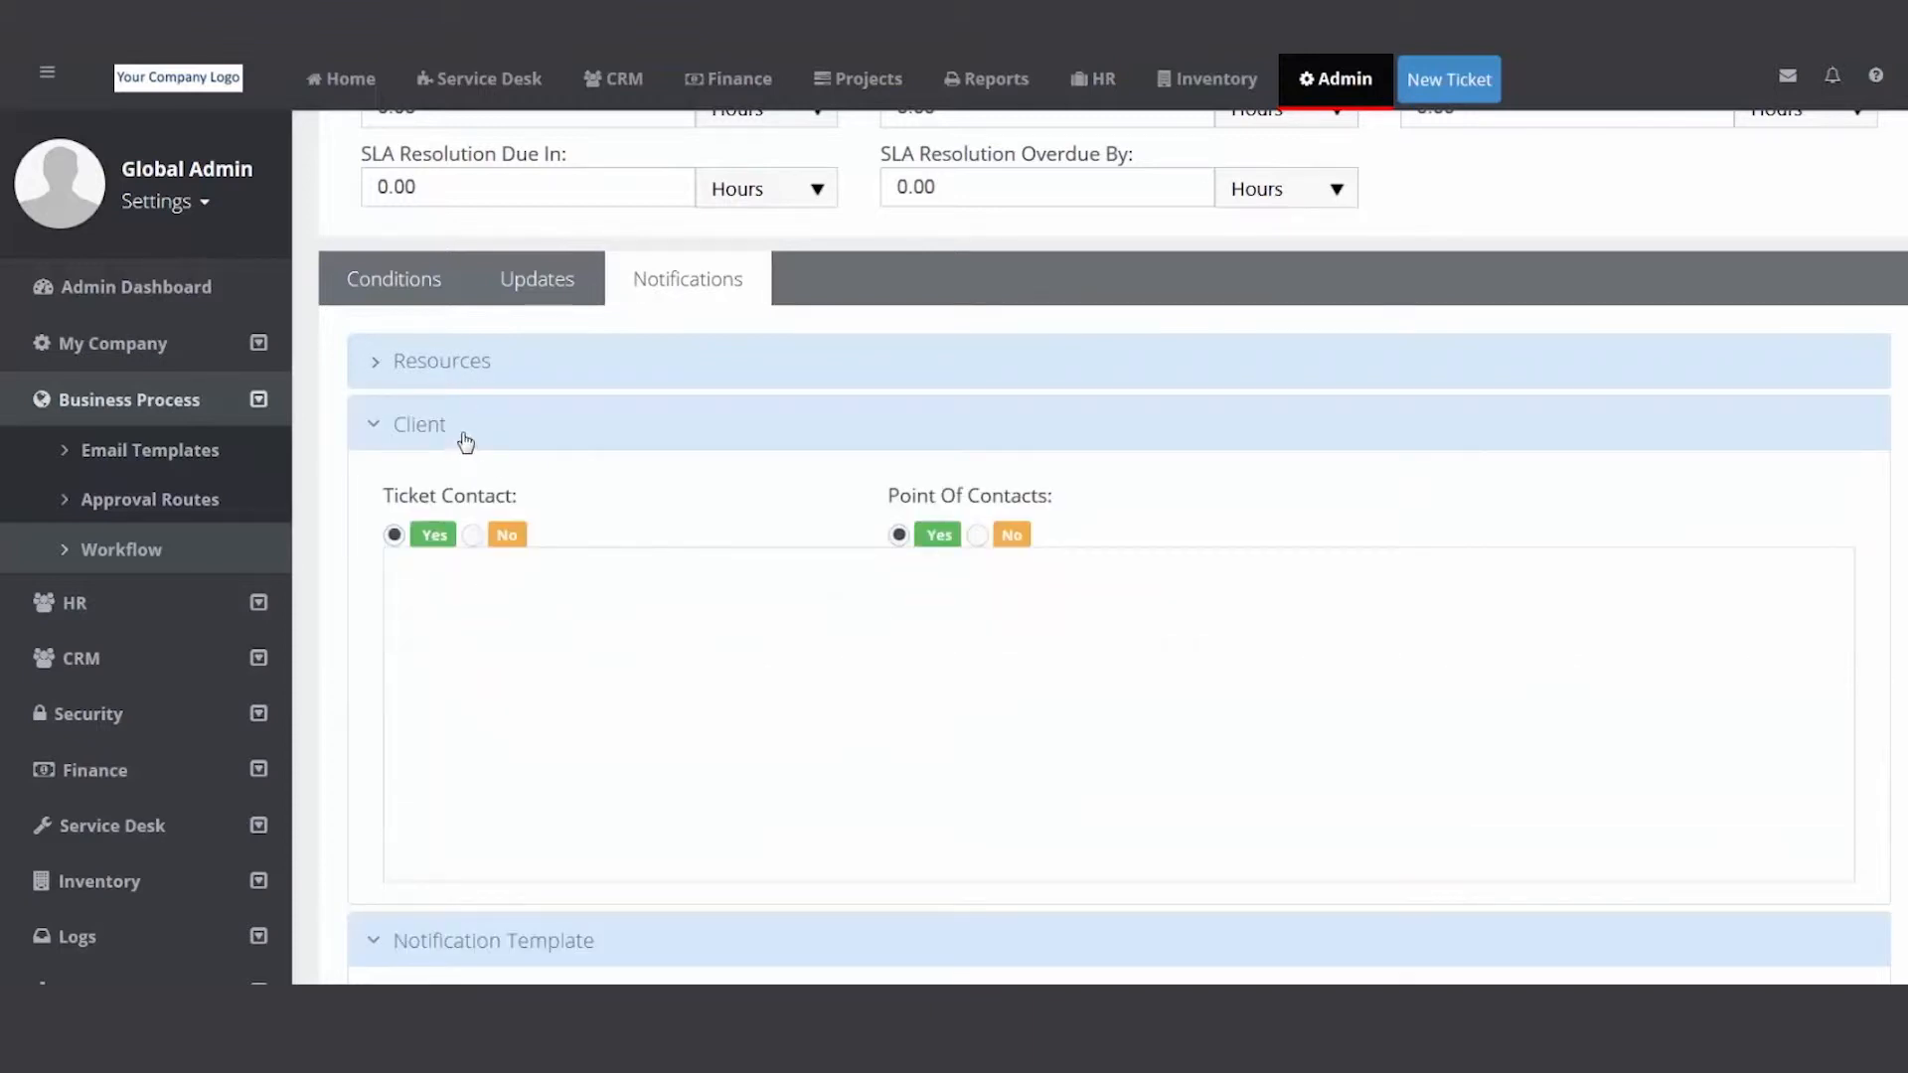
left_click(419, 424)
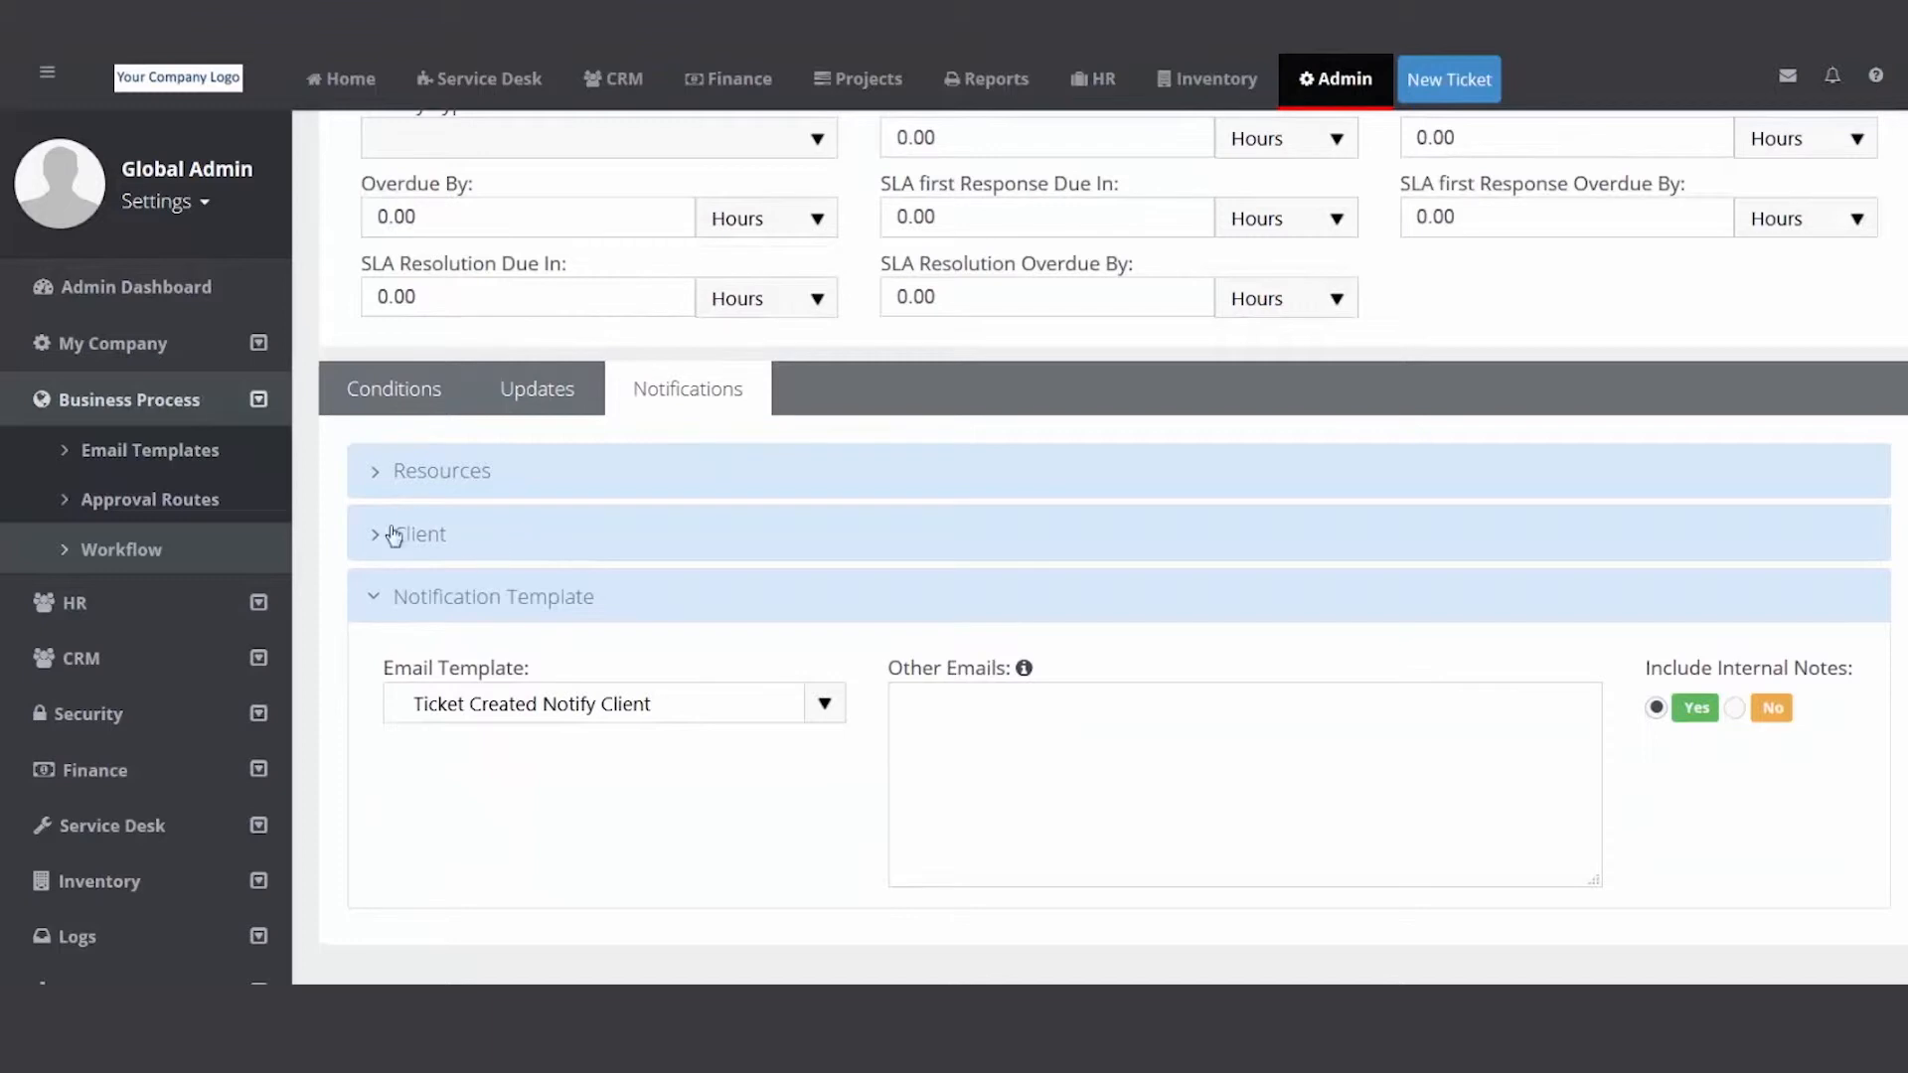
left_click(419, 535)
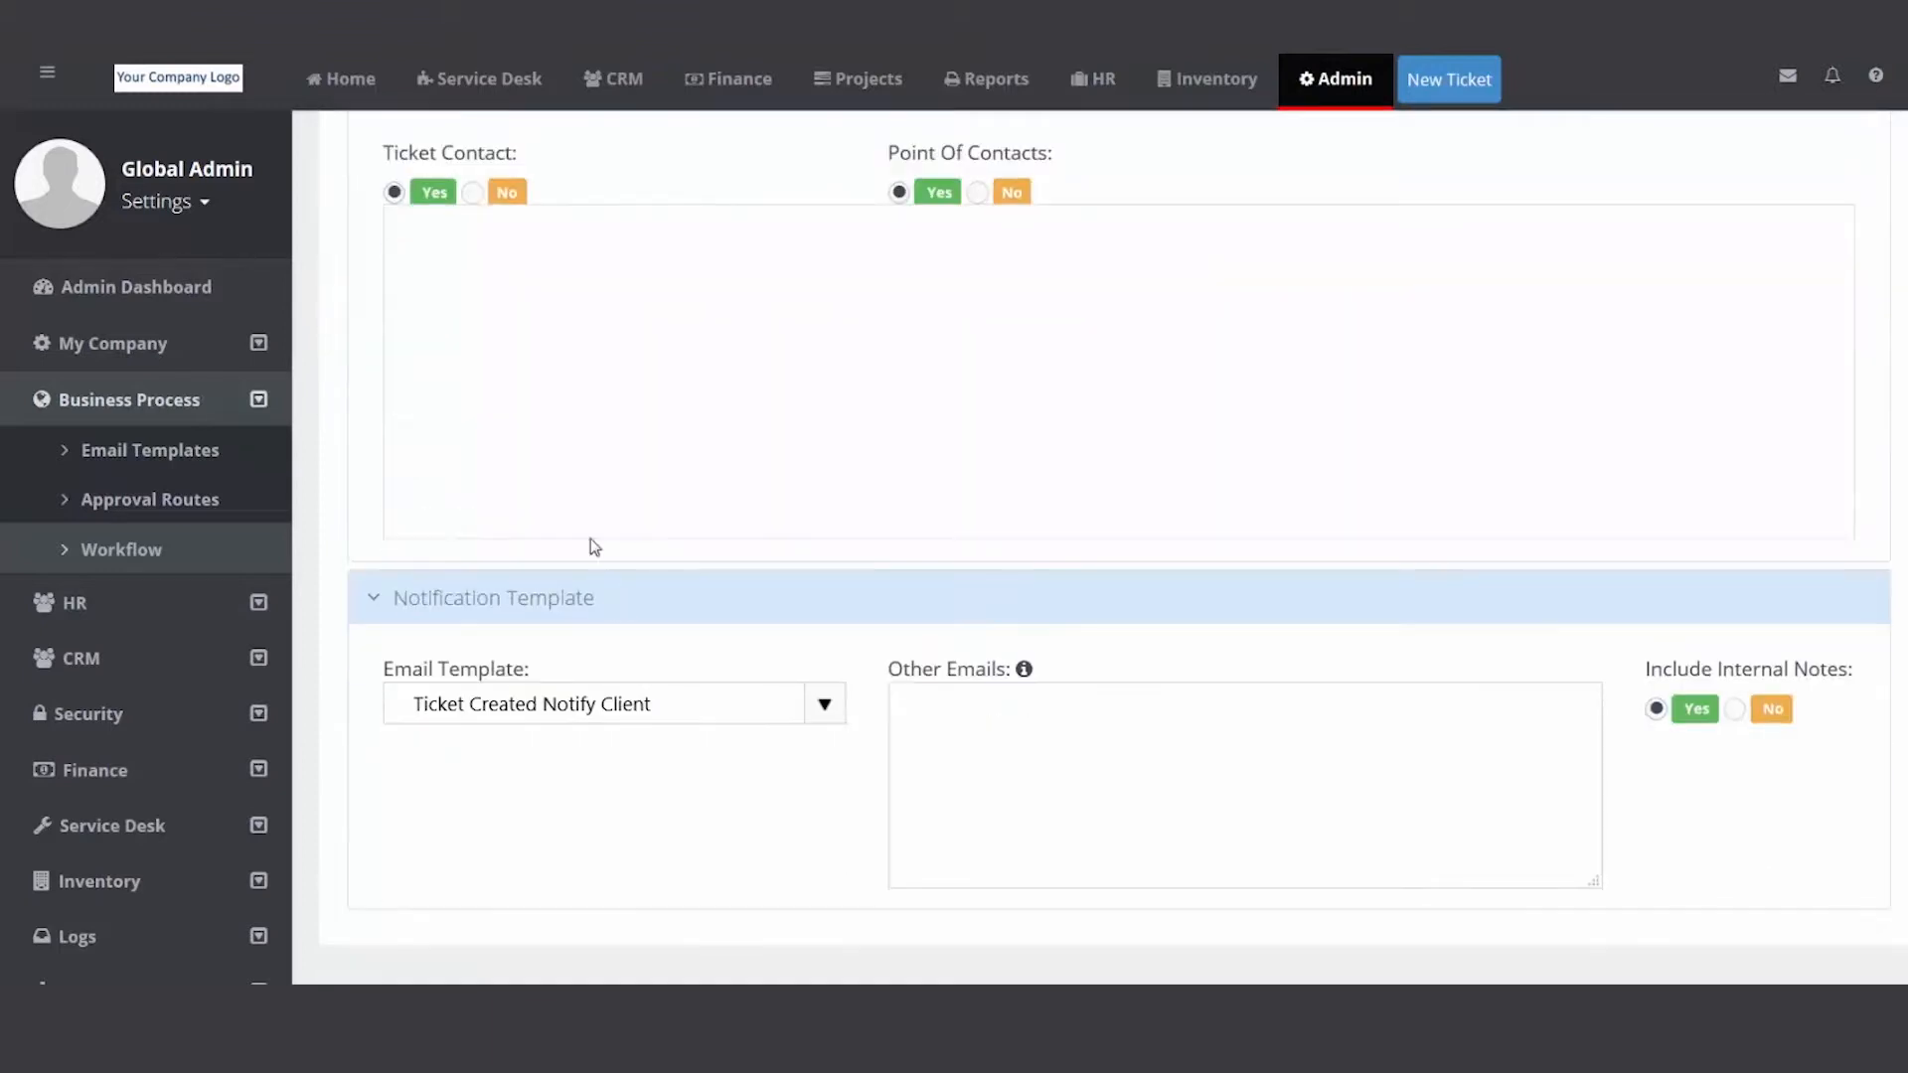
mouse_move(609, 811)
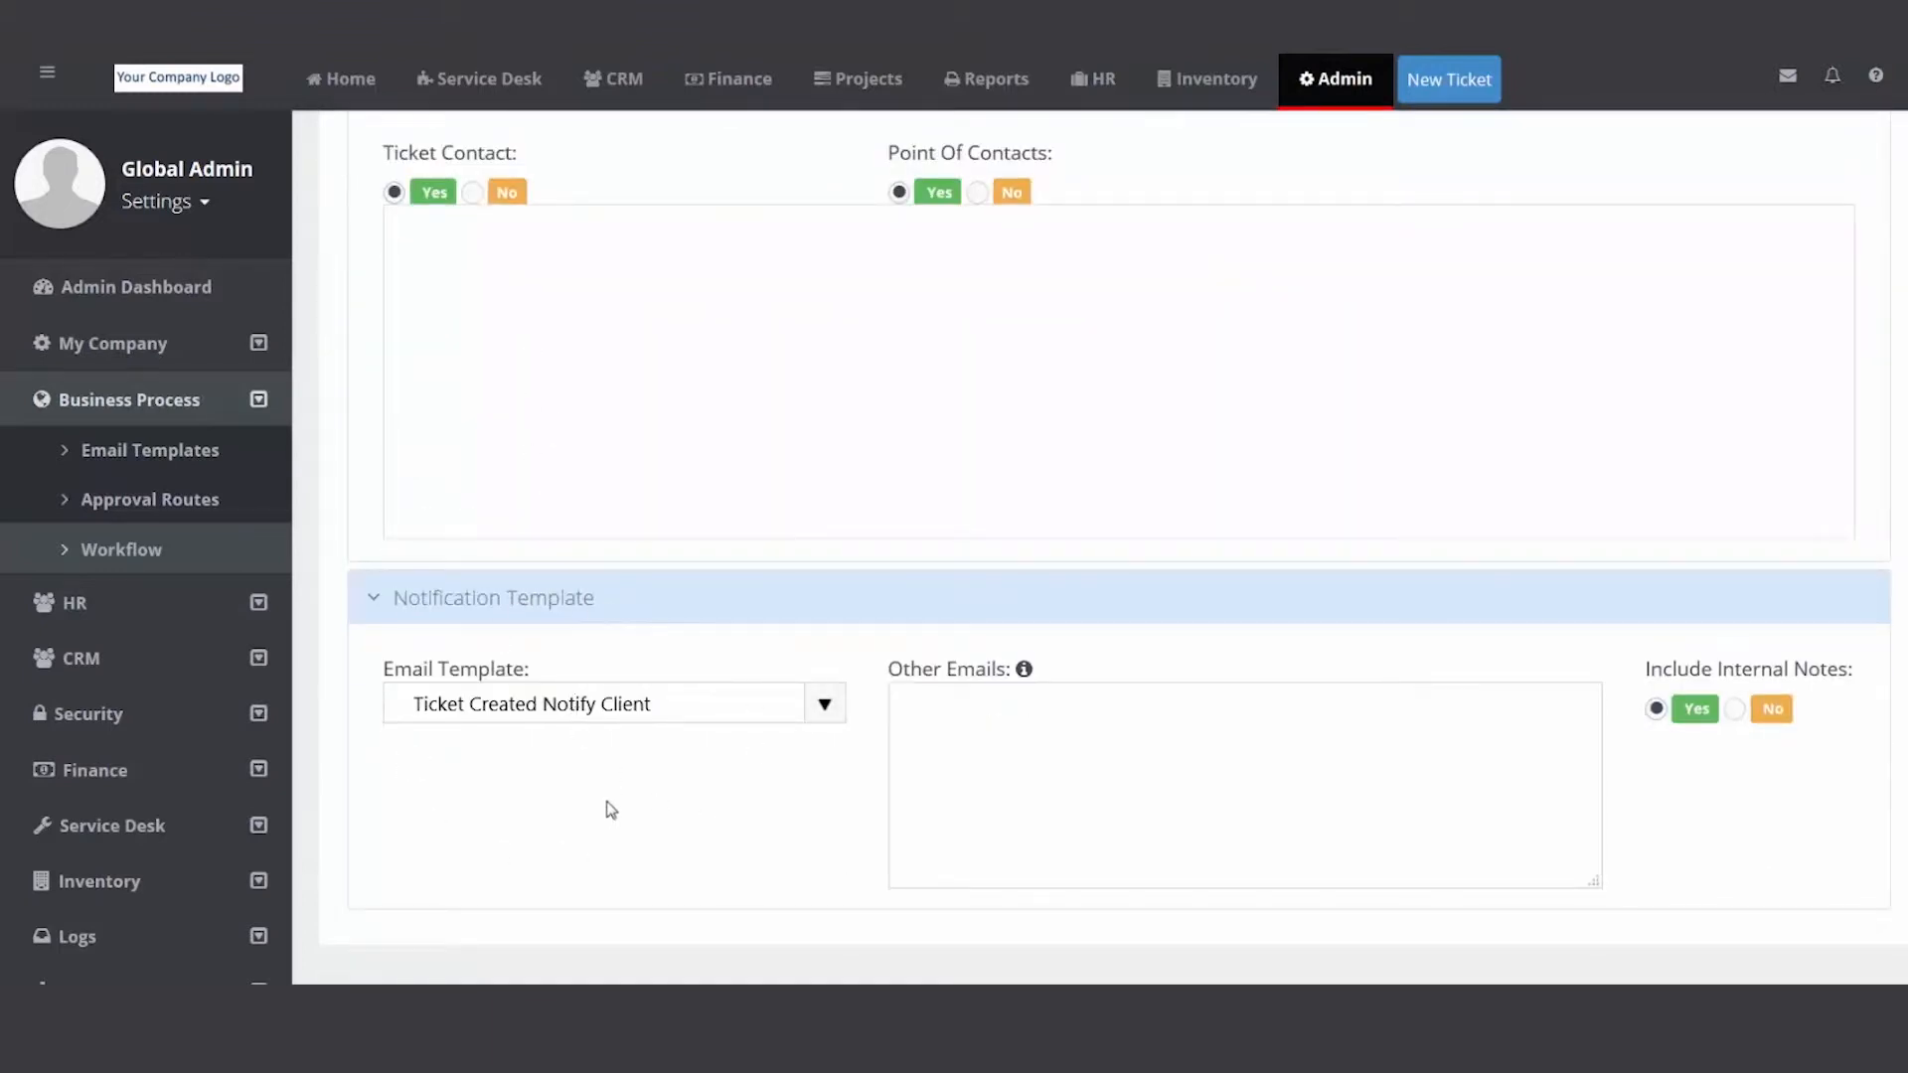
mouse_move(593, 820)
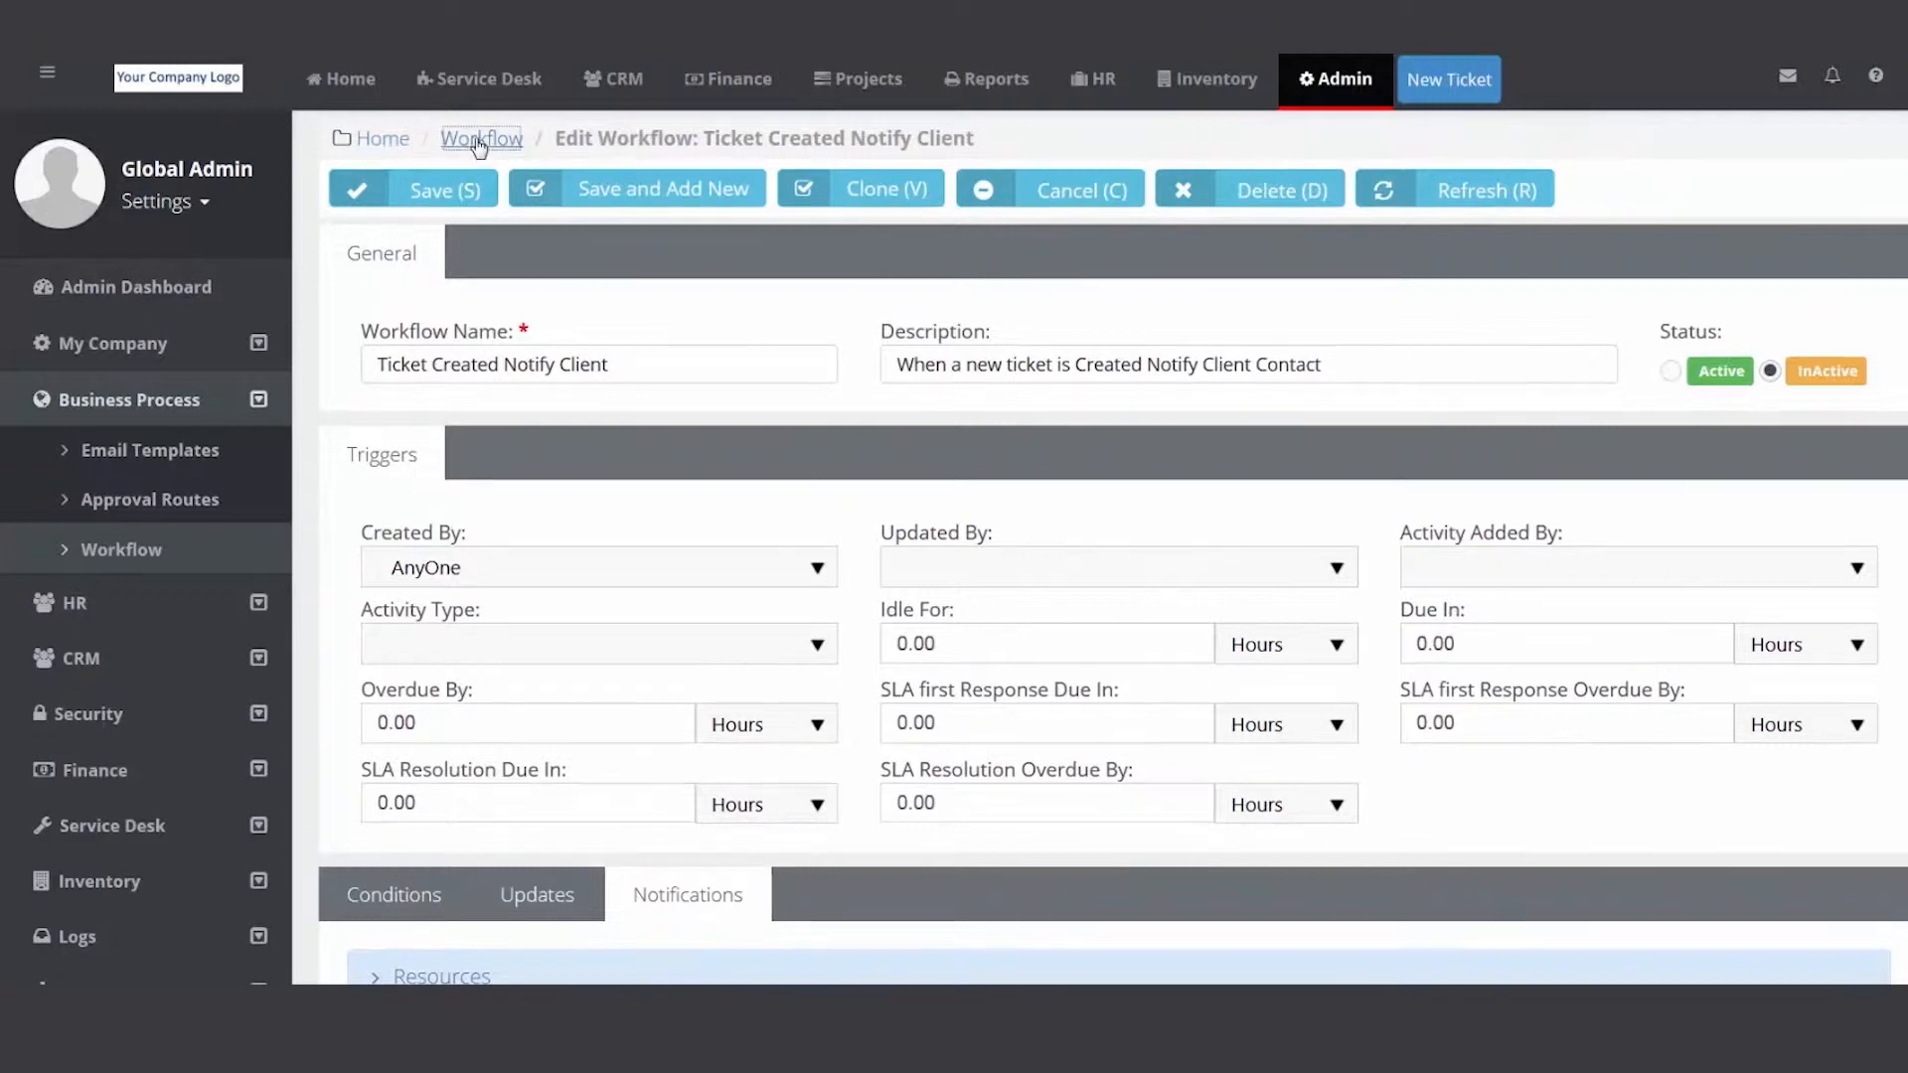
Return to the Workflow Rules list via the breadcrumb.
left_click(481, 137)
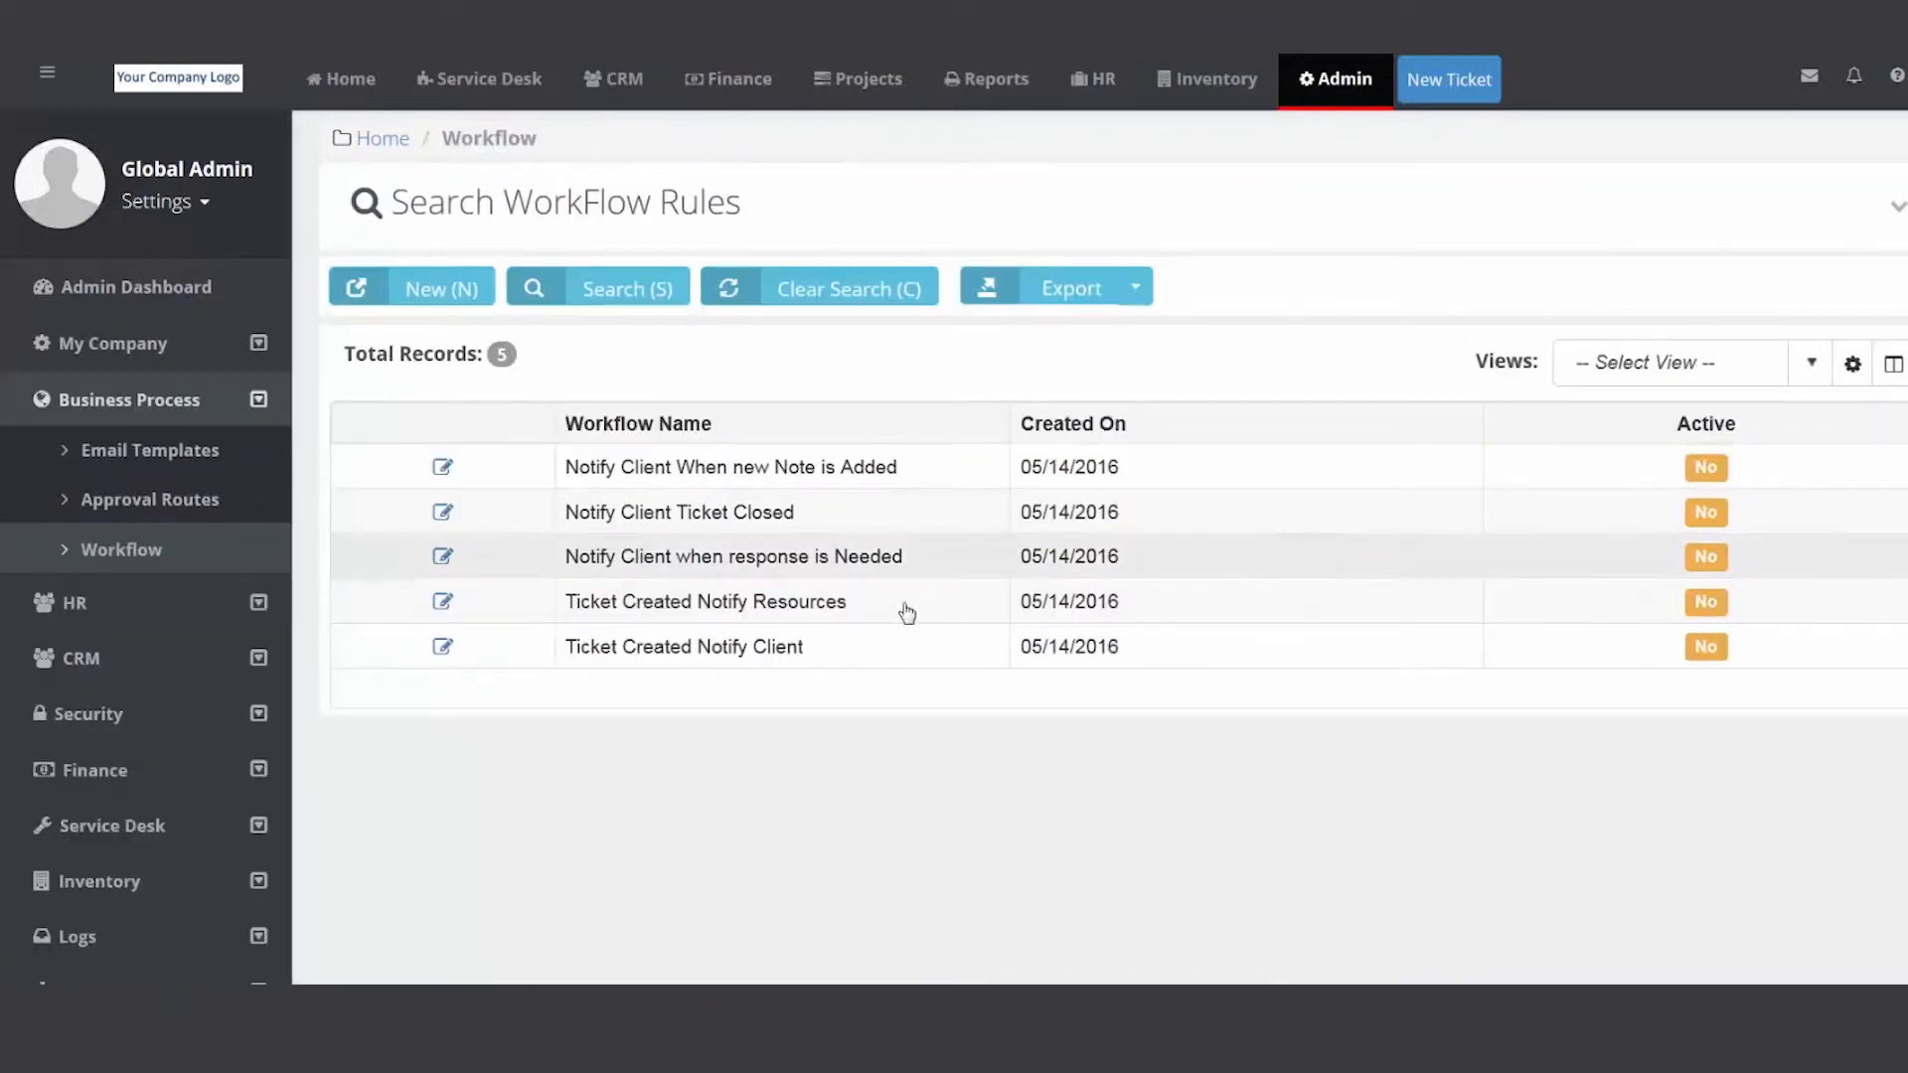
mouse_move(865, 642)
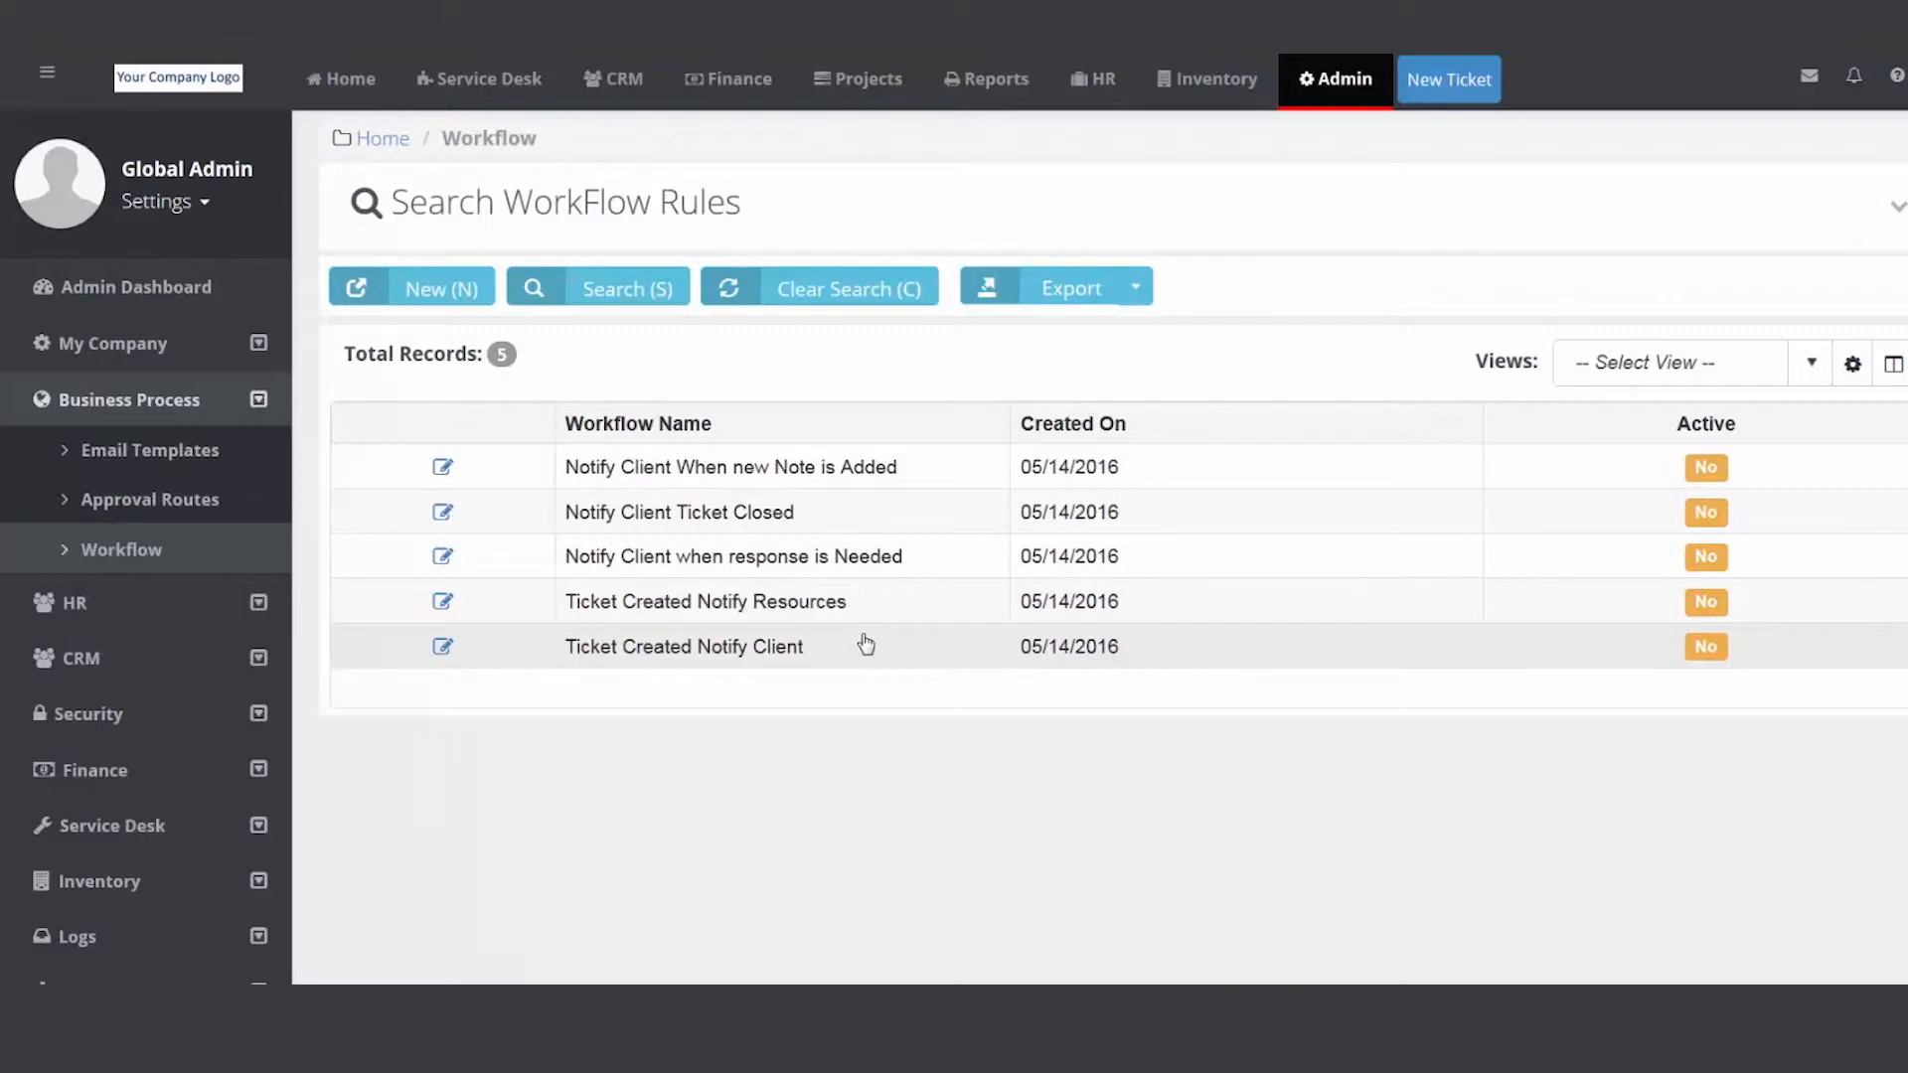
mouse_move(896, 615)
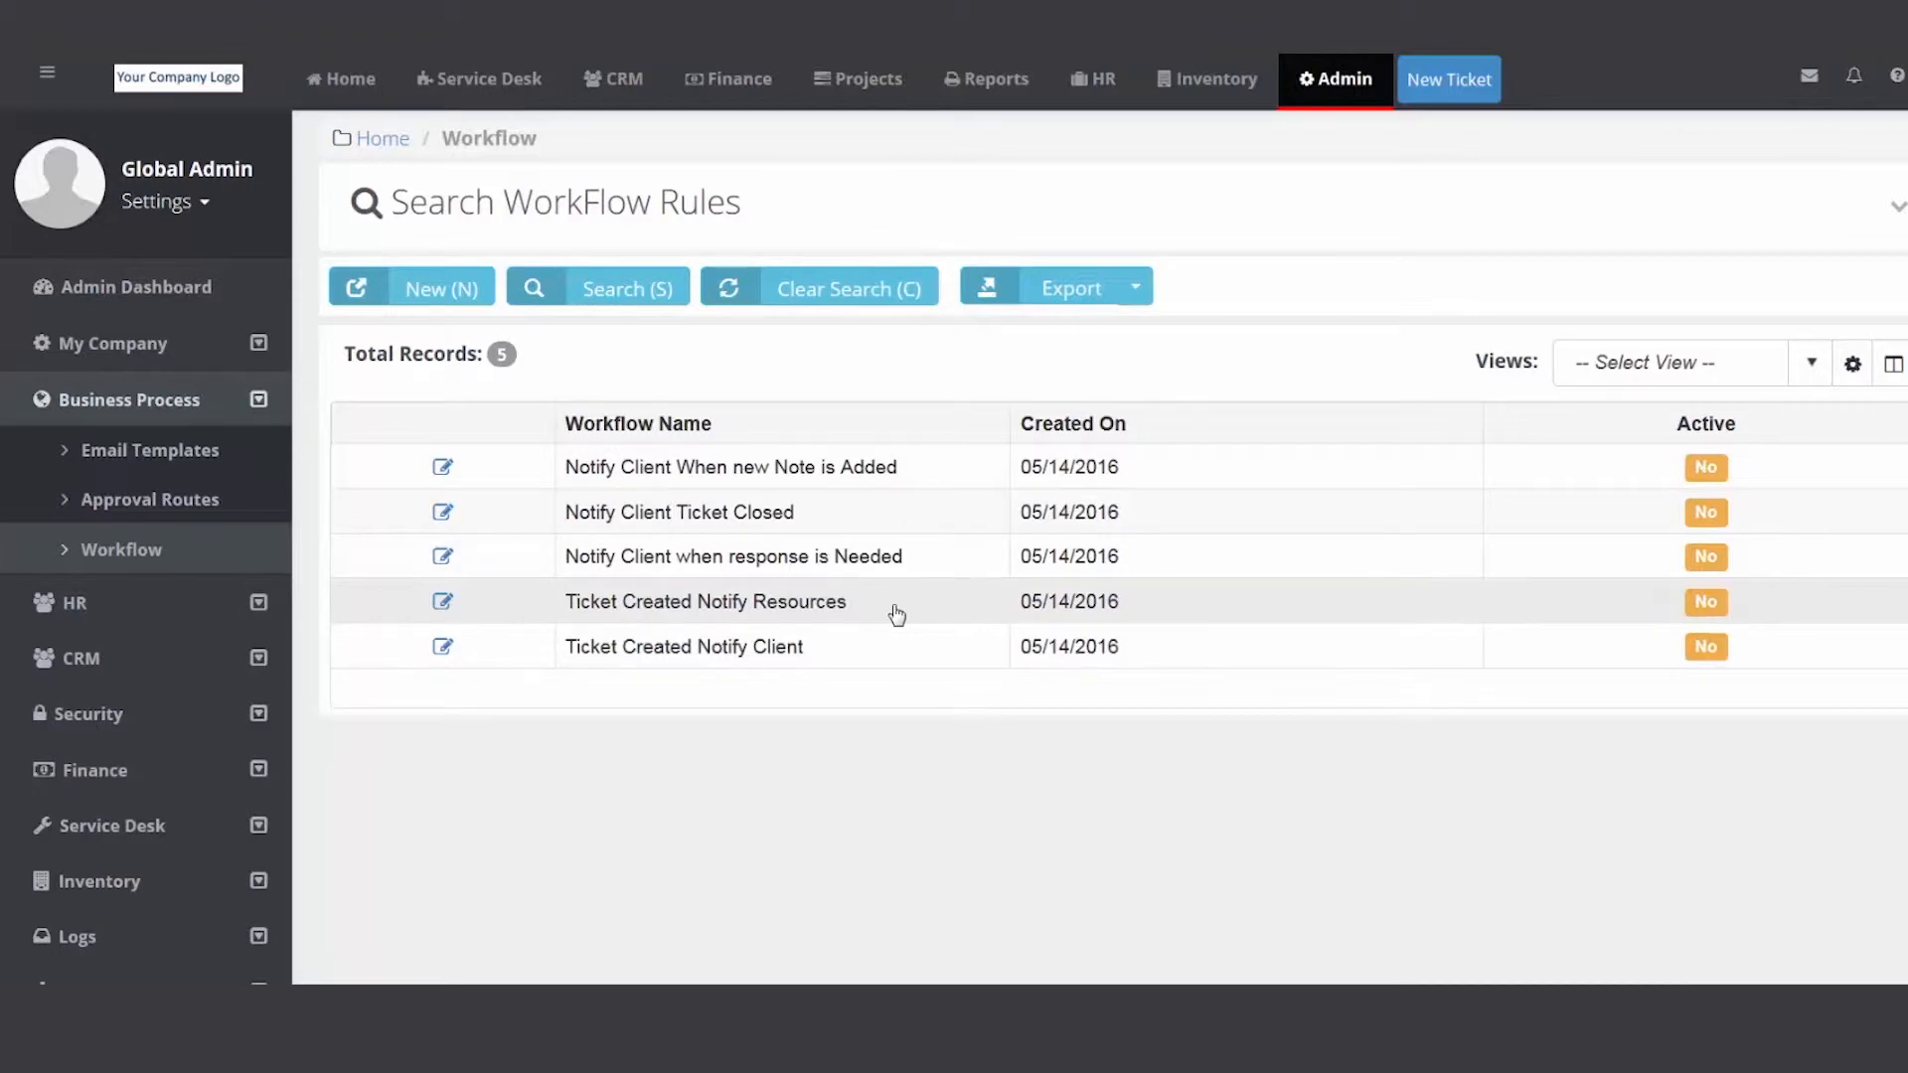
mouse_move(870, 646)
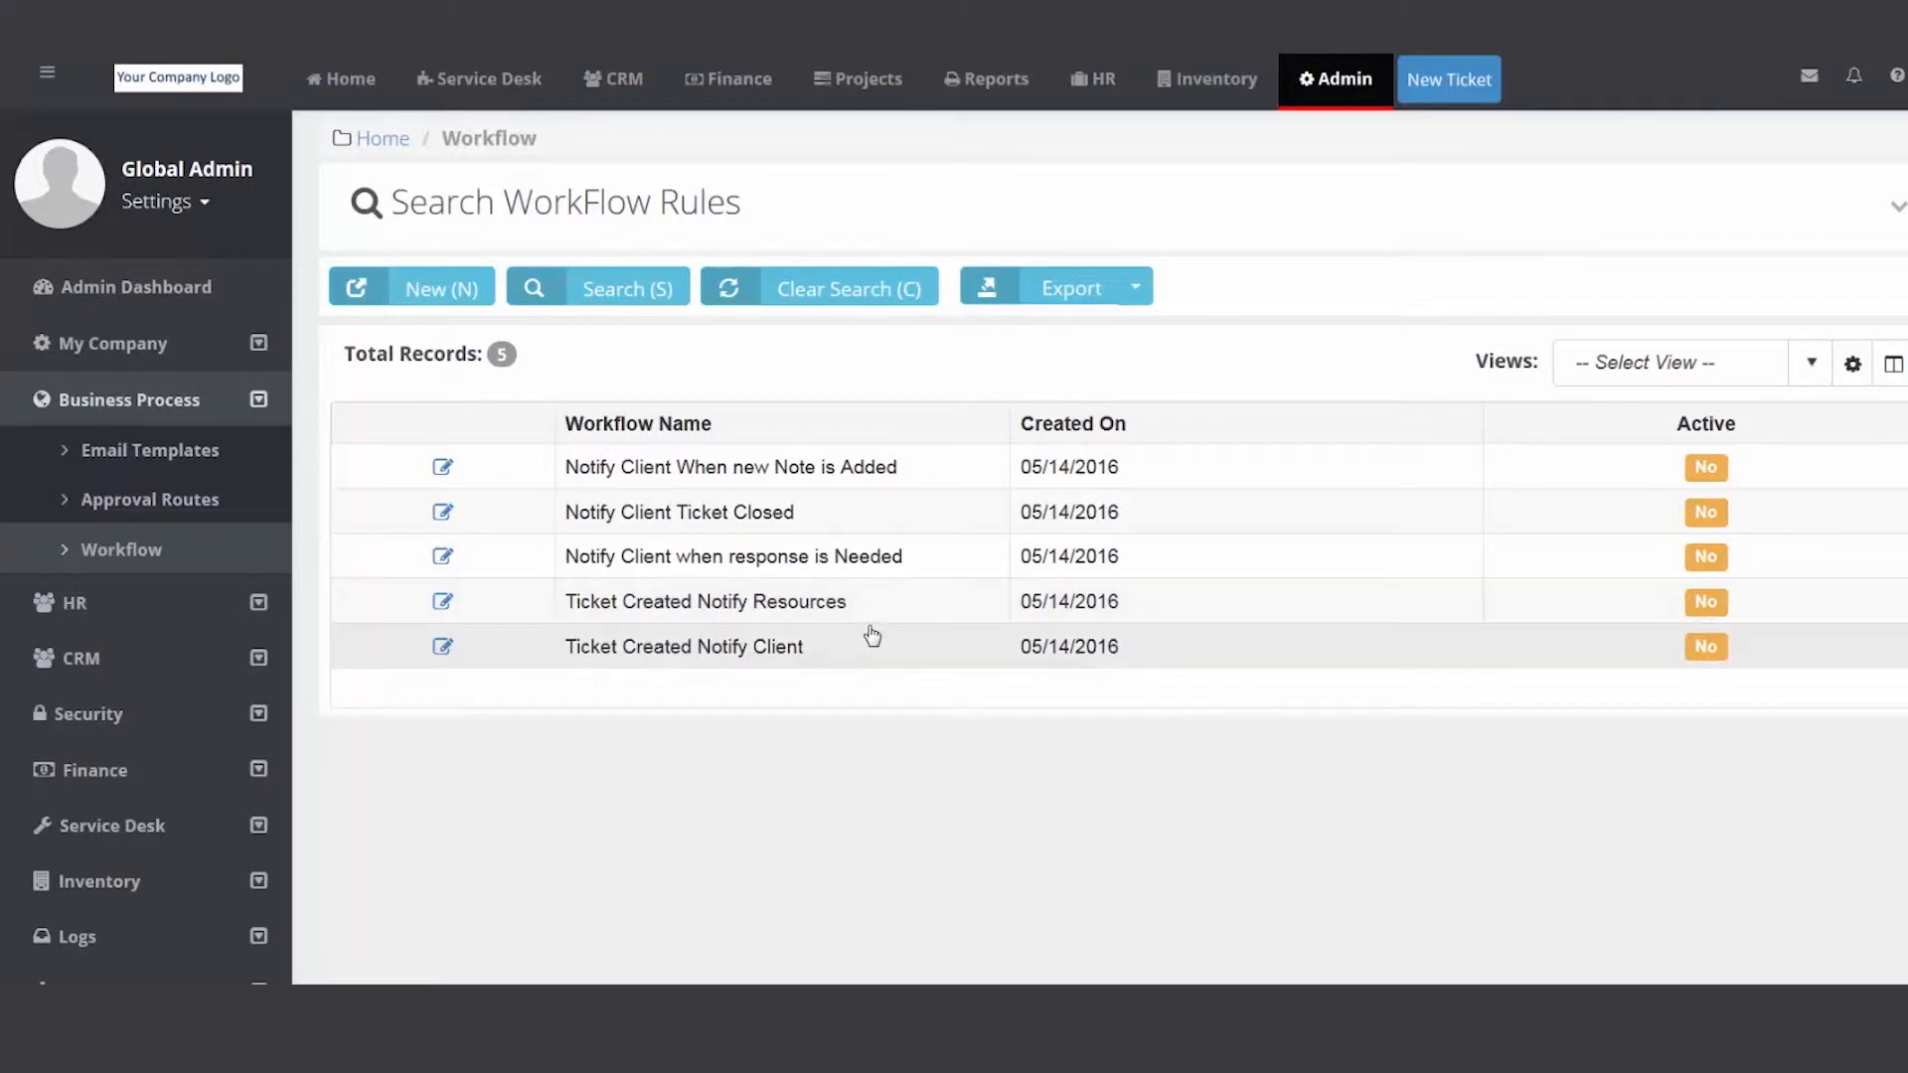
mouse_move(793, 649)
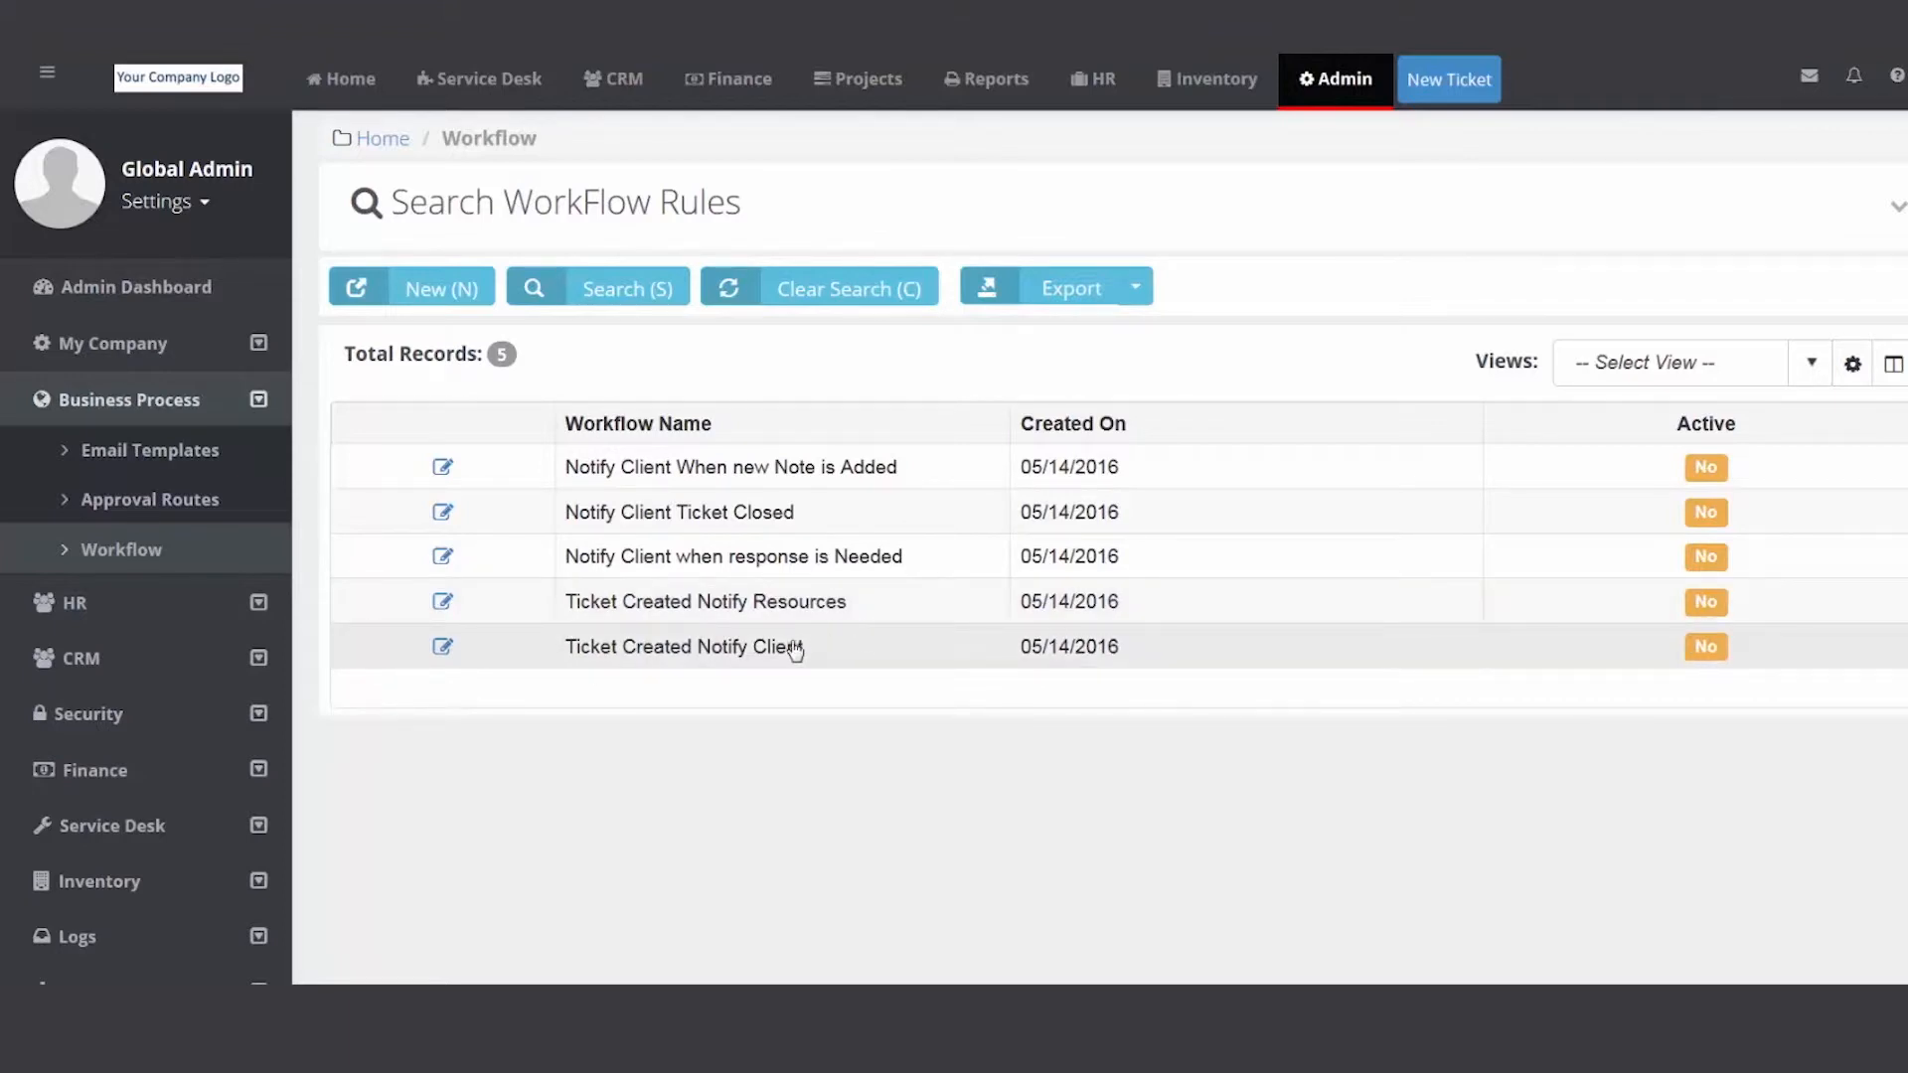
mouse_move(159, 451)
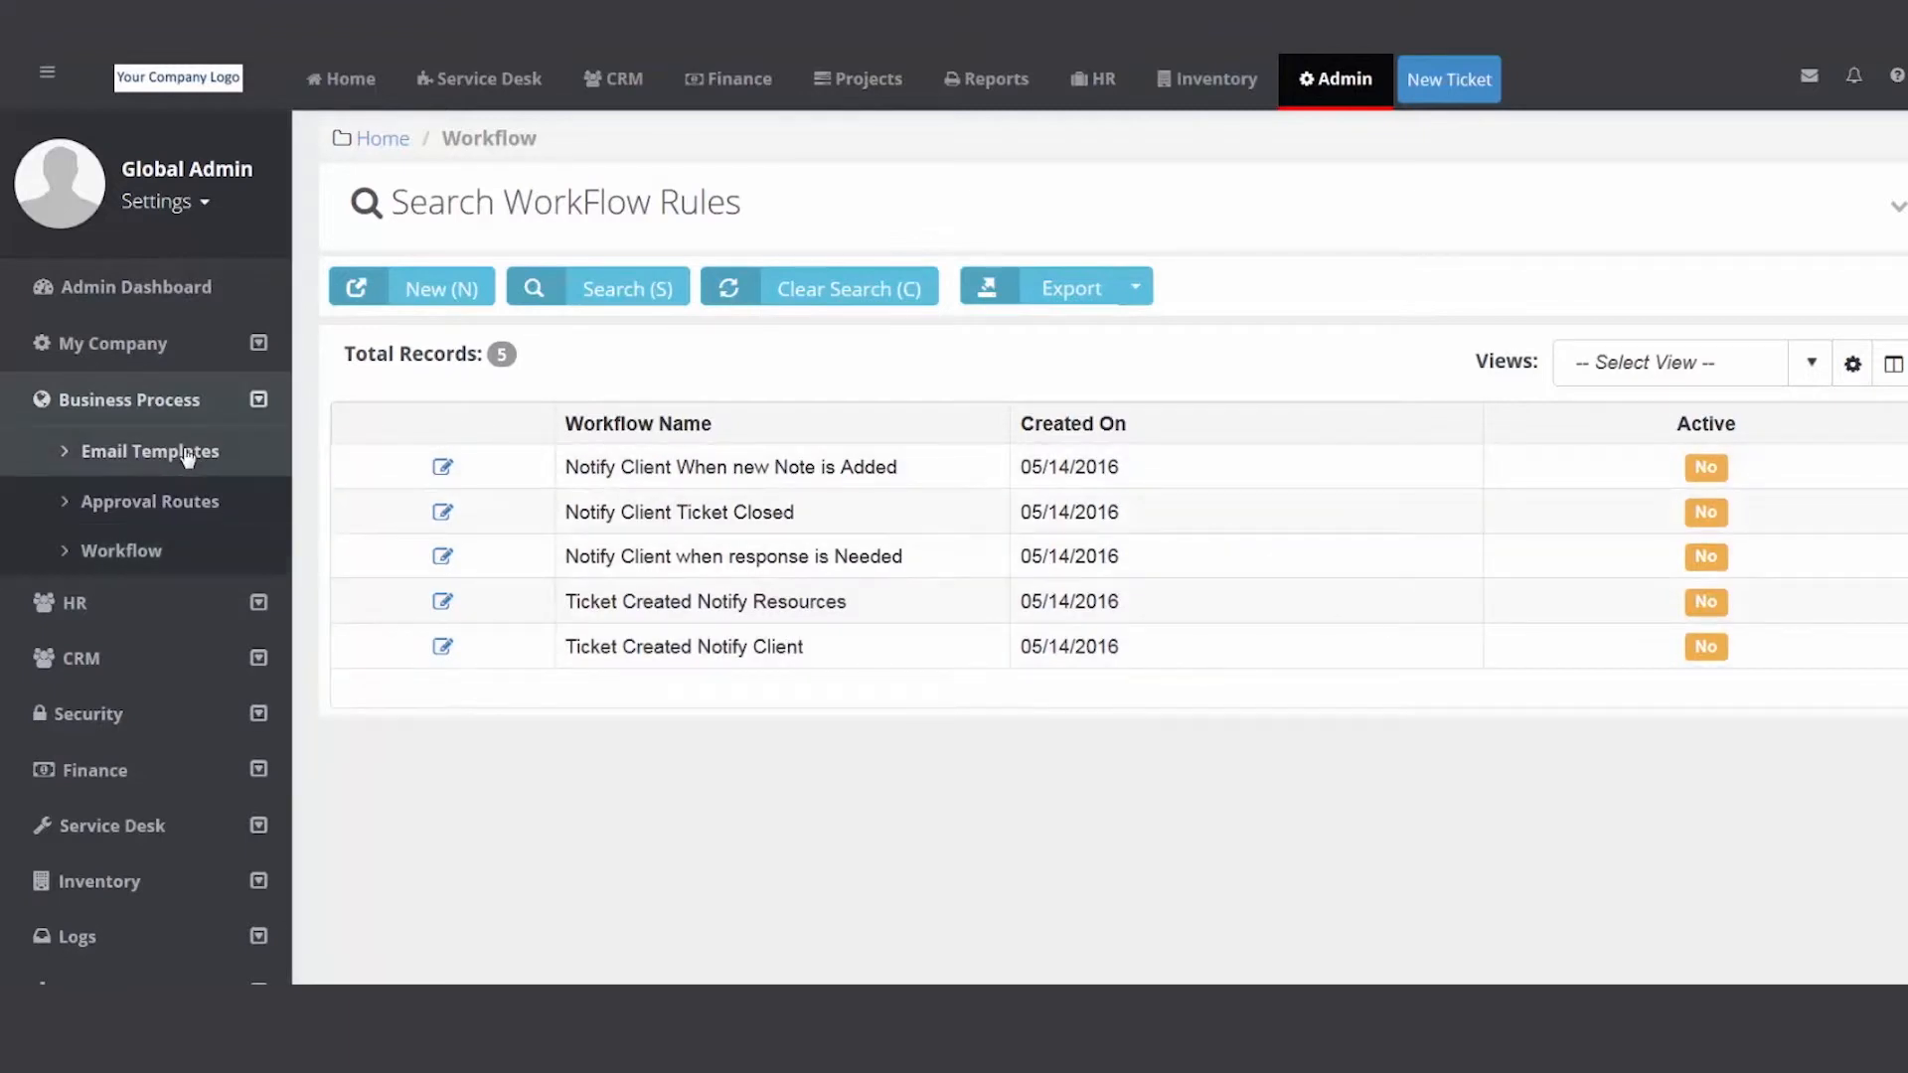
Show the Email Templates list under Business Process.
left_click(151, 451)
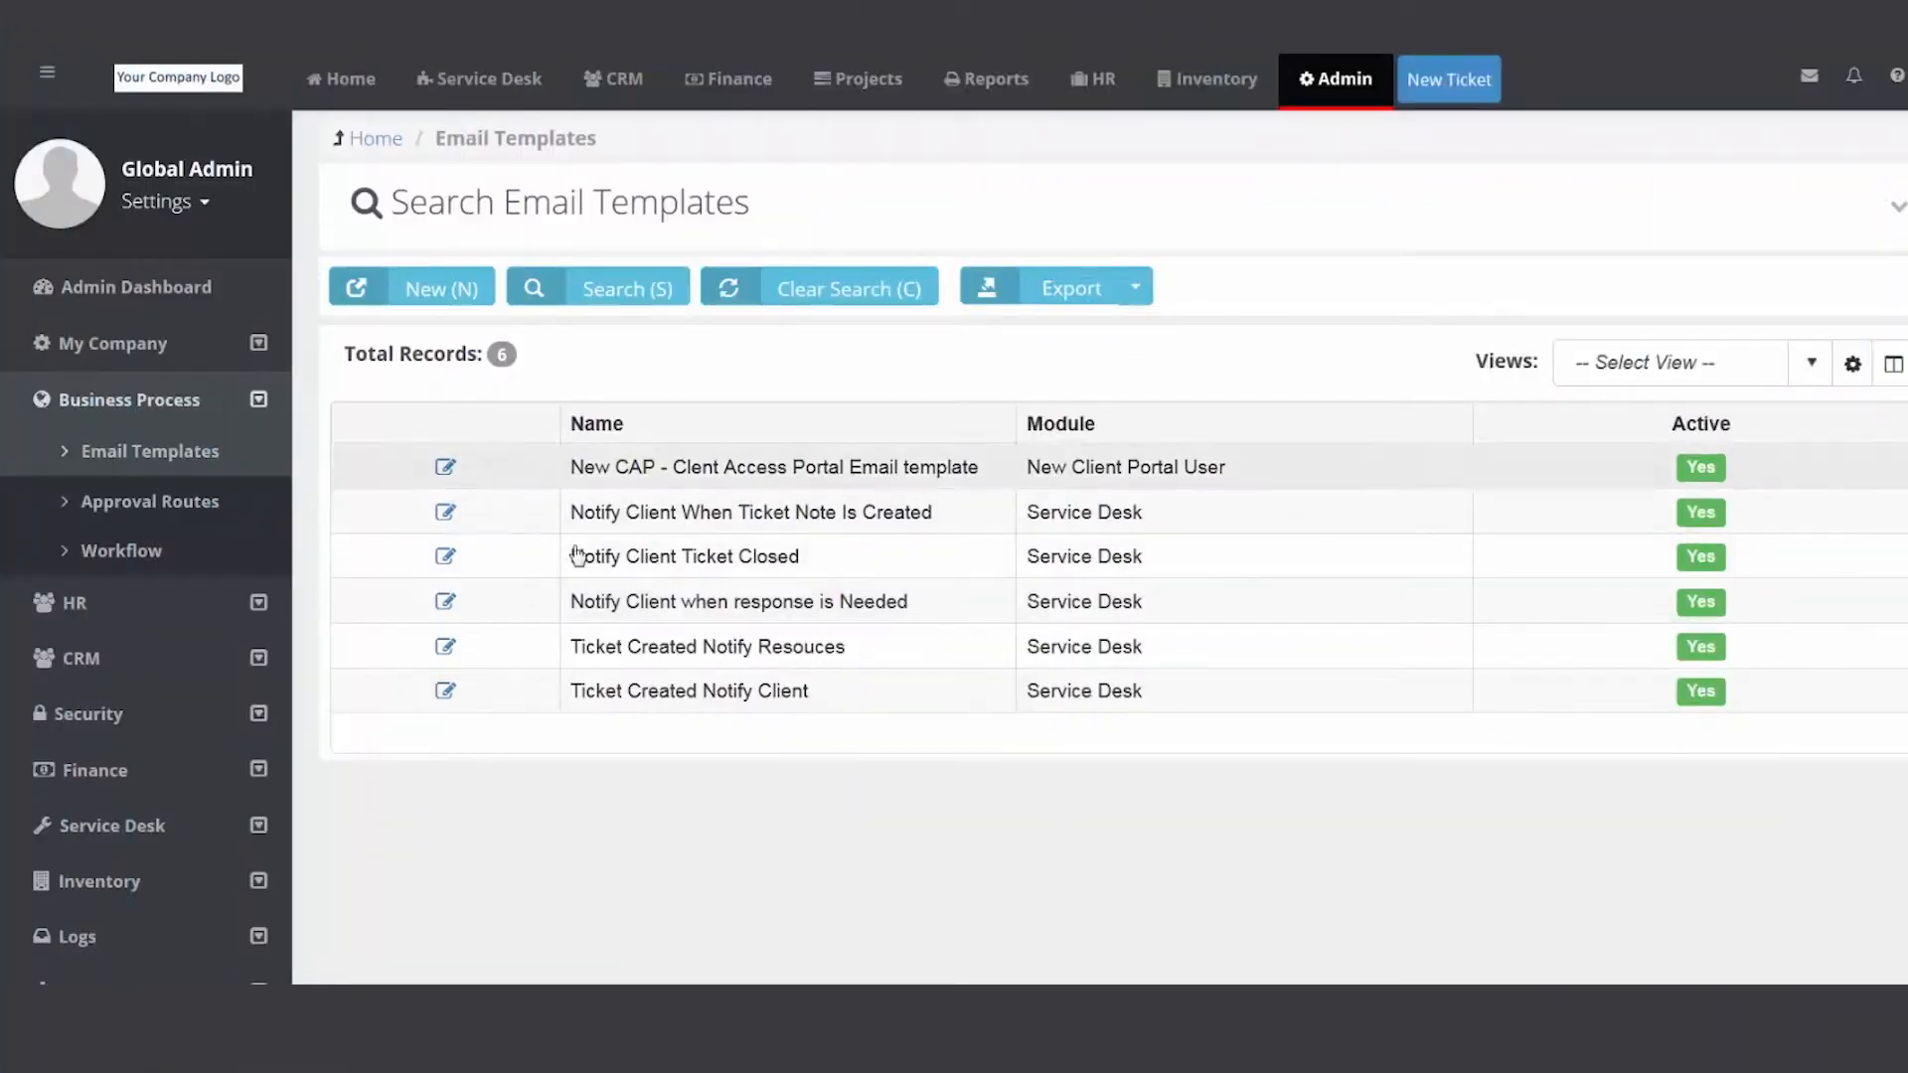
mouse_move(660, 678)
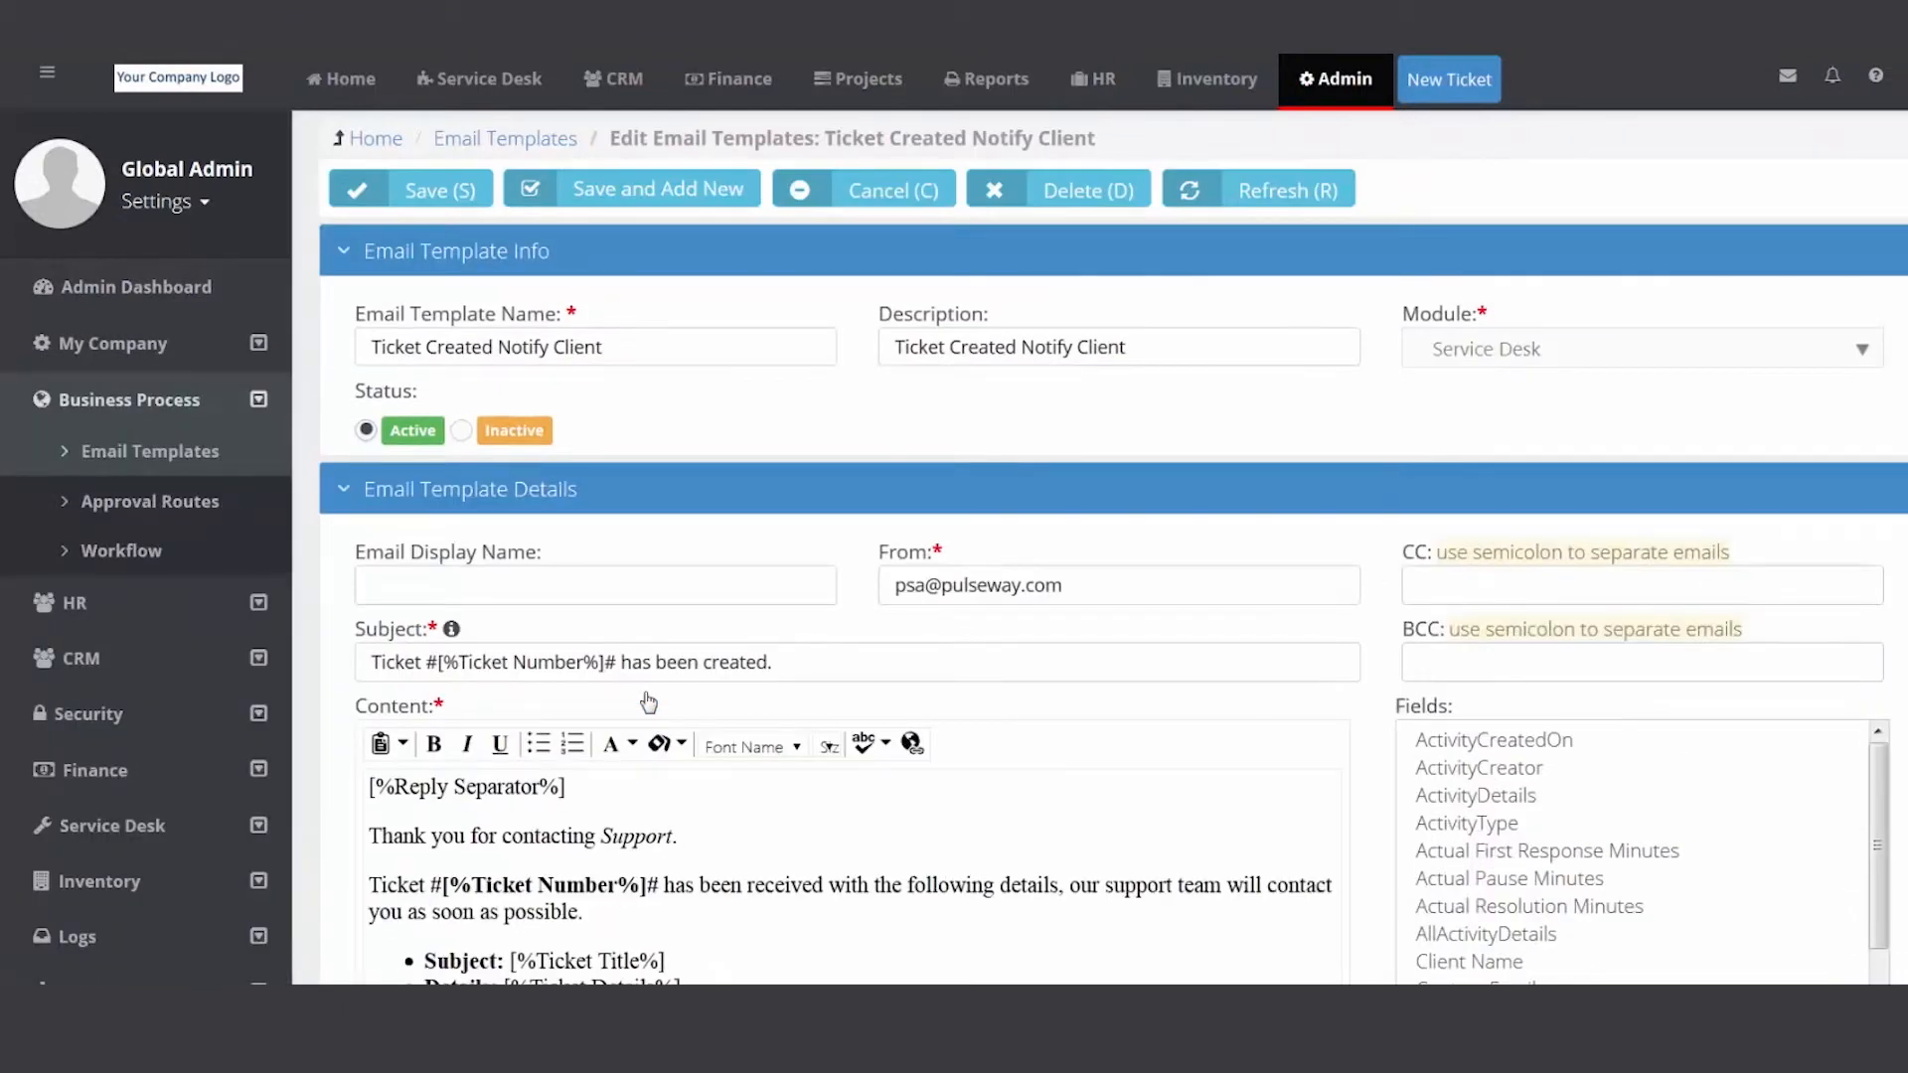
mouse_move(517, 545)
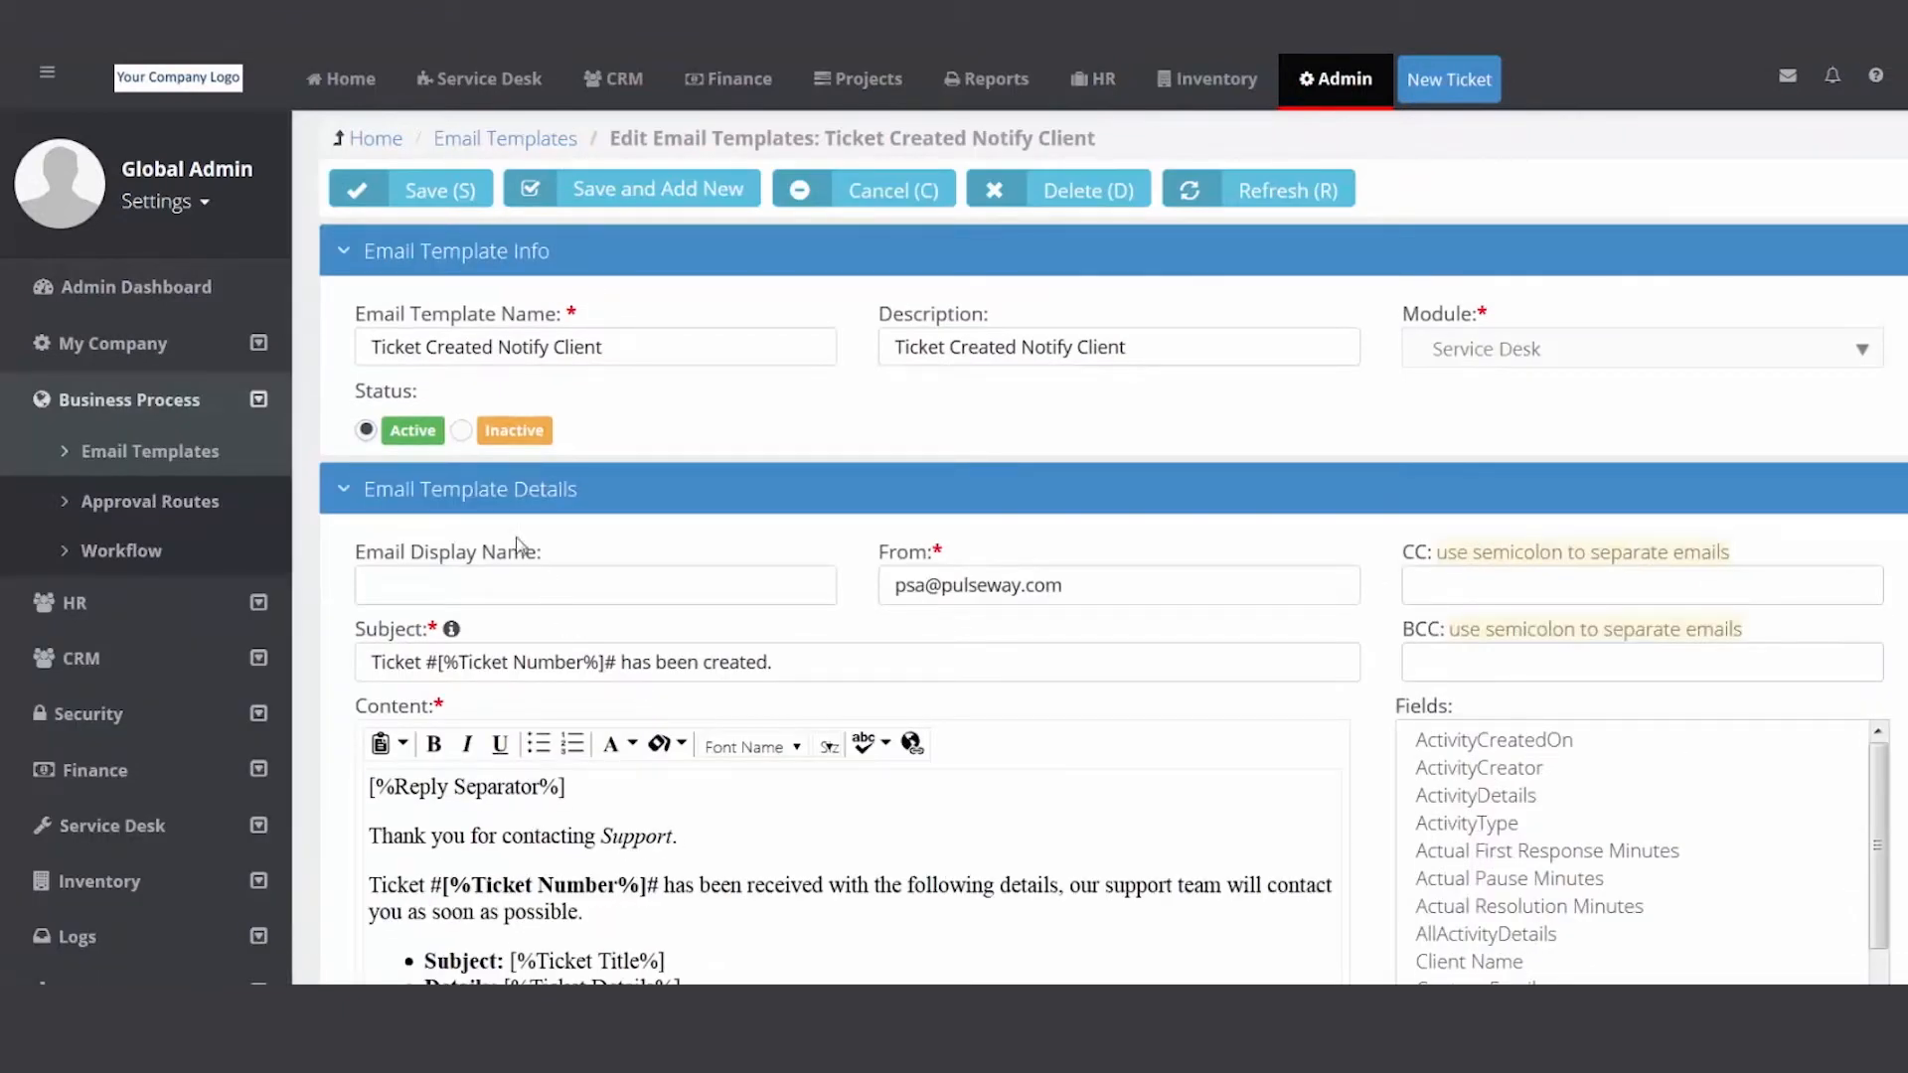
mouse_move(757, 501)
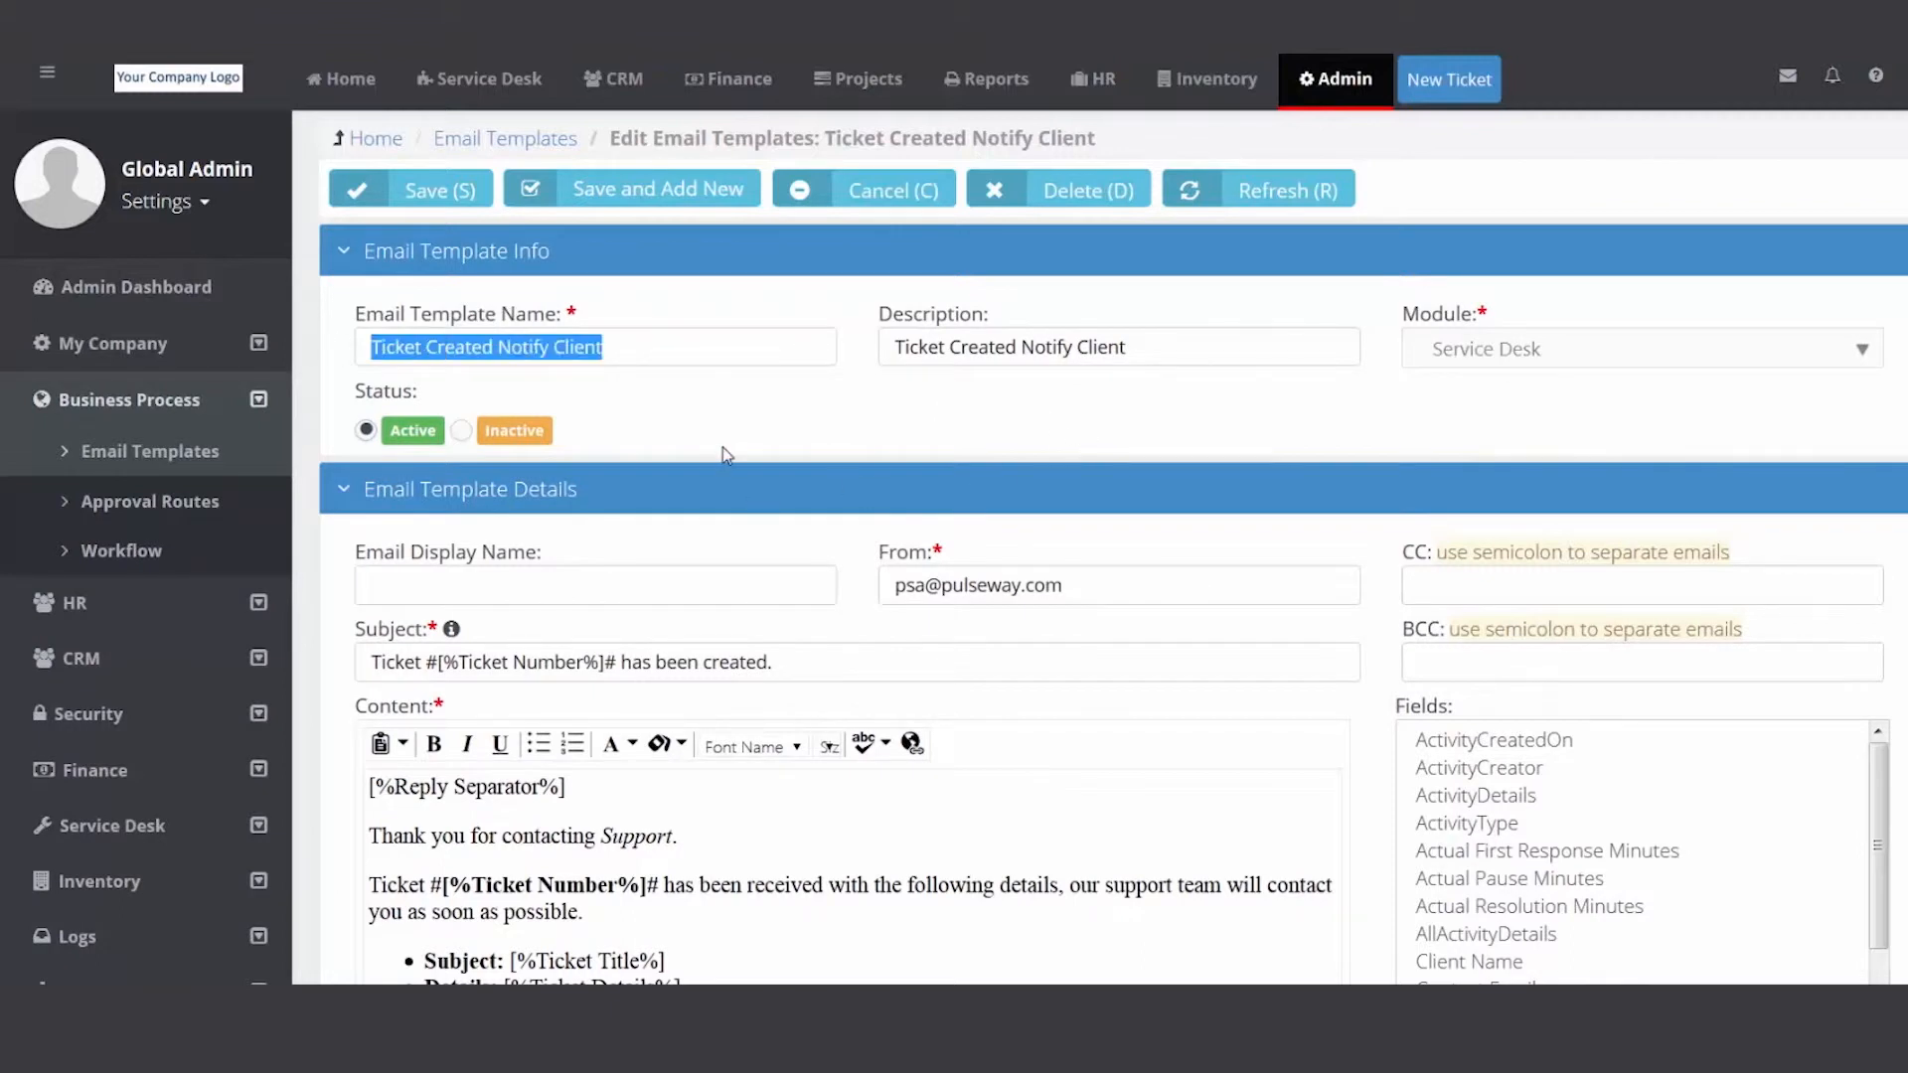
Set the template's Email Display Name to 'Your IT Company'.
scroll("down", 3)
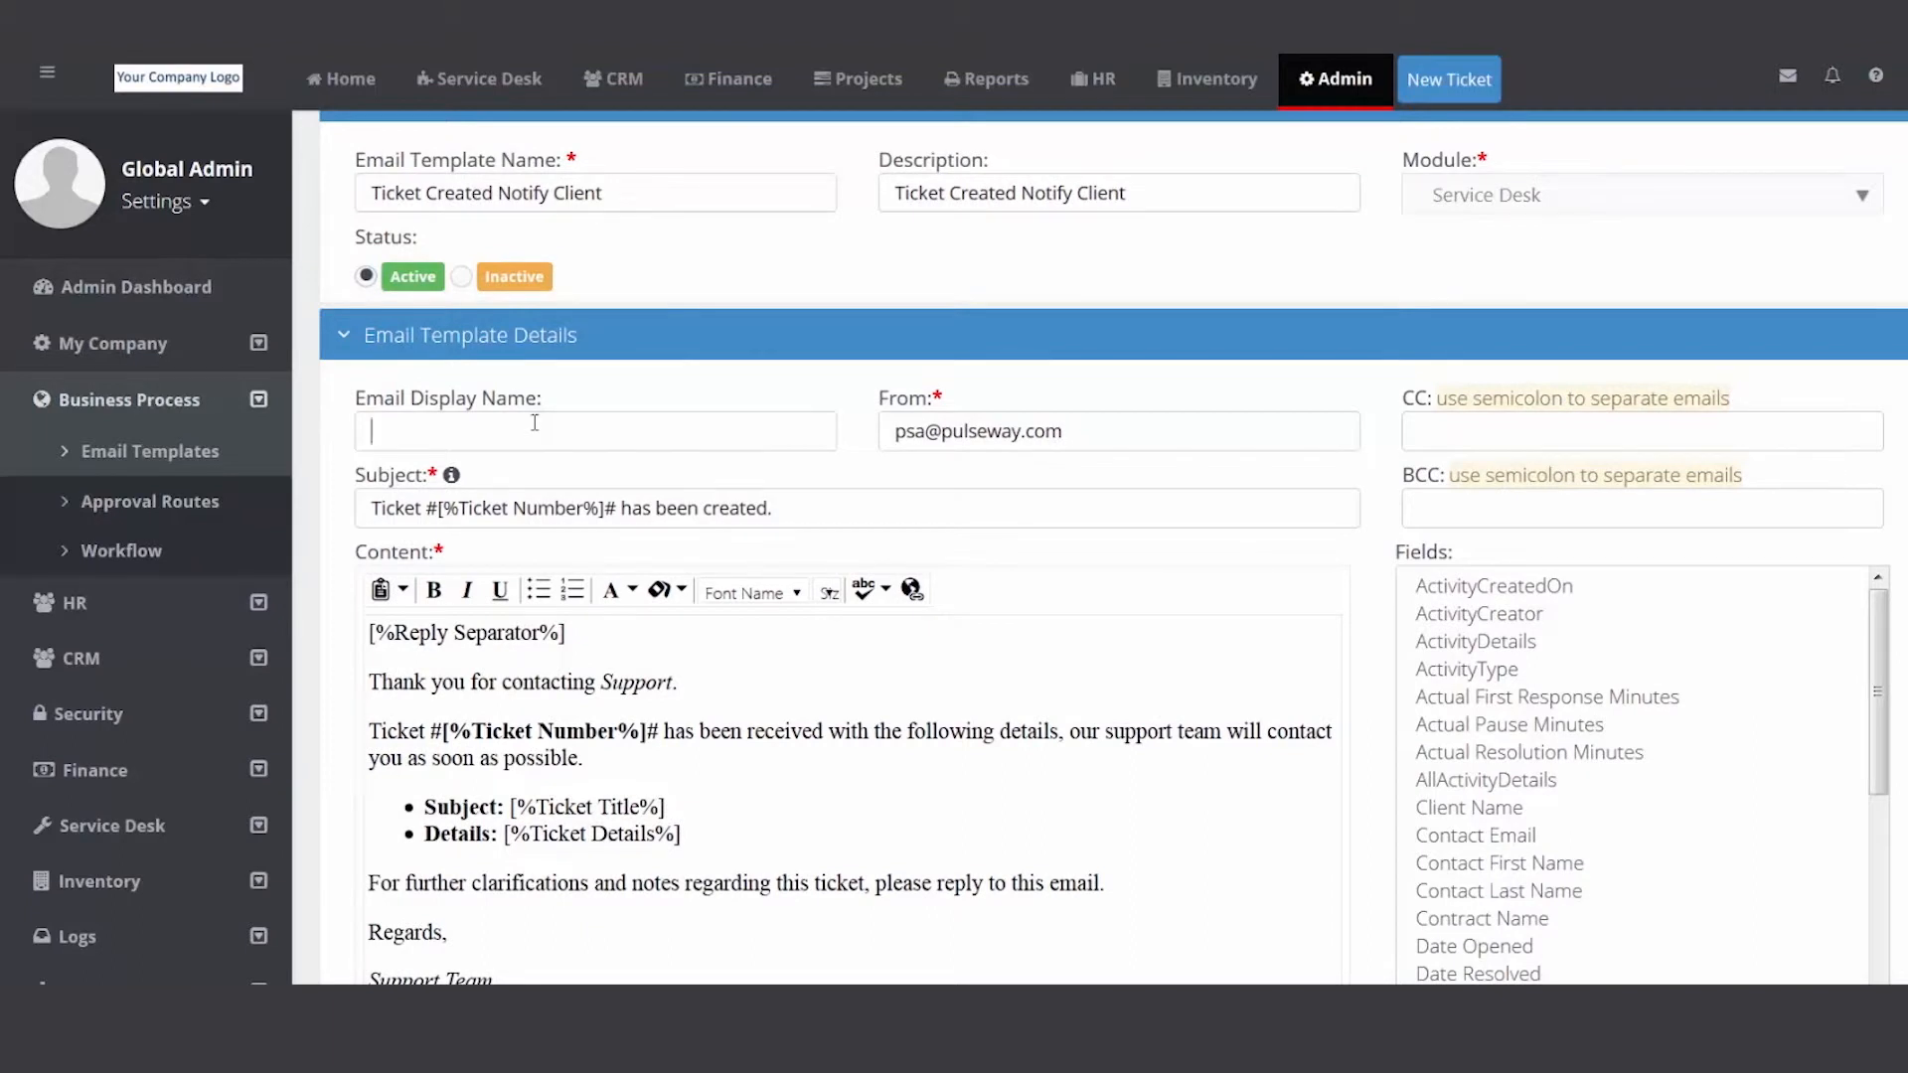
mouse_move(452, 358)
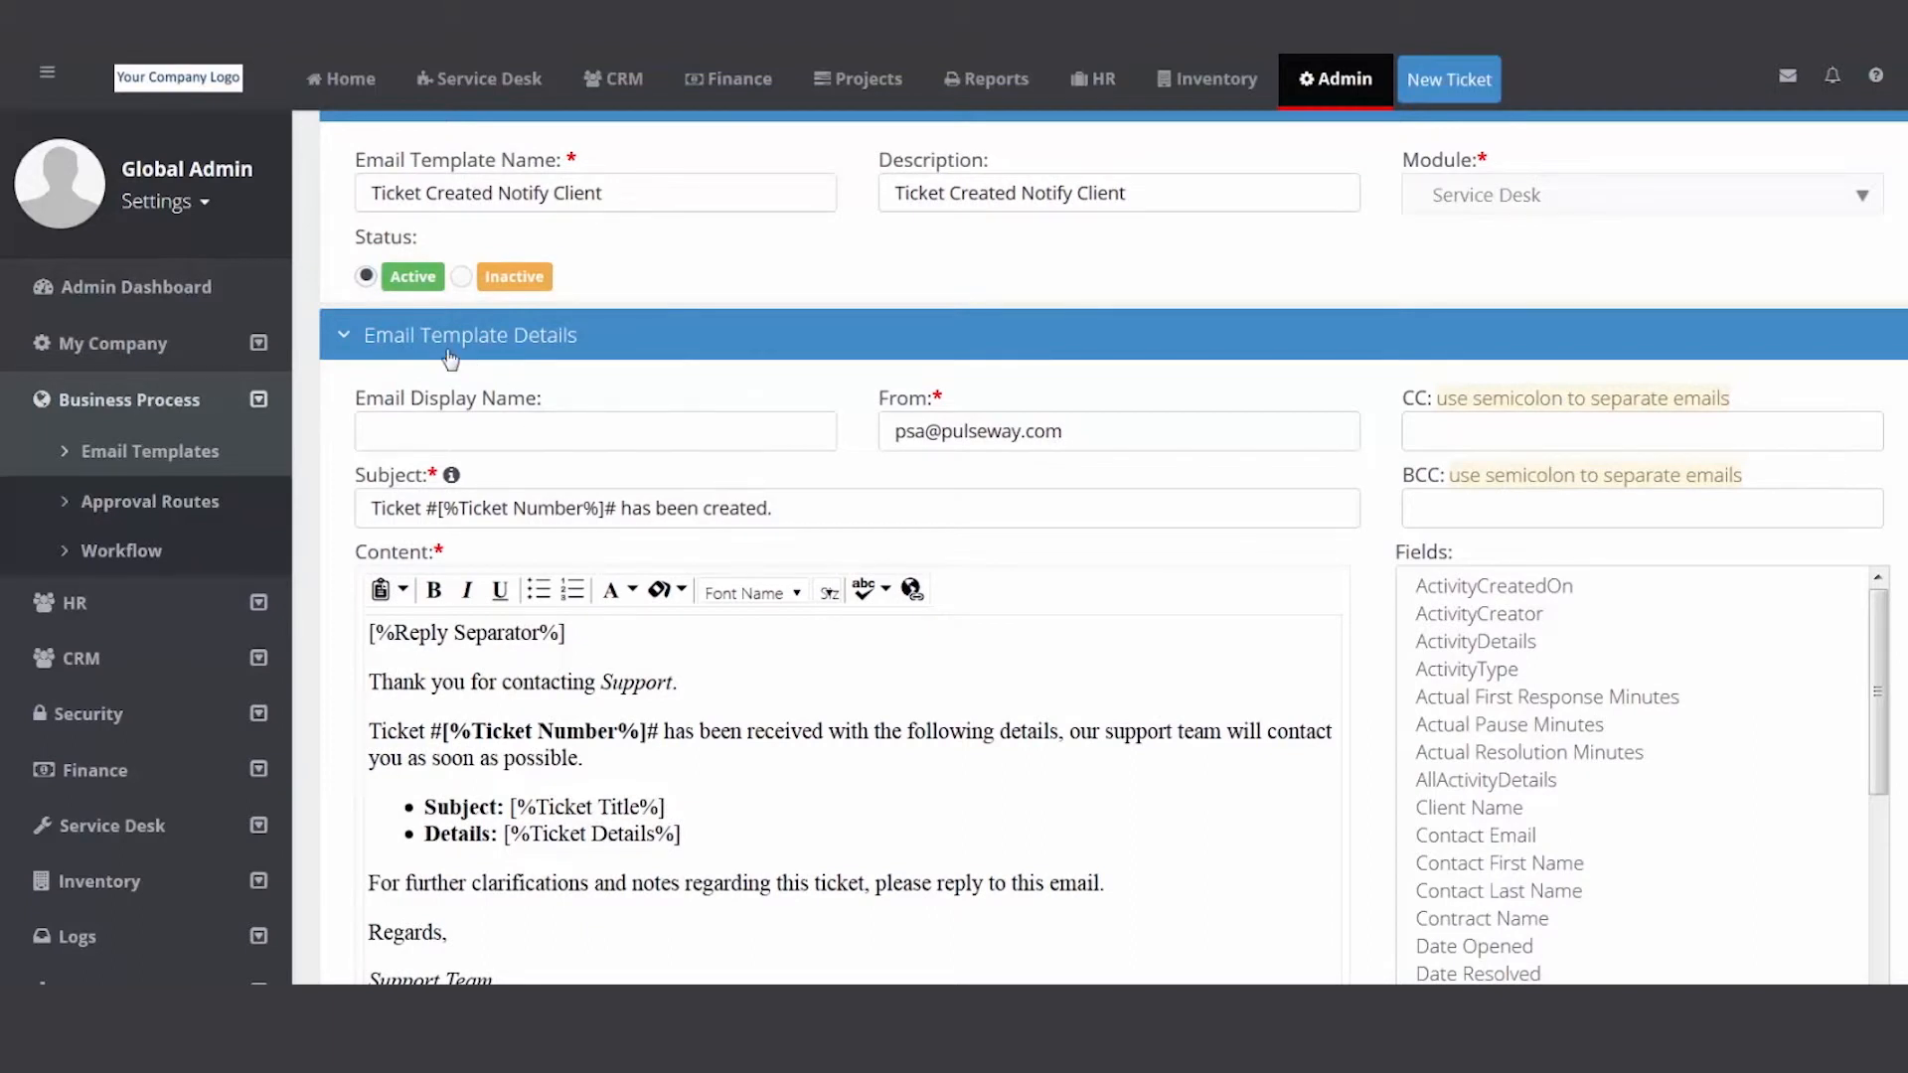
type("Your")
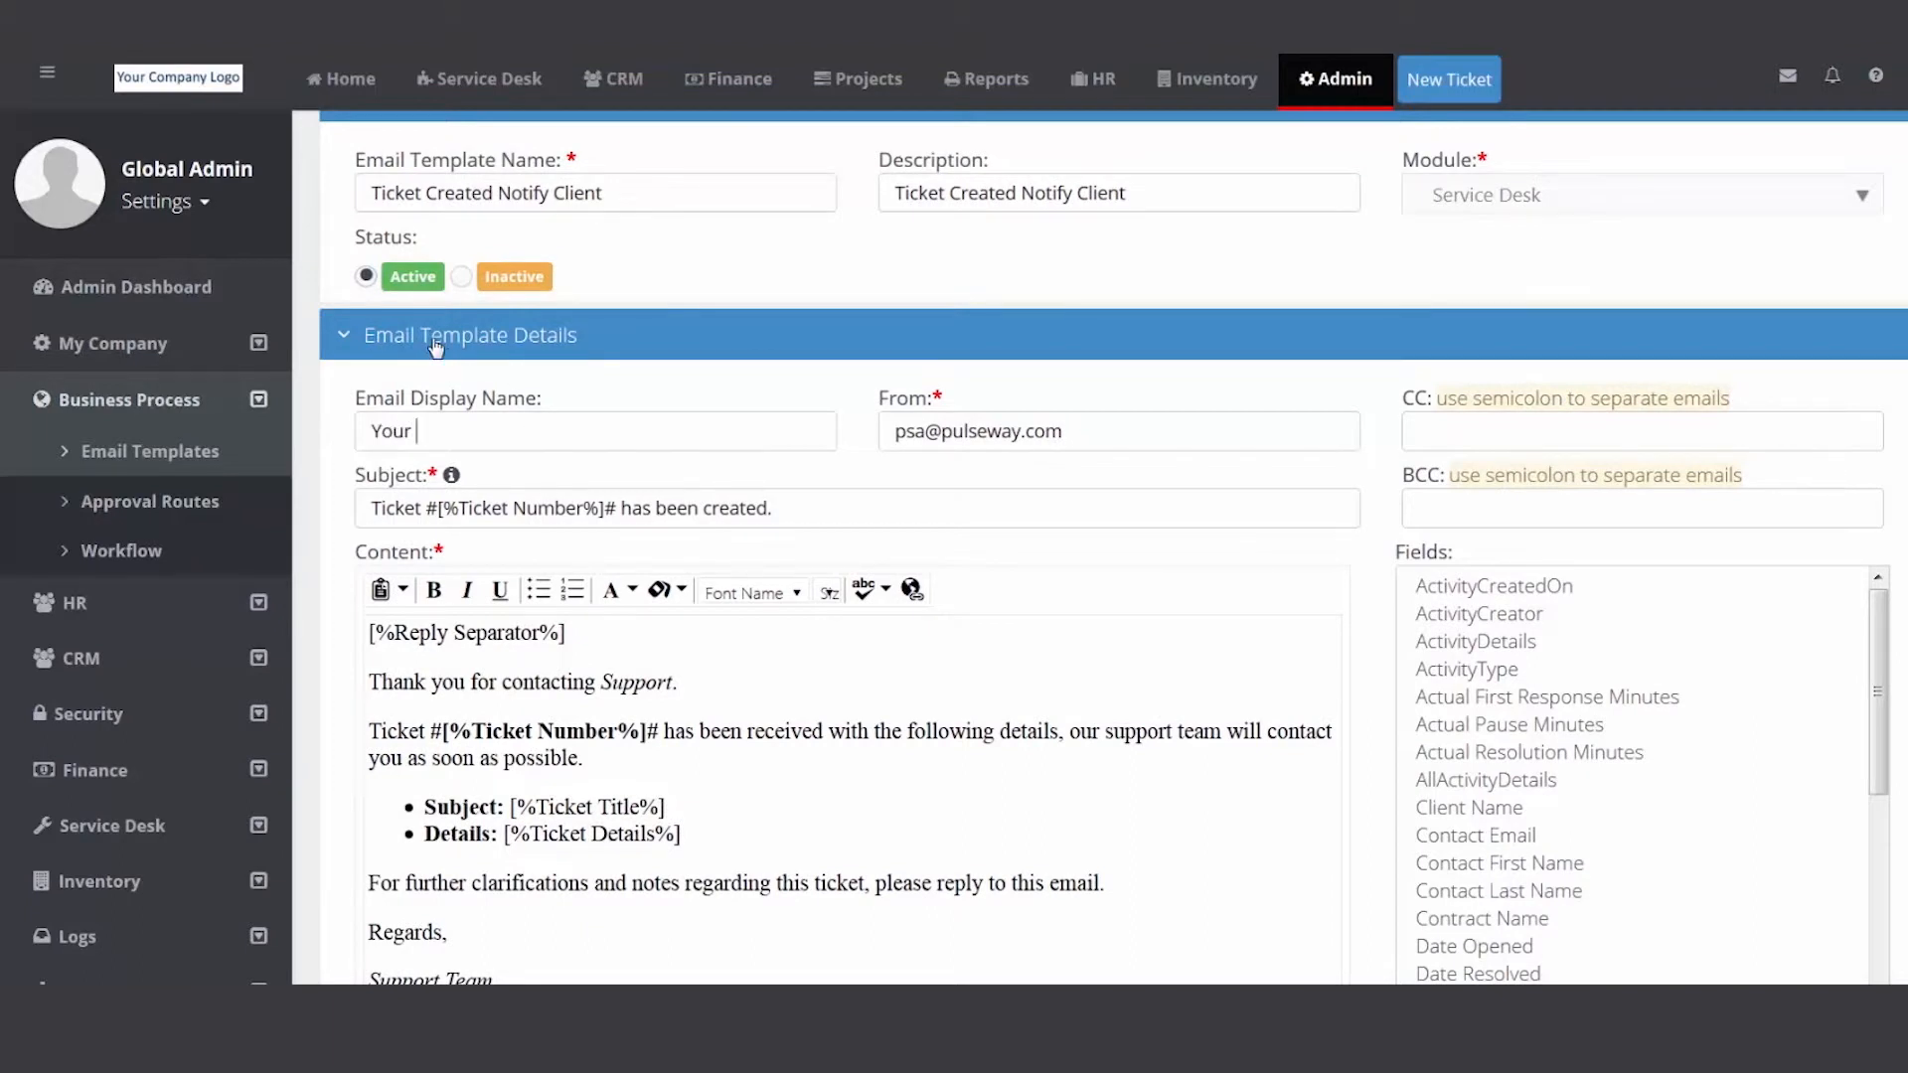
type("IT C")
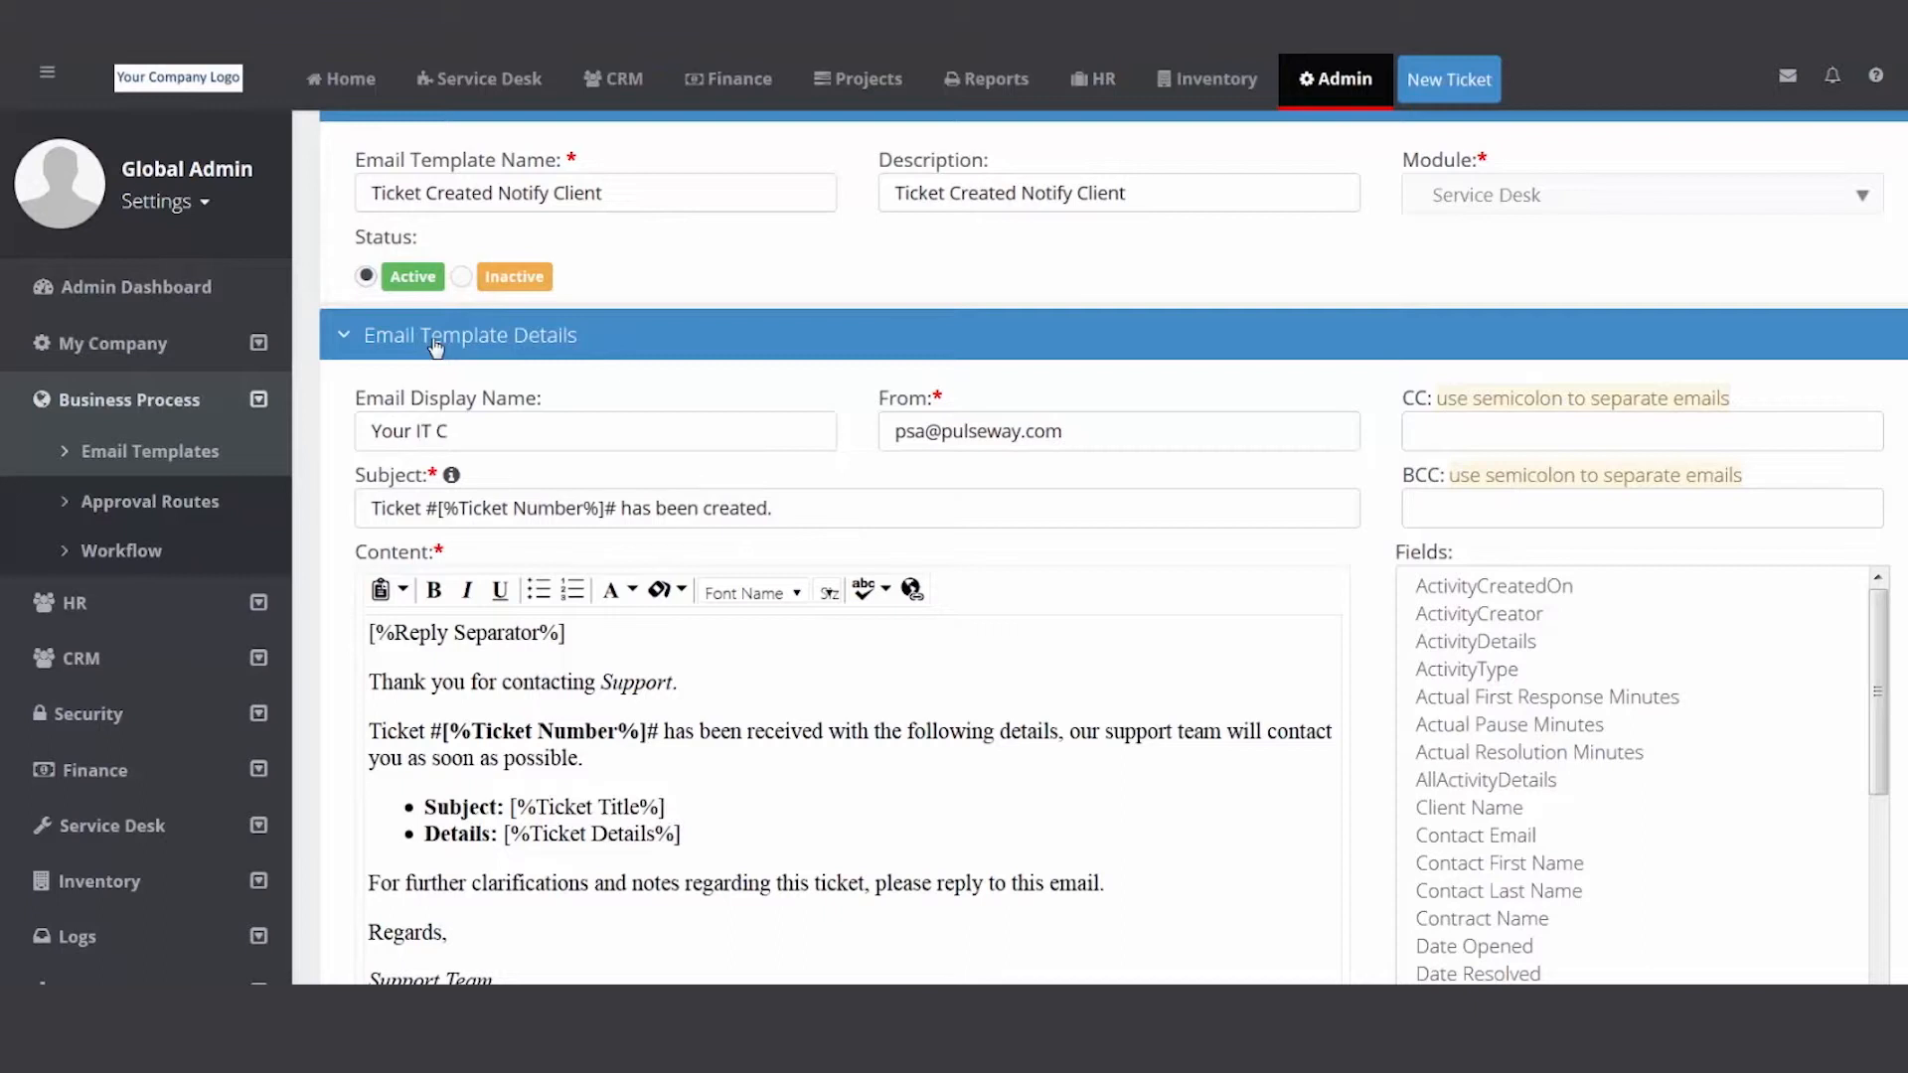
type("ompany")
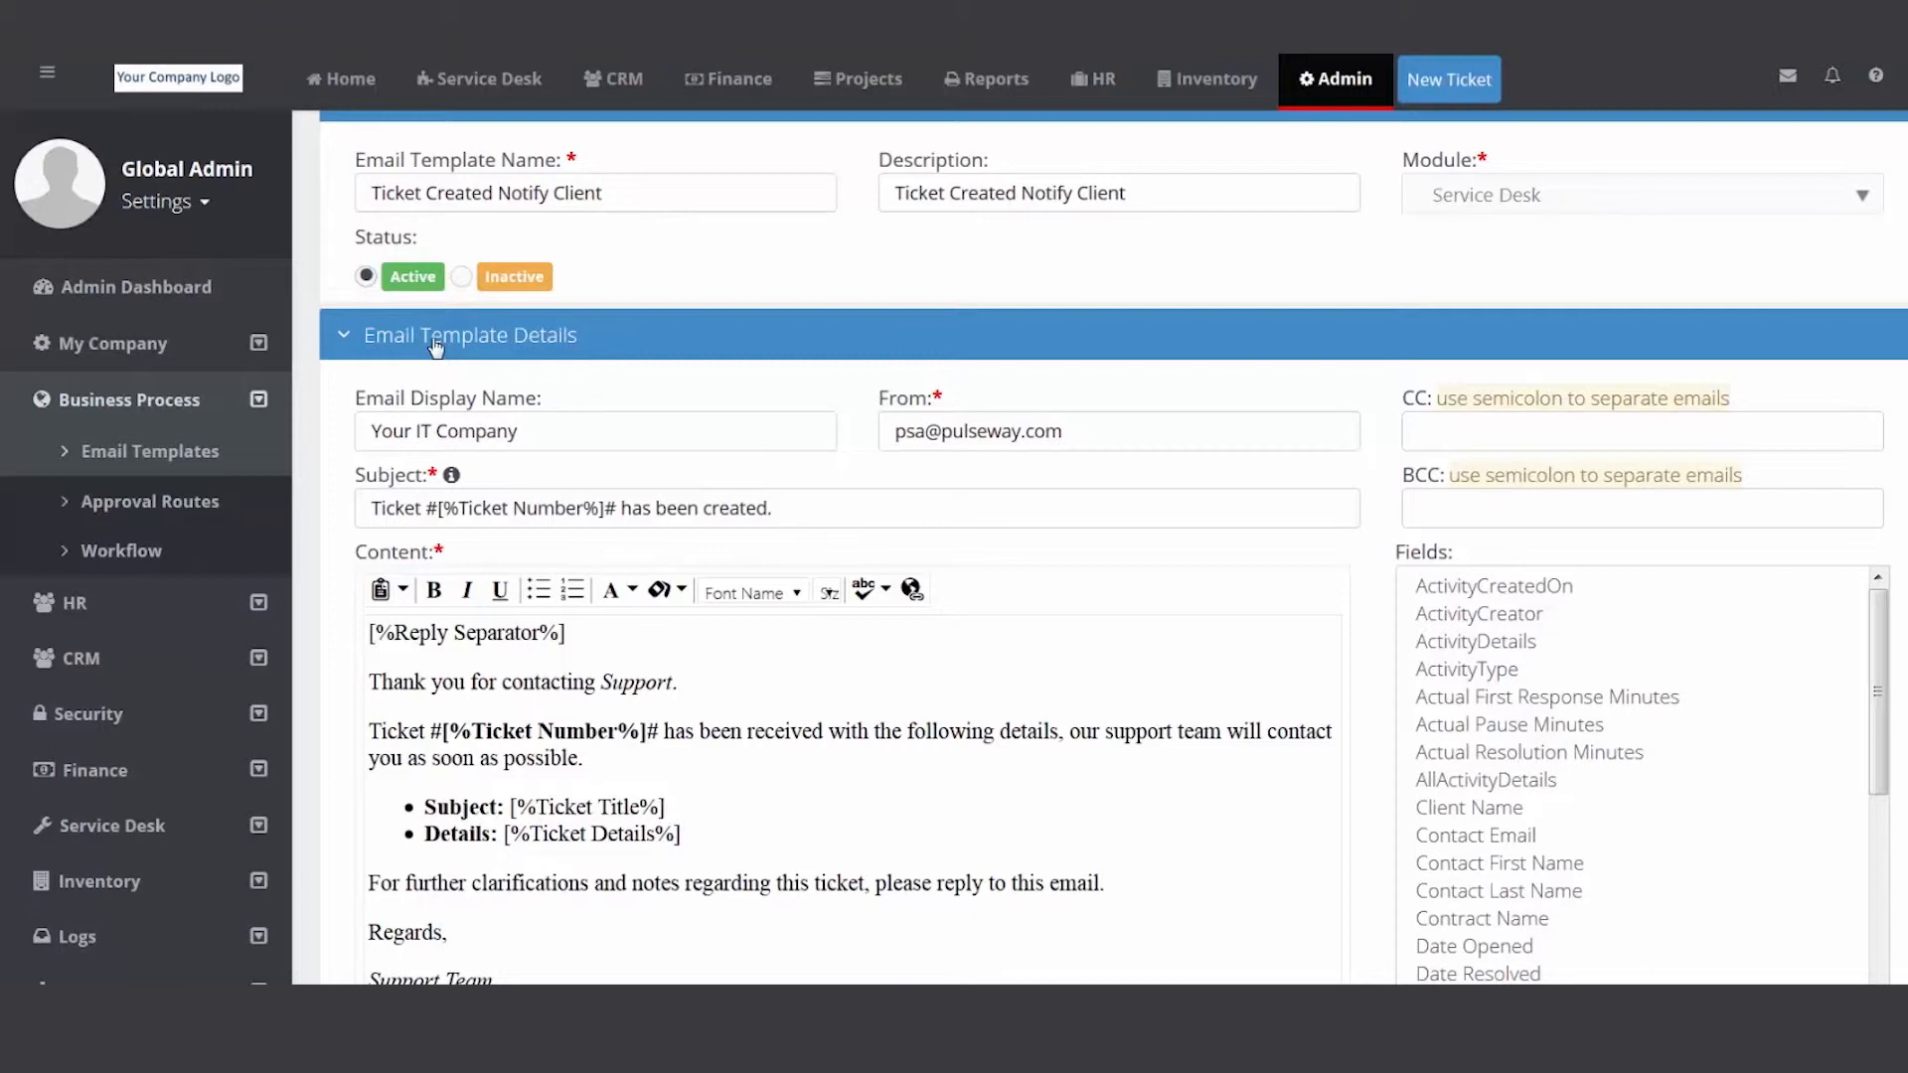
mouse_move(912, 447)
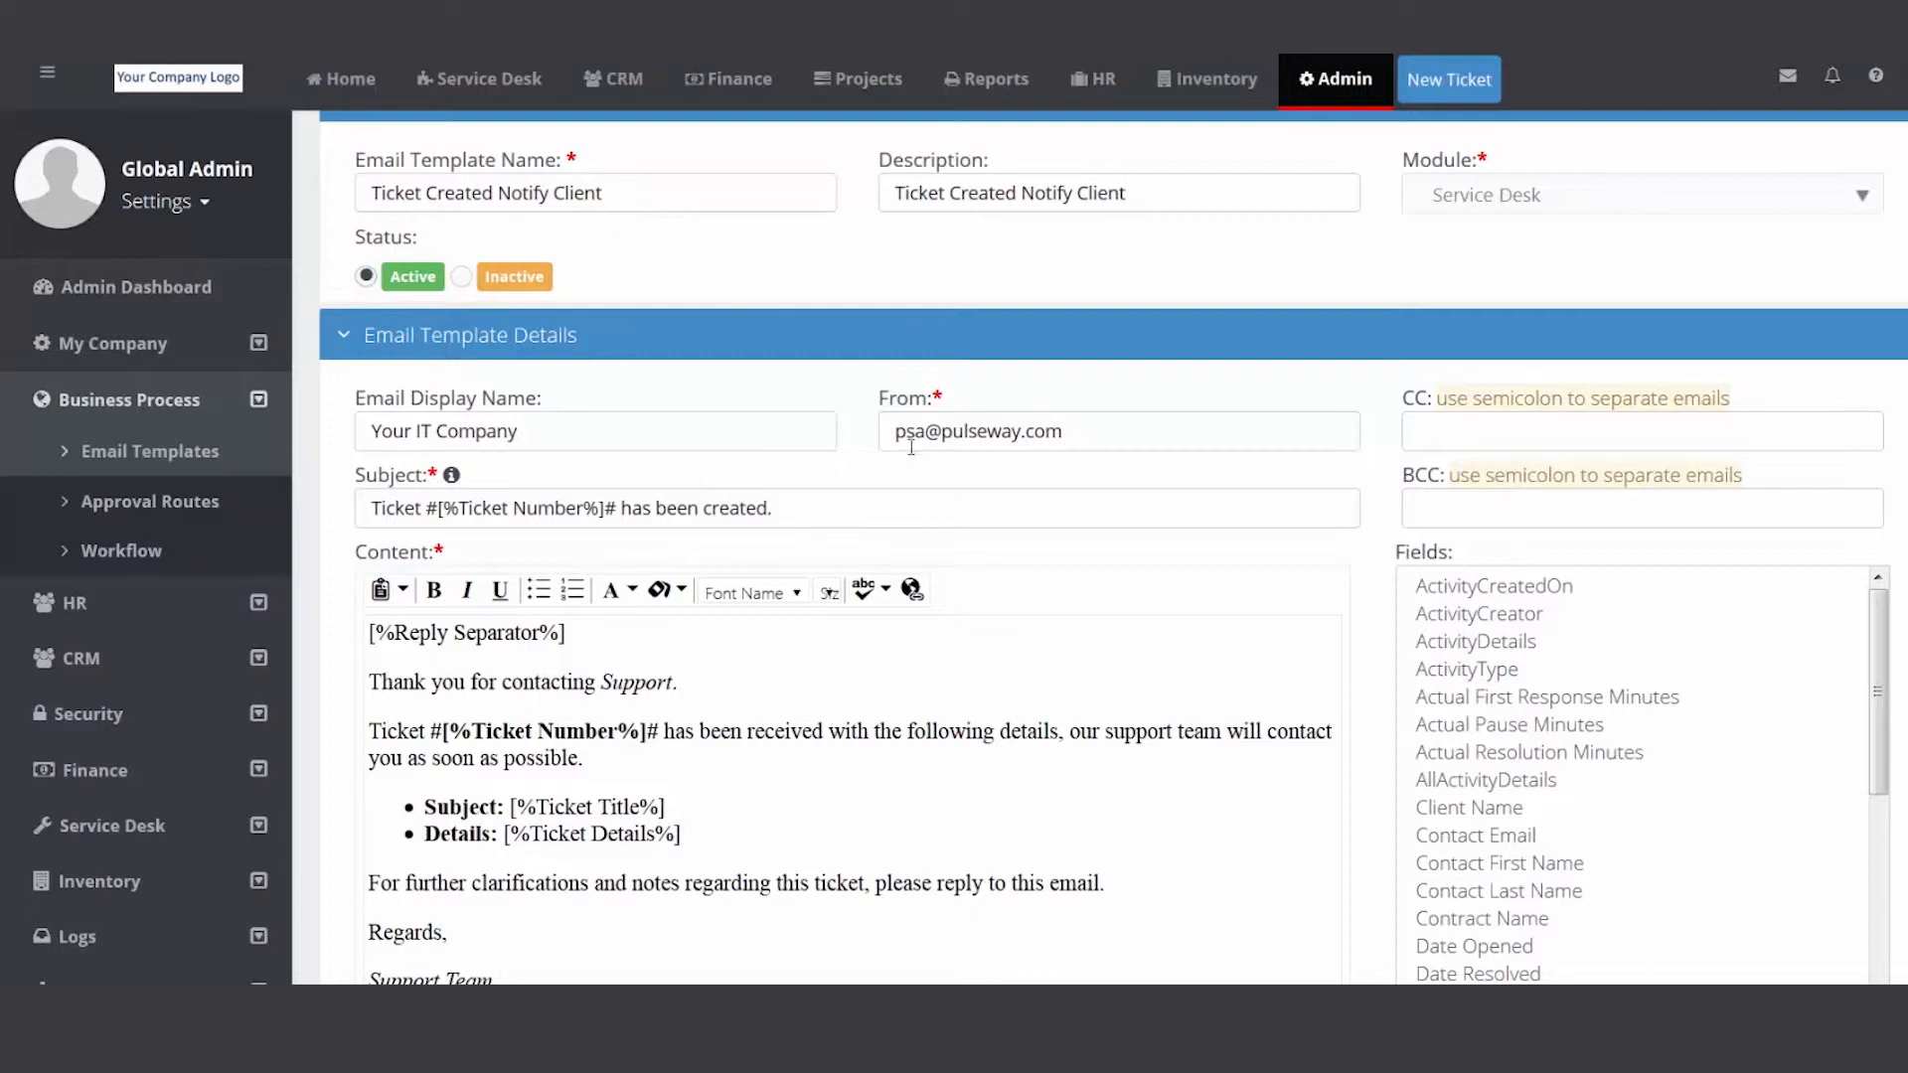
triple_click(976, 431)
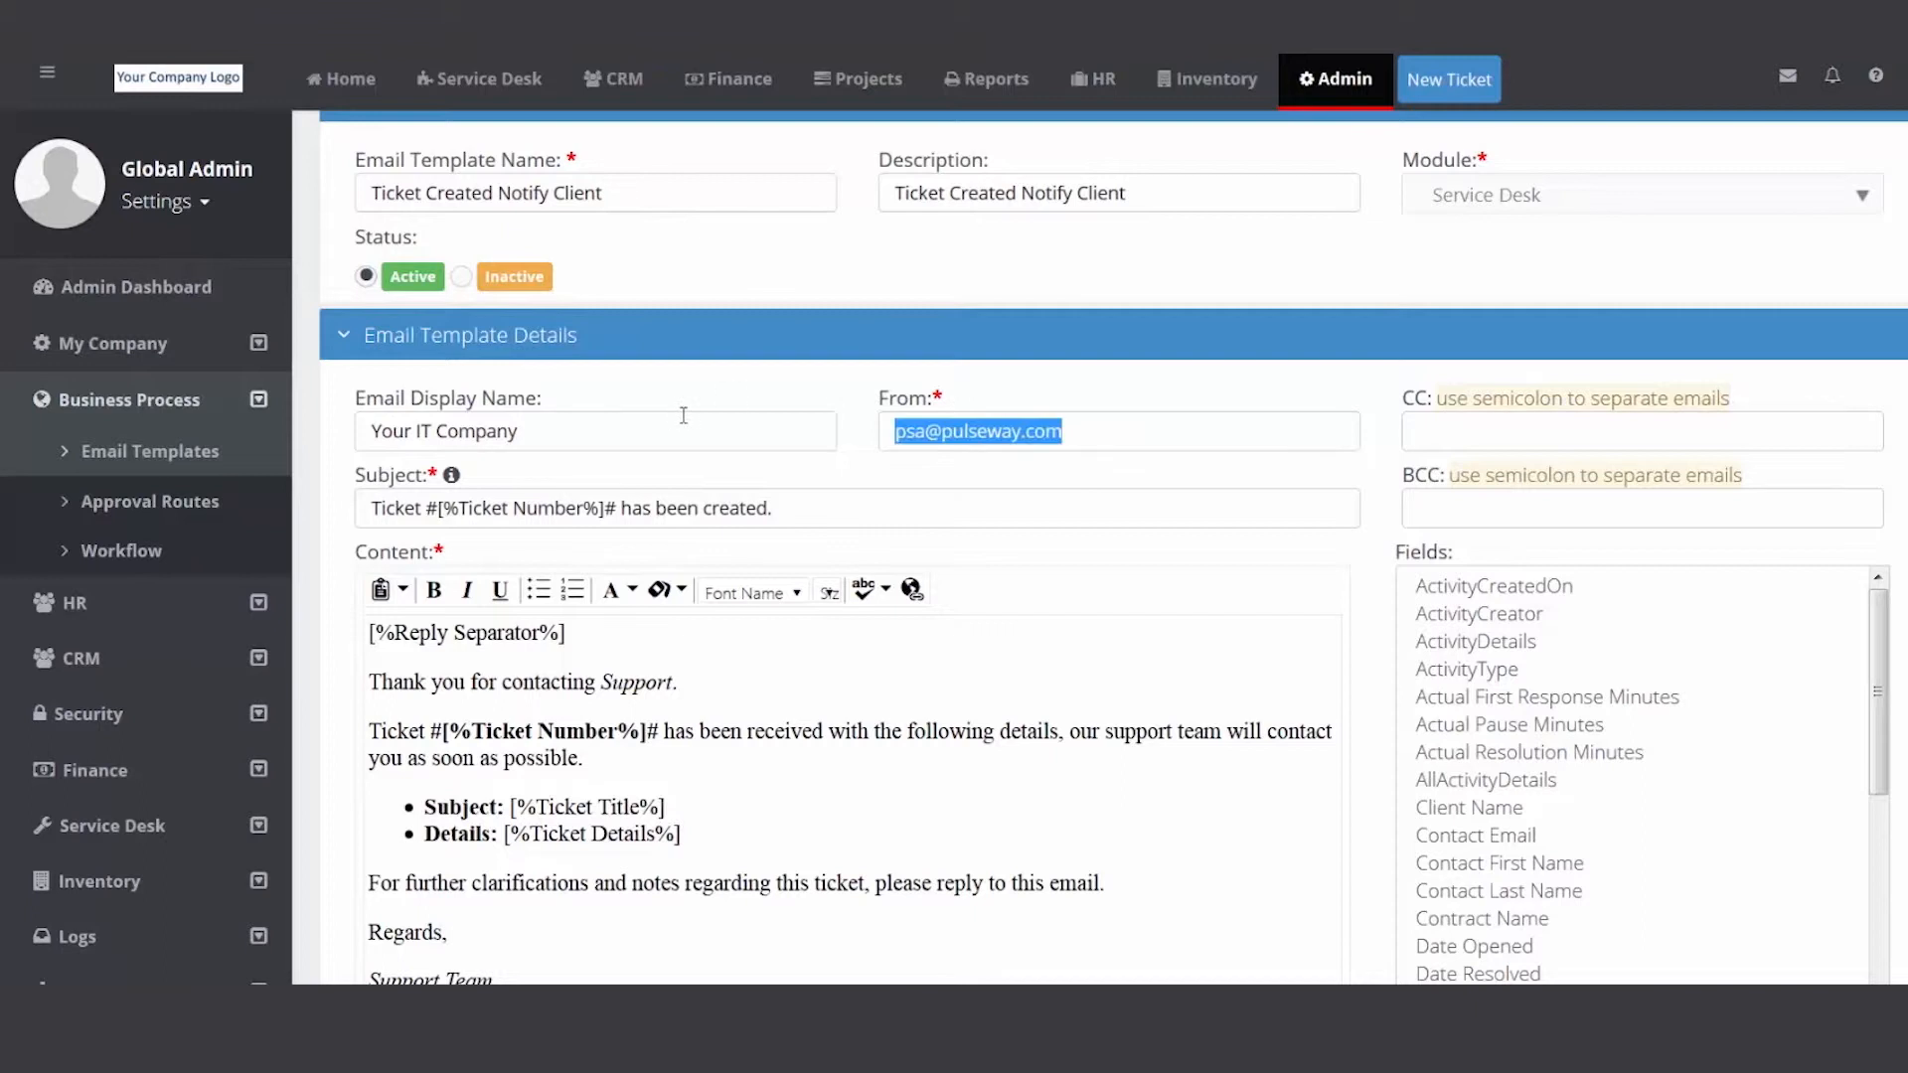
type("h")
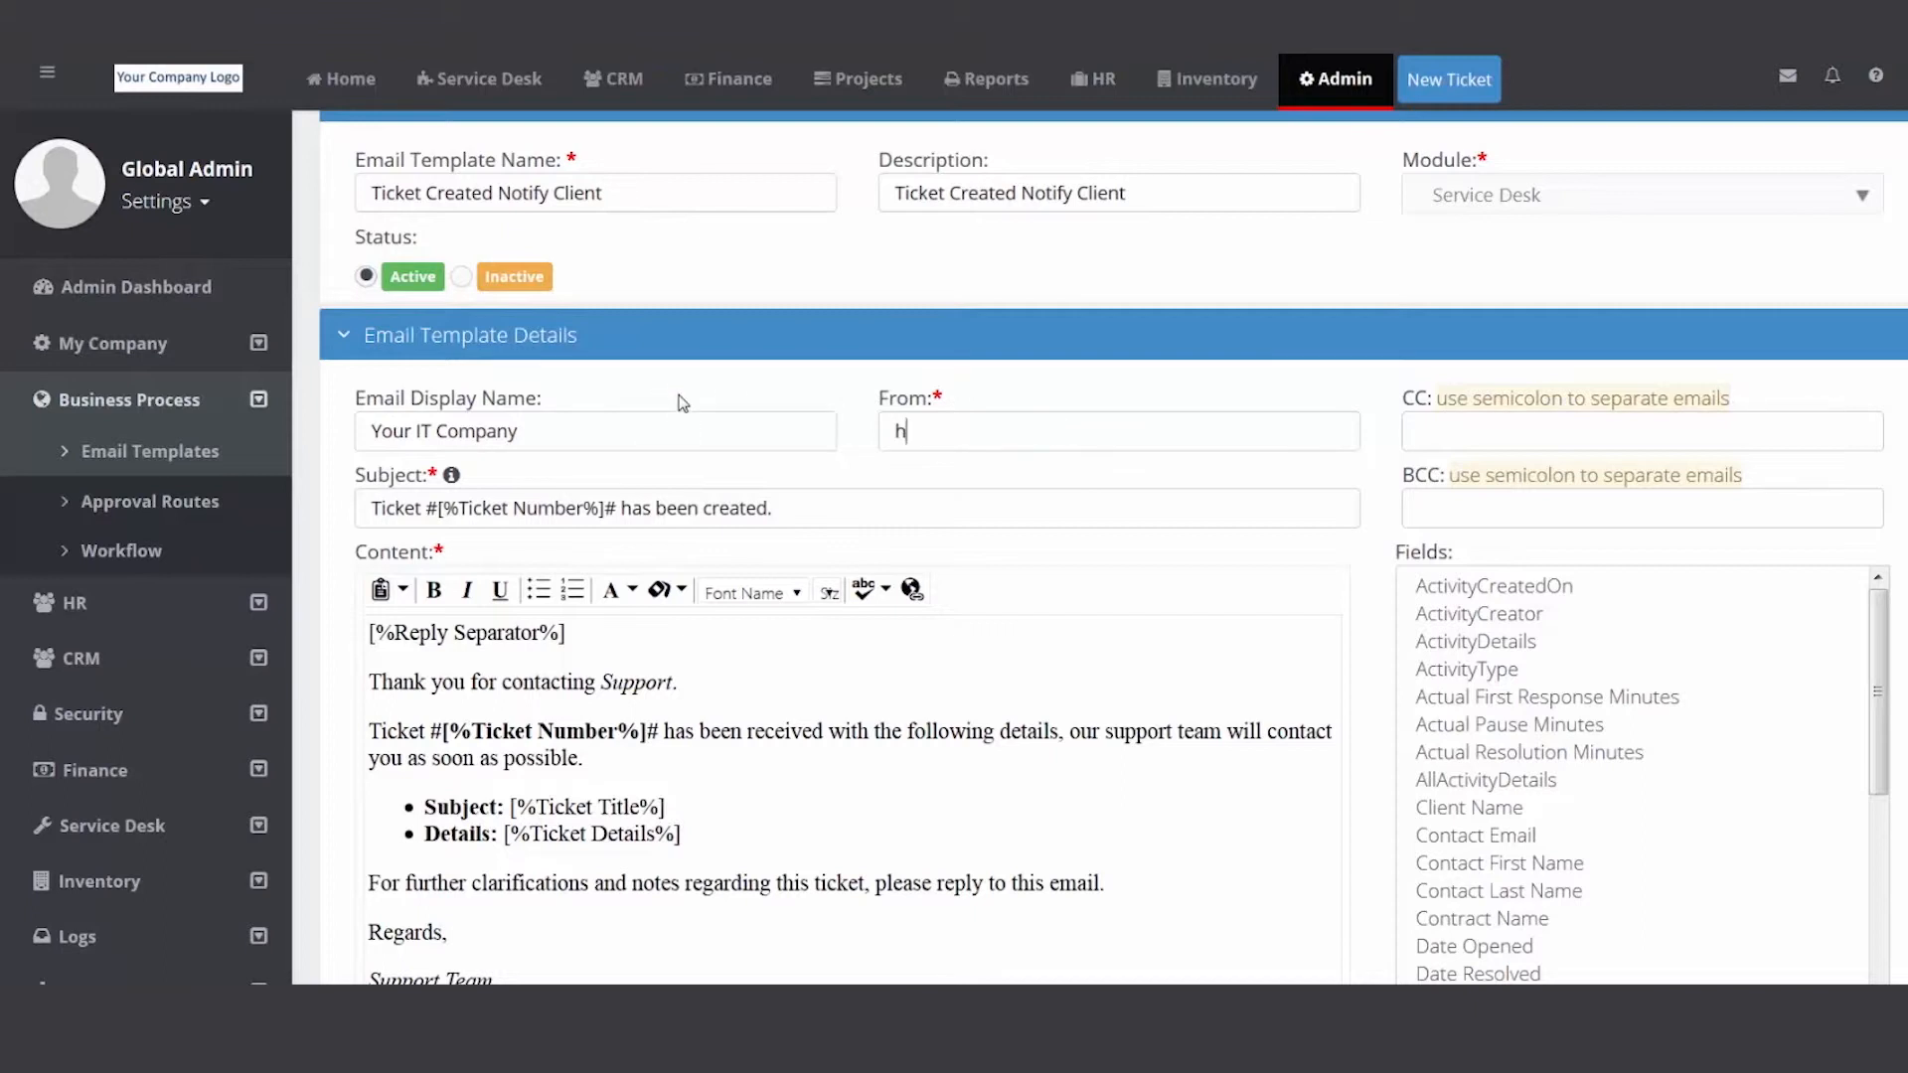
type("elp@y")
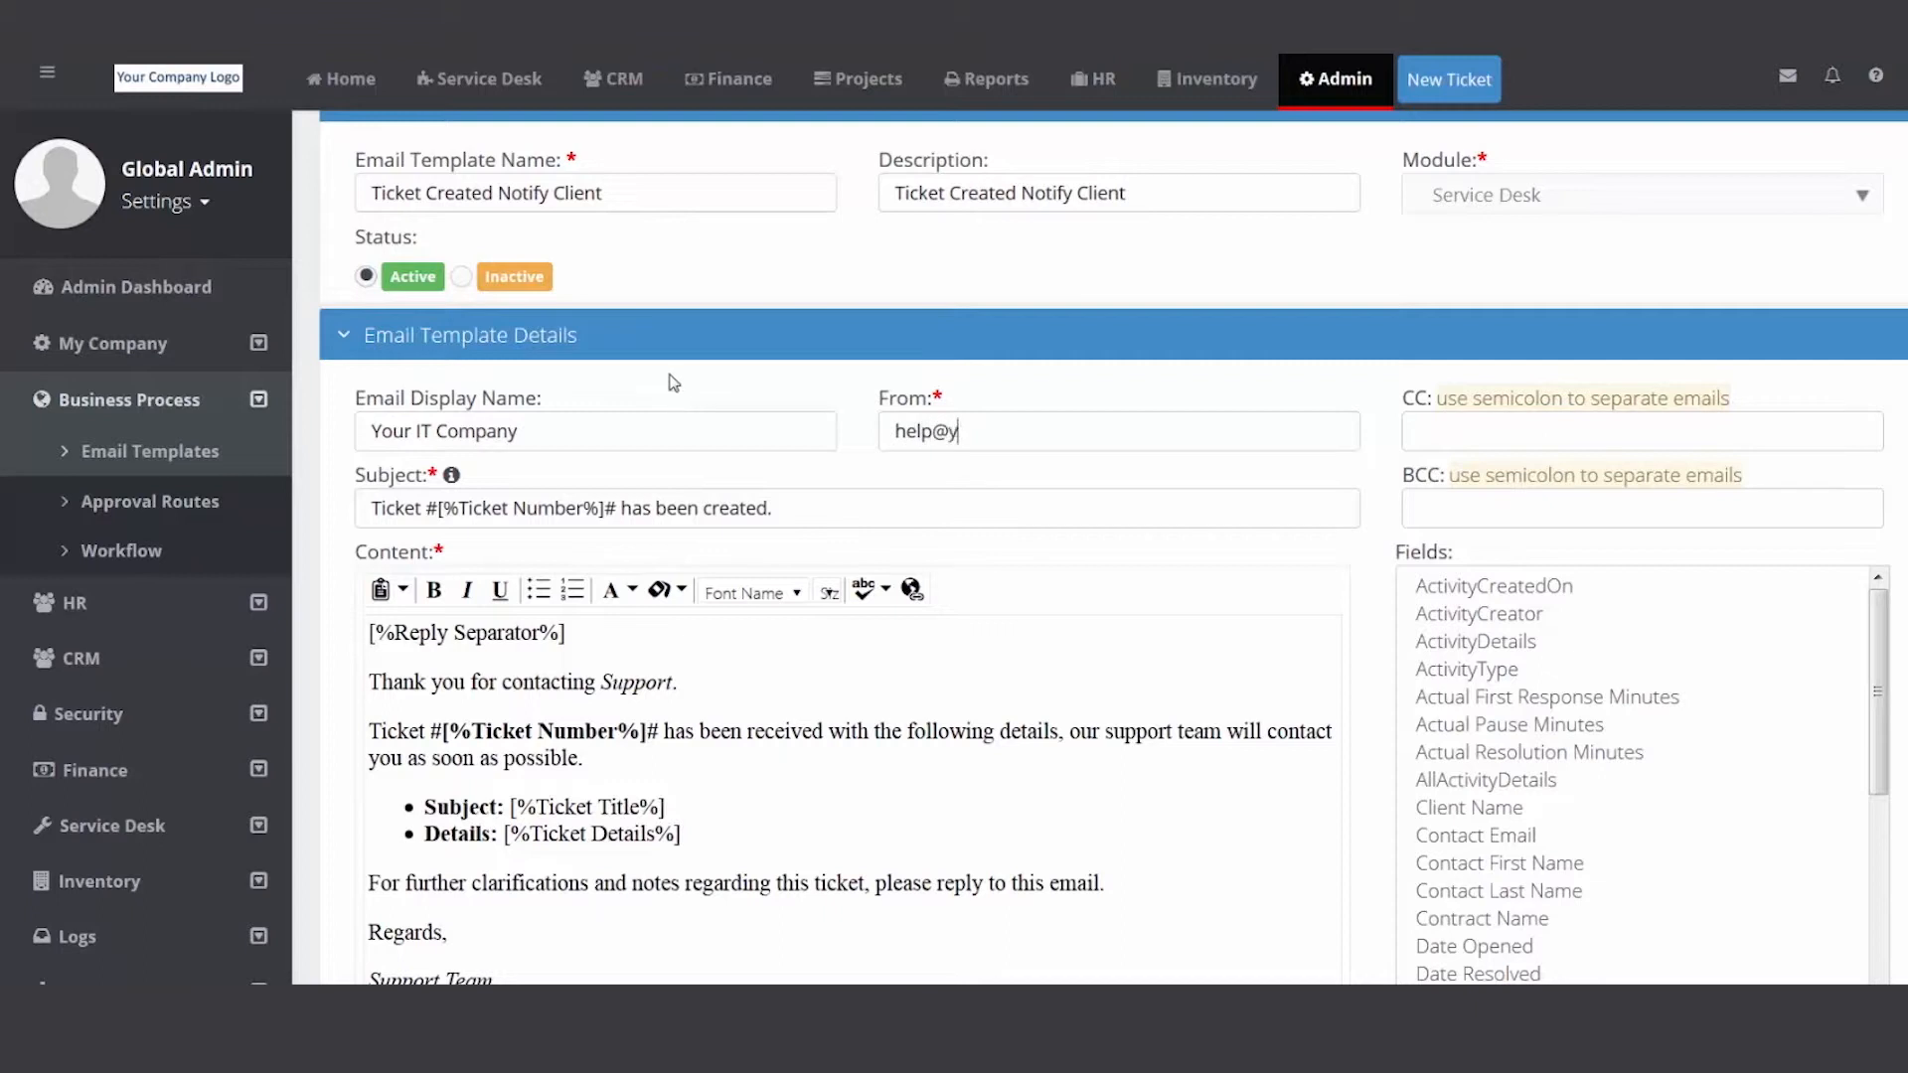
type("ourcompany.com")
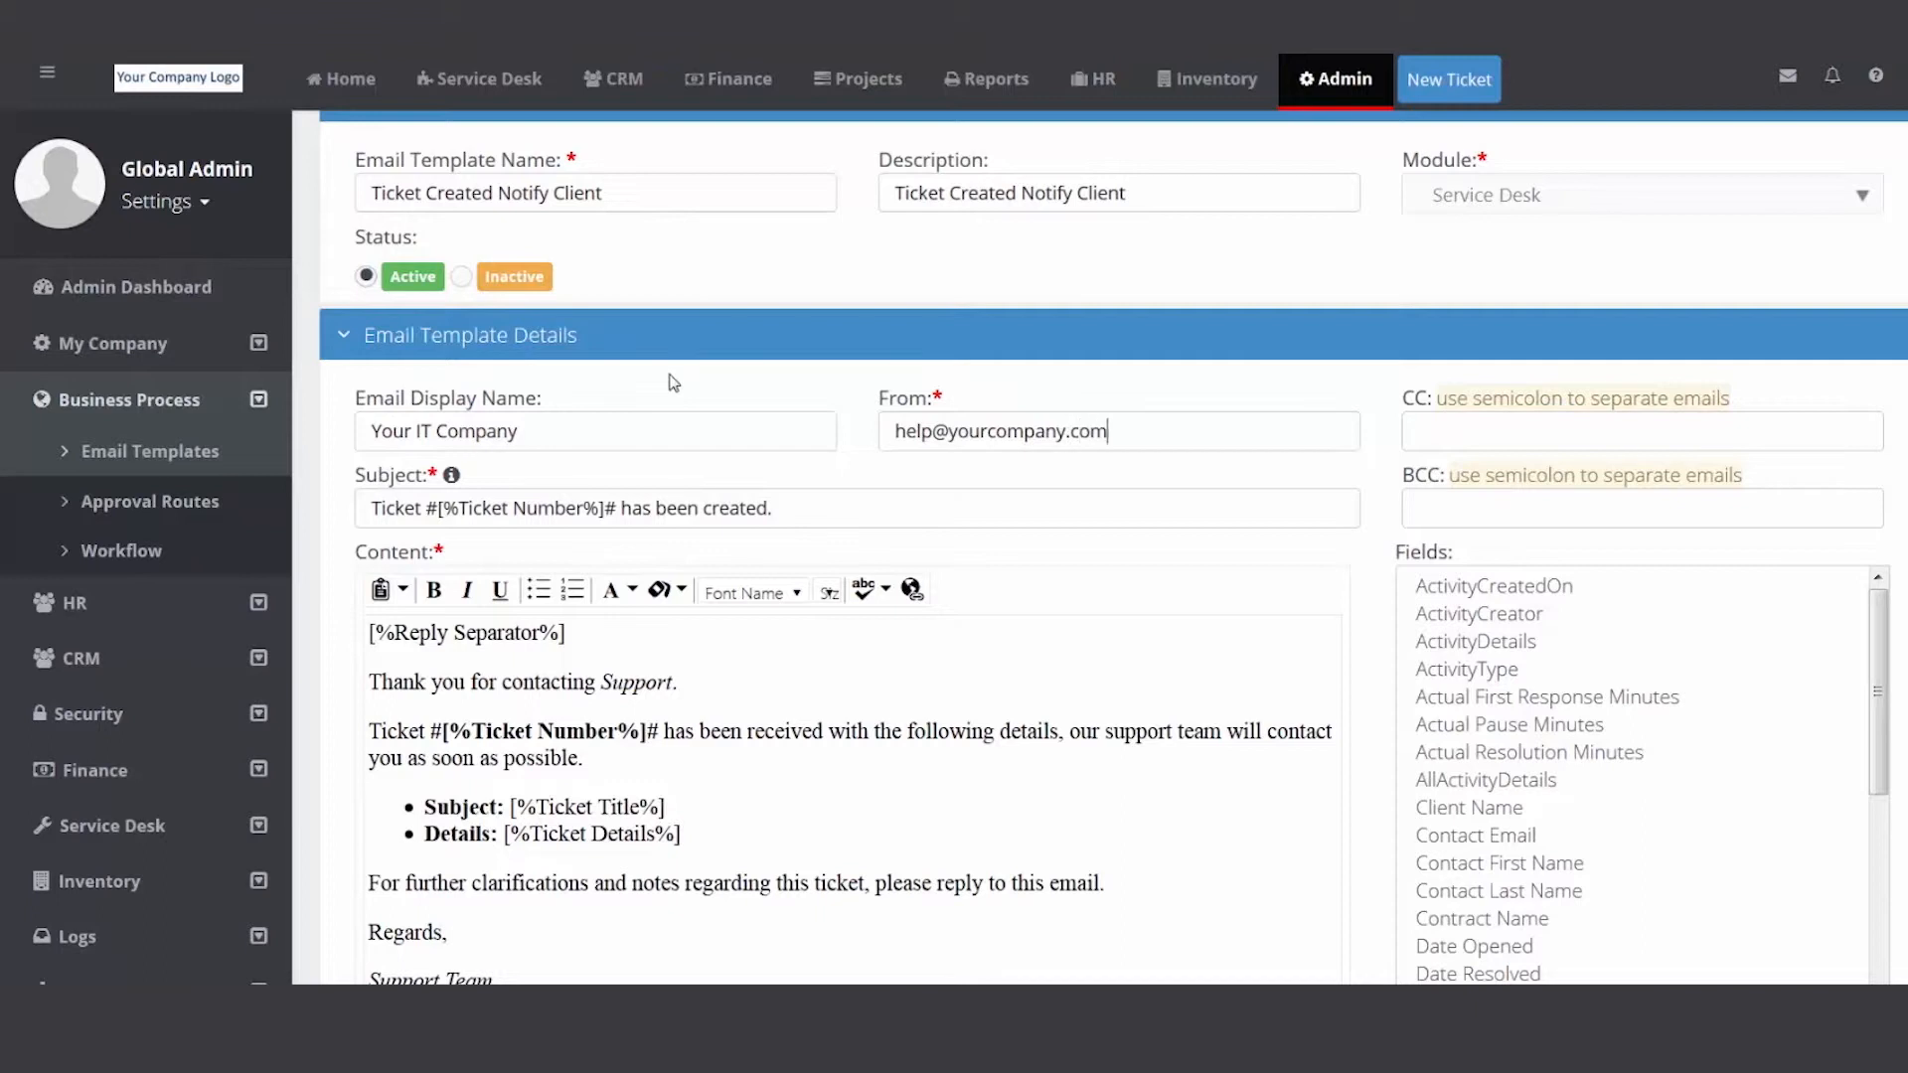
mouse_move(632, 375)
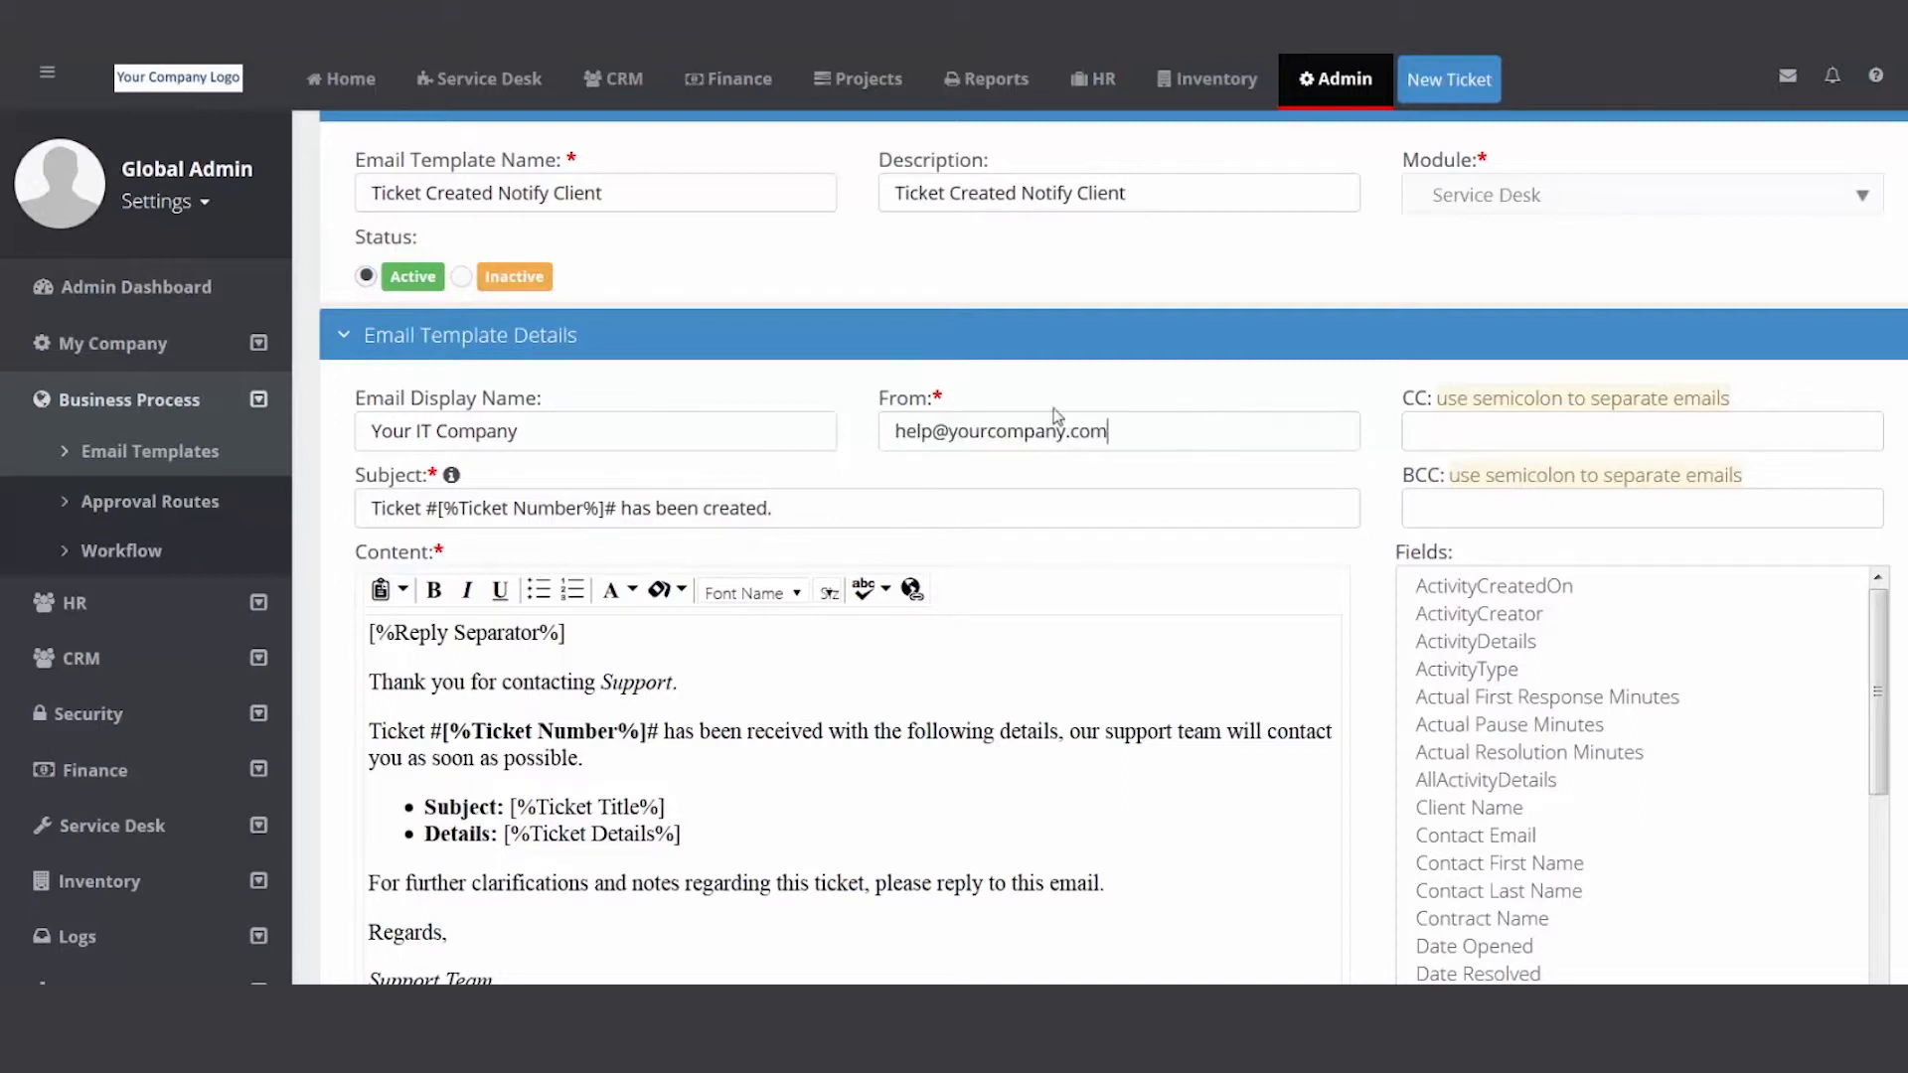
mouse_move(368, 512)
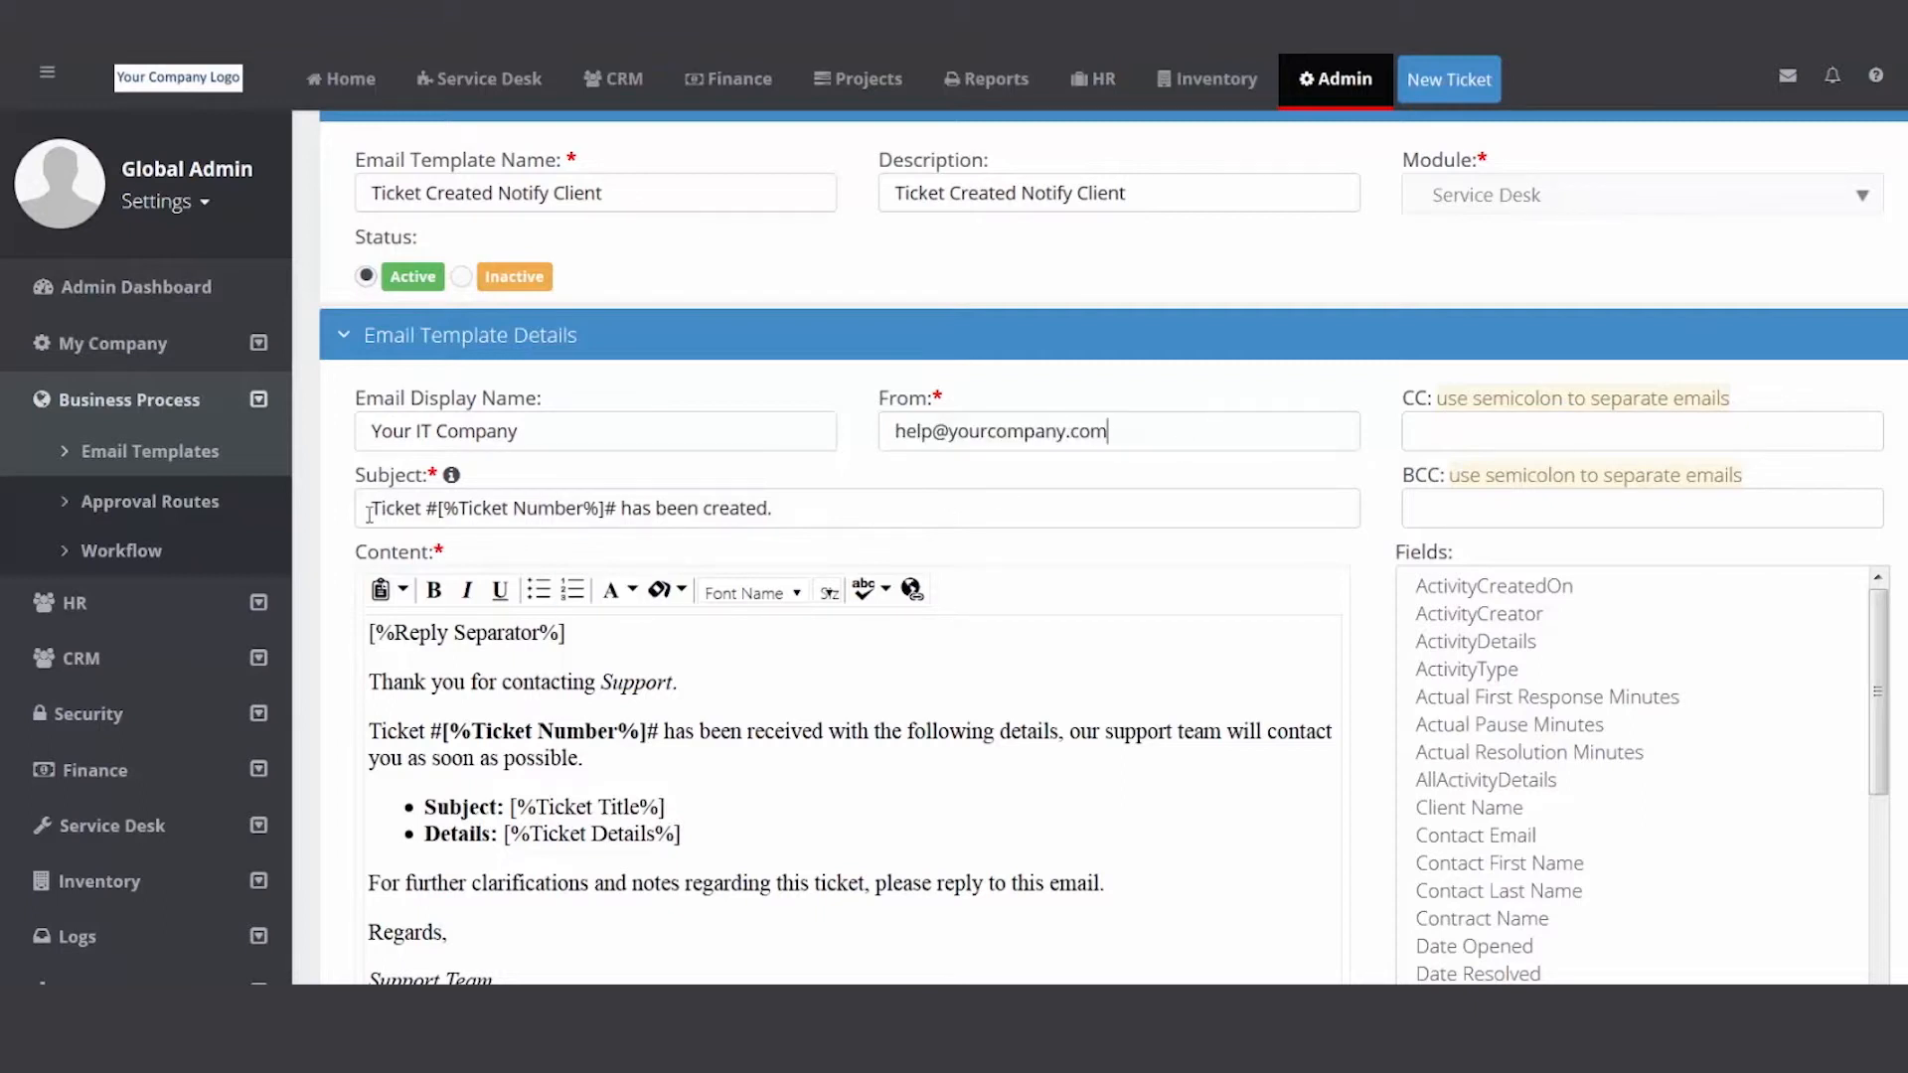
mouse_move(434, 592)
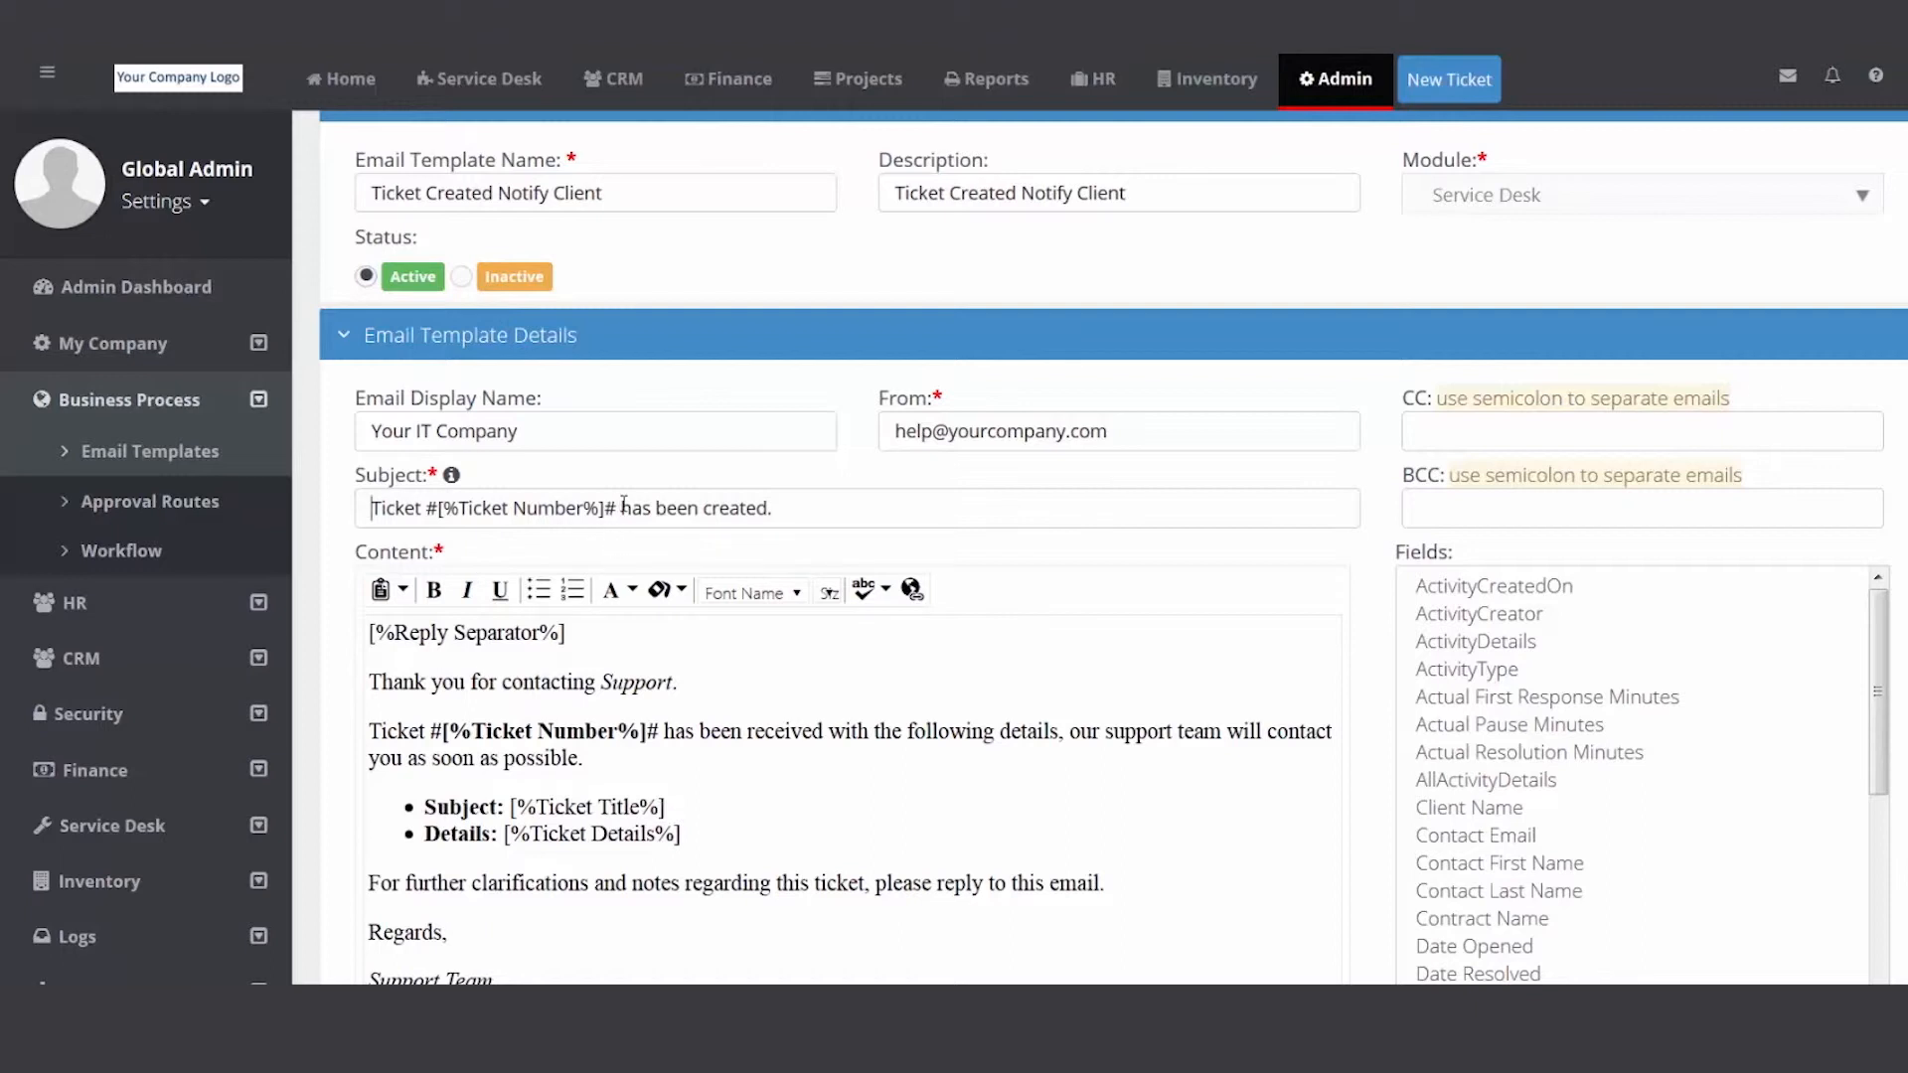
double_click(521, 506)
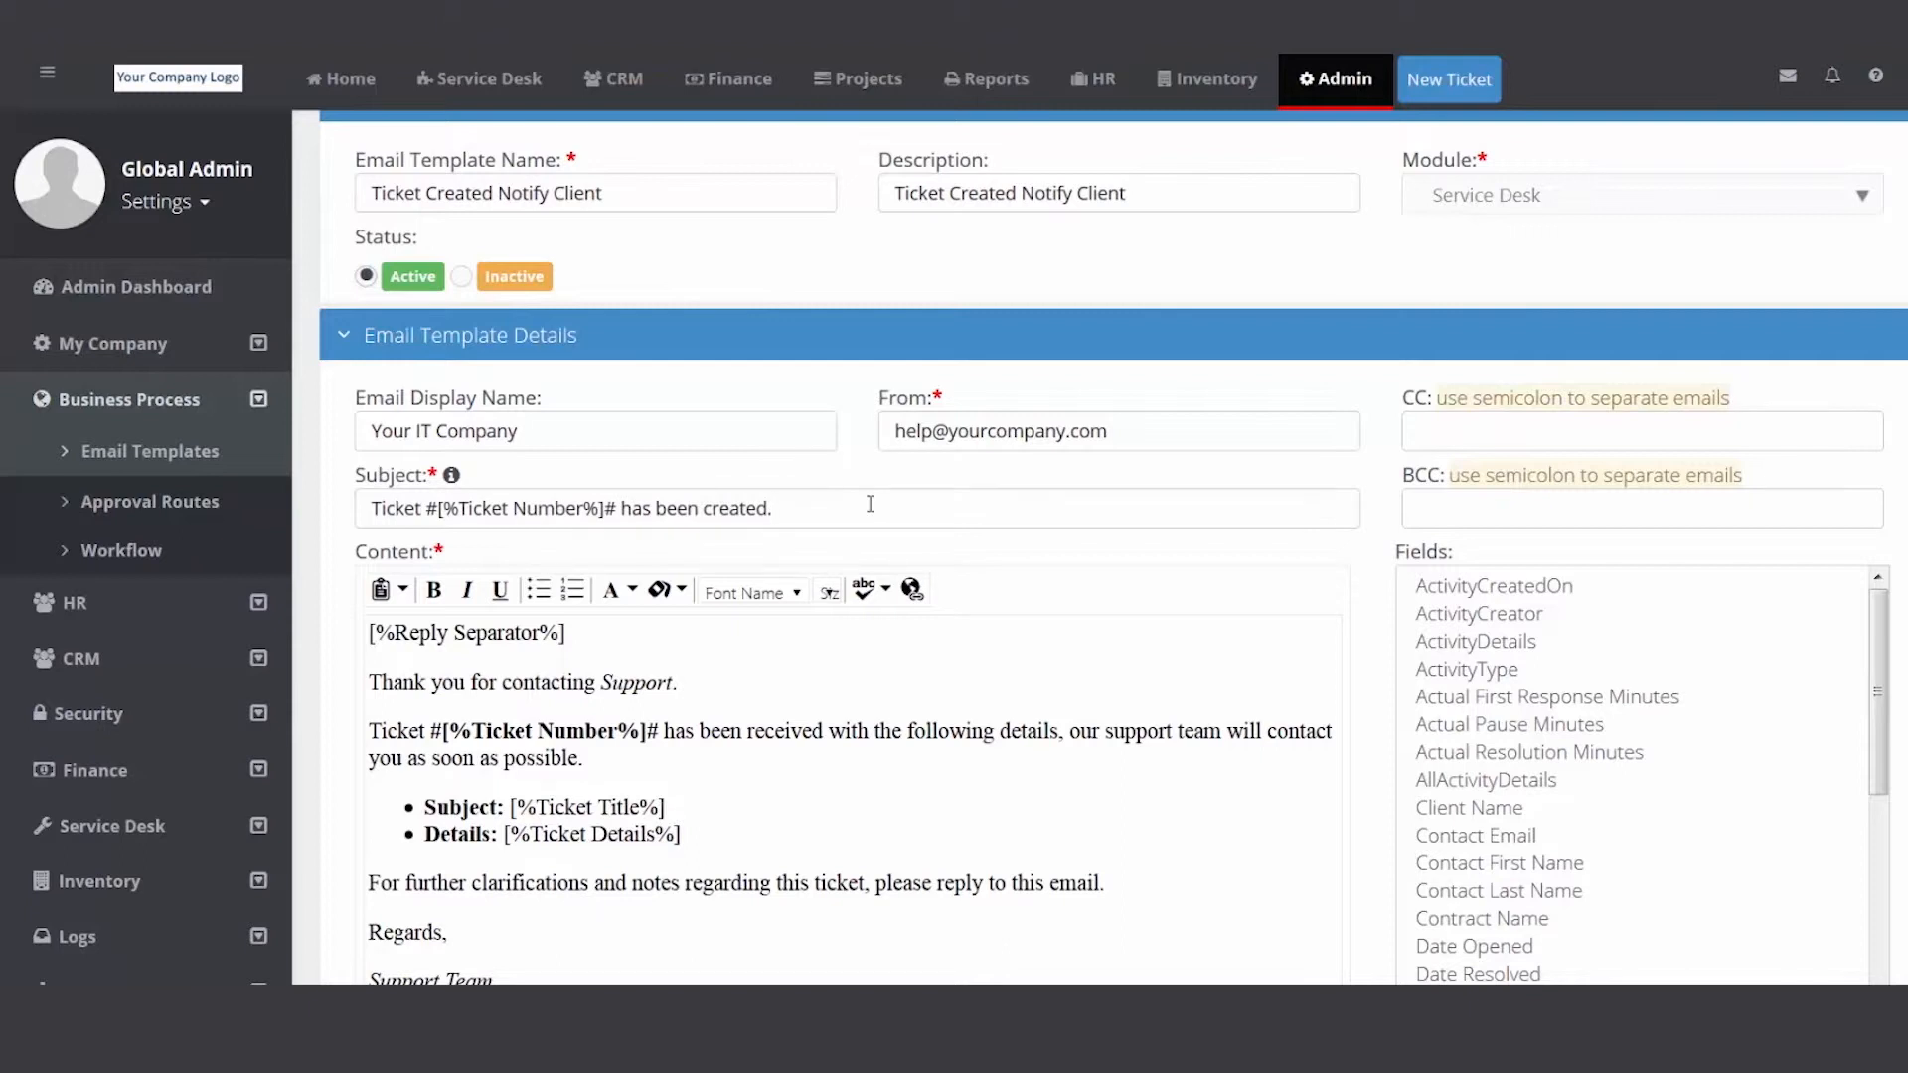
mouse_move(450, 476)
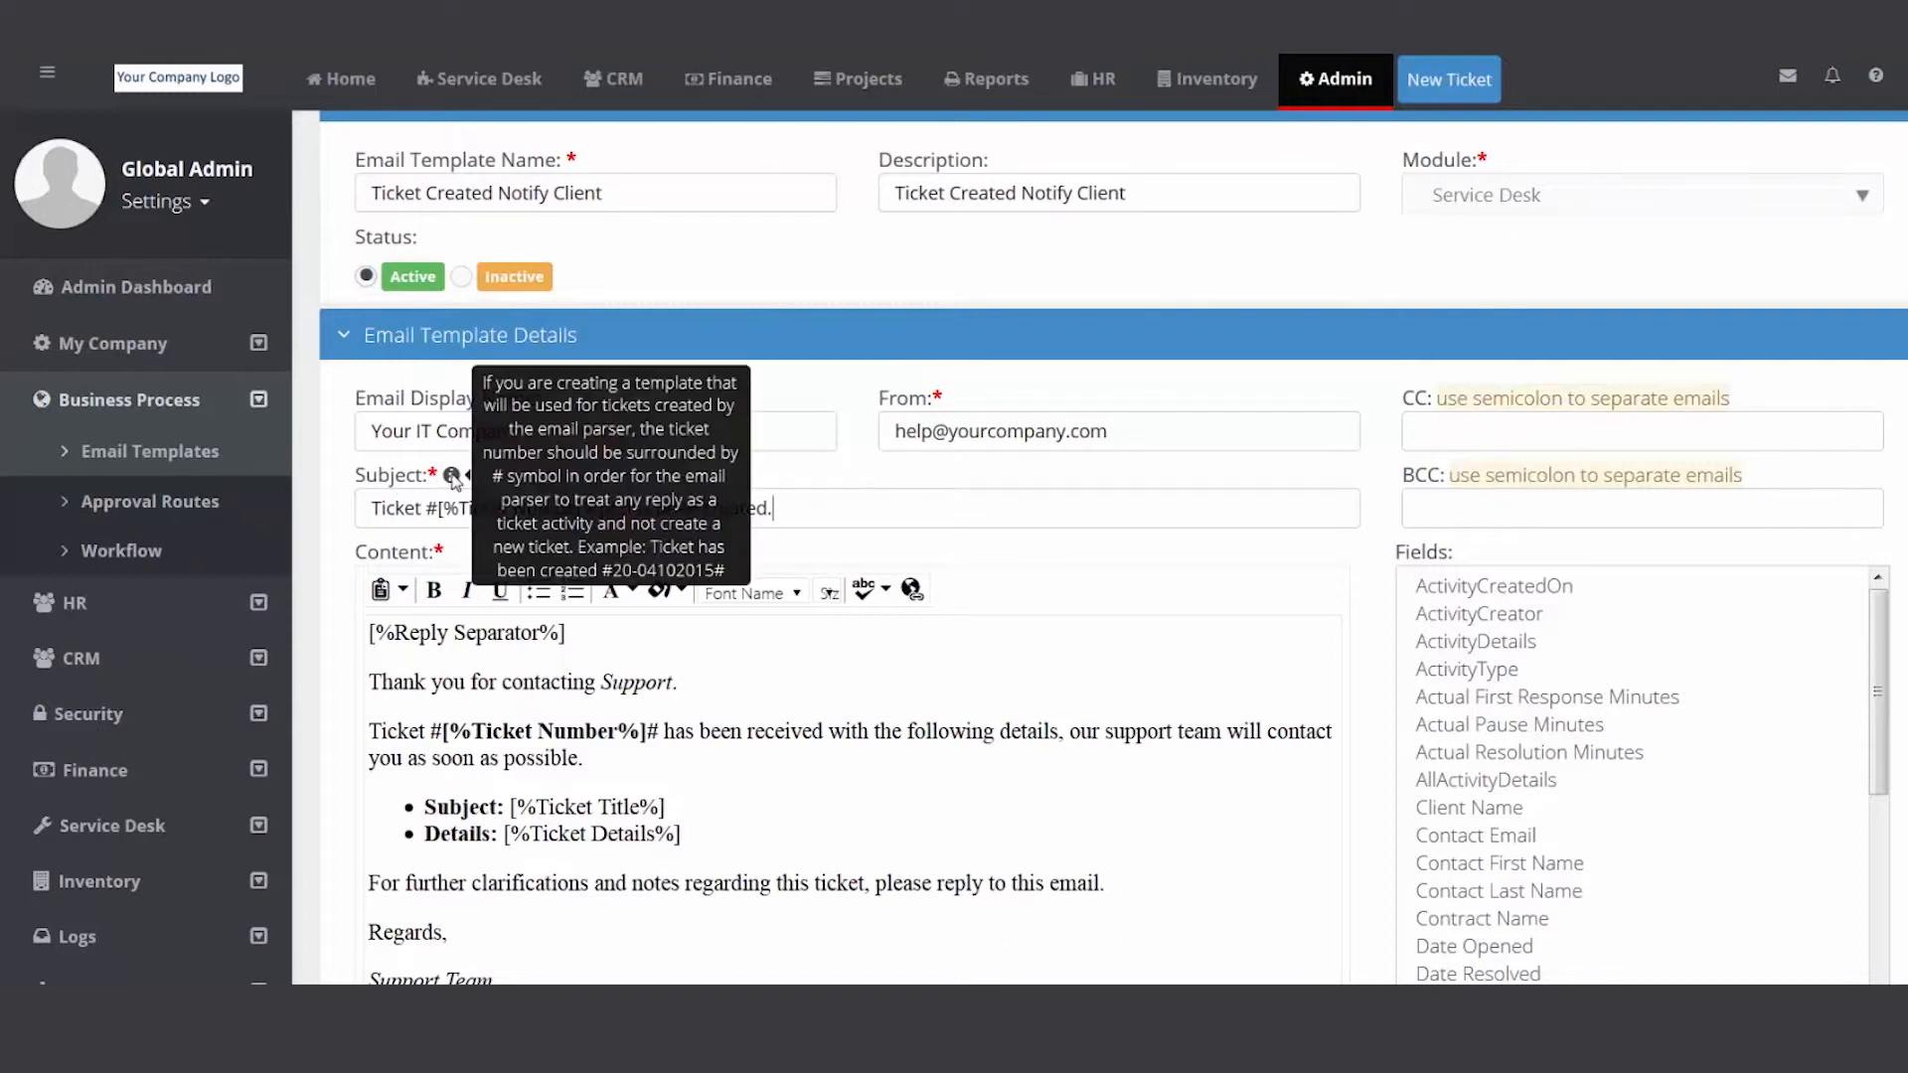
mouse_move(863, 569)
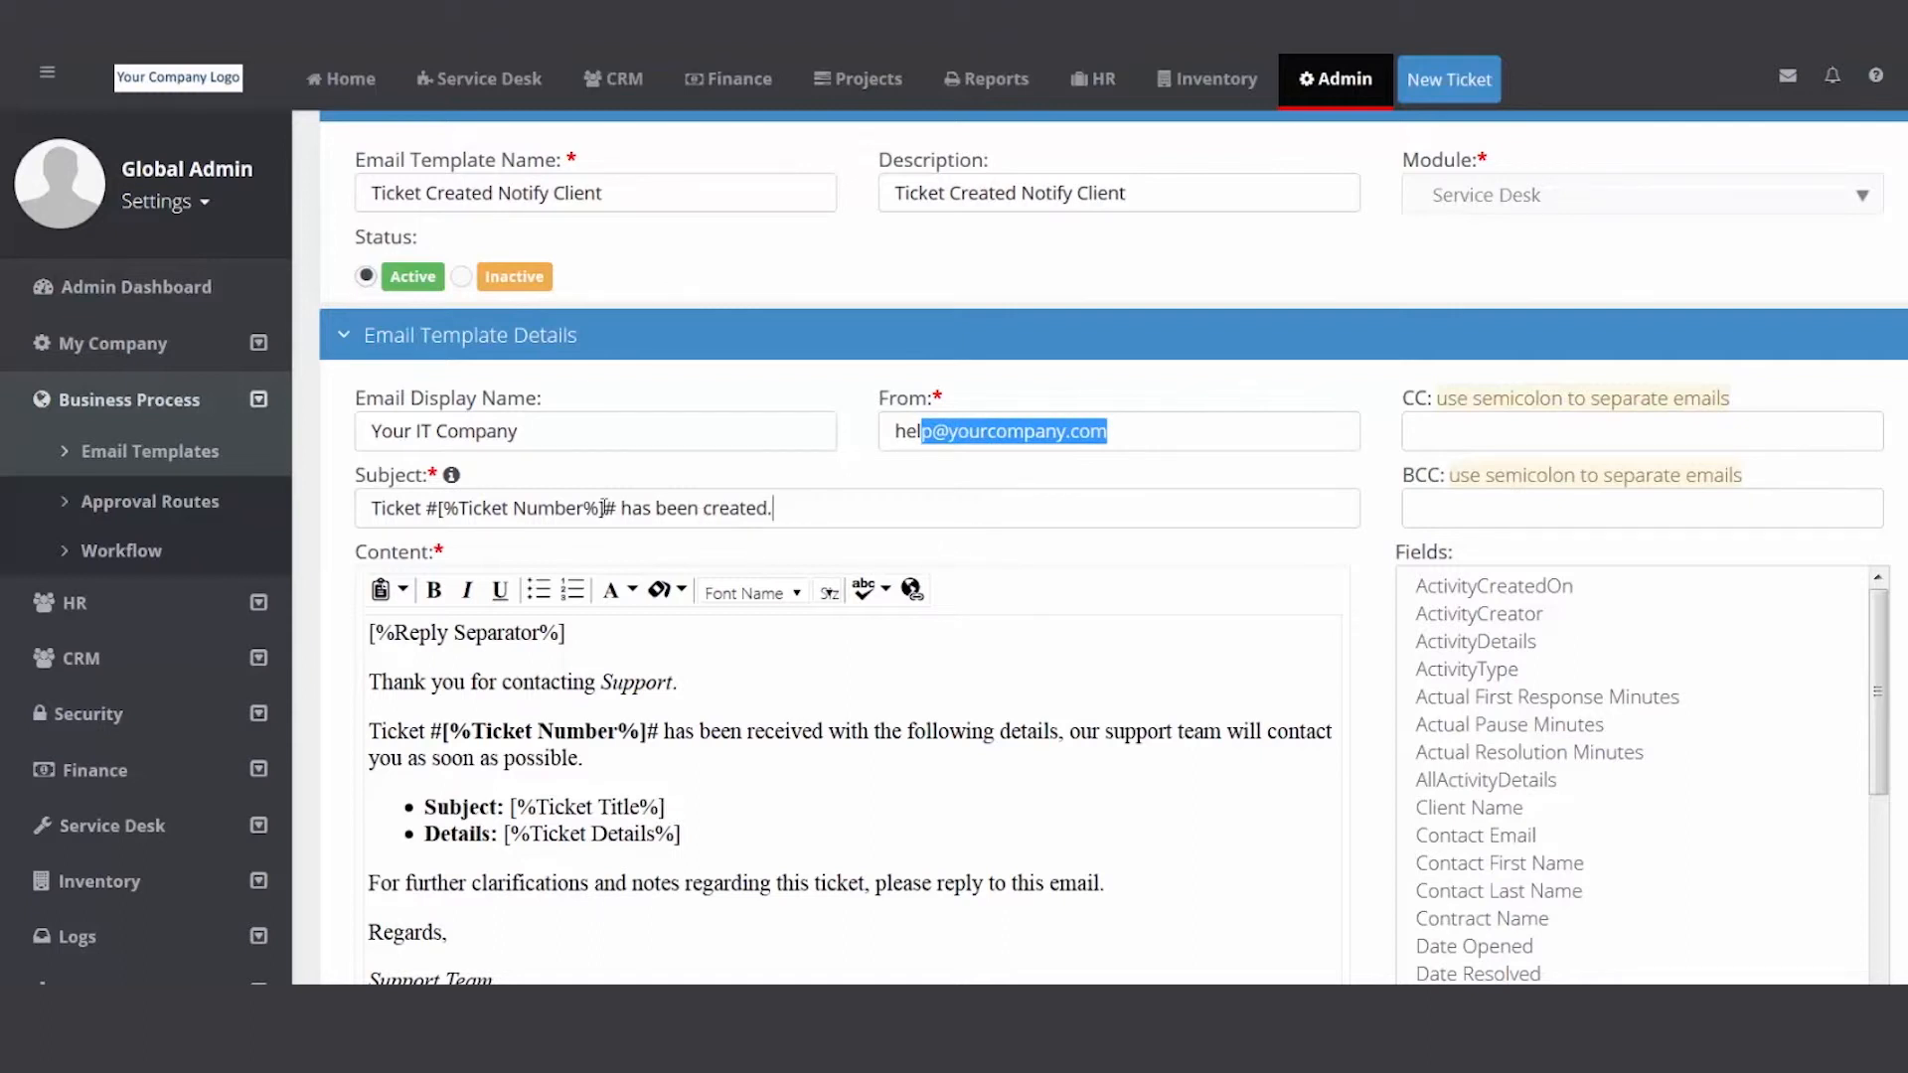
mouse_move(916, 678)
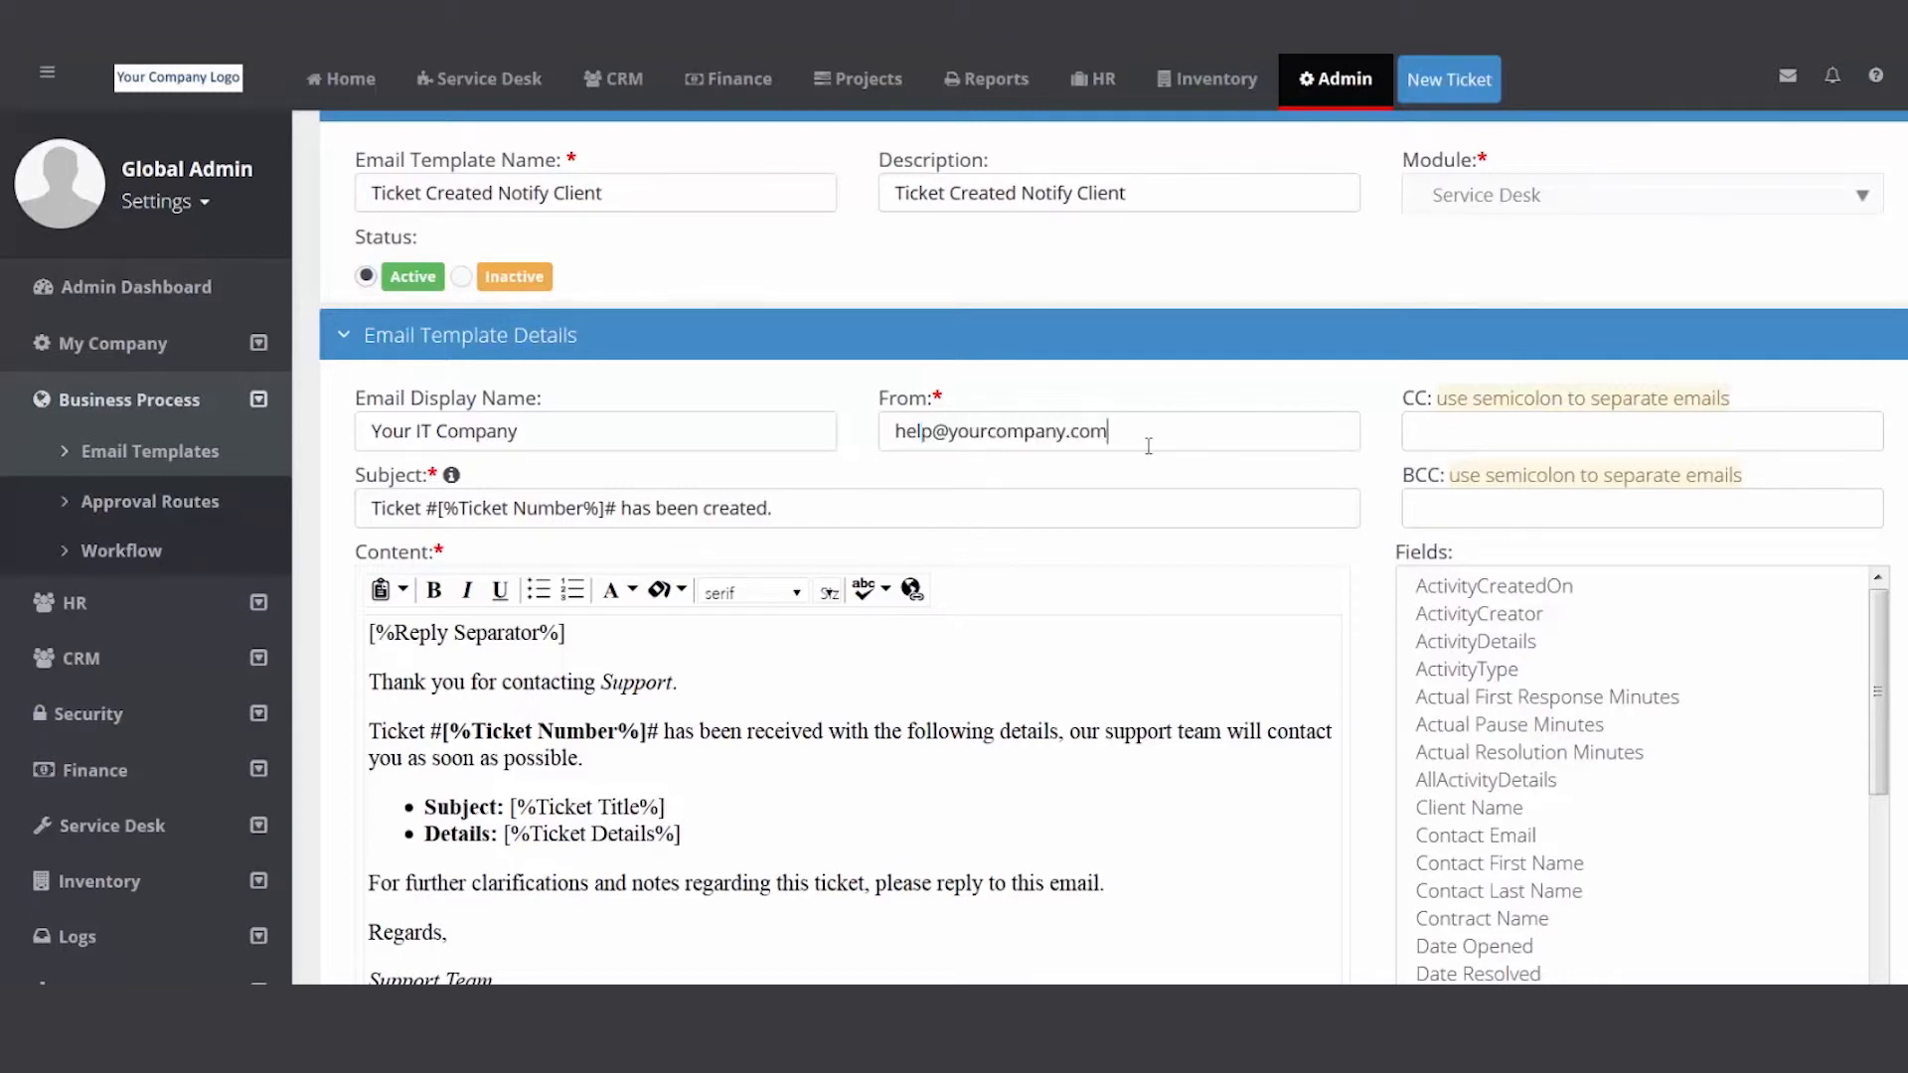
Add a bold 'Date Opened:' bullet filled with the [%Date Opened%] field.
scroll("down", 3)
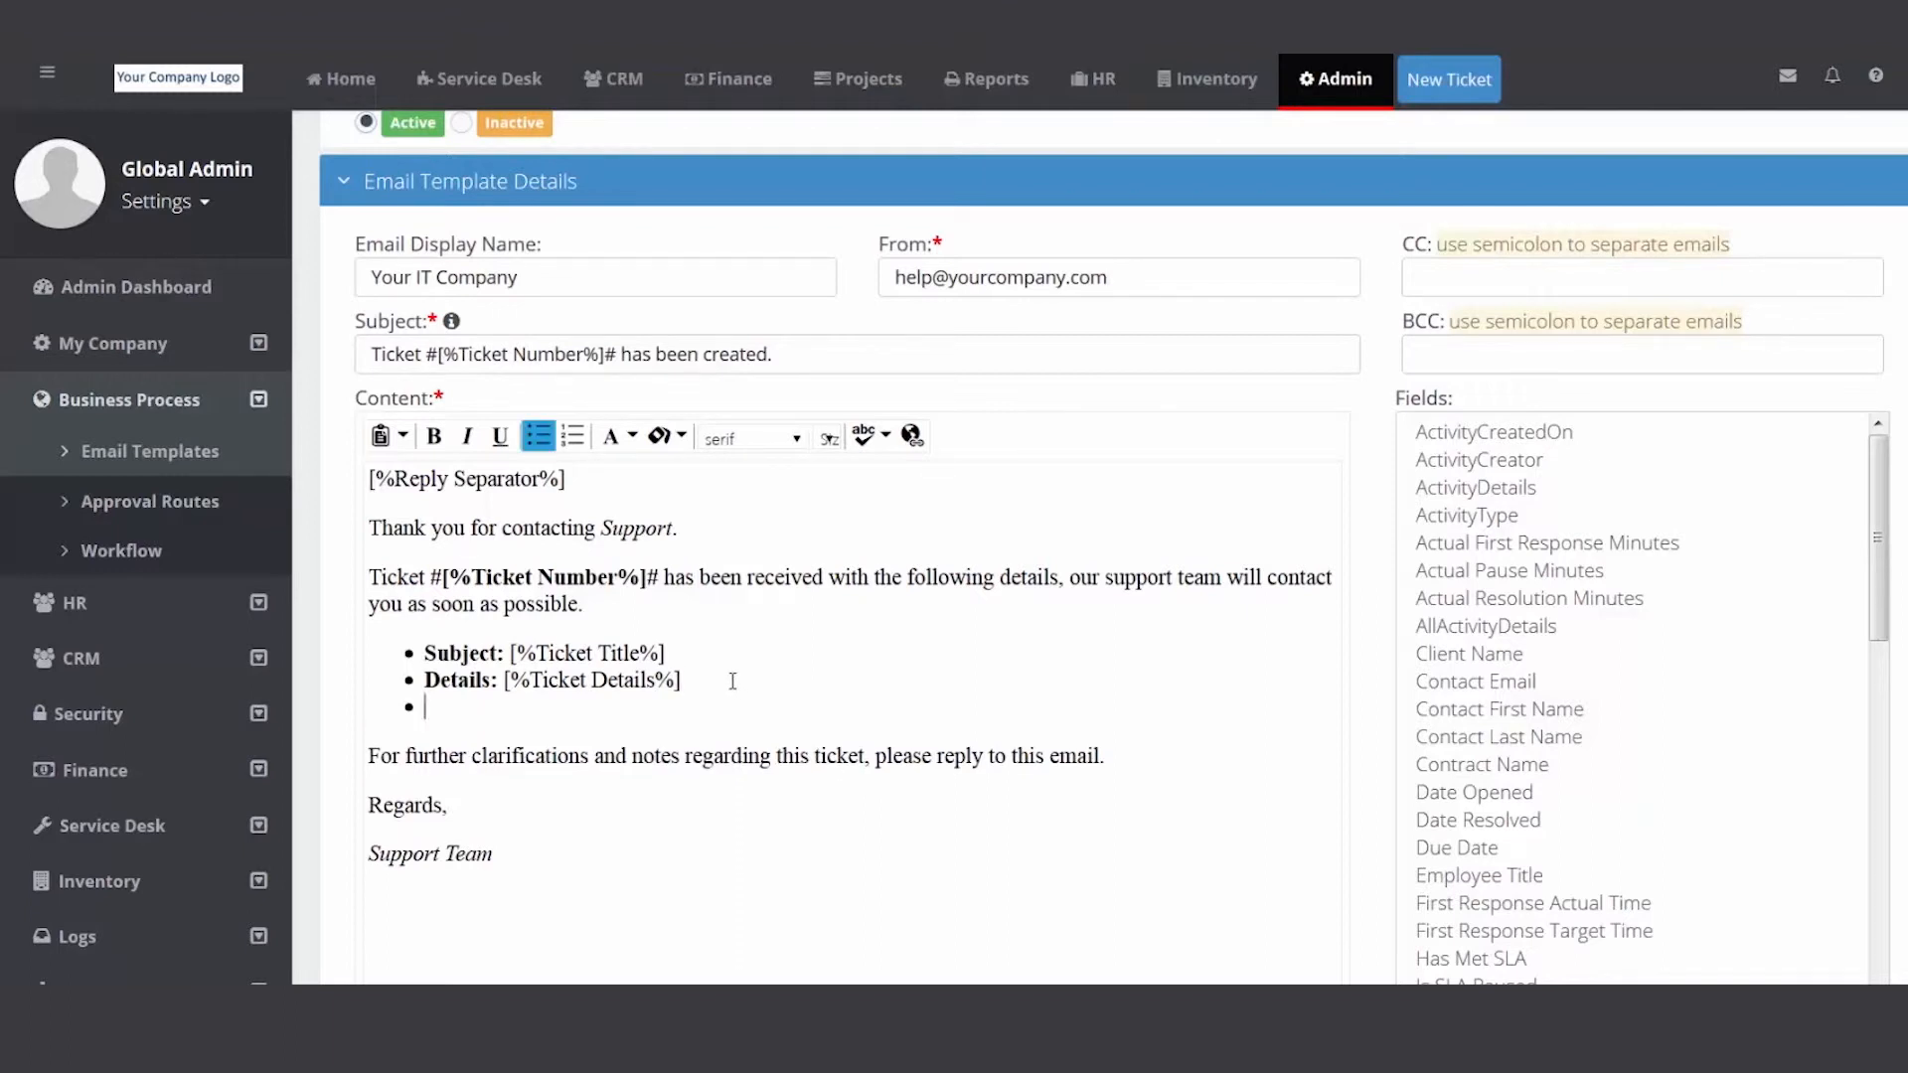
type("Date")
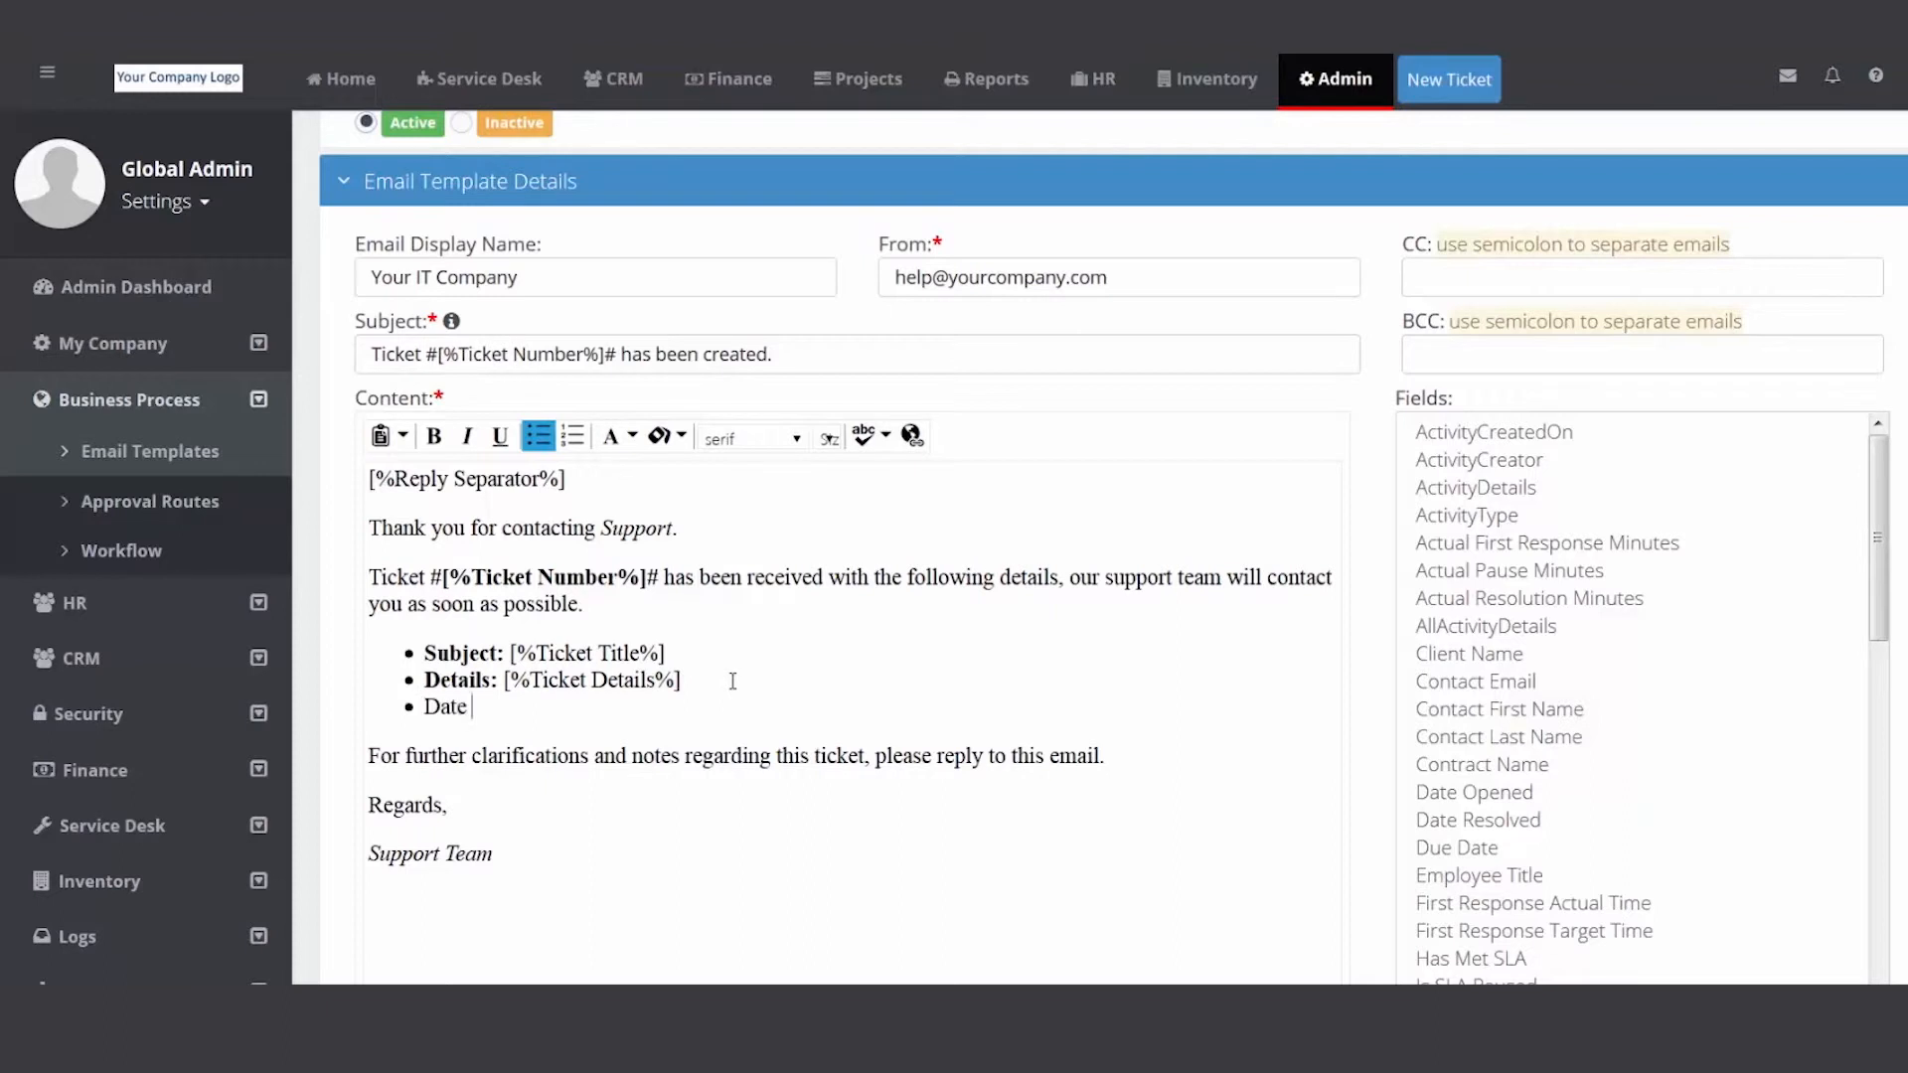
type("Opened")
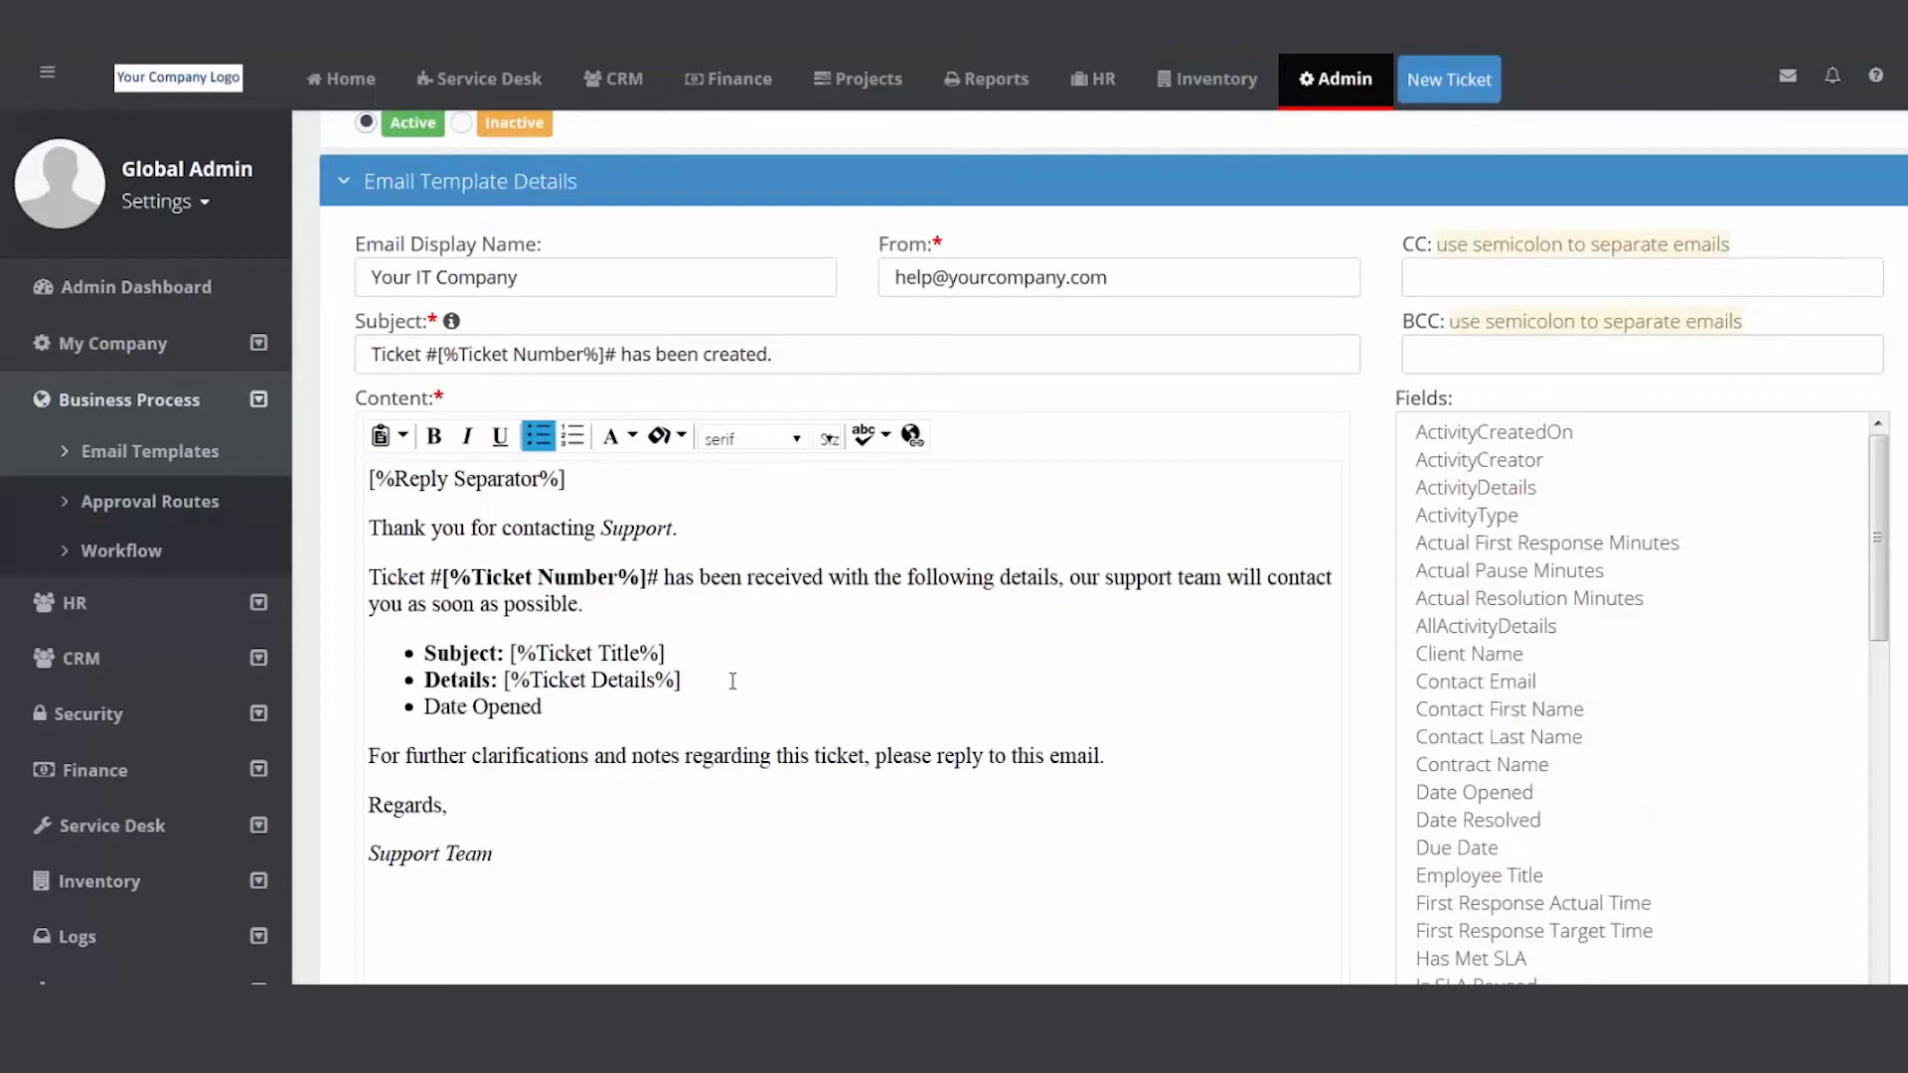
type(":")
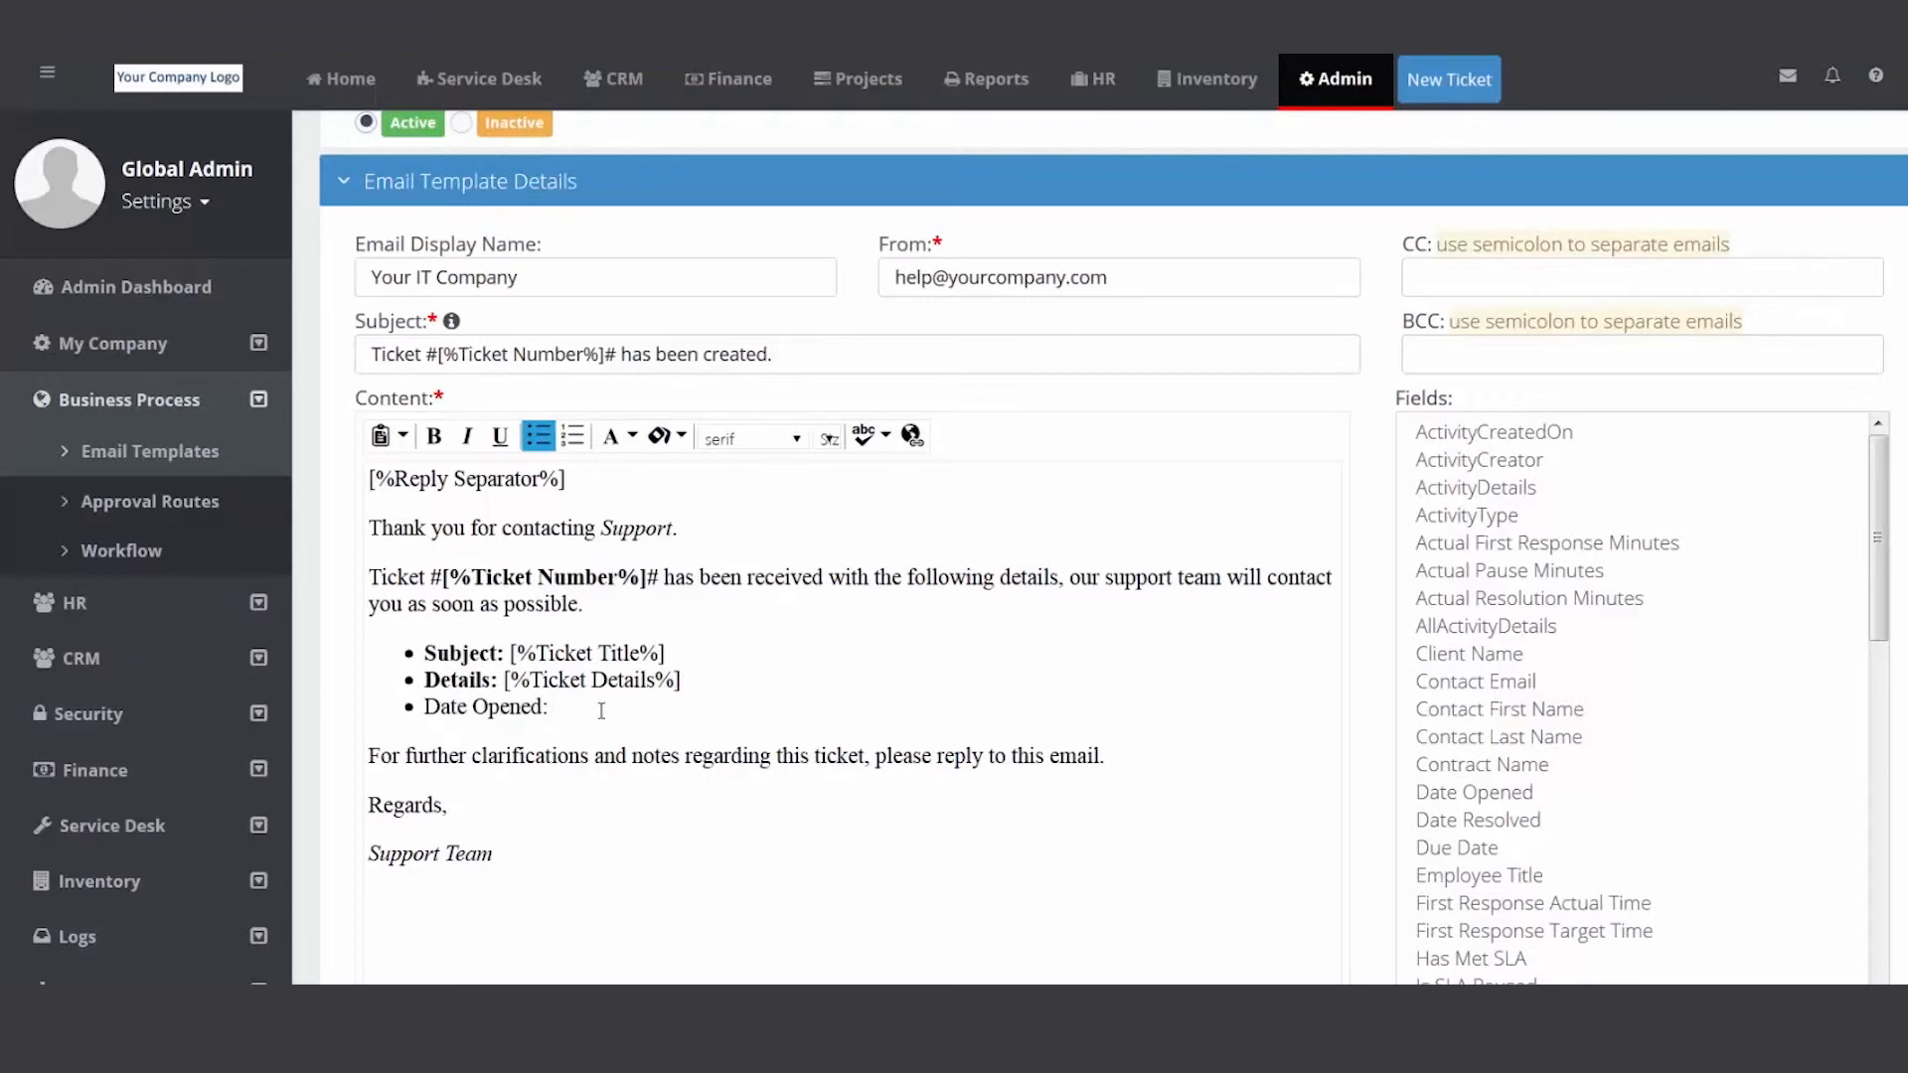
mouse_move(1530, 720)
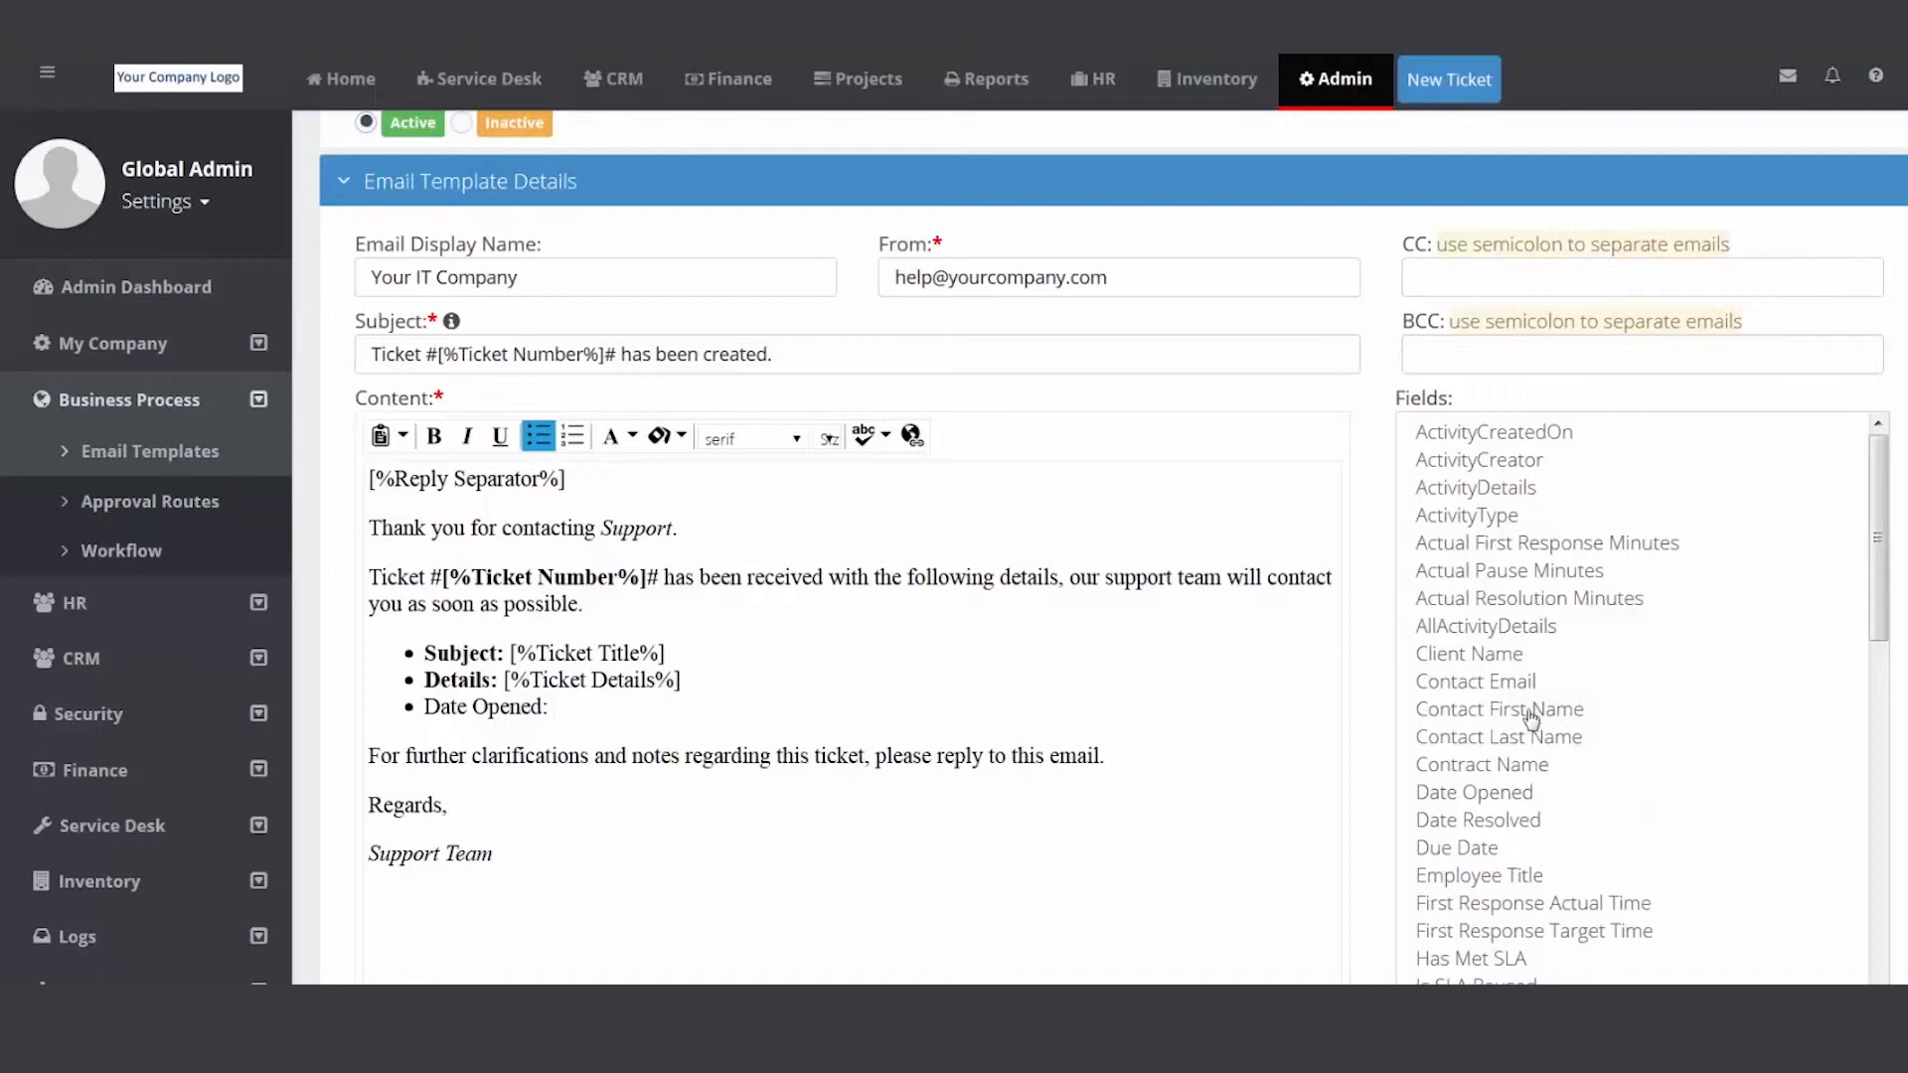
left_click(1473, 793)
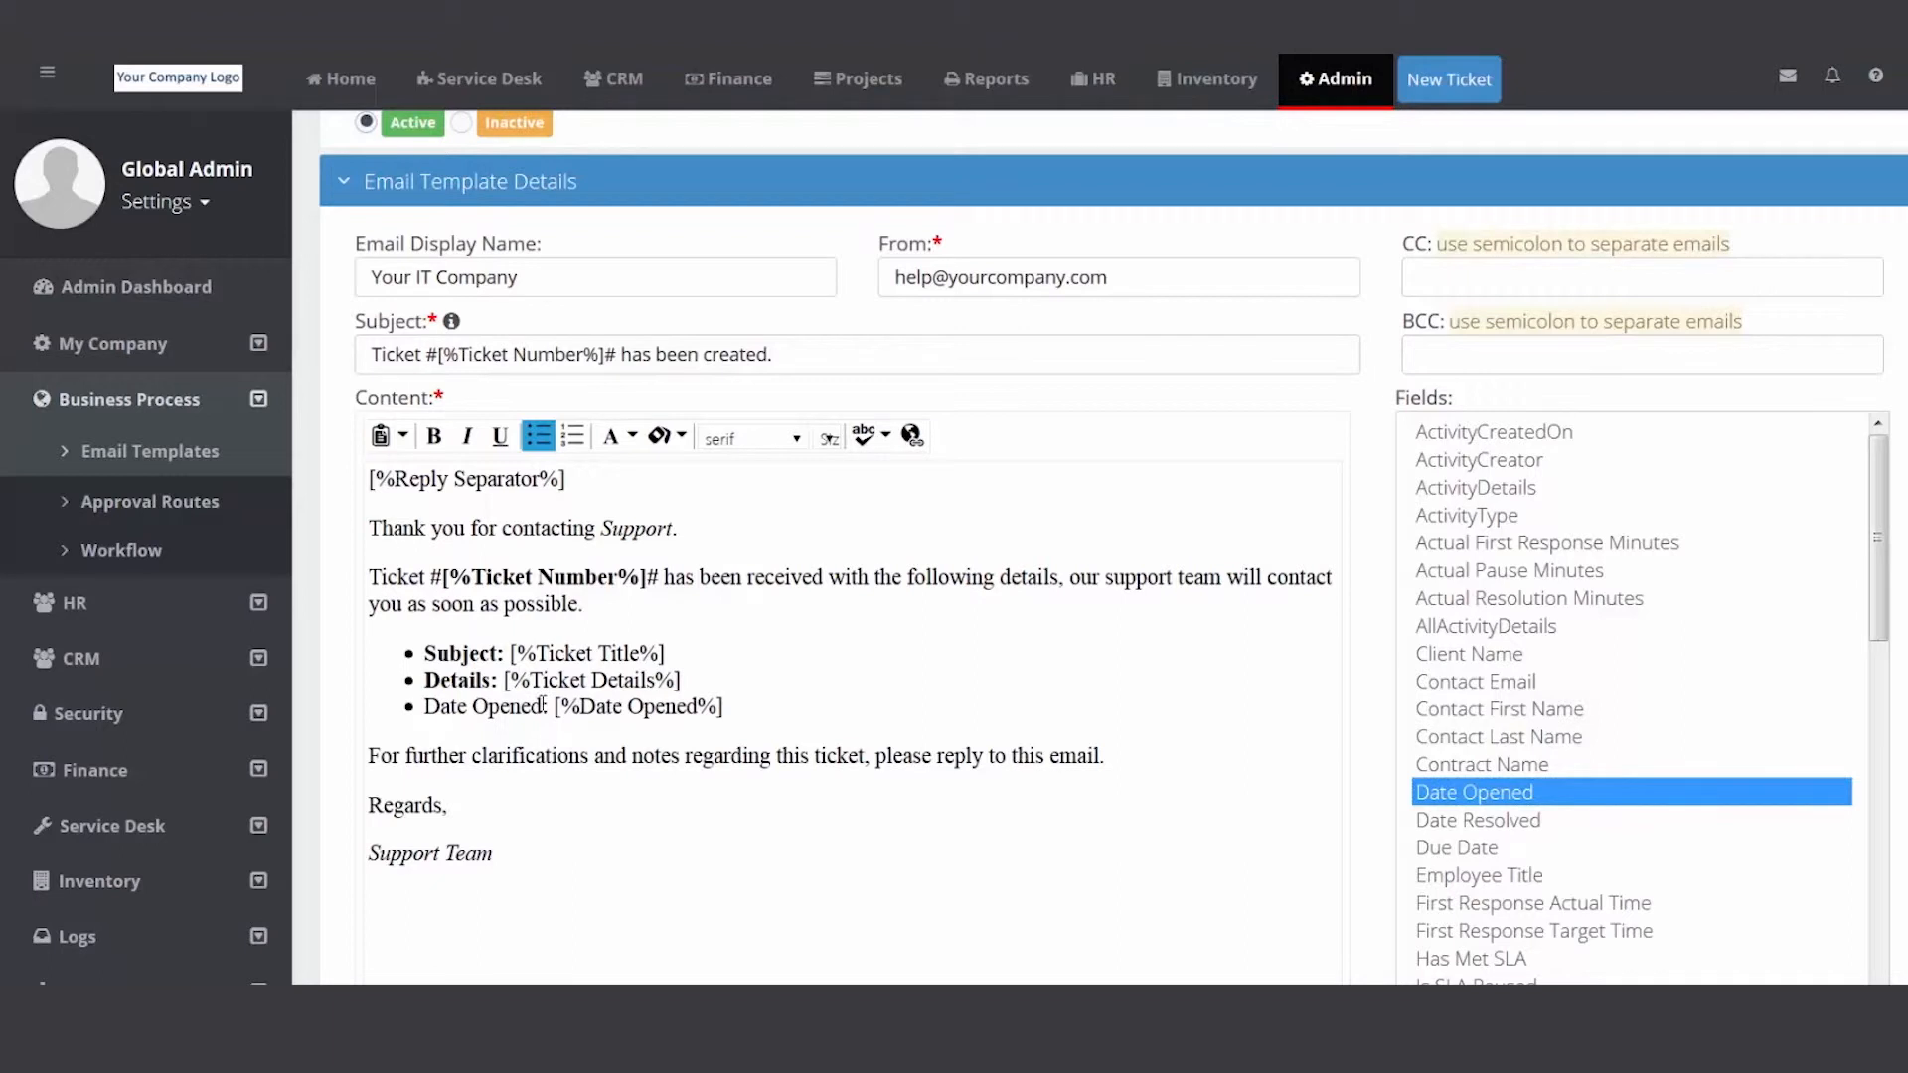
double_click(503, 708)
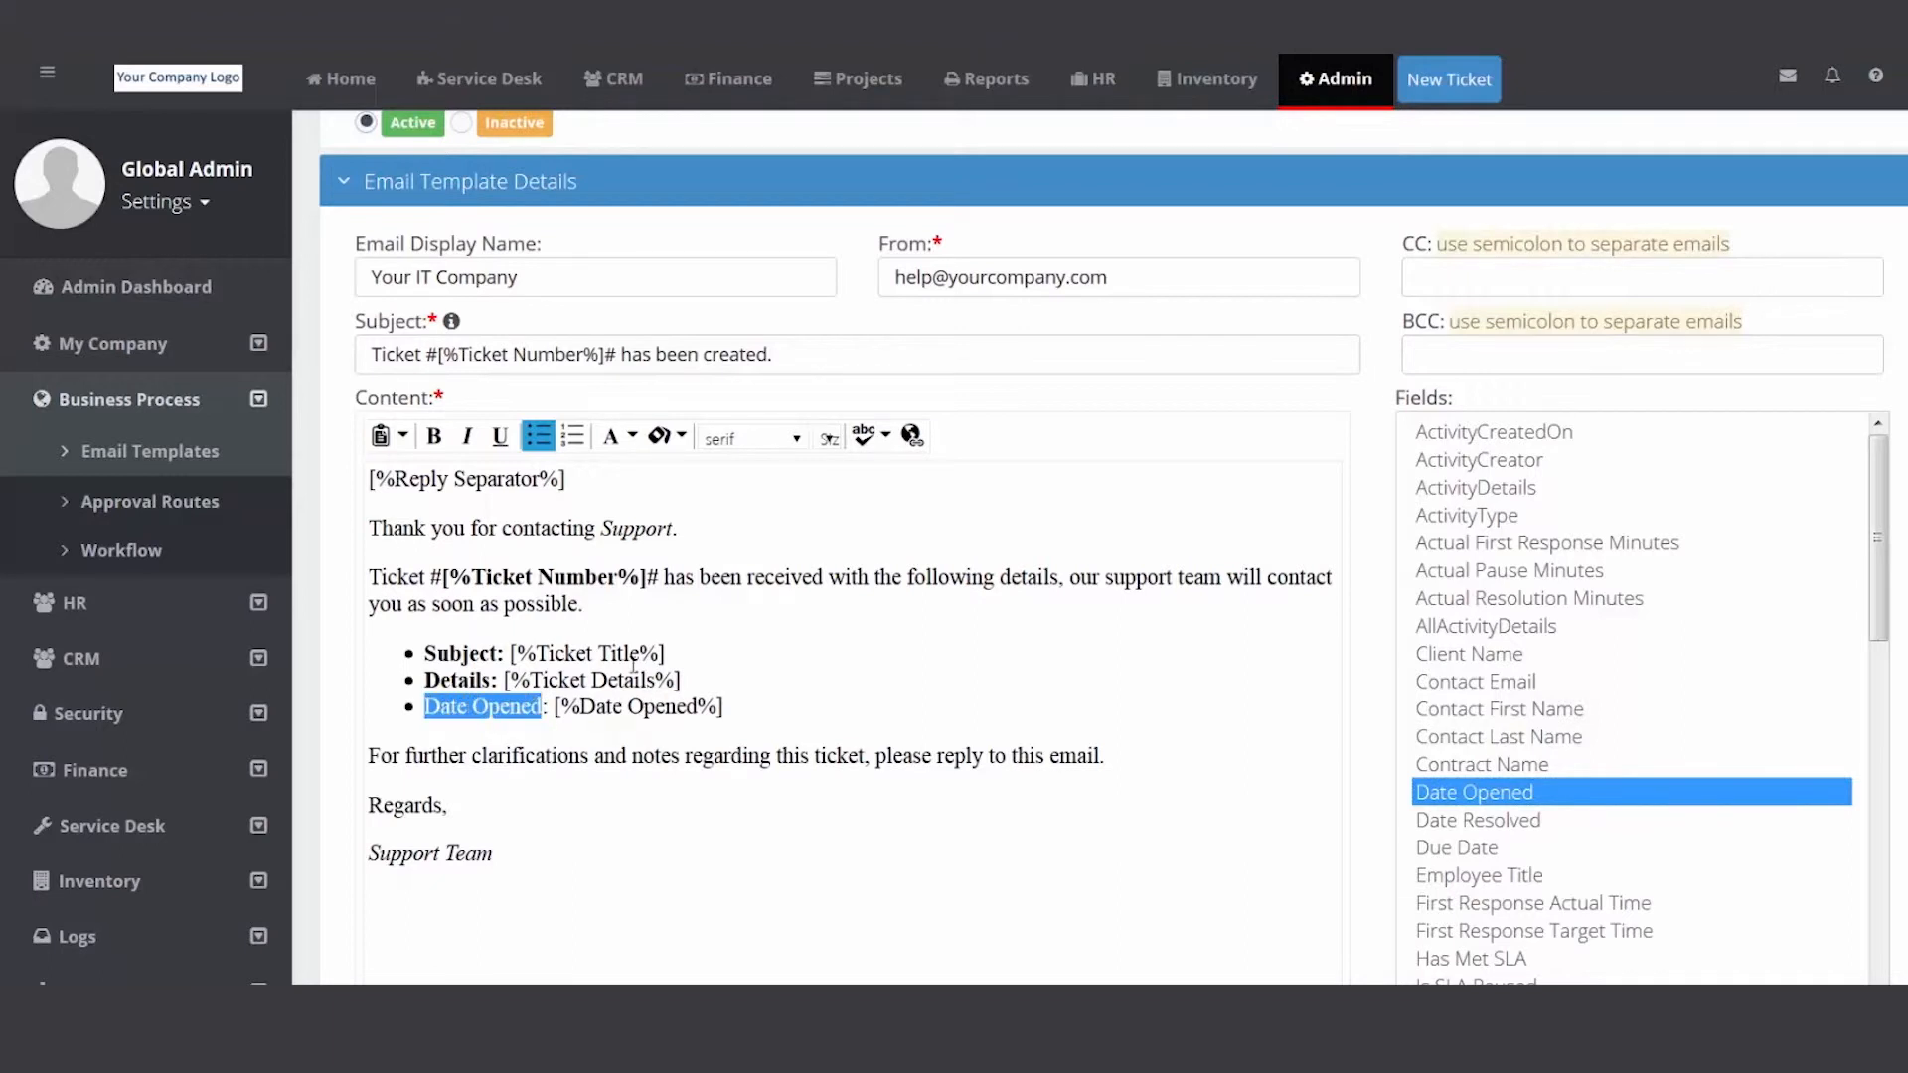
left_click(434, 435)
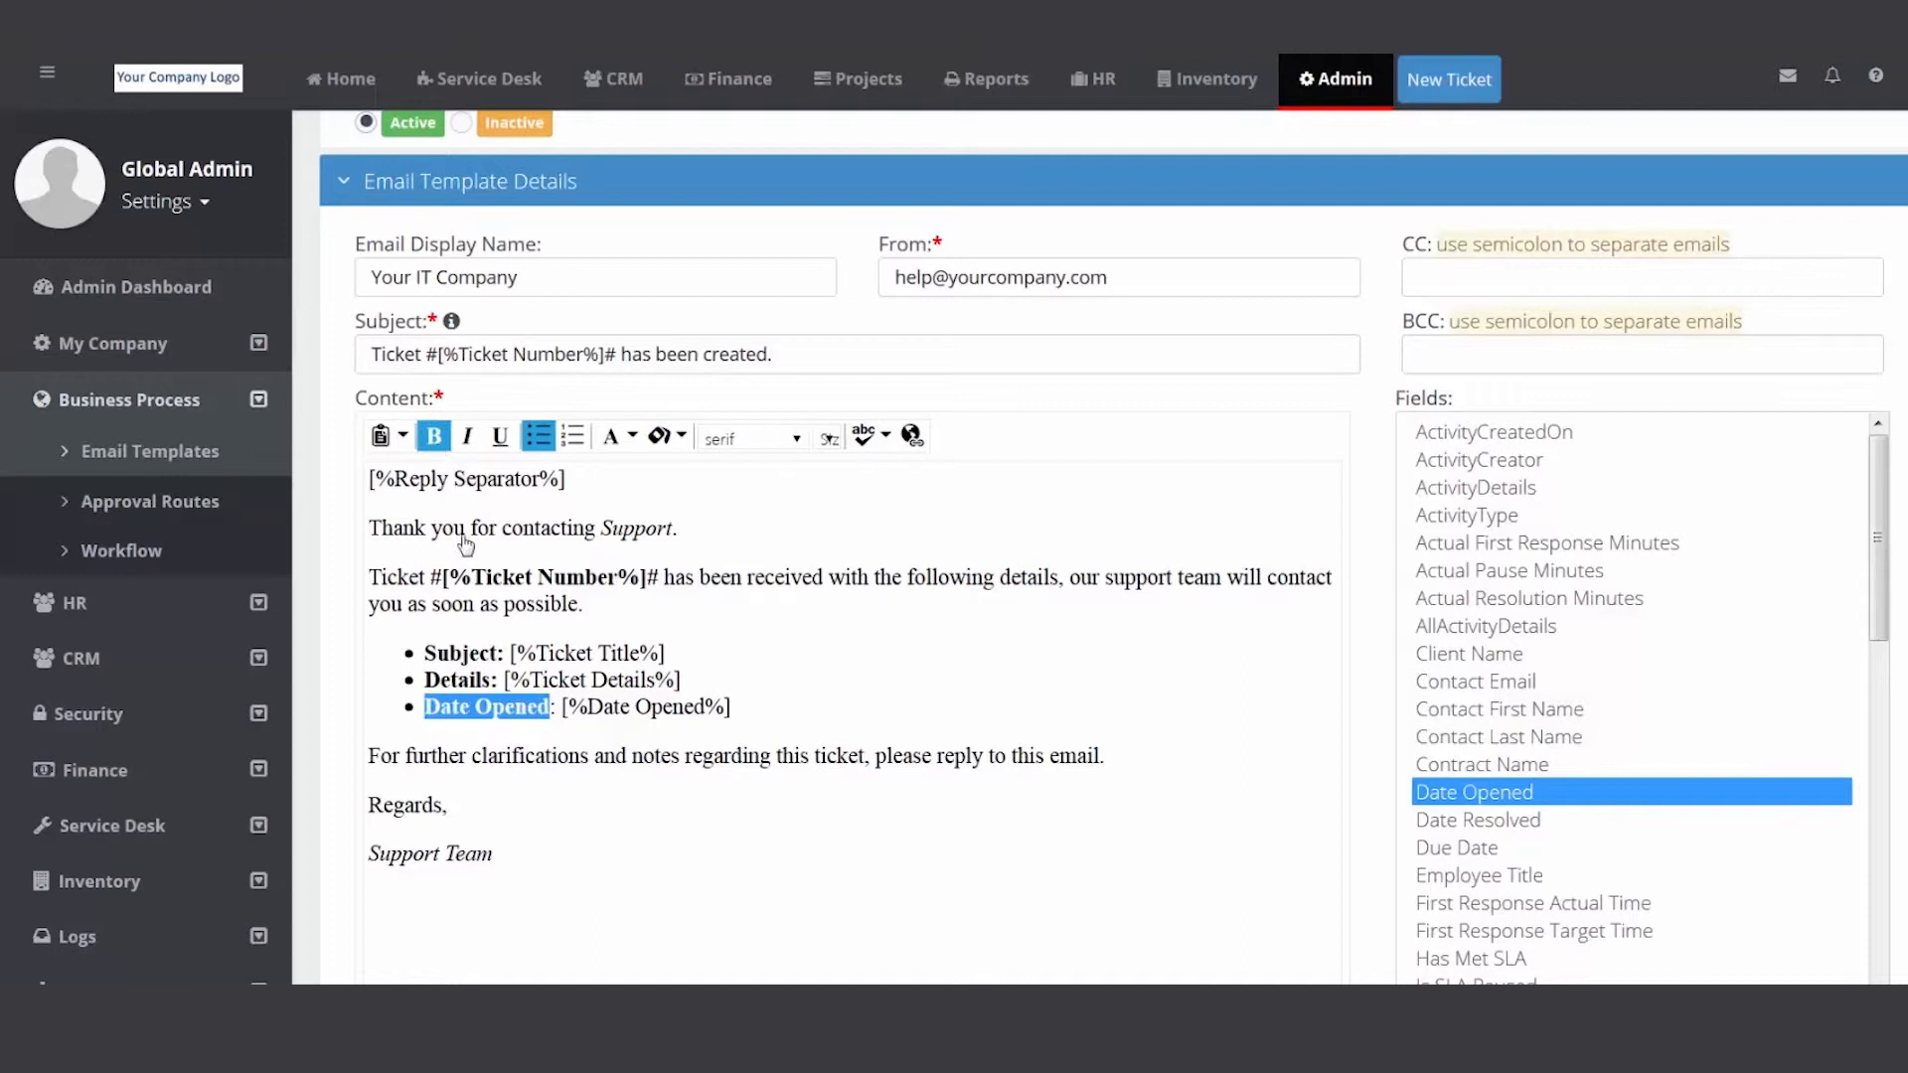
scroll("up", 3)
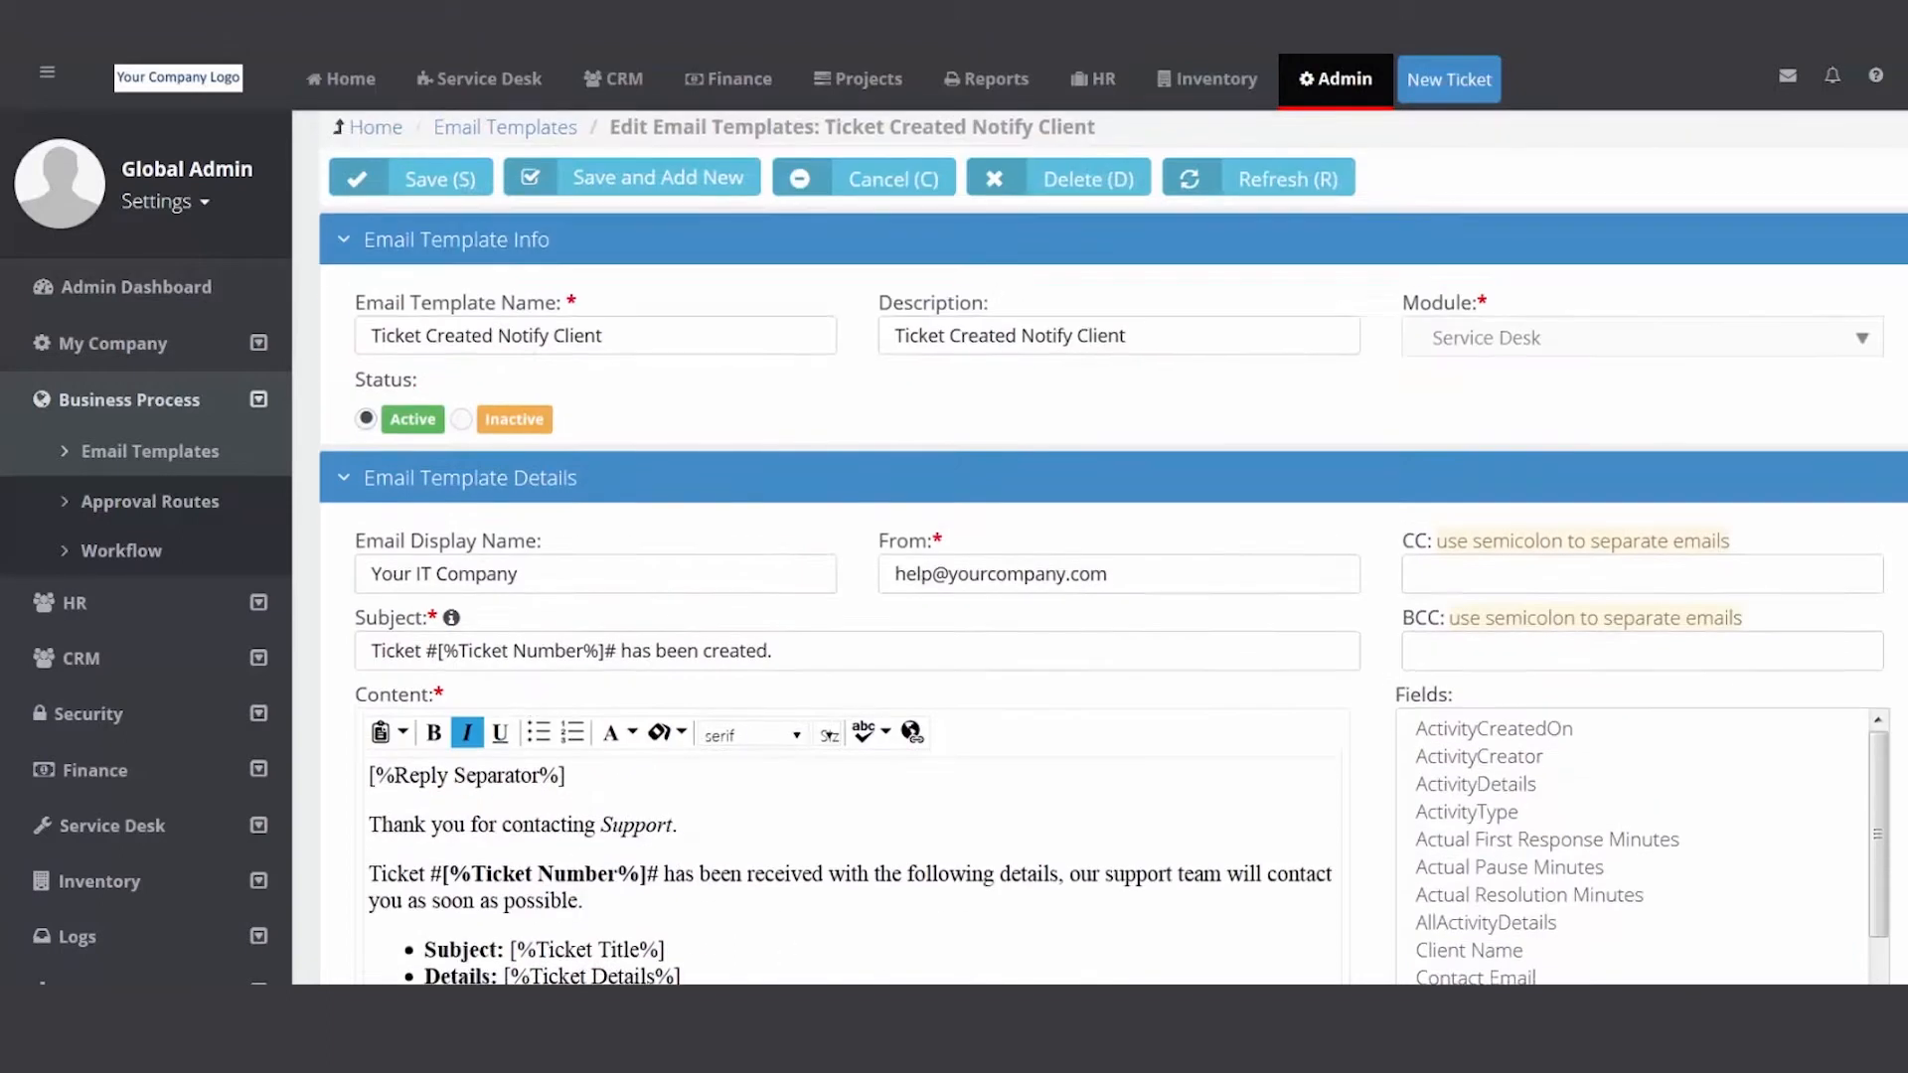
scroll("down", 3)
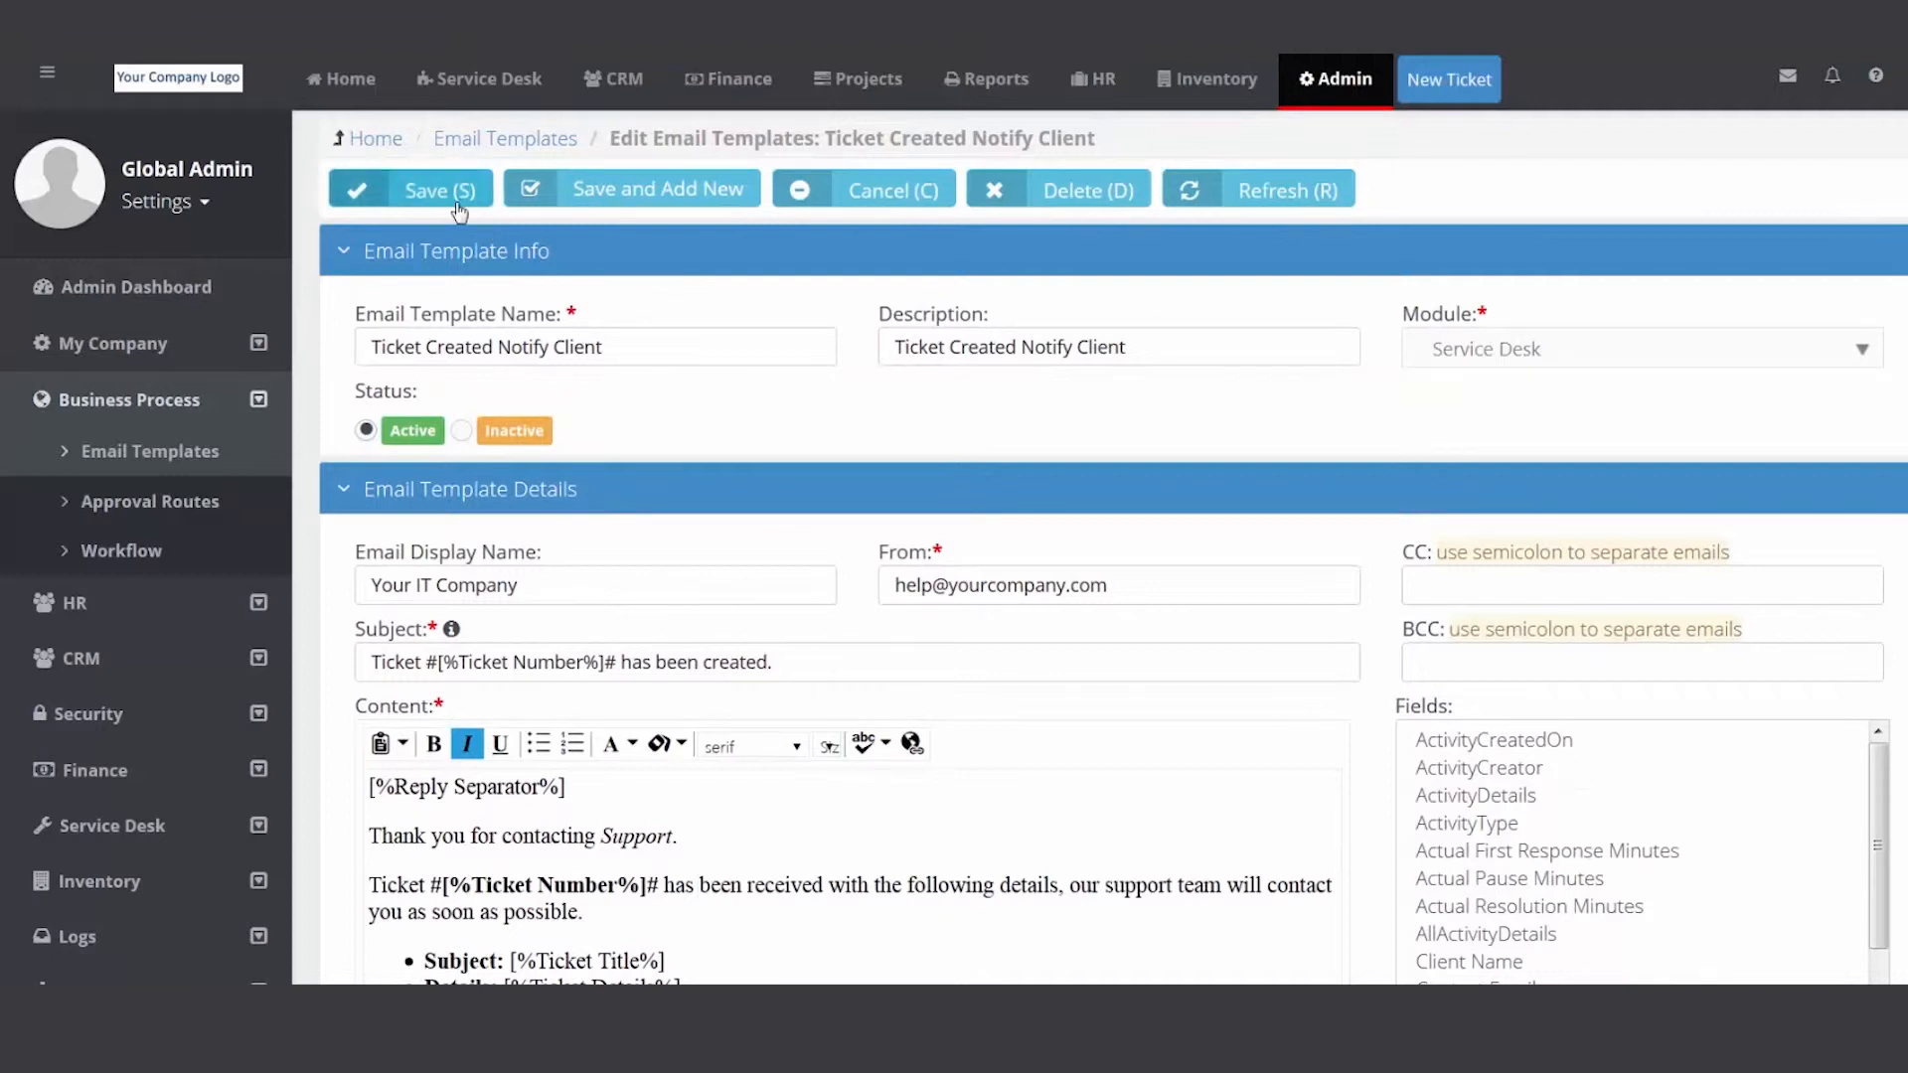
Save the template and return to the Email Templates list.
left_click(409, 189)
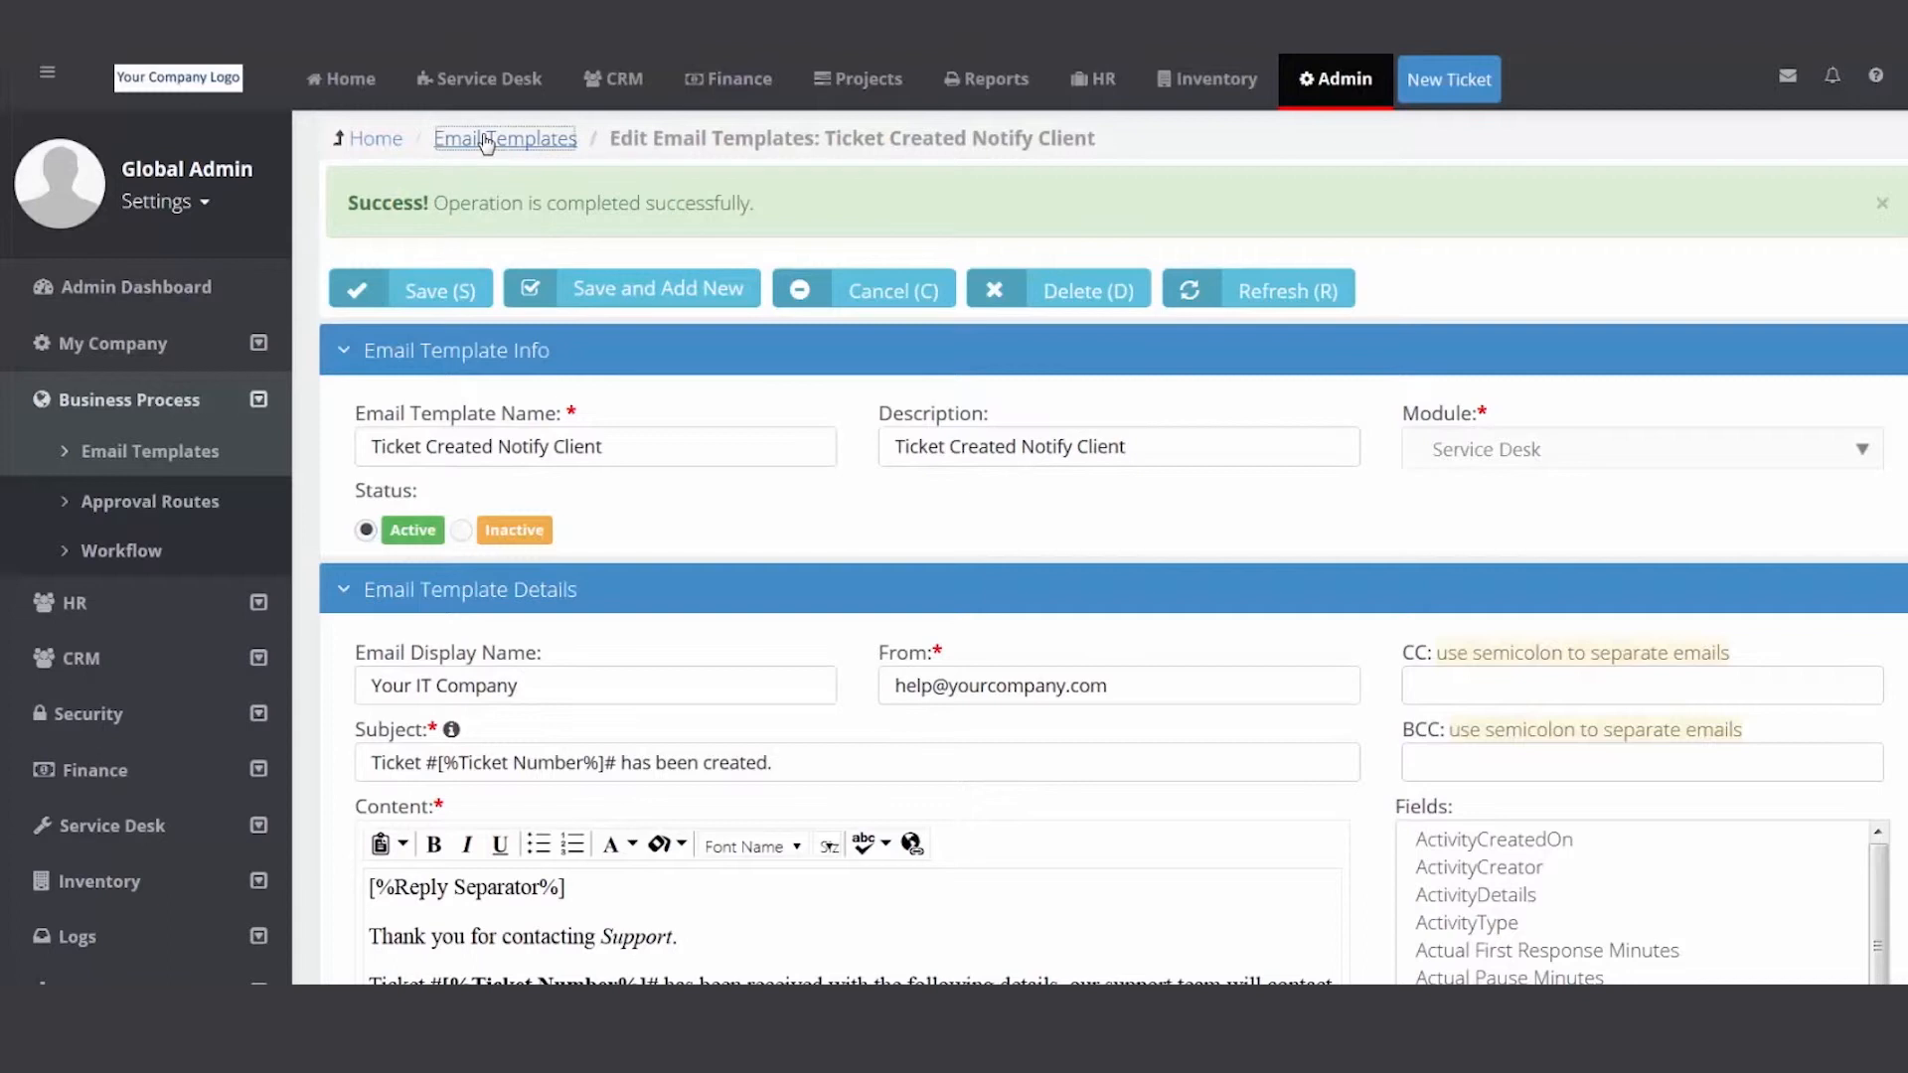
left_click(503, 137)
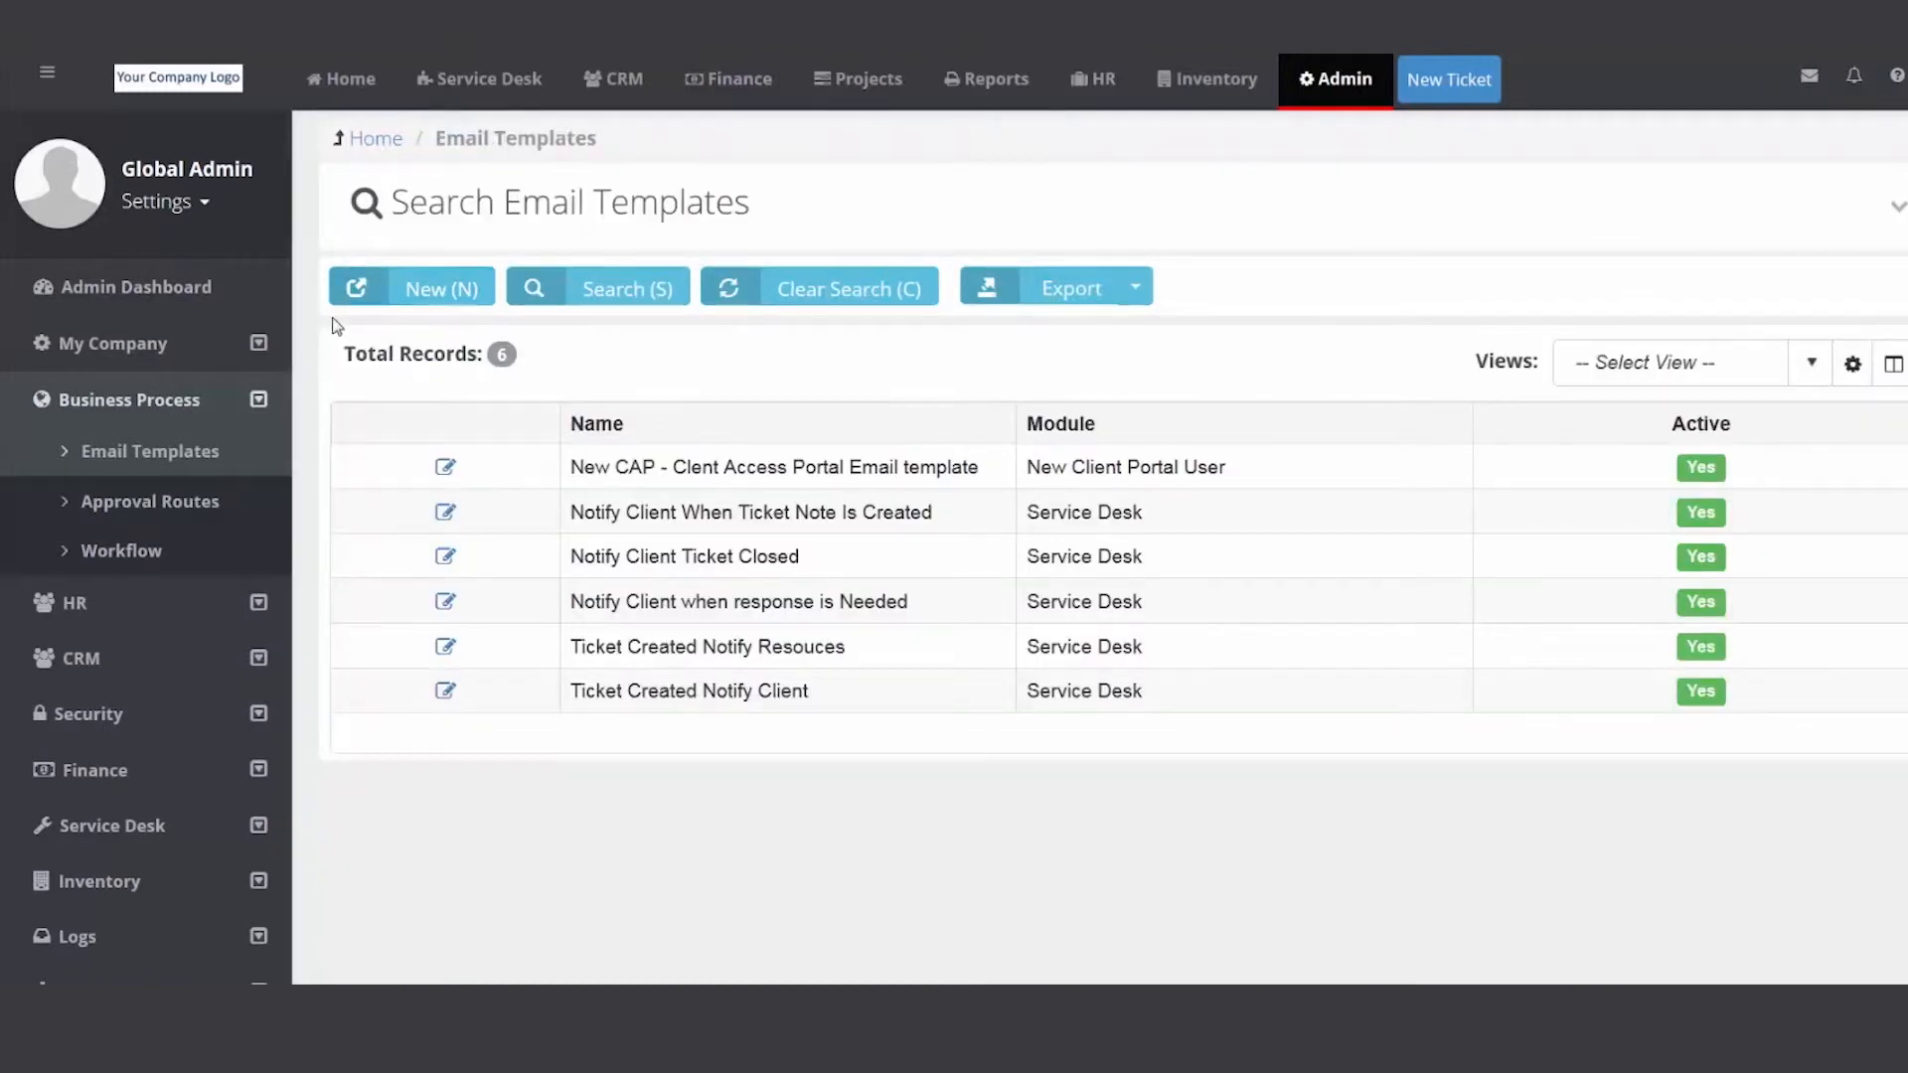
mouse_move(122, 550)
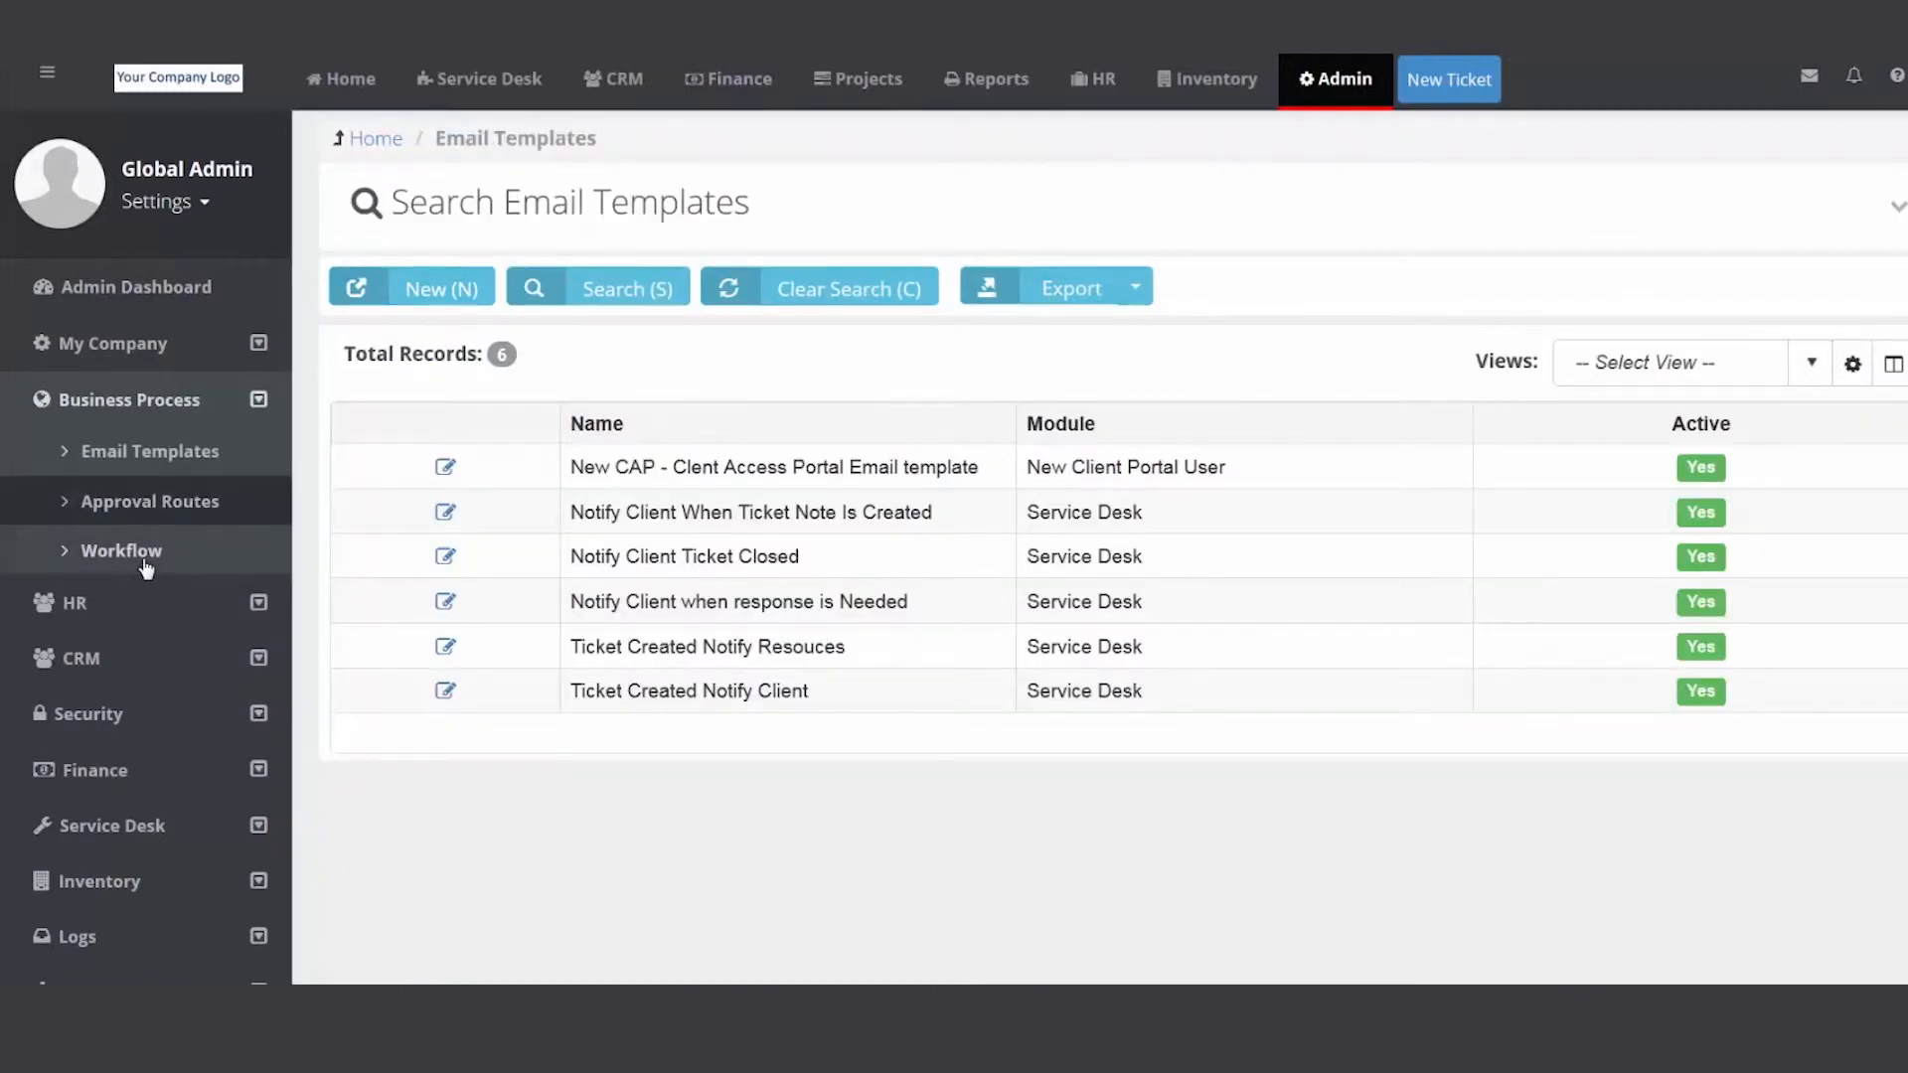
mouse_move(202, 465)
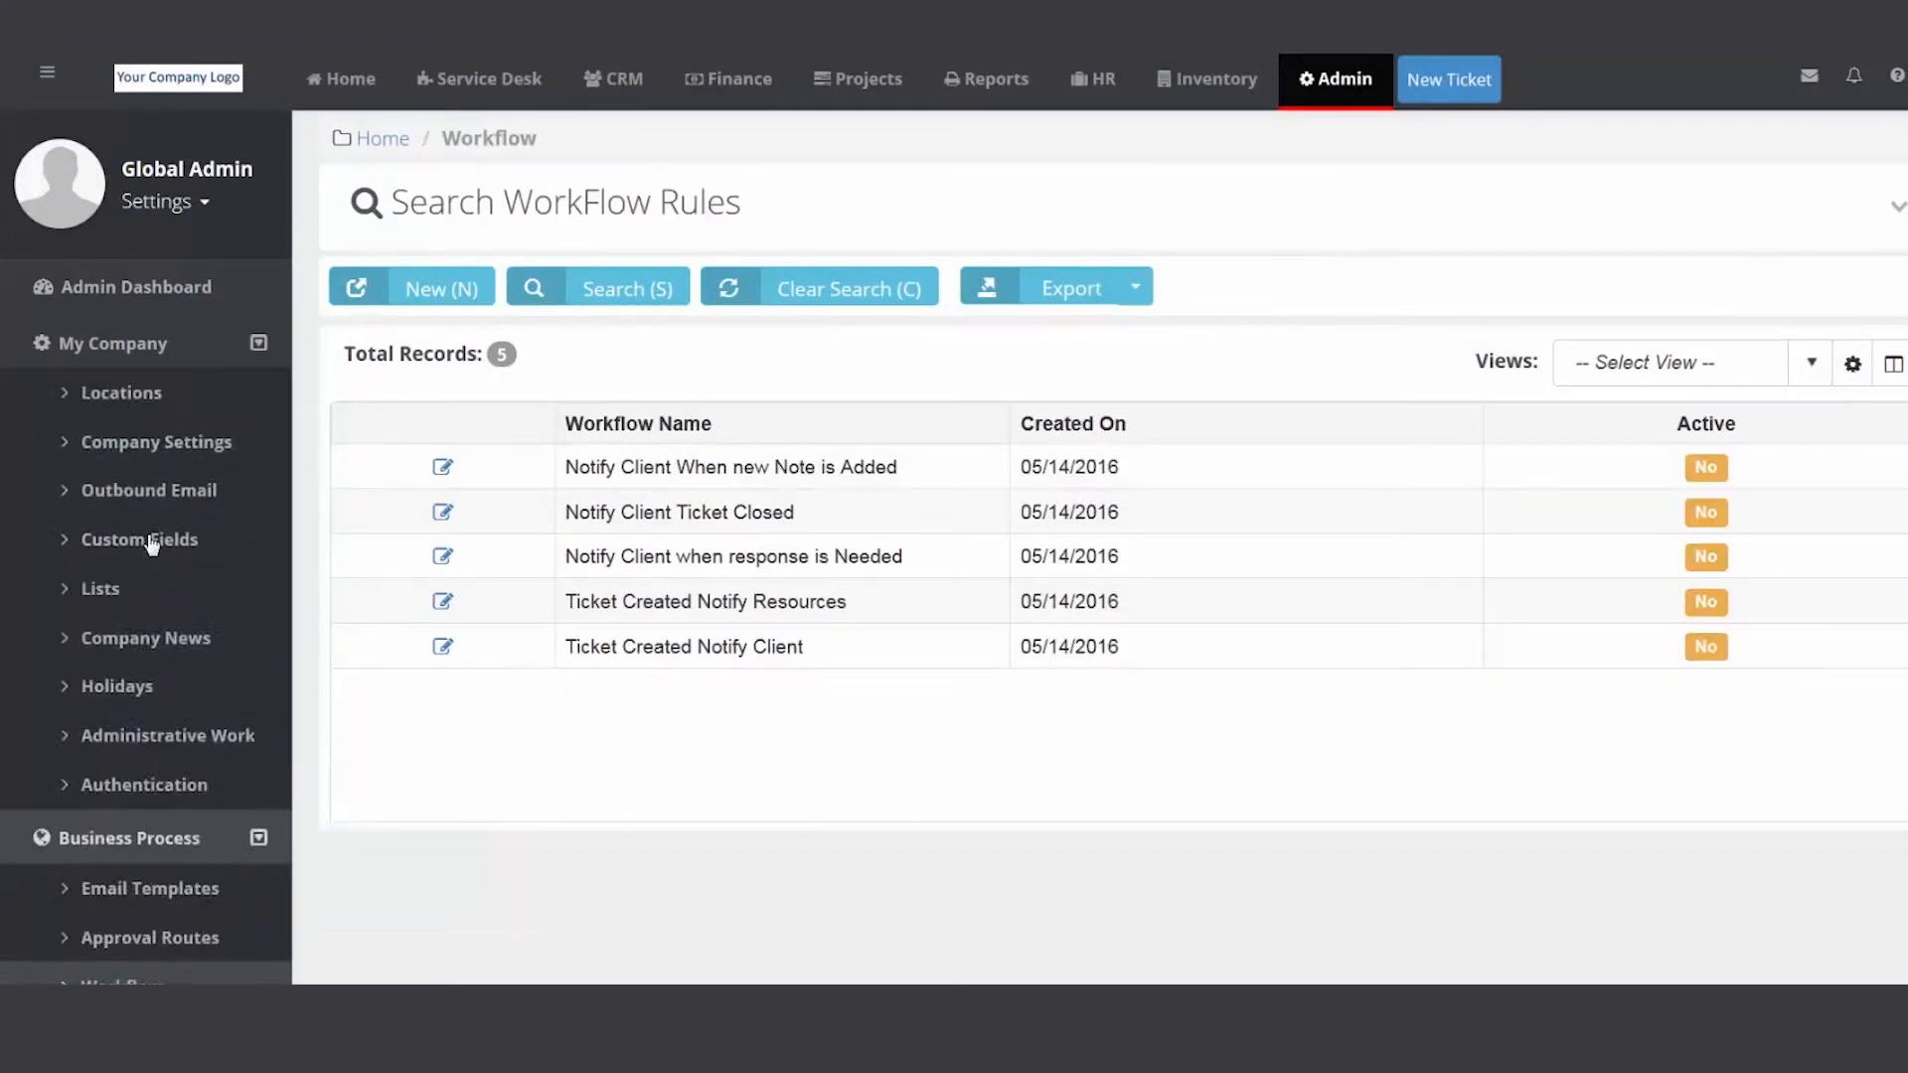
Start a new workflow rule named 'If Client Replies - Notify Tech'.
left_click(122, 349)
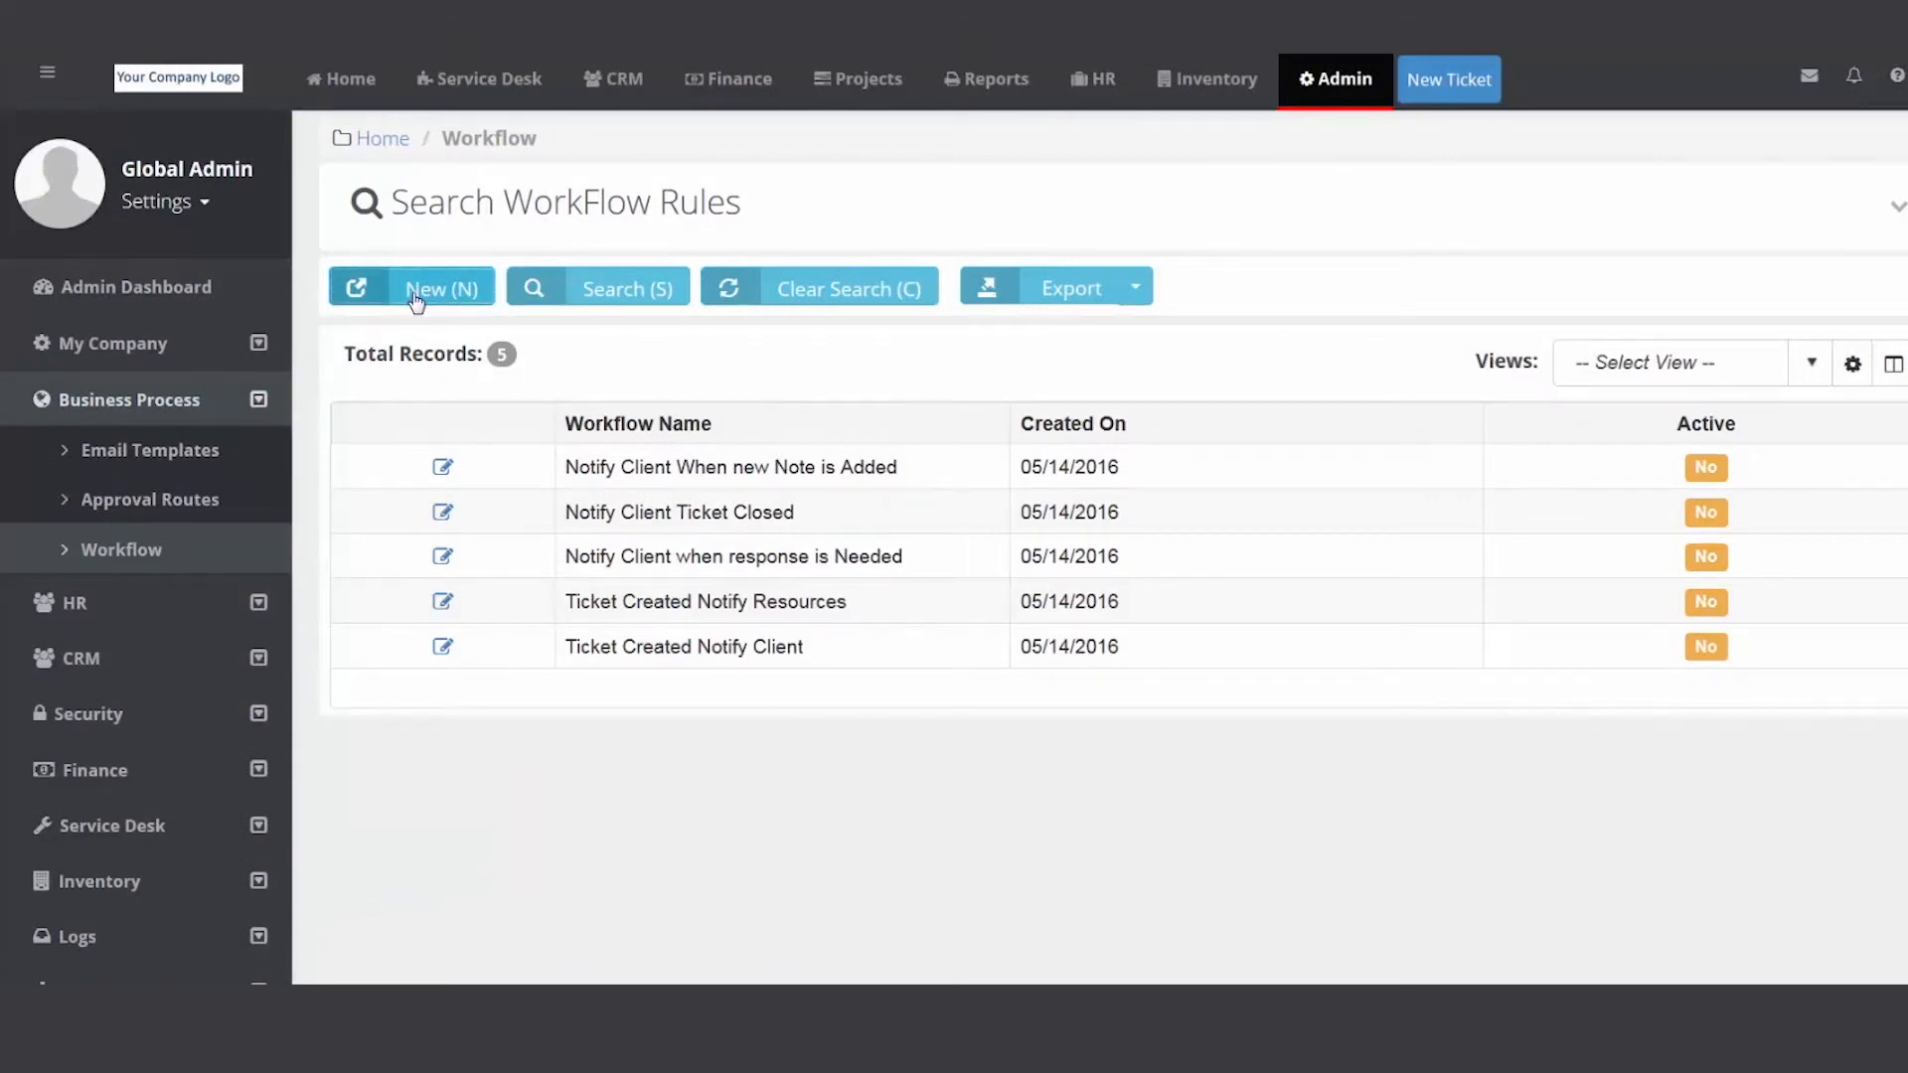
left_click(412, 288)
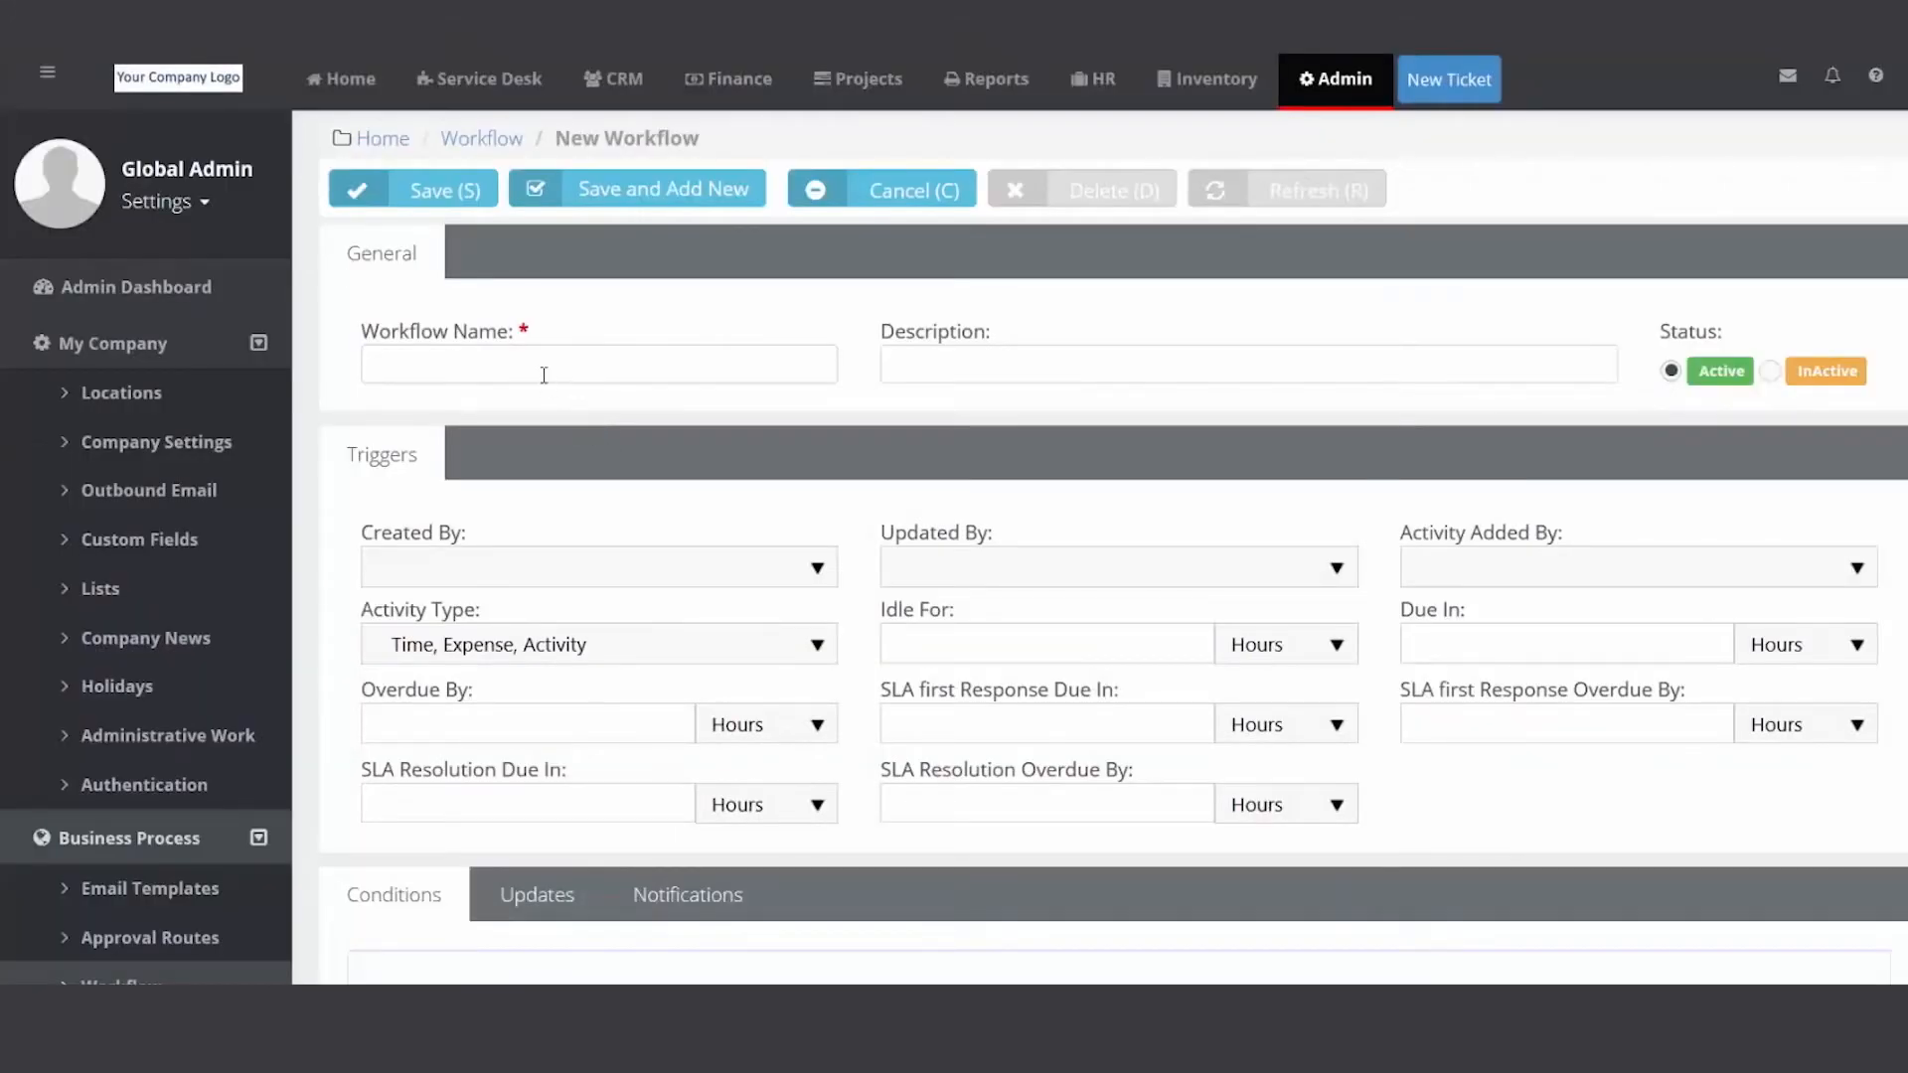
type("If C")
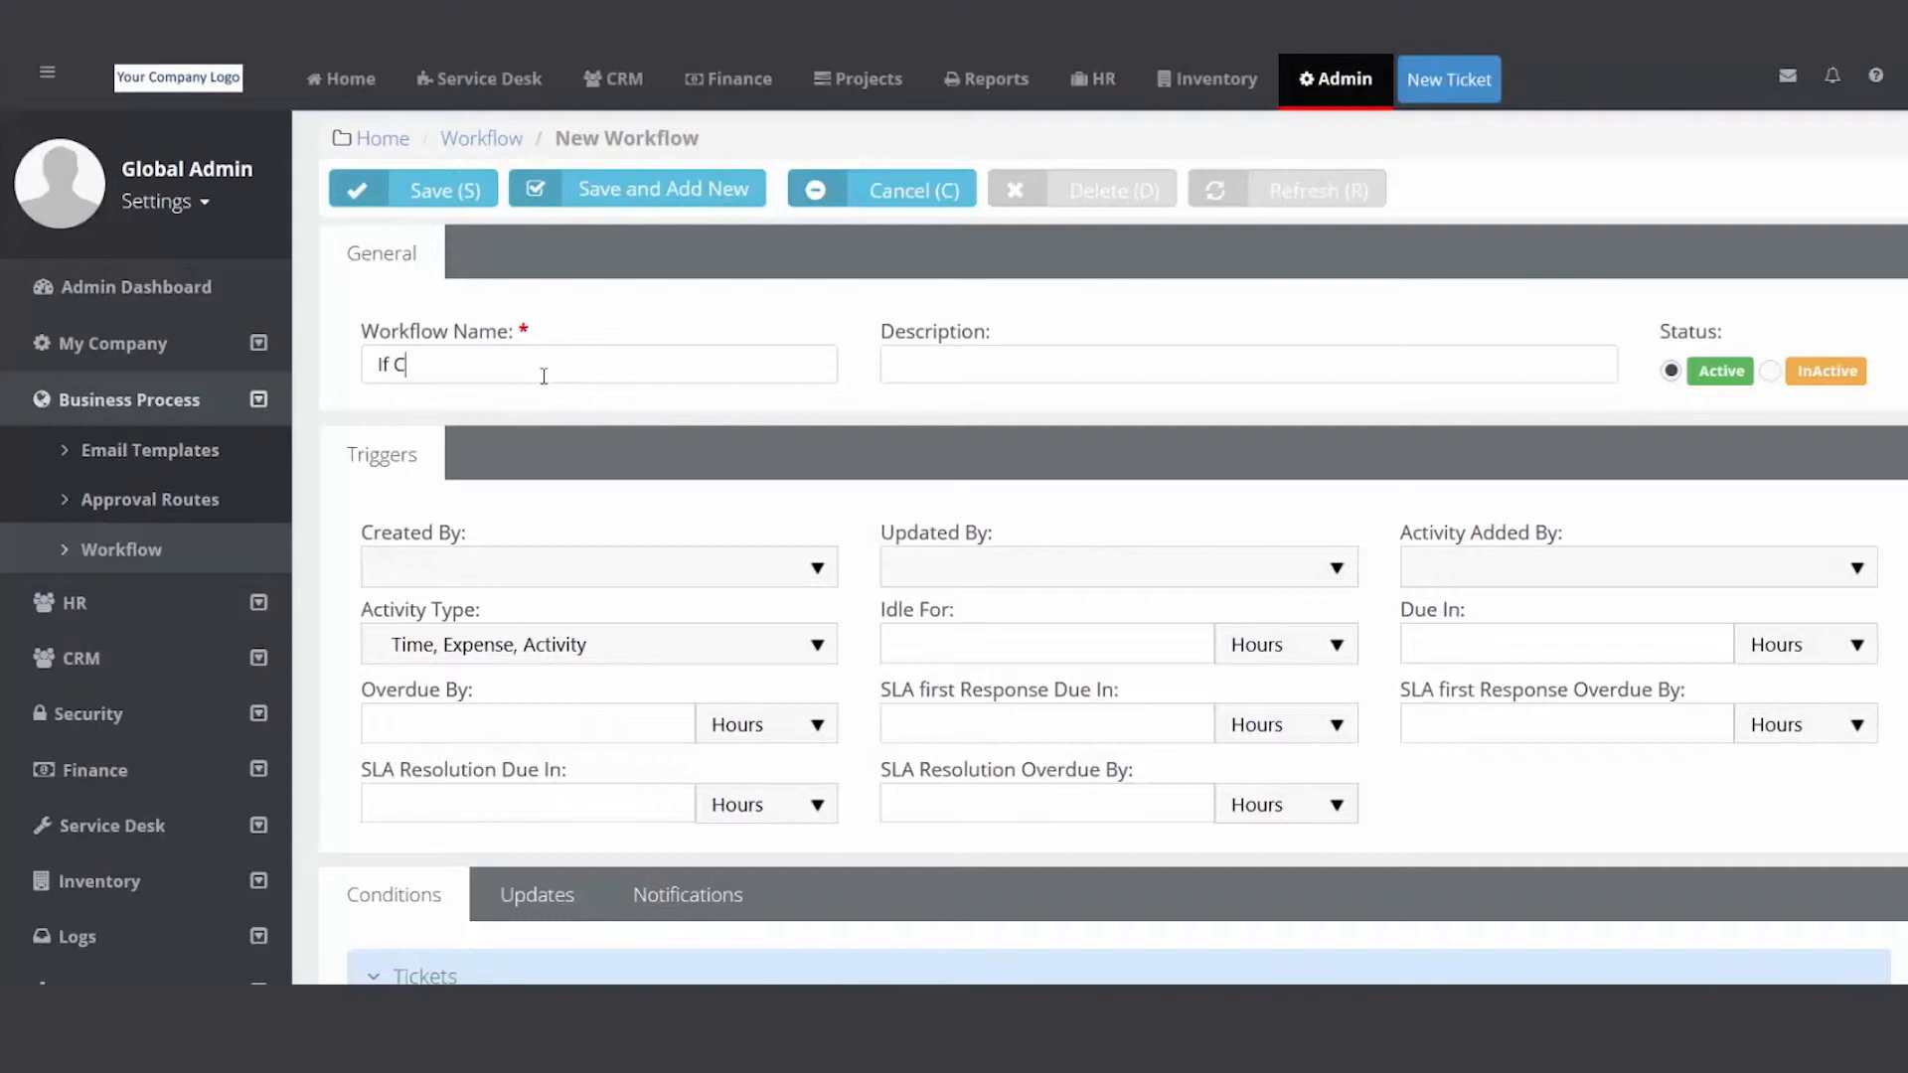
type("lient Re")
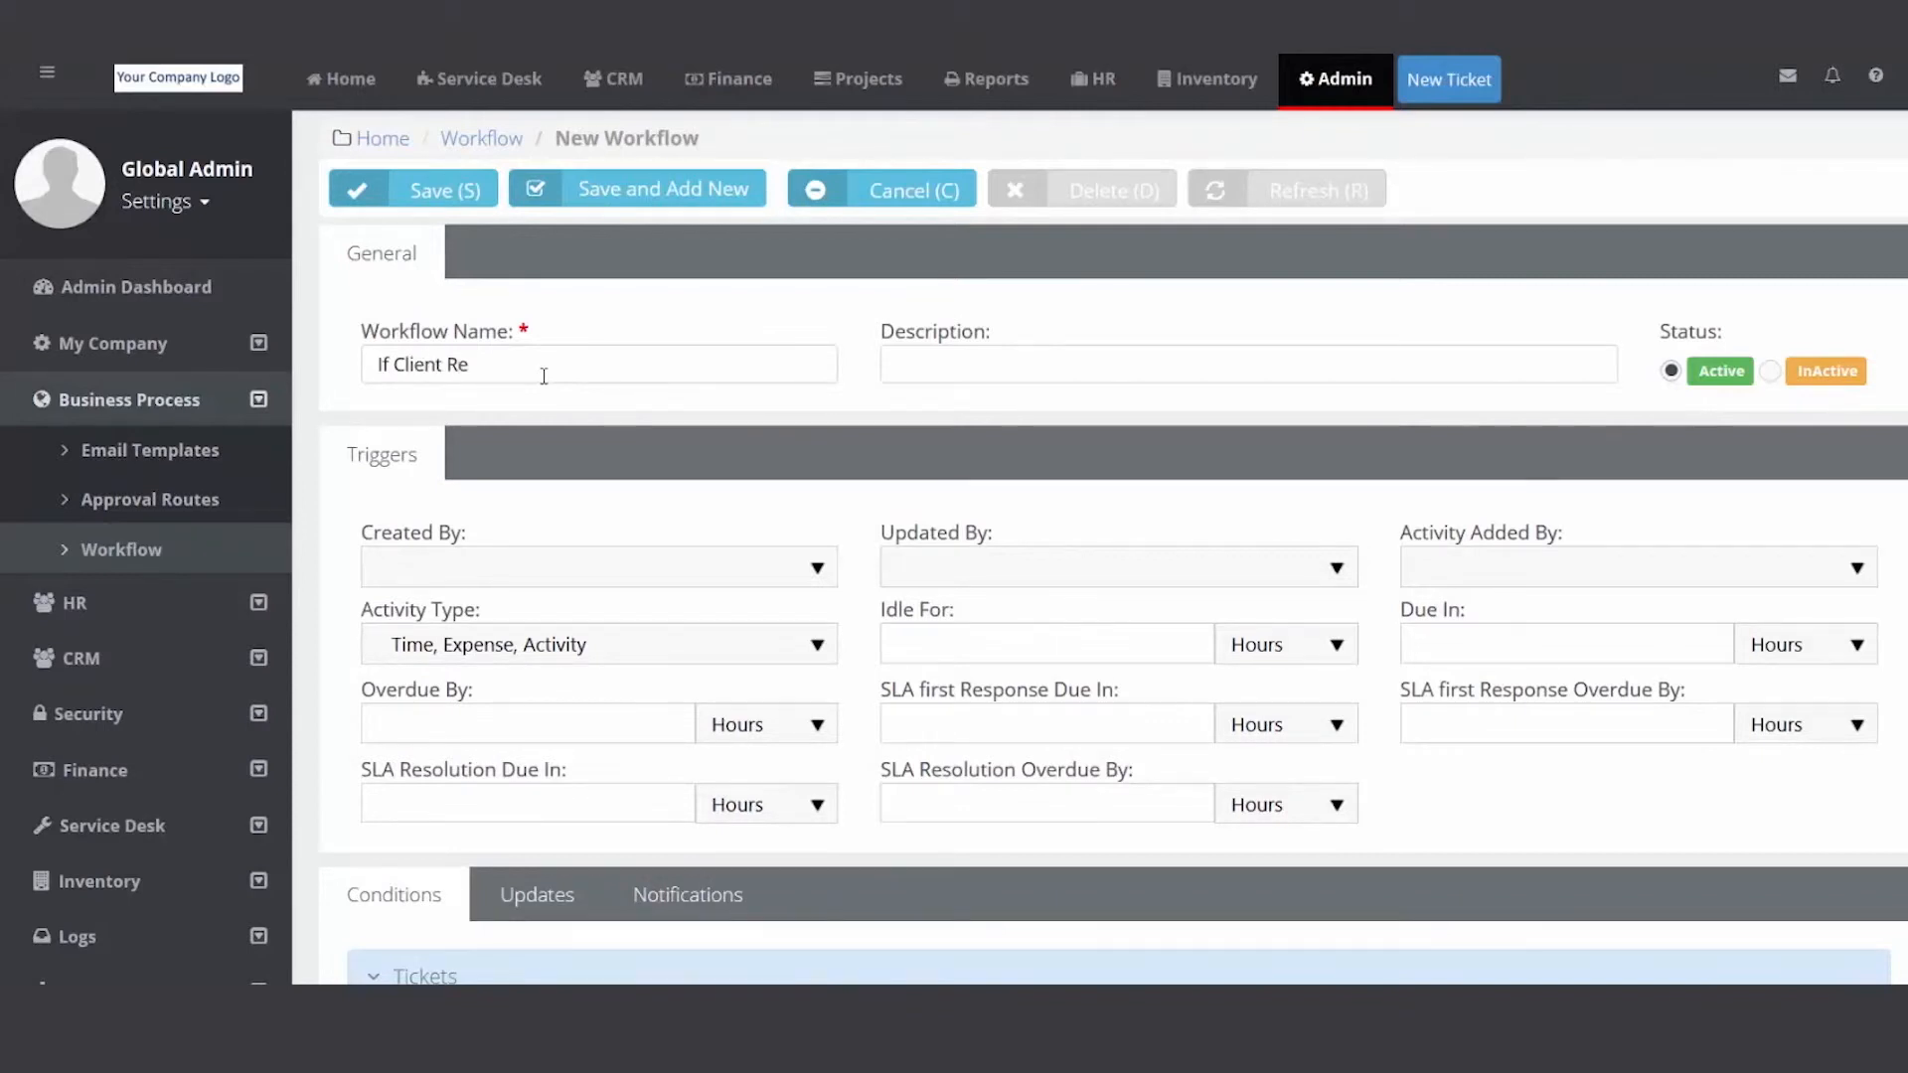
type("plies - Notify Tech")
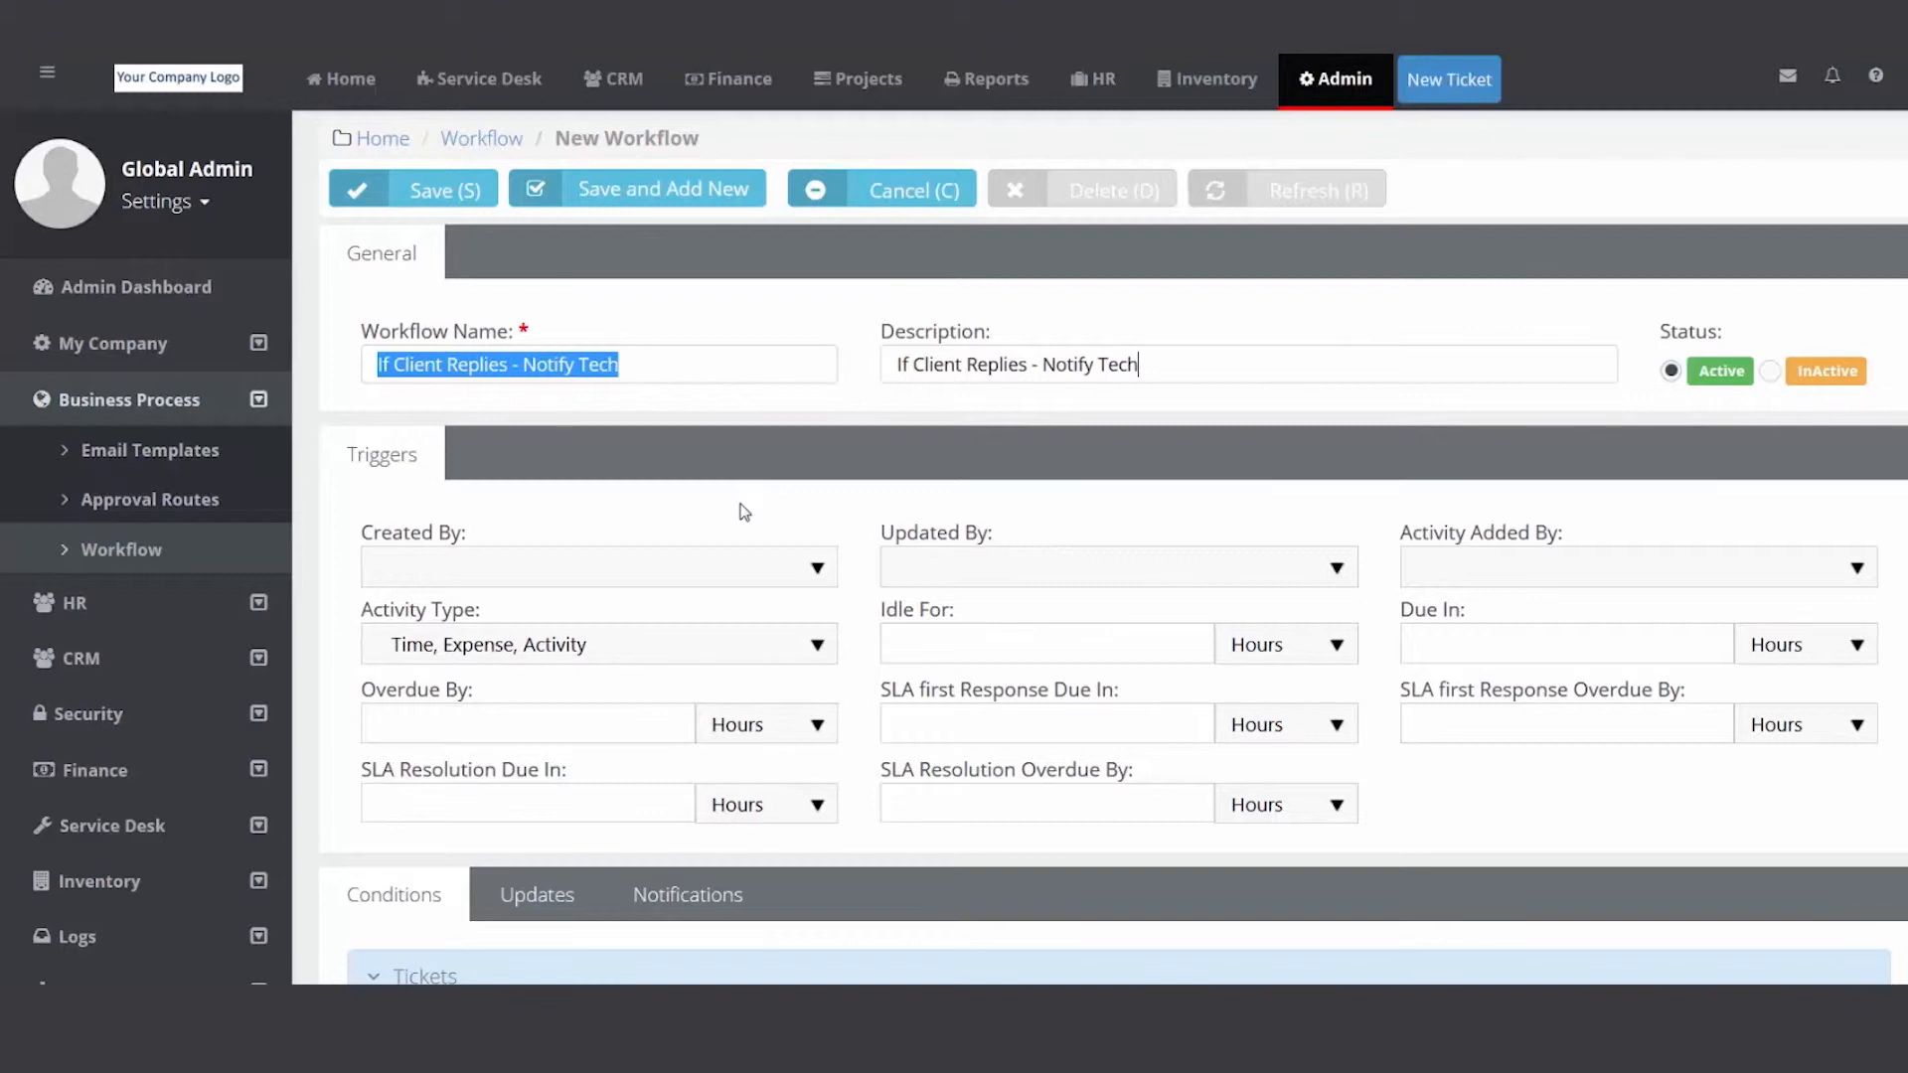
mouse_move(805, 551)
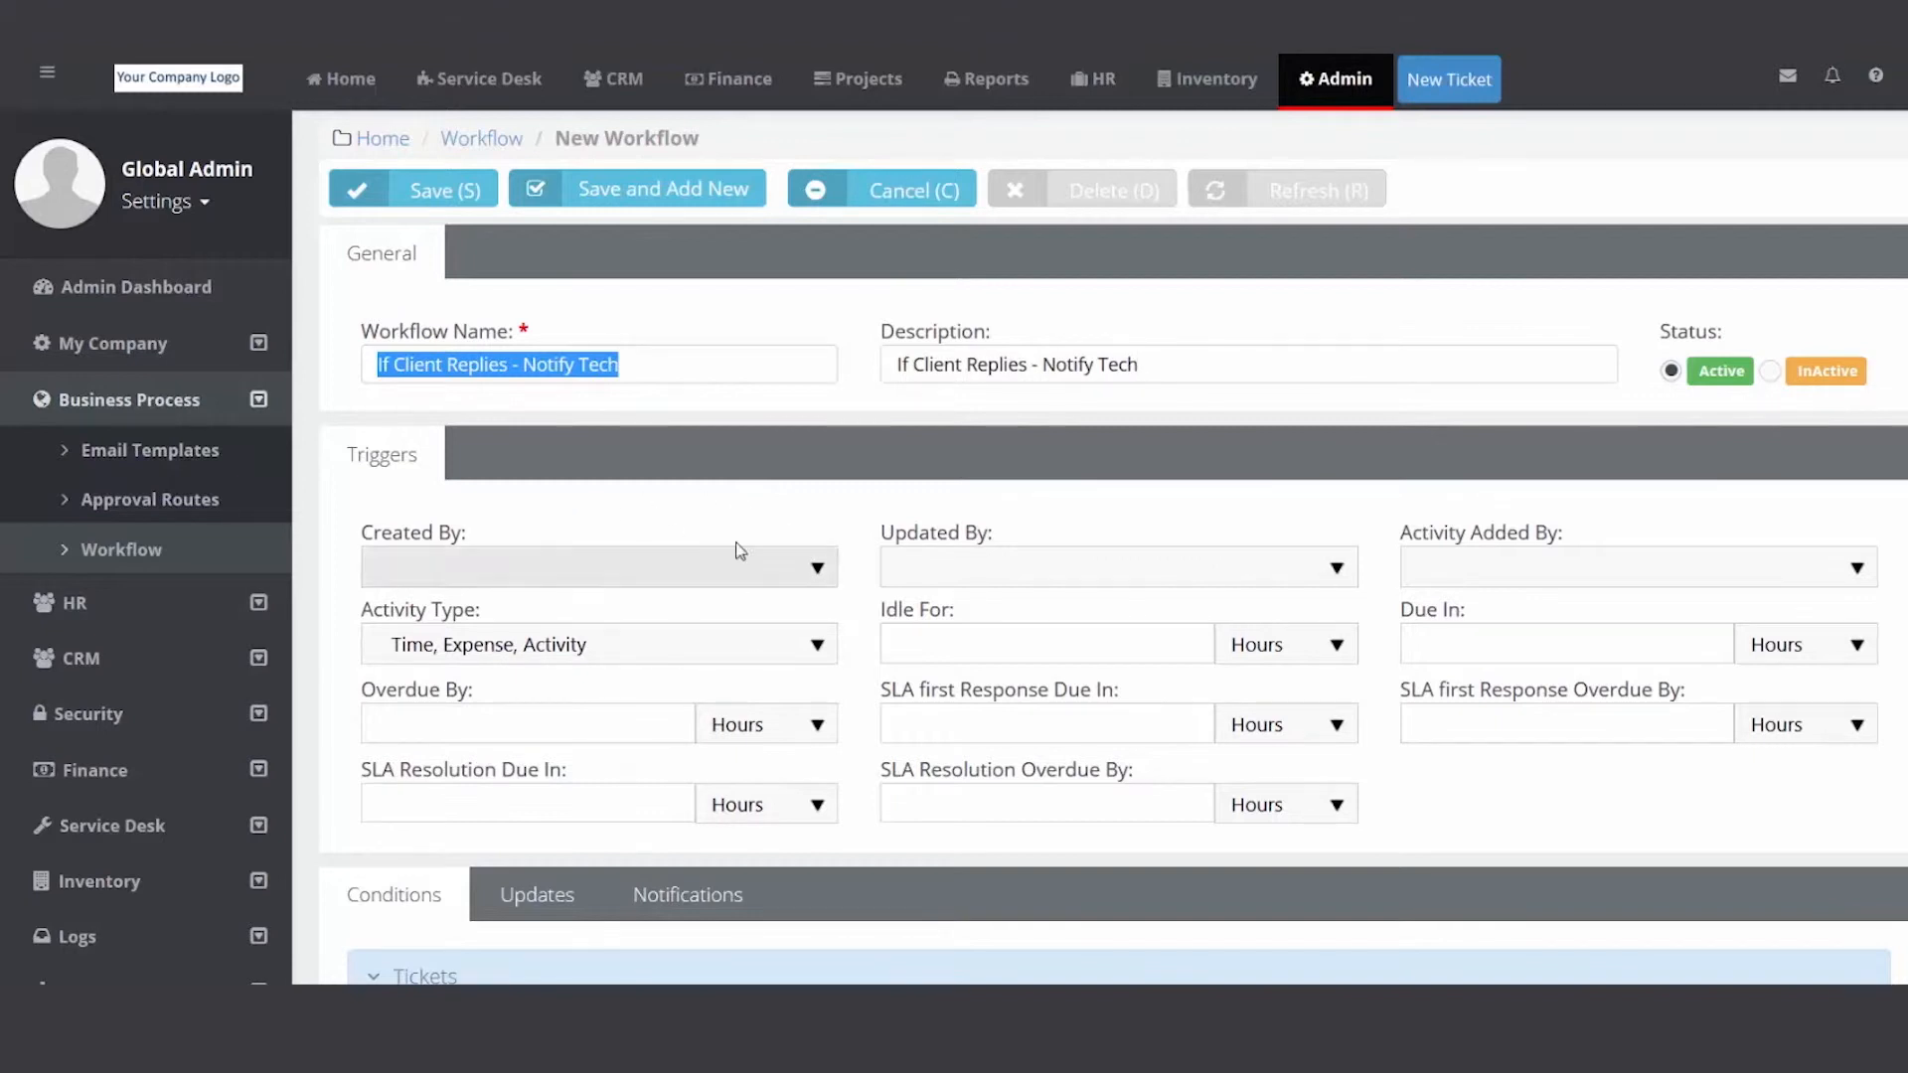
mouse_move(718, 529)
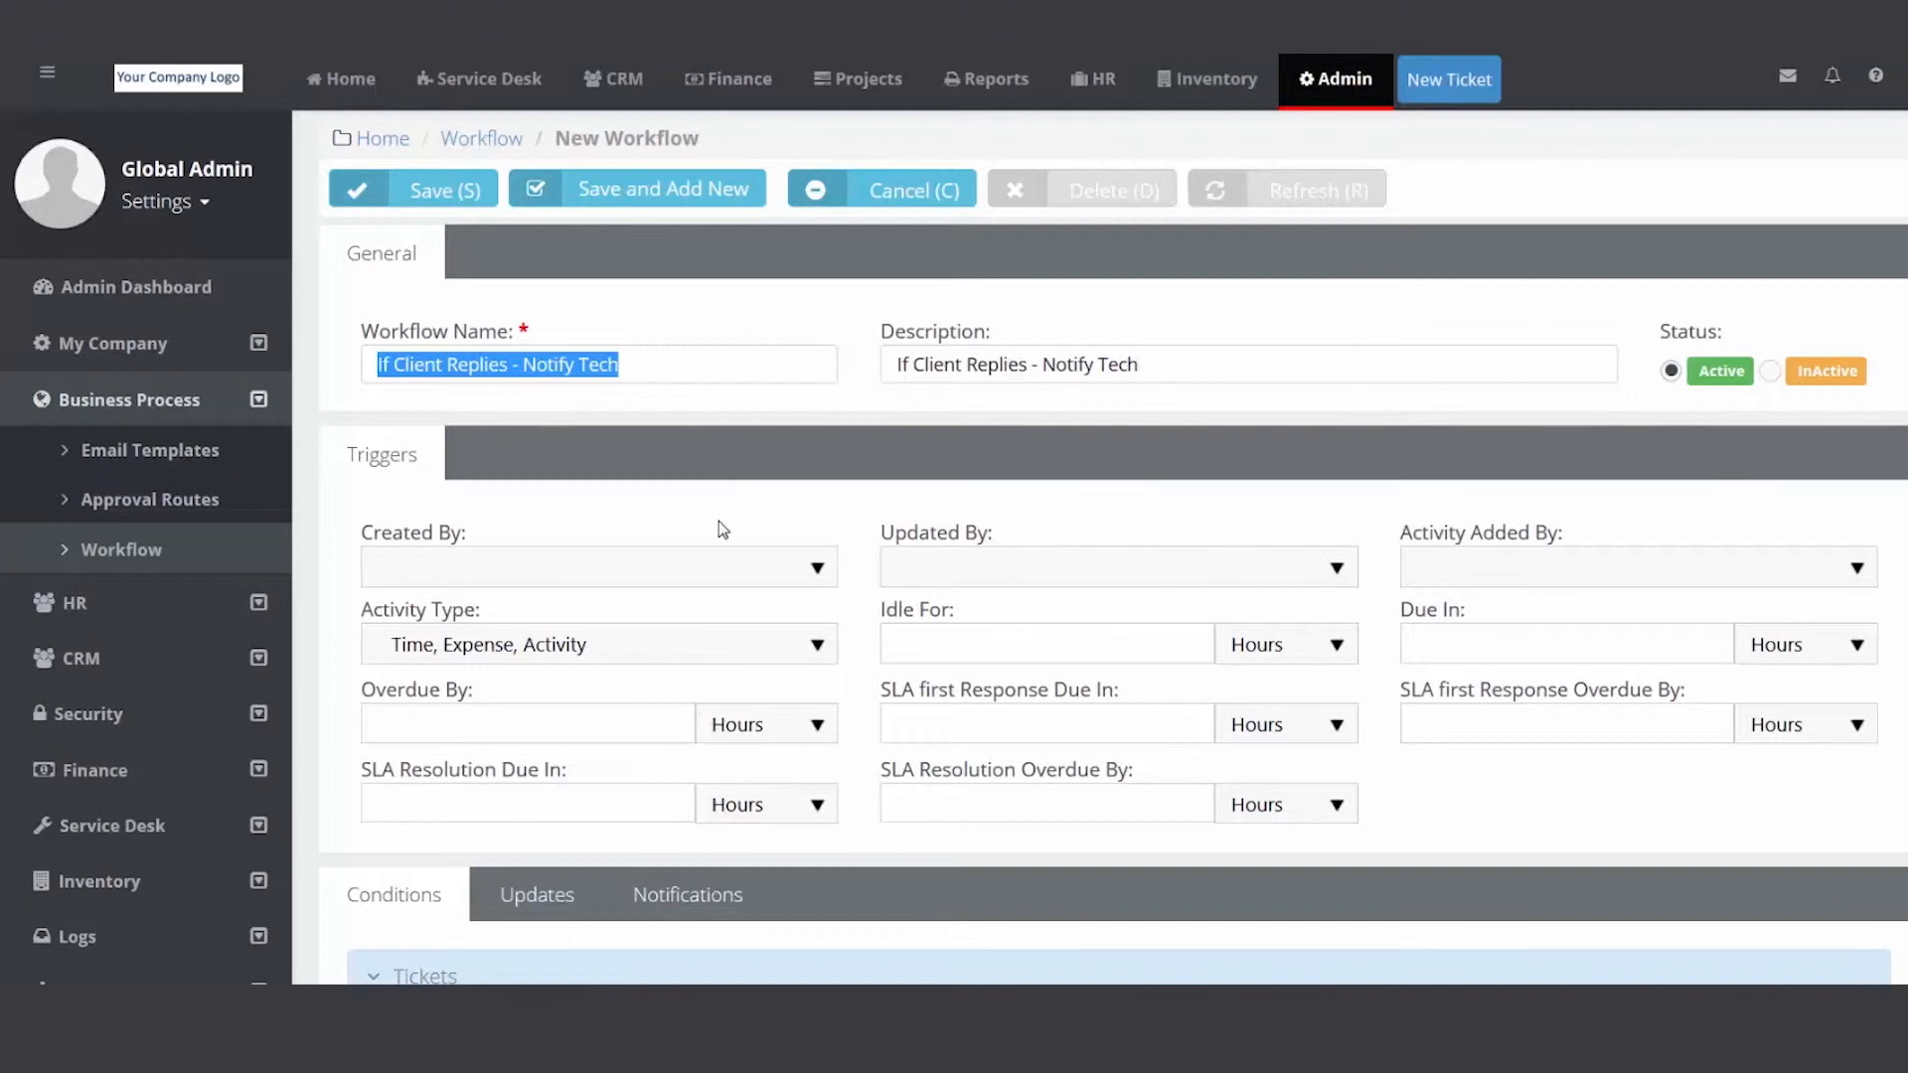
mouse_move(1326, 566)
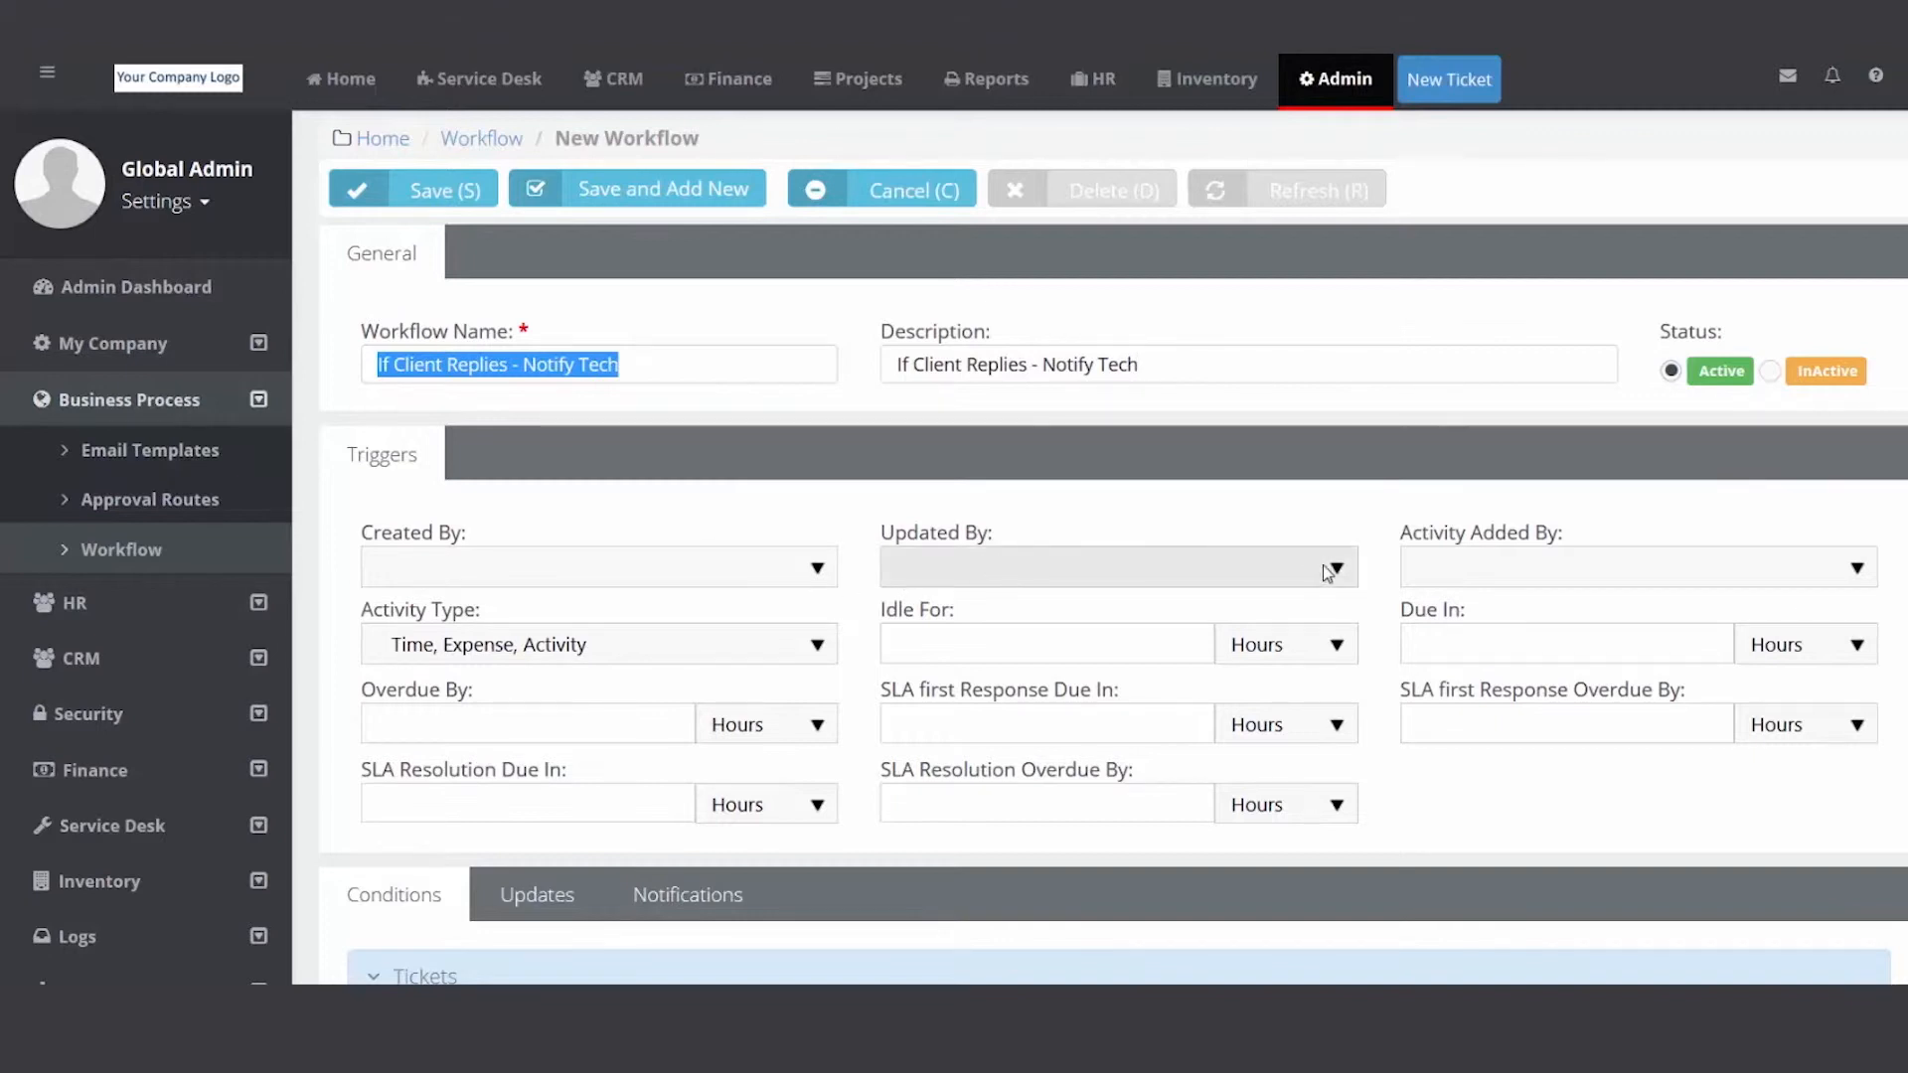
Set the workflow's Activity Added By trigger to Clients, leaving Updated By unset.
left_click(1332, 567)
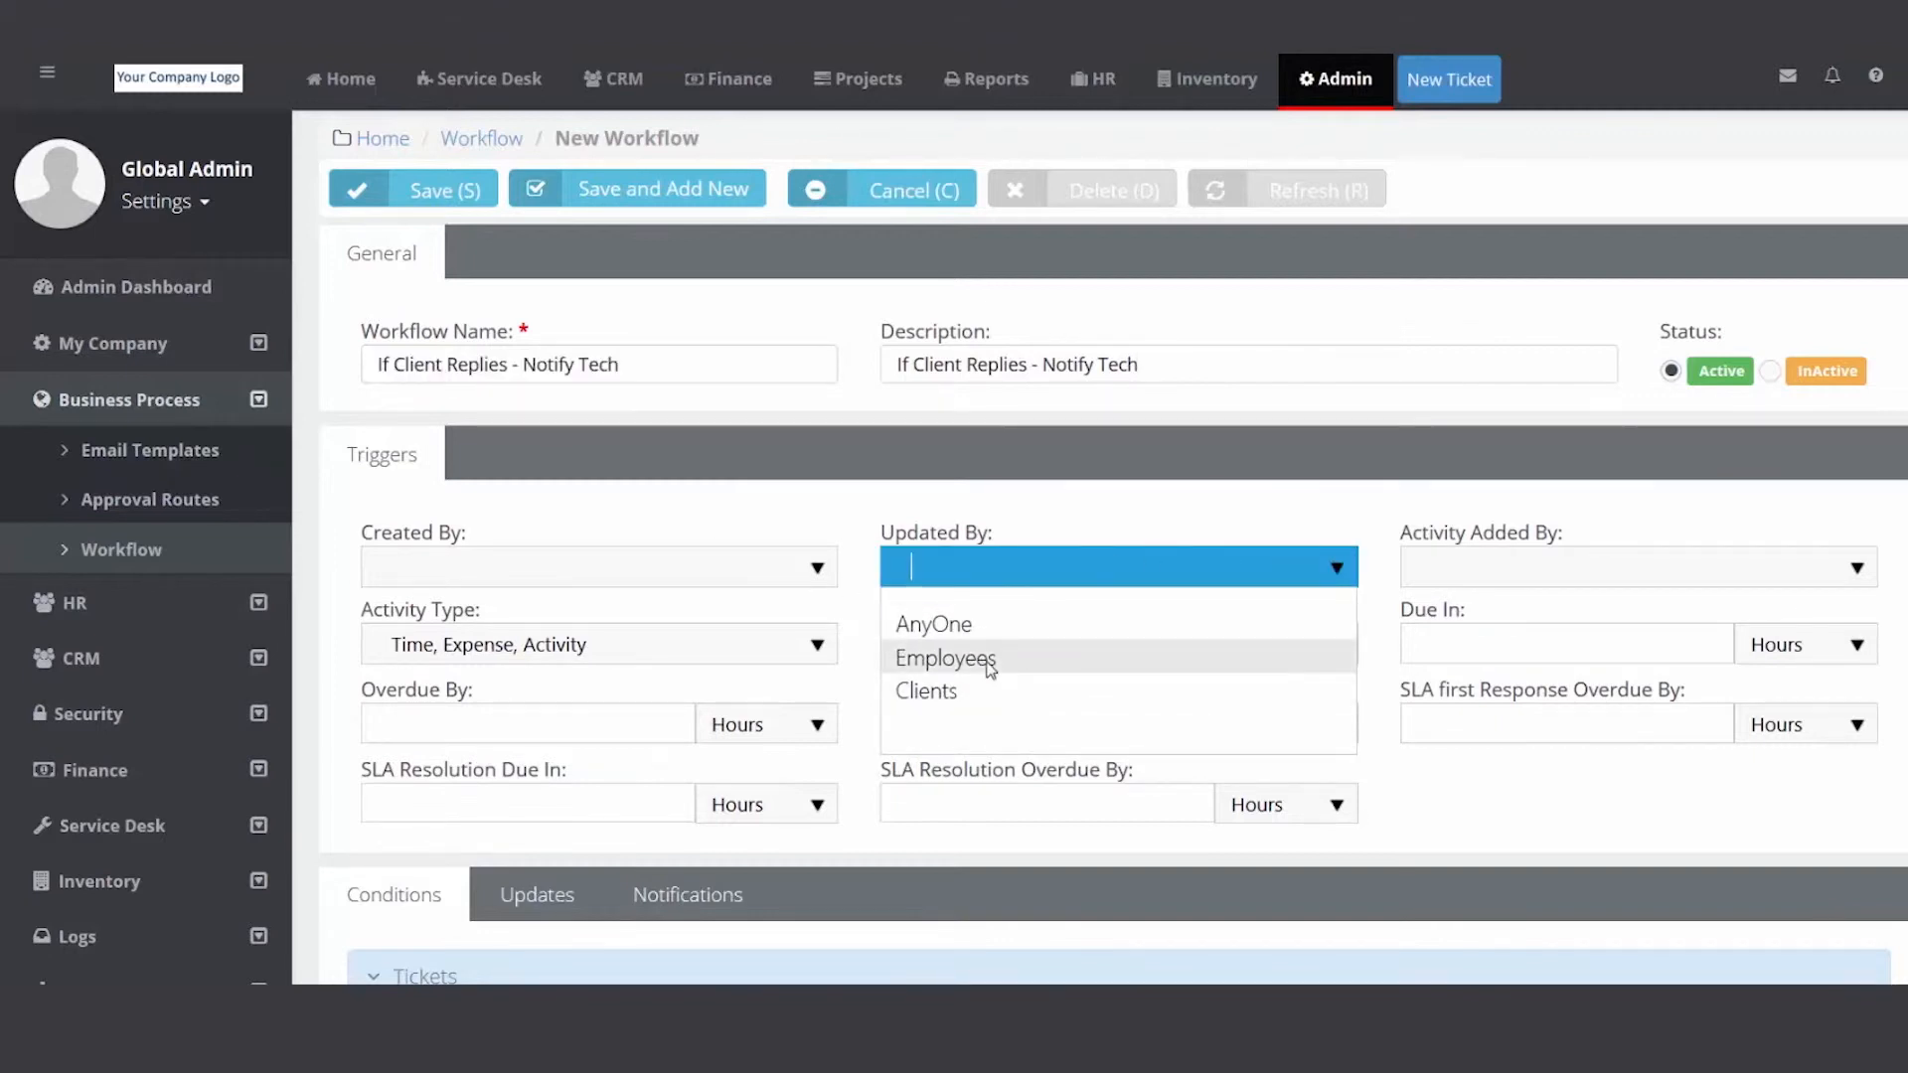
left_click(944, 658)
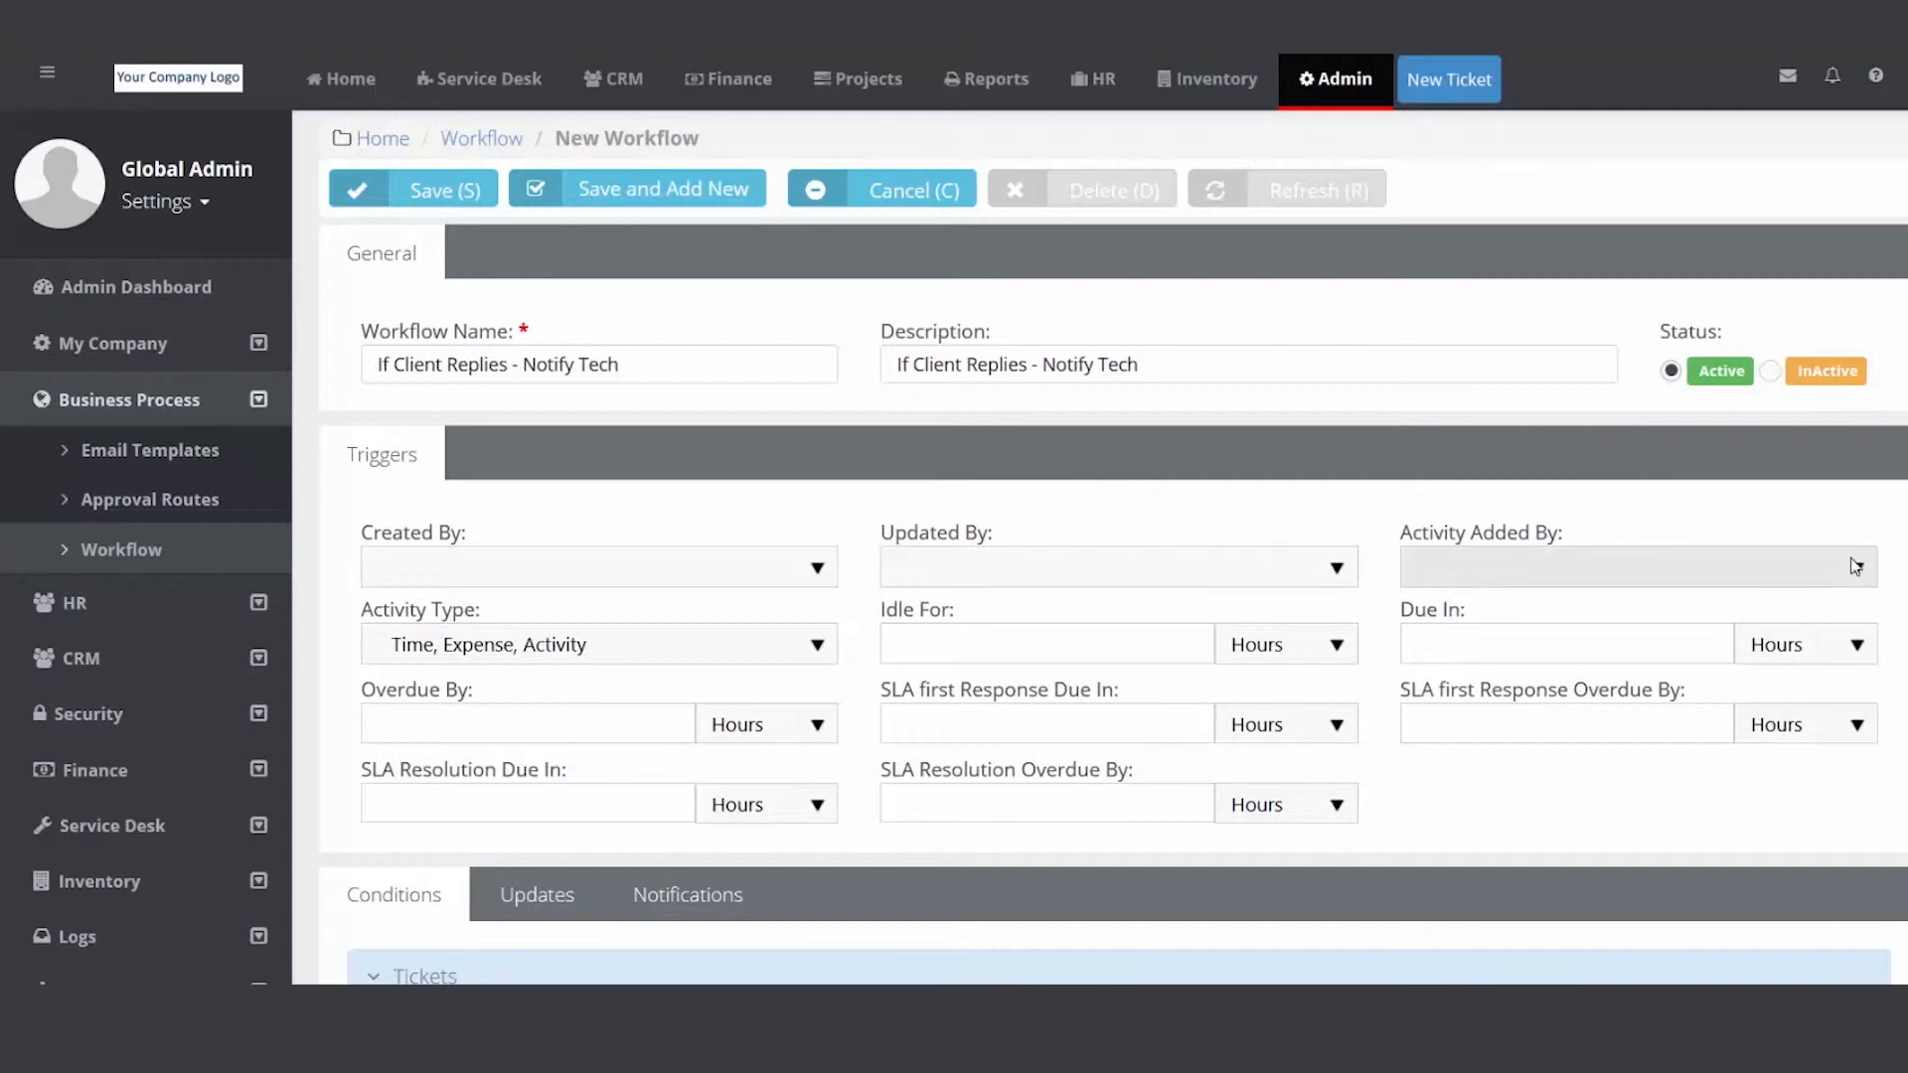
left_click(1636, 567)
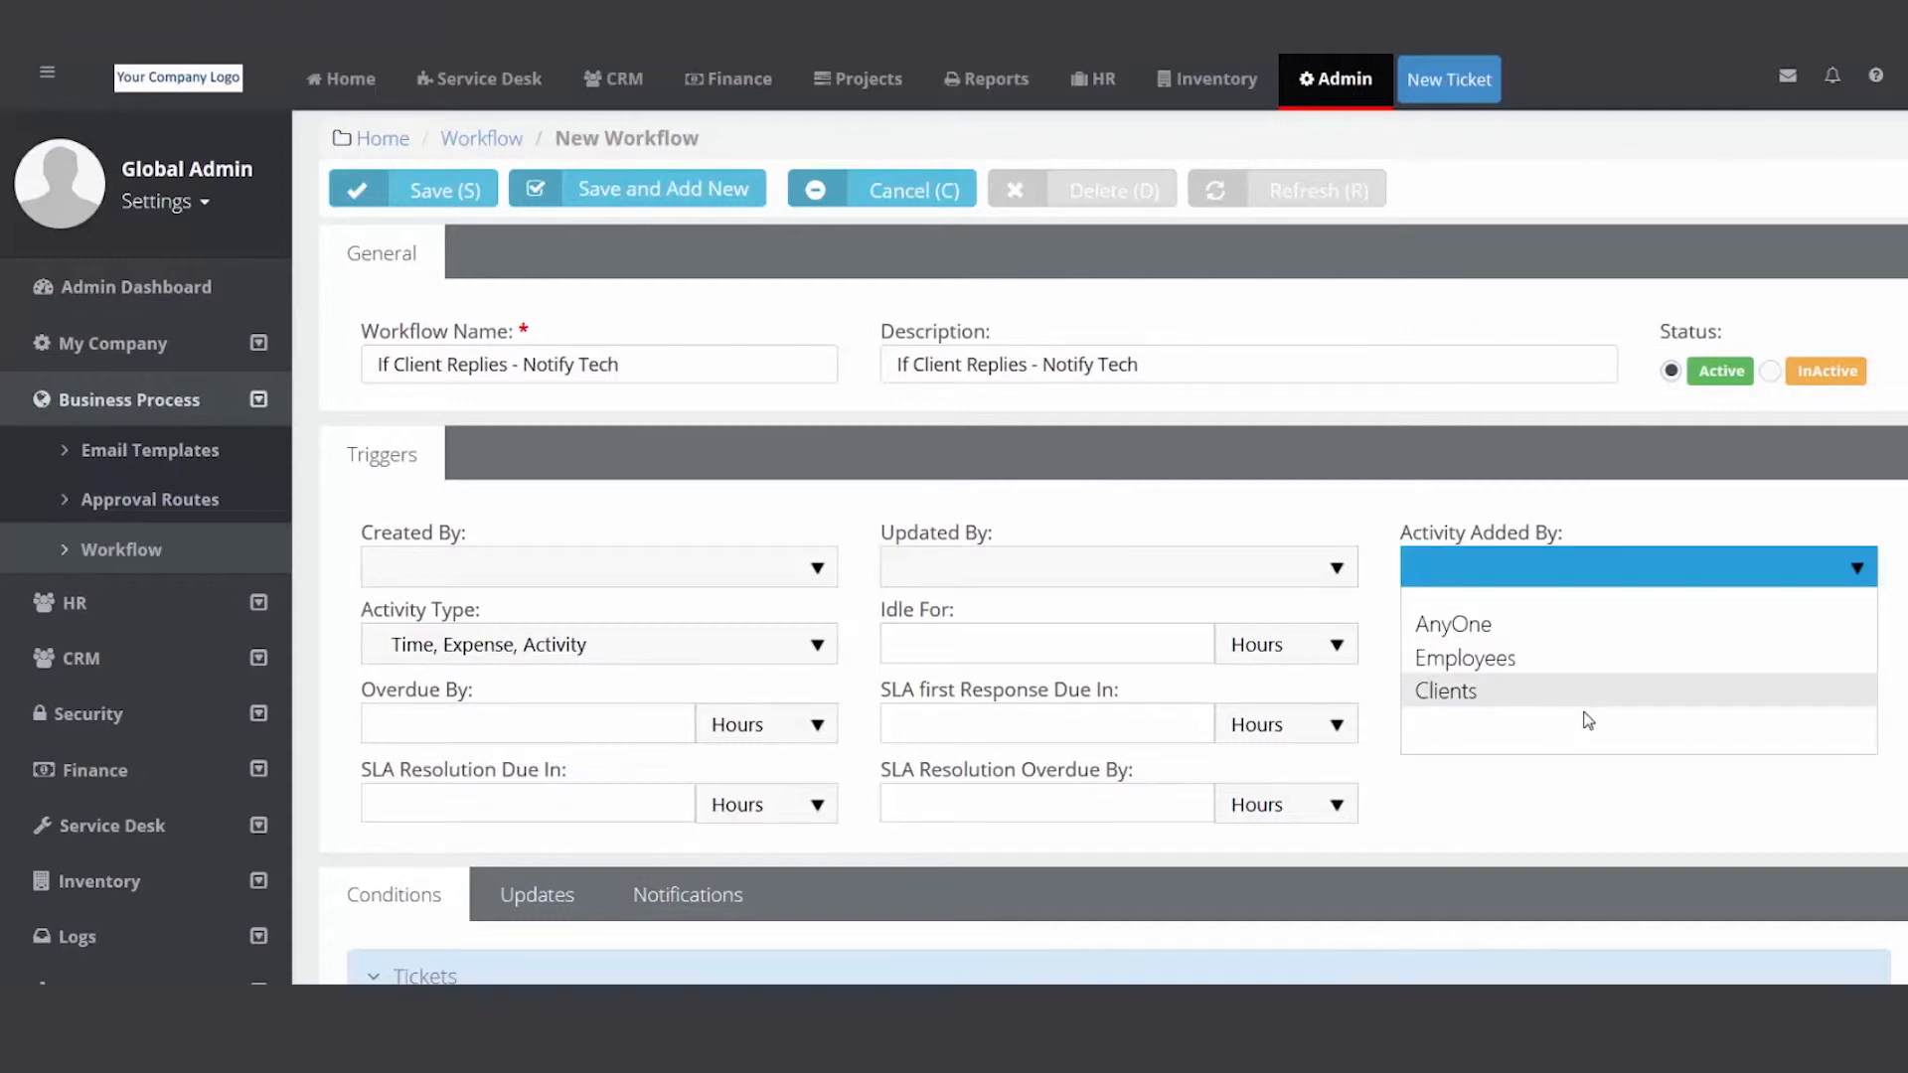
left_click(1445, 690)
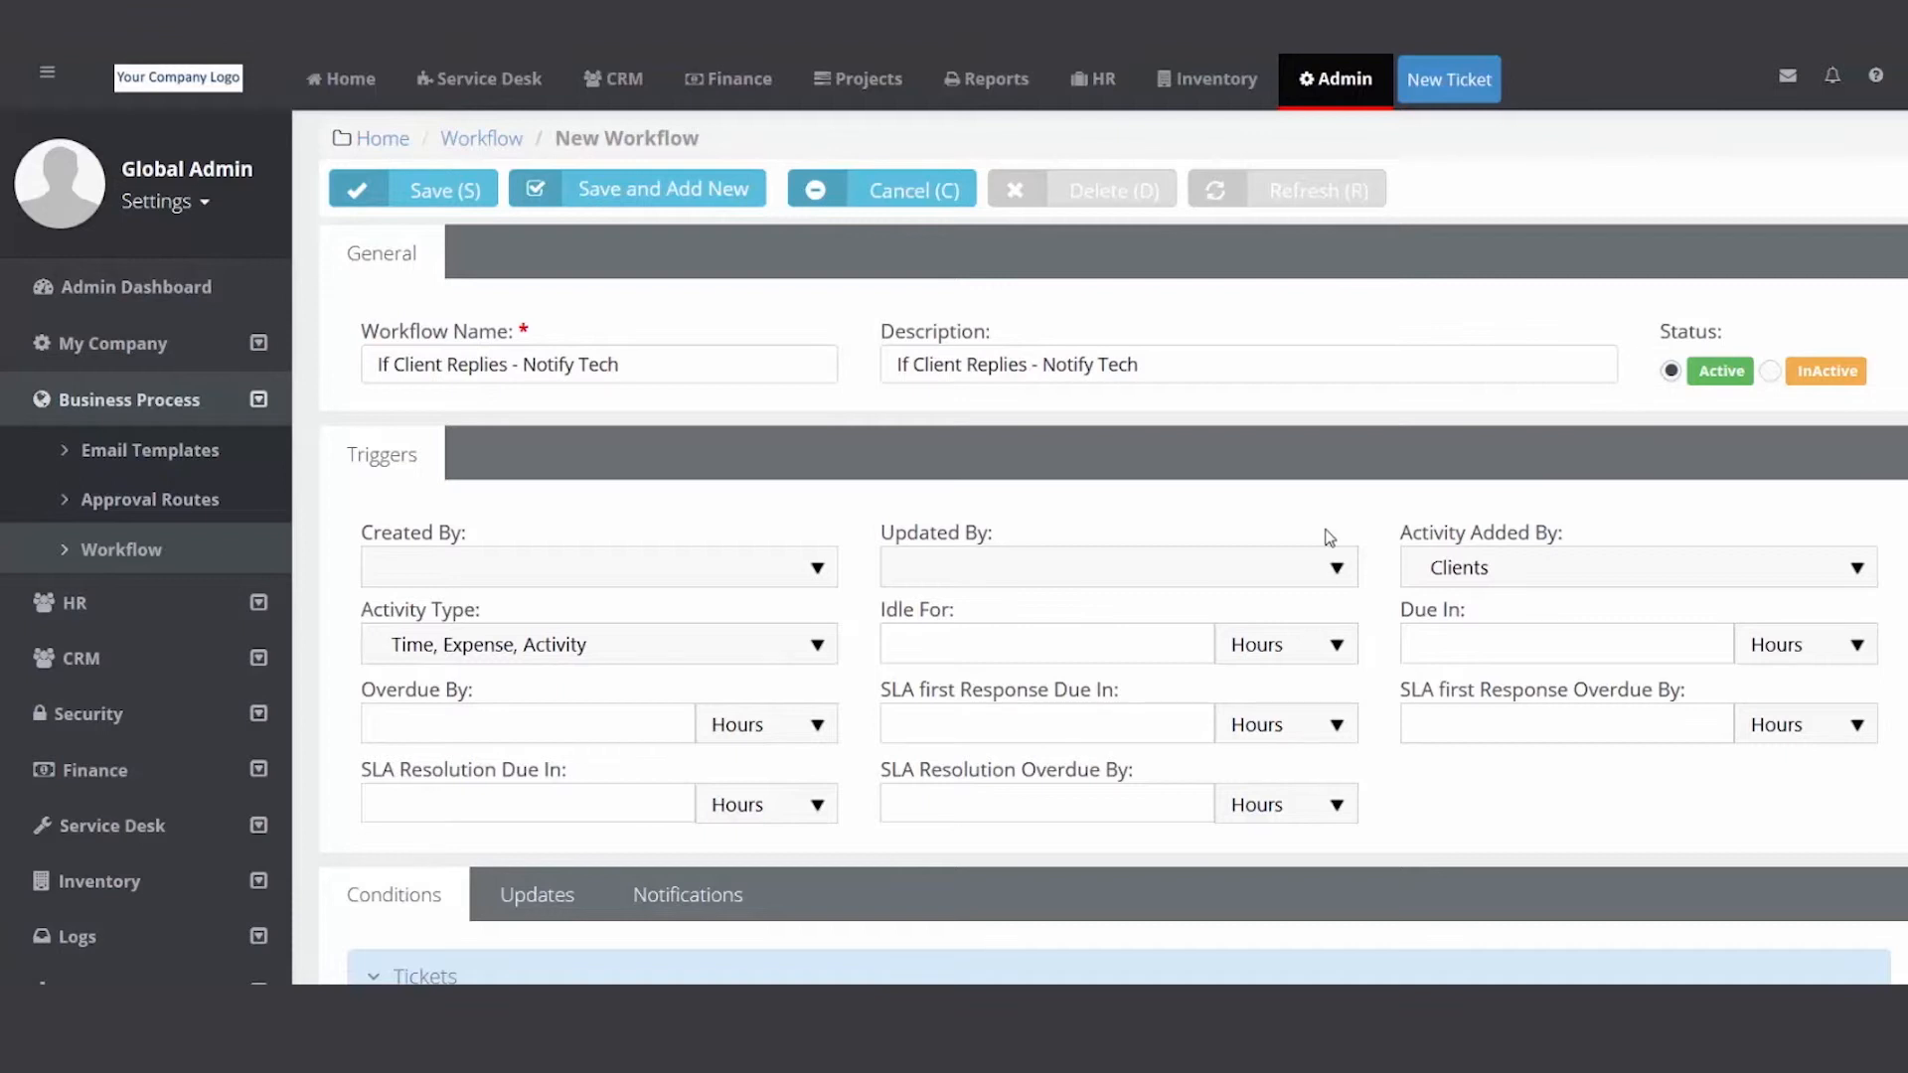
mouse_move(1535, 503)
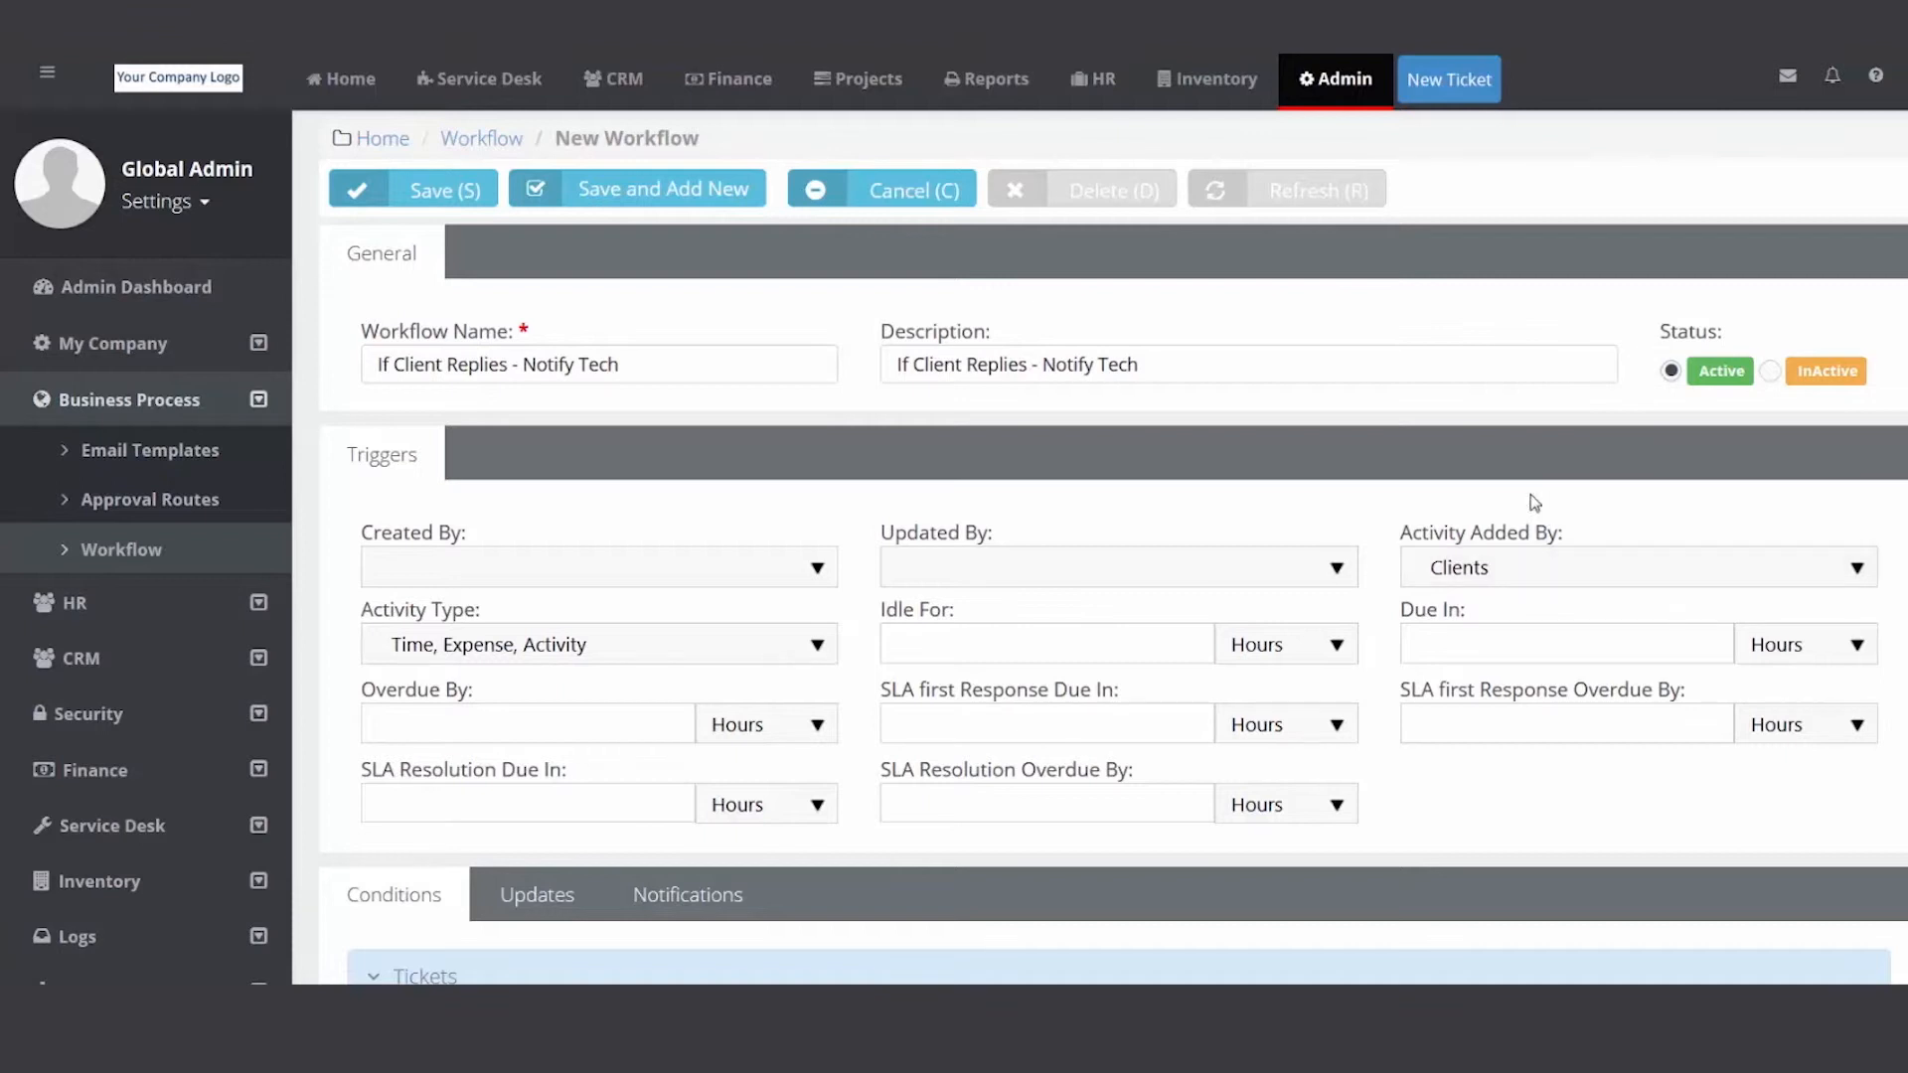
scroll("down", 3)
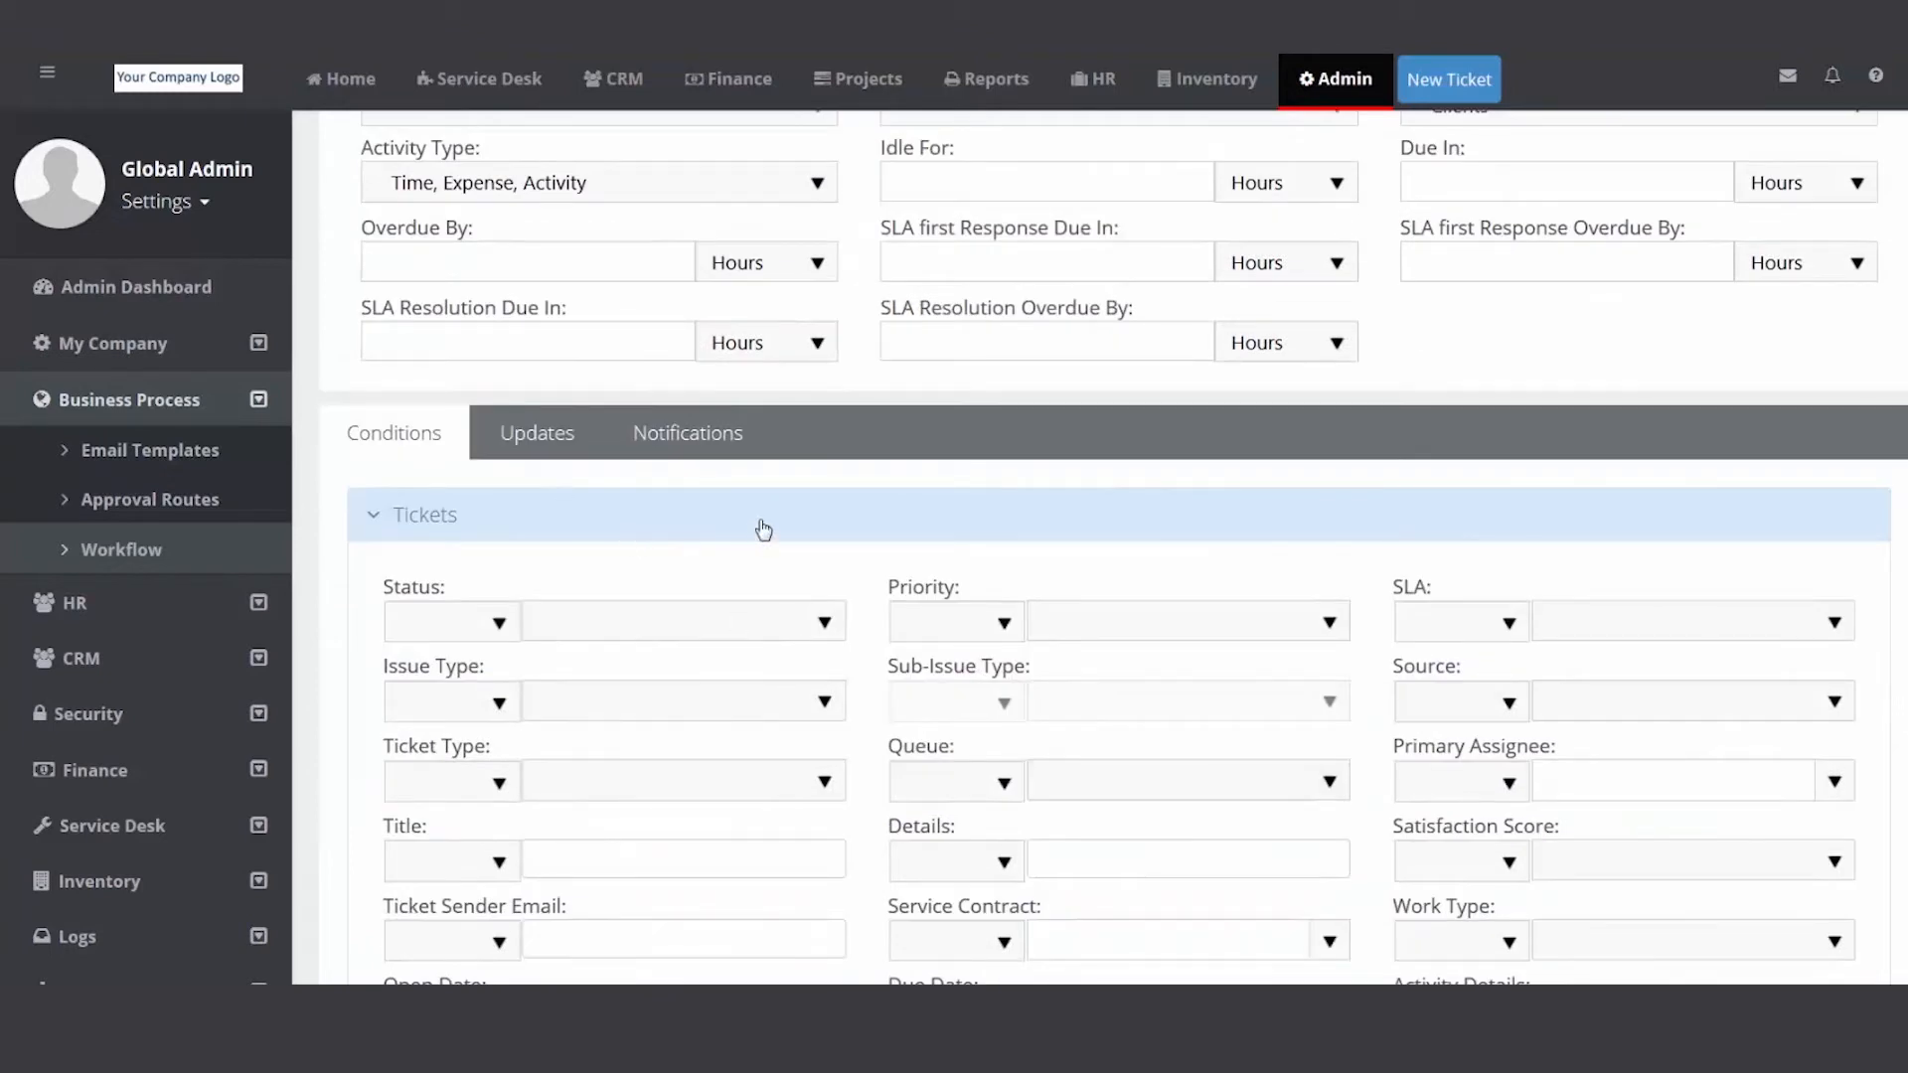
Enable notifications for Assigned Queues and Assigned Resources, then save the workflow.
left_click(688, 431)
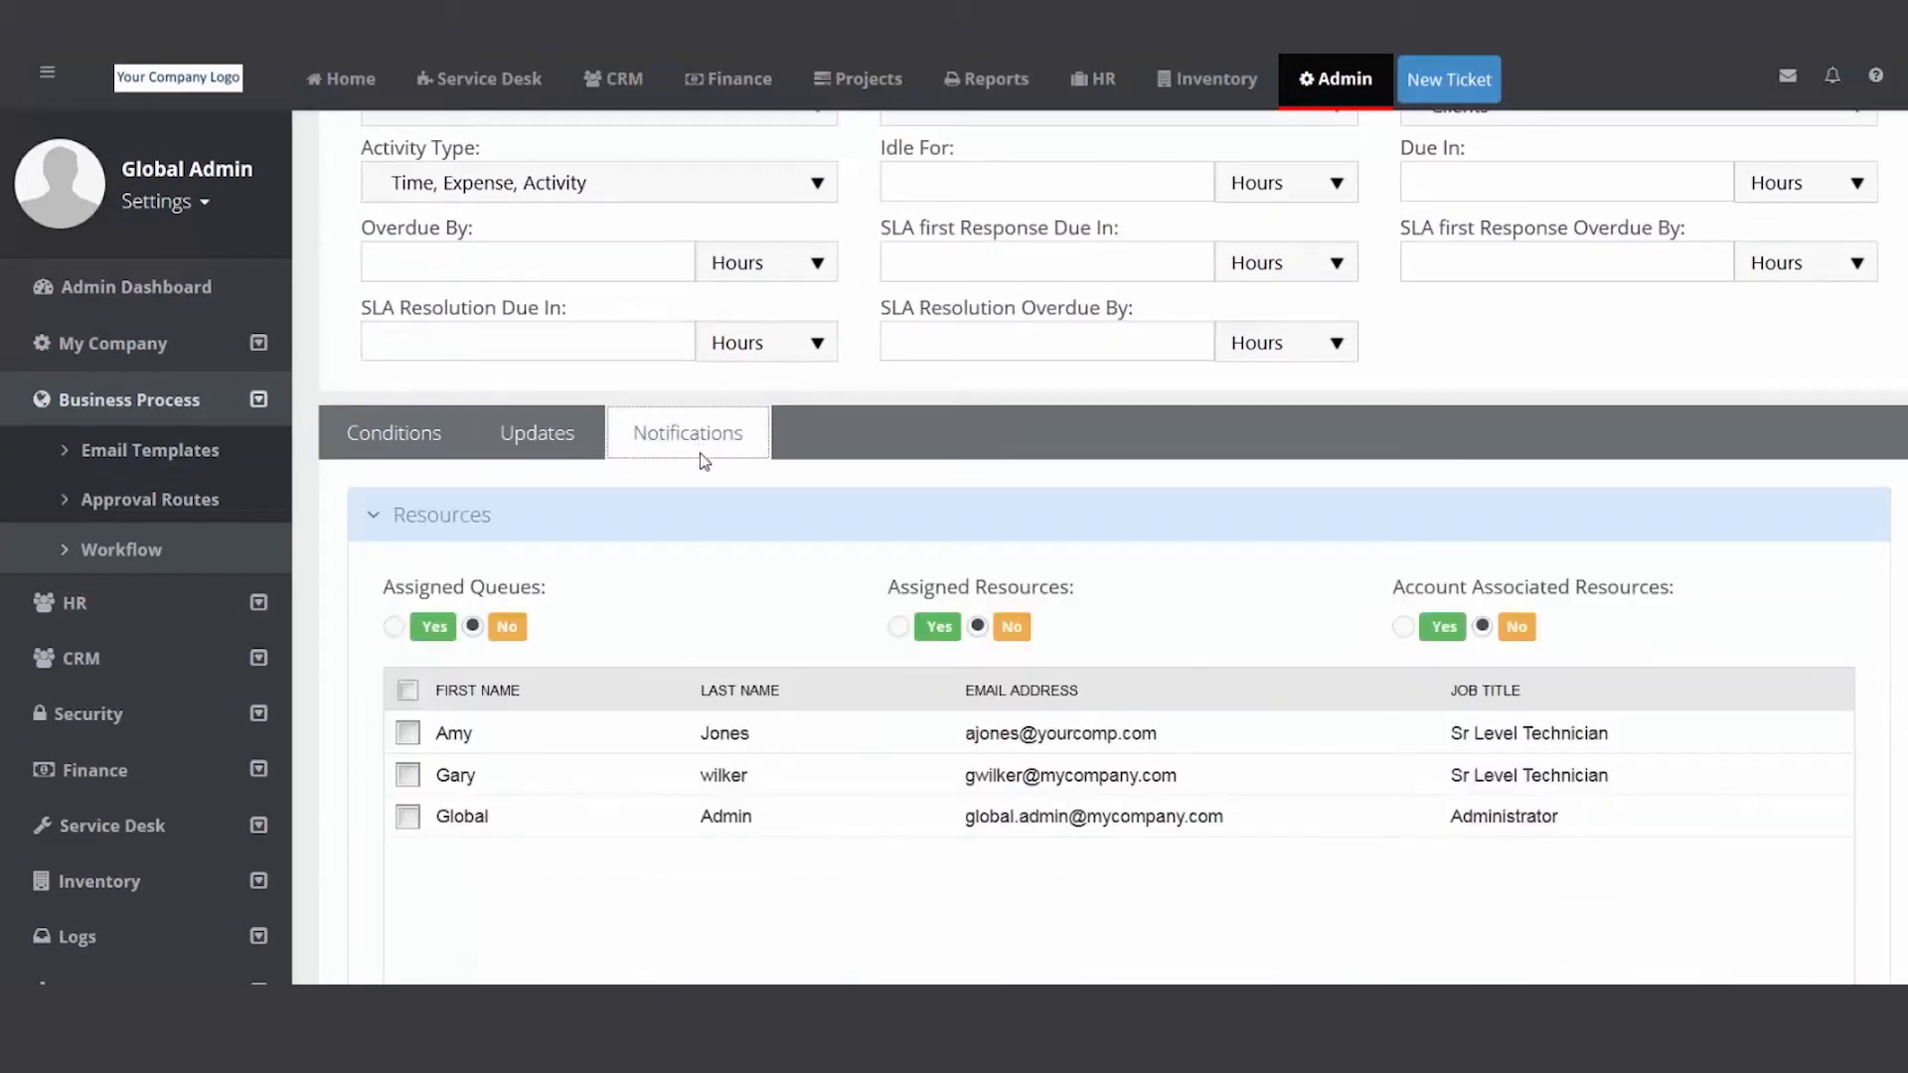
left_click(394, 627)
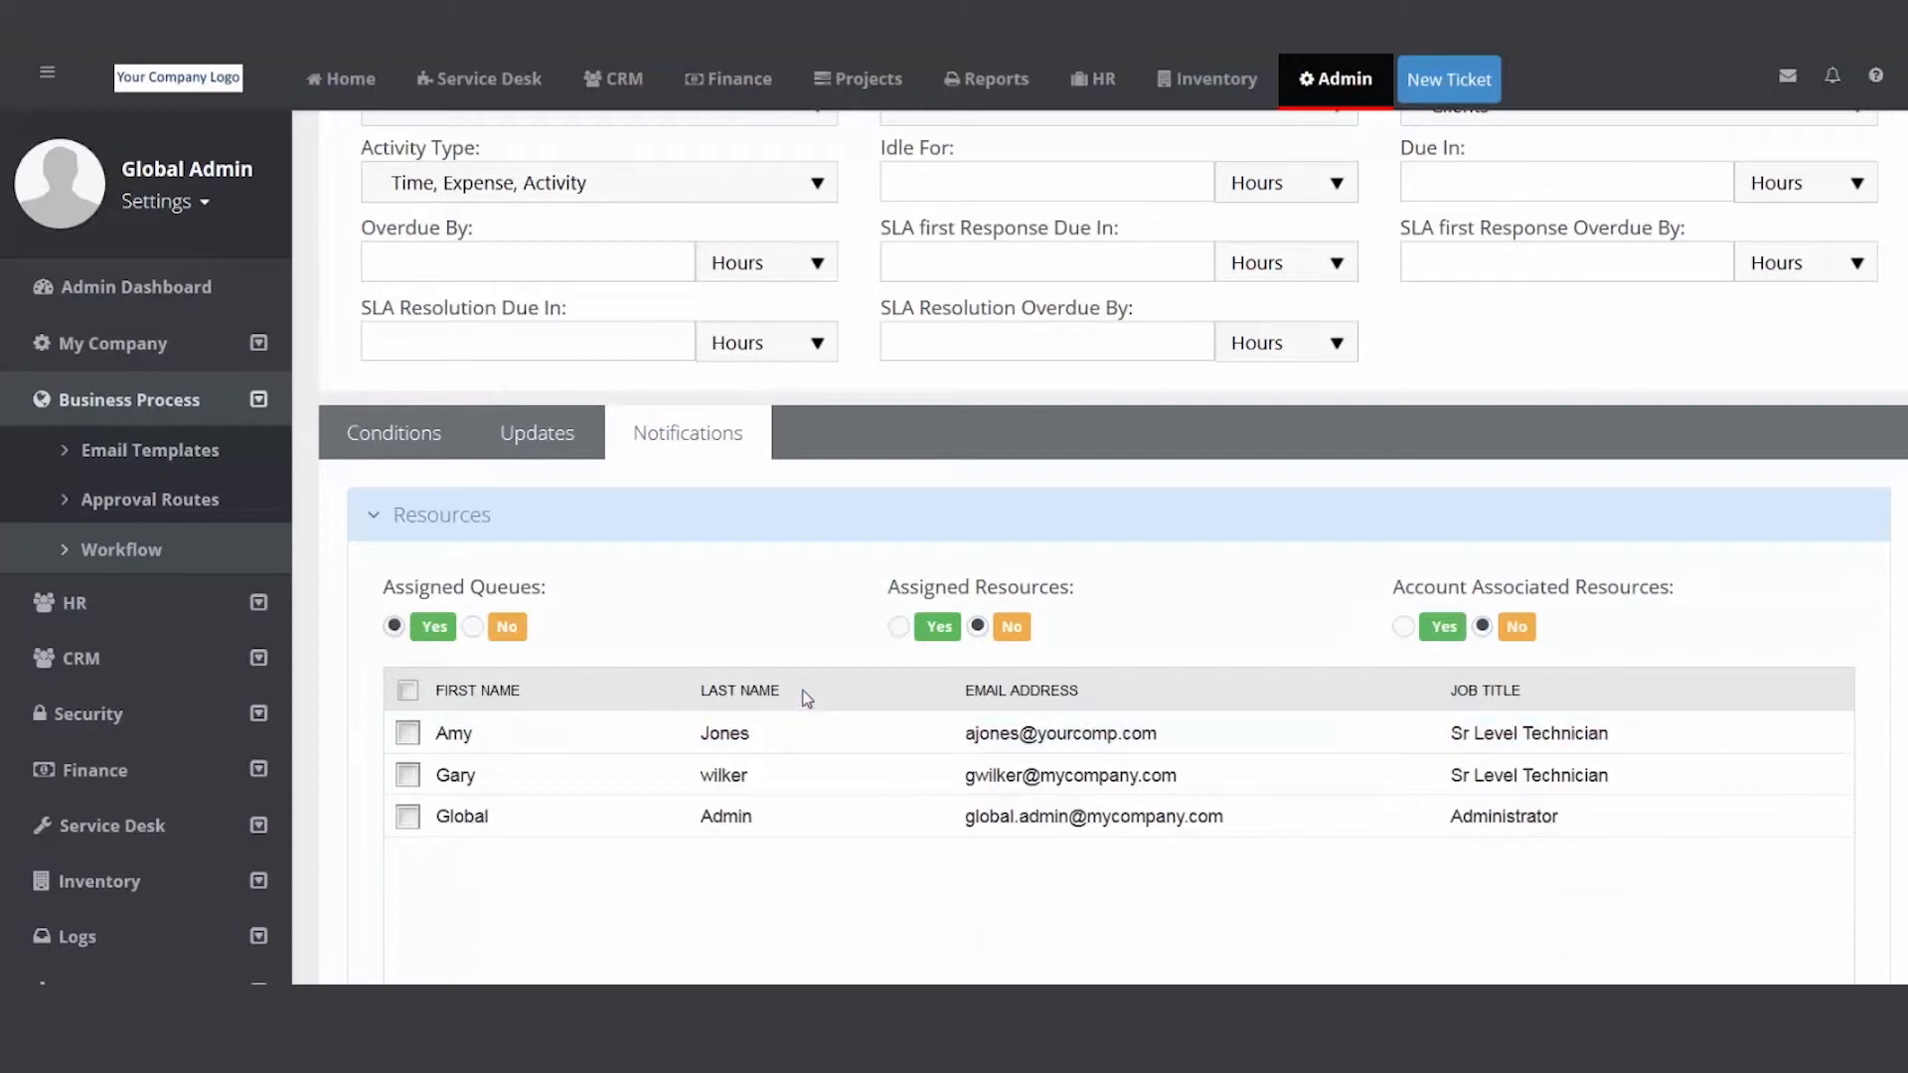
left_click(899, 626)
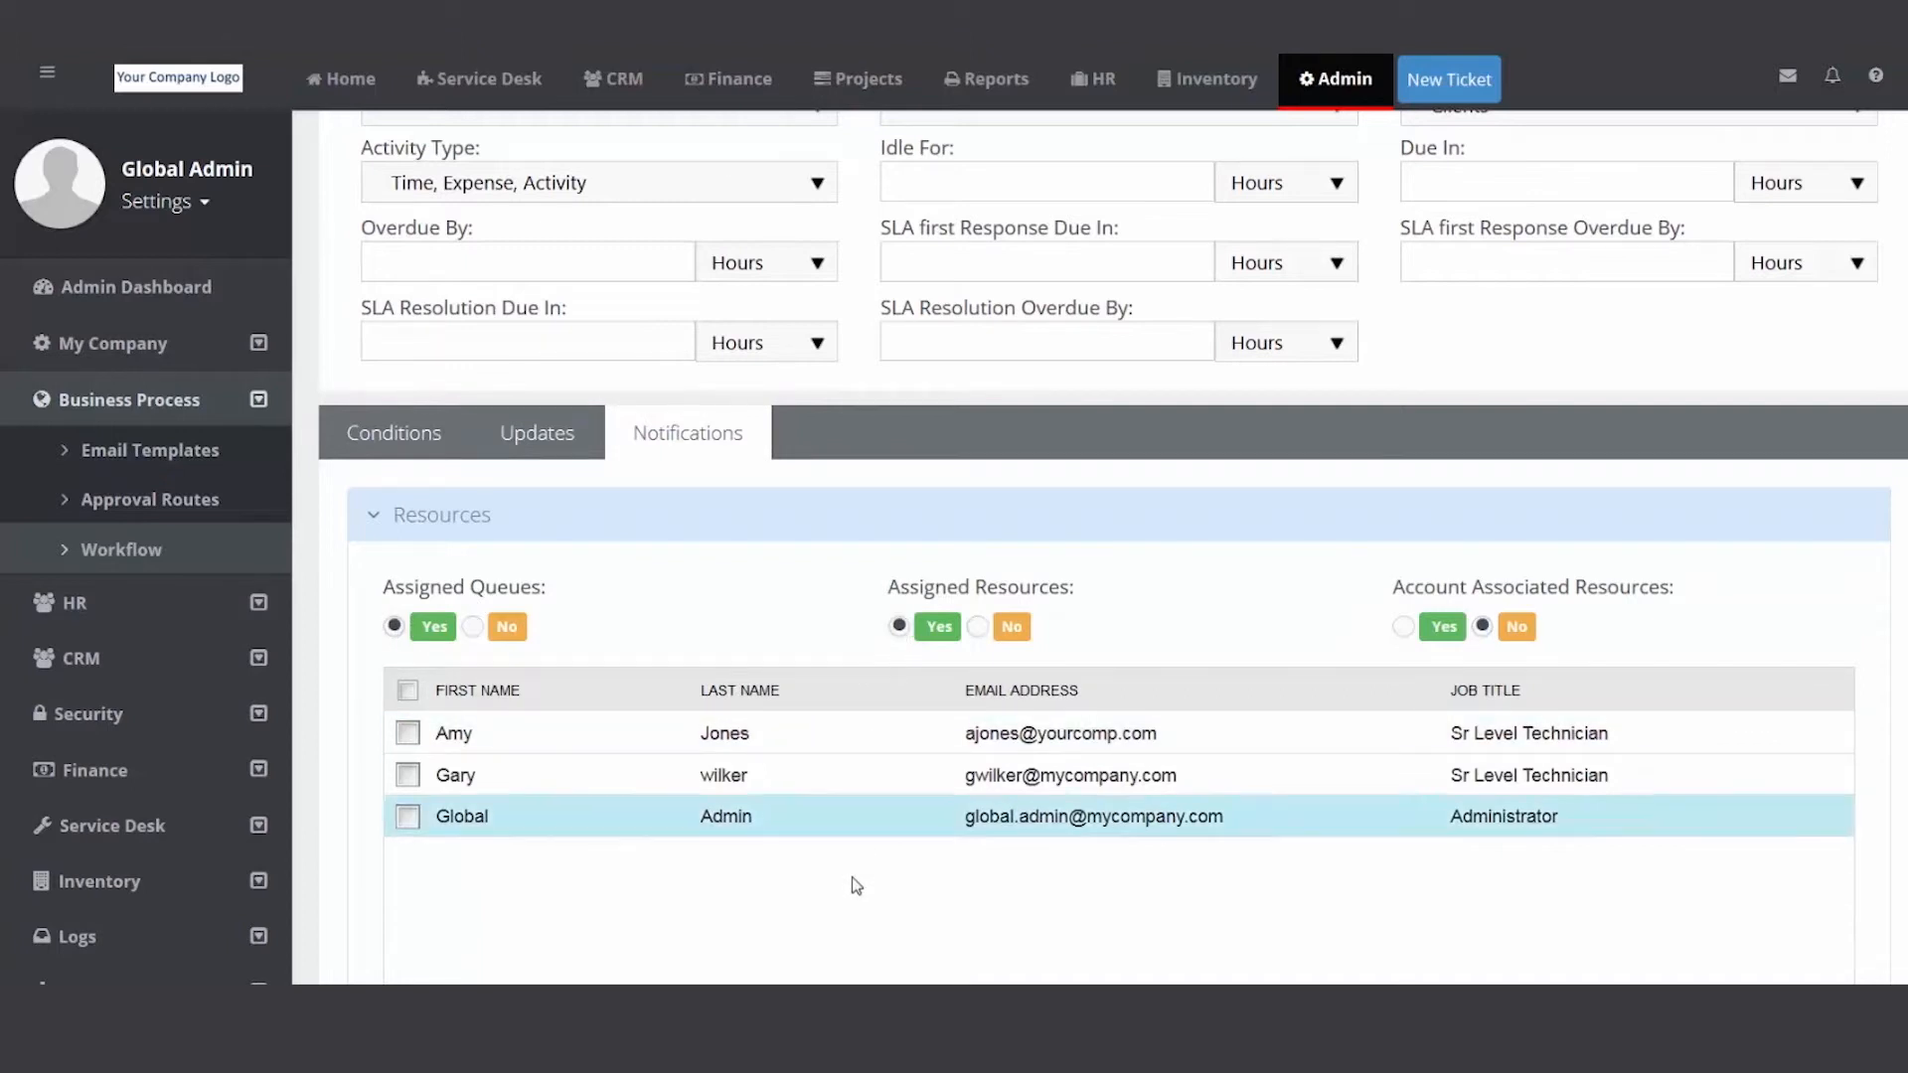
scroll("down", 3)
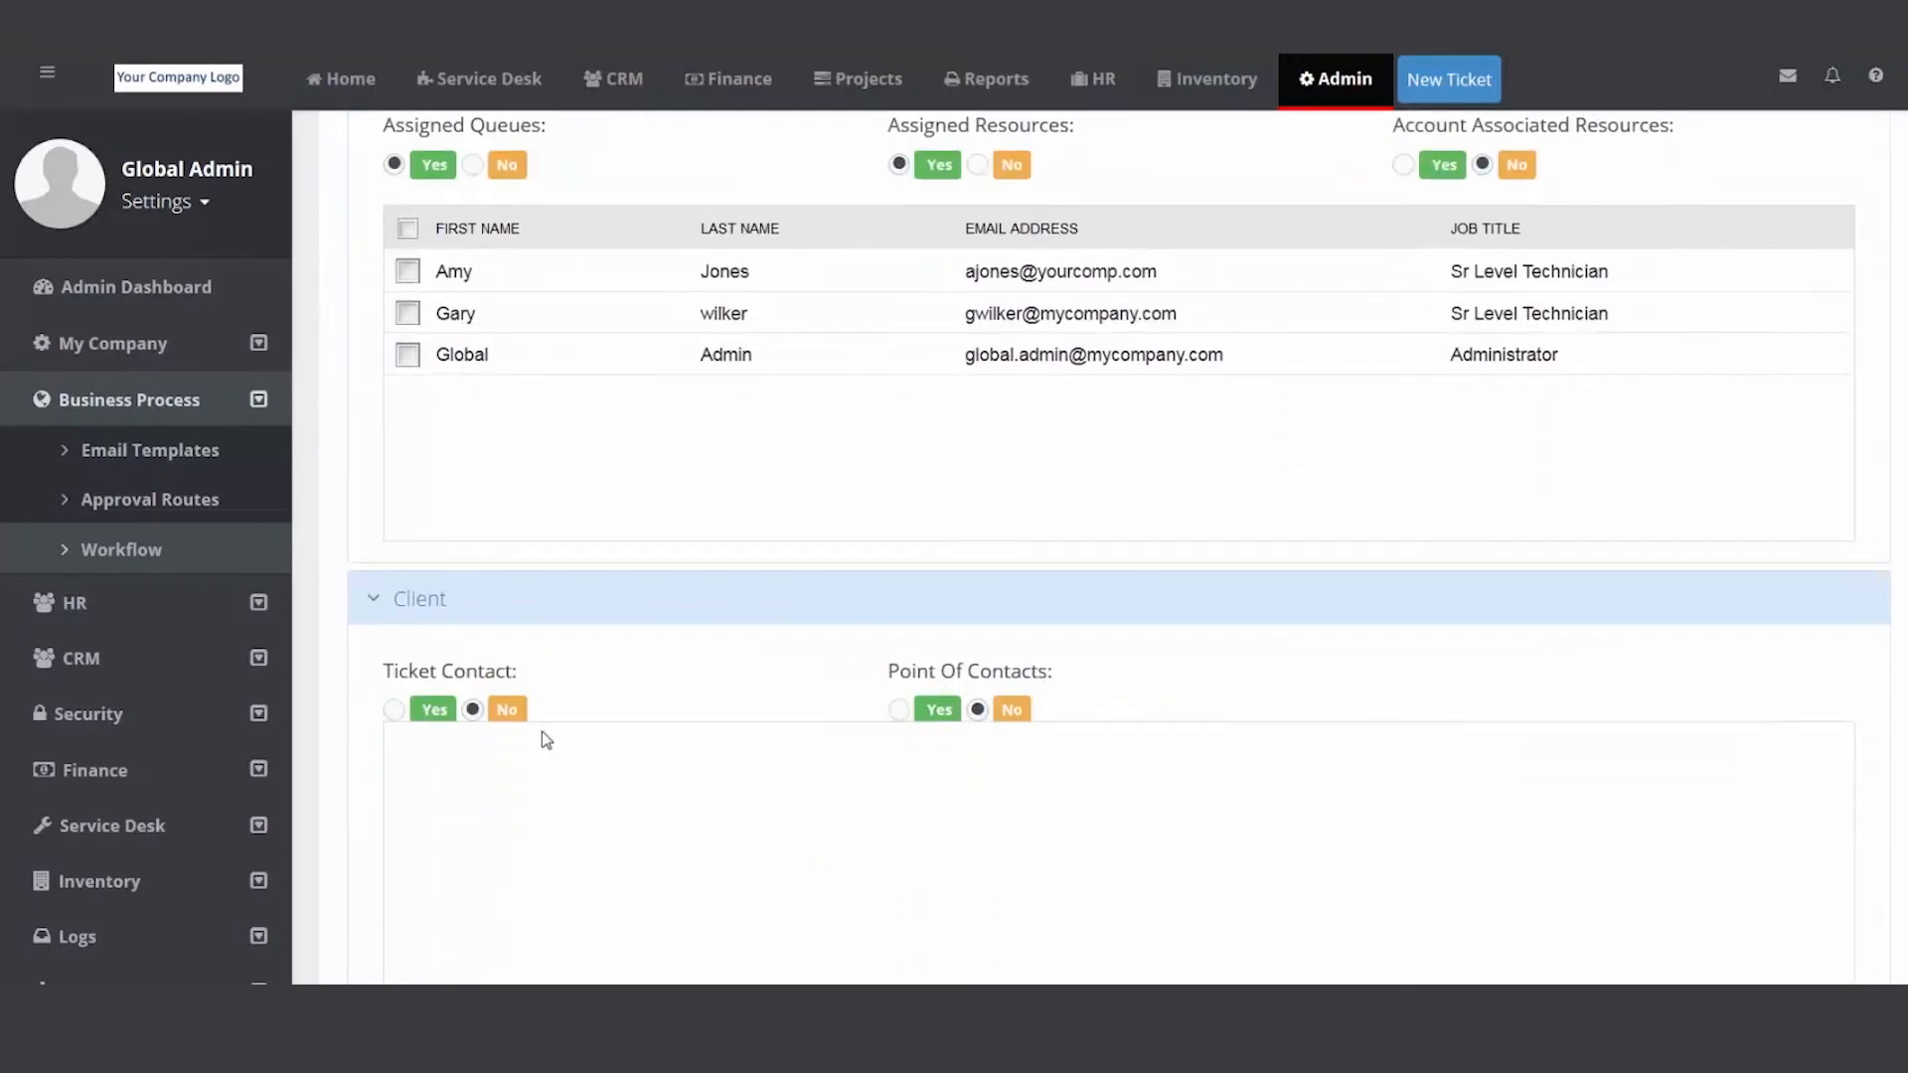
mouse_move(528, 698)
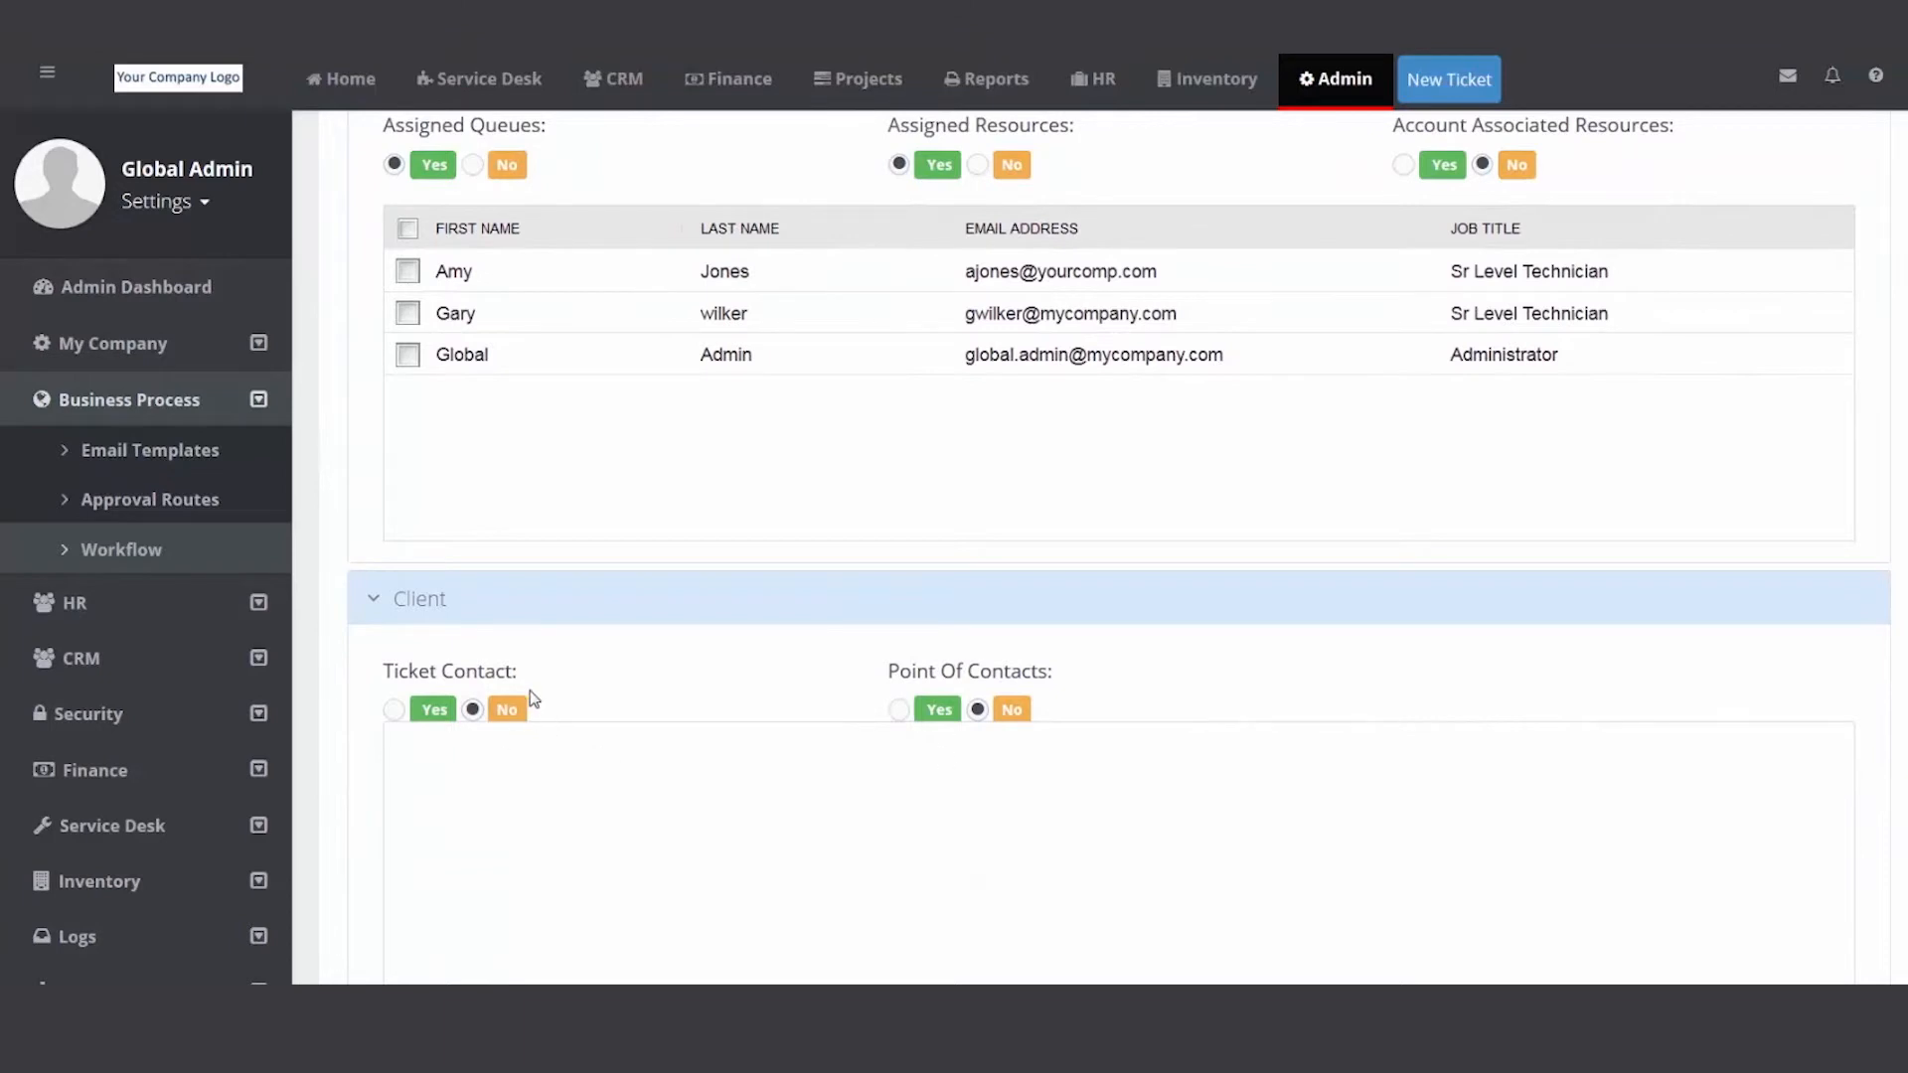
mouse_move(613, 855)
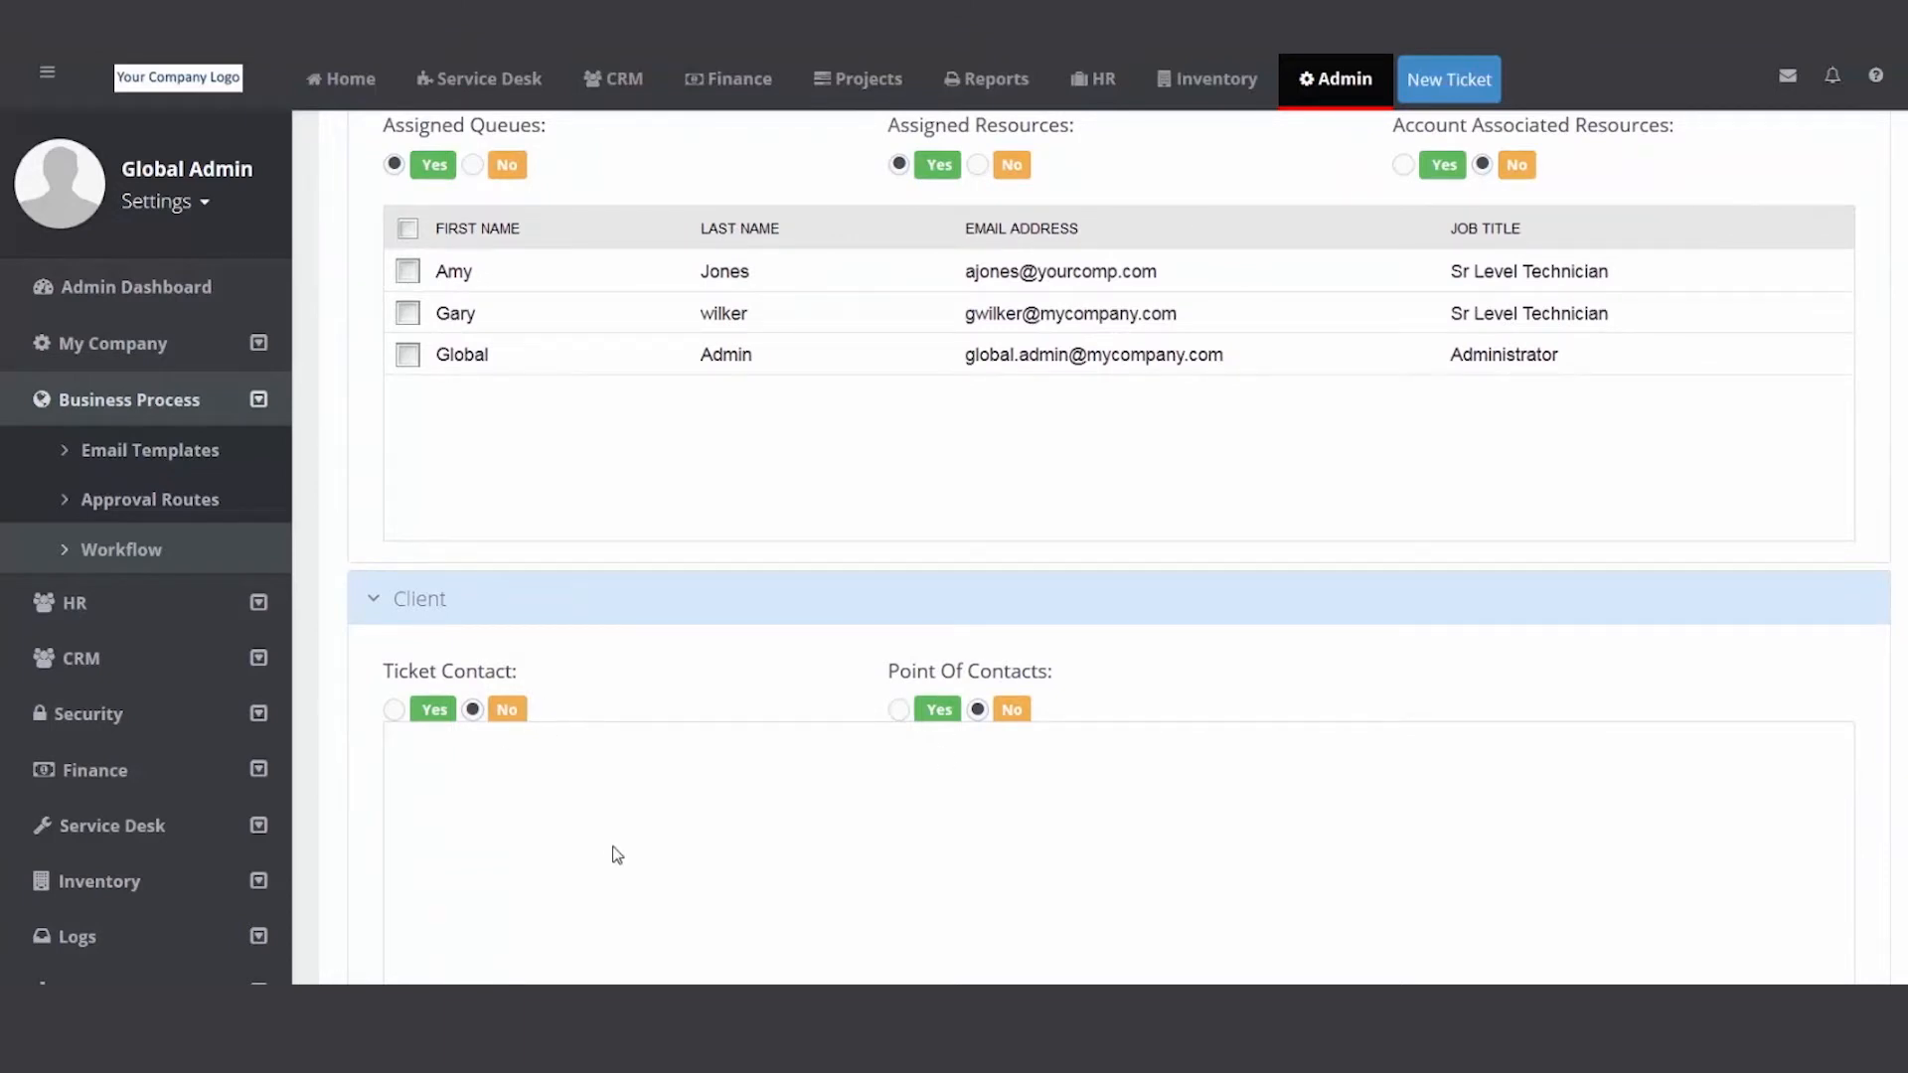
scroll("down", 3)
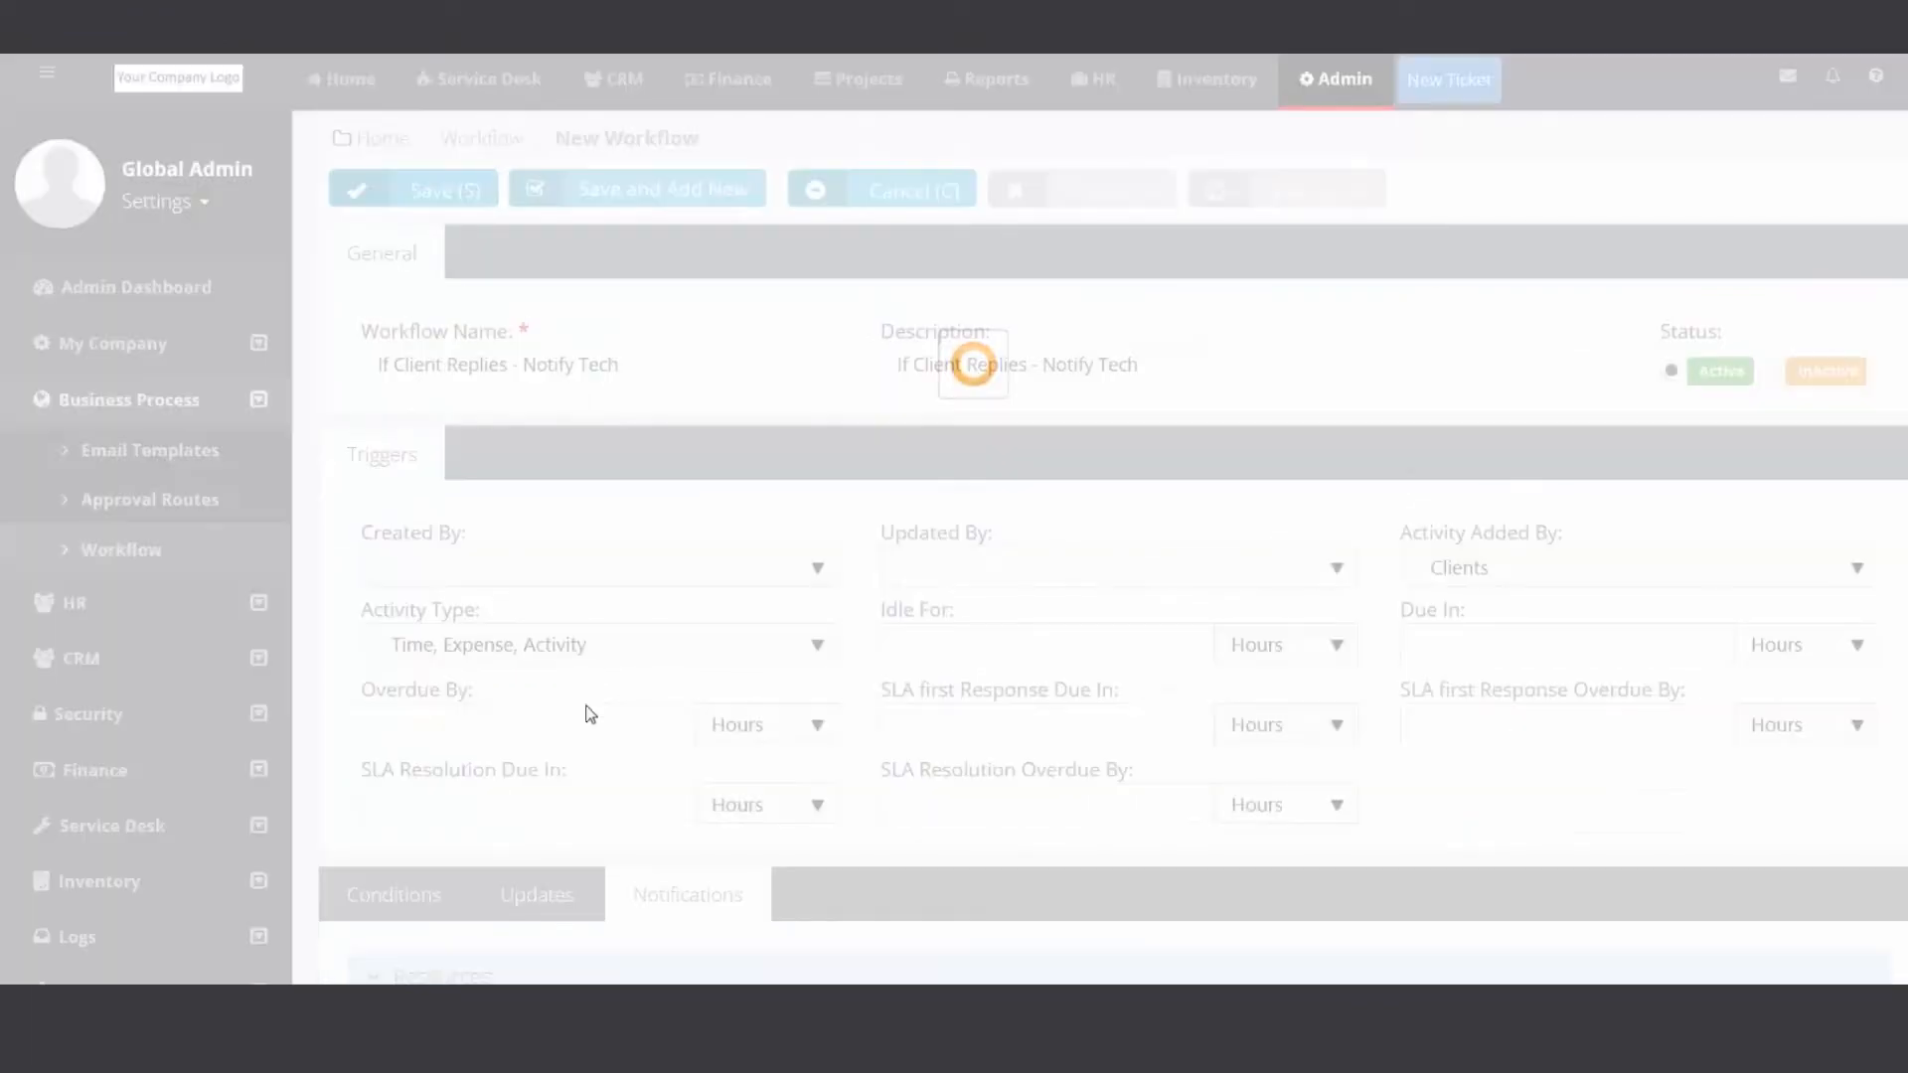
left_click(414, 189)
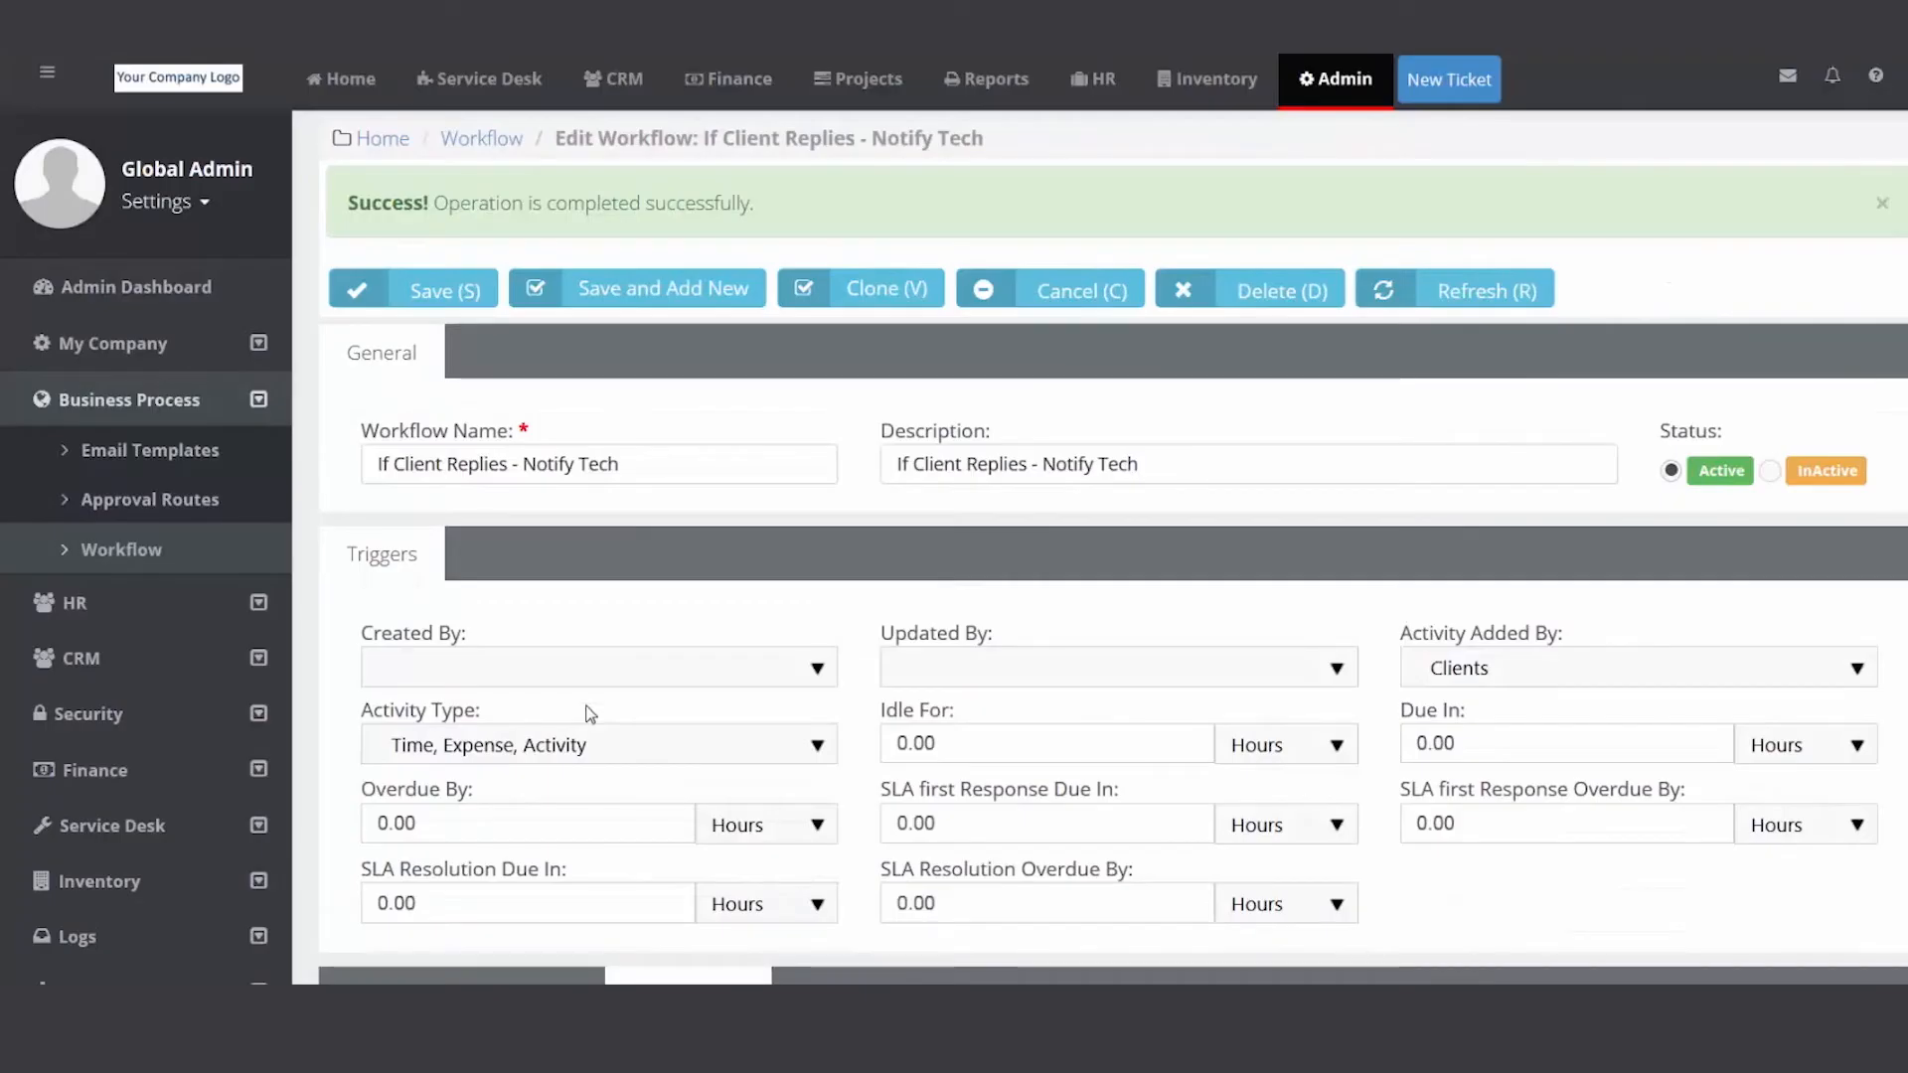
mouse_move(149, 452)
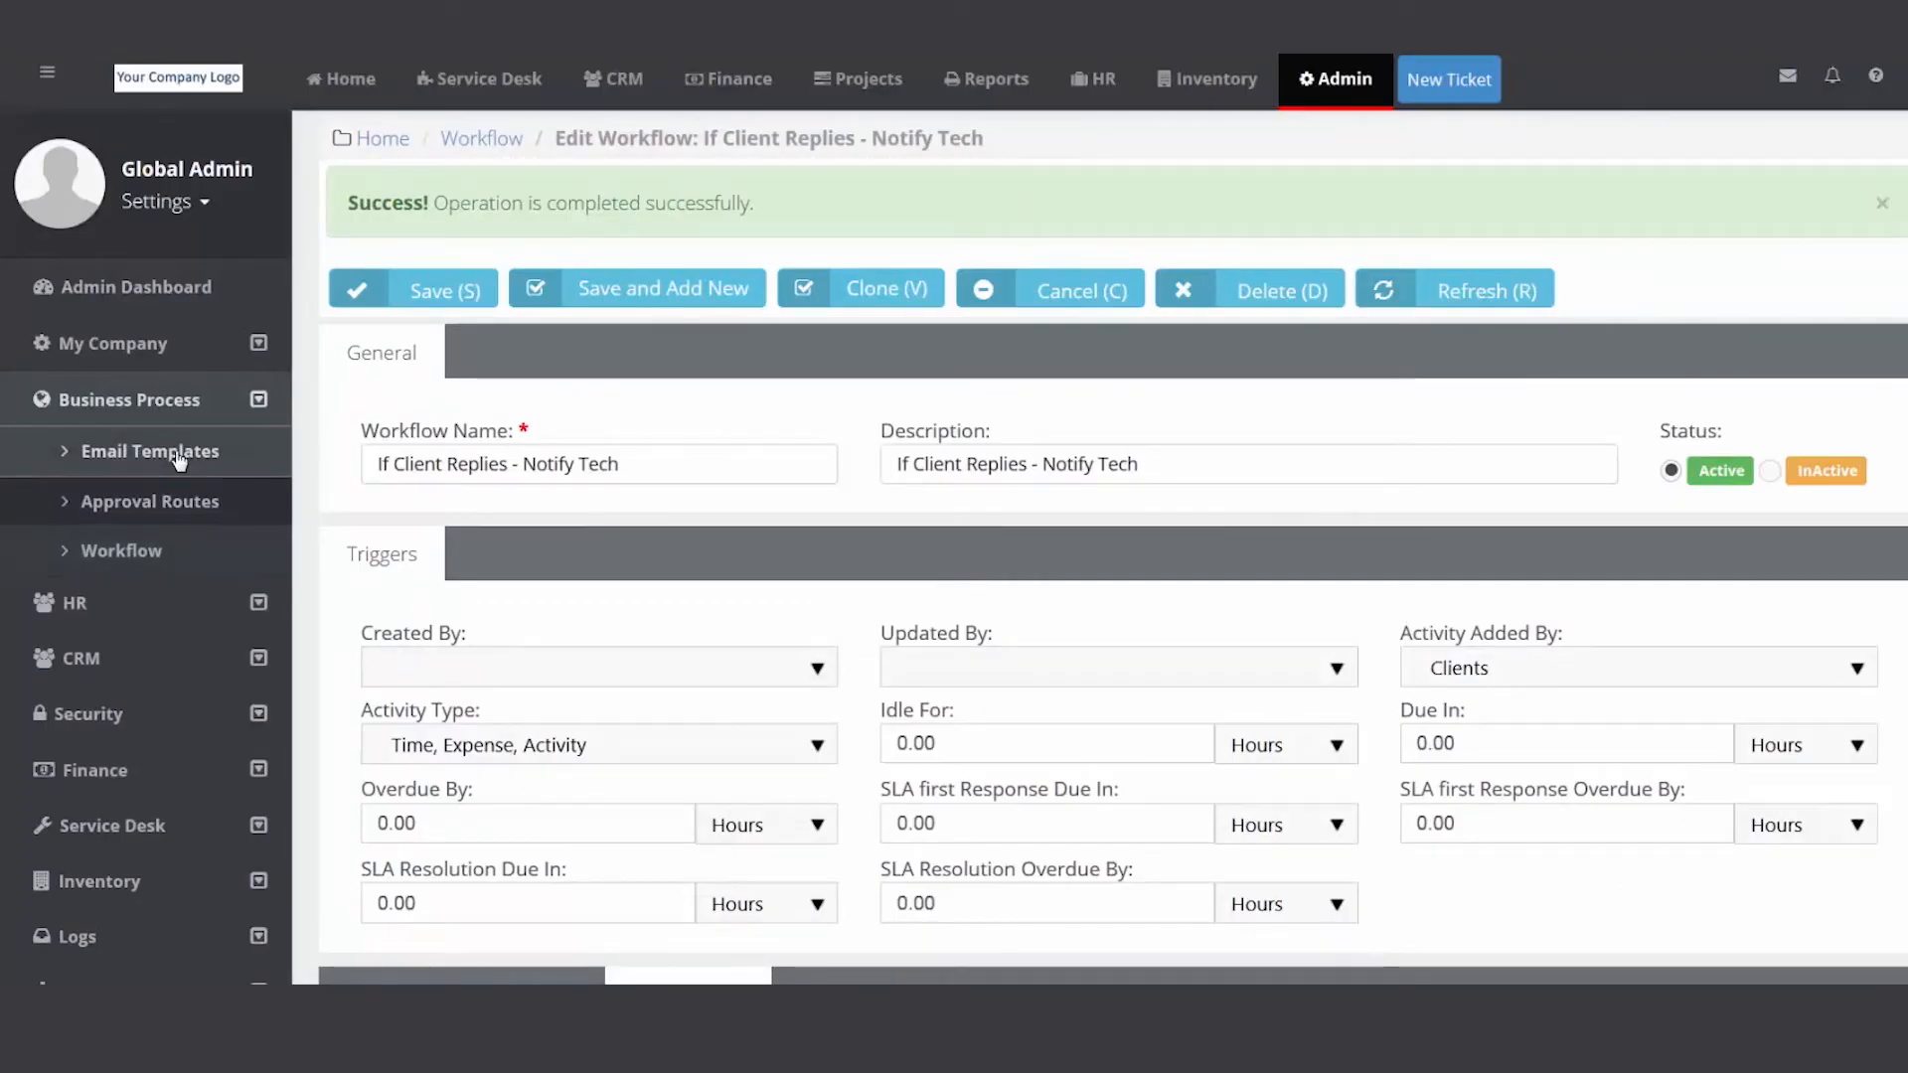
From Email Templates, save the Ticket Created Notify Resouces template and start a new one.
left_click(143, 452)
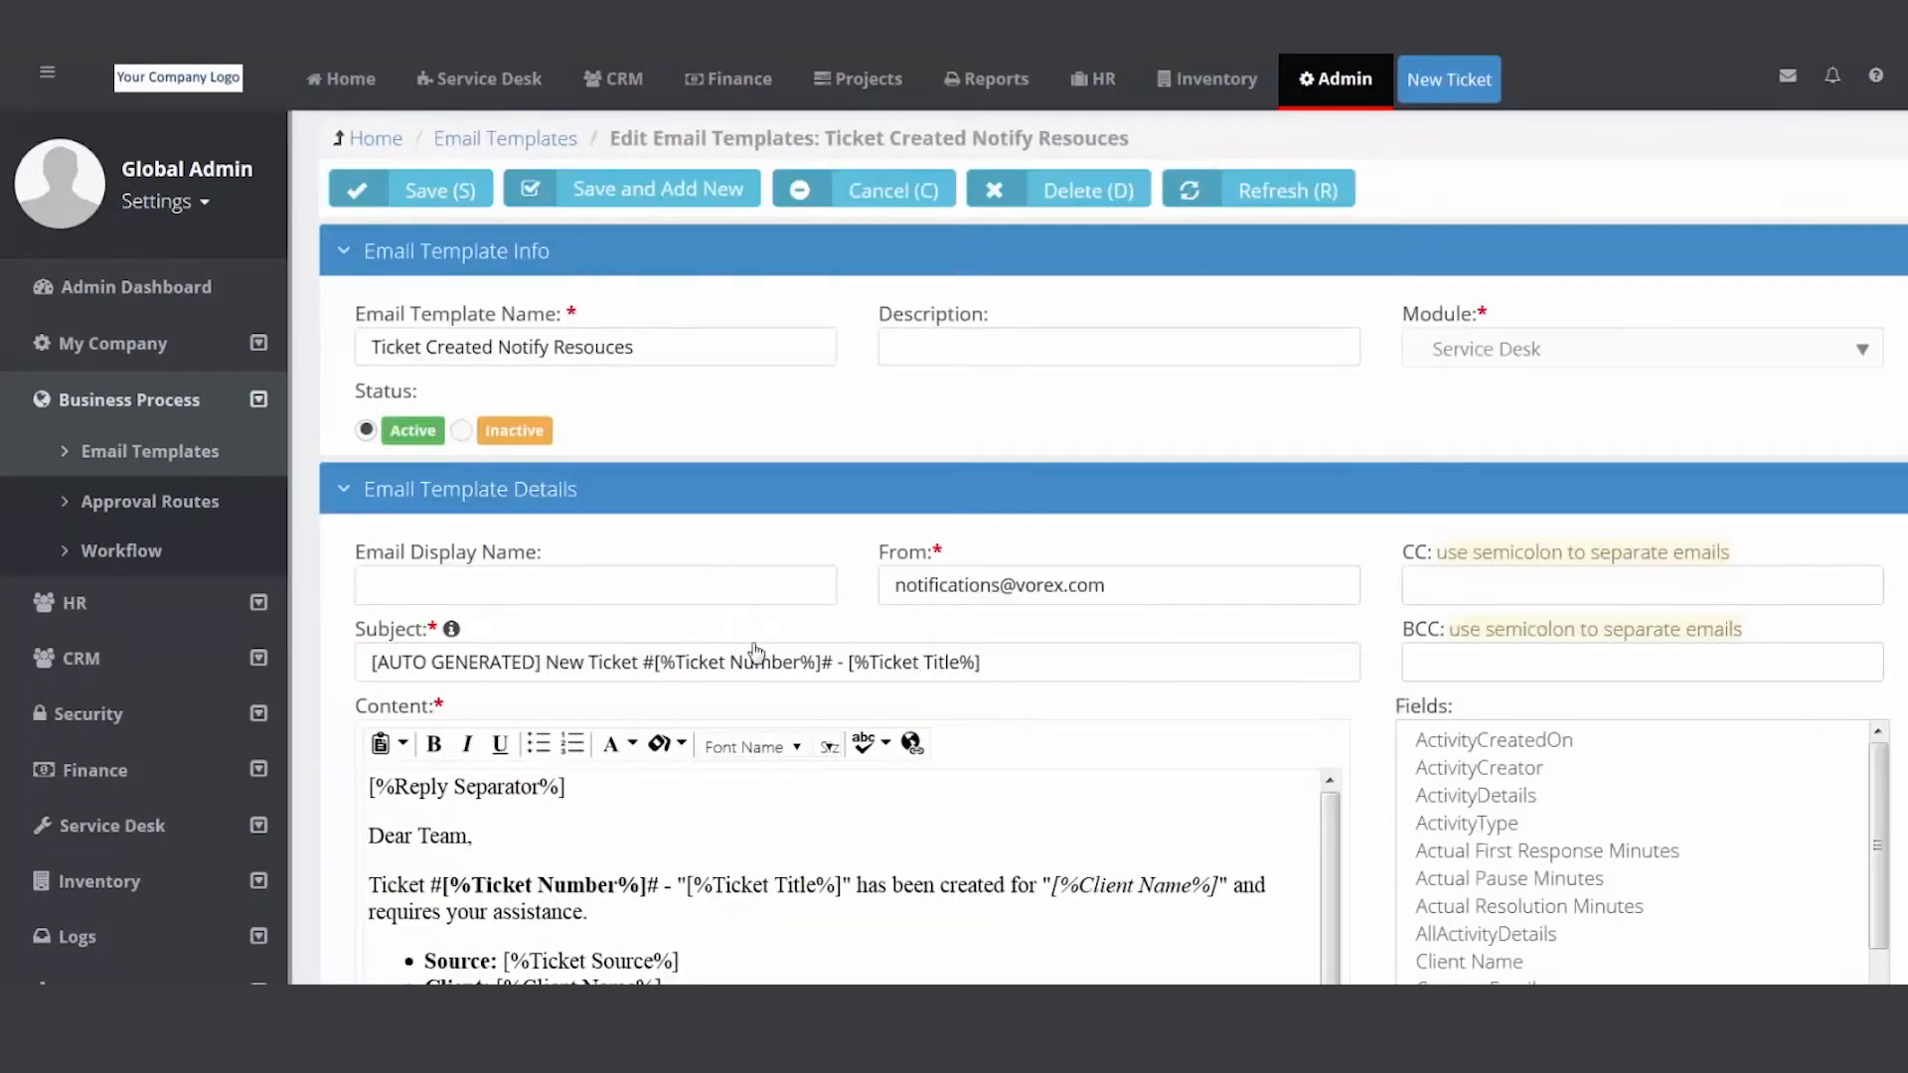
scroll("down", 3)
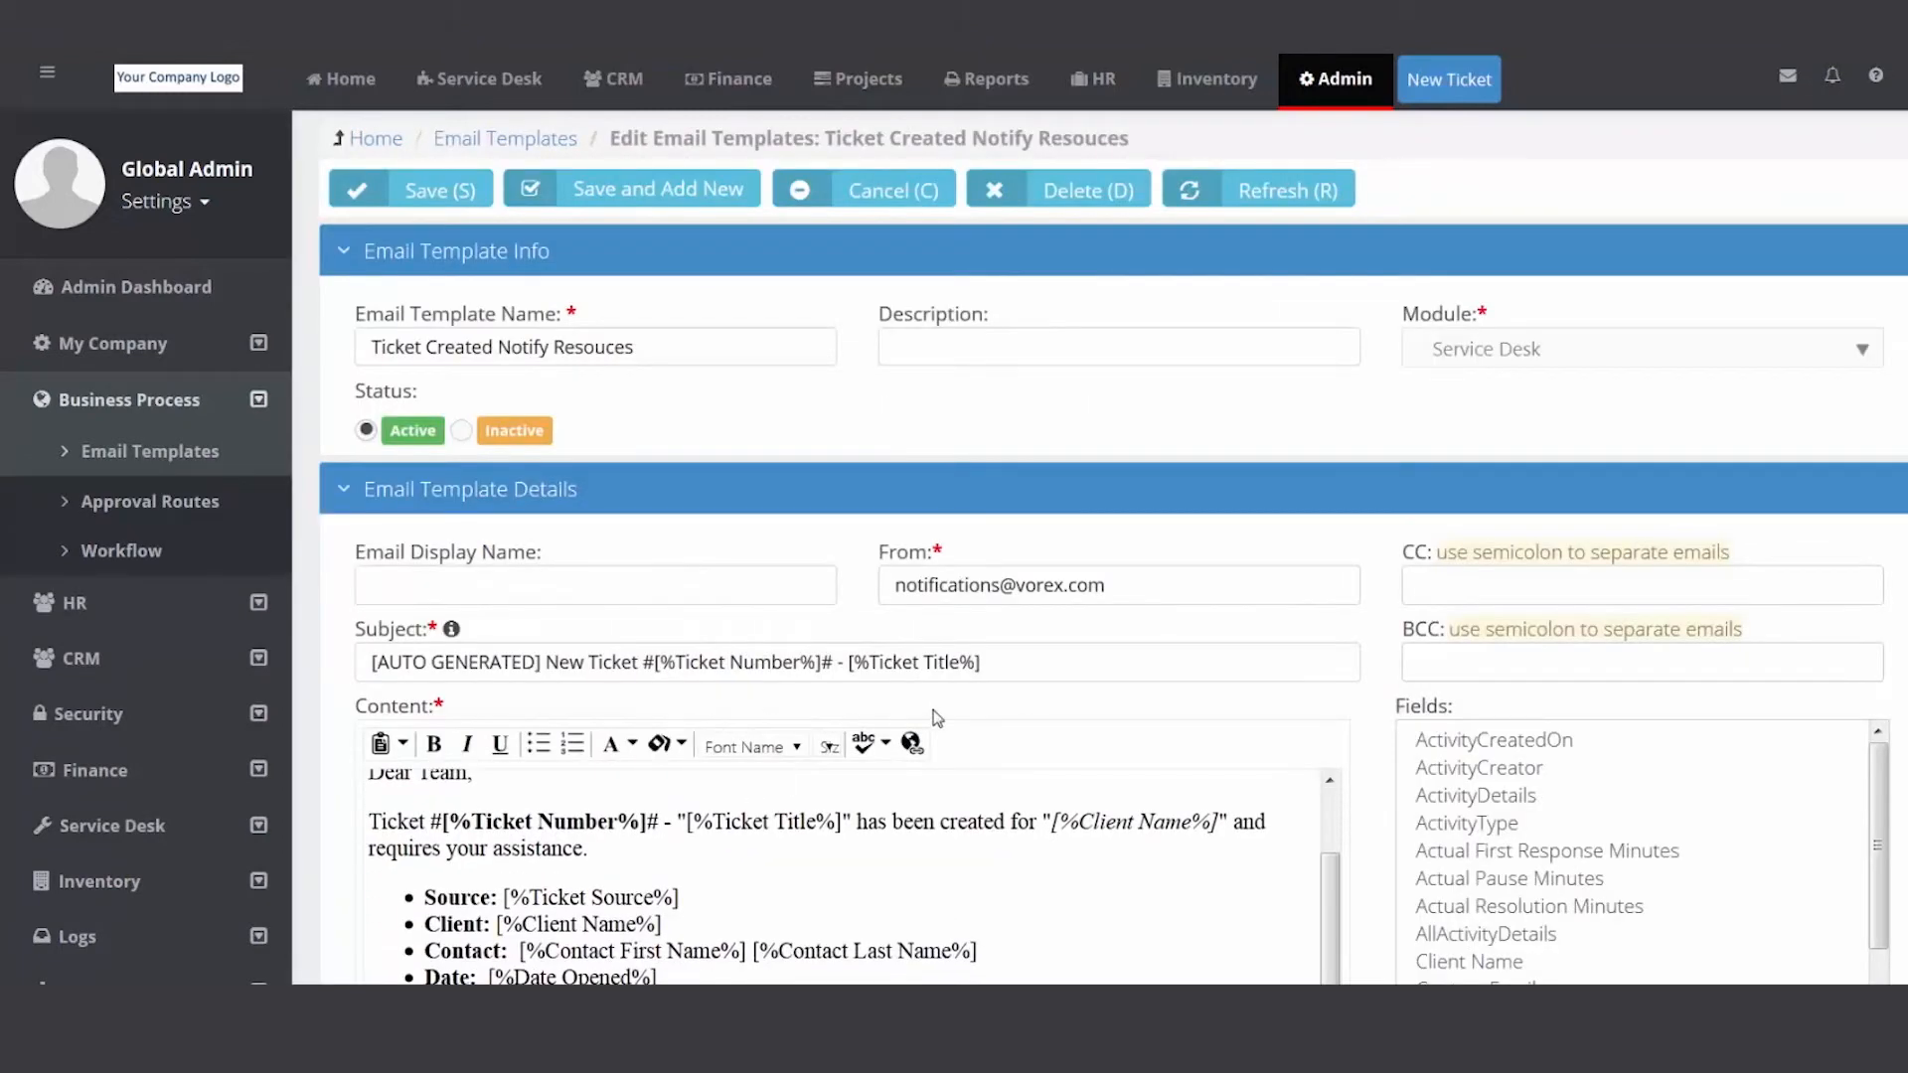
scroll("up", 3)
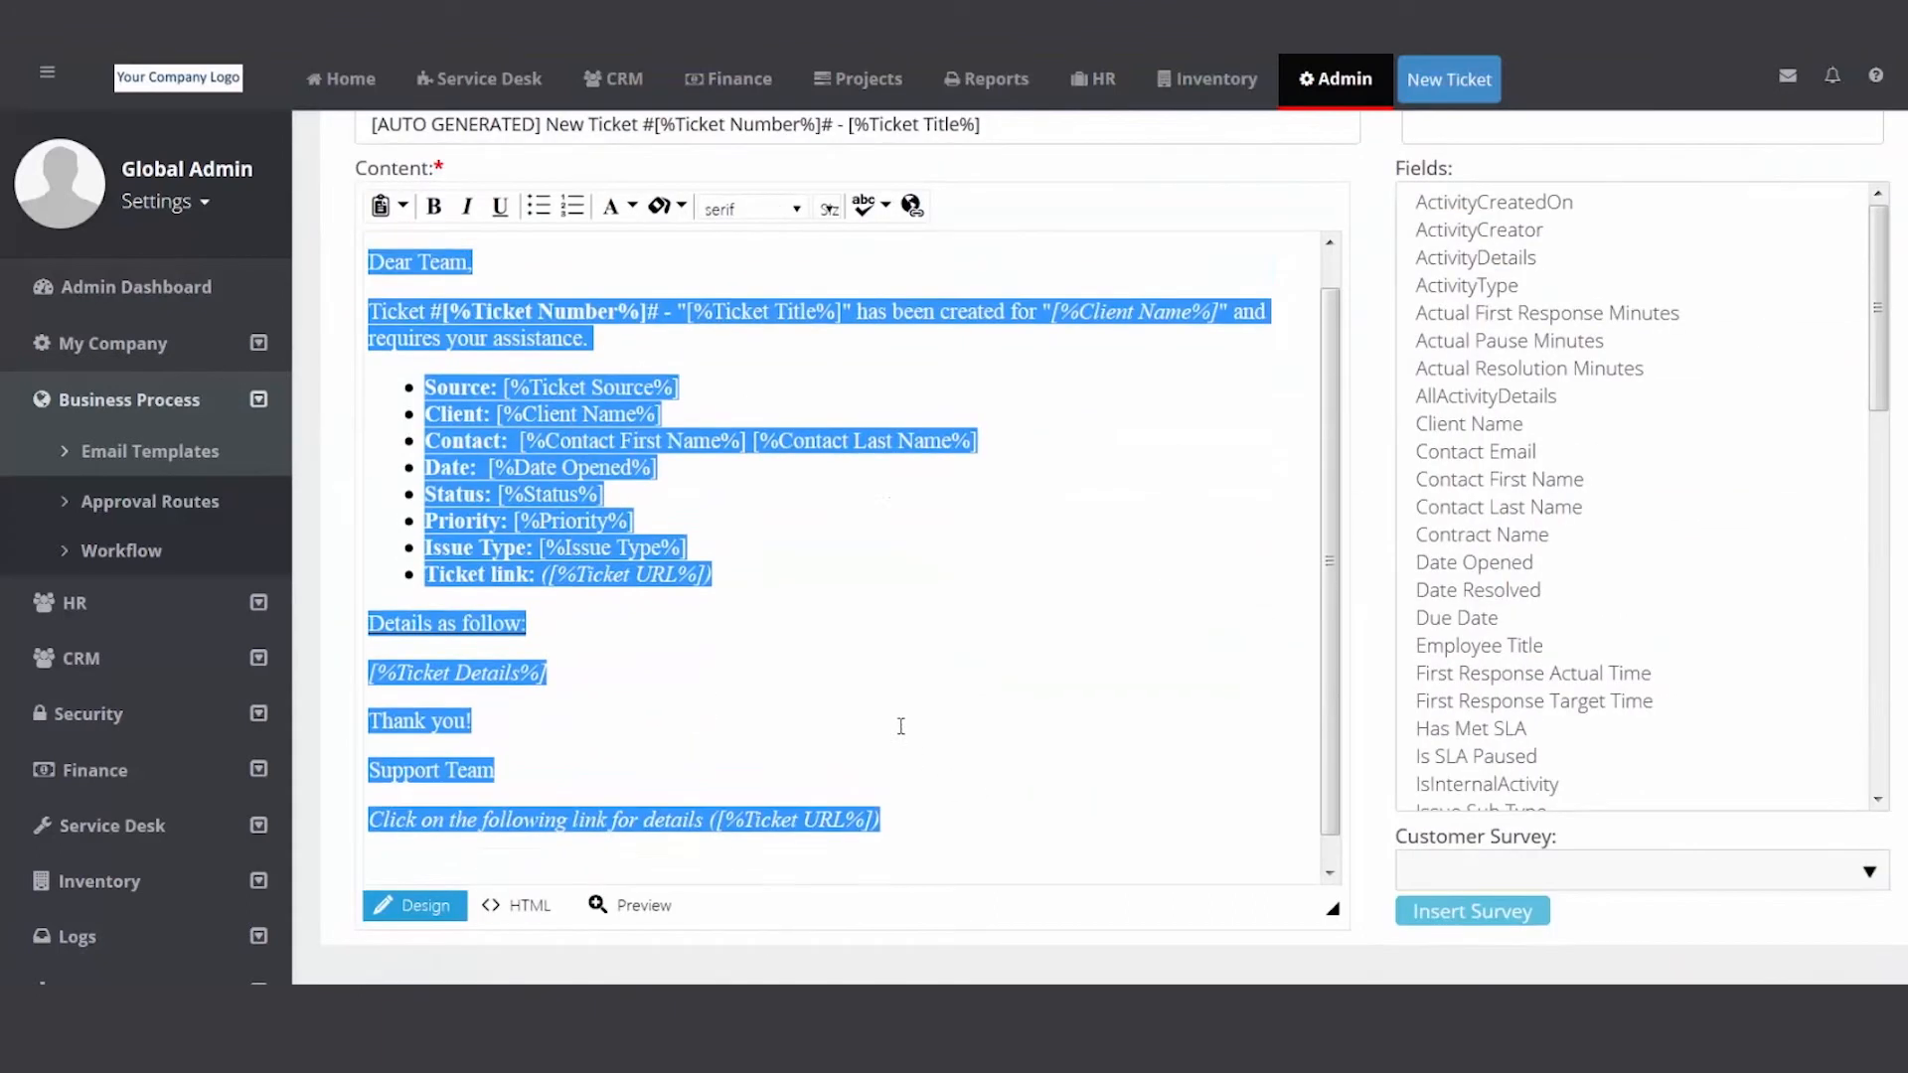
left_click(630, 189)
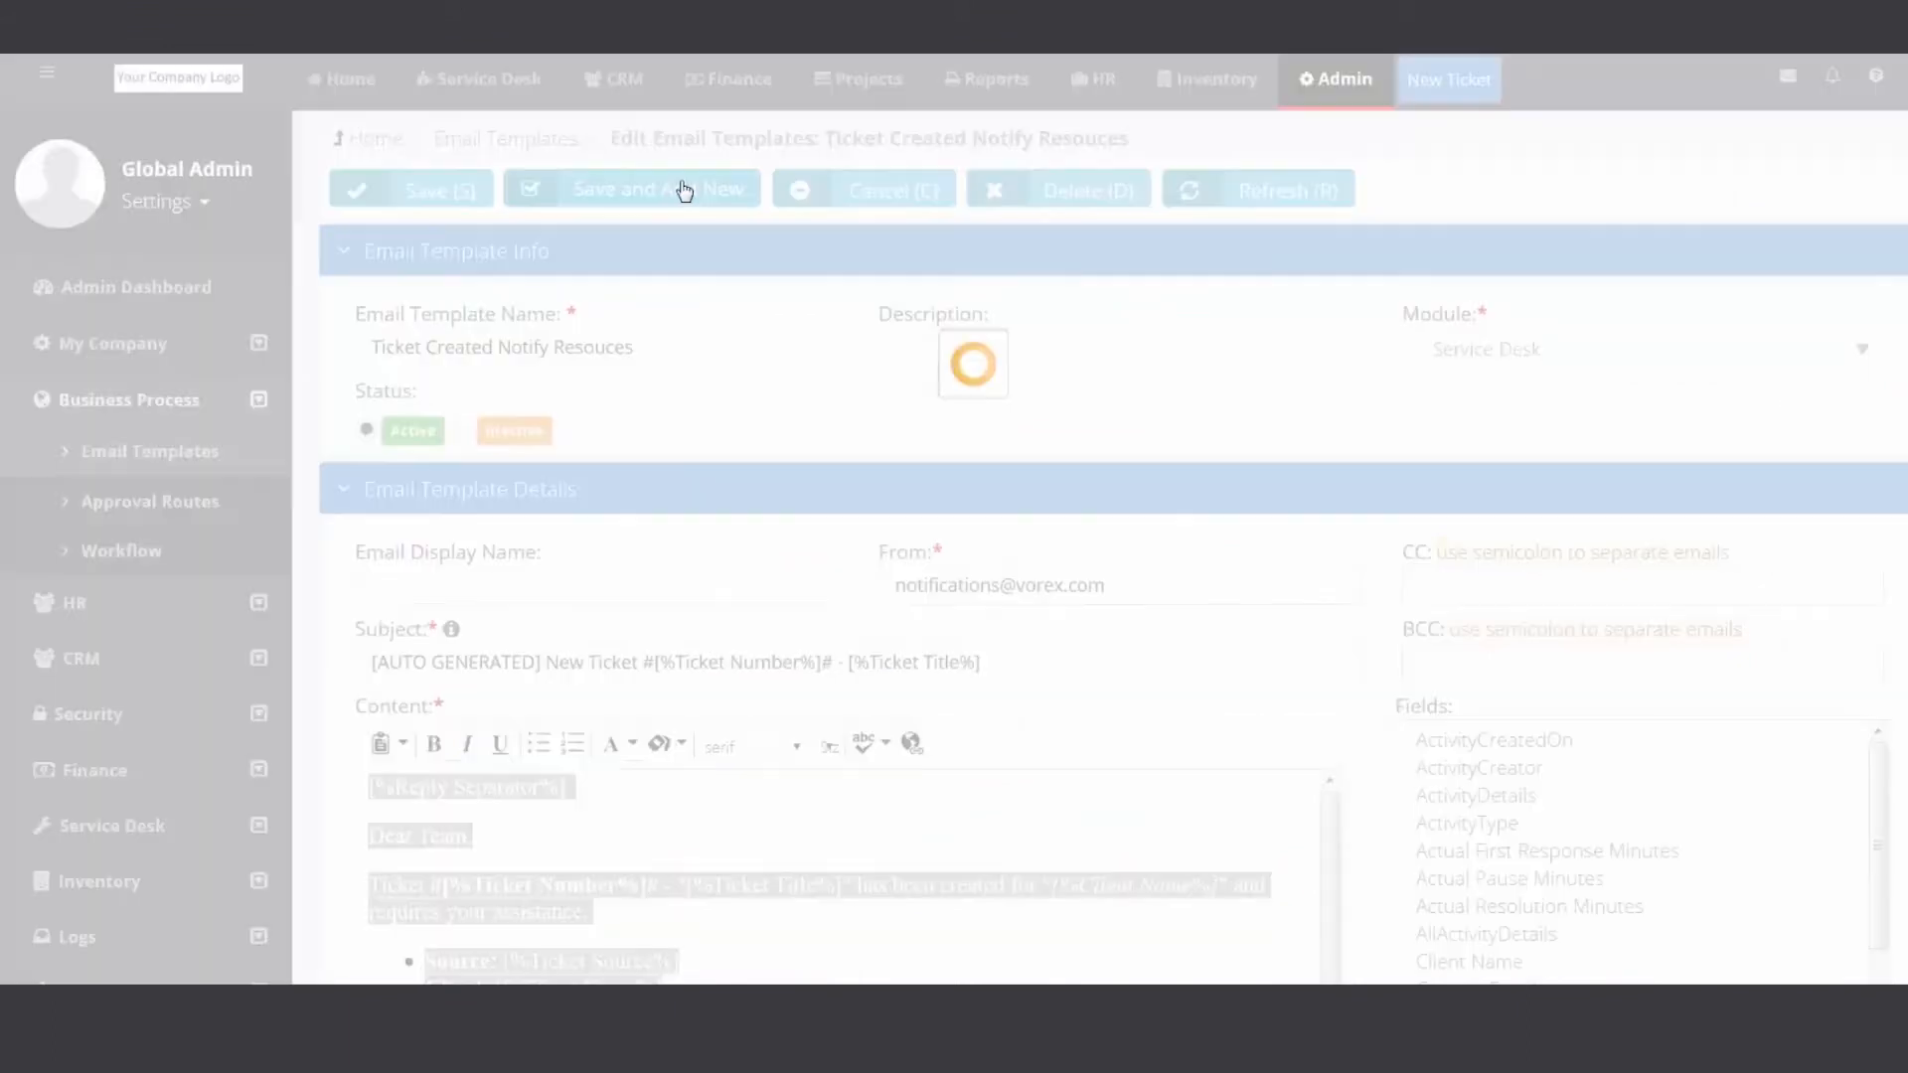
left_click(632, 189)
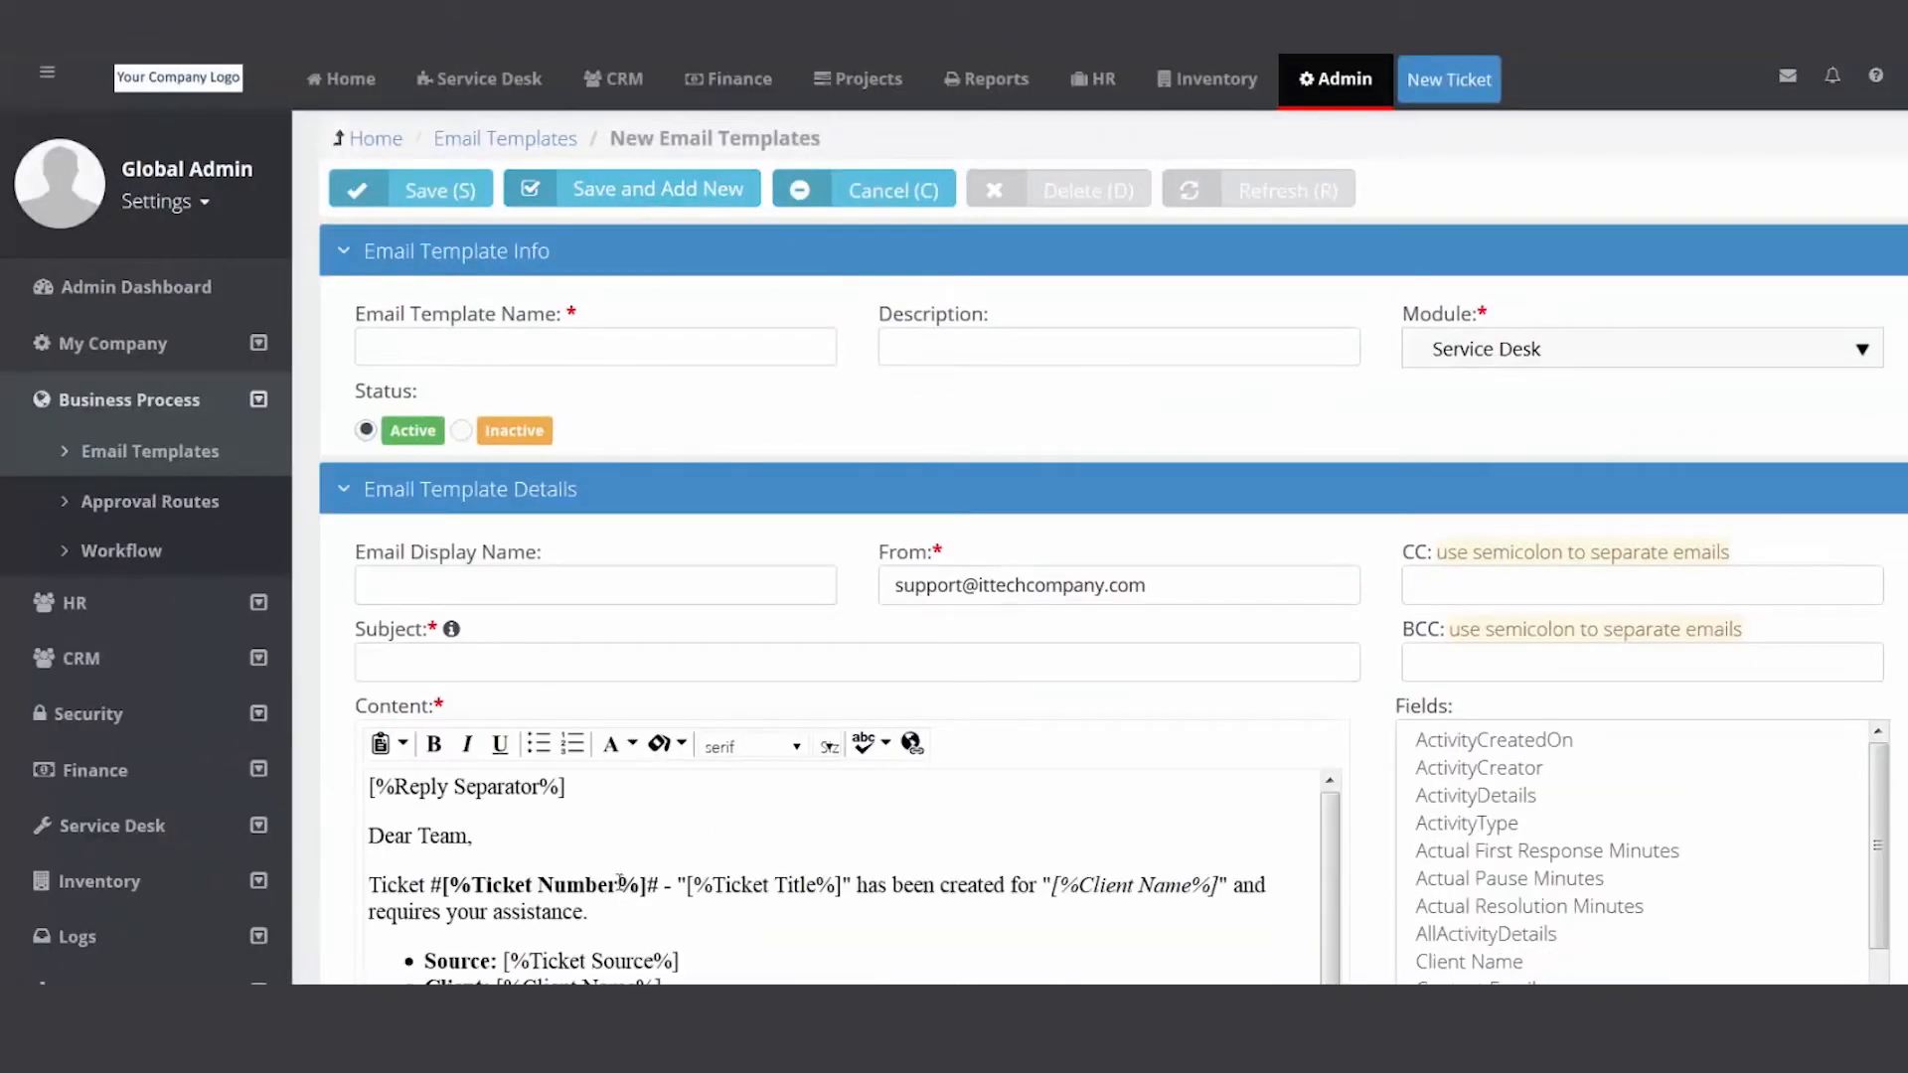
Name the new email template 'If Client Replies Notify Tech'.
left_click(595, 346)
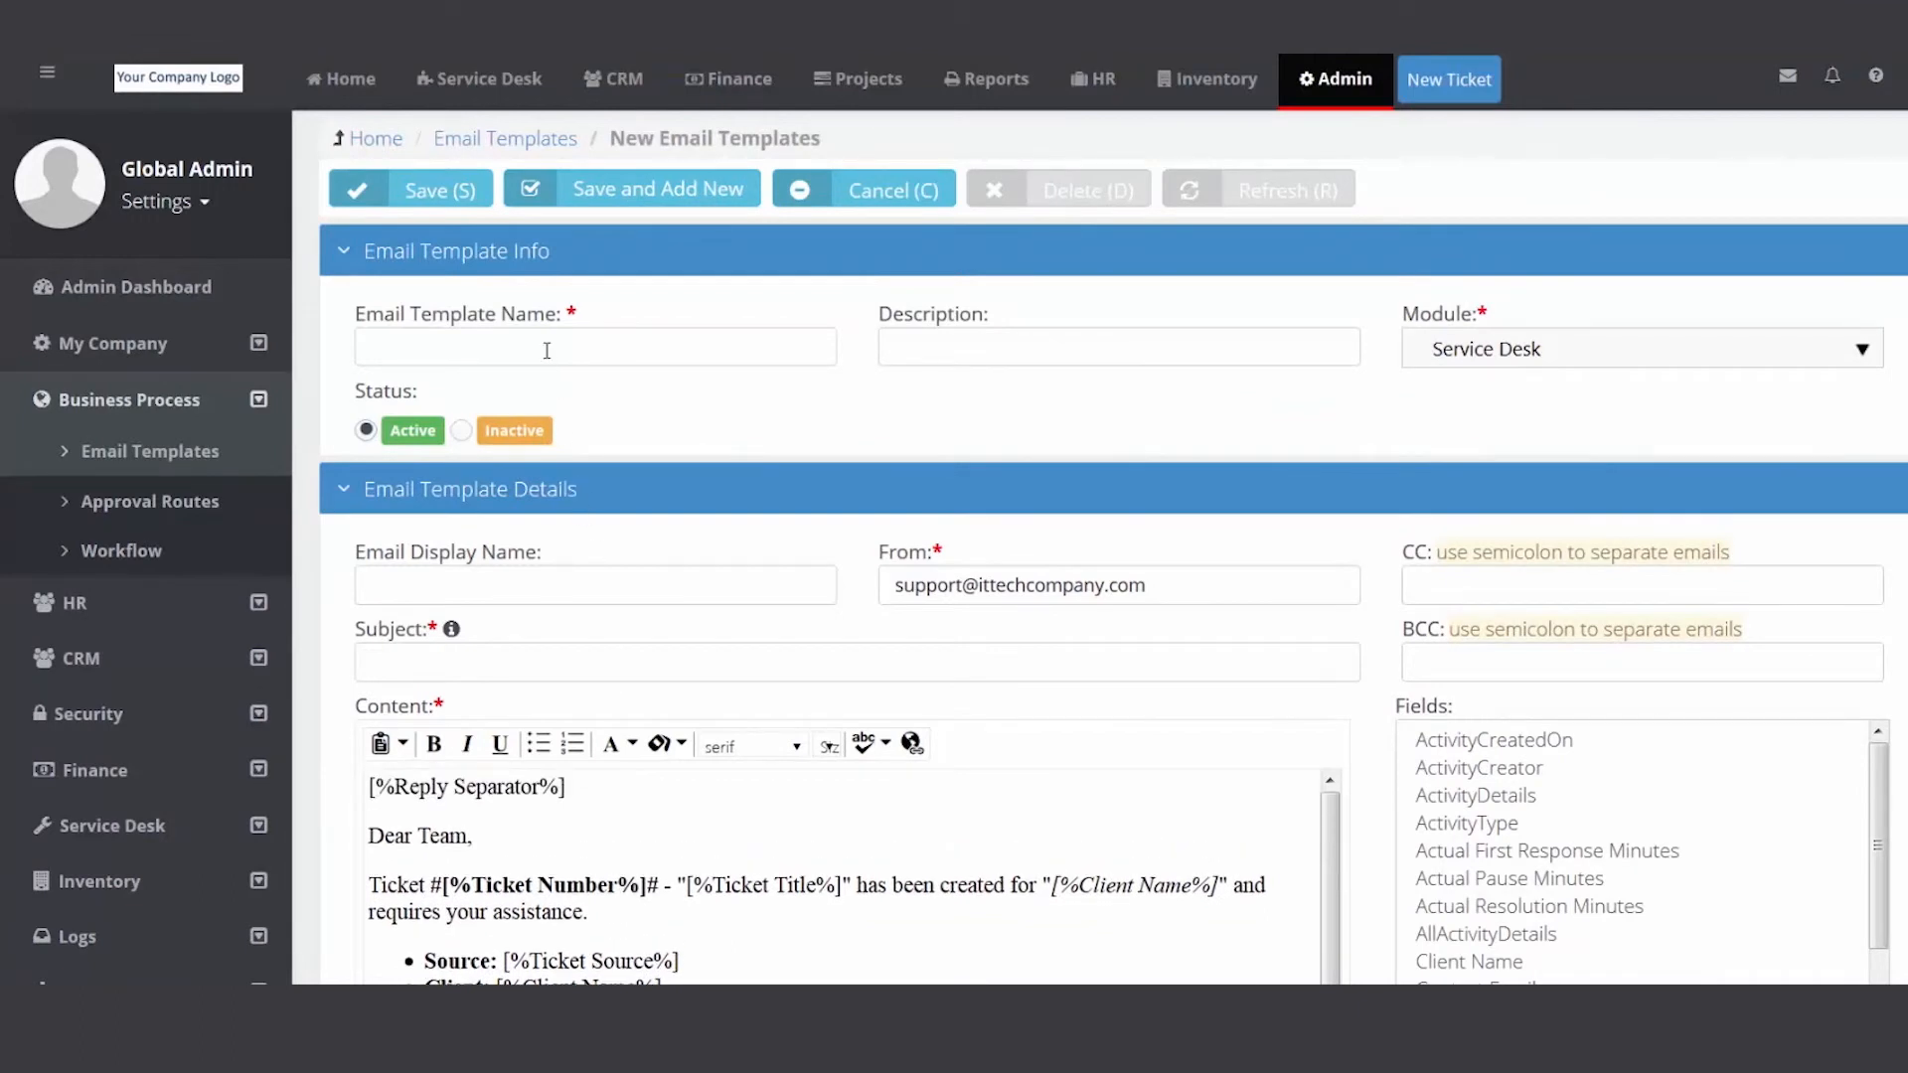
type("If cl")
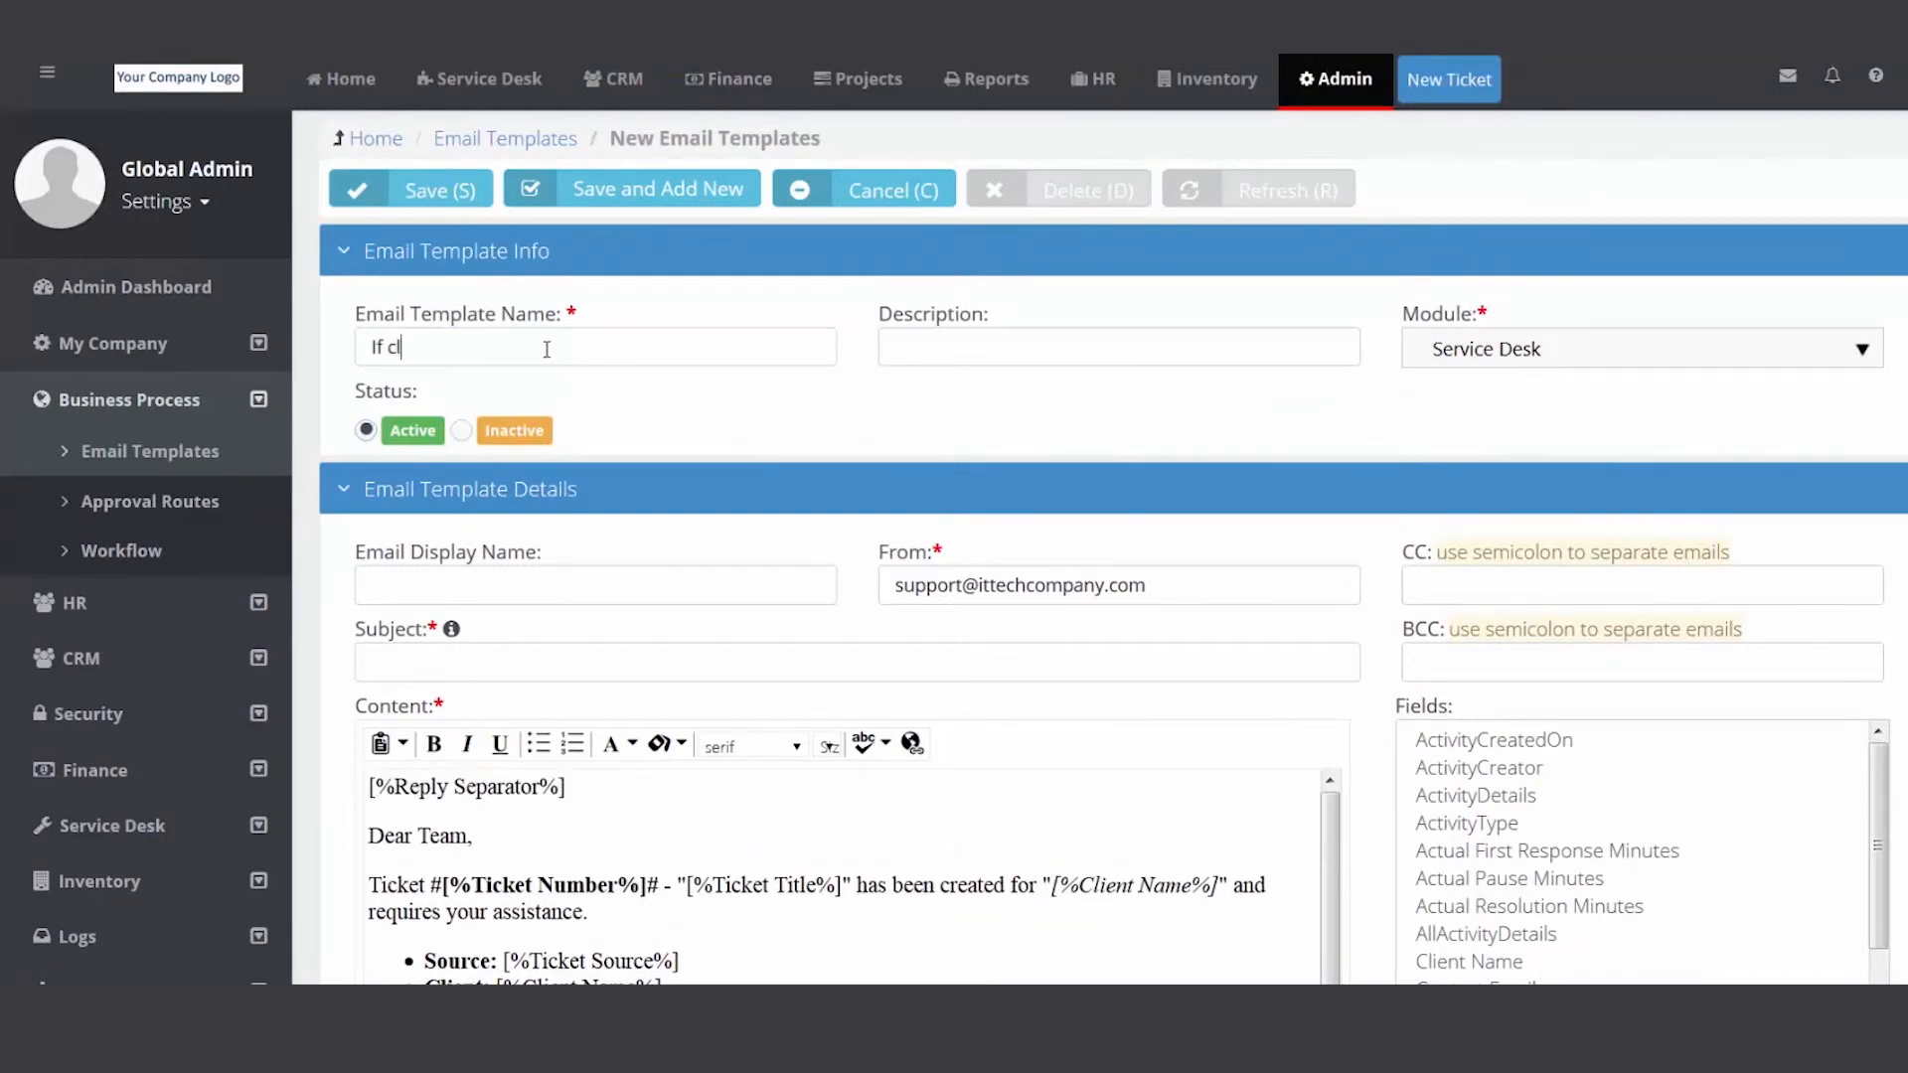
type("inet Replies Noti")
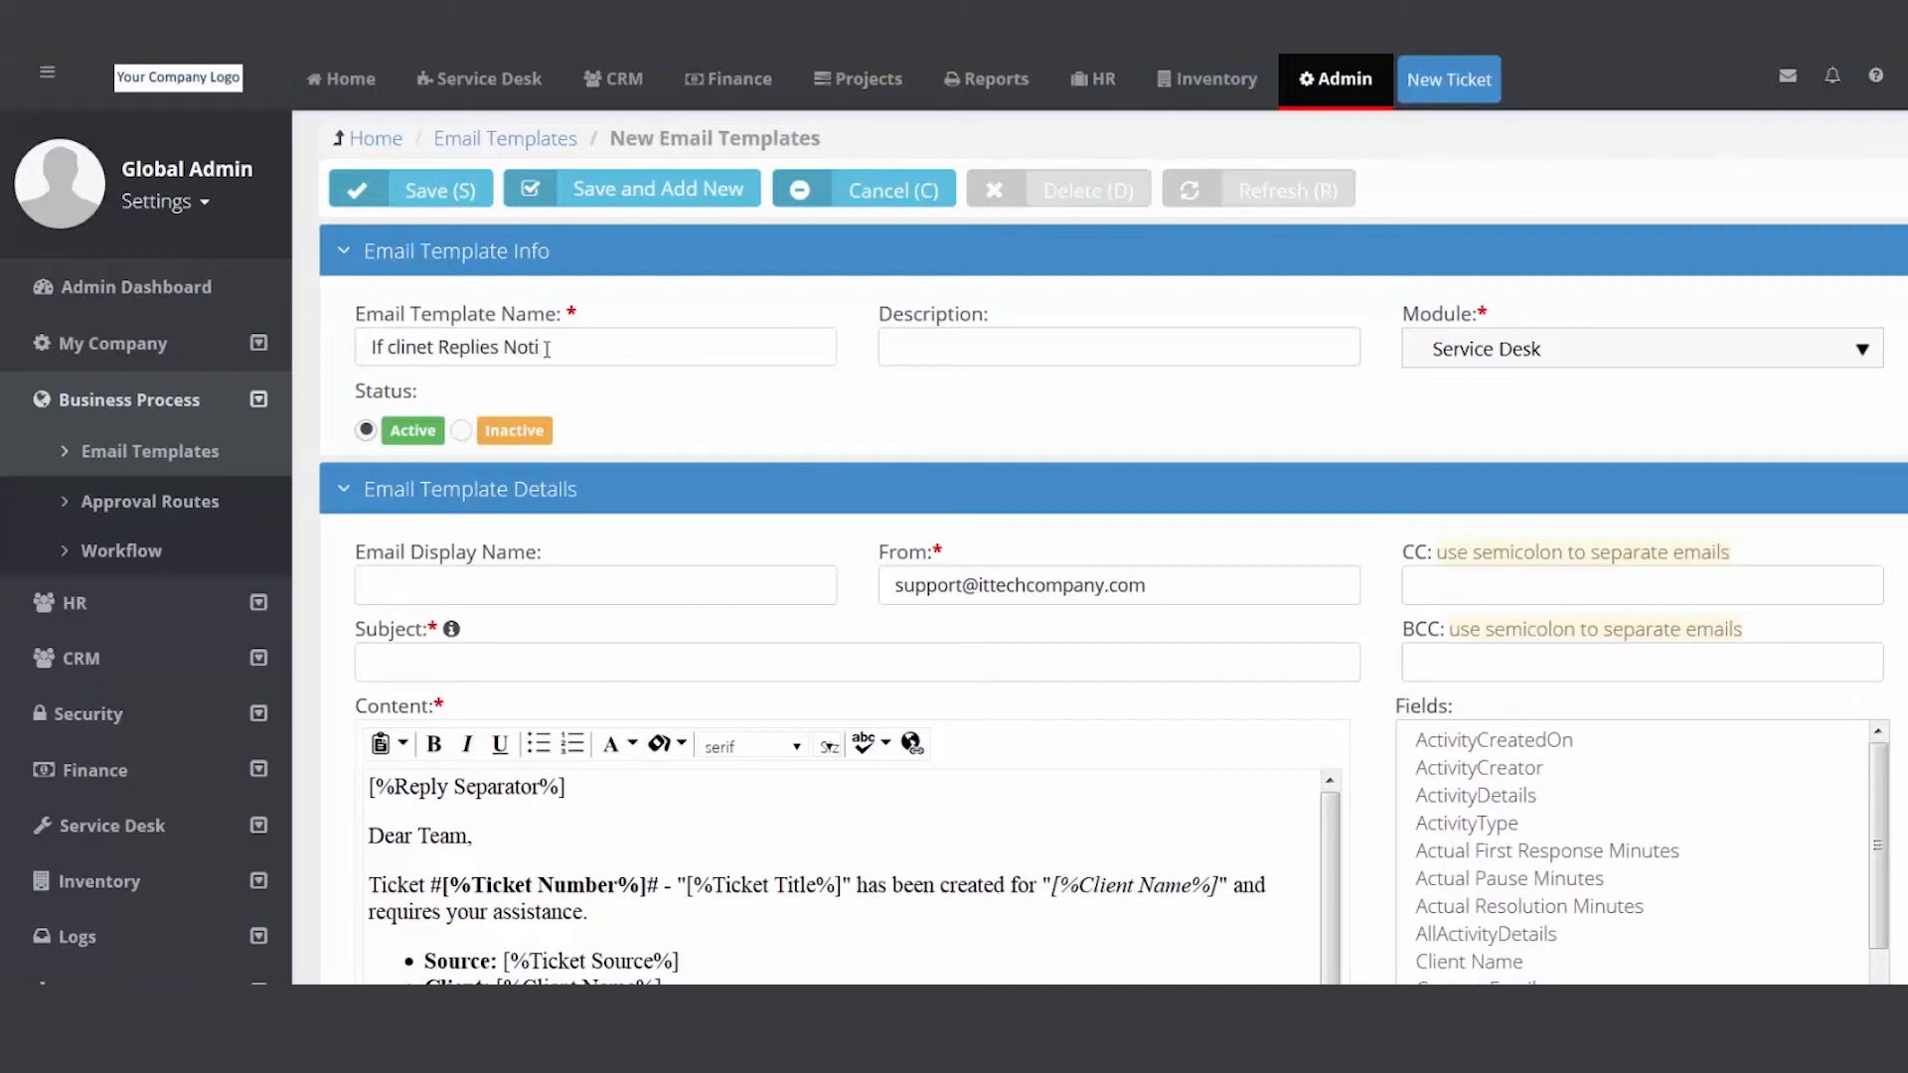
type("fy Tech")
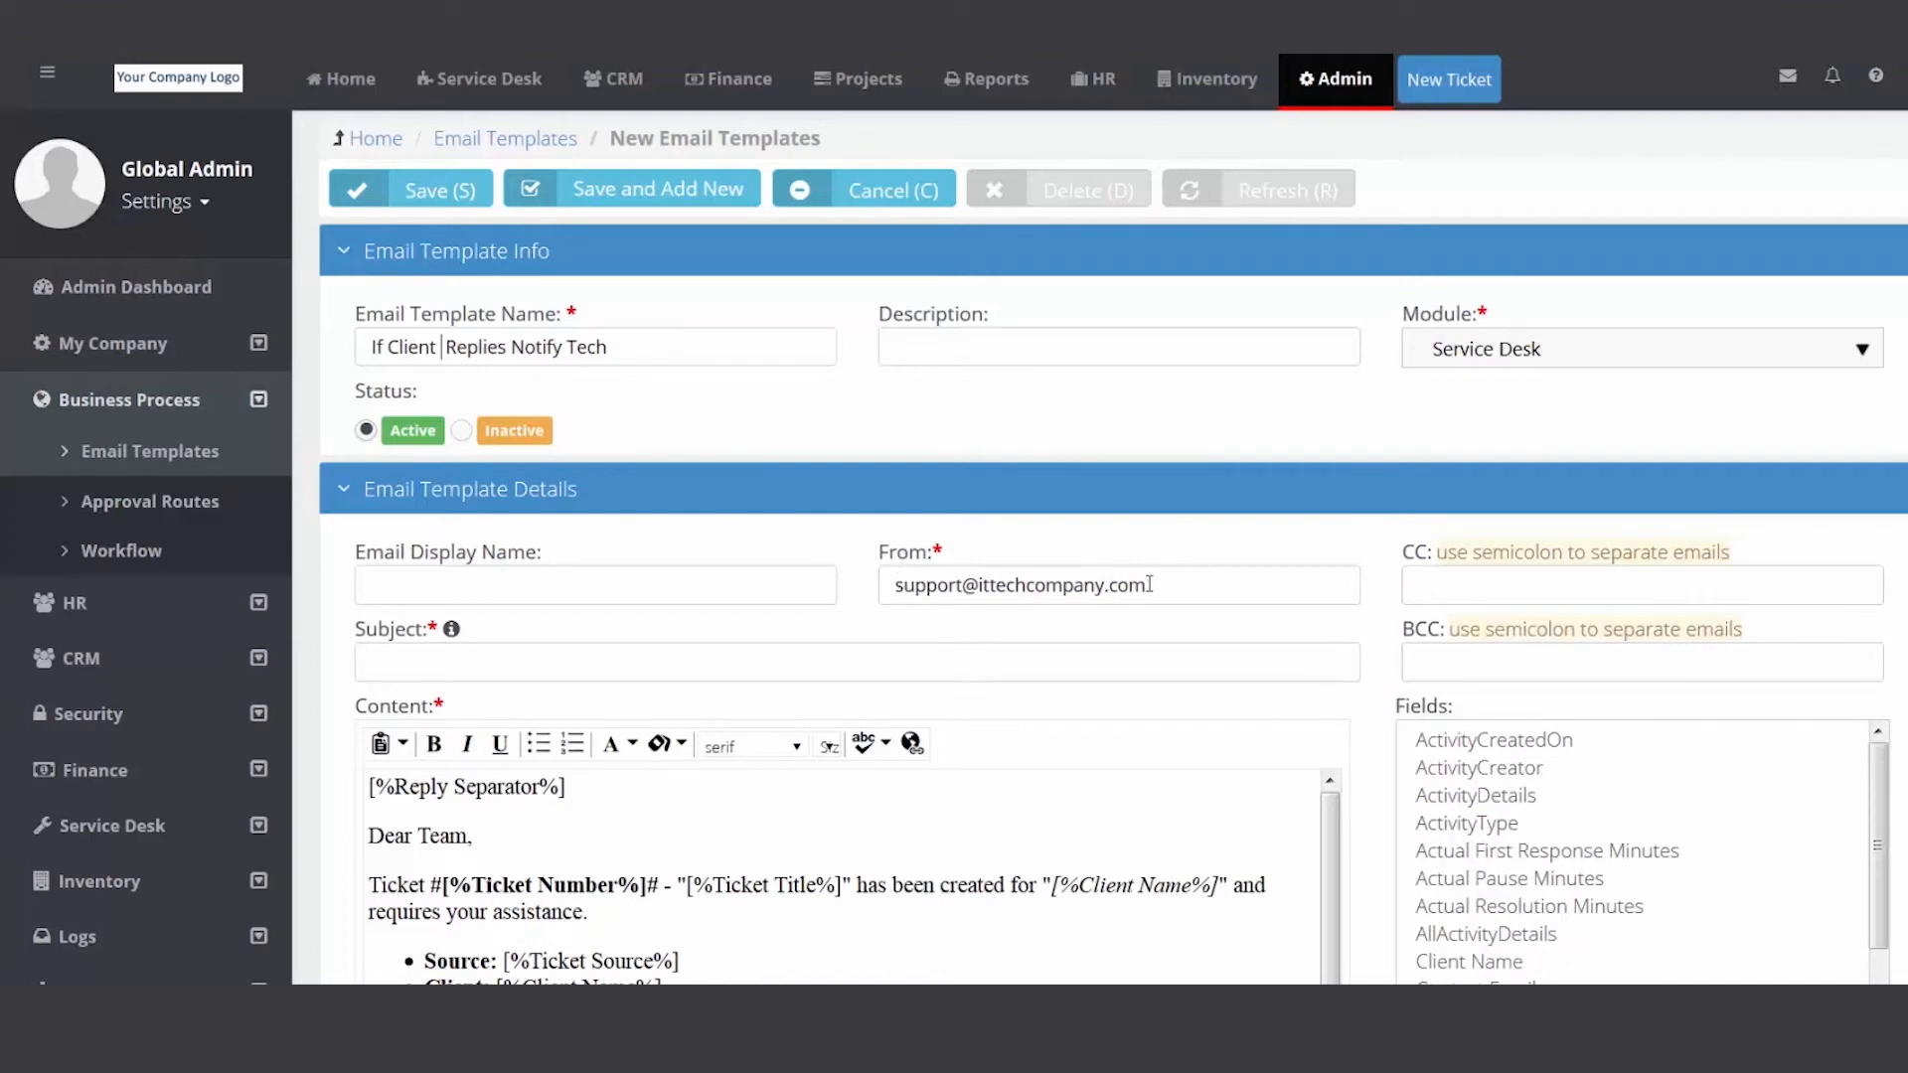
scroll("down", 3)
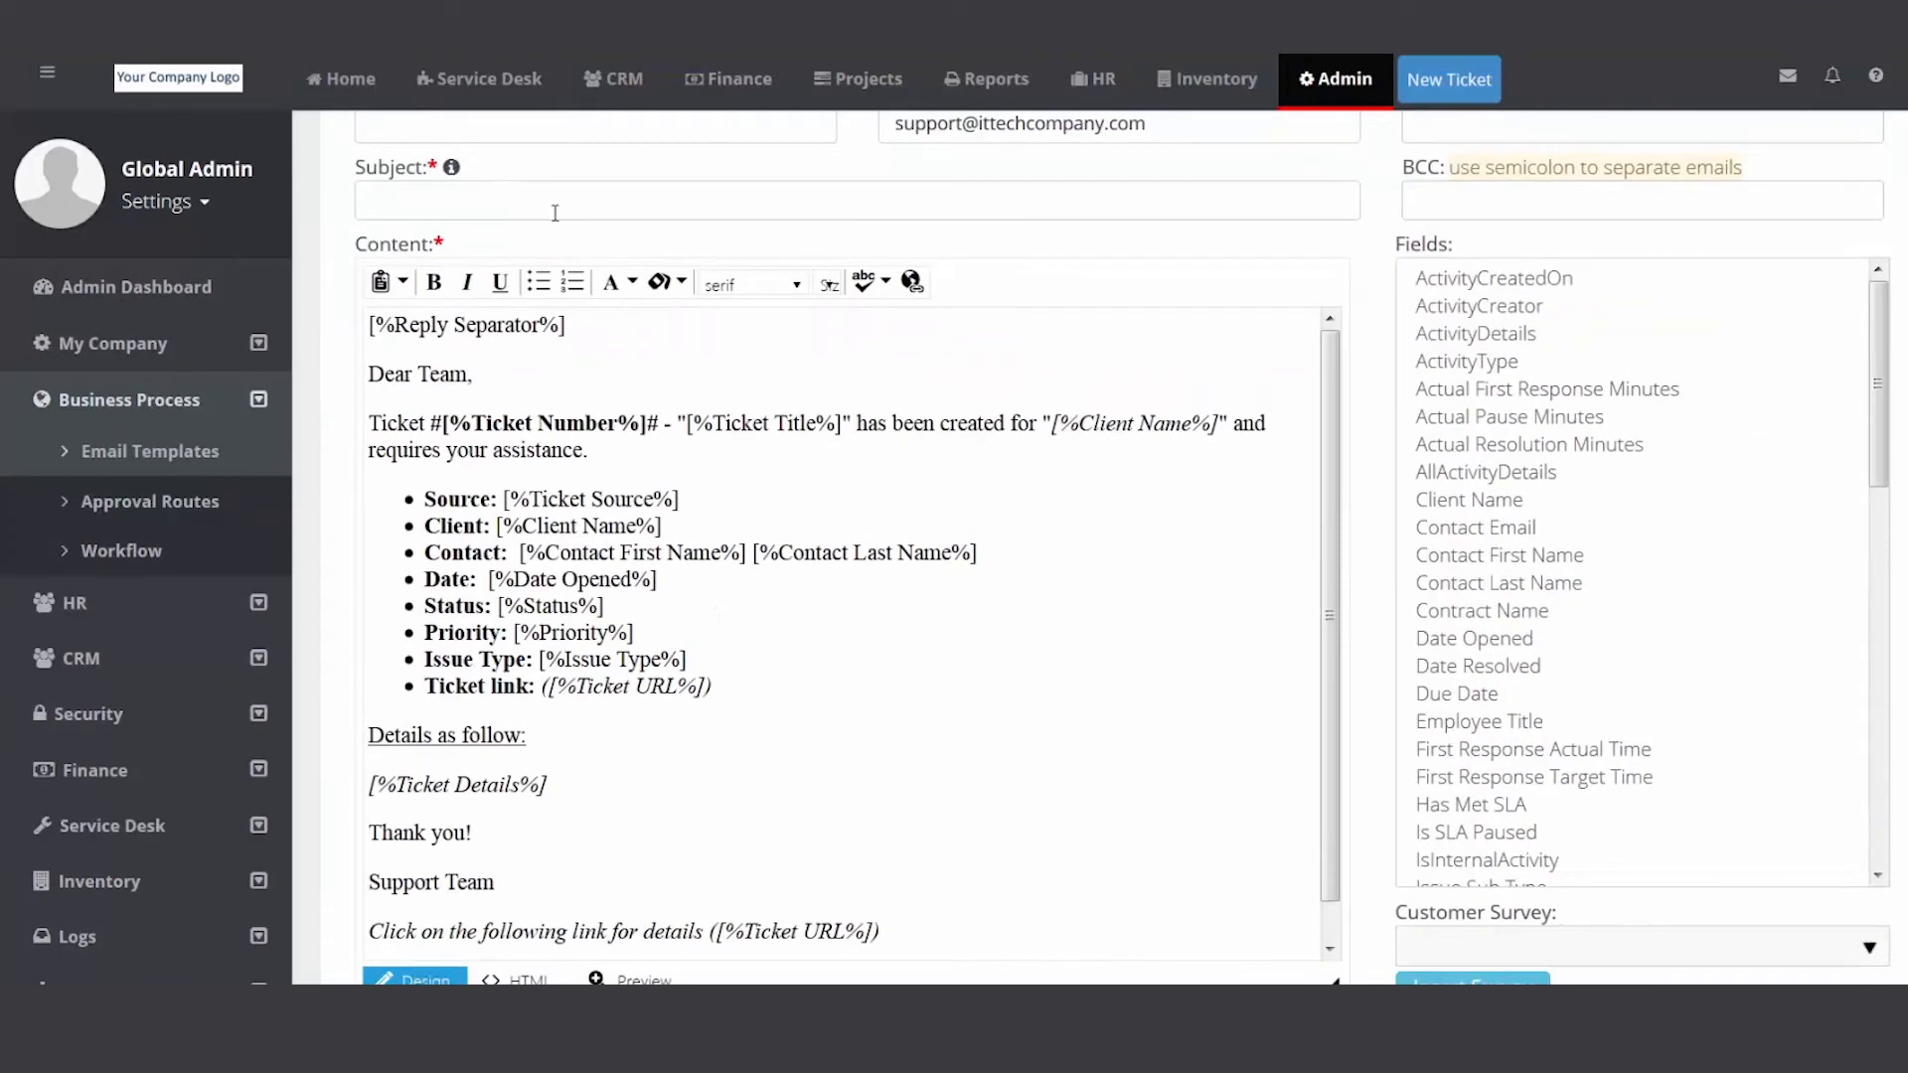
Reword the body to 'was updated by' and replace Ticket Details with the [%ActivityDetails%] field.
scroll("up", 3)
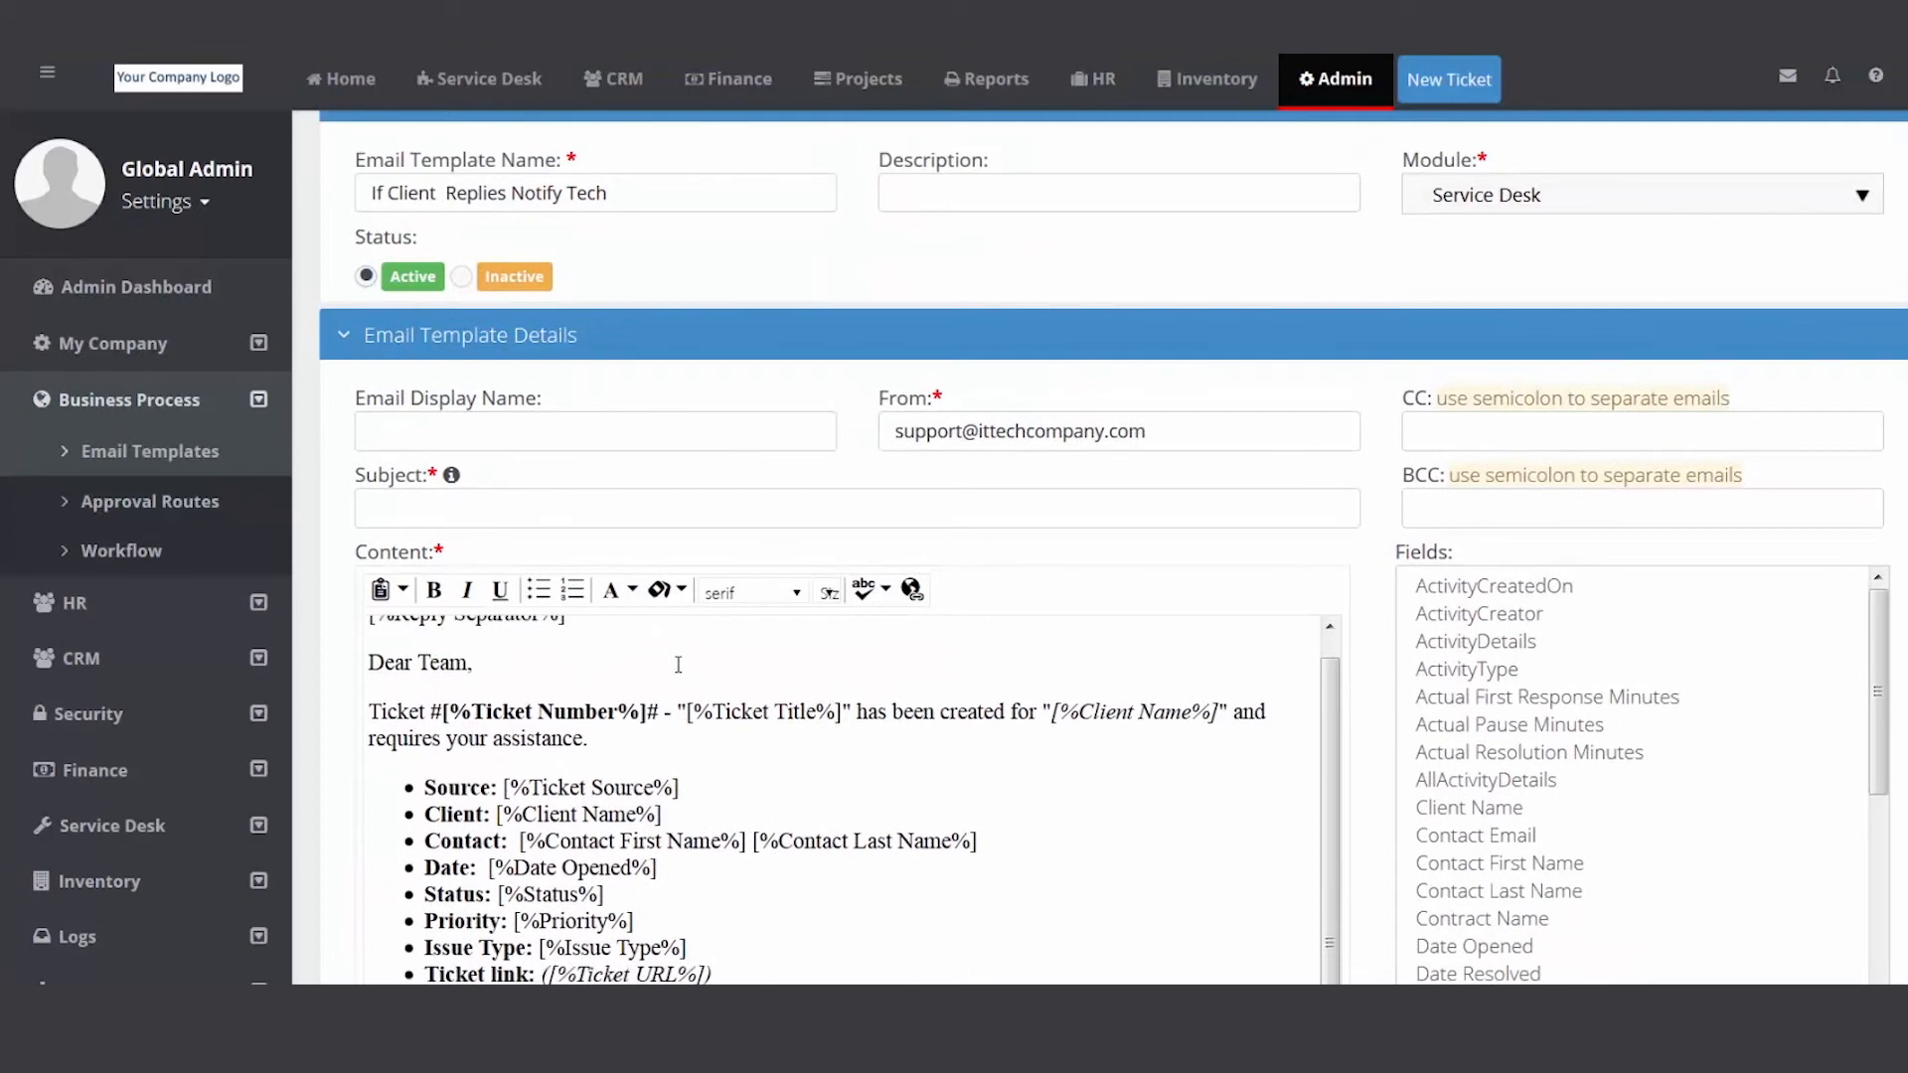
scroll("up", 3)
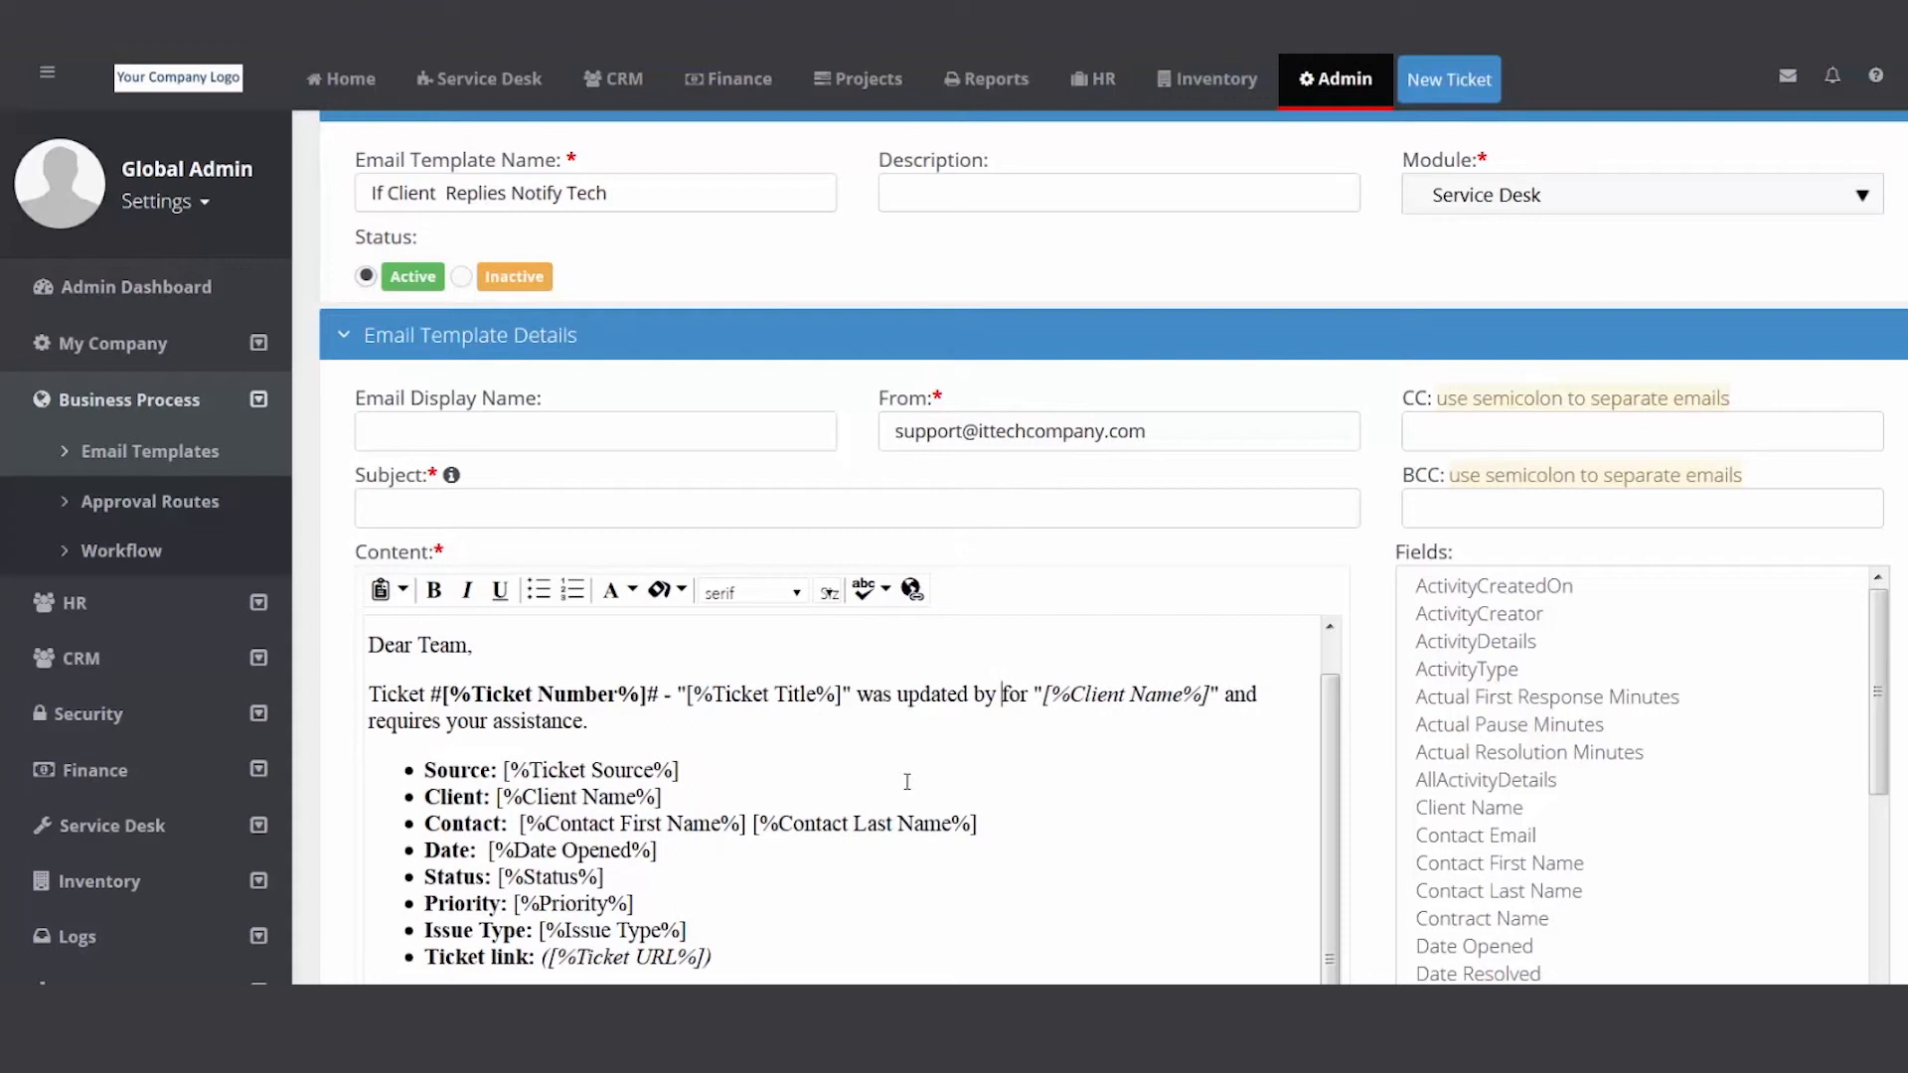
scroll("down", 3)
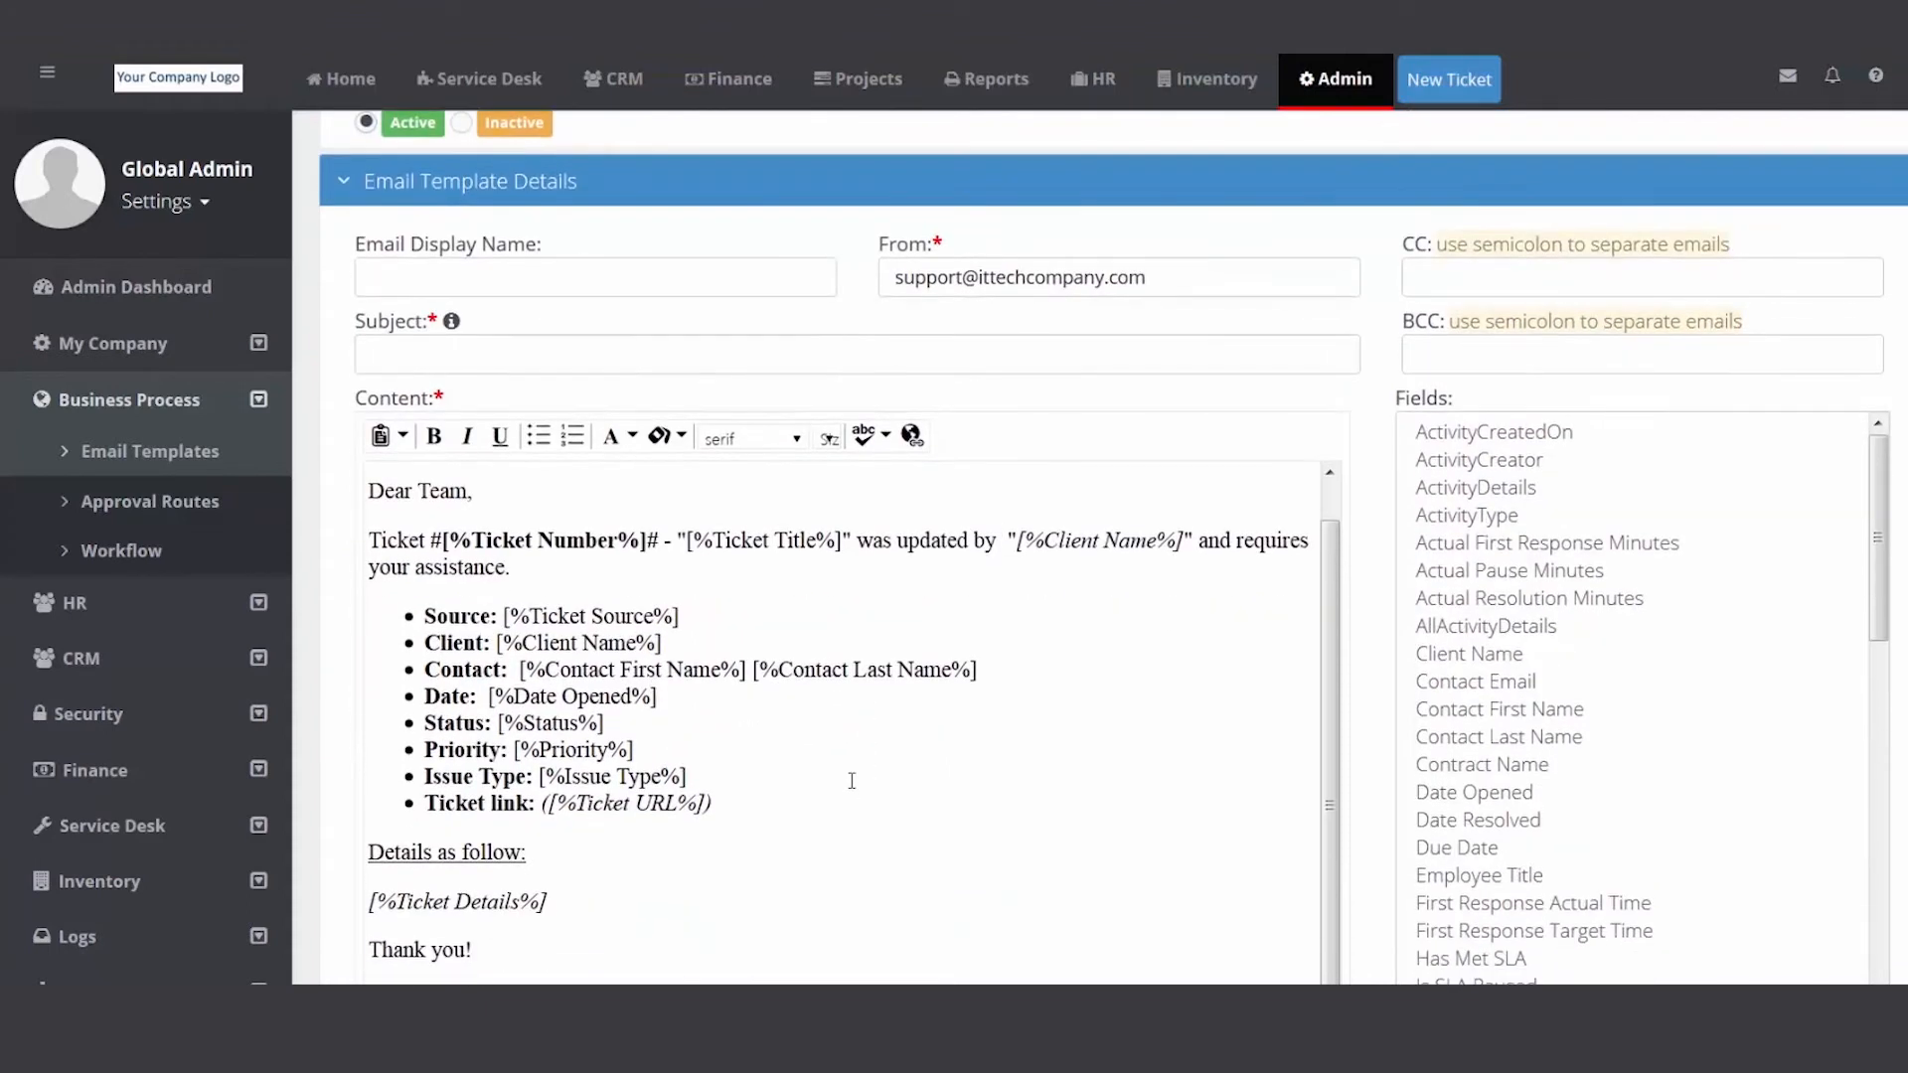
scroll("down", 3)
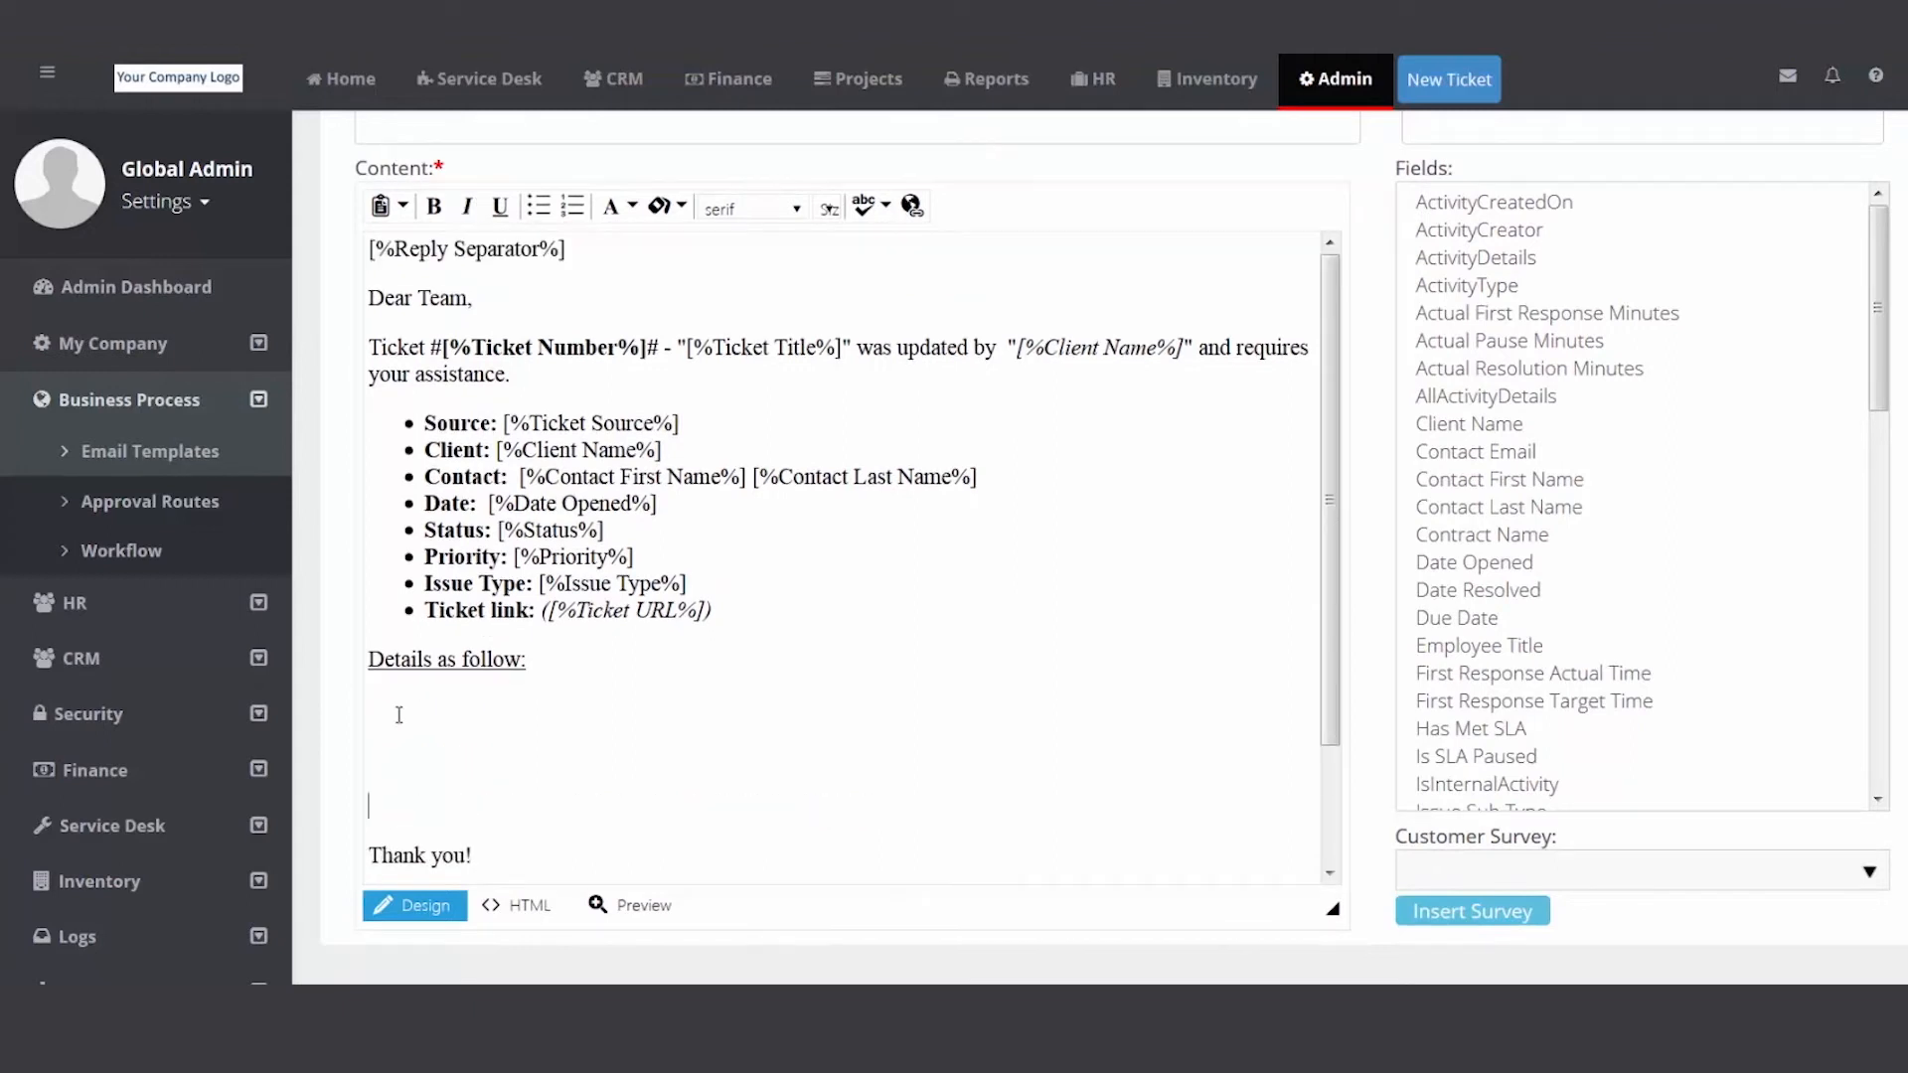
mouse_move(1483, 268)
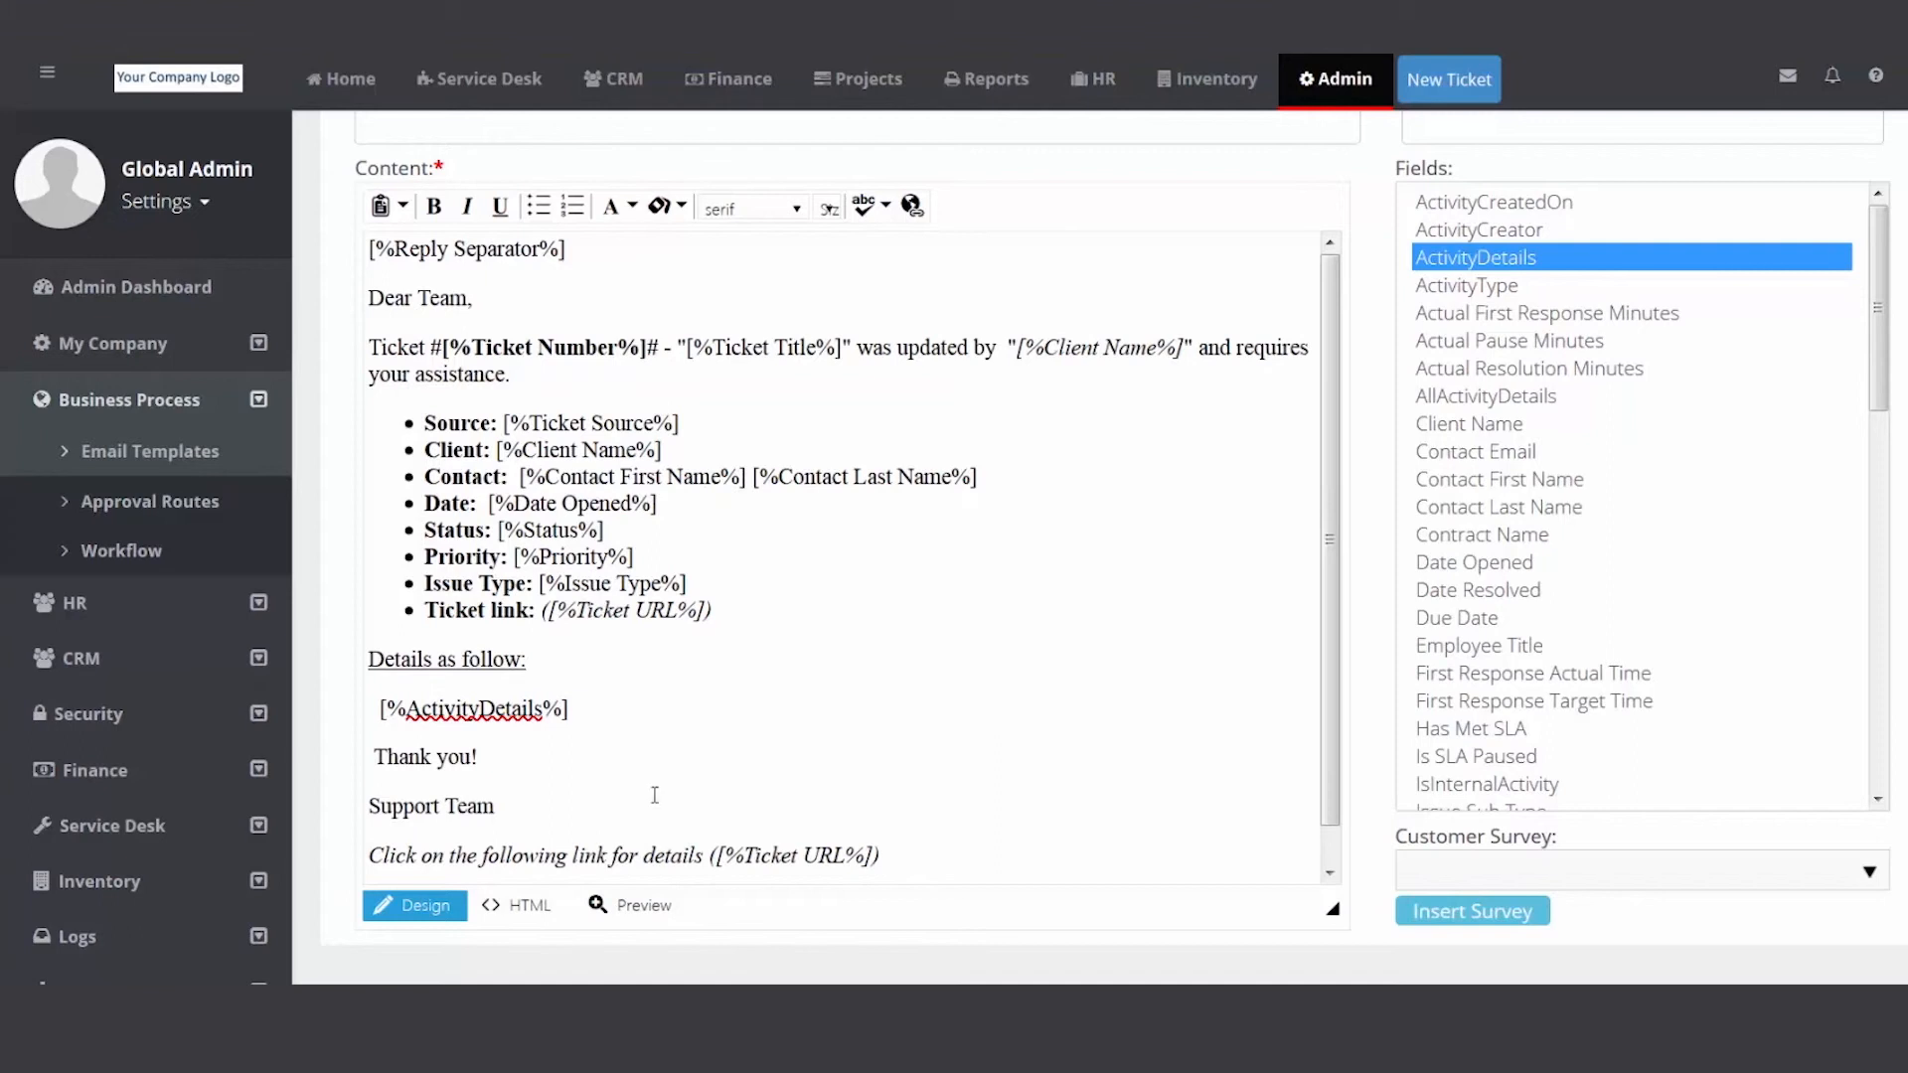
mouse_move(771, 727)
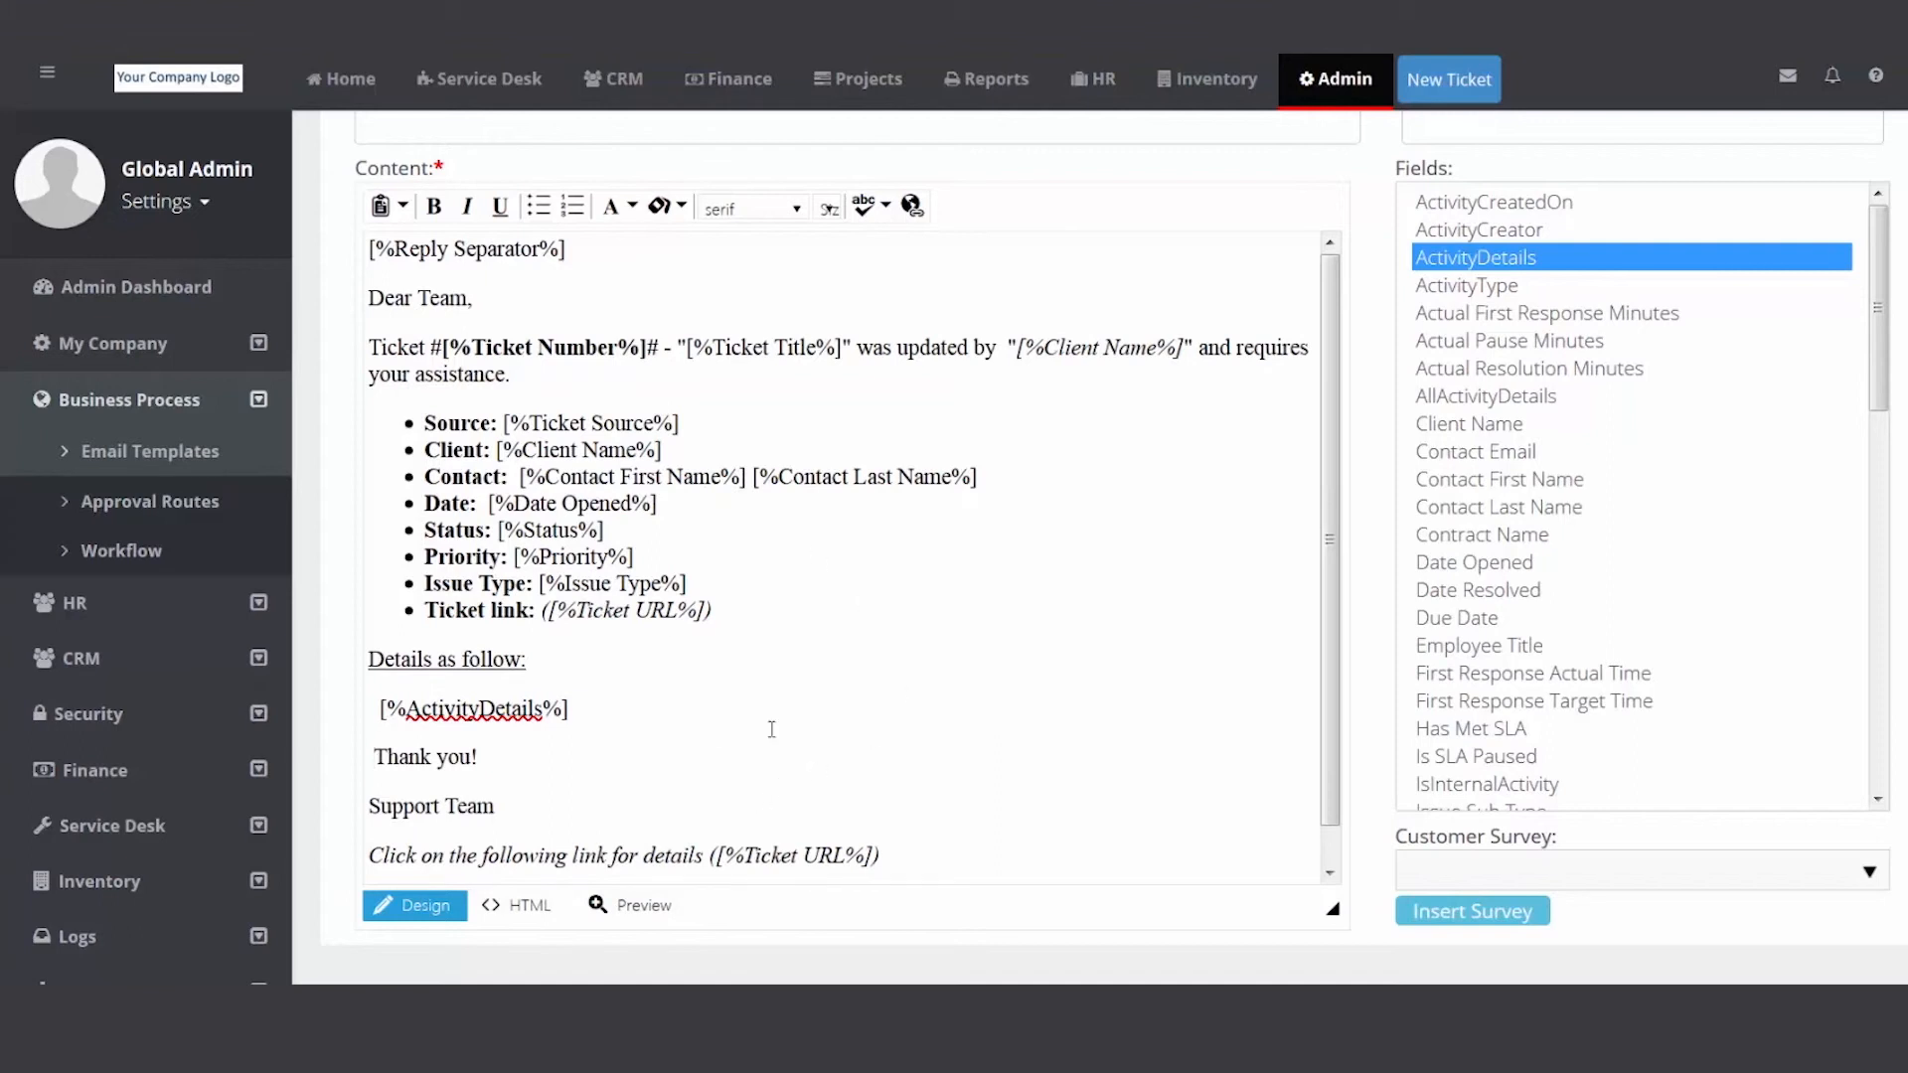
scroll("up", 3)
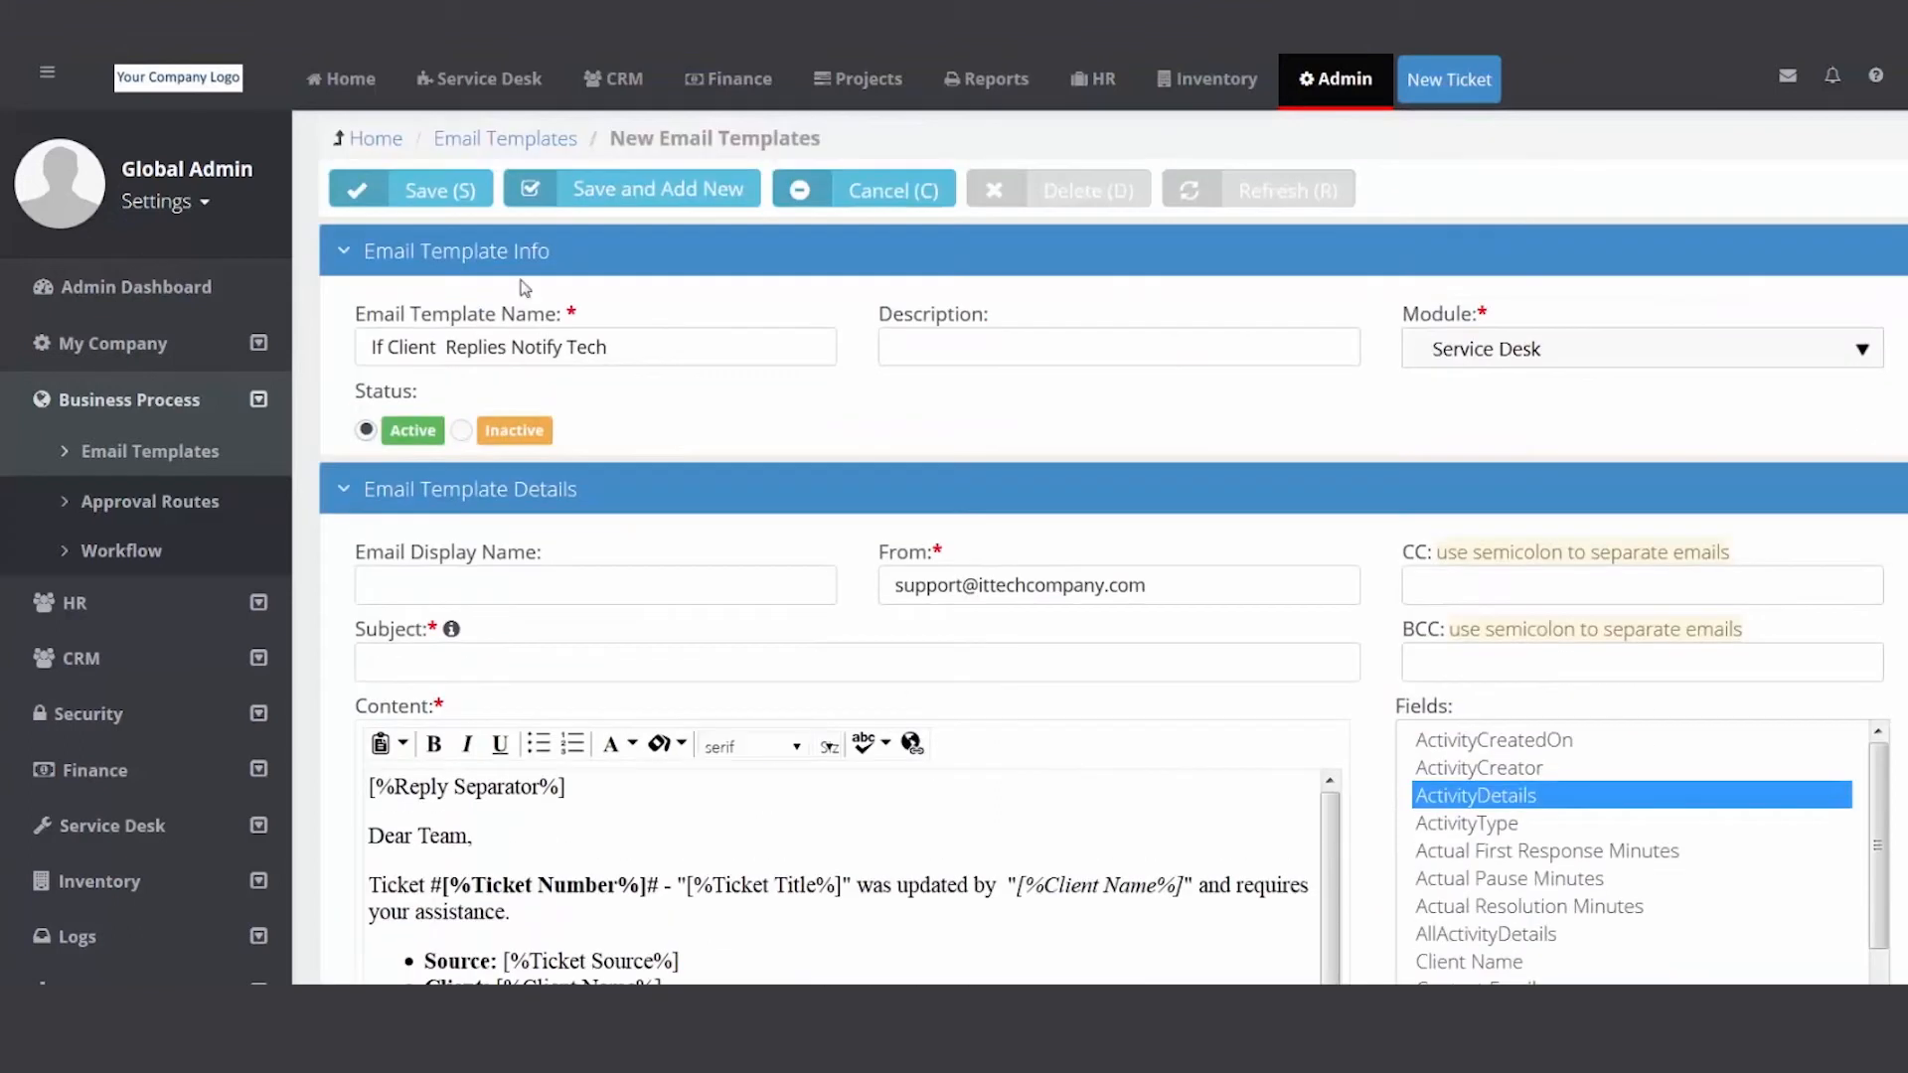
After the missing-subject warning, enter the subject text 'Client Replied to Ticket'.
left_click(409, 189)
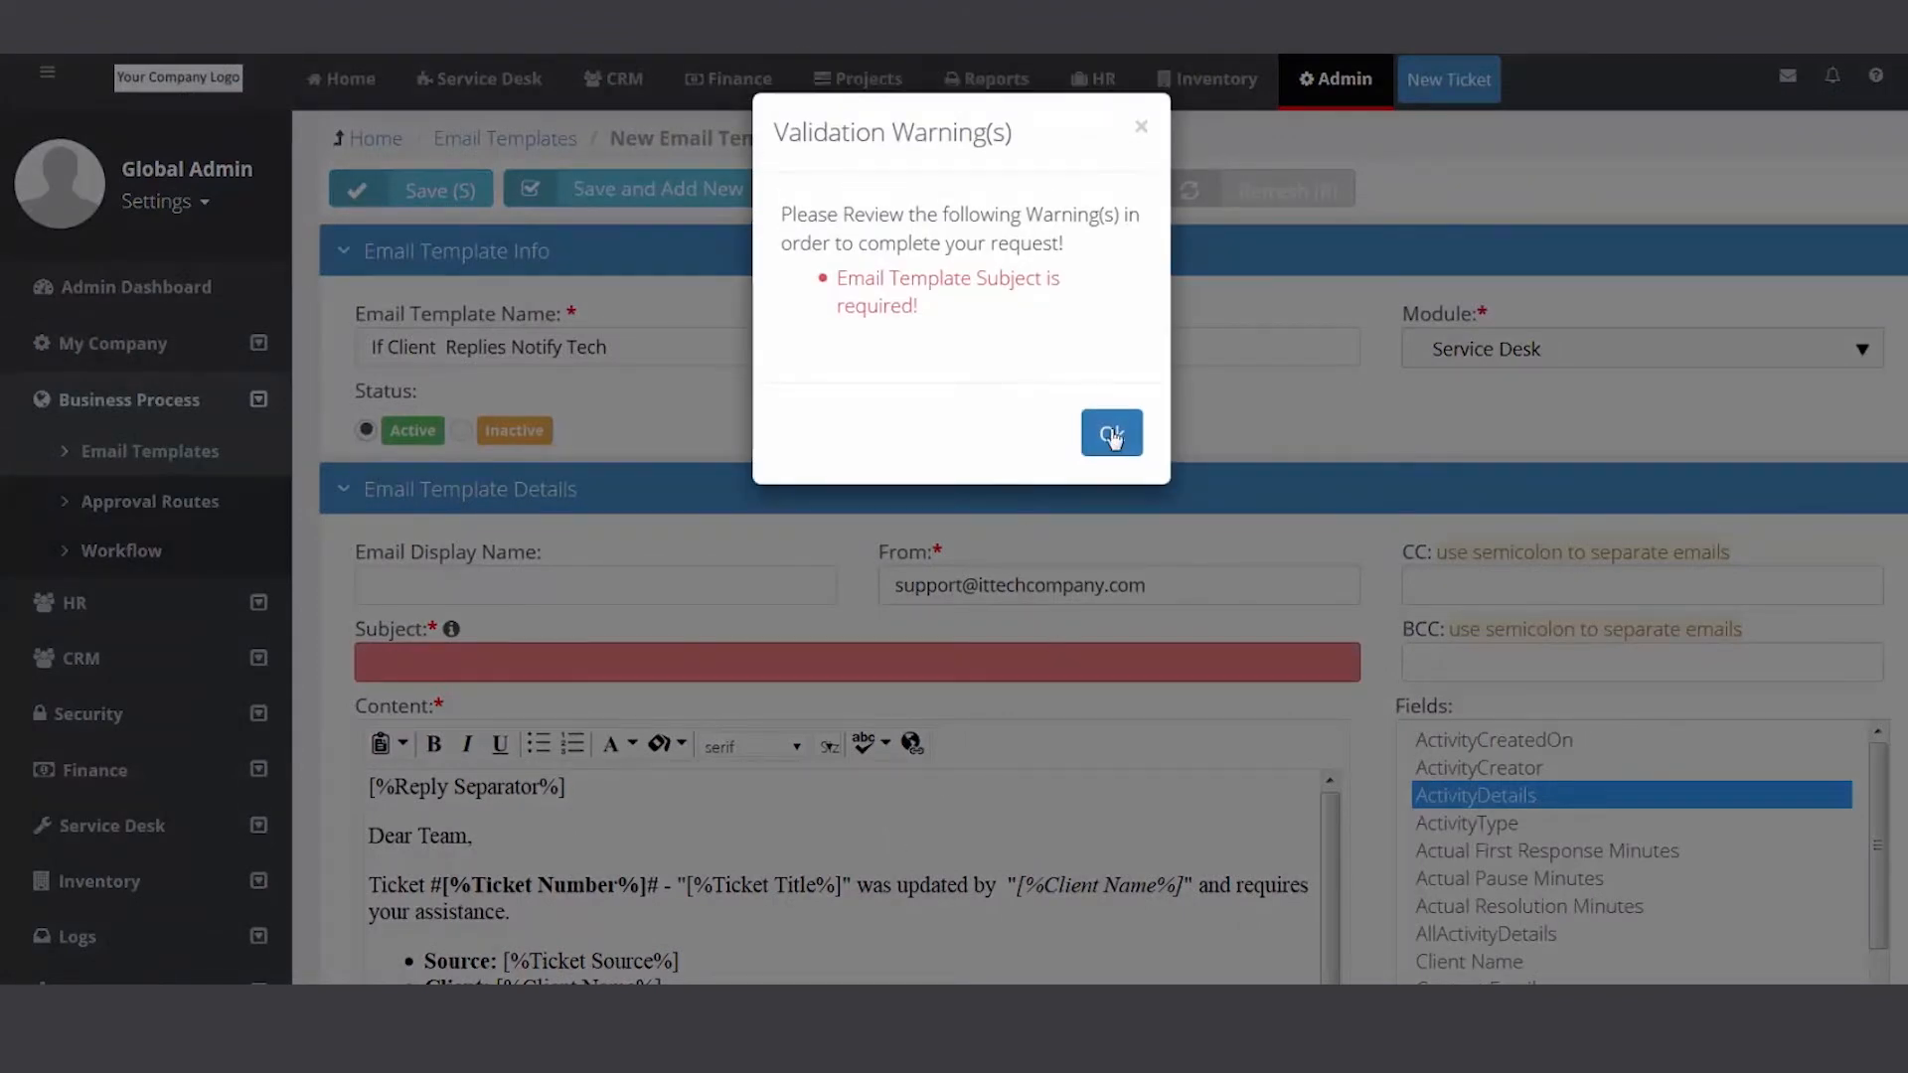
left_click(1110, 432)
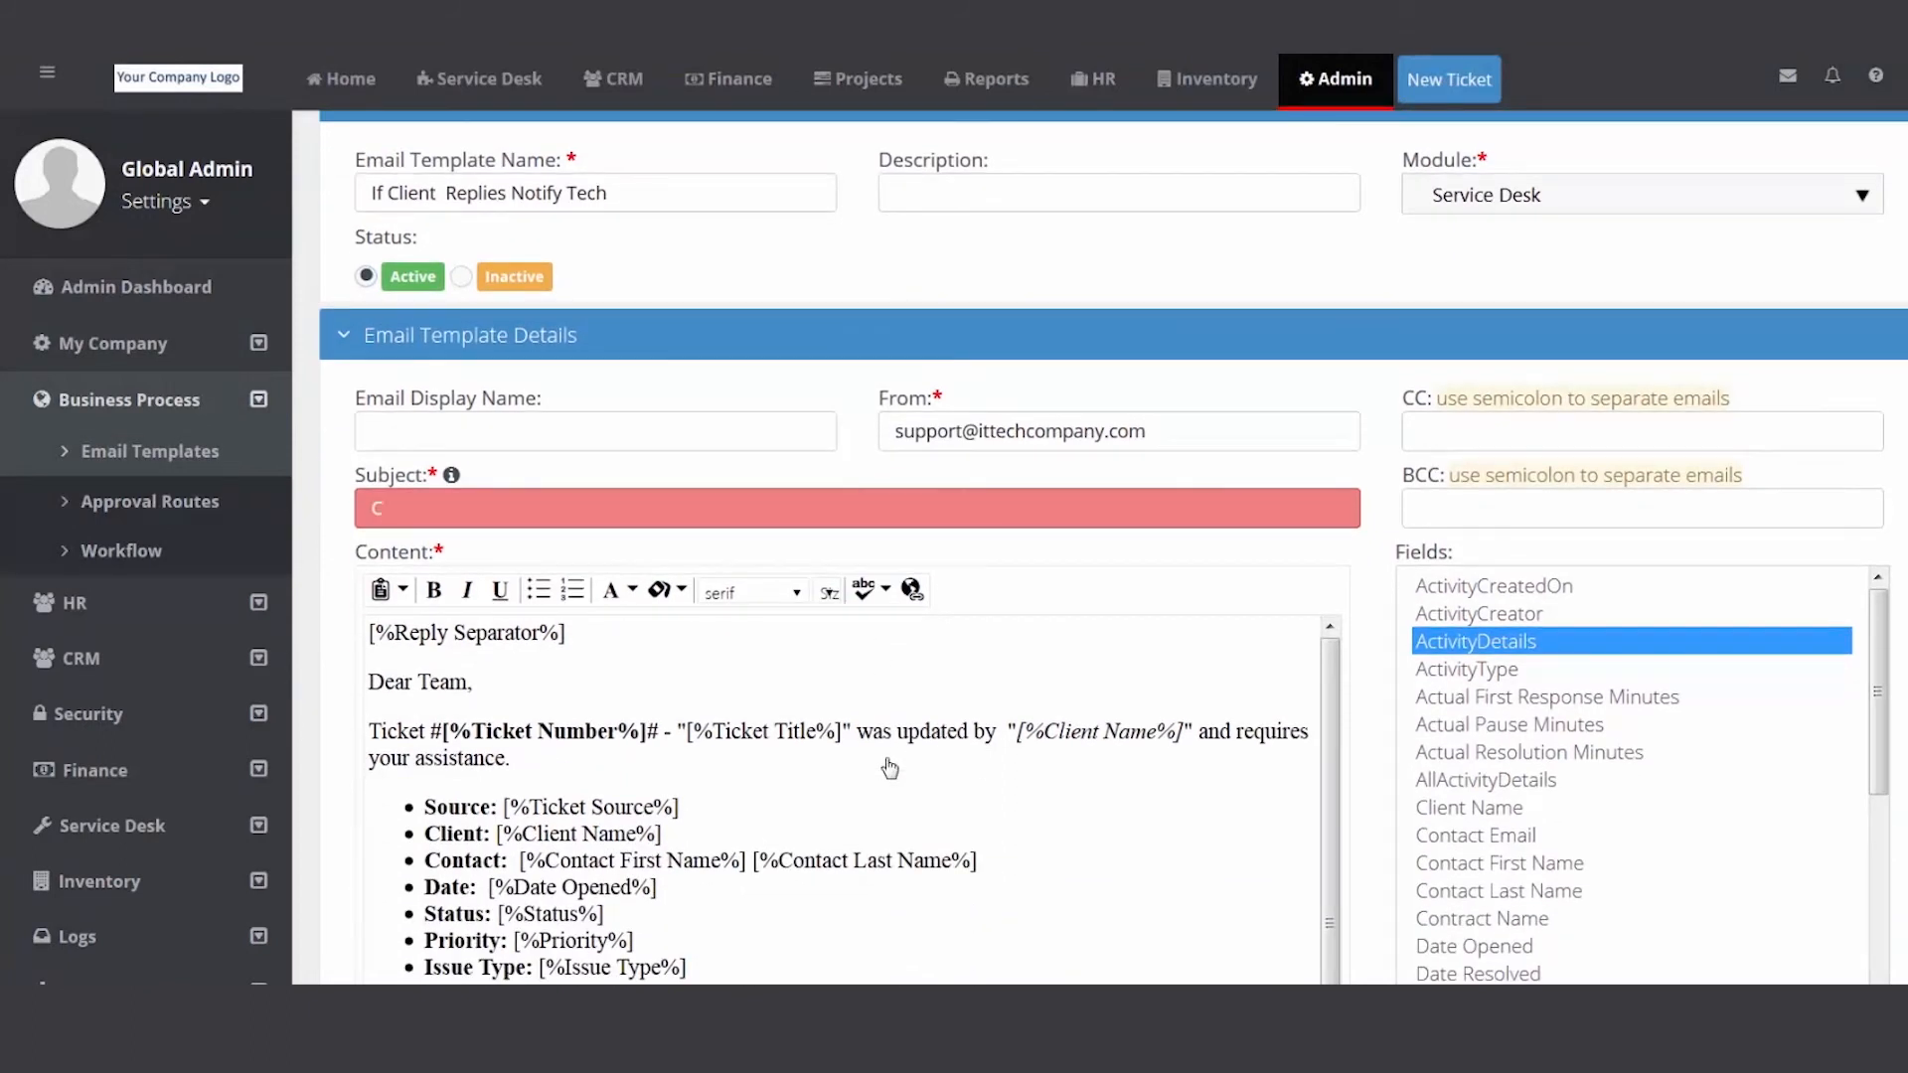
type("linet")
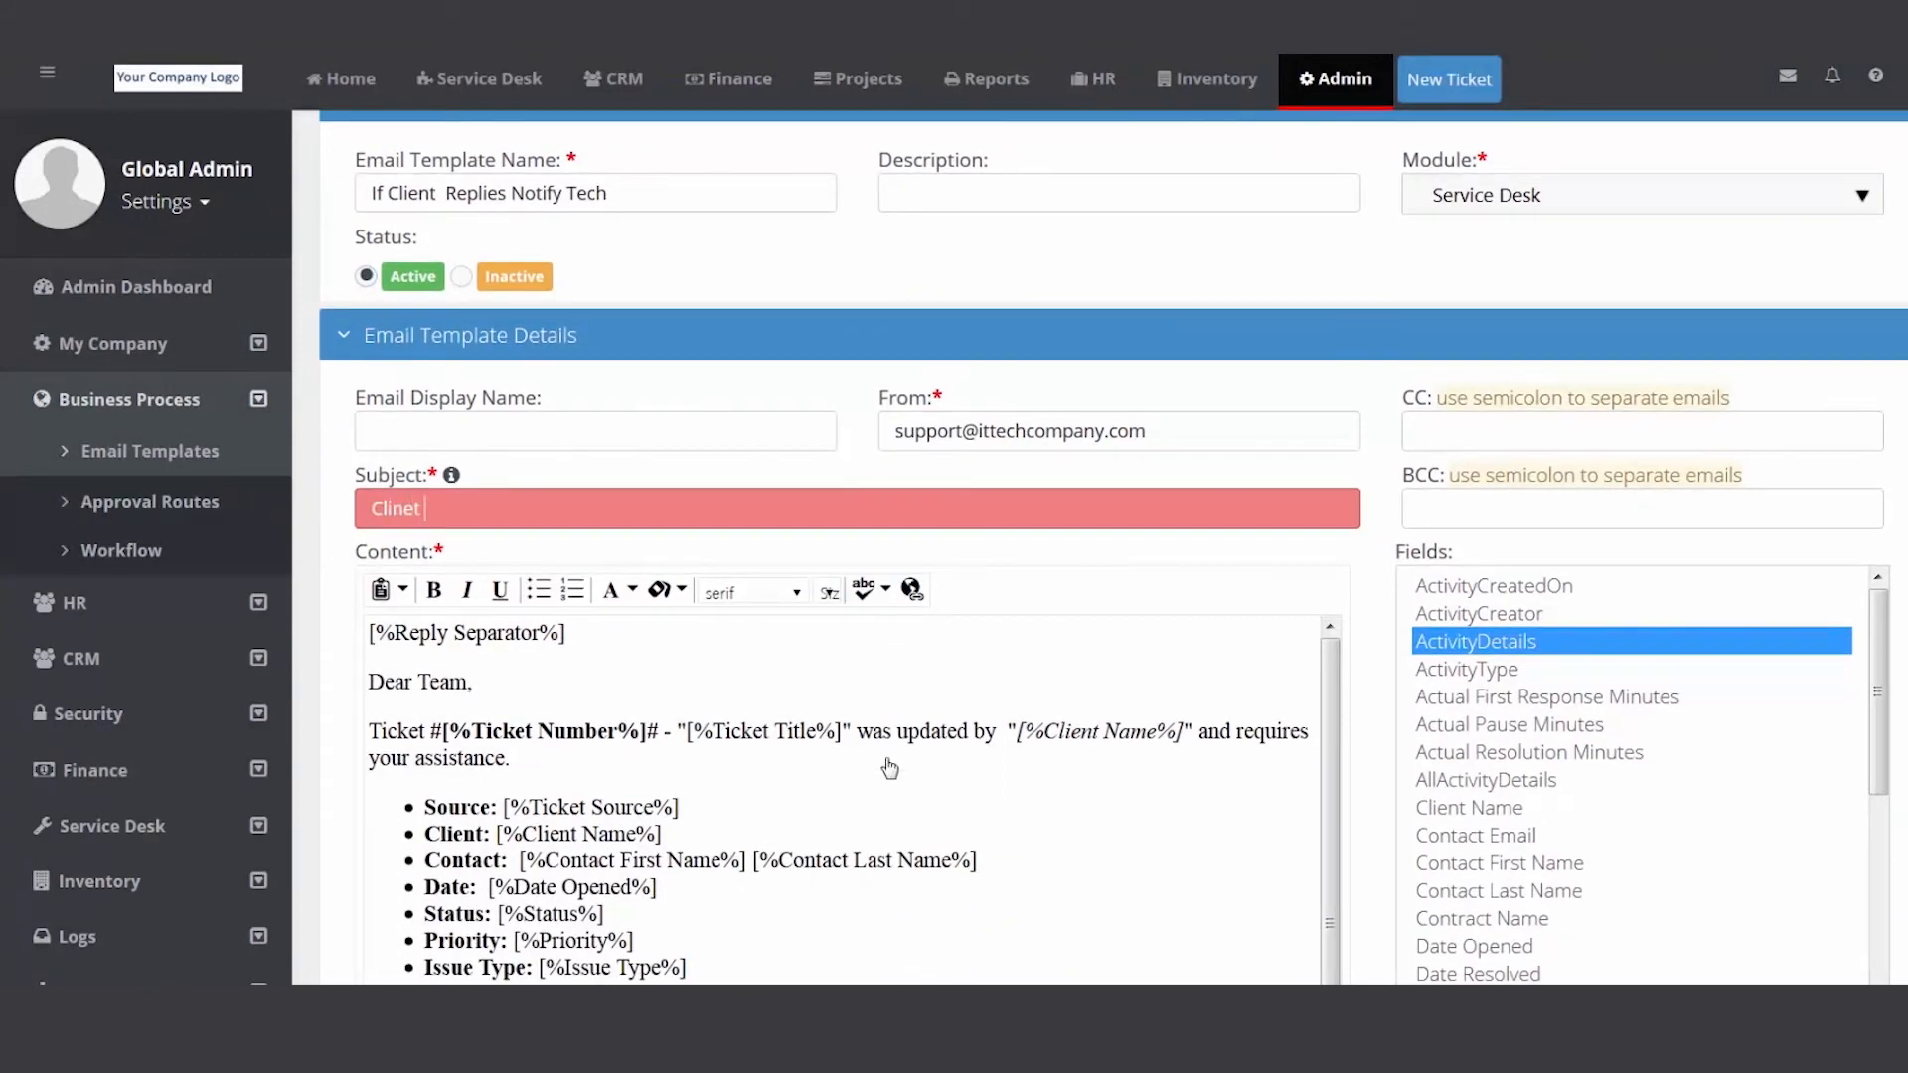
type("m")
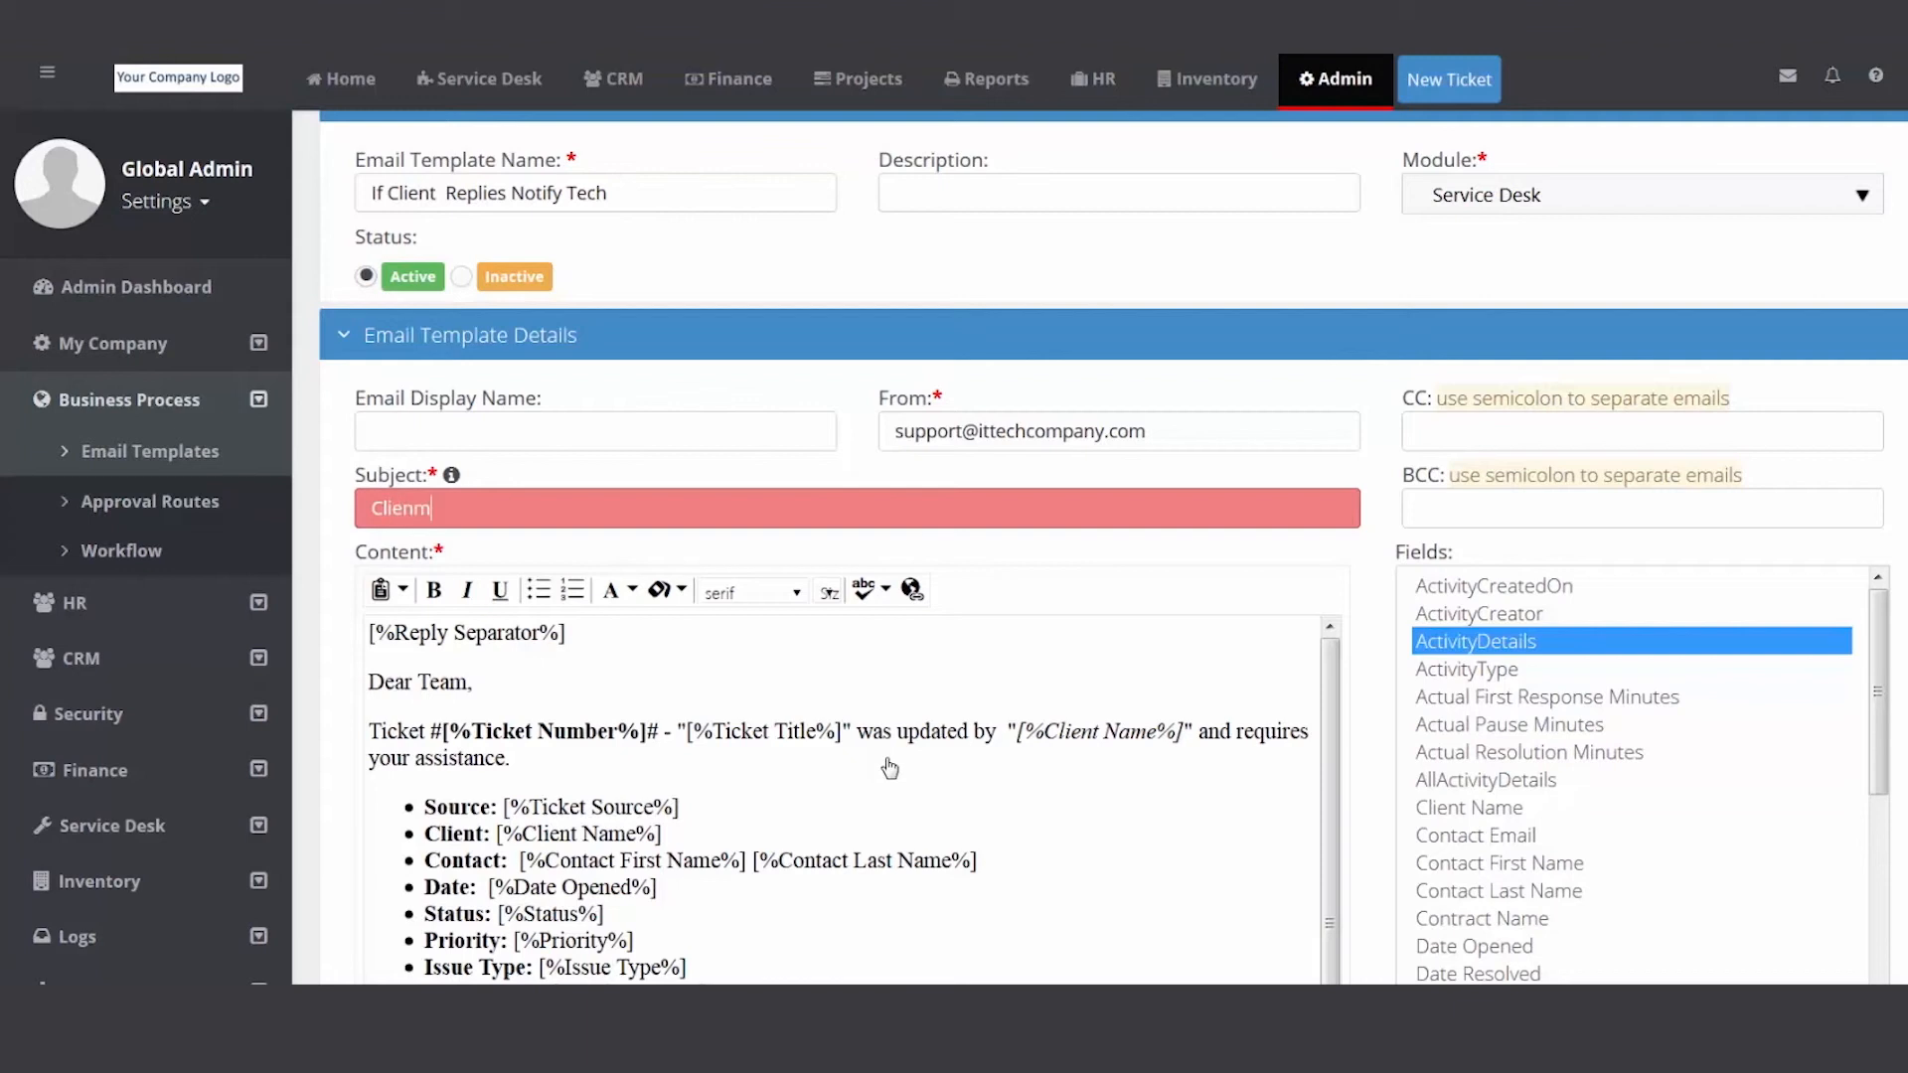
key("Backspace")
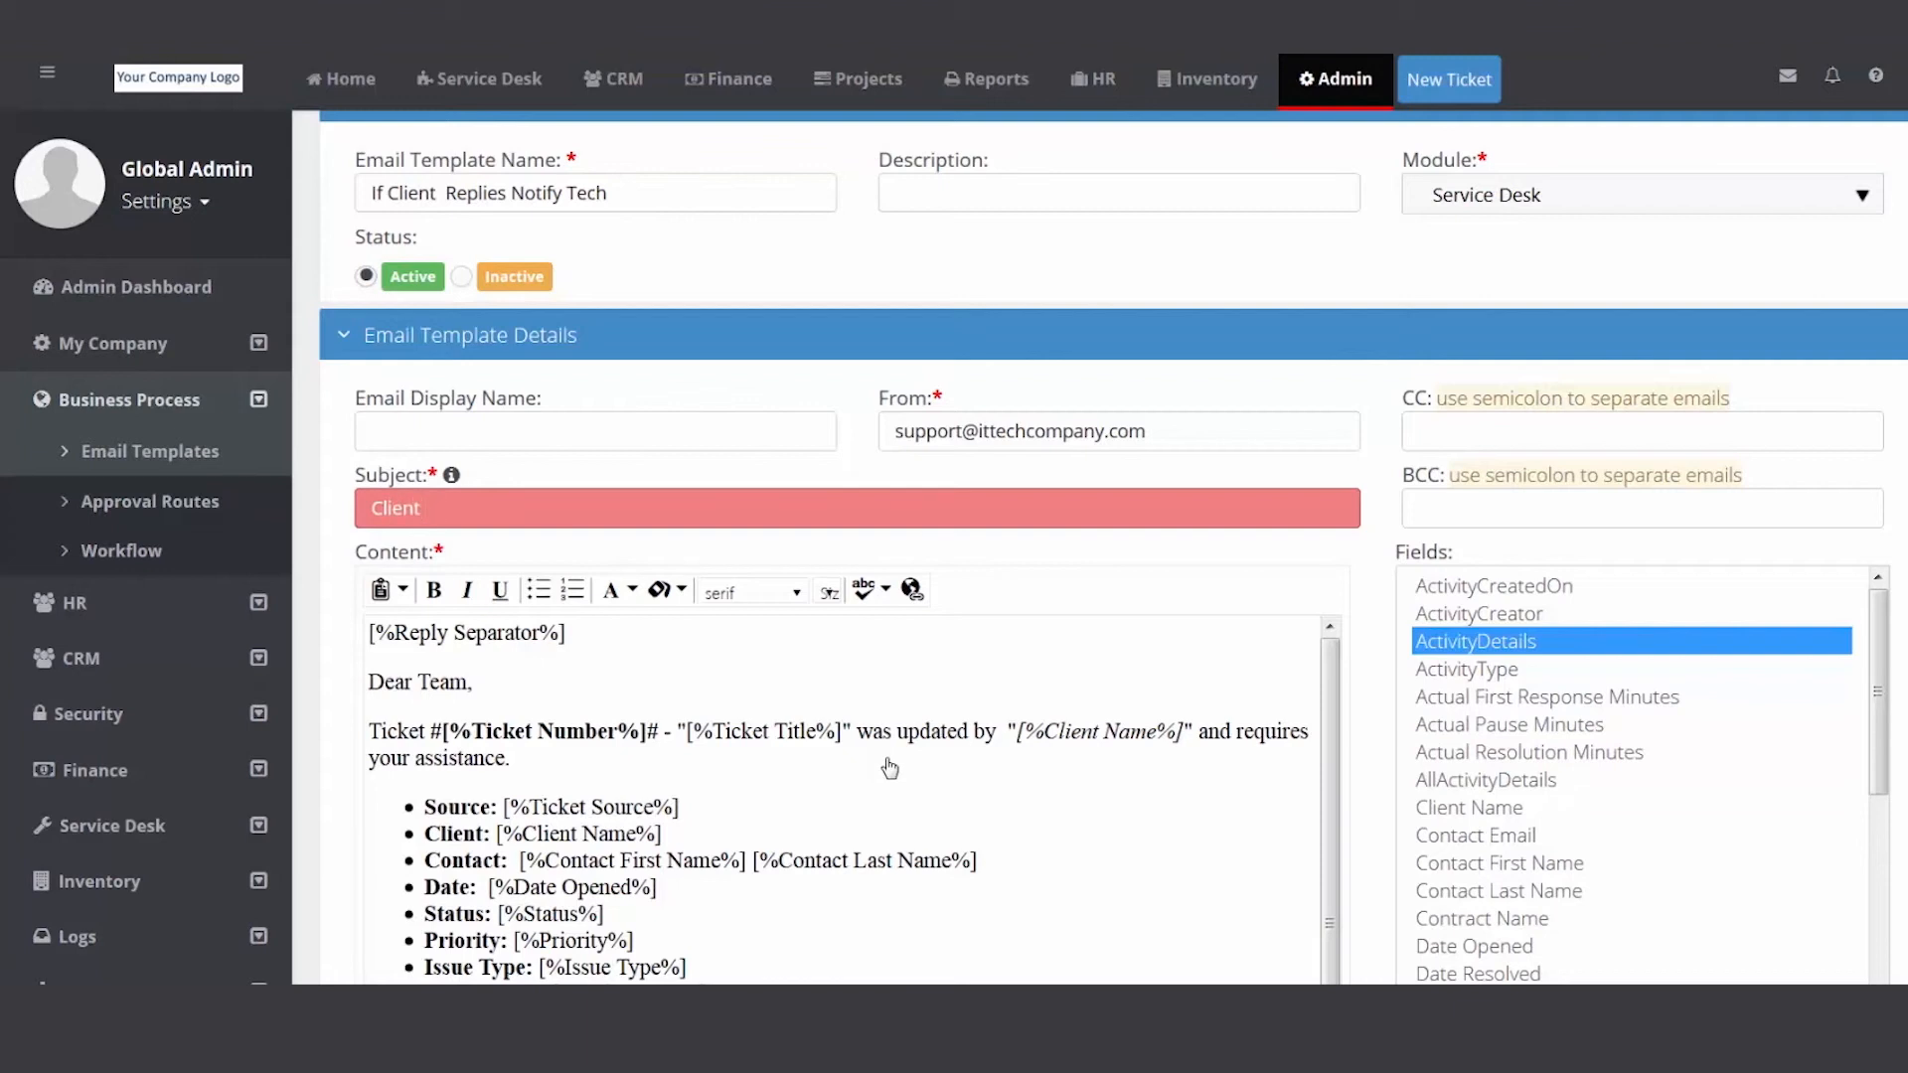
type("Re")
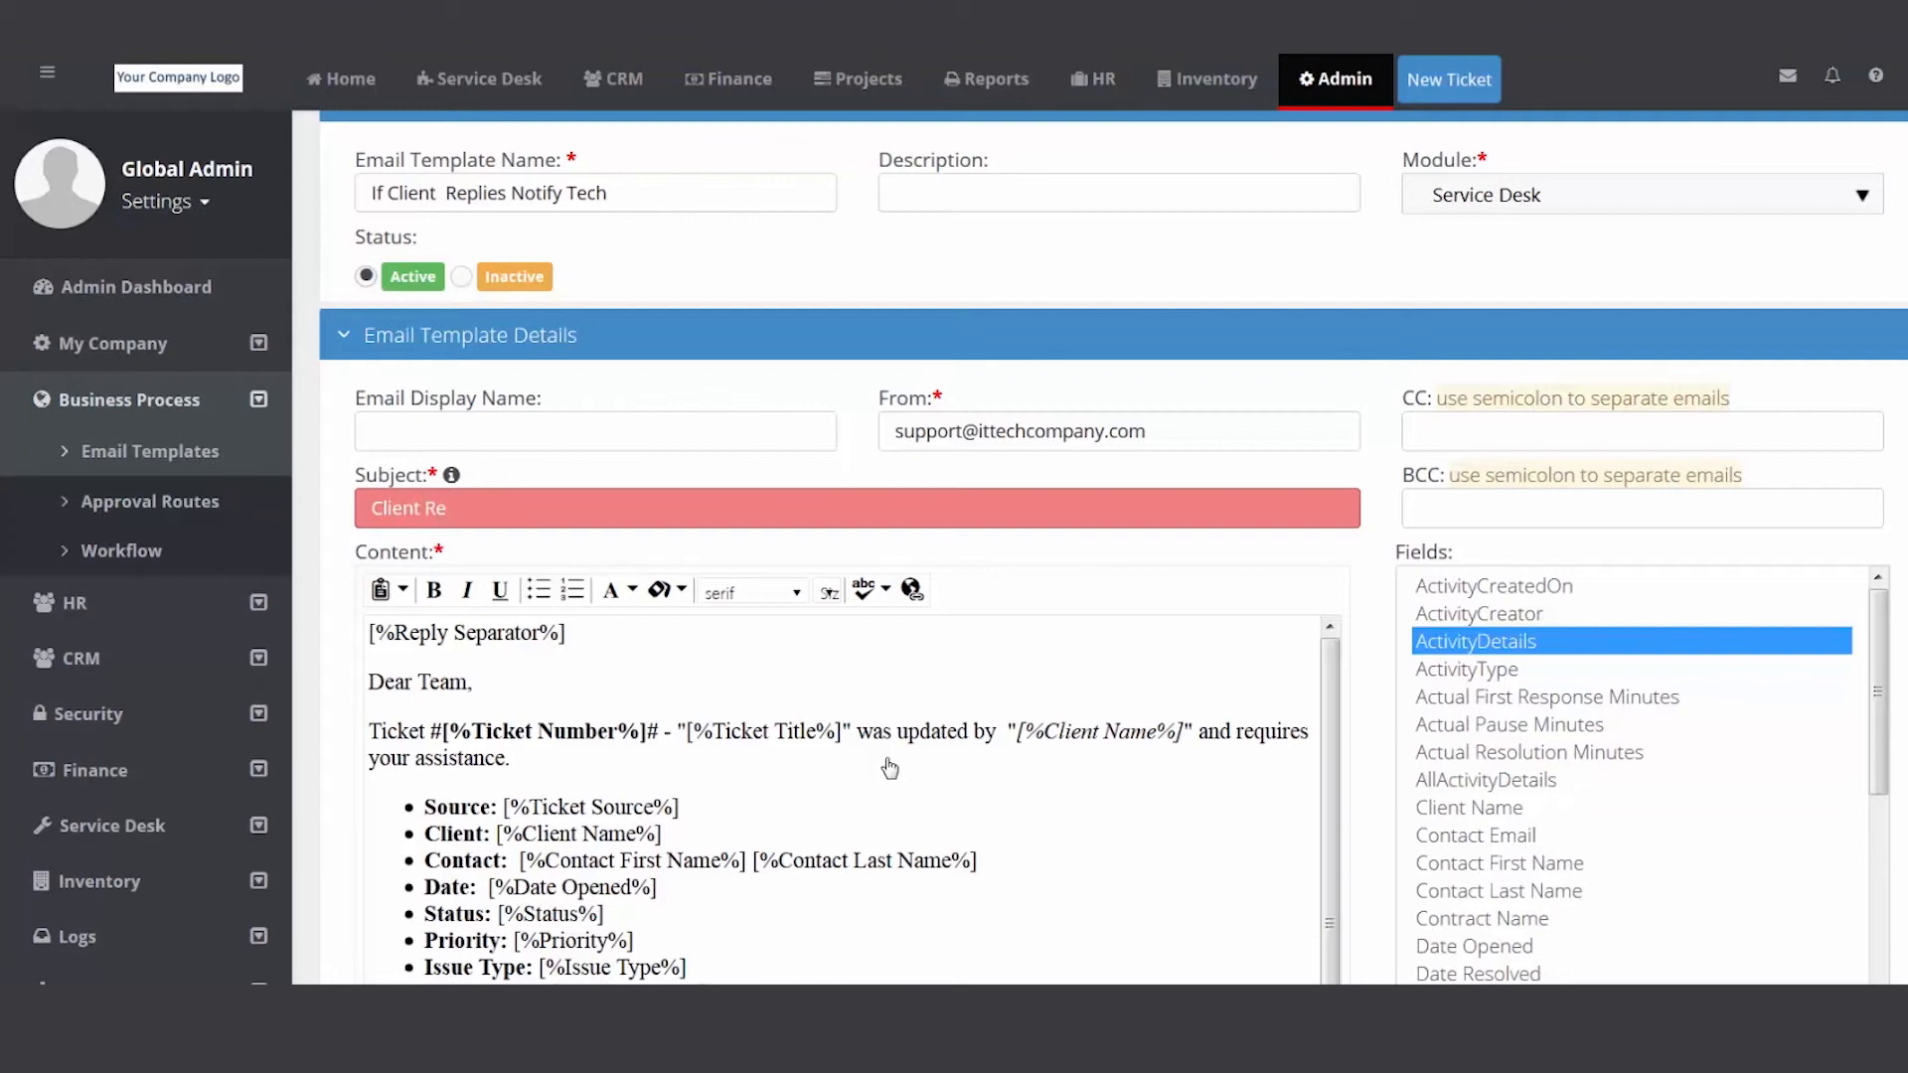
type("plied")
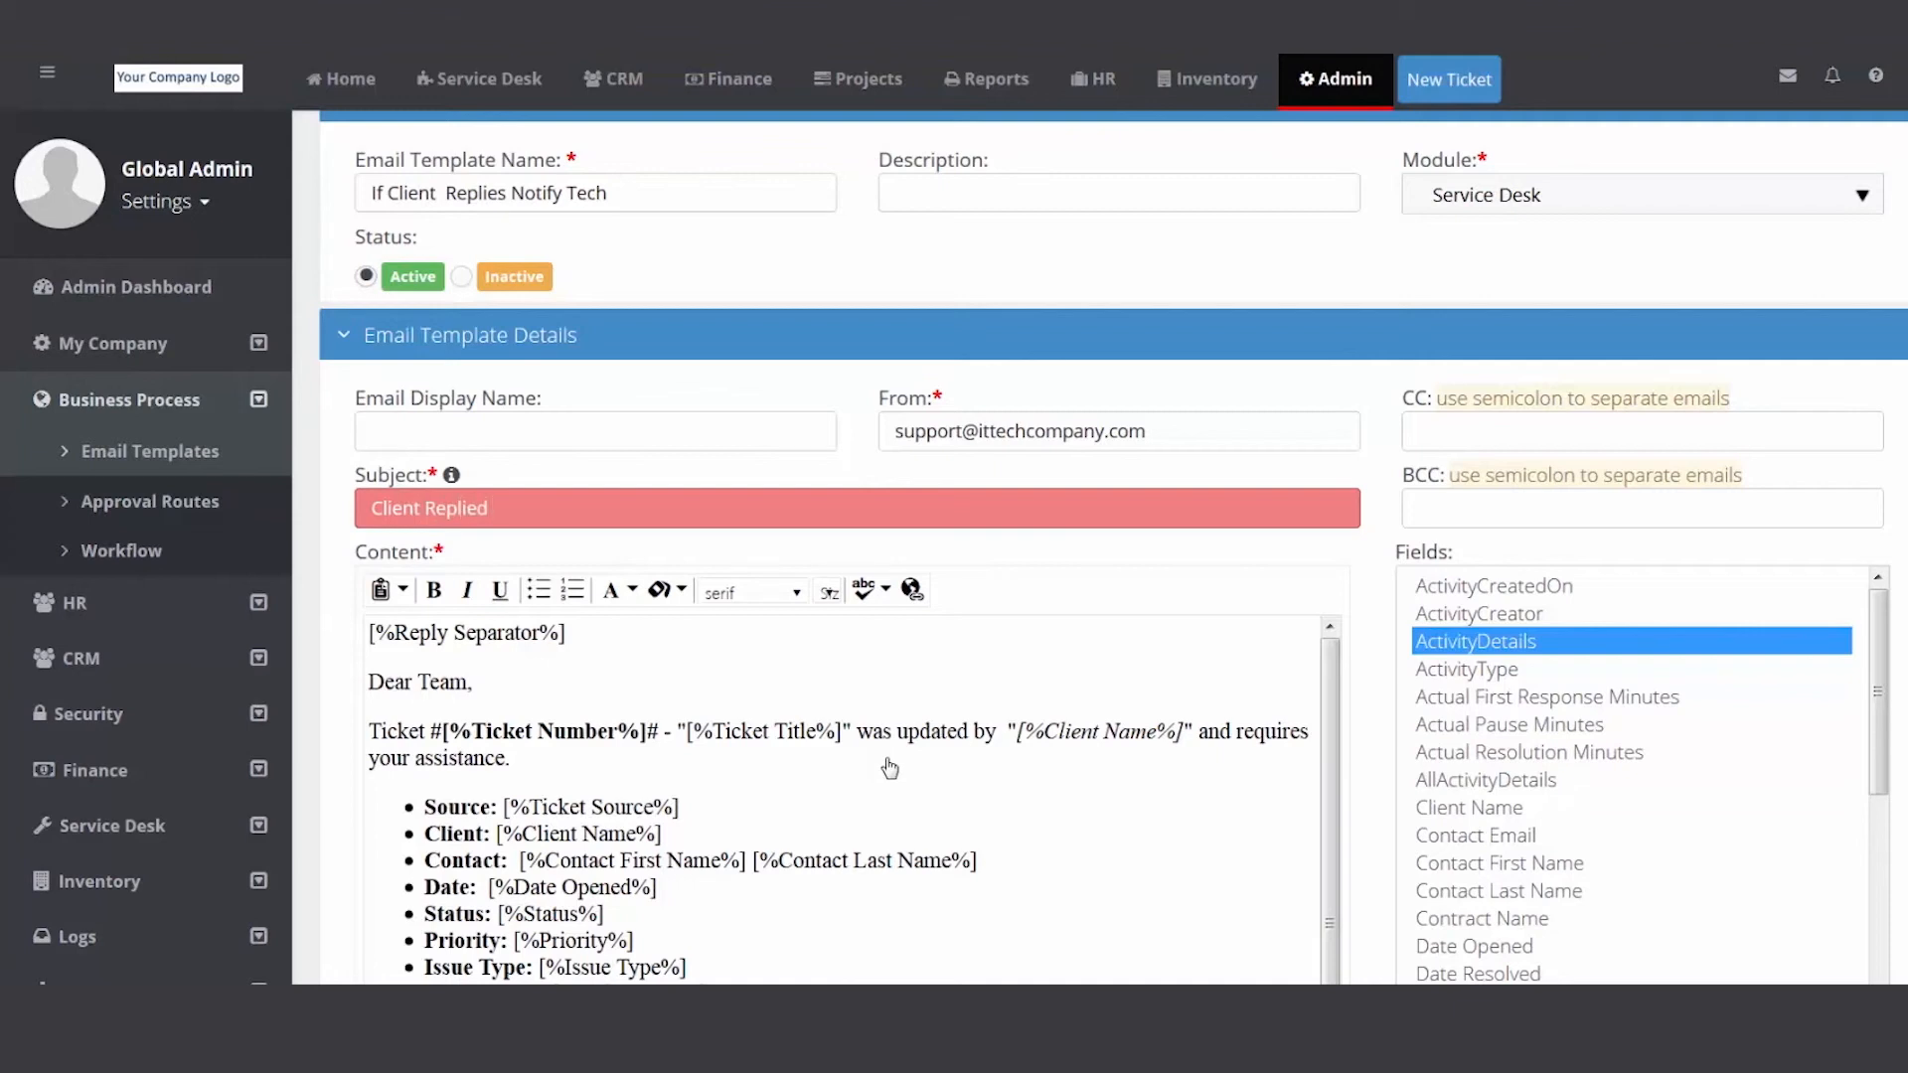
type("to Ticket")
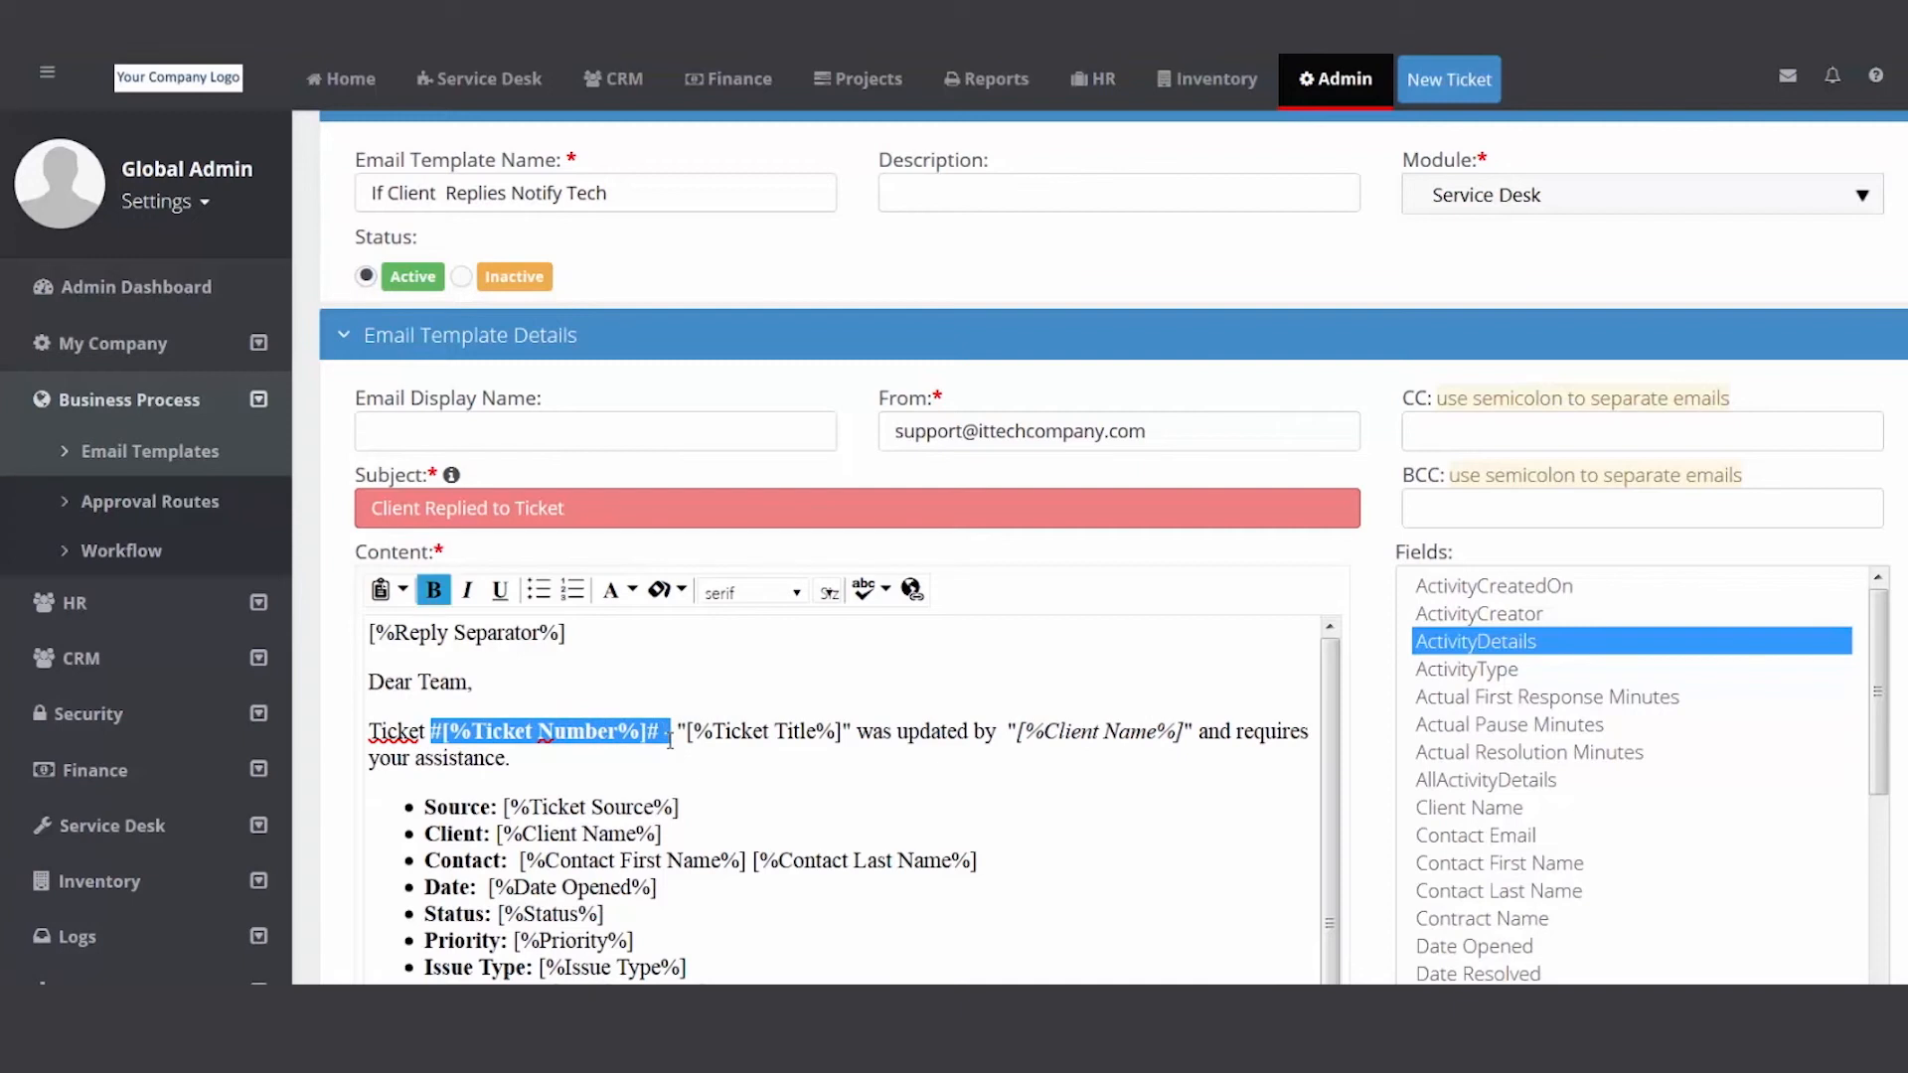
Append '#[%Ticket Number%]# - please take a look' to the subject.
left_click(644, 509)
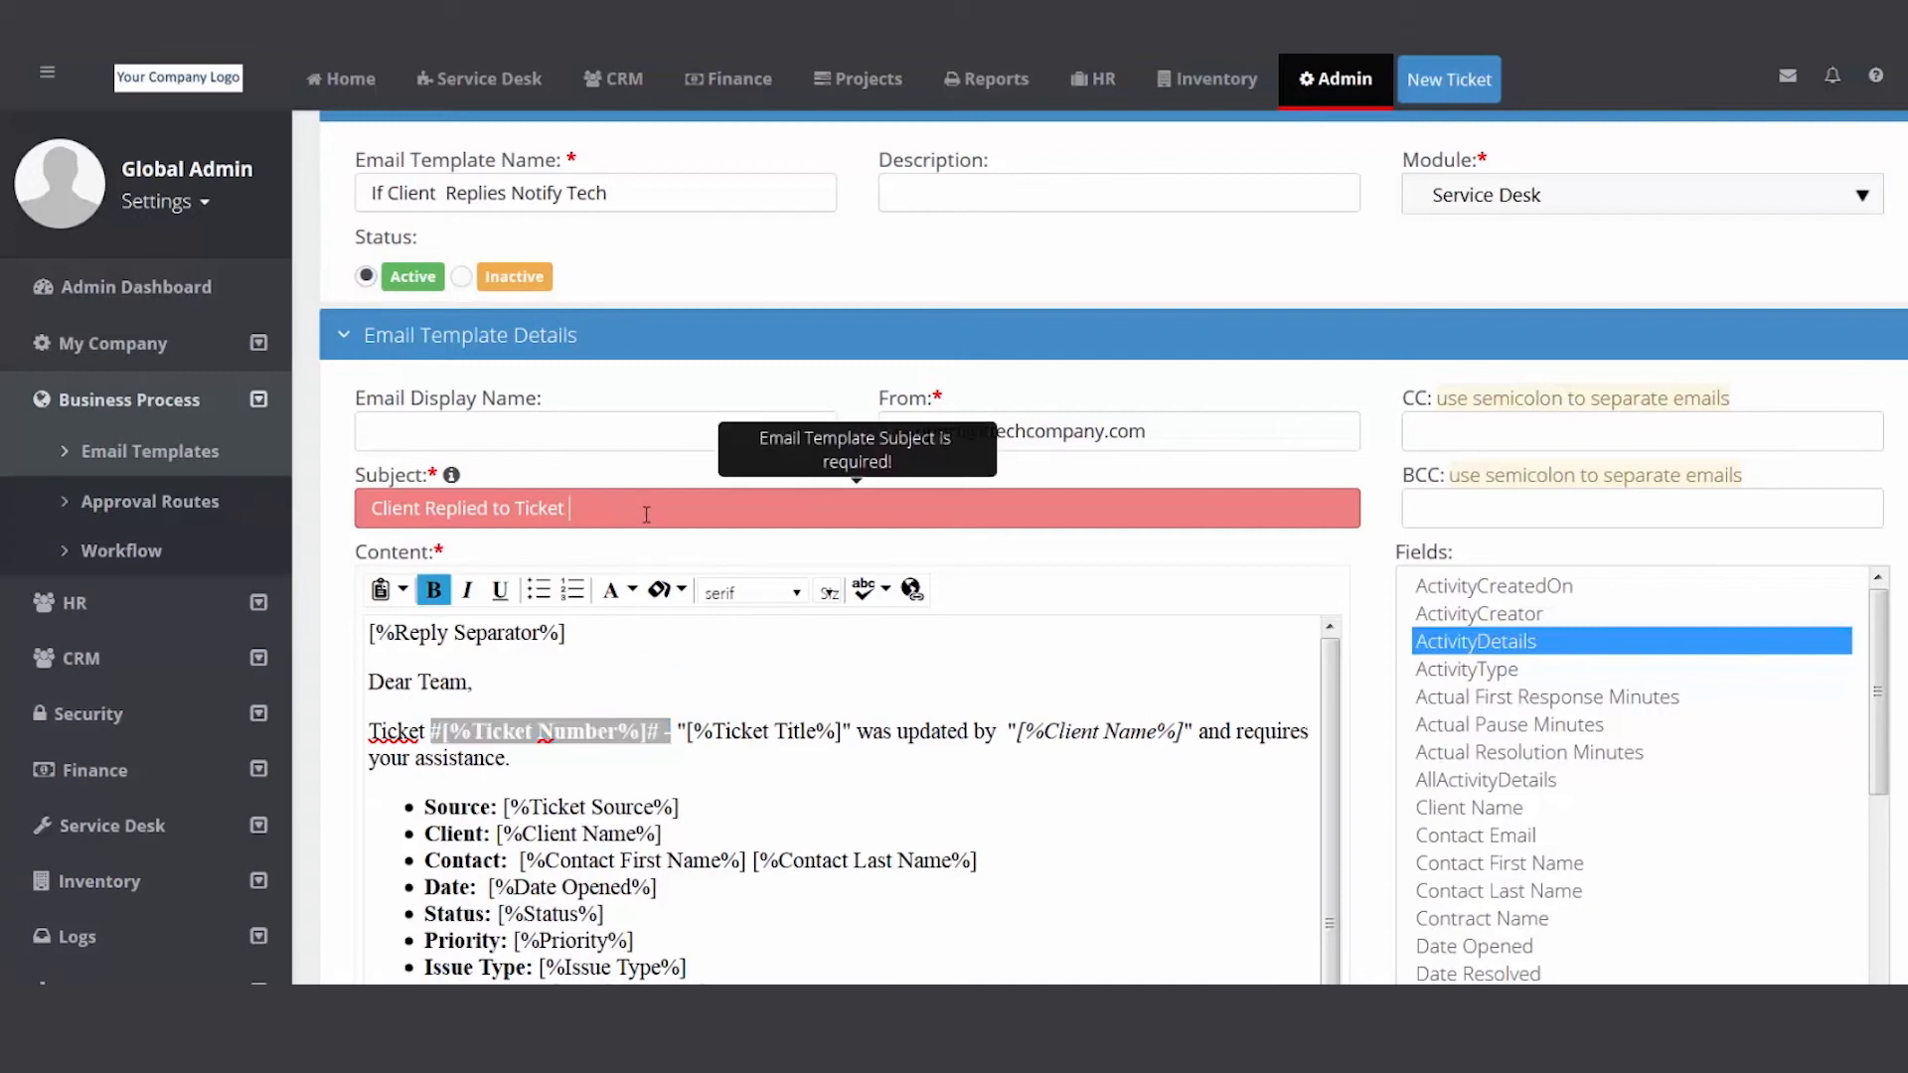
type("#[%Ticket Number%]# - please take a look")
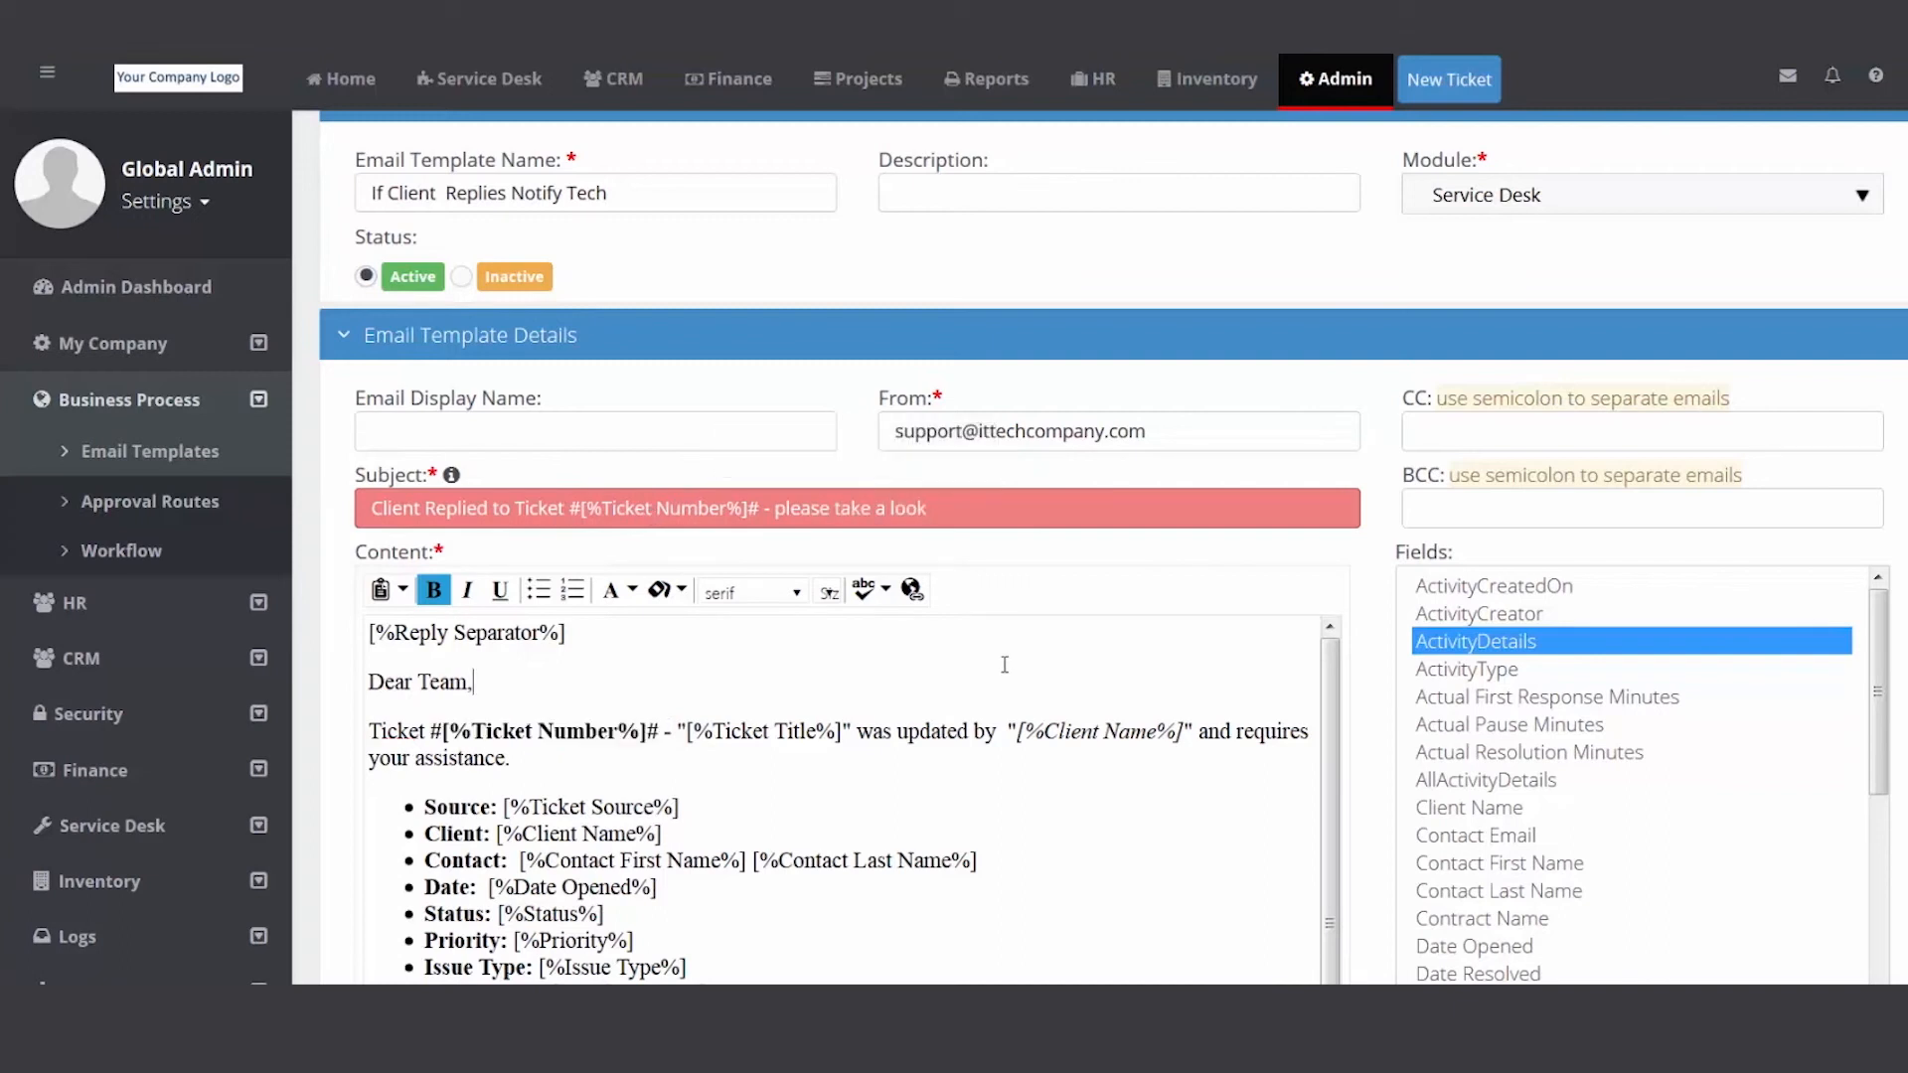
scroll("up", 3)
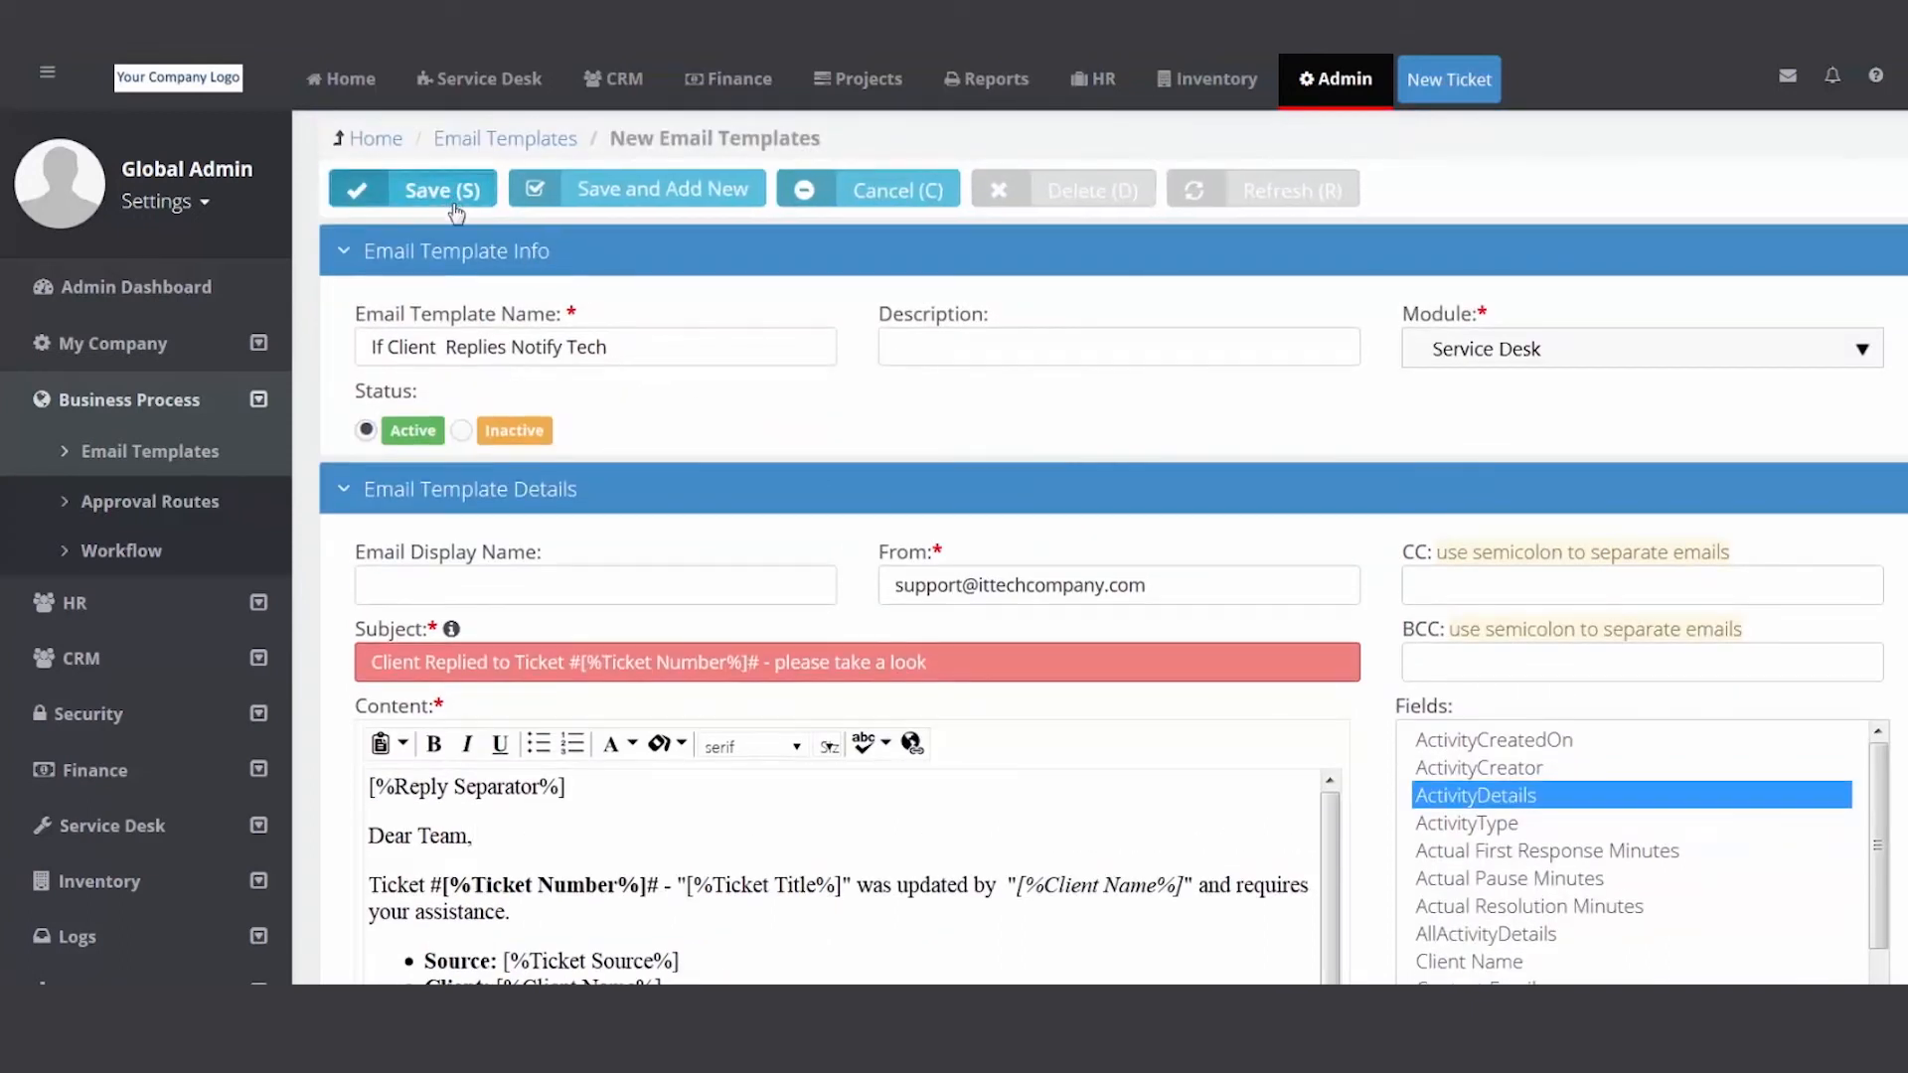
Save the template and reopen the 'If Client Replies - Notify Tech' workflow rule for editing.
left_click(414, 189)
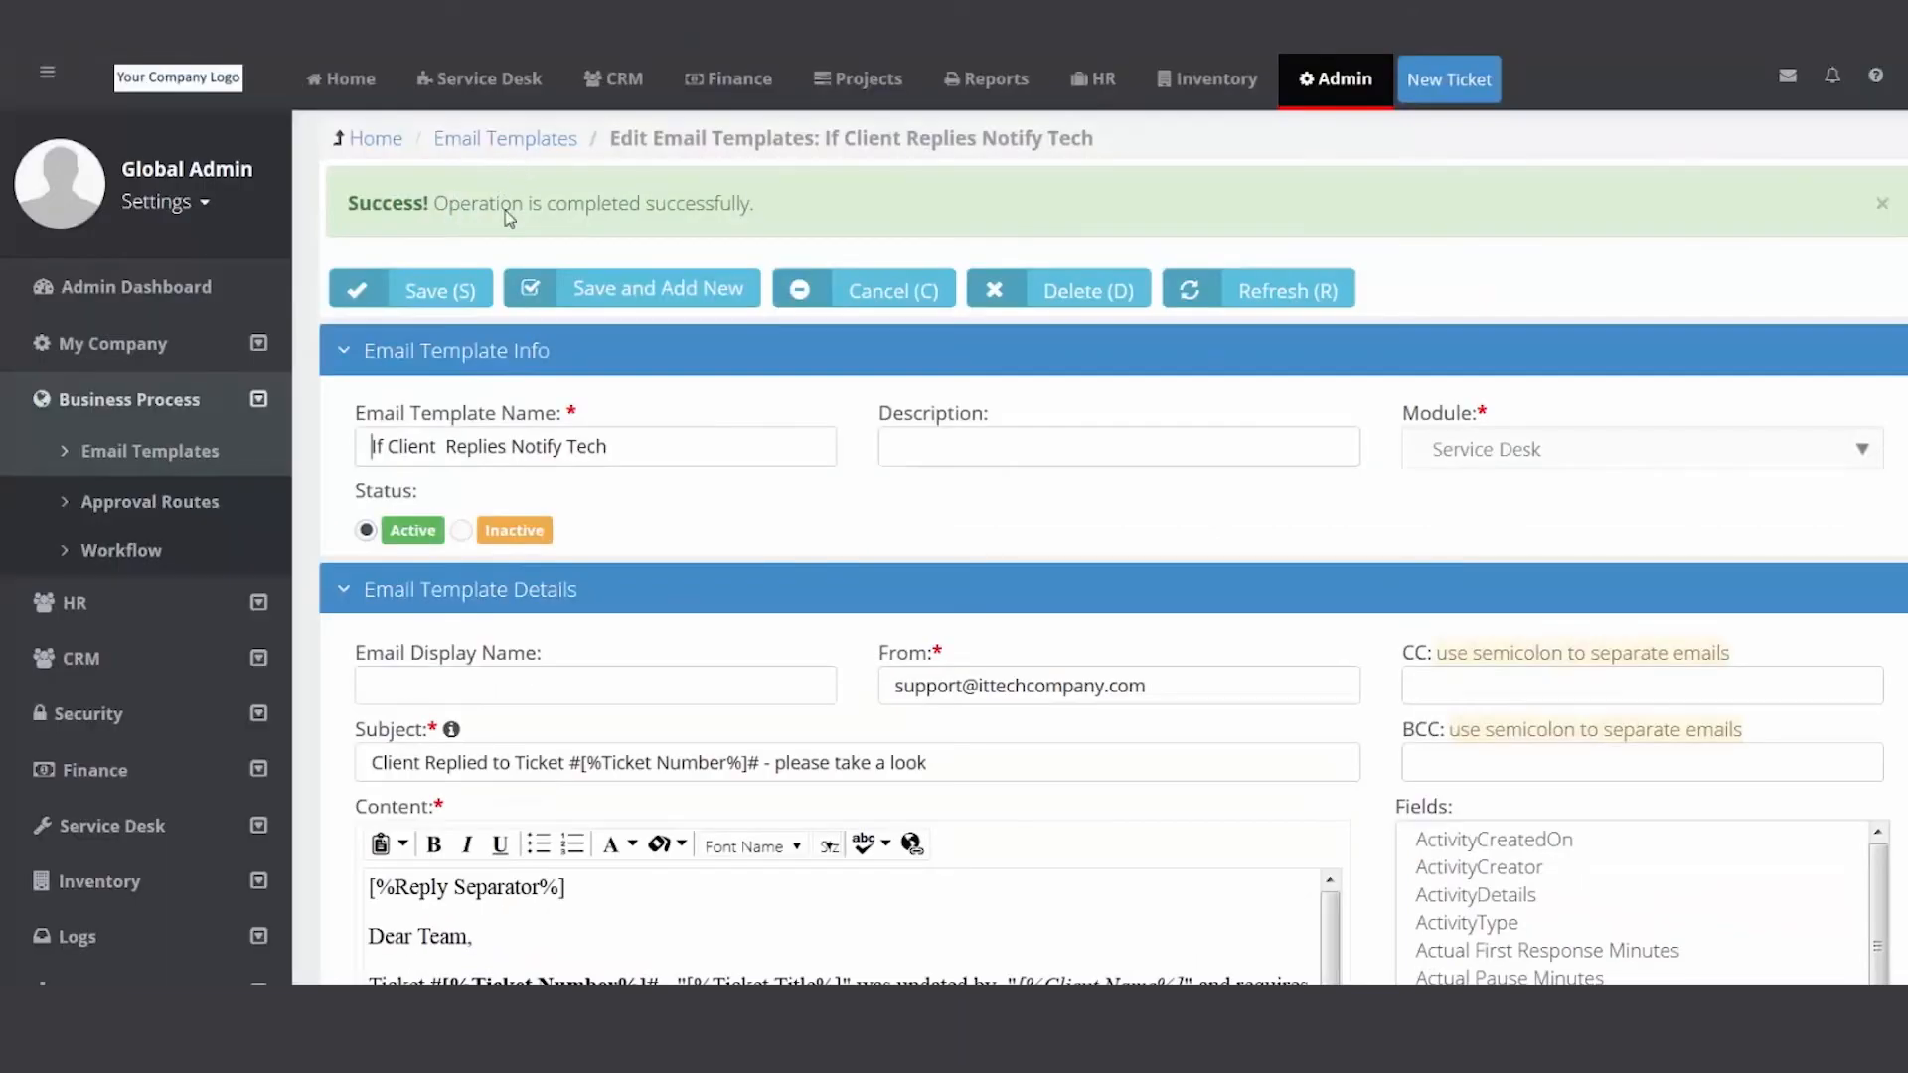
mouse_move(120, 550)
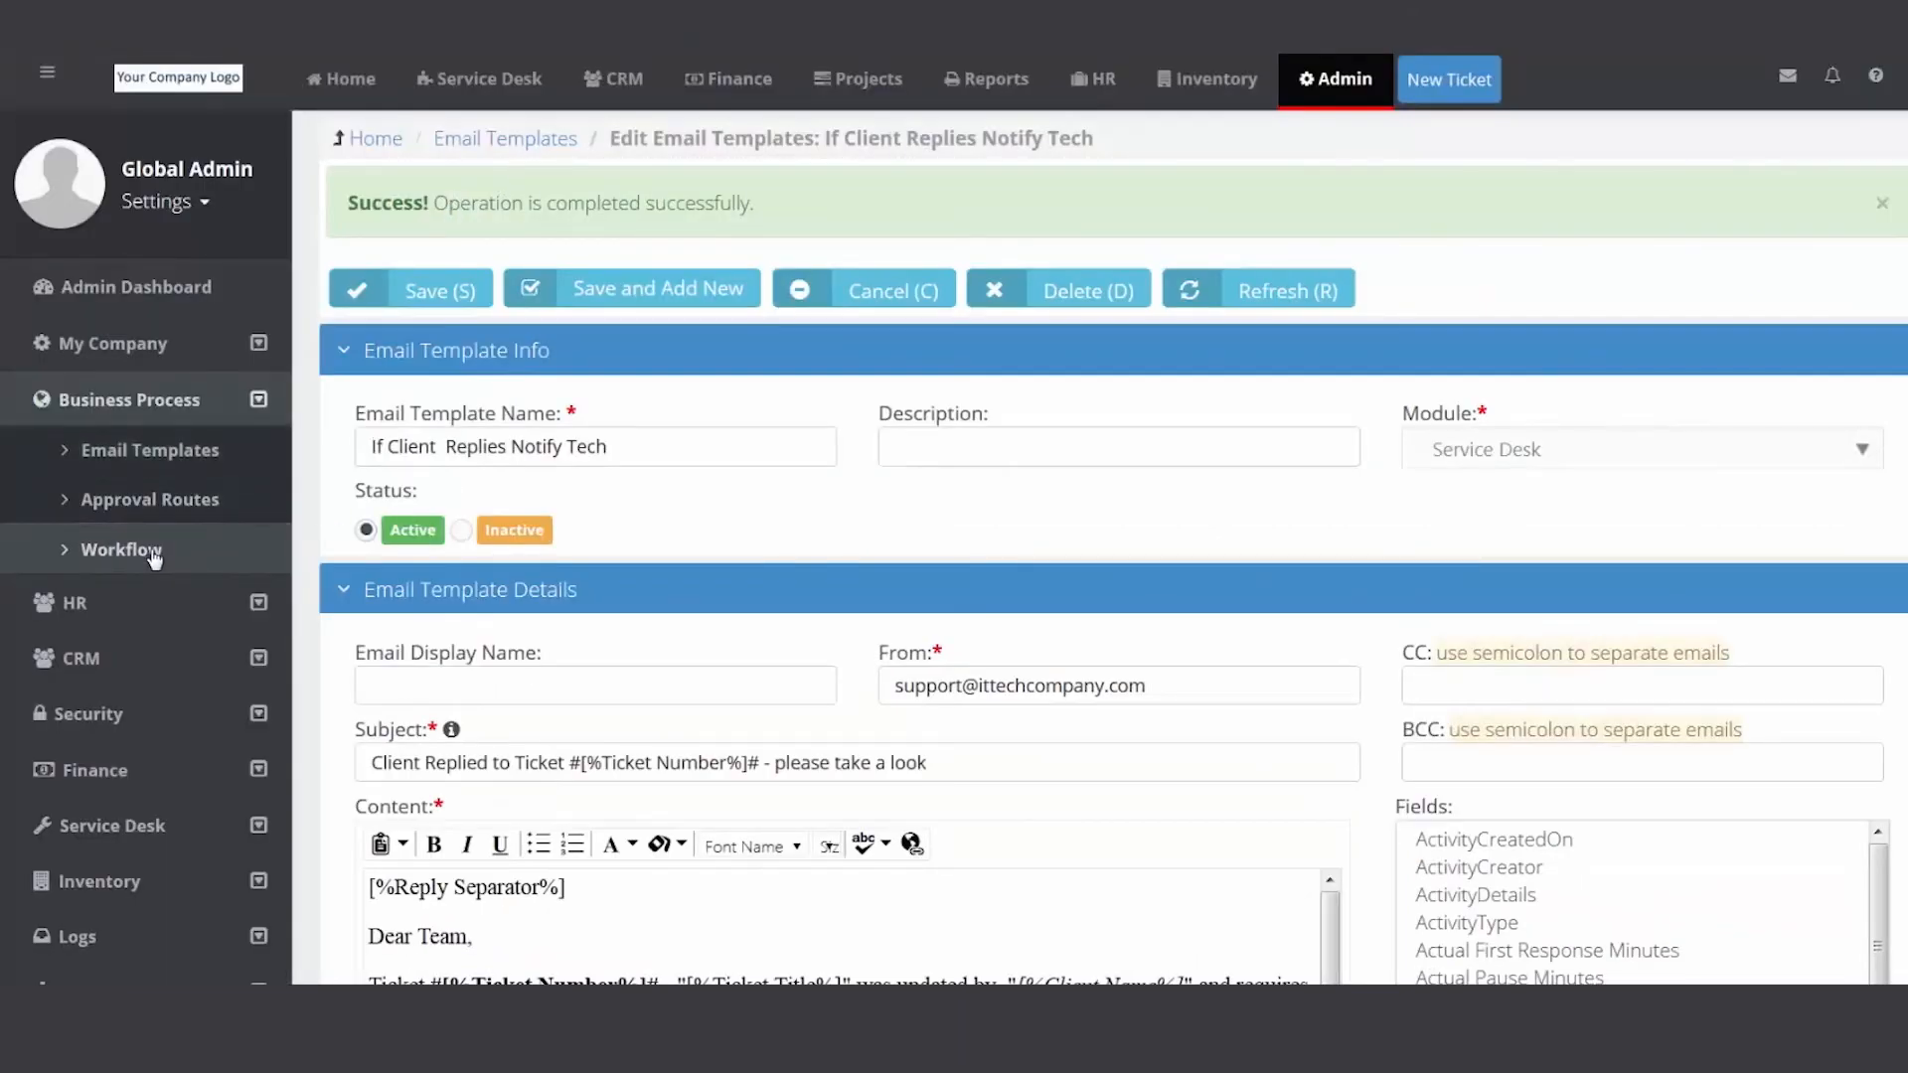
left_click(120, 548)
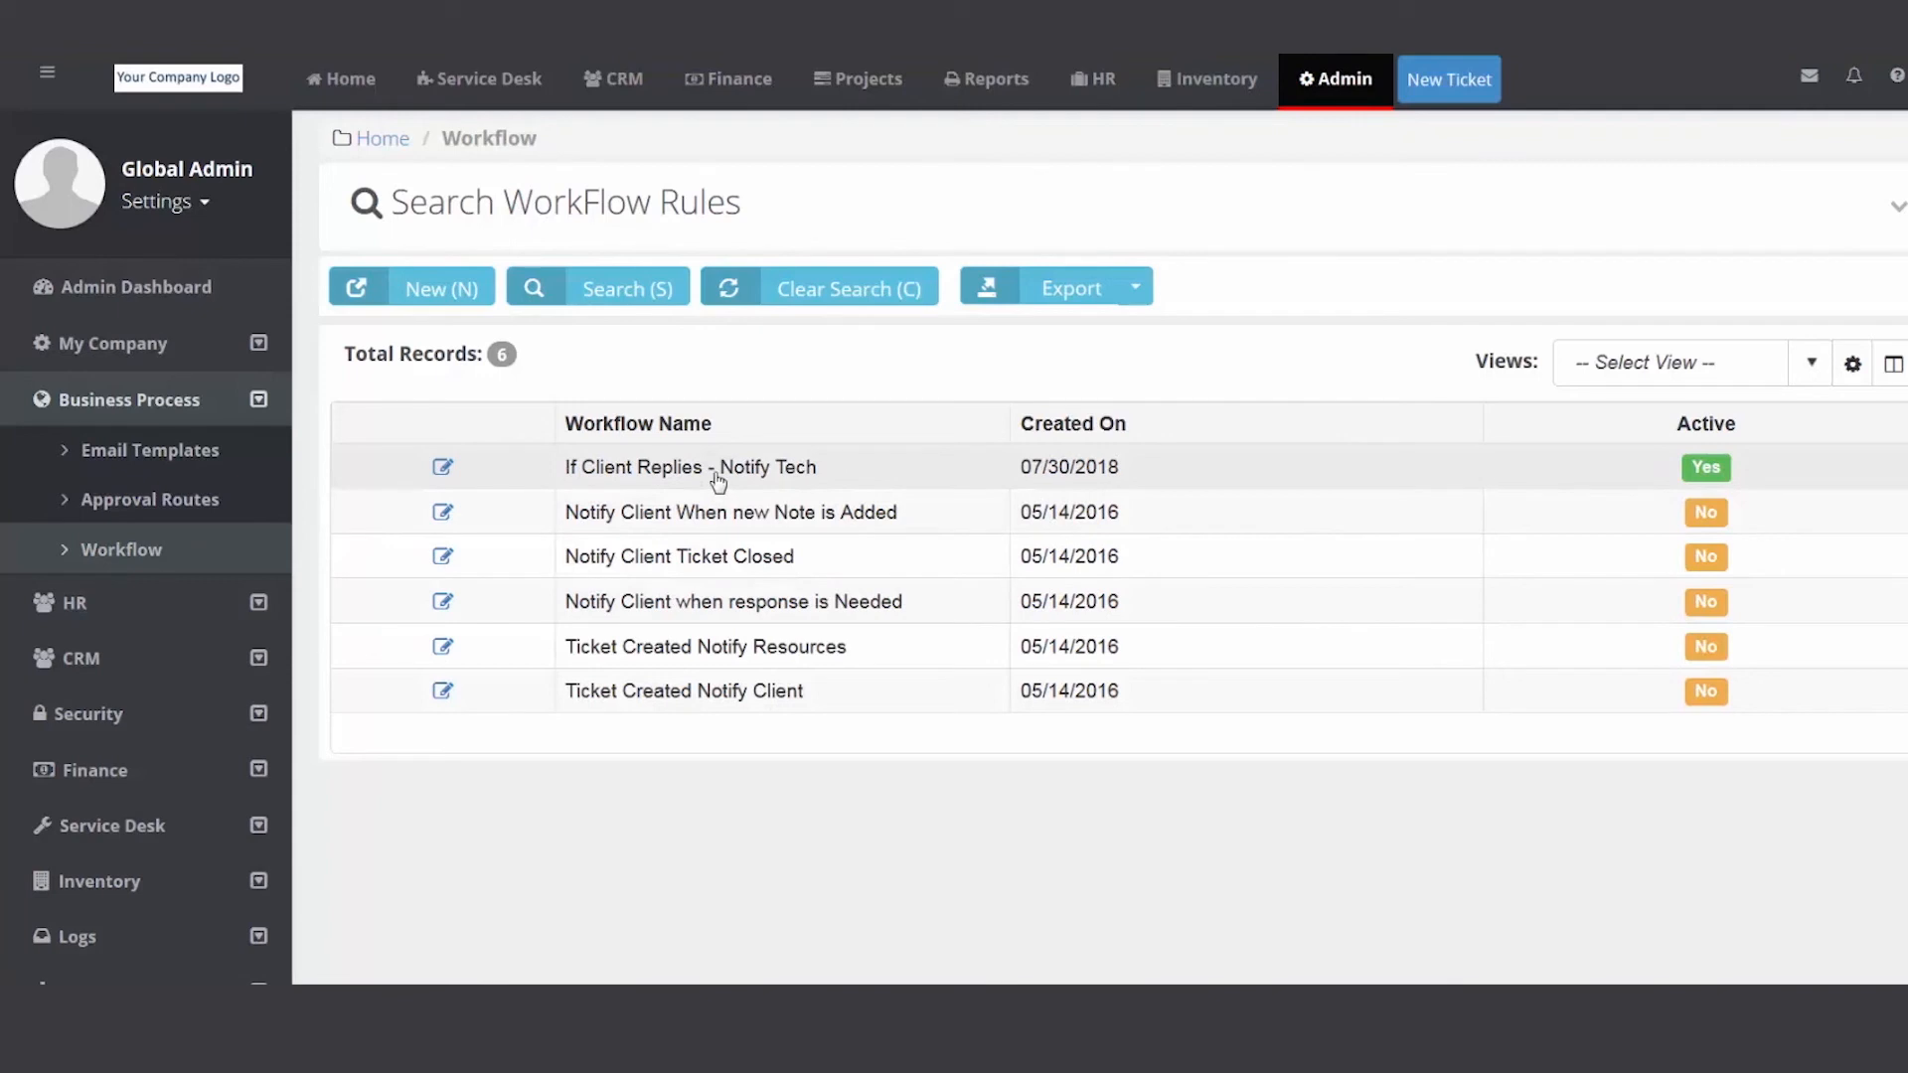
left_click(689, 467)
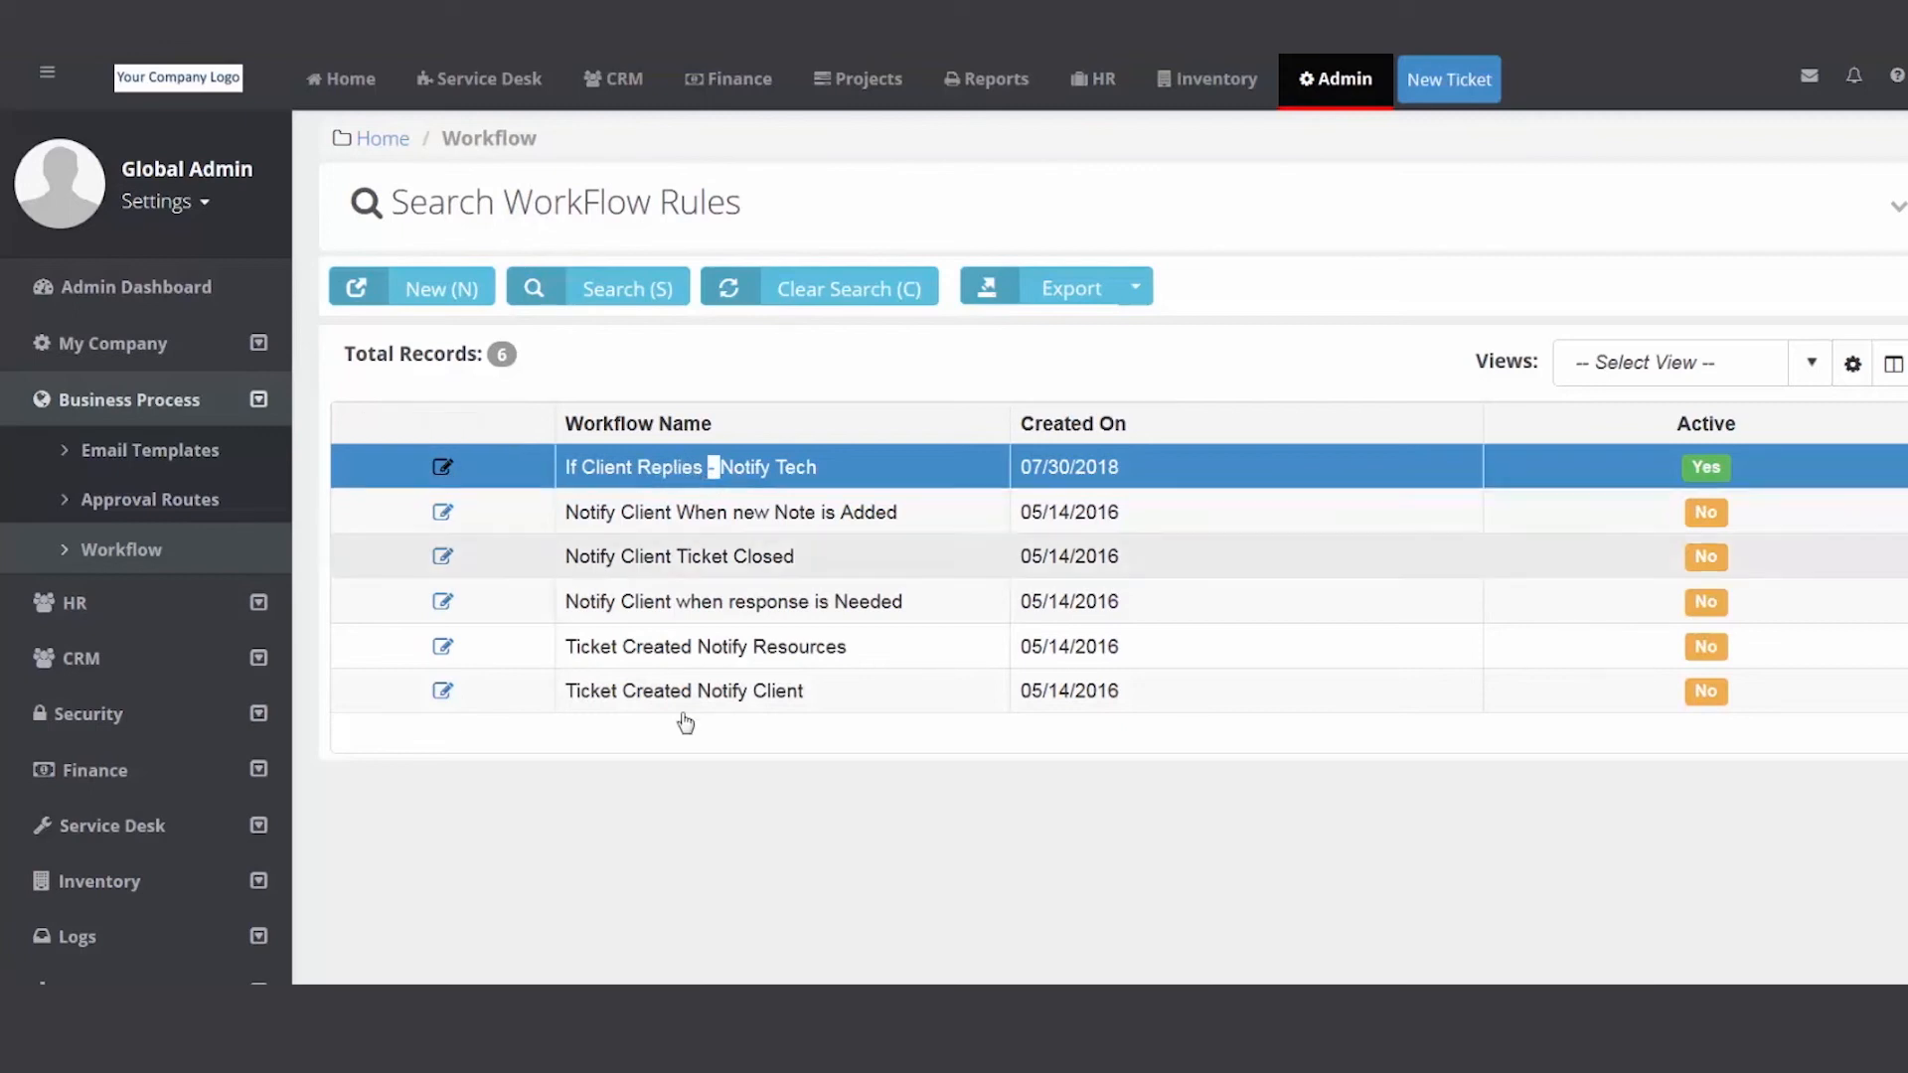
mouse_move(713, 801)
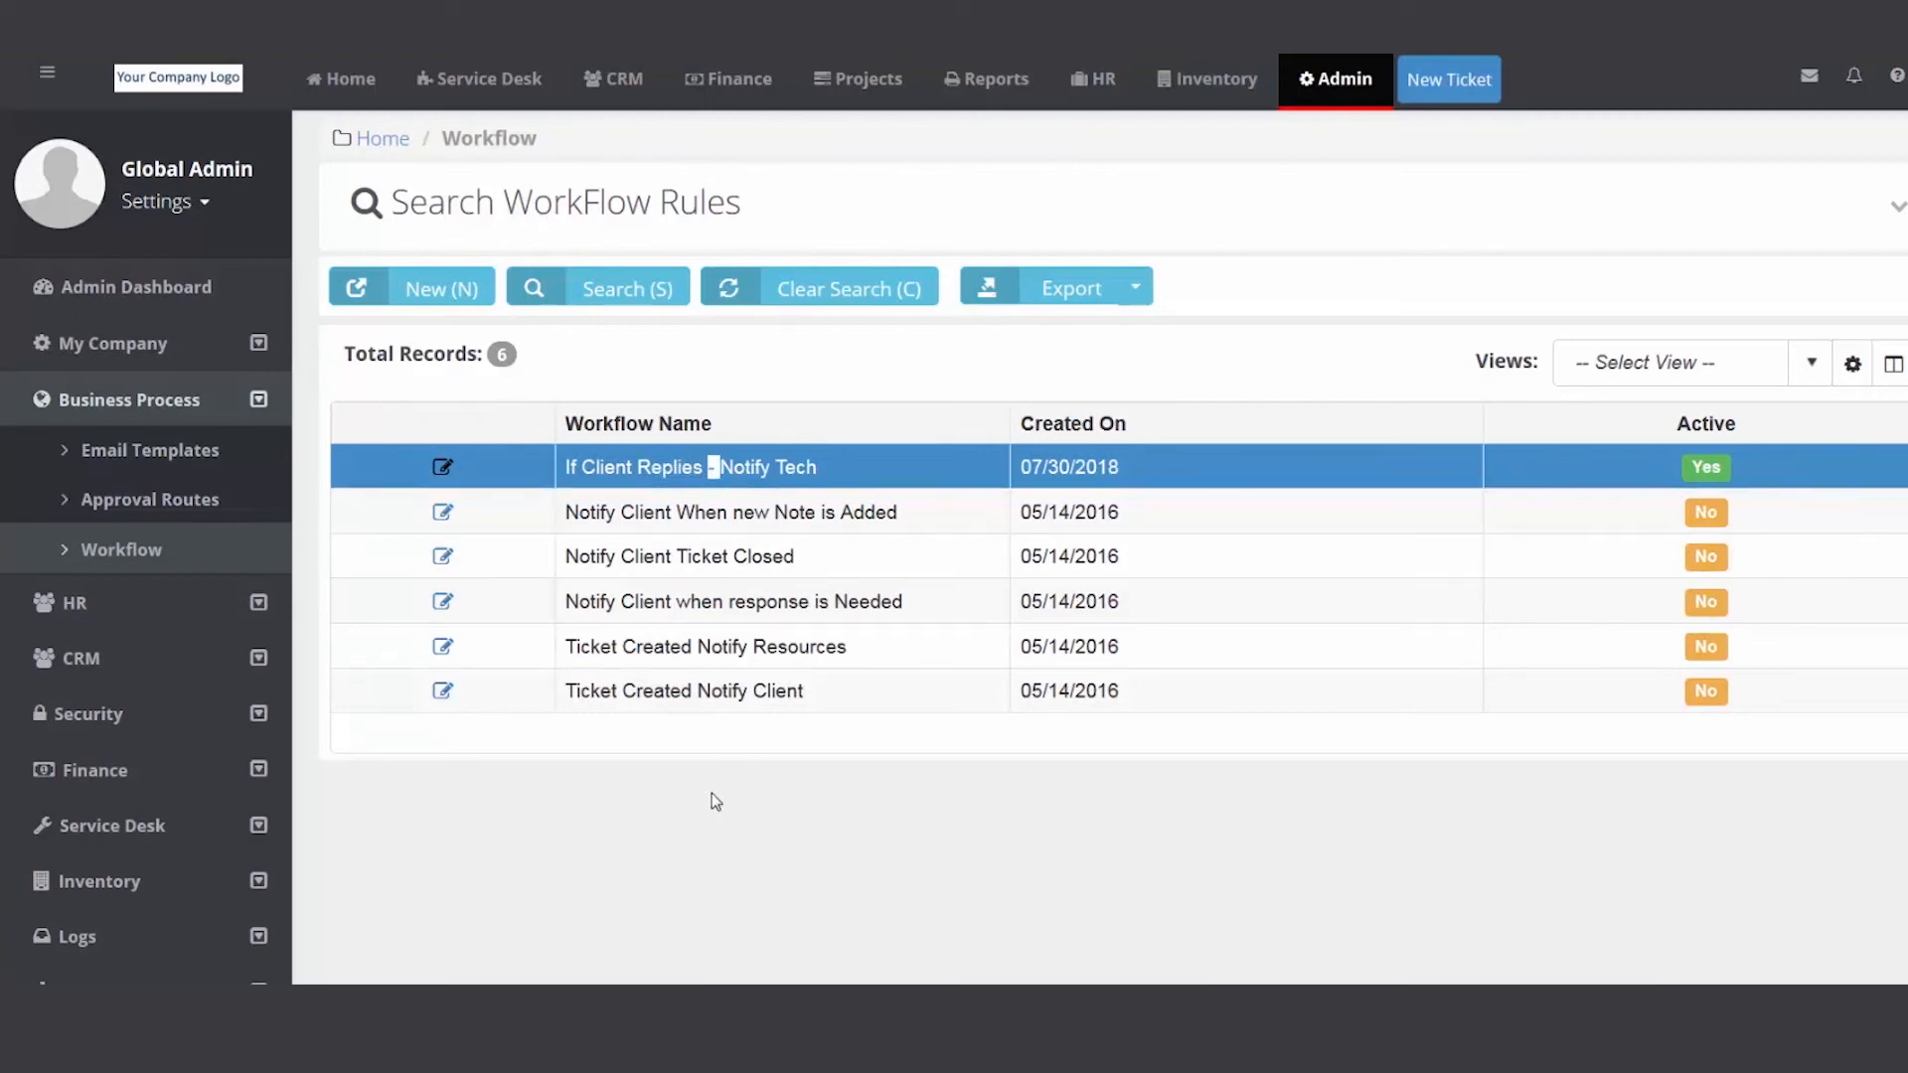
left_click(444, 465)
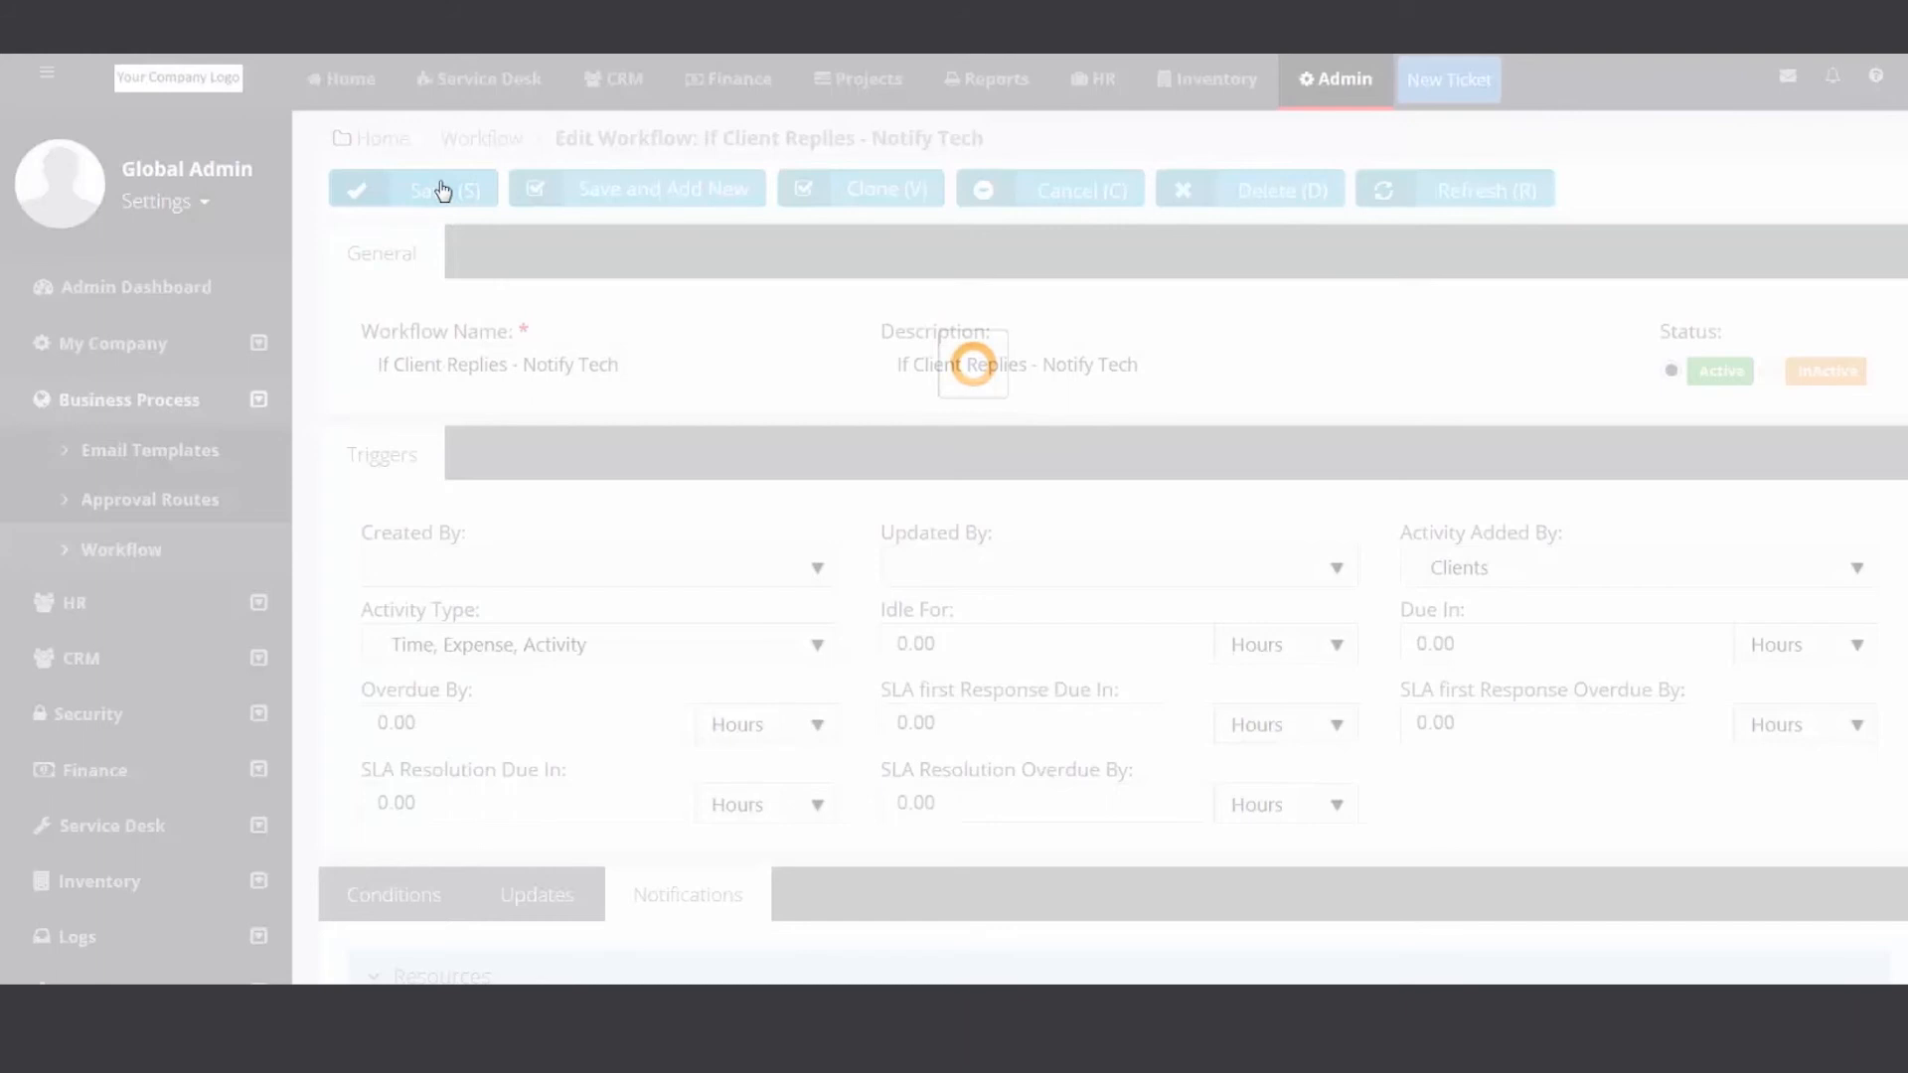
Save the 'If Client Replies - Notify Tech' rule and return to the workflow rules list.
left_click(414, 188)
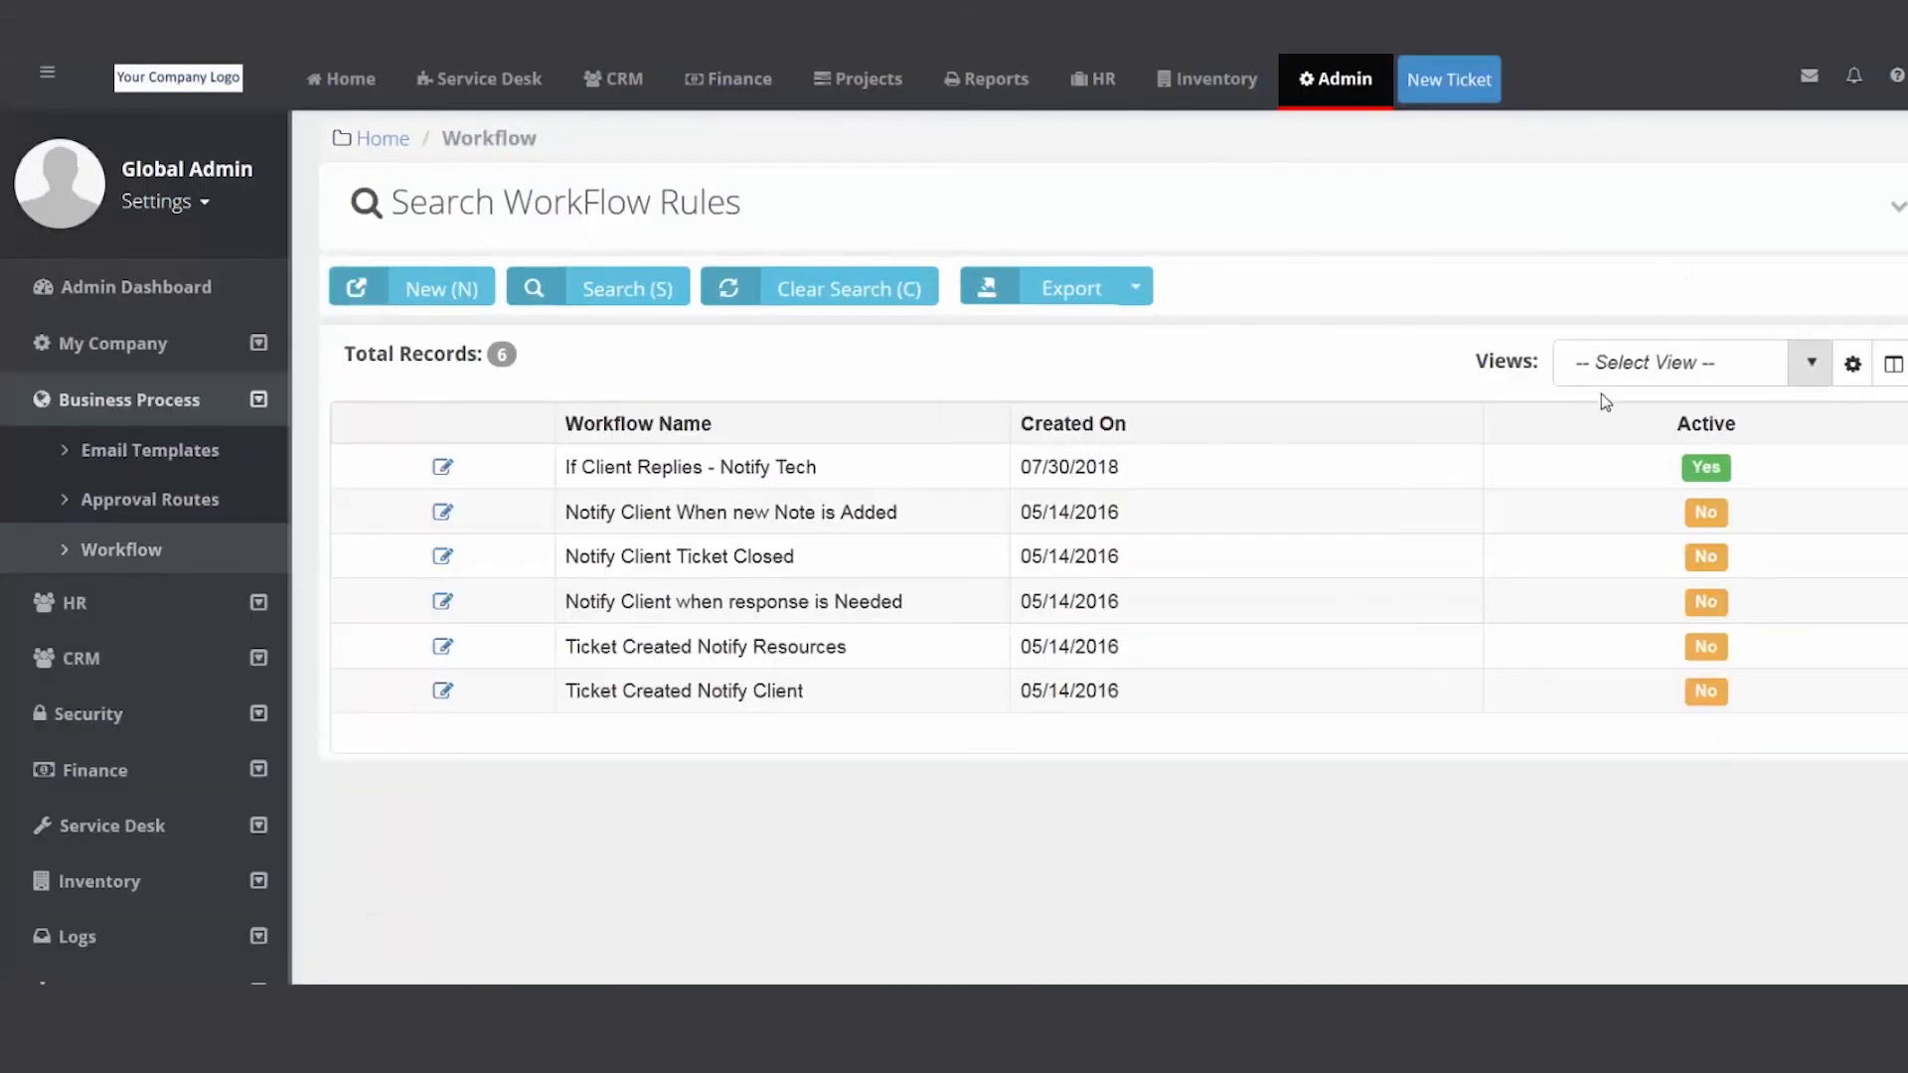
mouse_move(1656, 811)
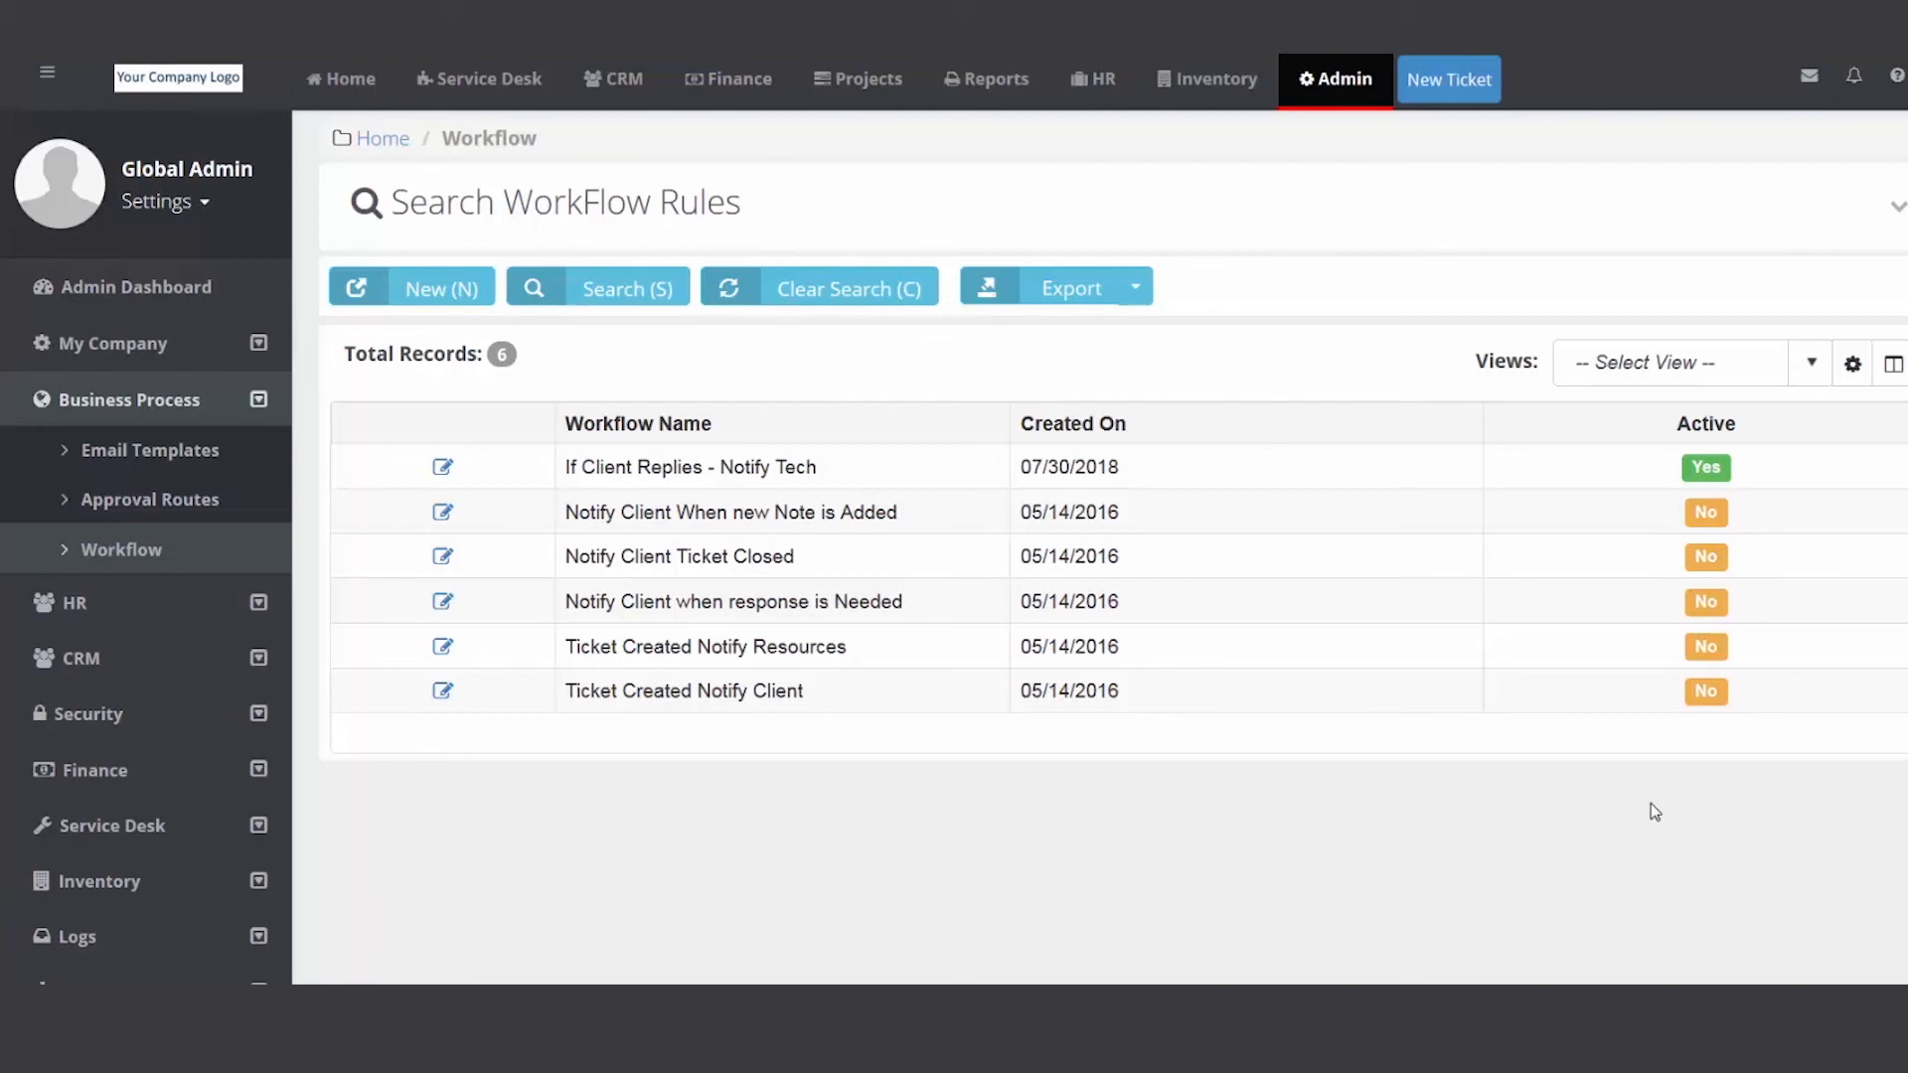
mouse_move(1688, 803)
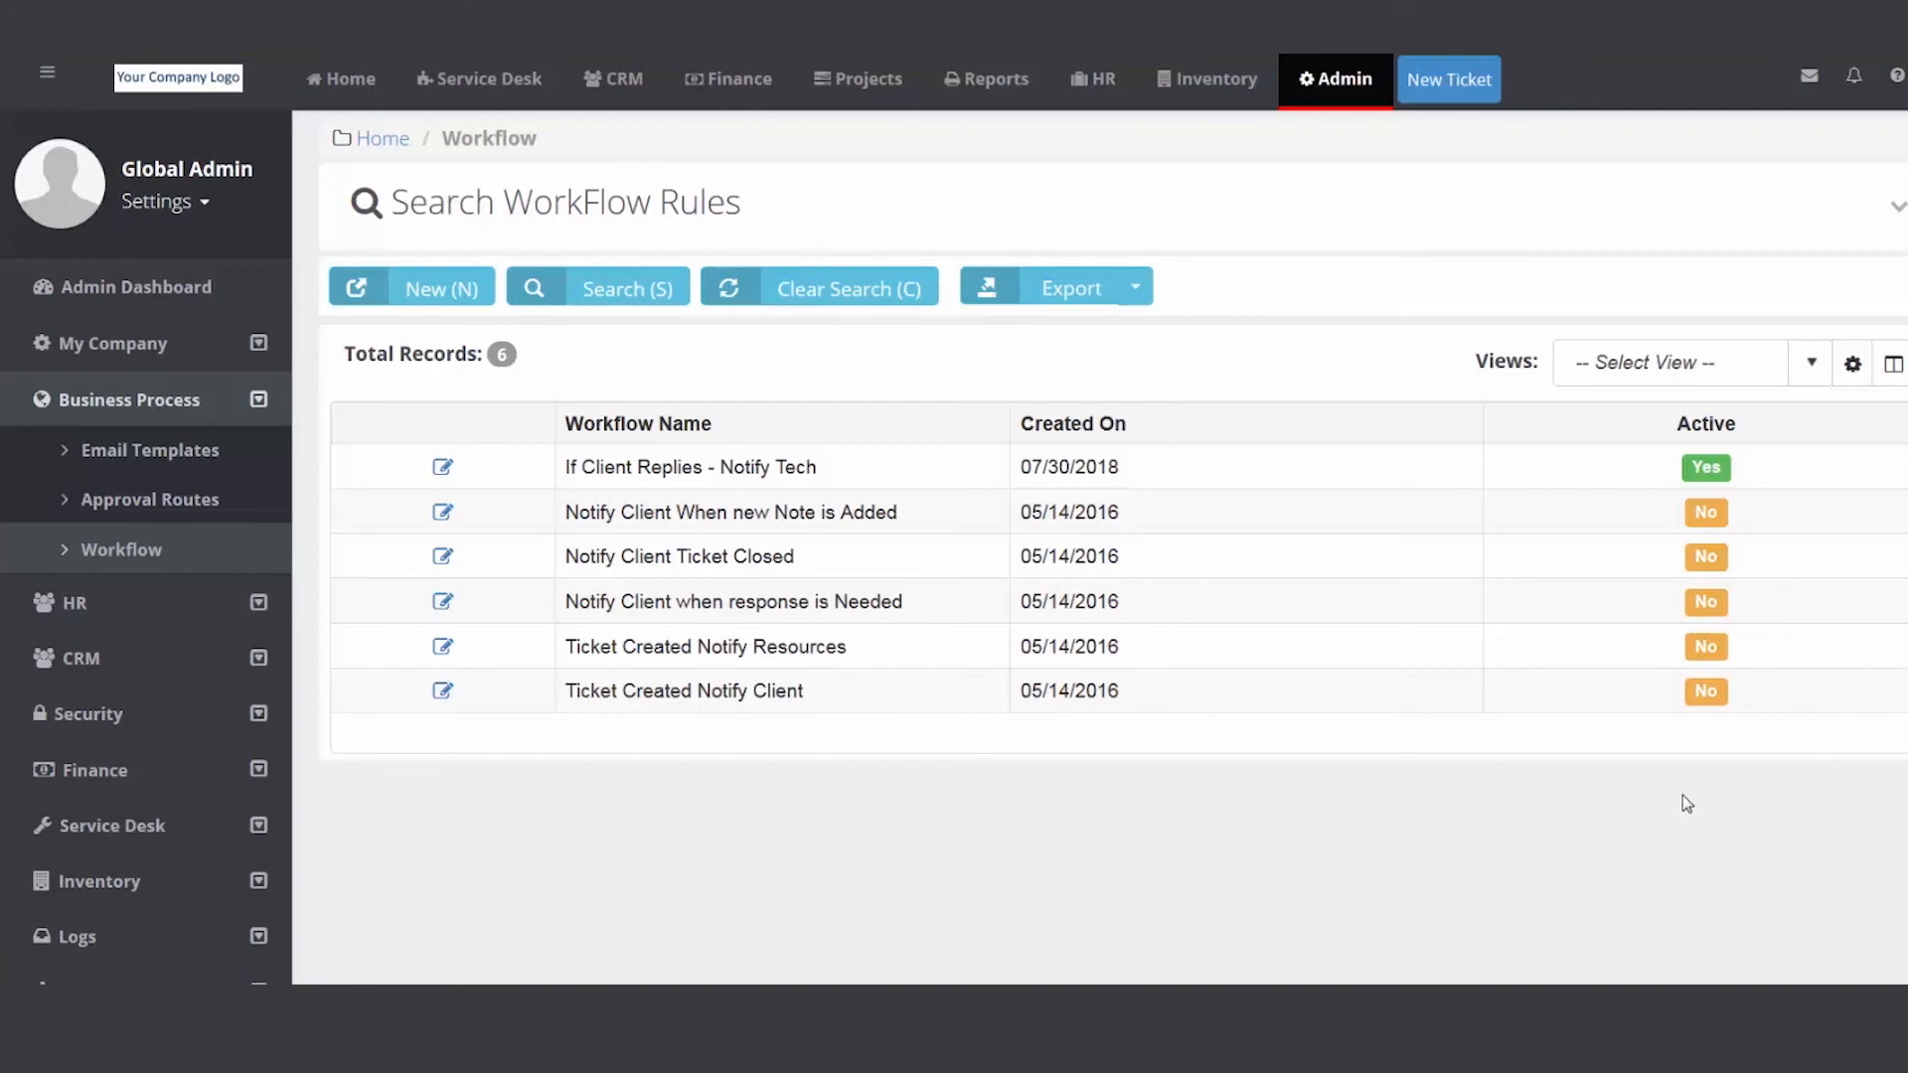
mouse_move(616, 129)
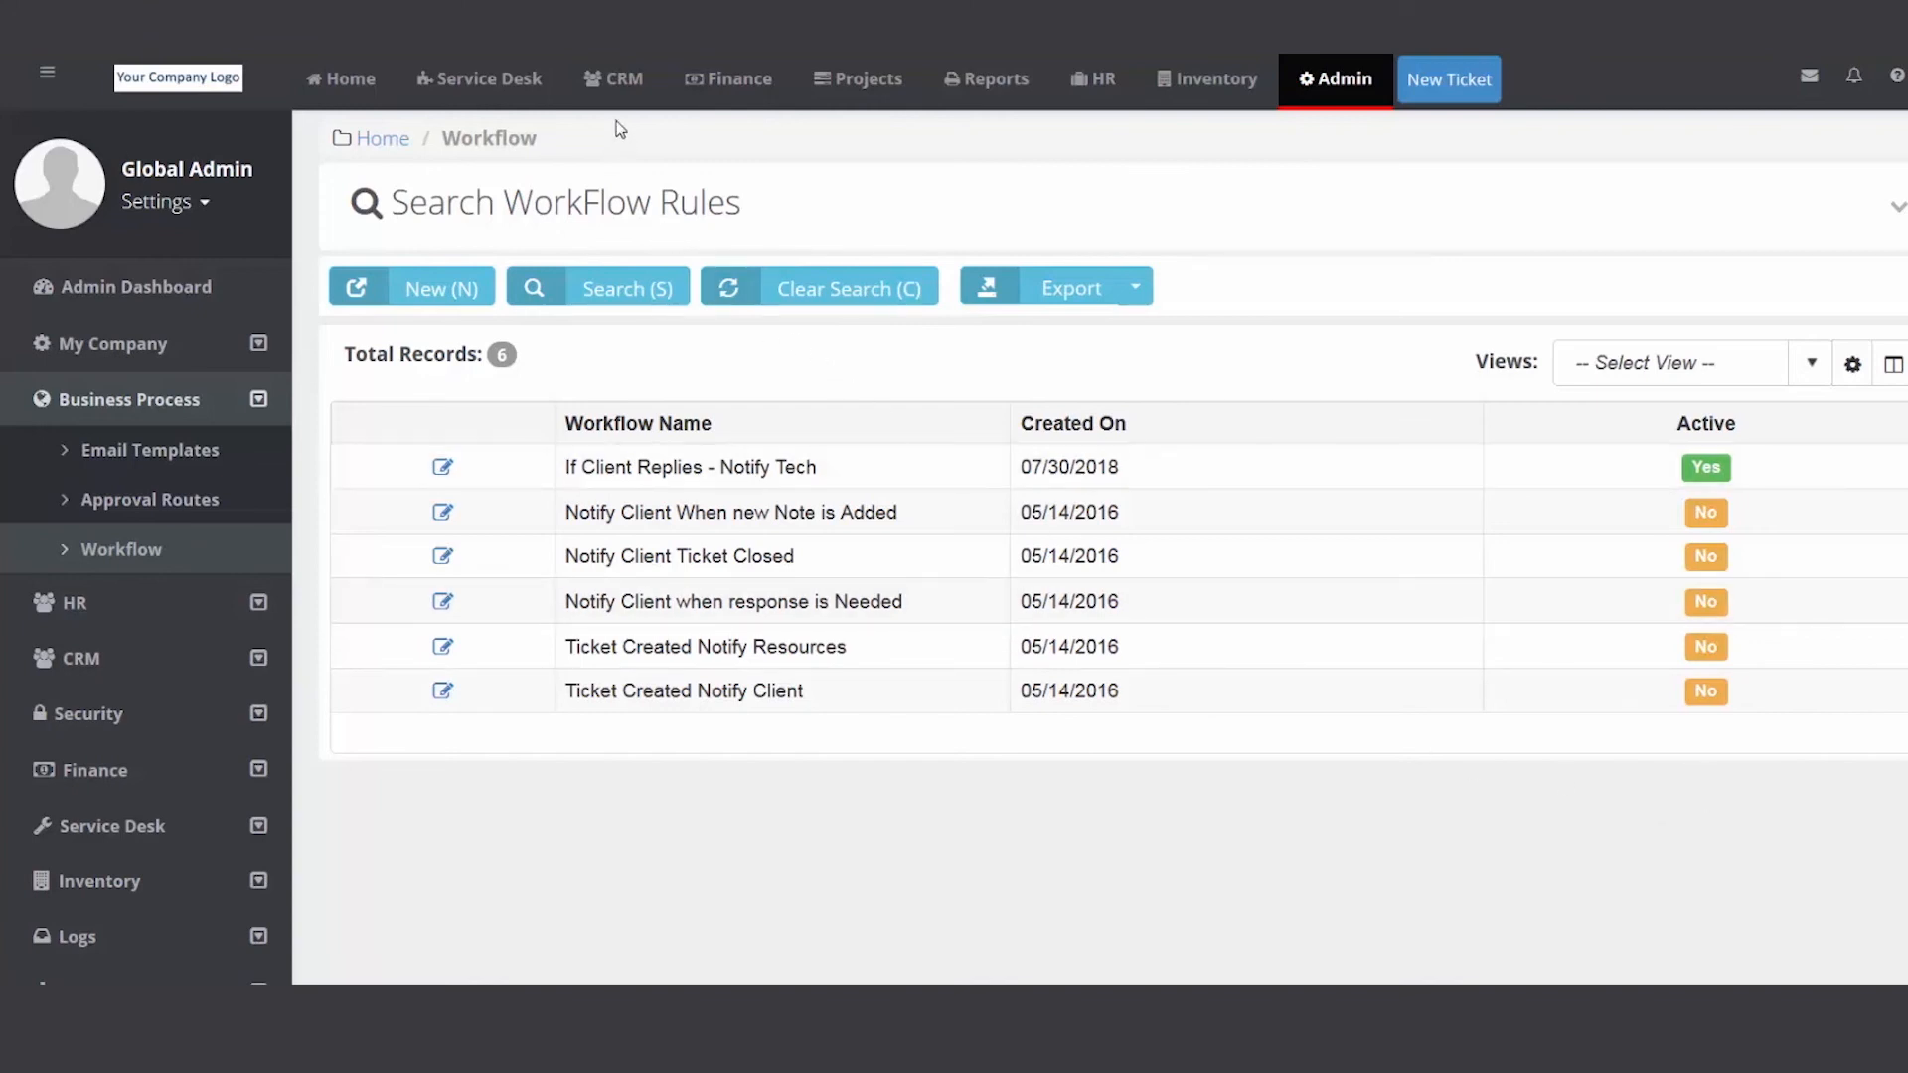
mouse_move(614, 79)
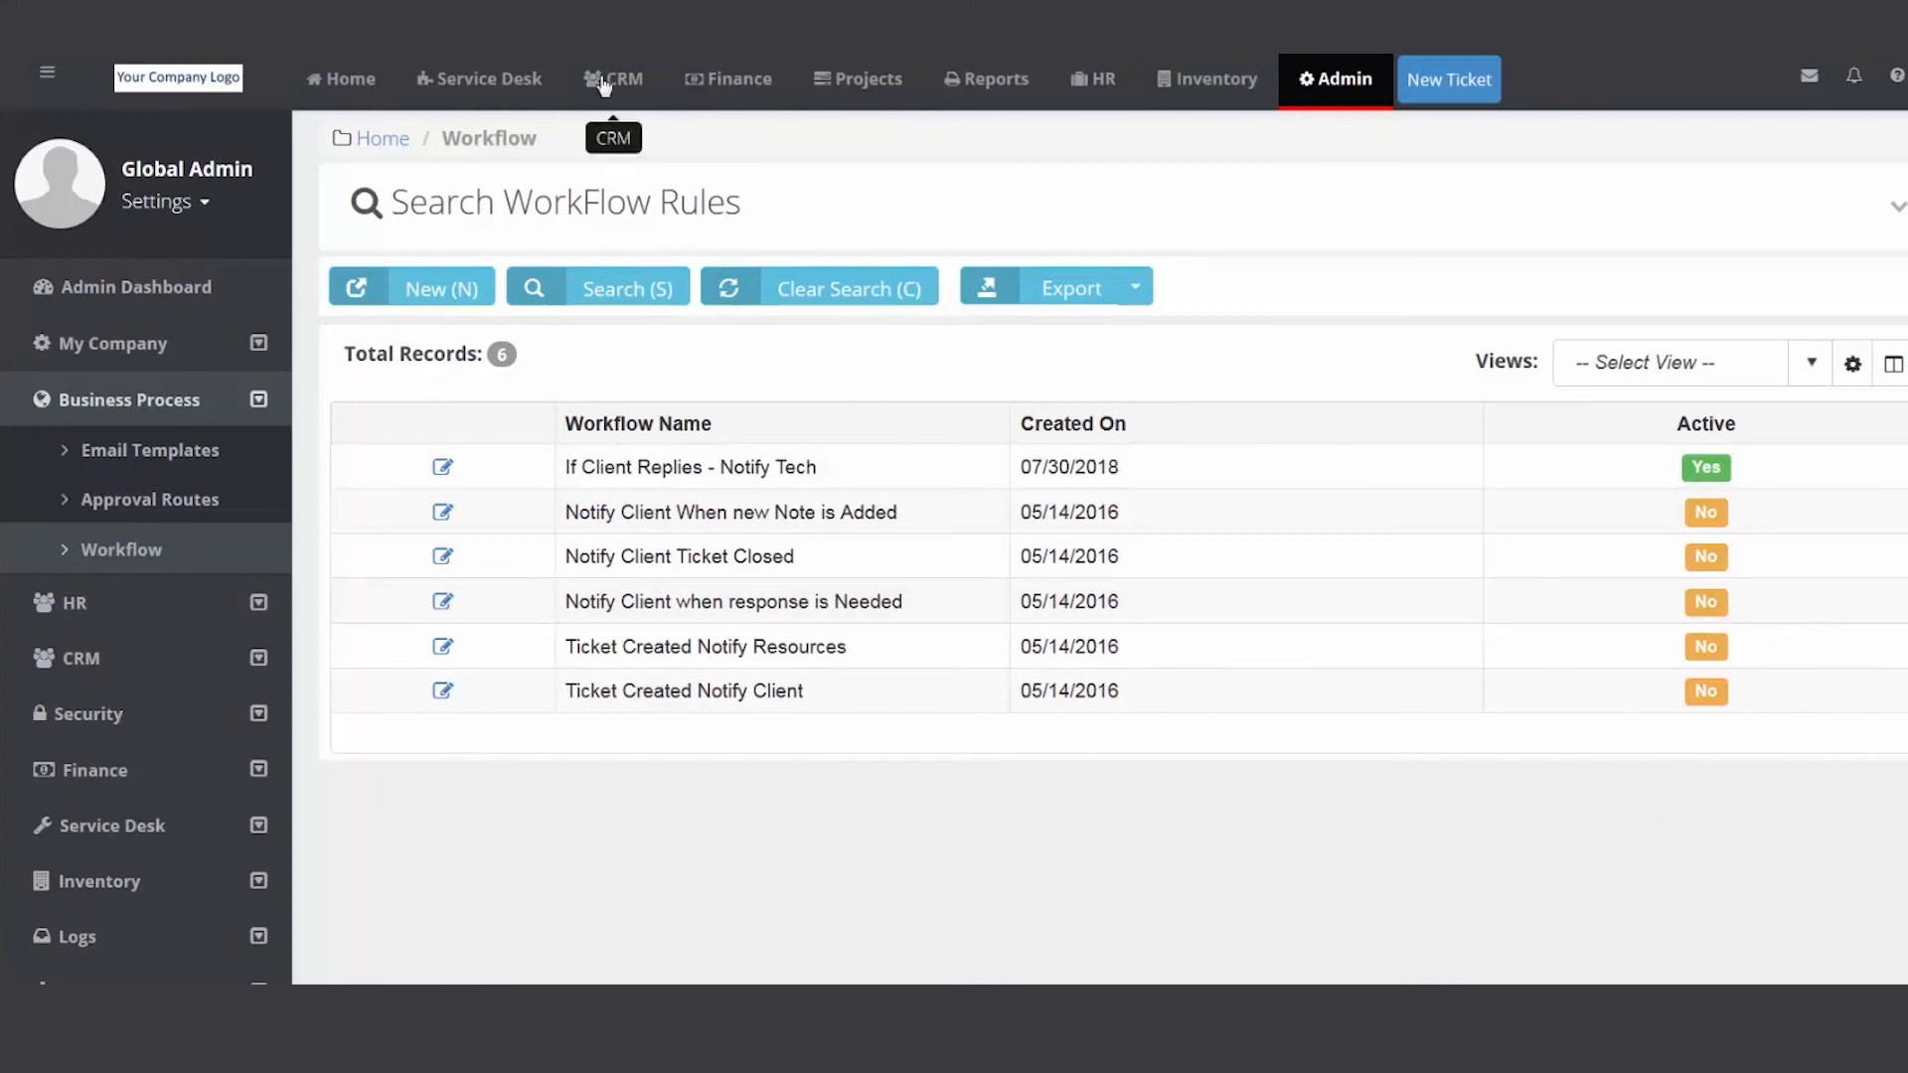
mouse_move(638, 140)
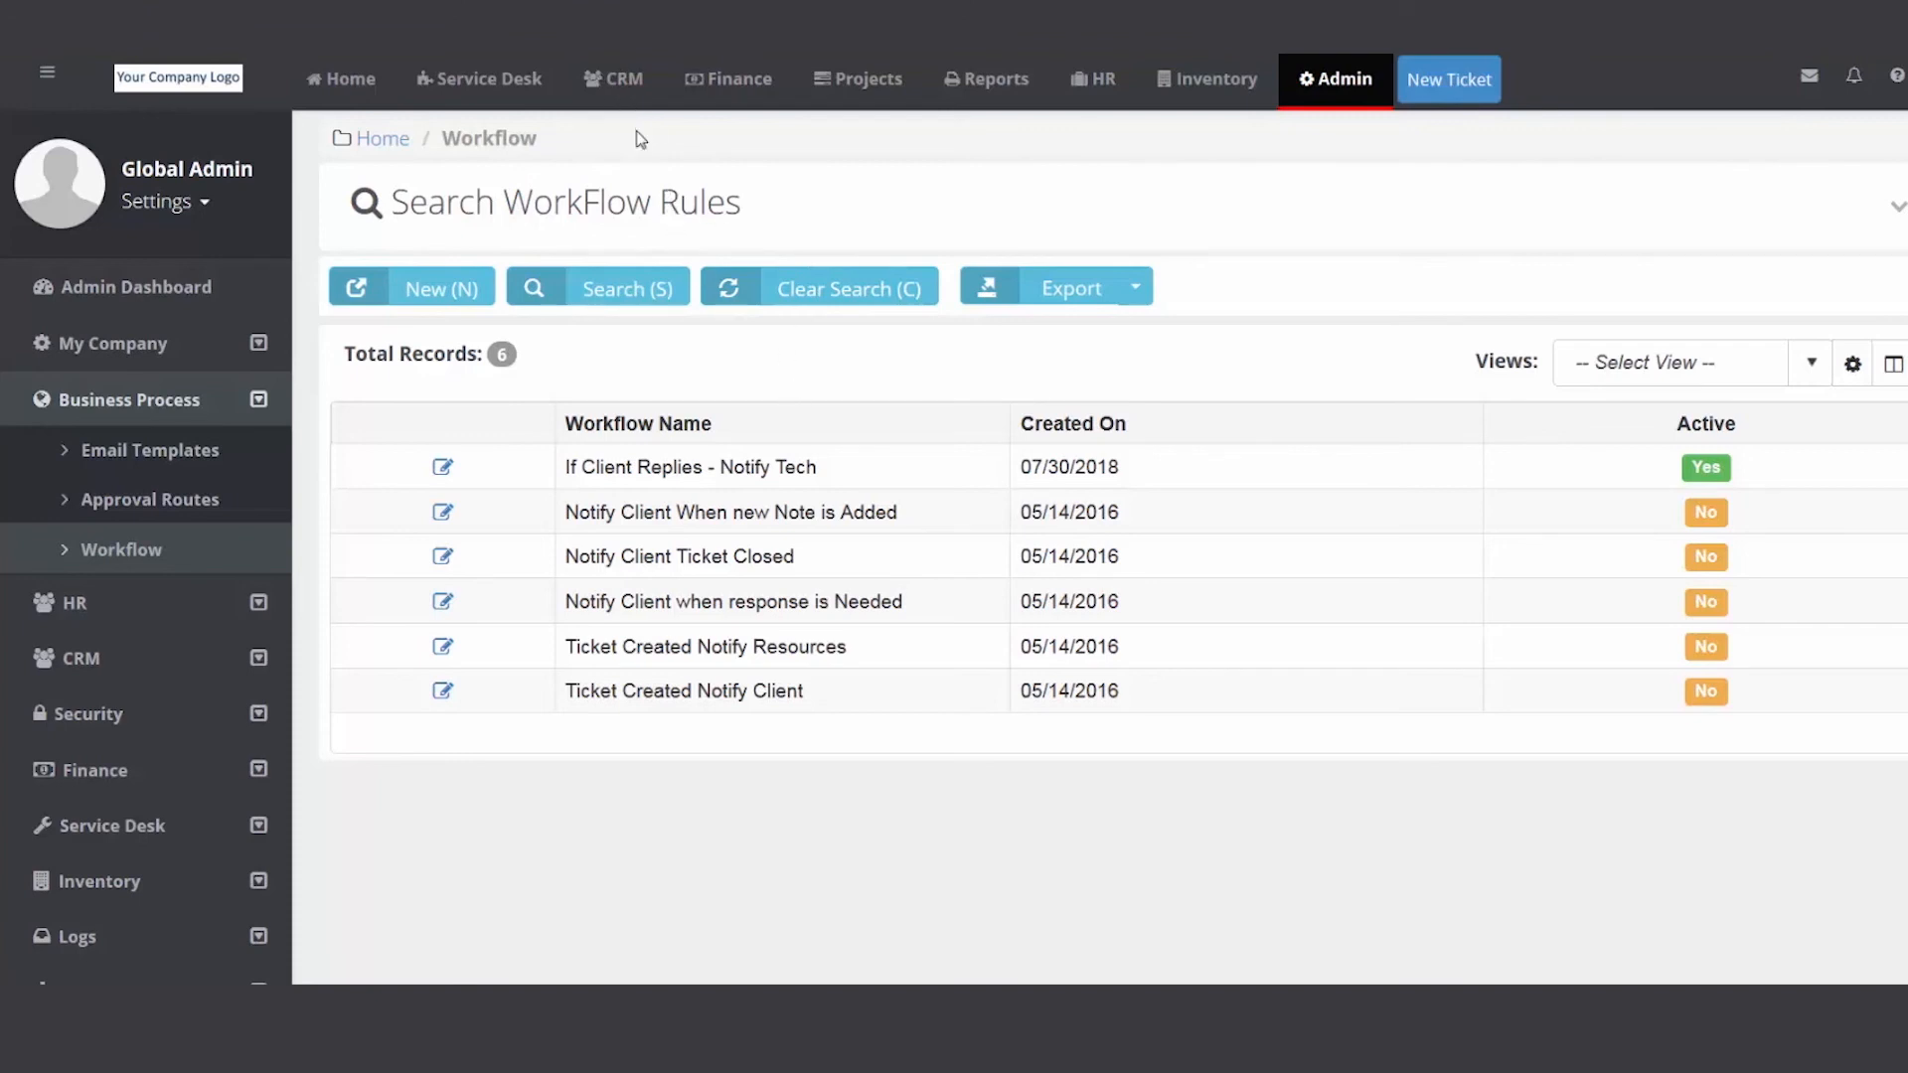
mouse_move(670, 167)
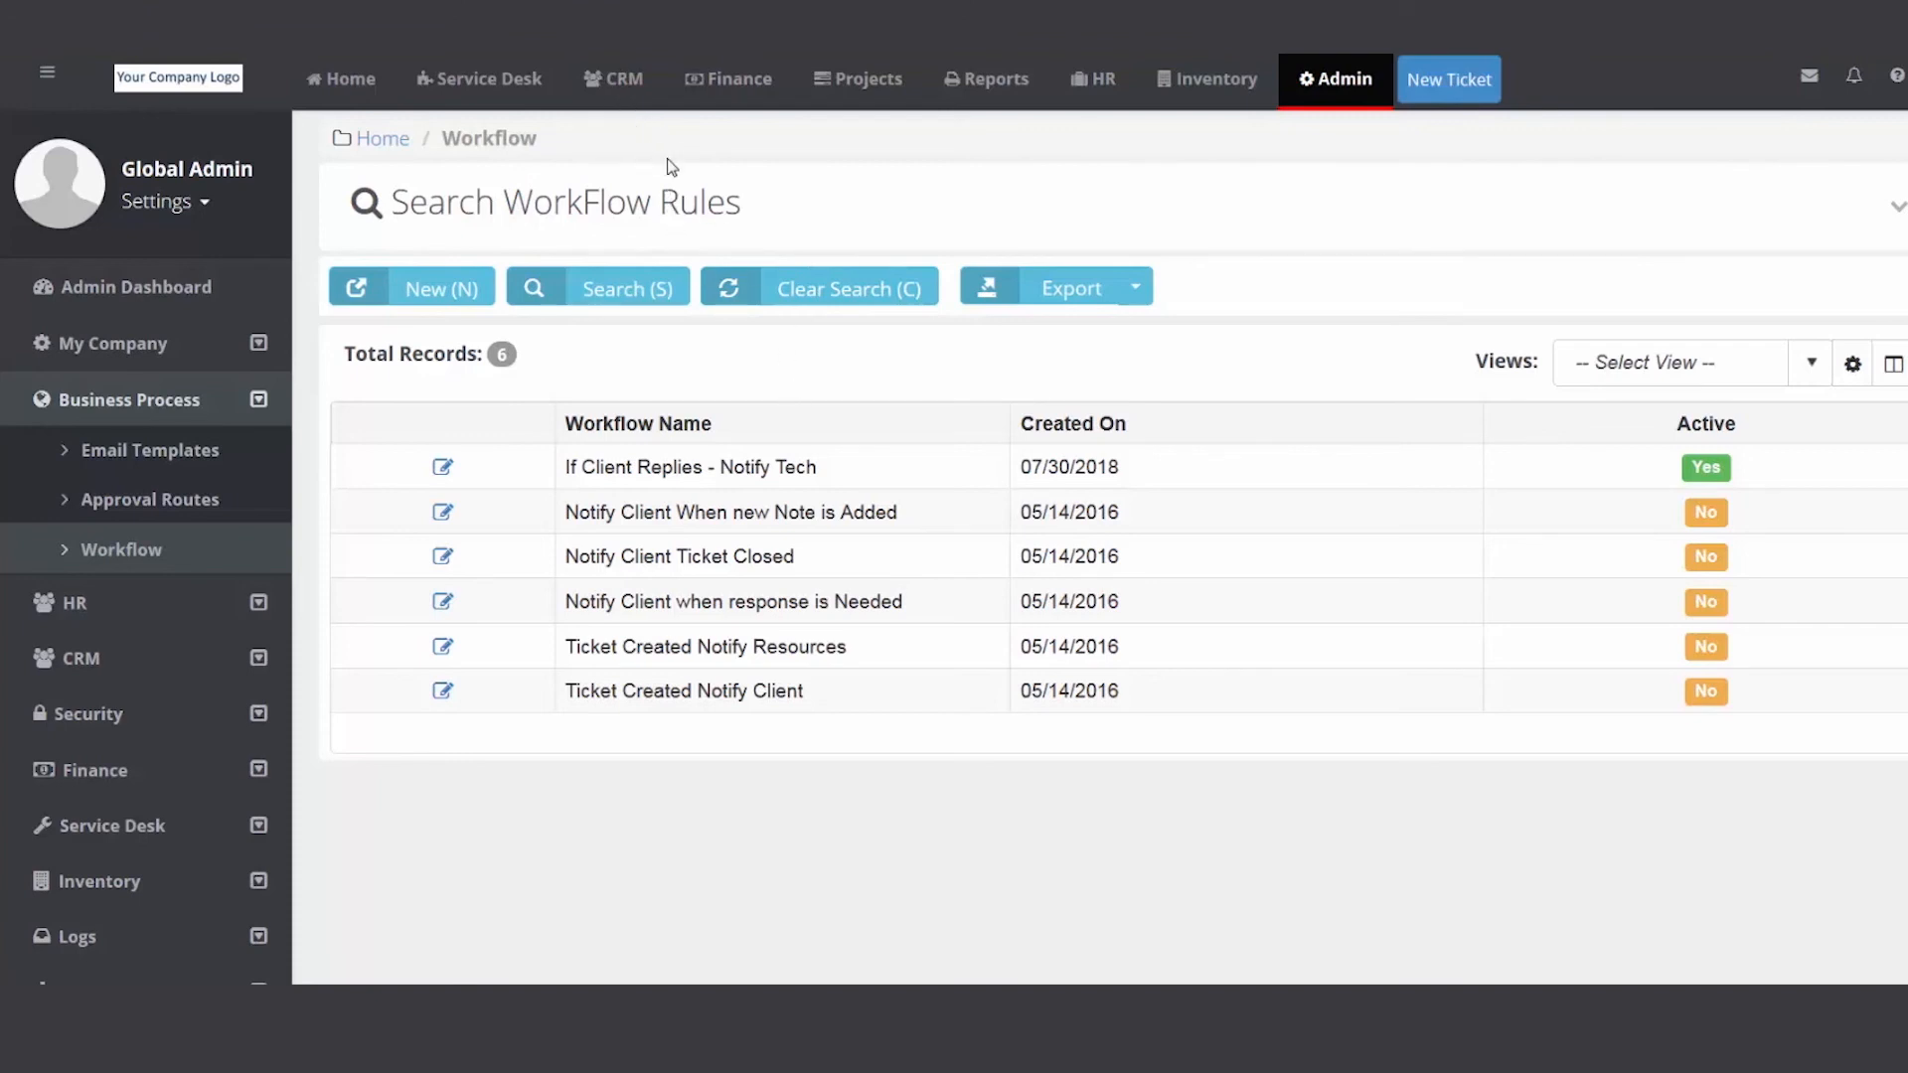
mouse_move(622, 77)
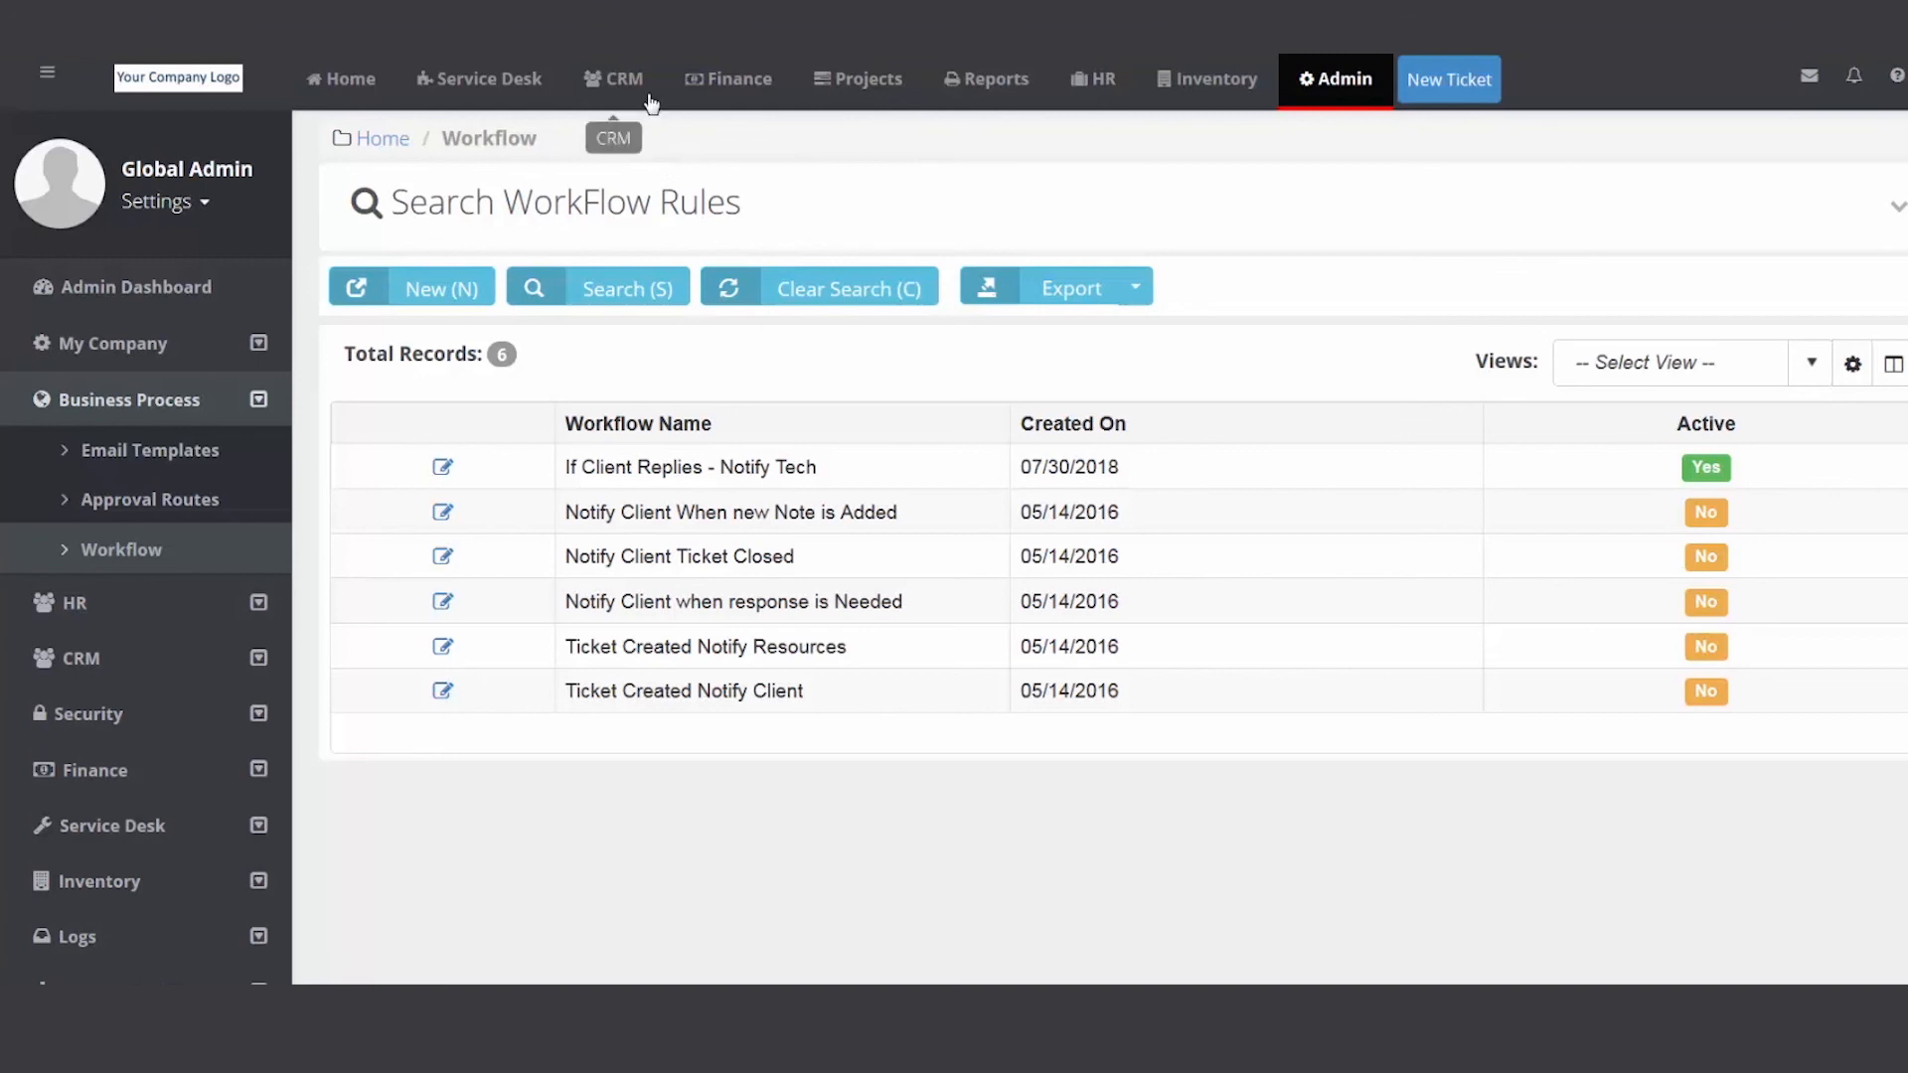
mouse_move(1622, 855)
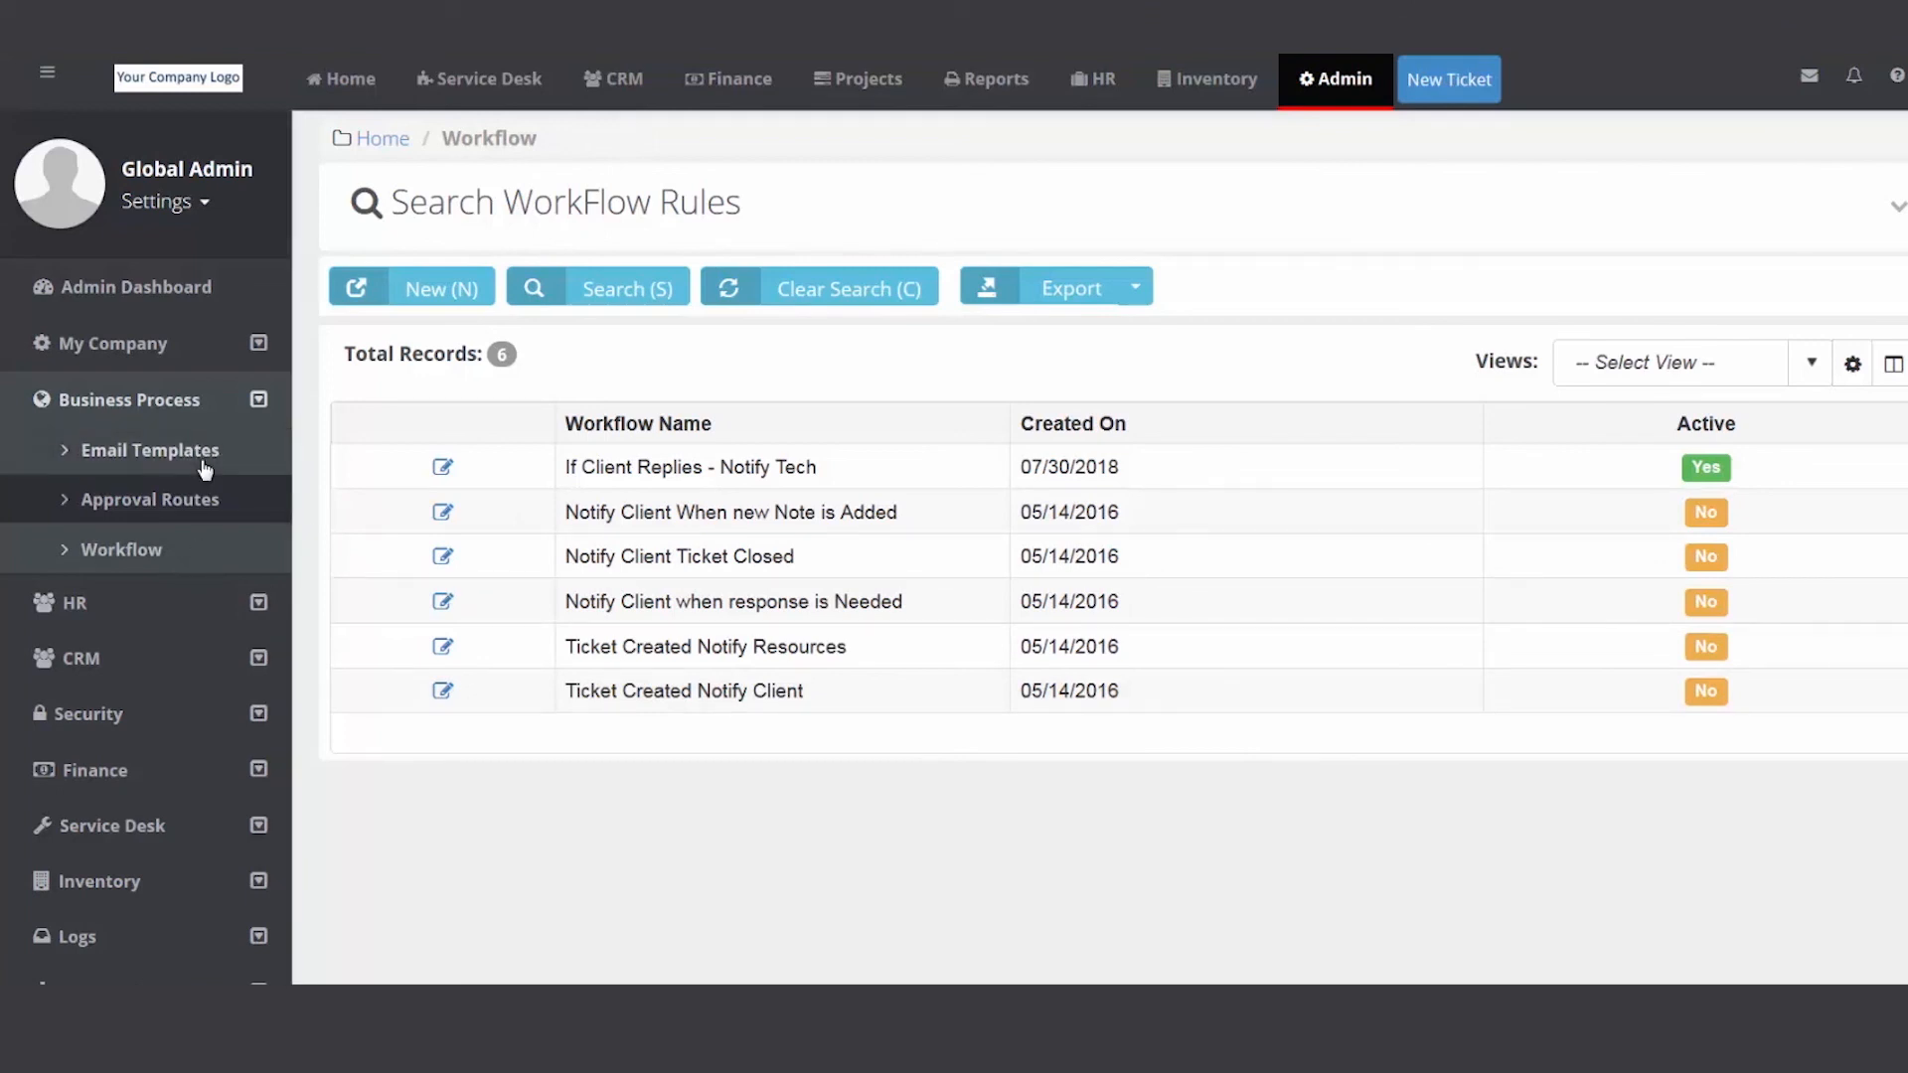
mouse_move(405, 742)
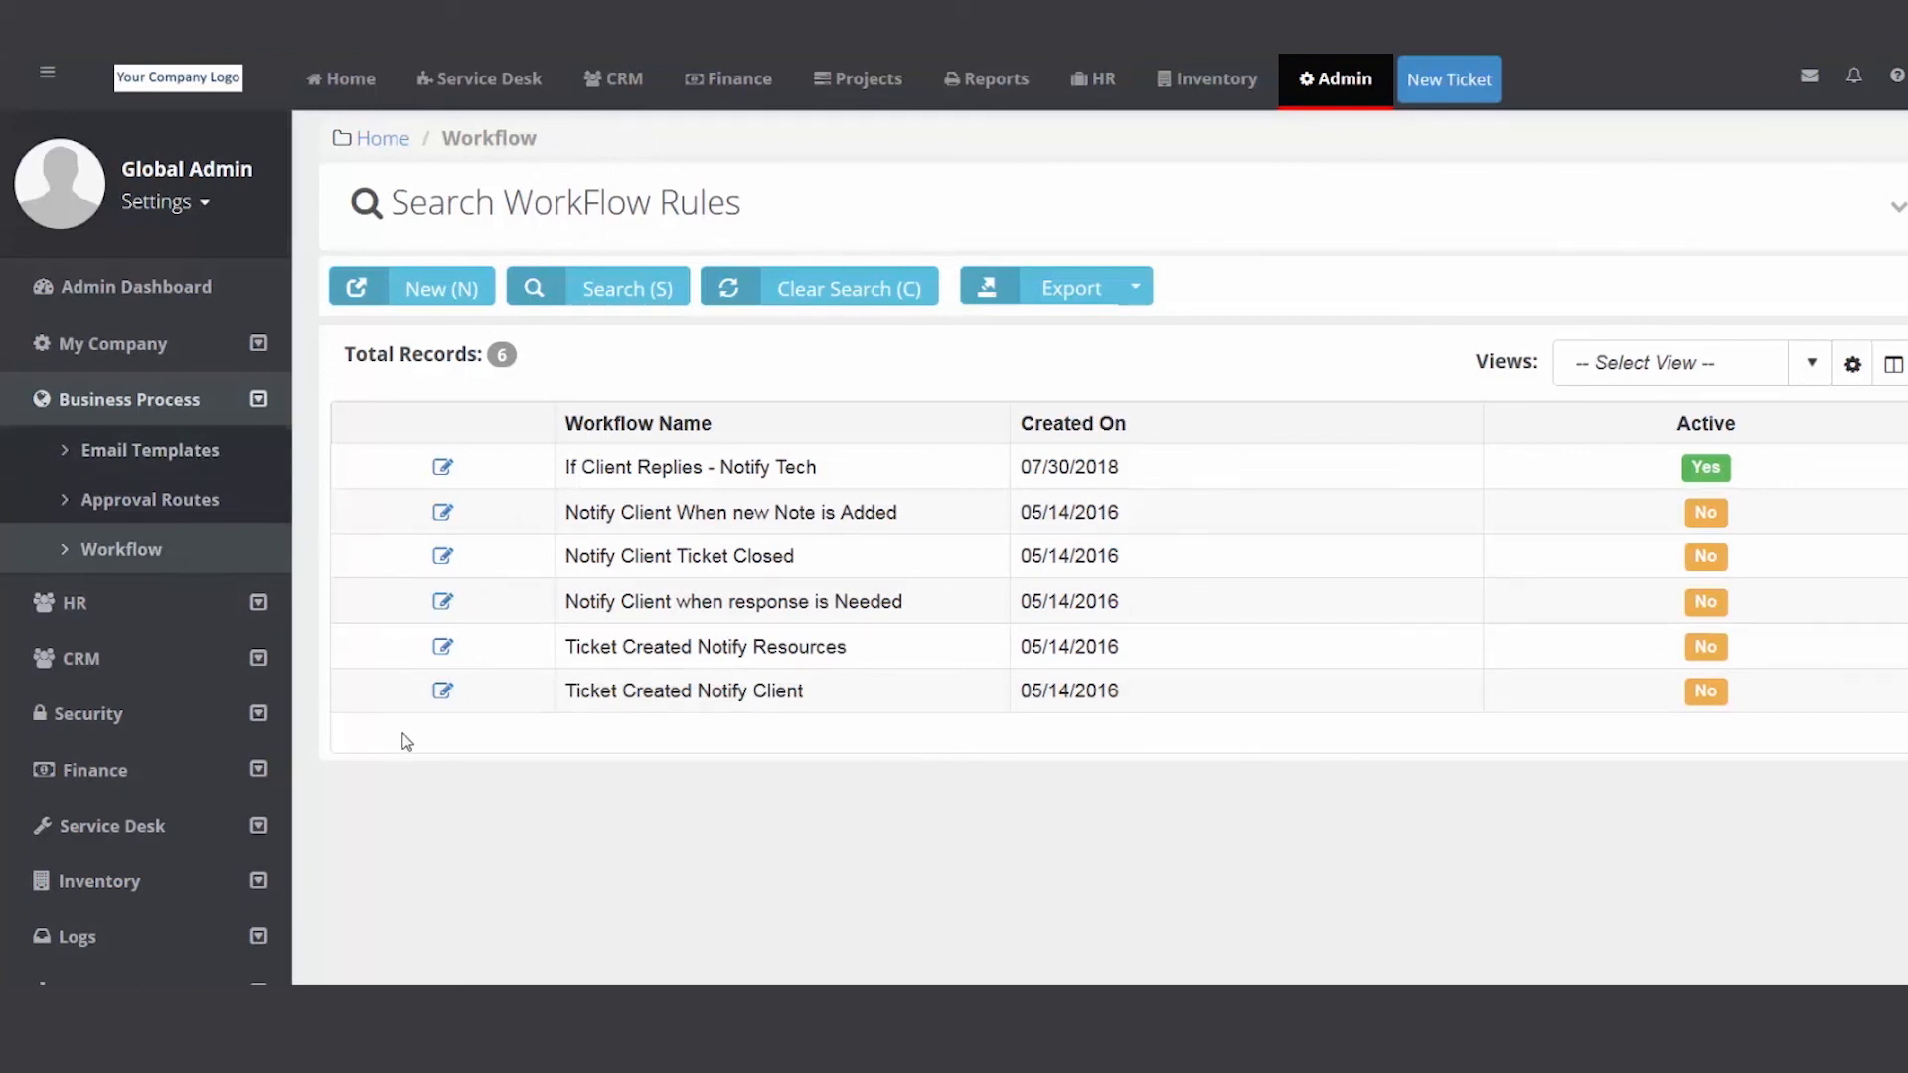